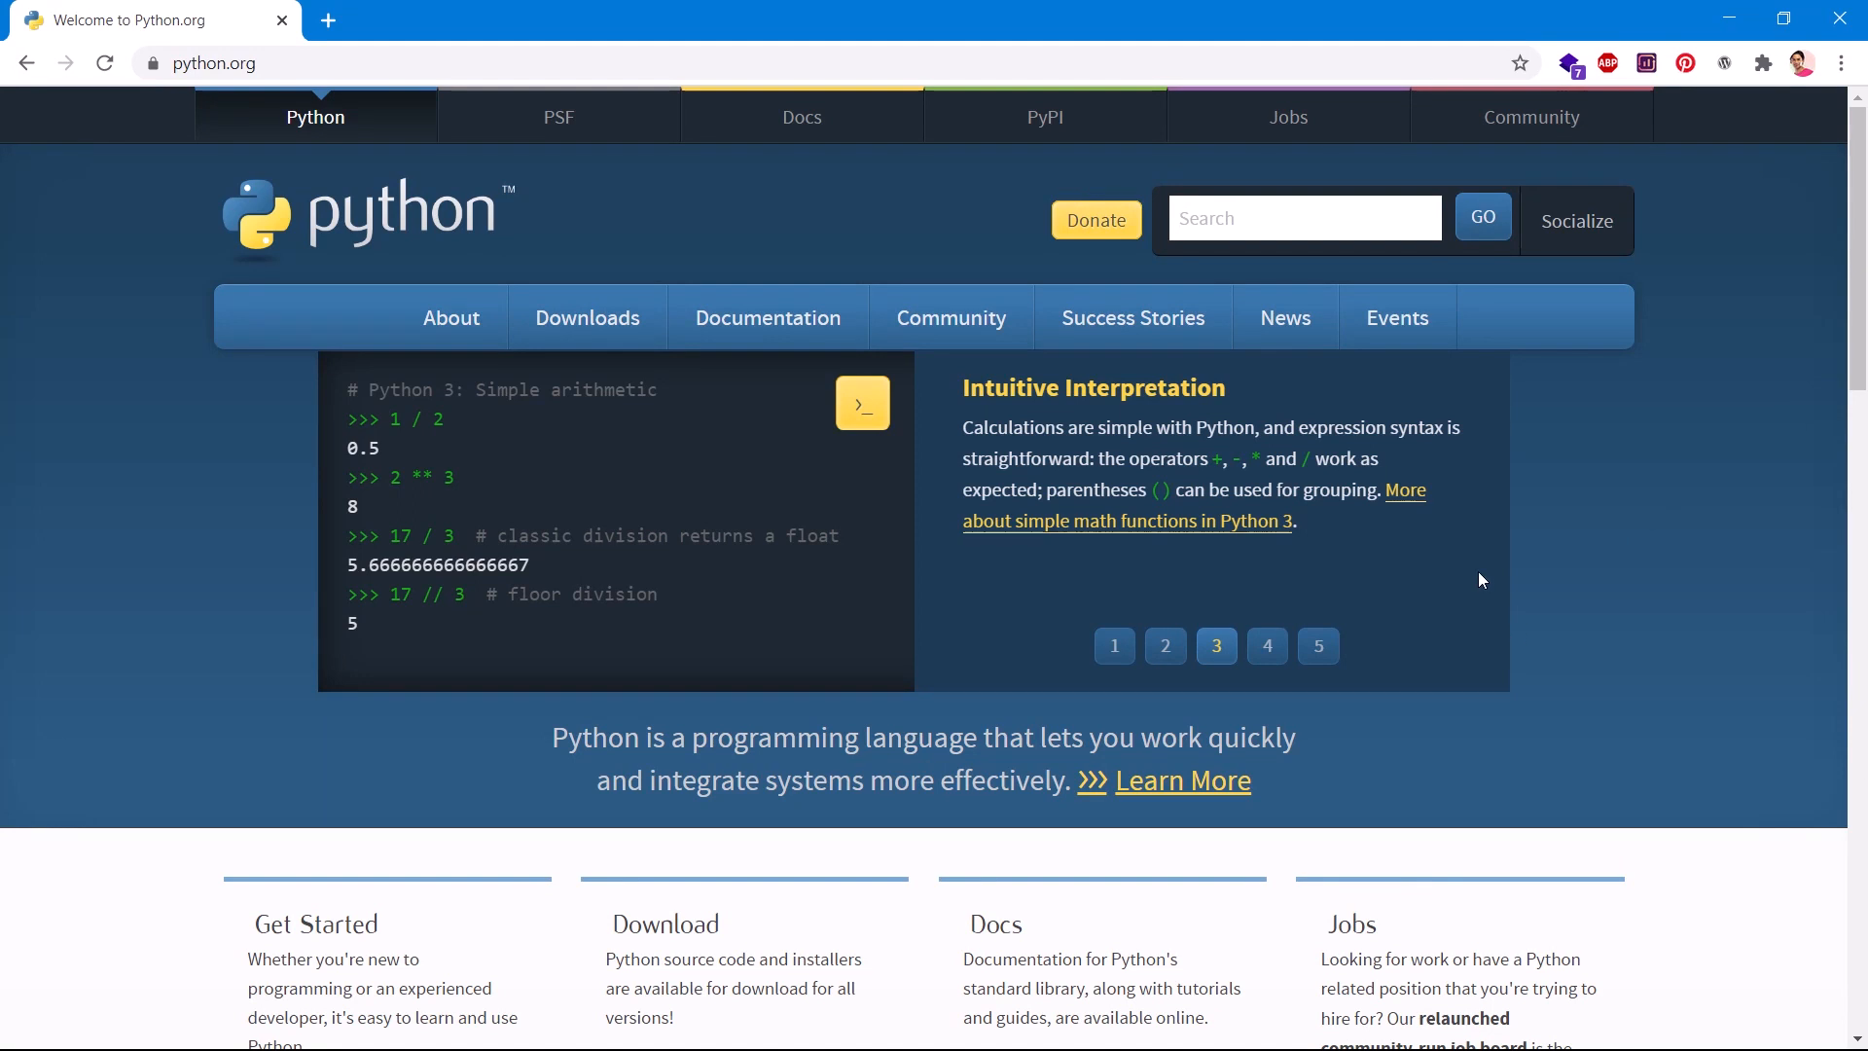
mouse_move(978, 394)
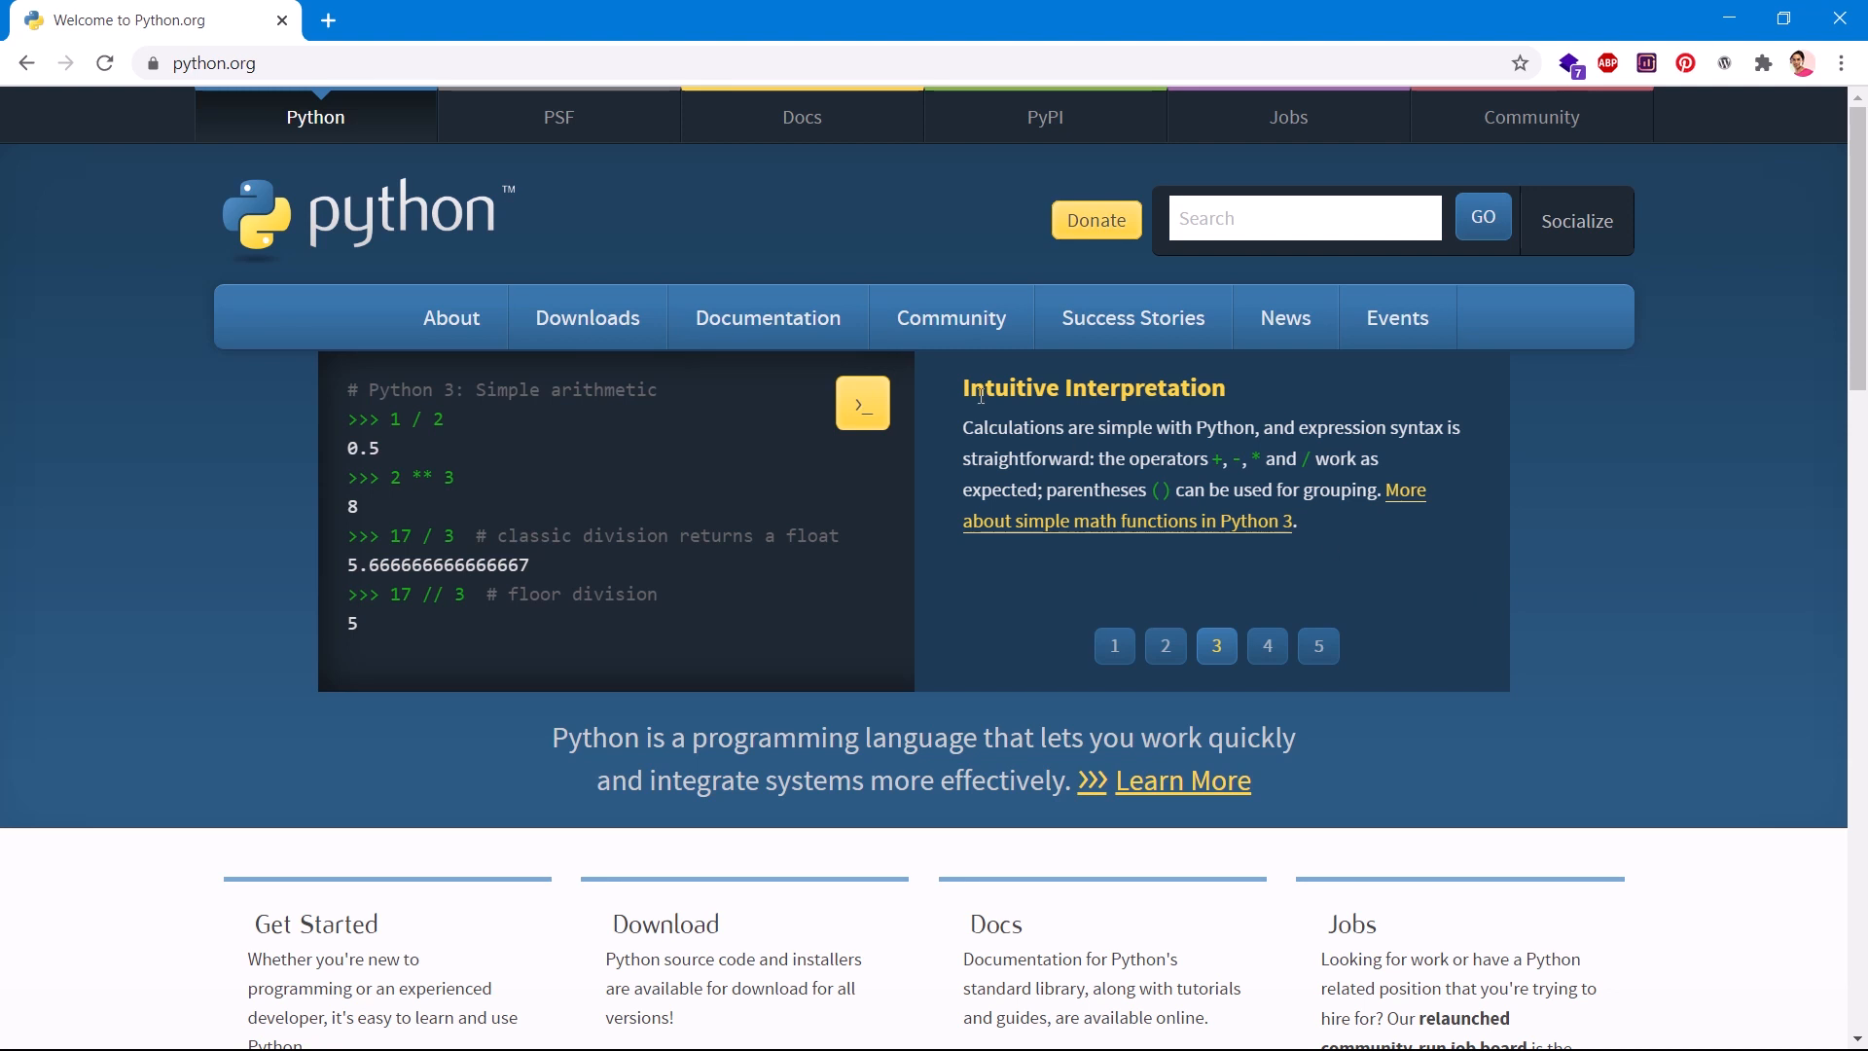
Reveal the Downloads panel offering Python 3.8.5 for Windows
left_click(586, 317)
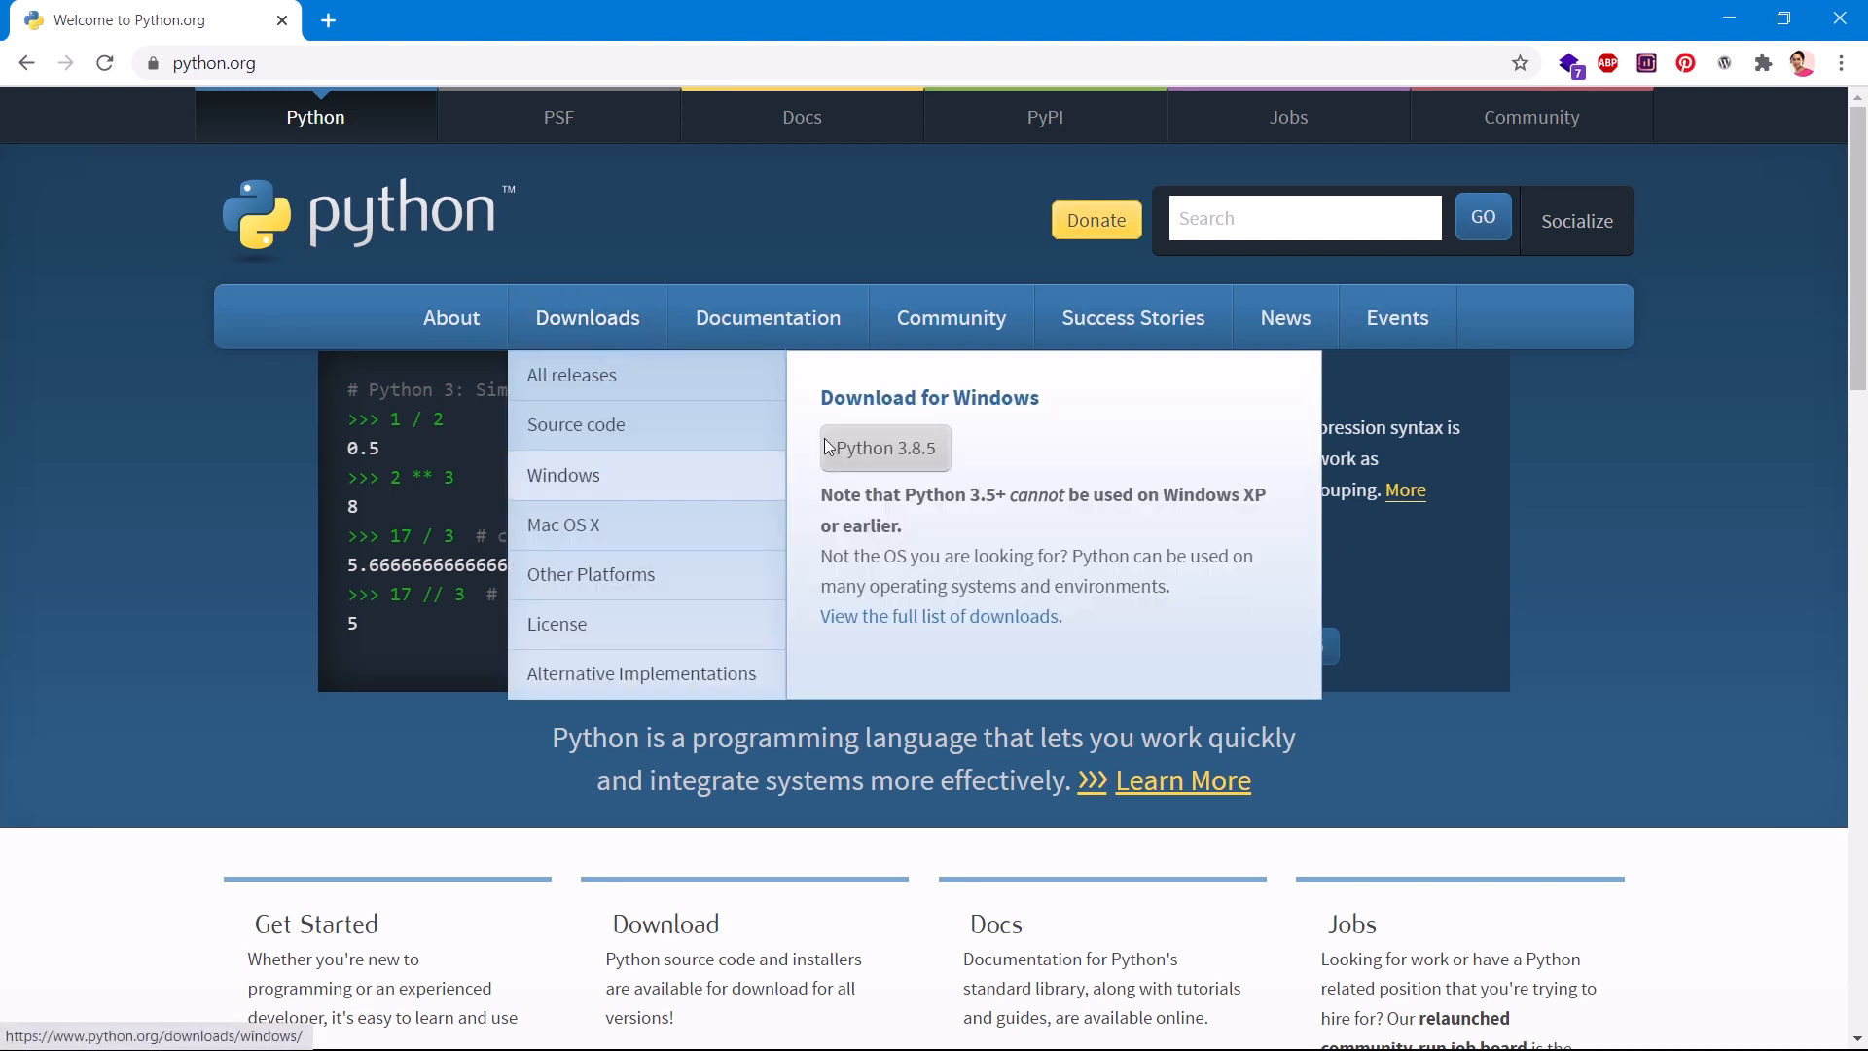
mouse_move(942, 397)
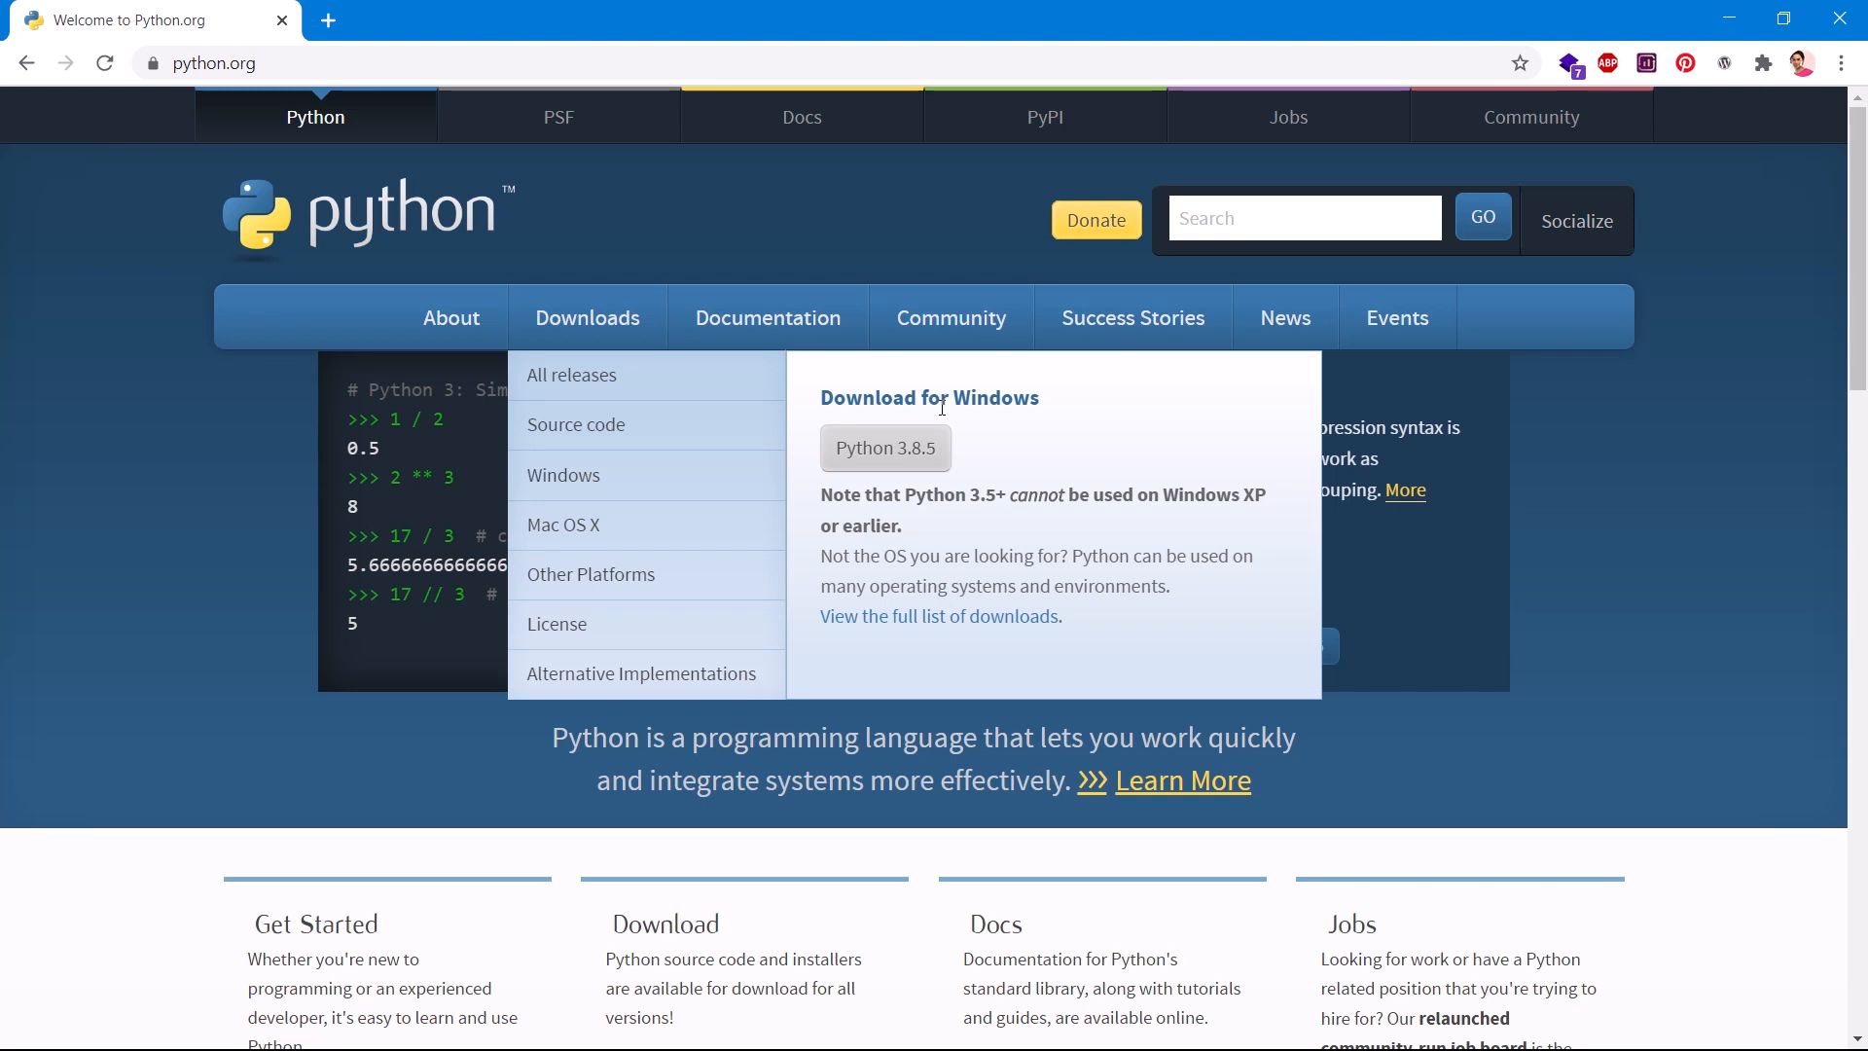
mouse_move(959, 492)
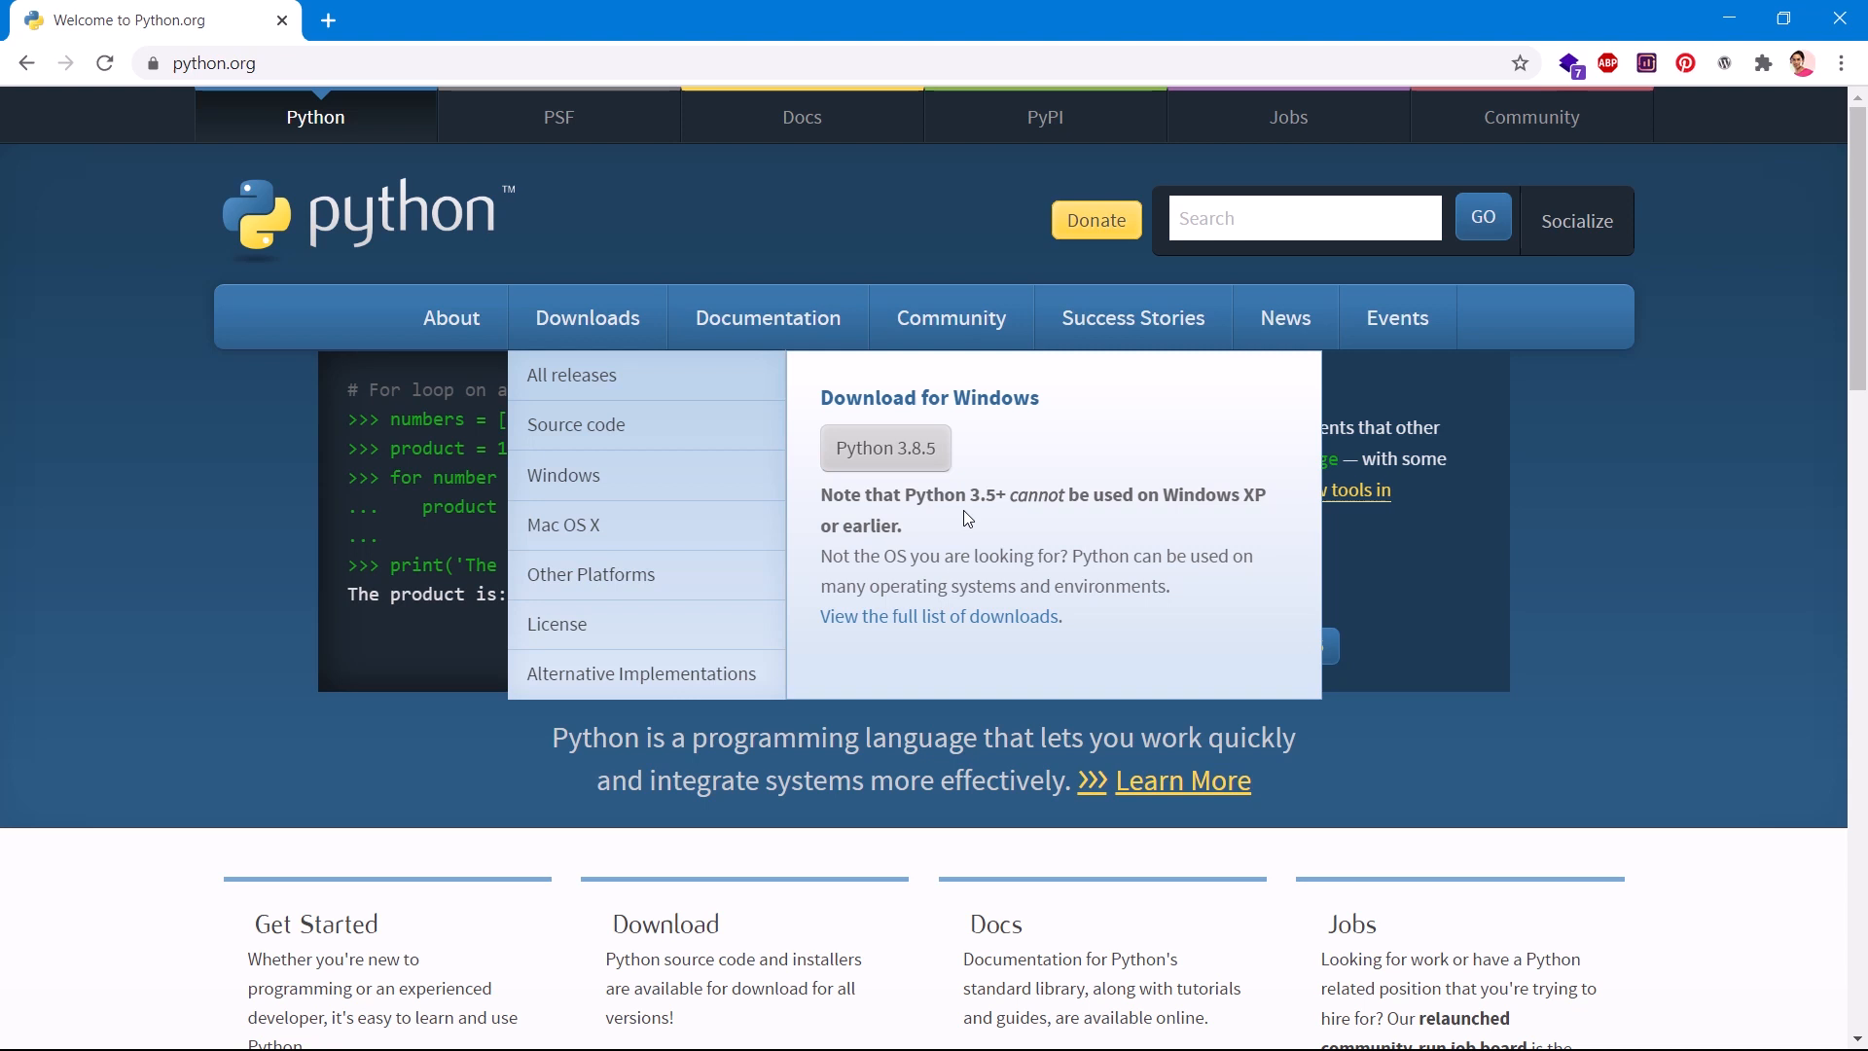
Show the System page confirming Windows 10 Pro 64-bit on an x64 processor
key("Win+Pause")
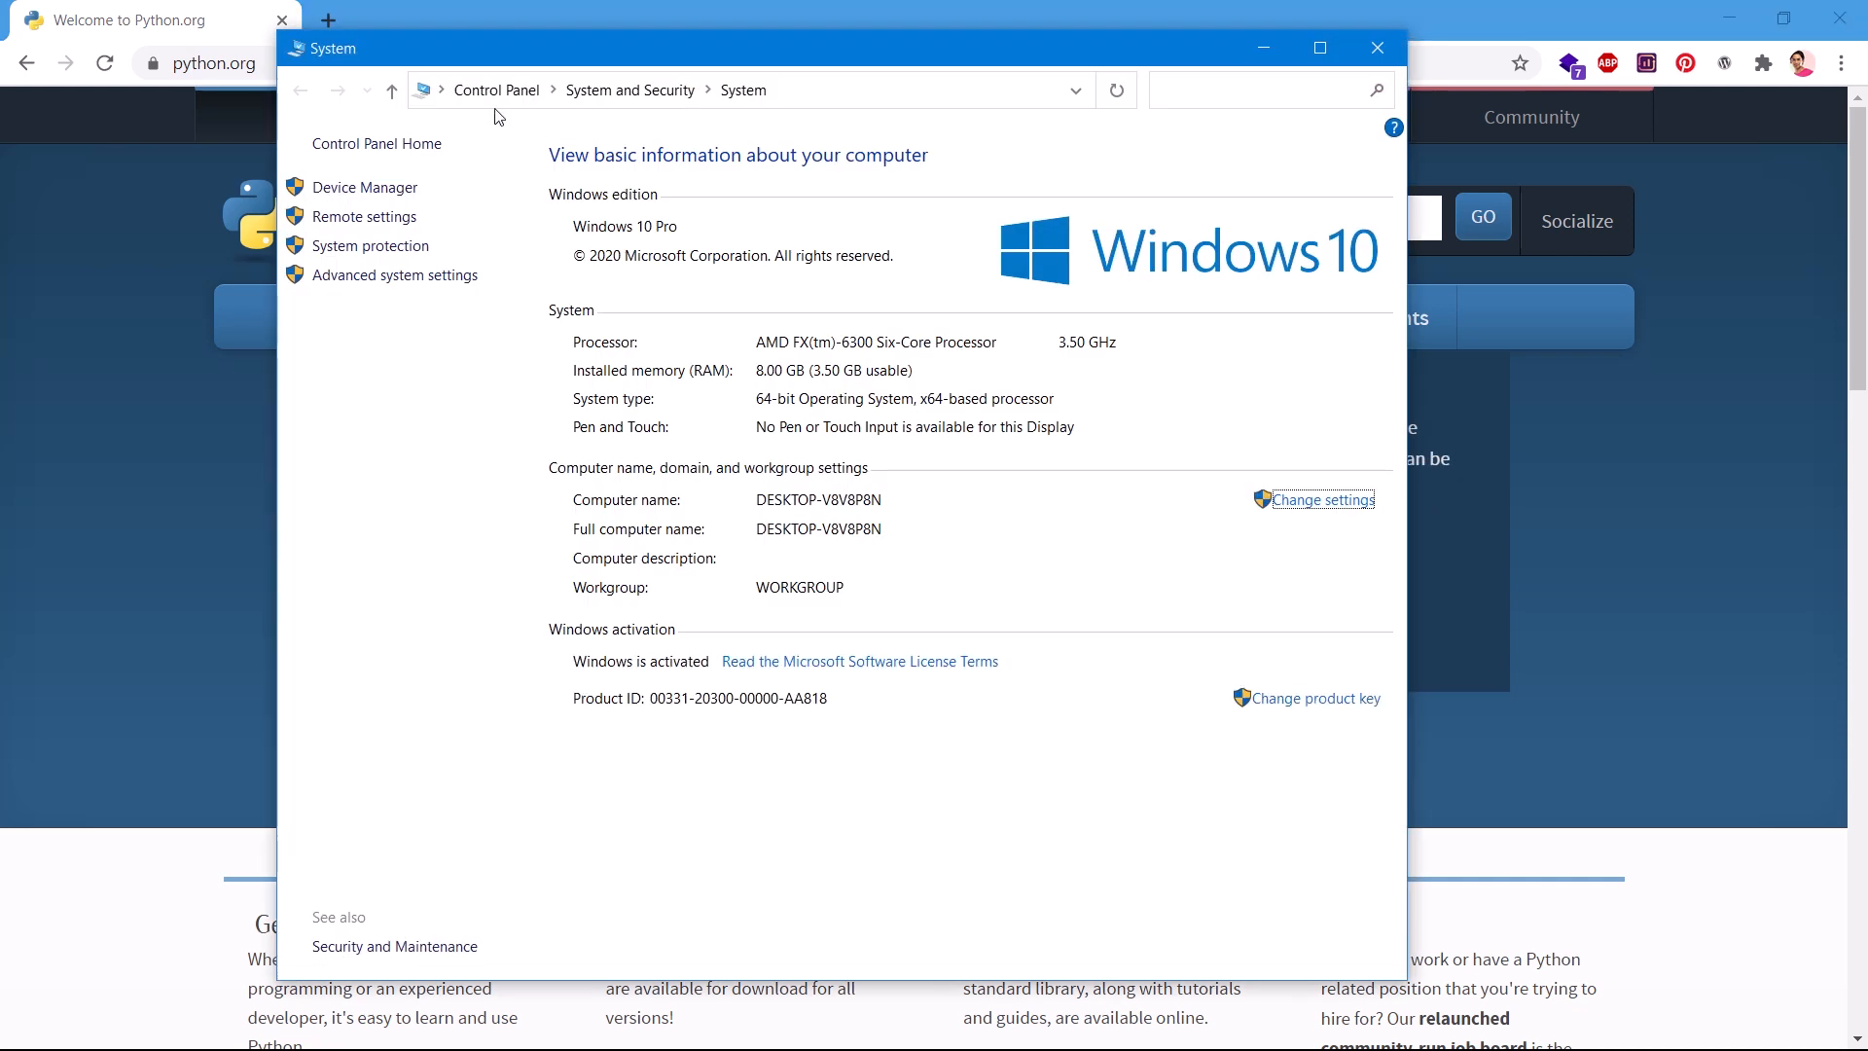
mouse_move(887, 827)
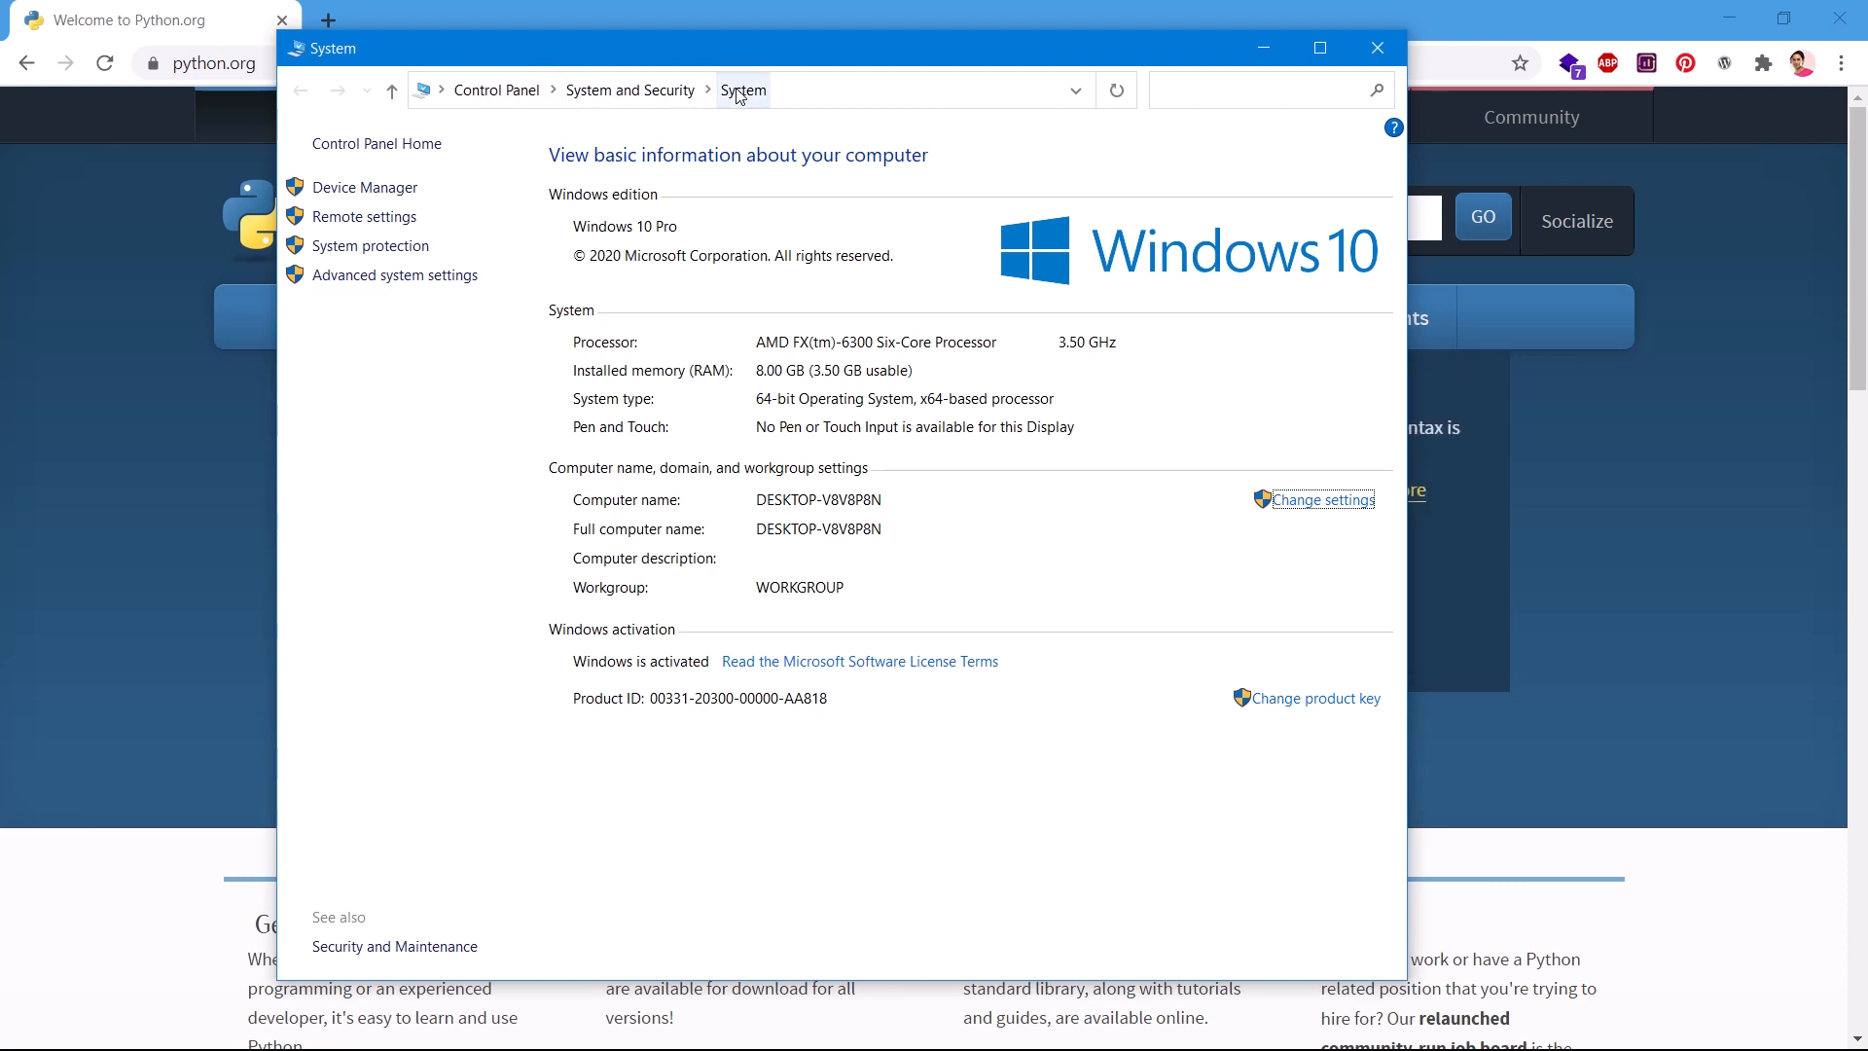
mouse_move(572, 412)
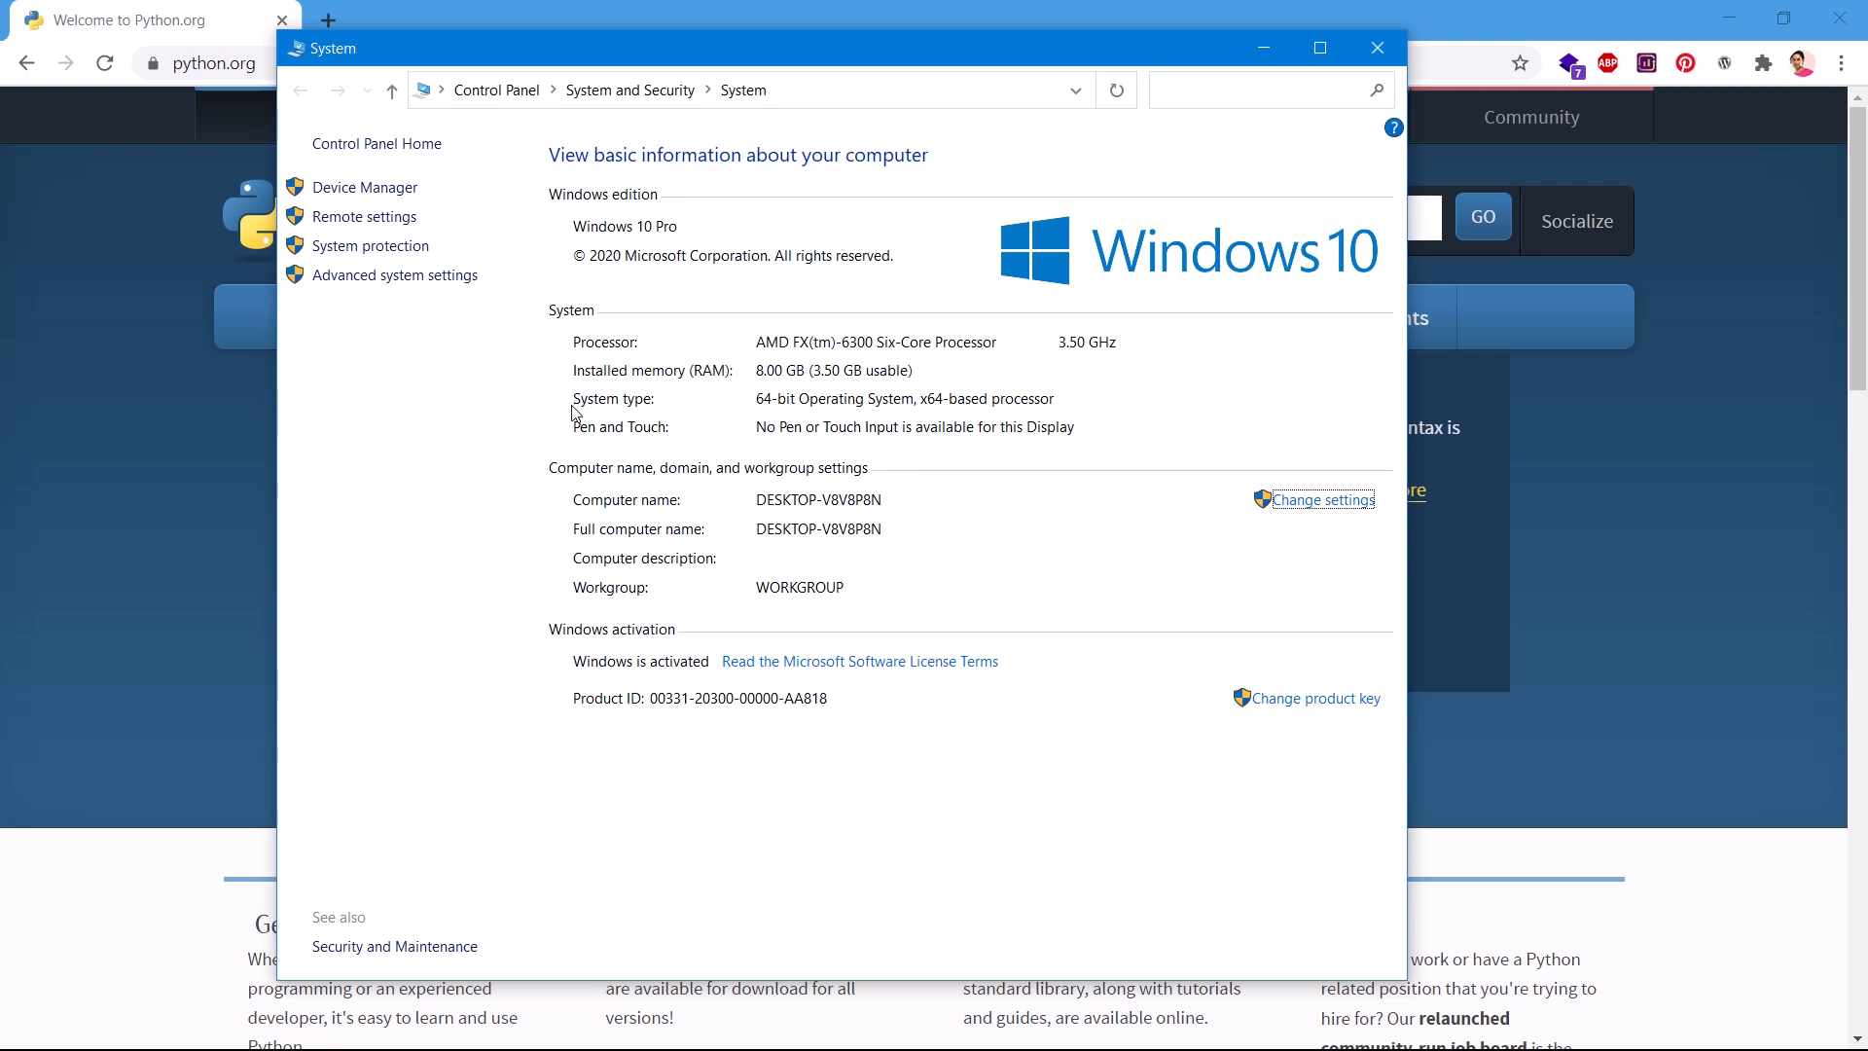
mouse_move(762, 411)
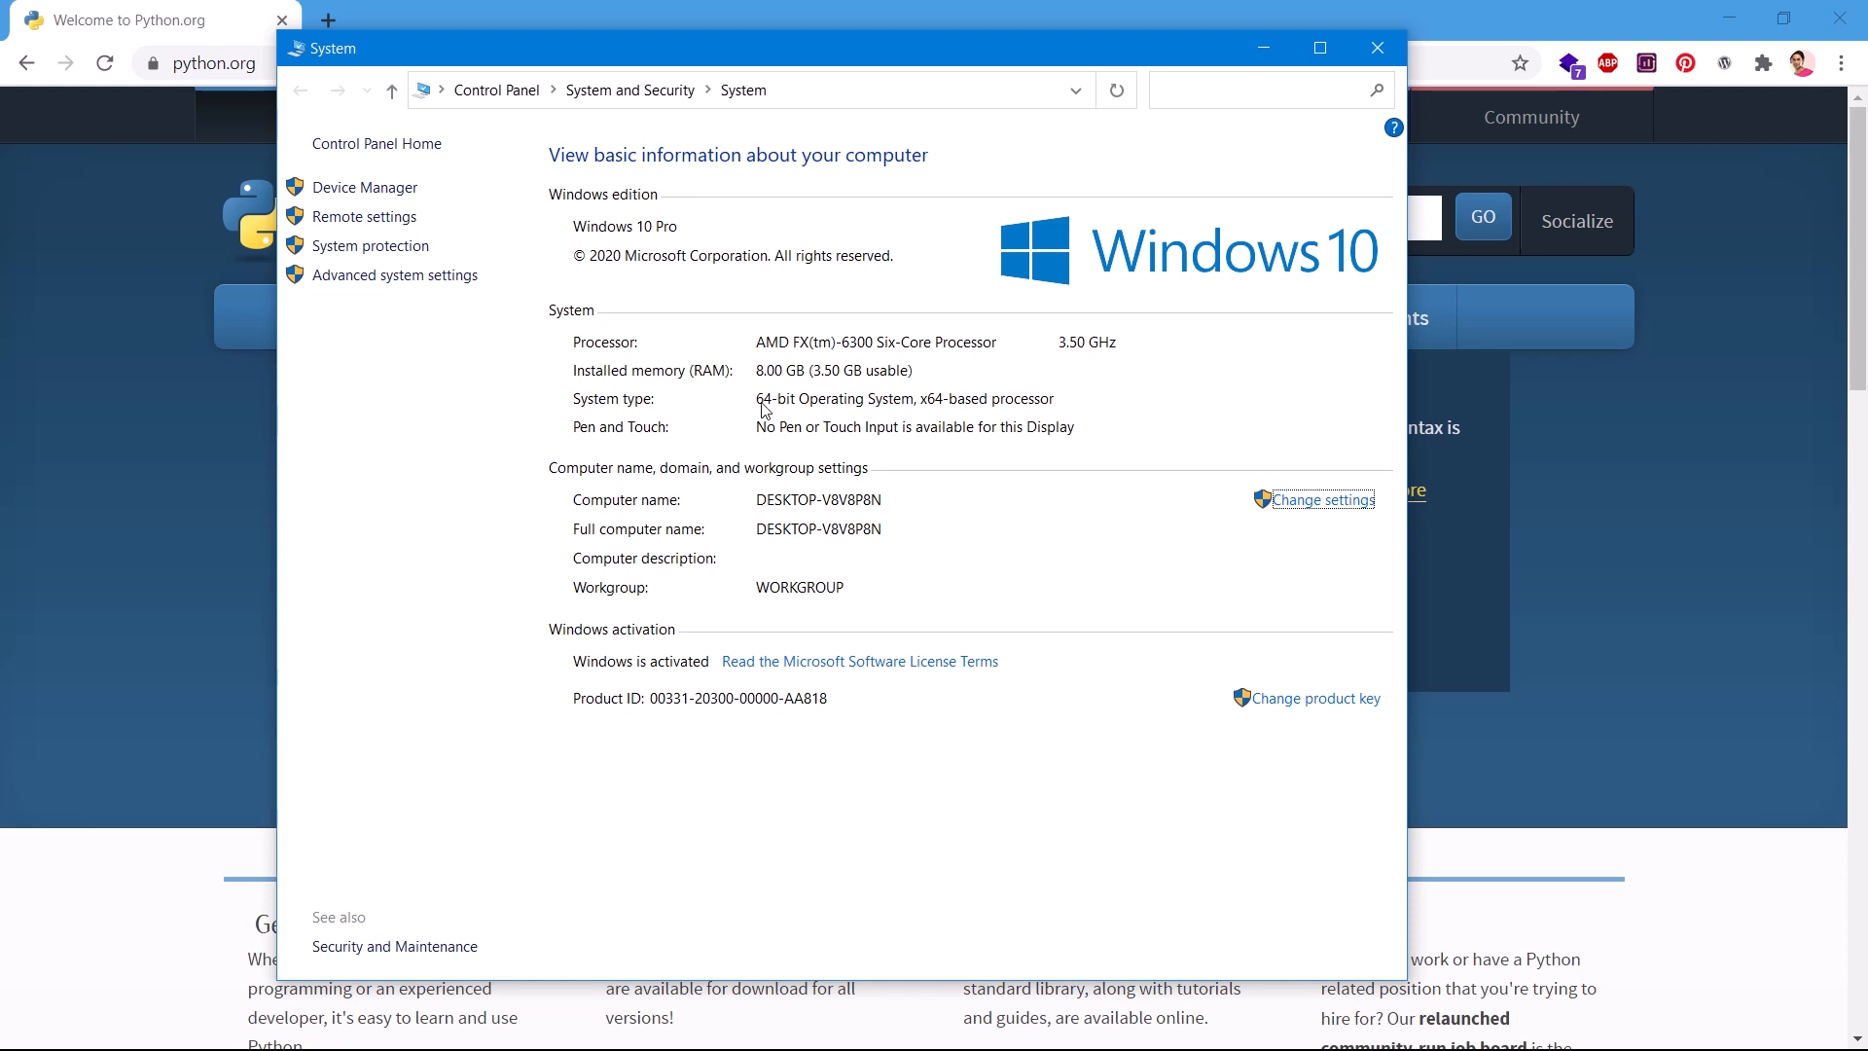
mouse_move(916, 420)
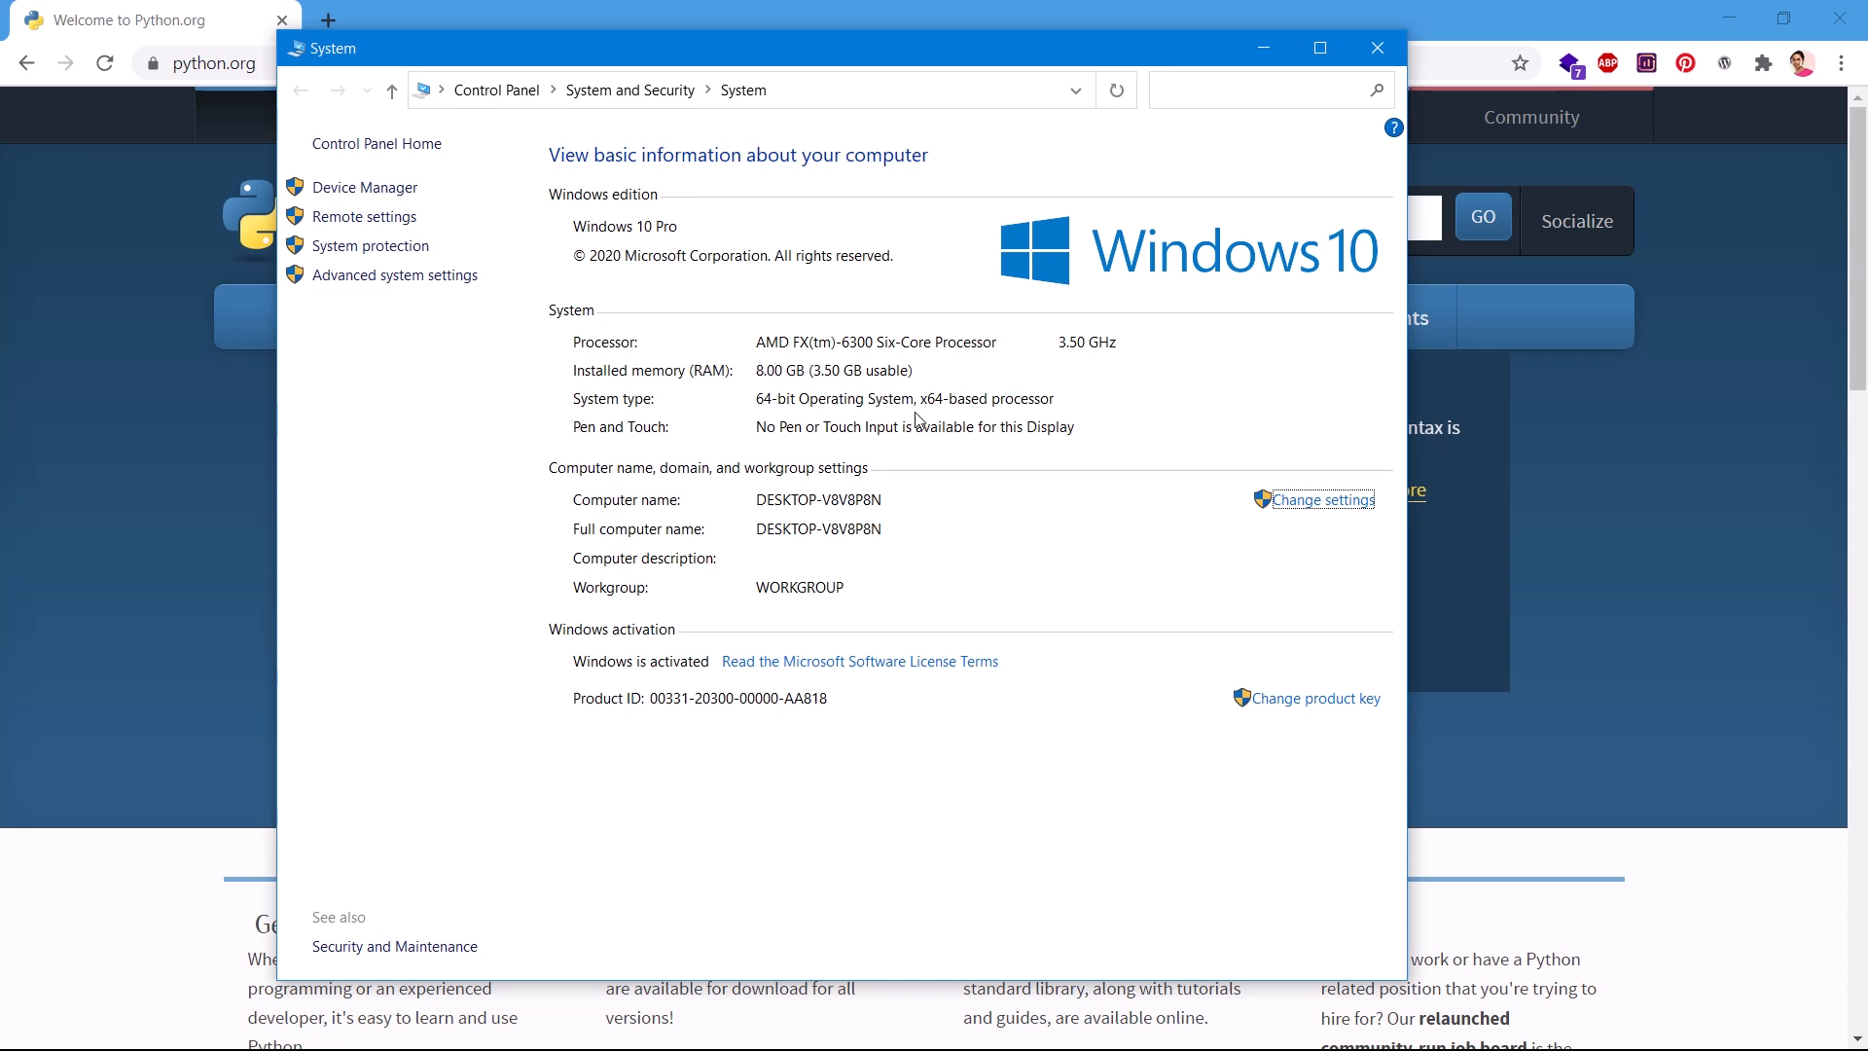
mouse_move(959, 420)
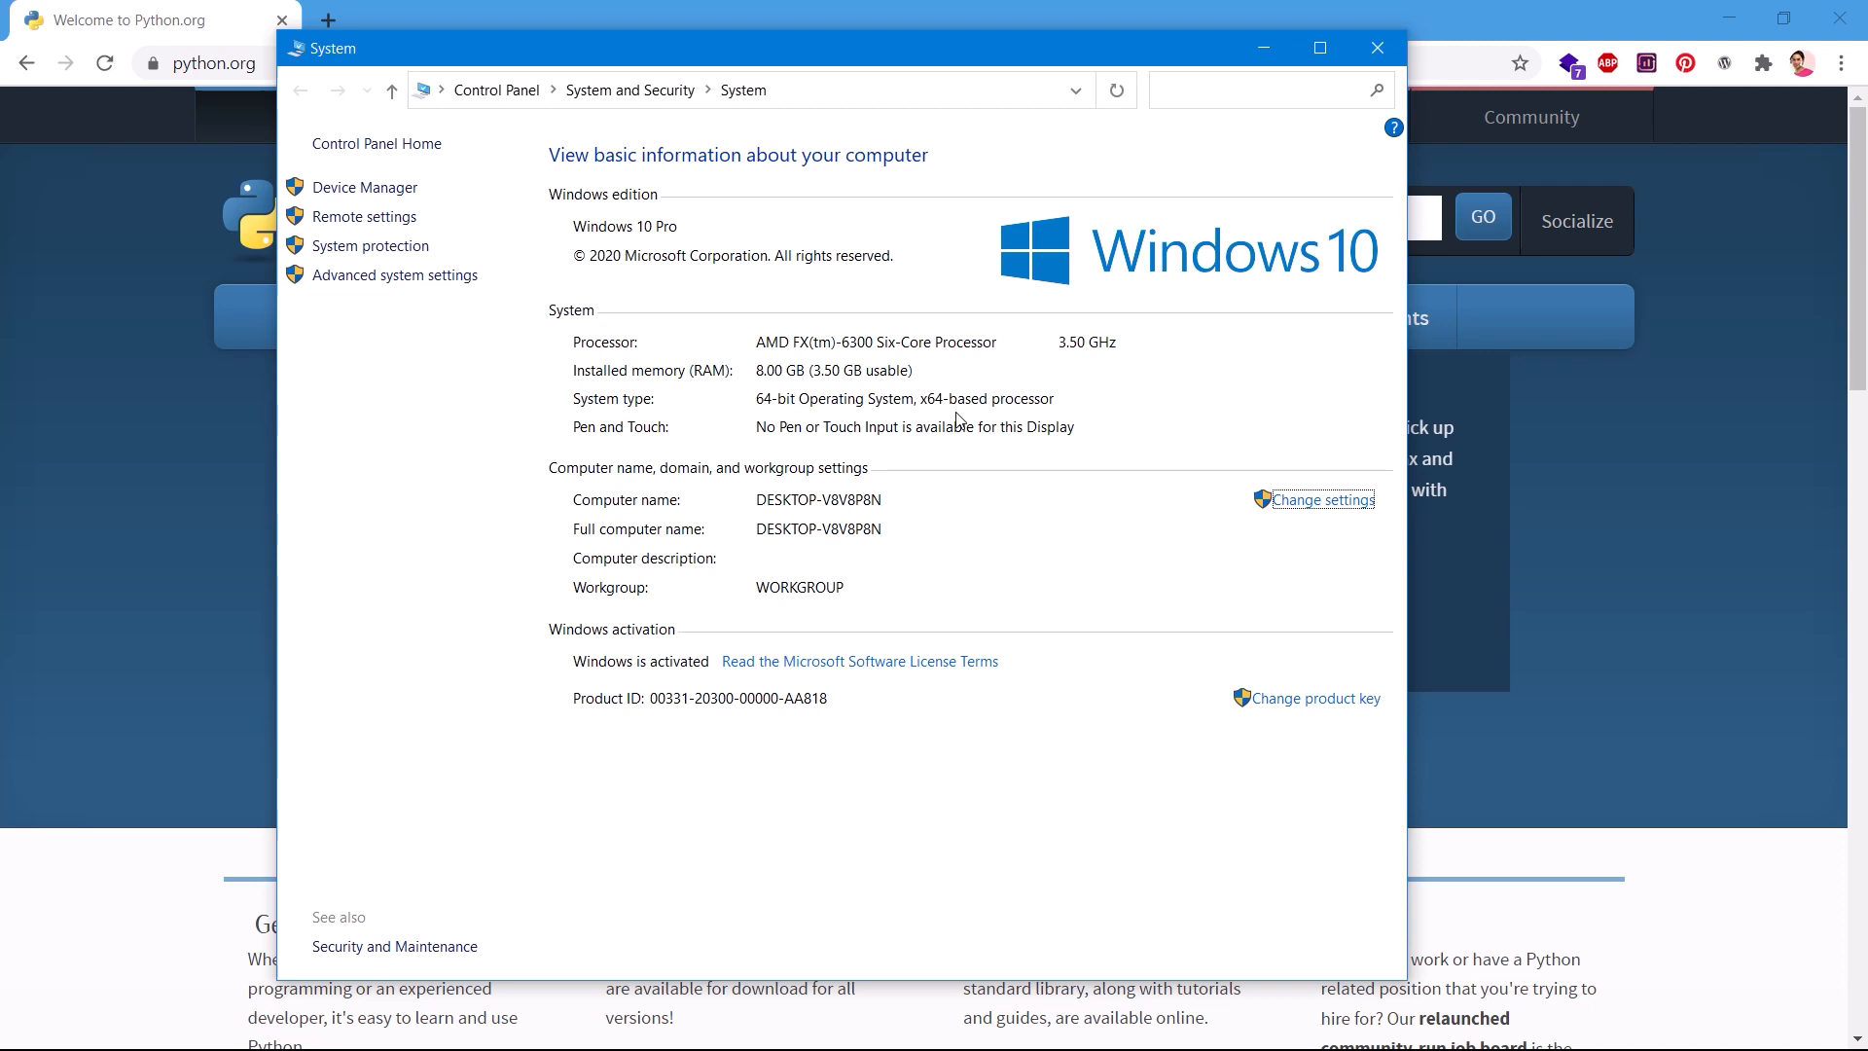
mouse_move(763, 413)
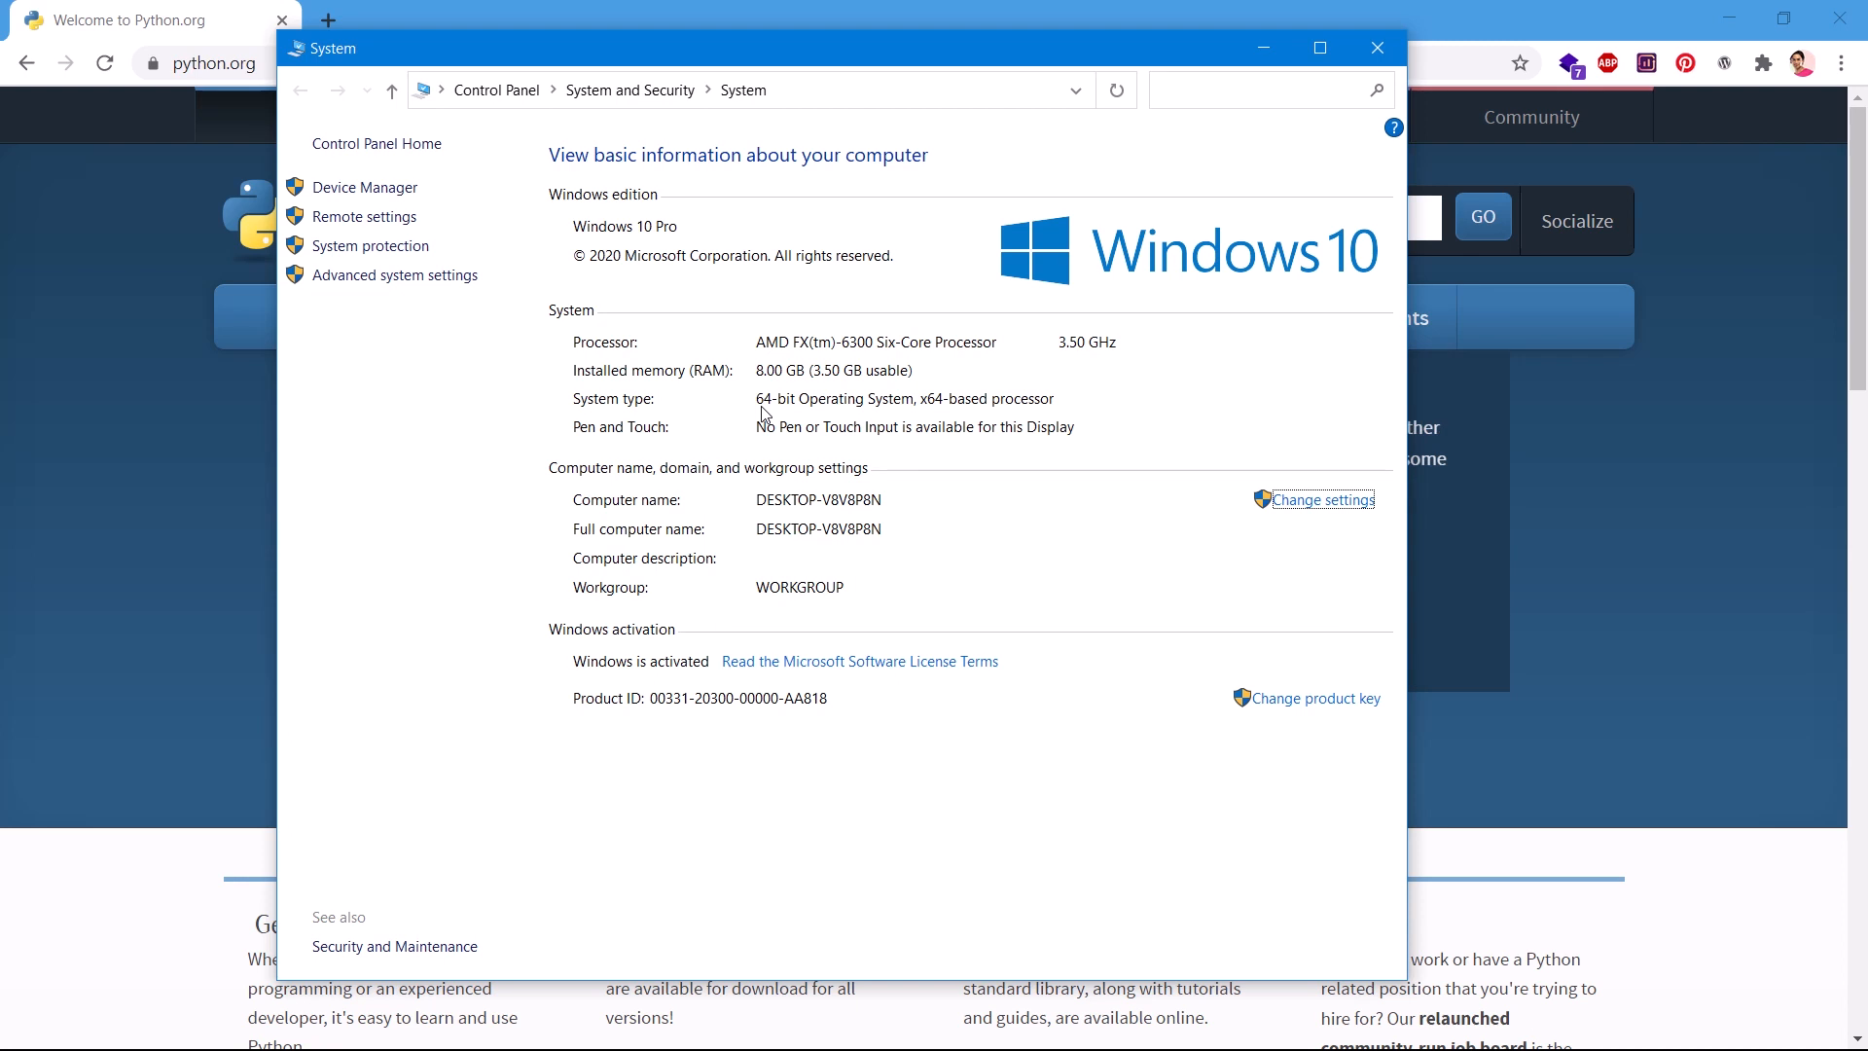
mouse_move(1378, 46)
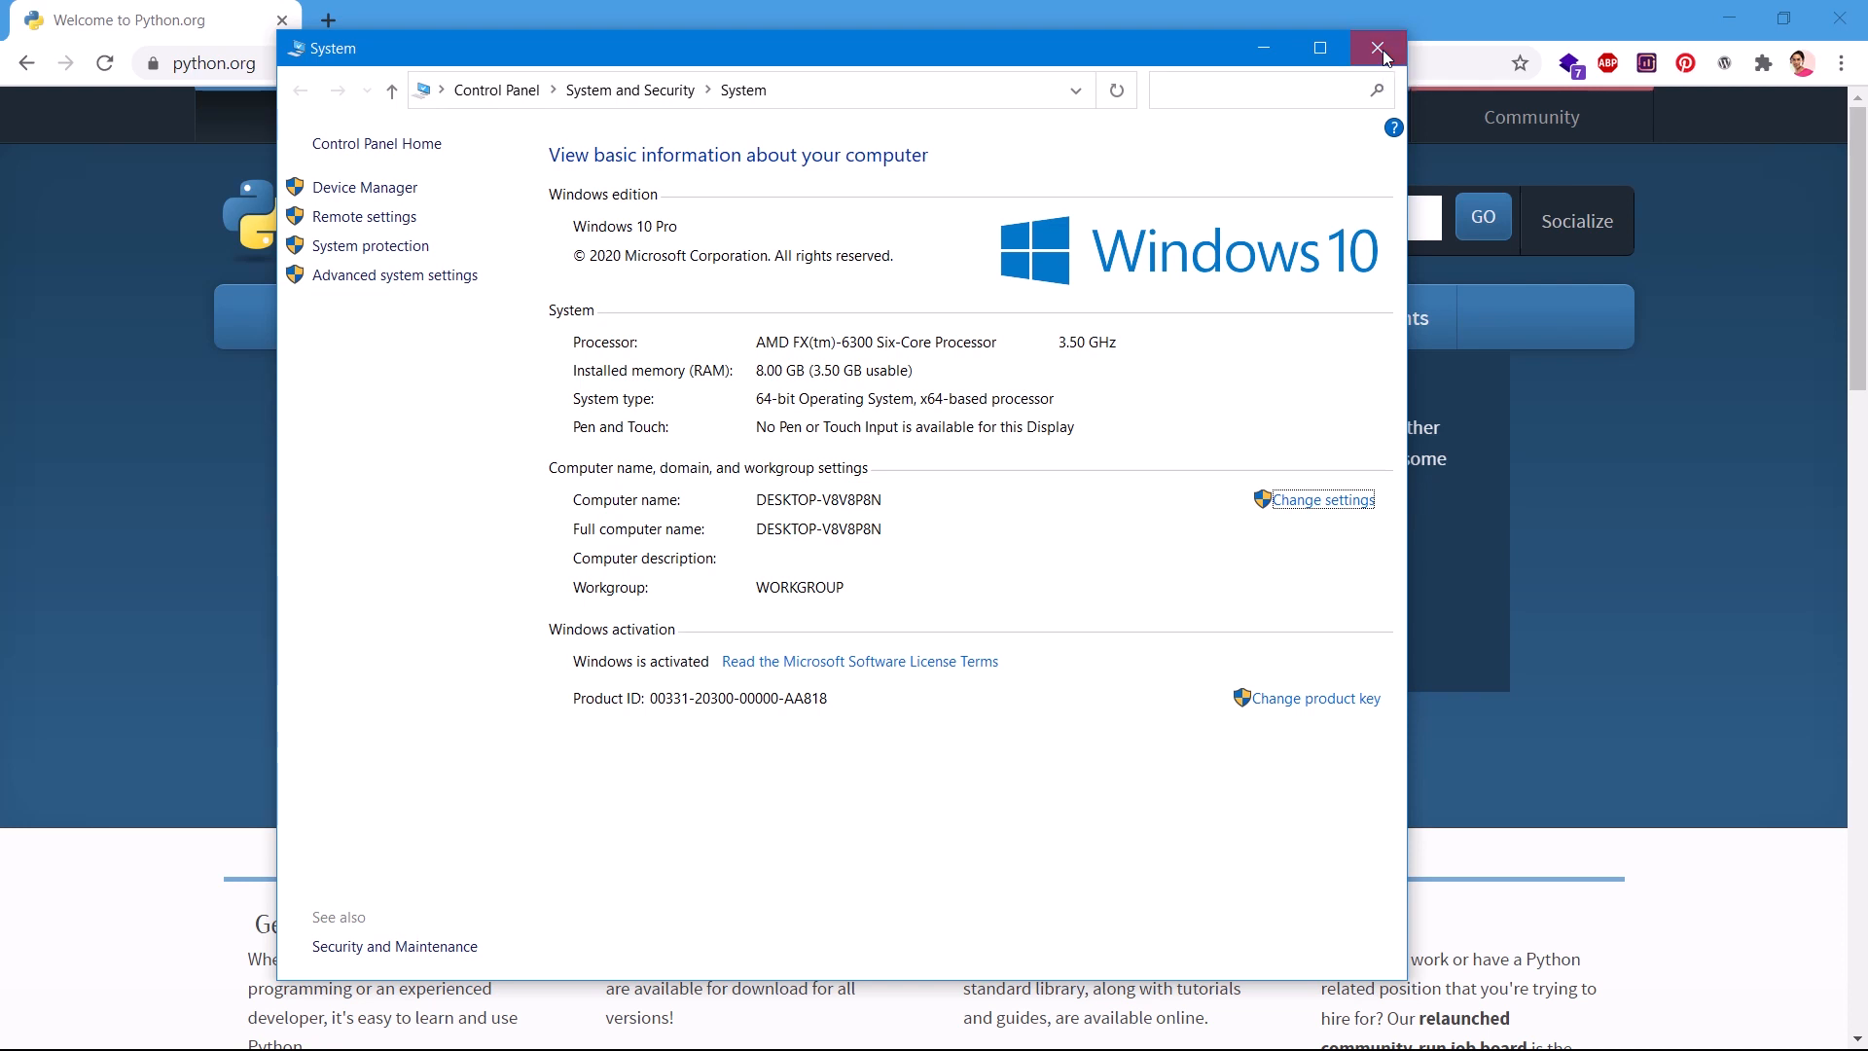
Close the System window and look over the python.org homepage
left_click(1379, 47)
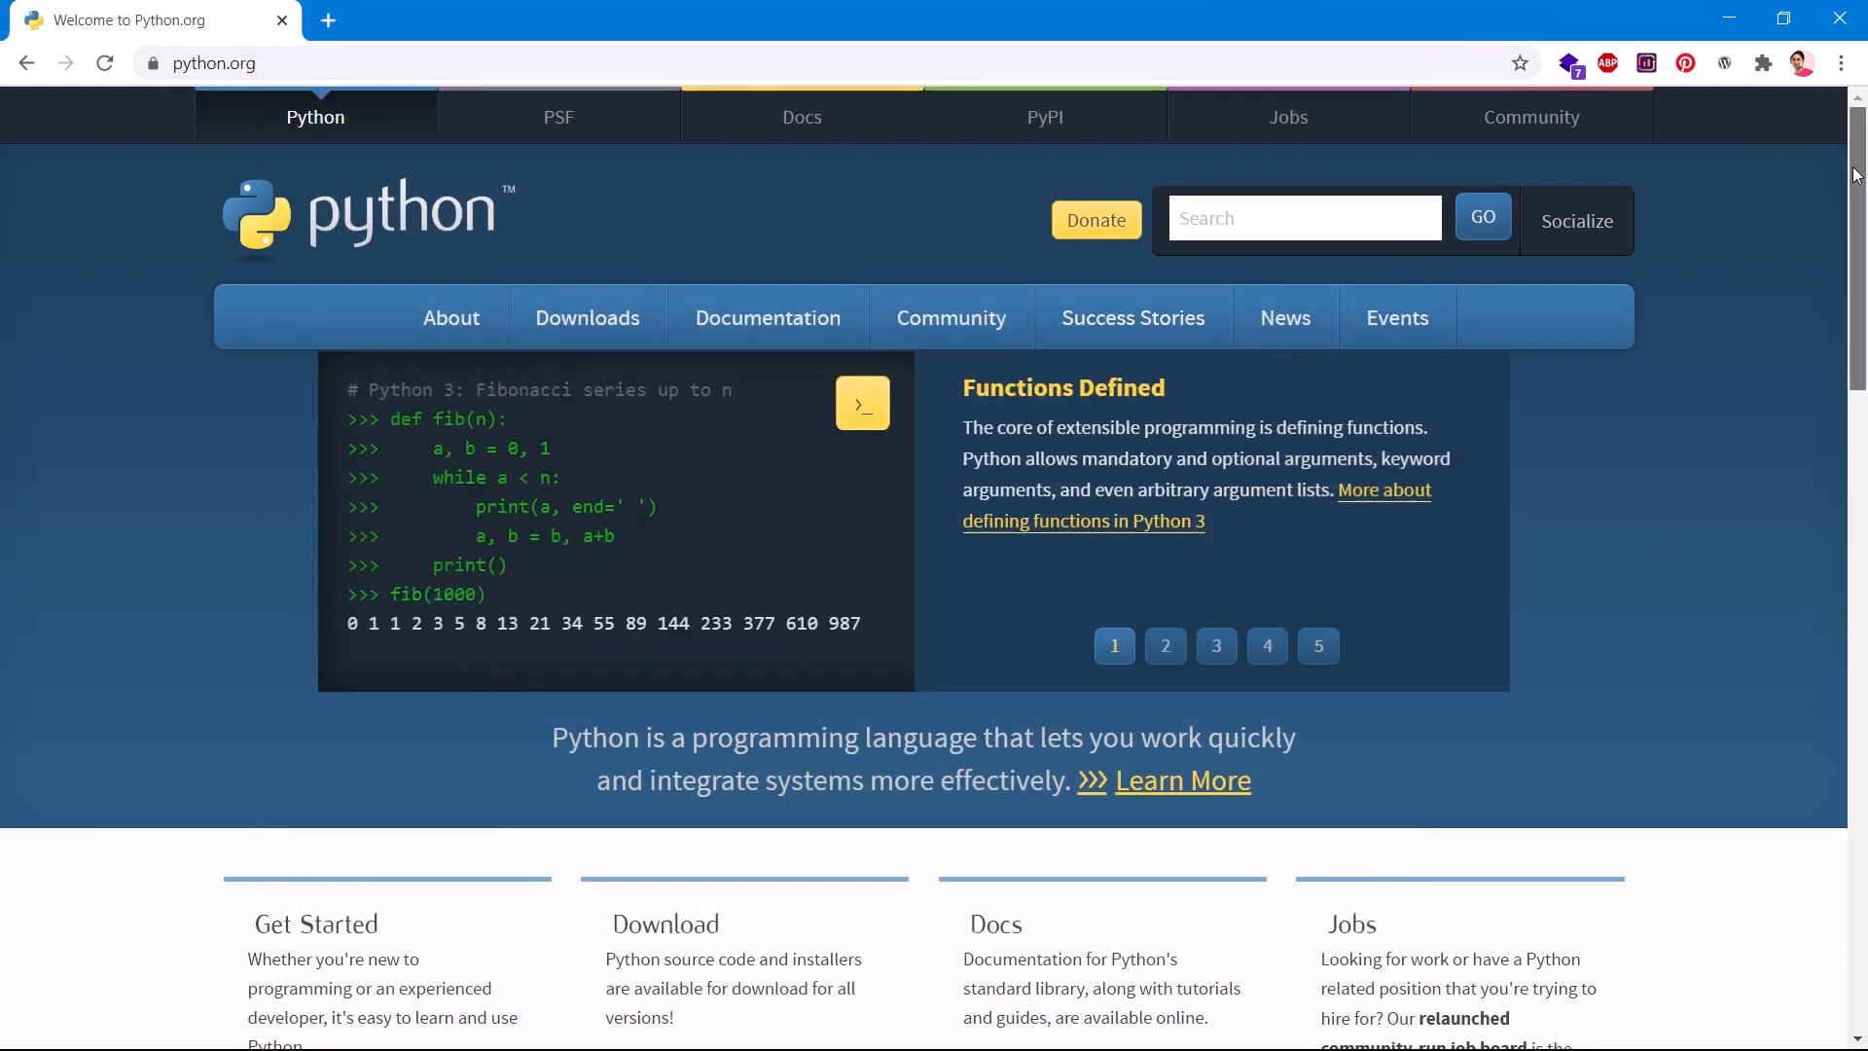
scroll("down", 3)
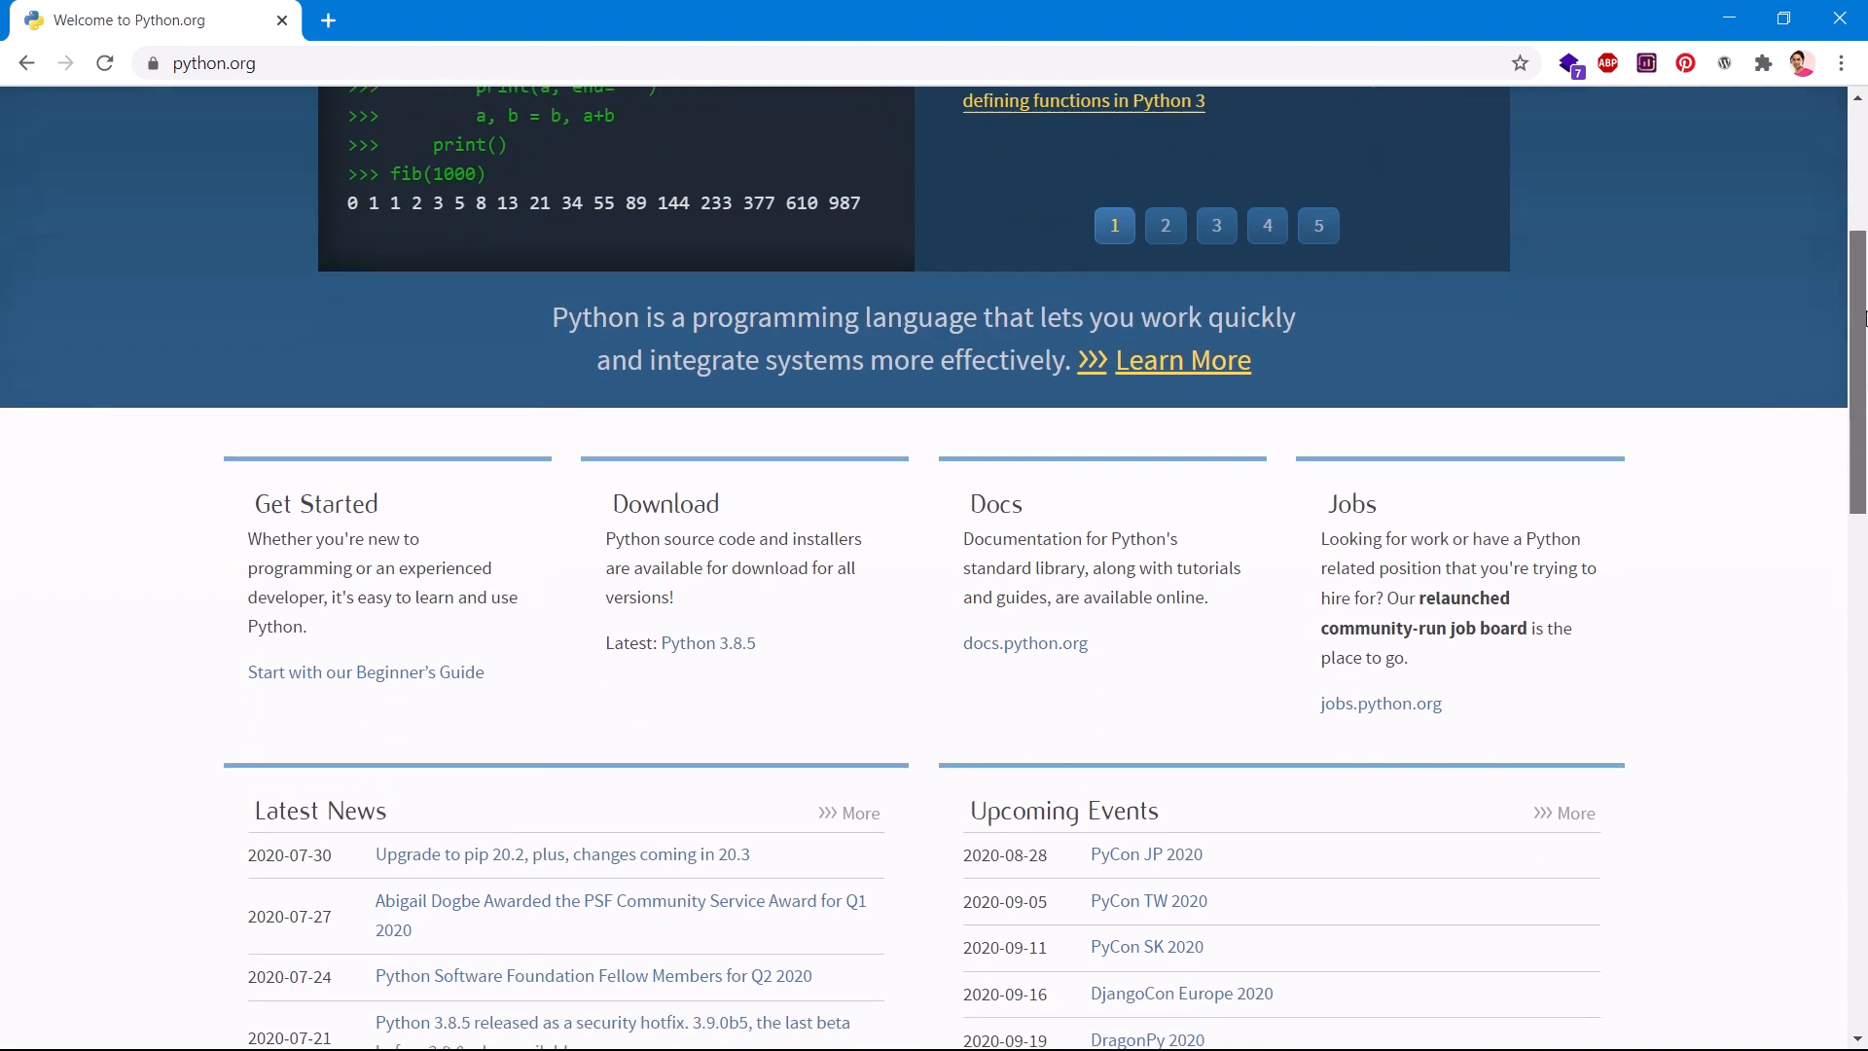
scroll("down", 3)
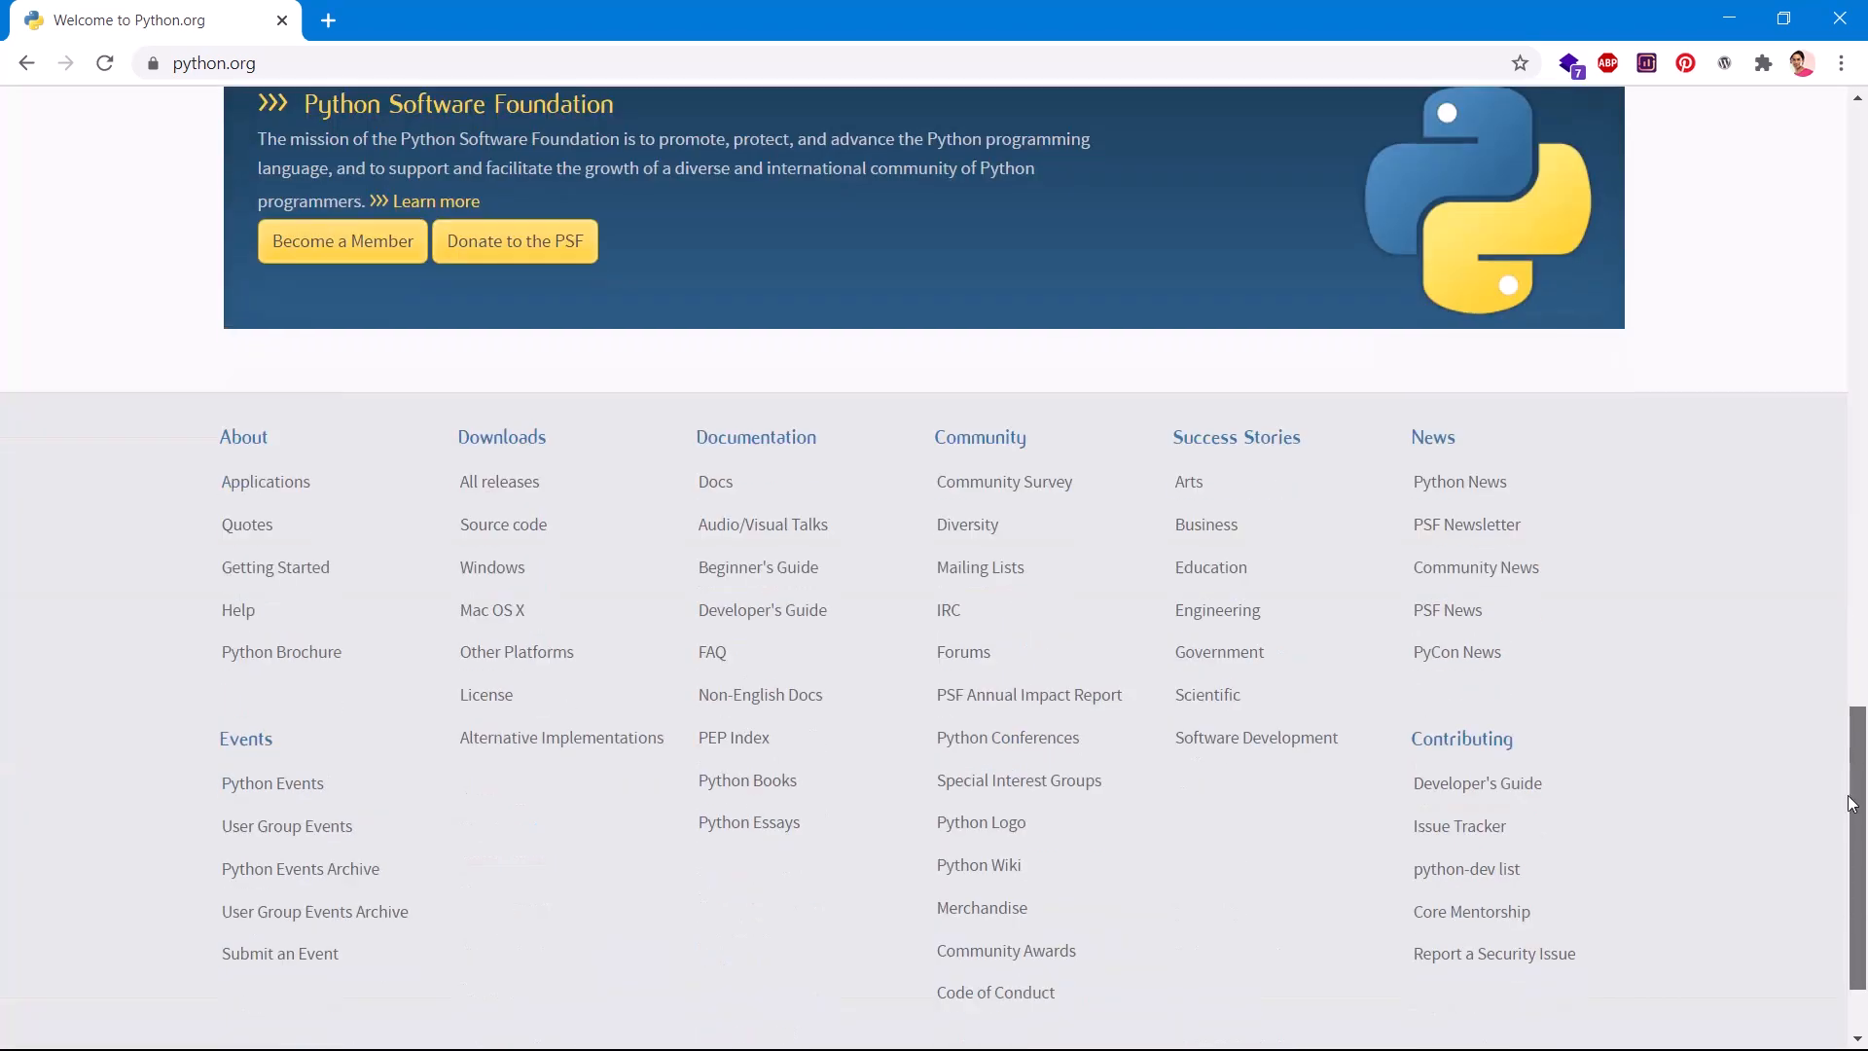
scroll("up", 3)
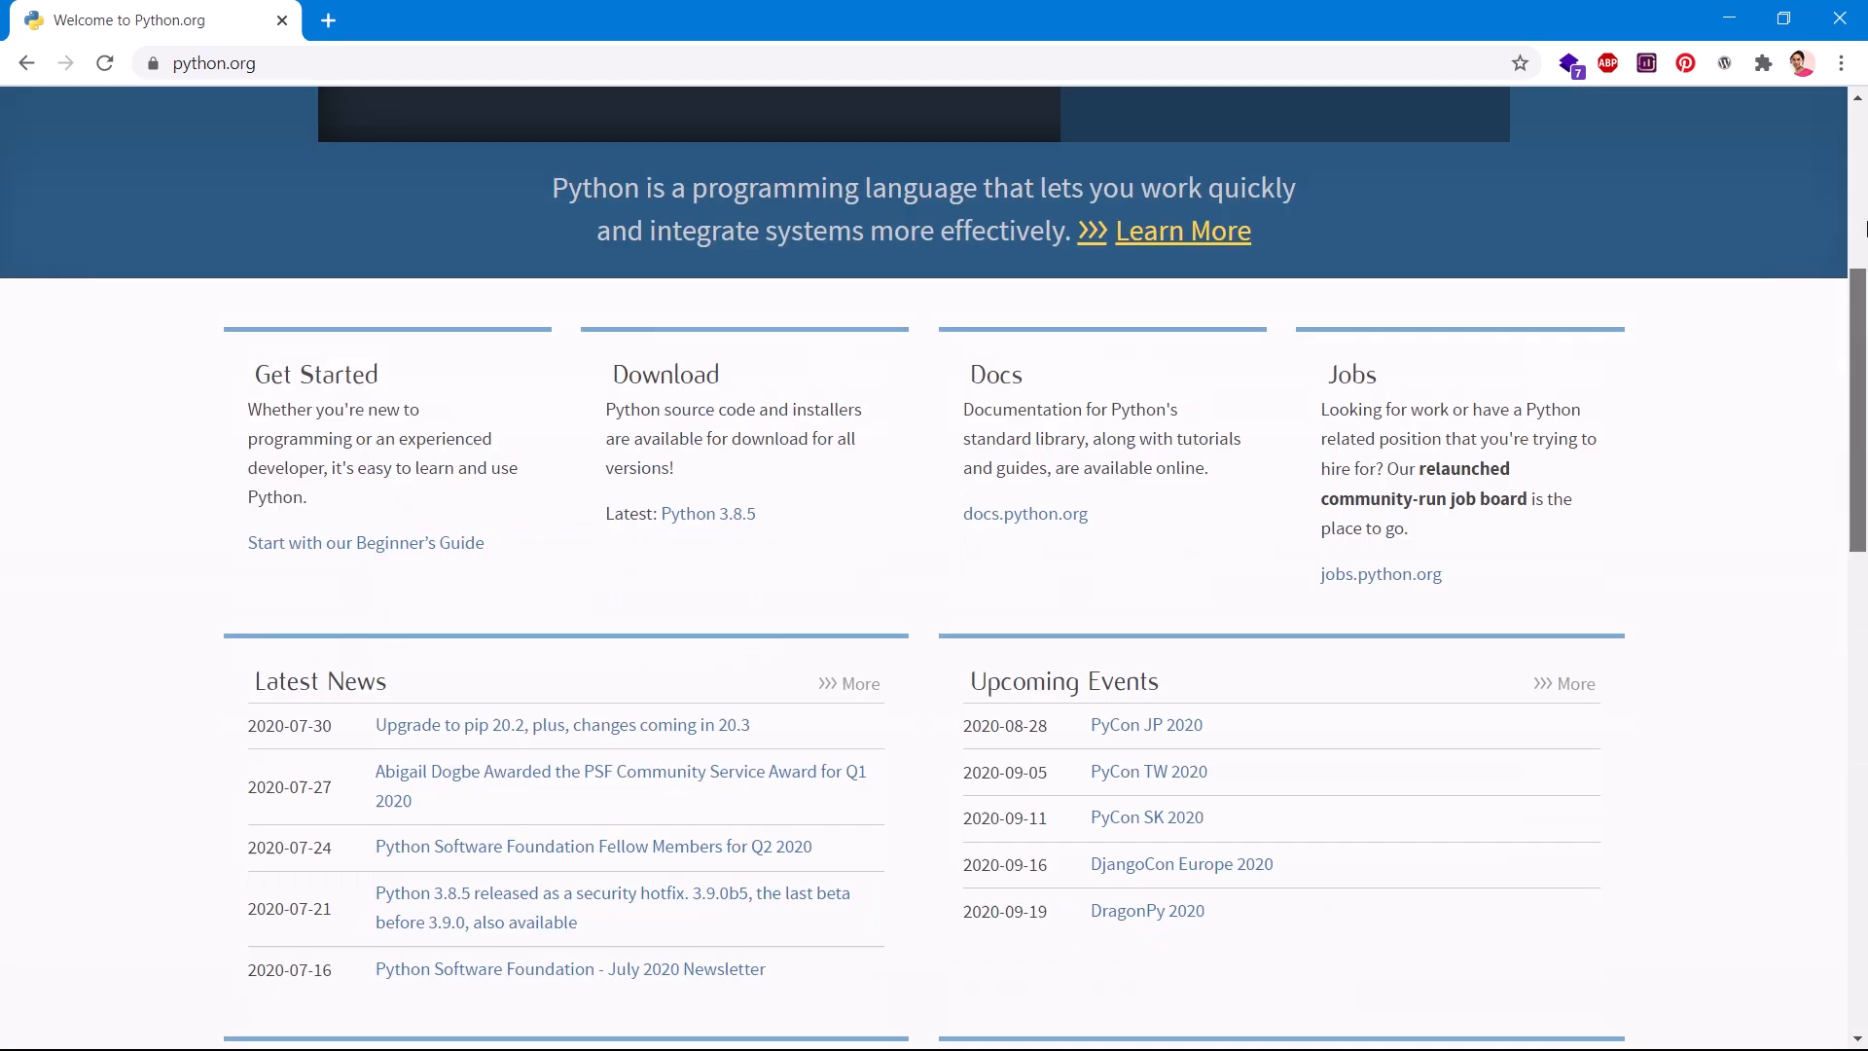
scroll("up", 3)
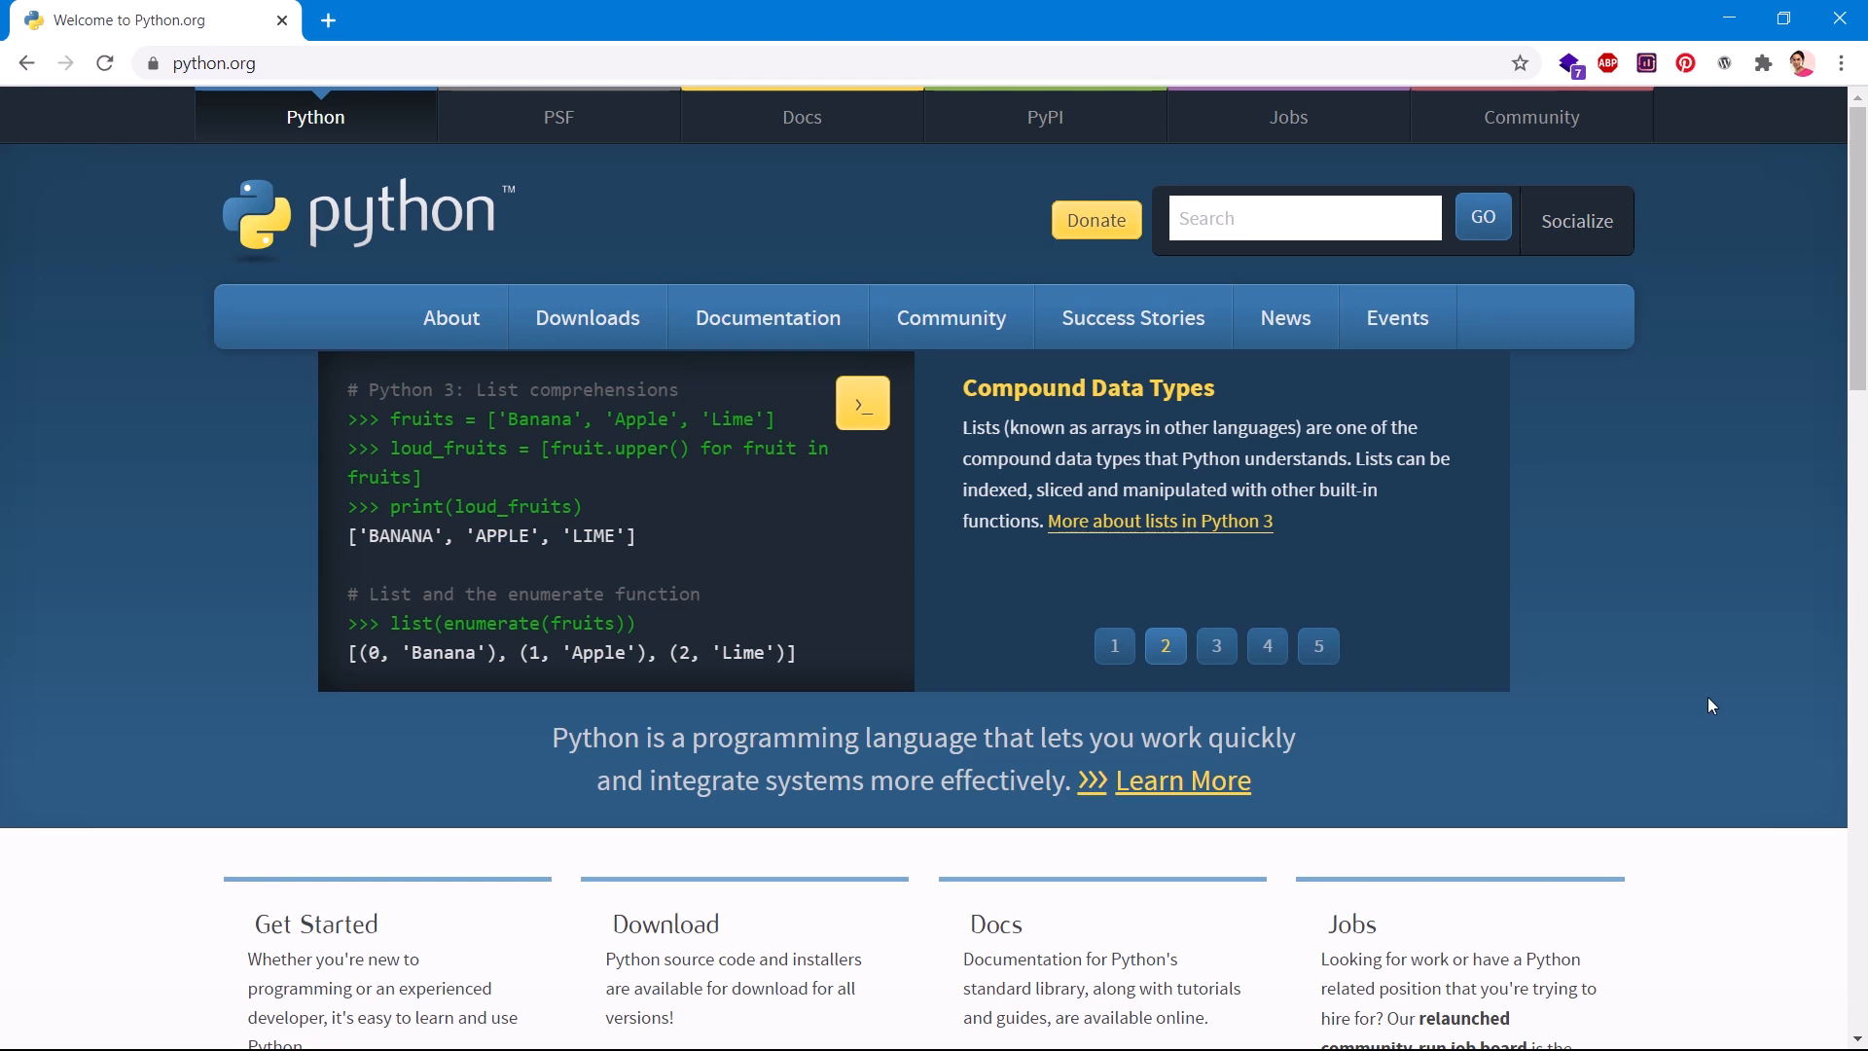
Return to the homepage showing Python 3.8.5 as the latest release
left_click(1216, 646)
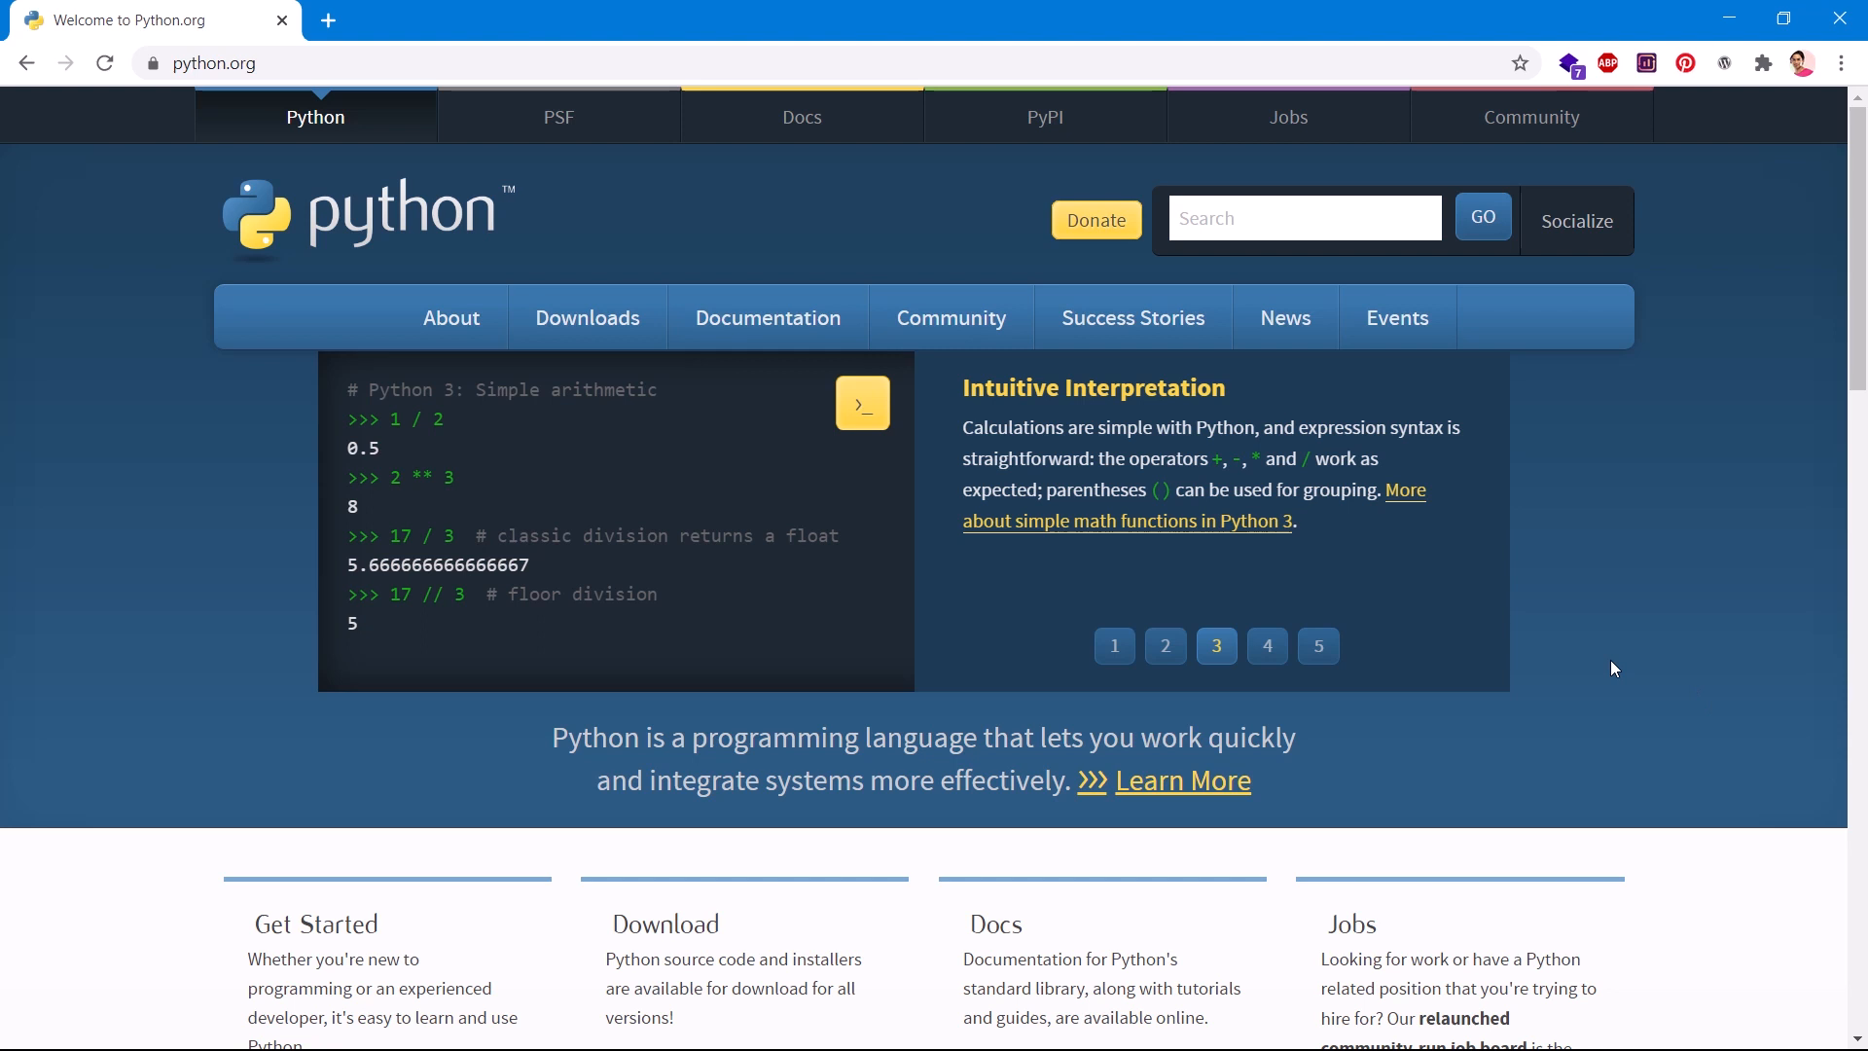
left_click(214, 62)
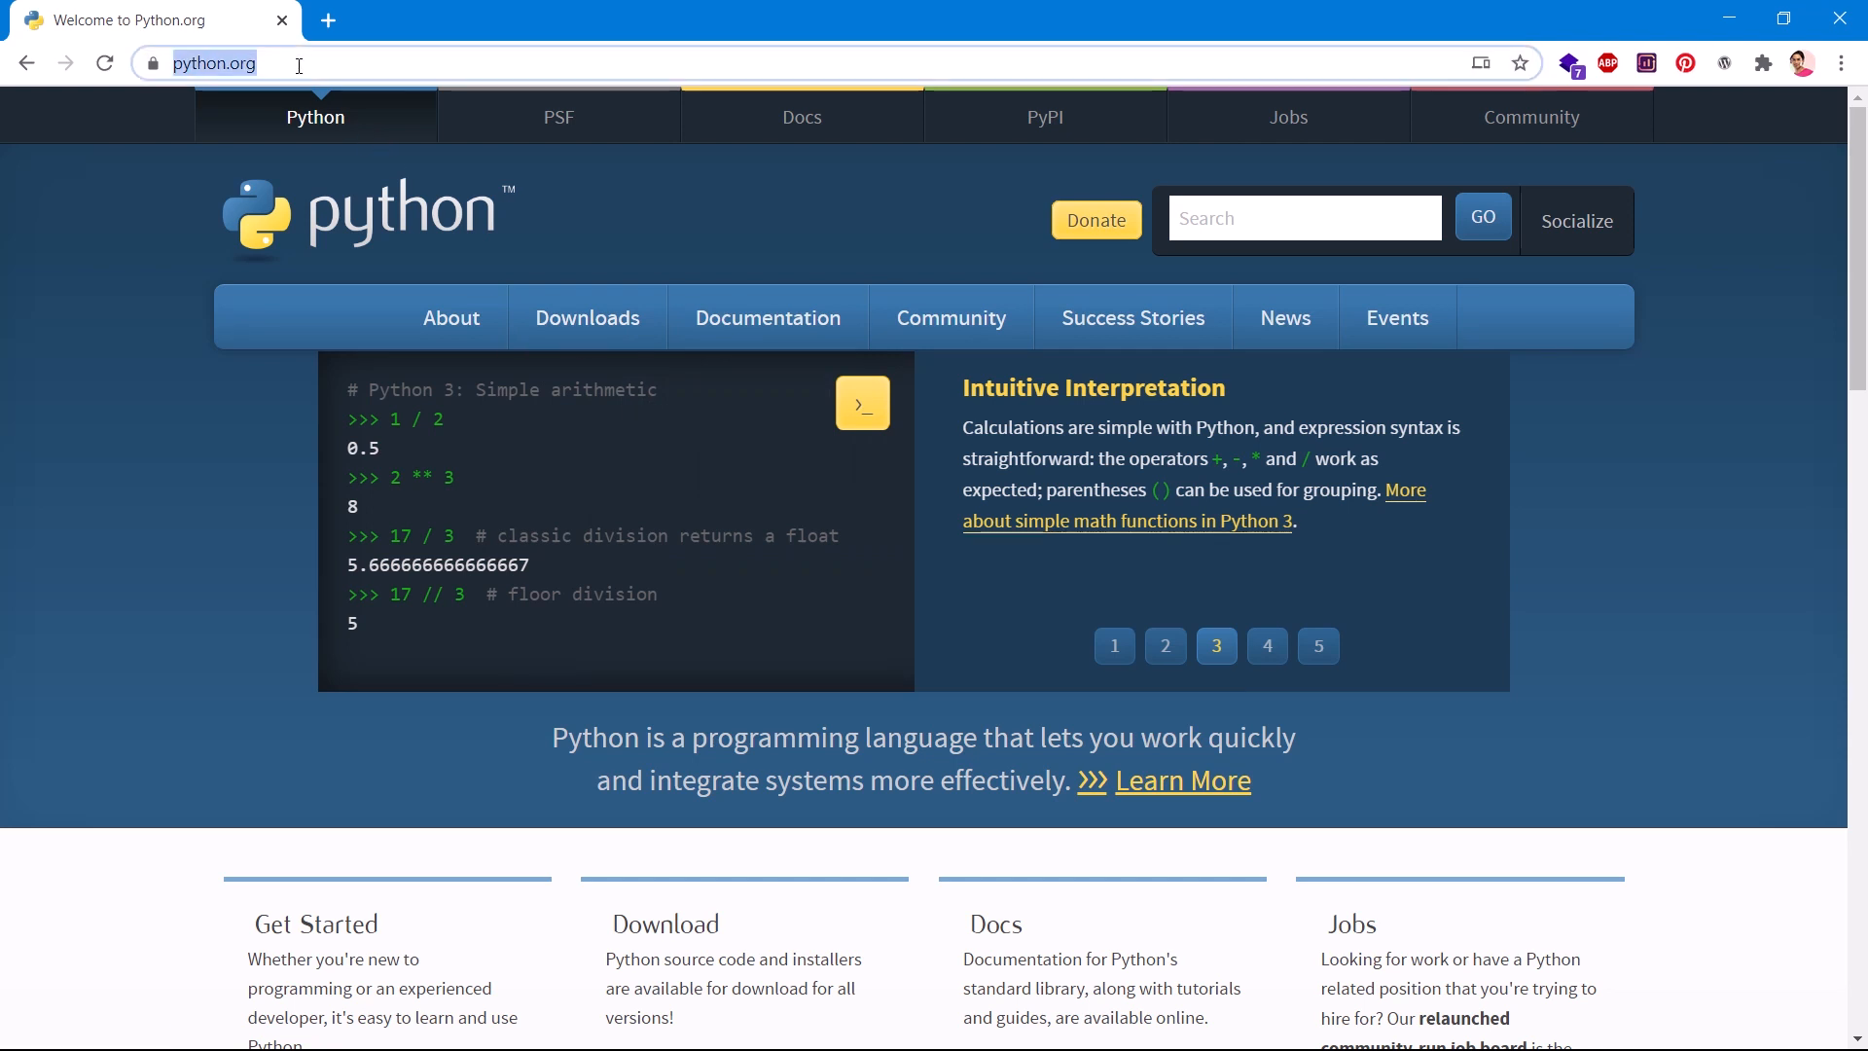
mouse_move(189, 88)
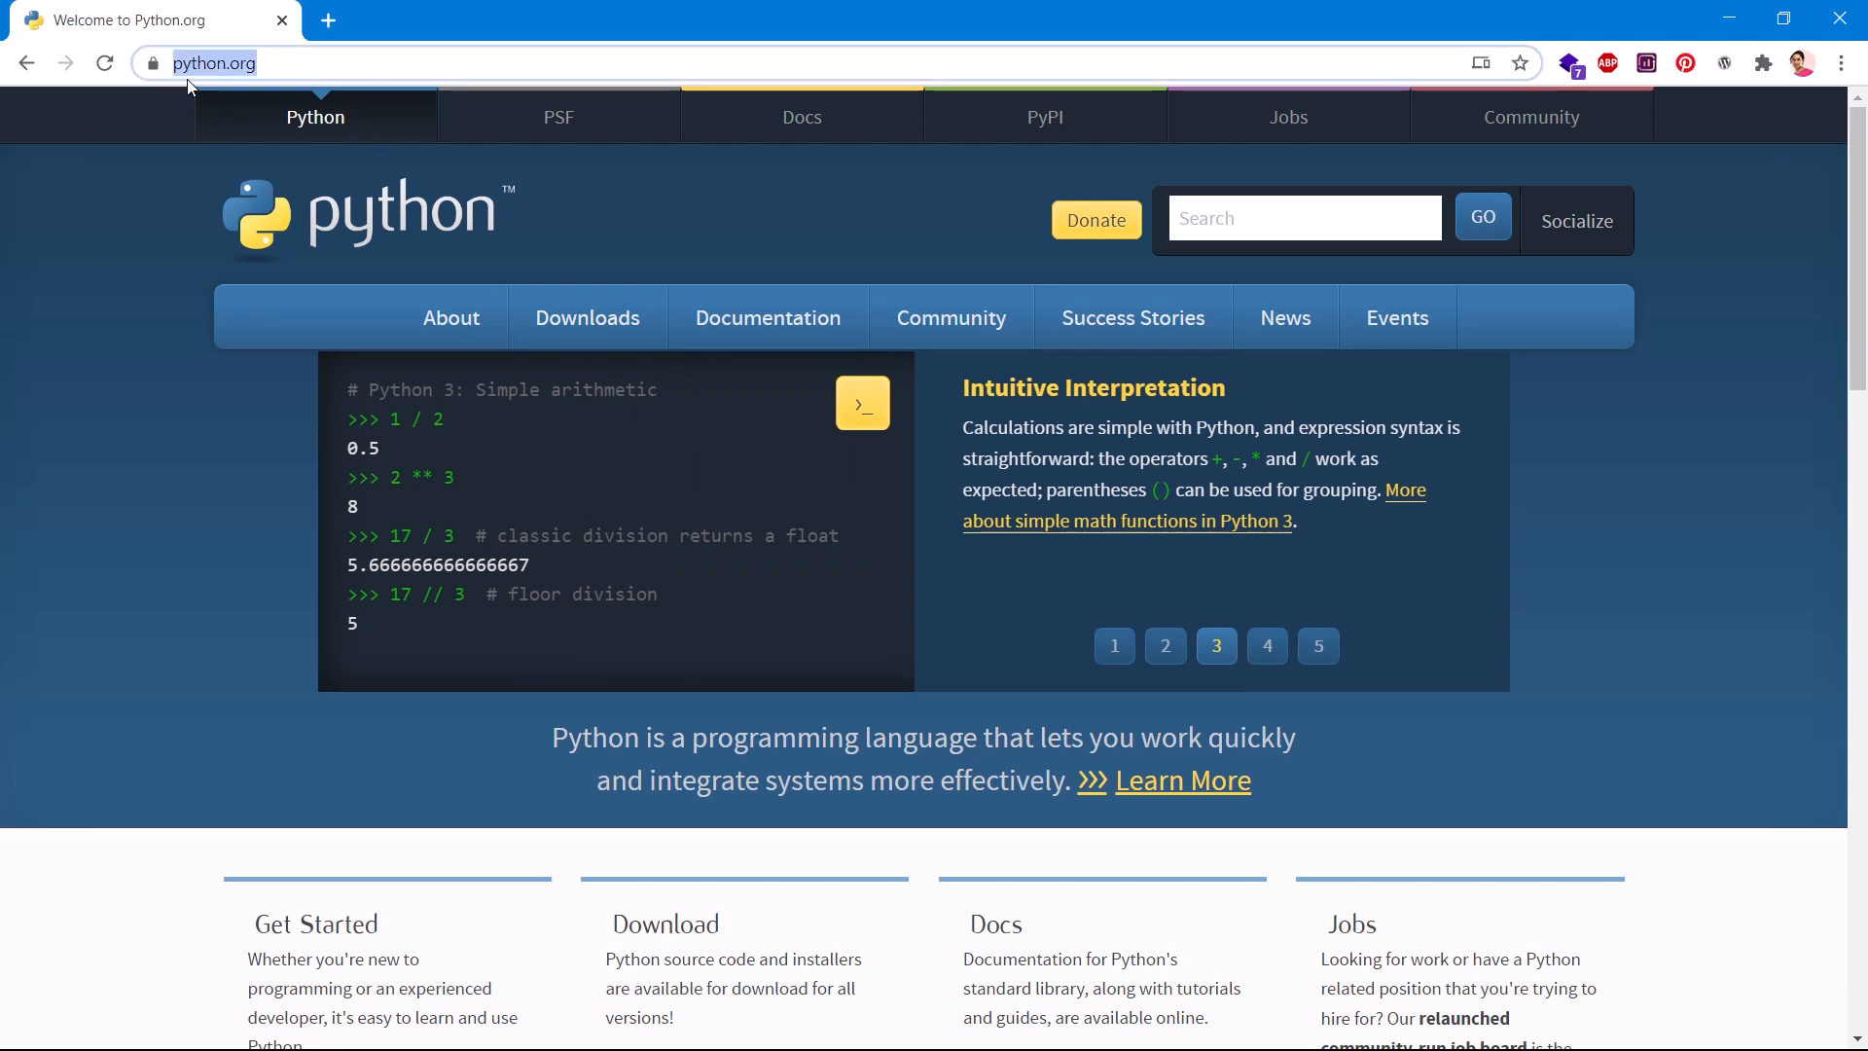
mouse_move(245, 238)
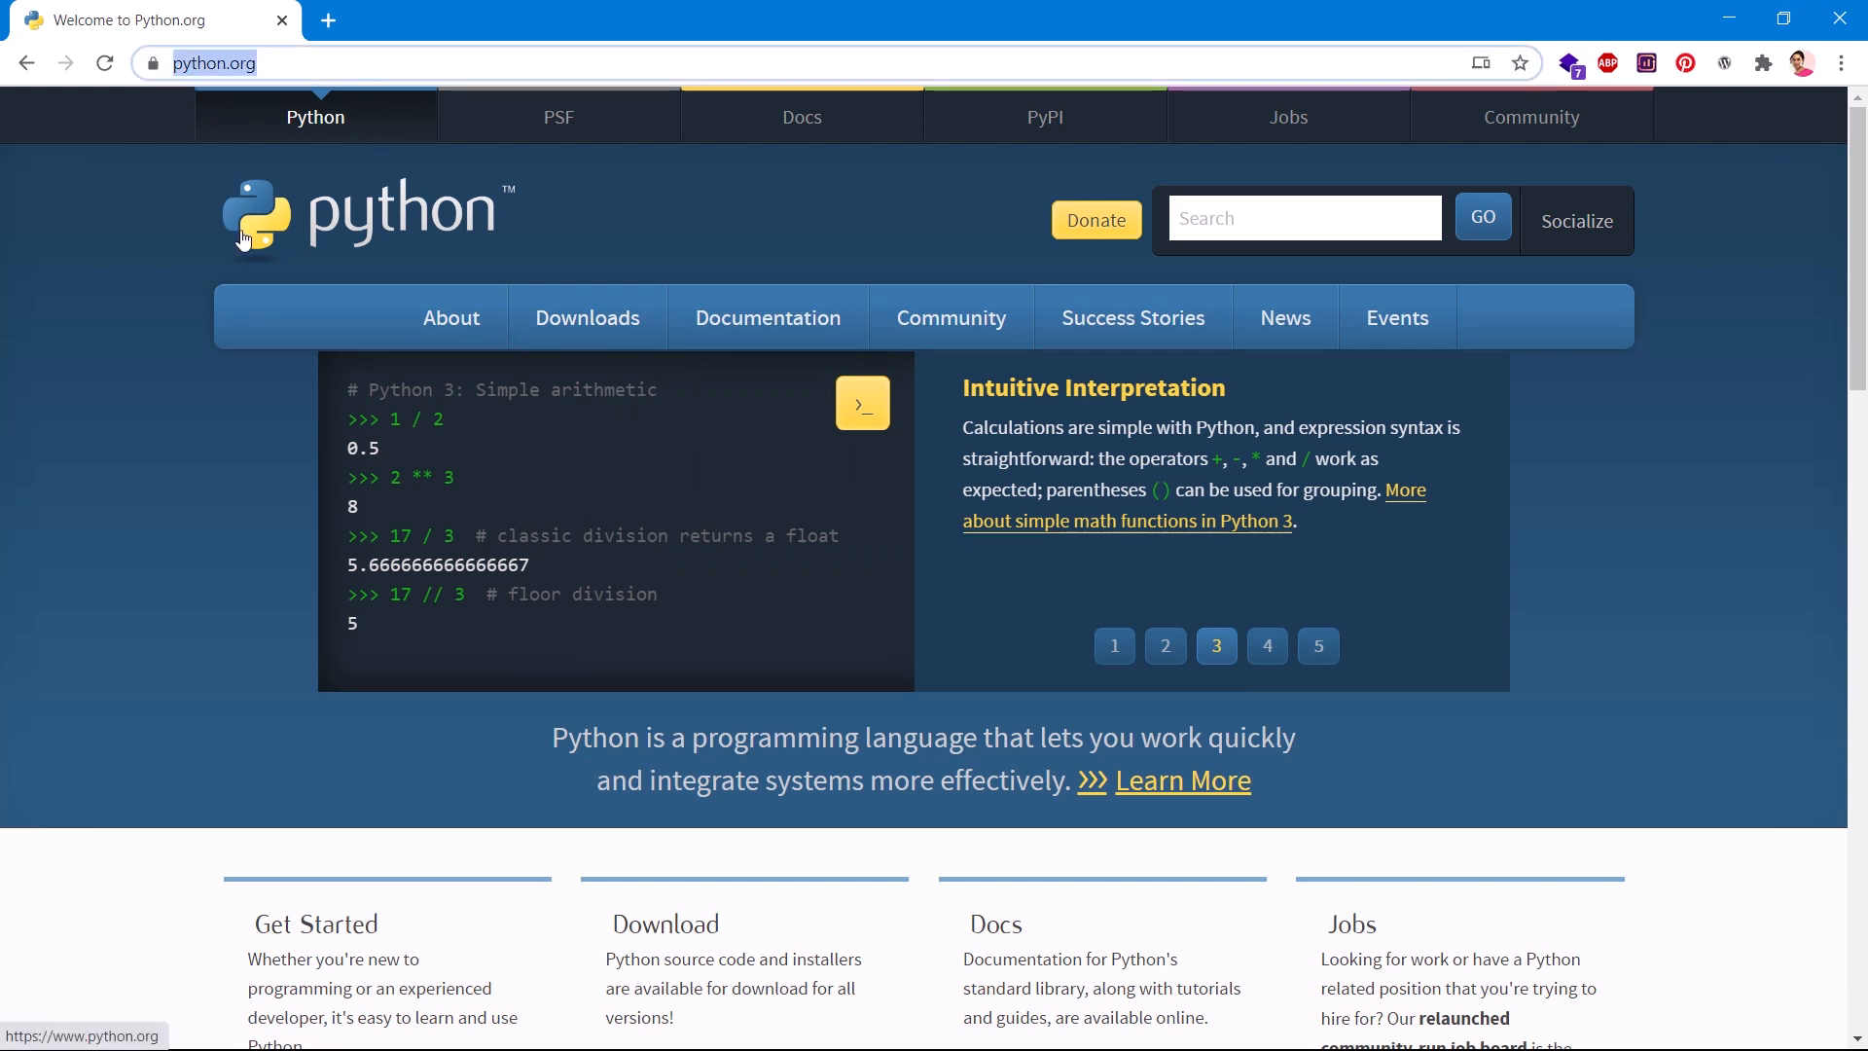
mouse_move(179, 100)
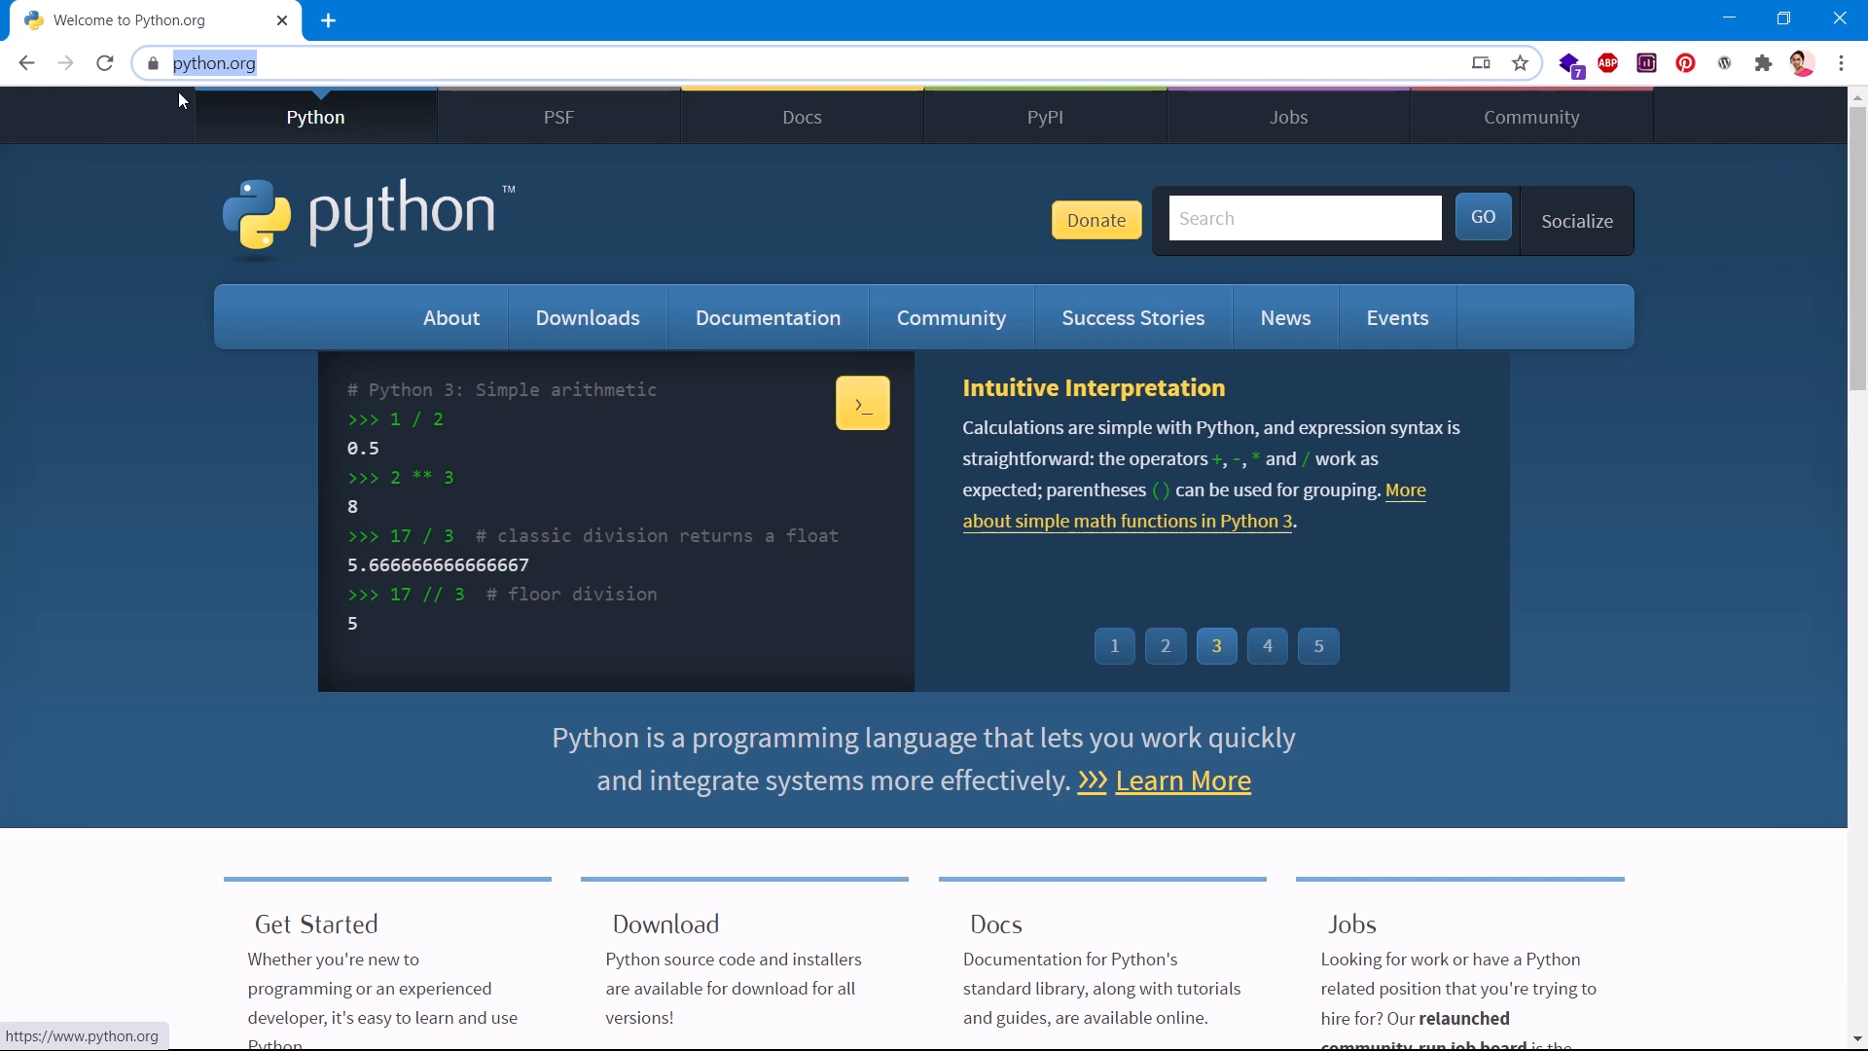
left_click(1266, 646)
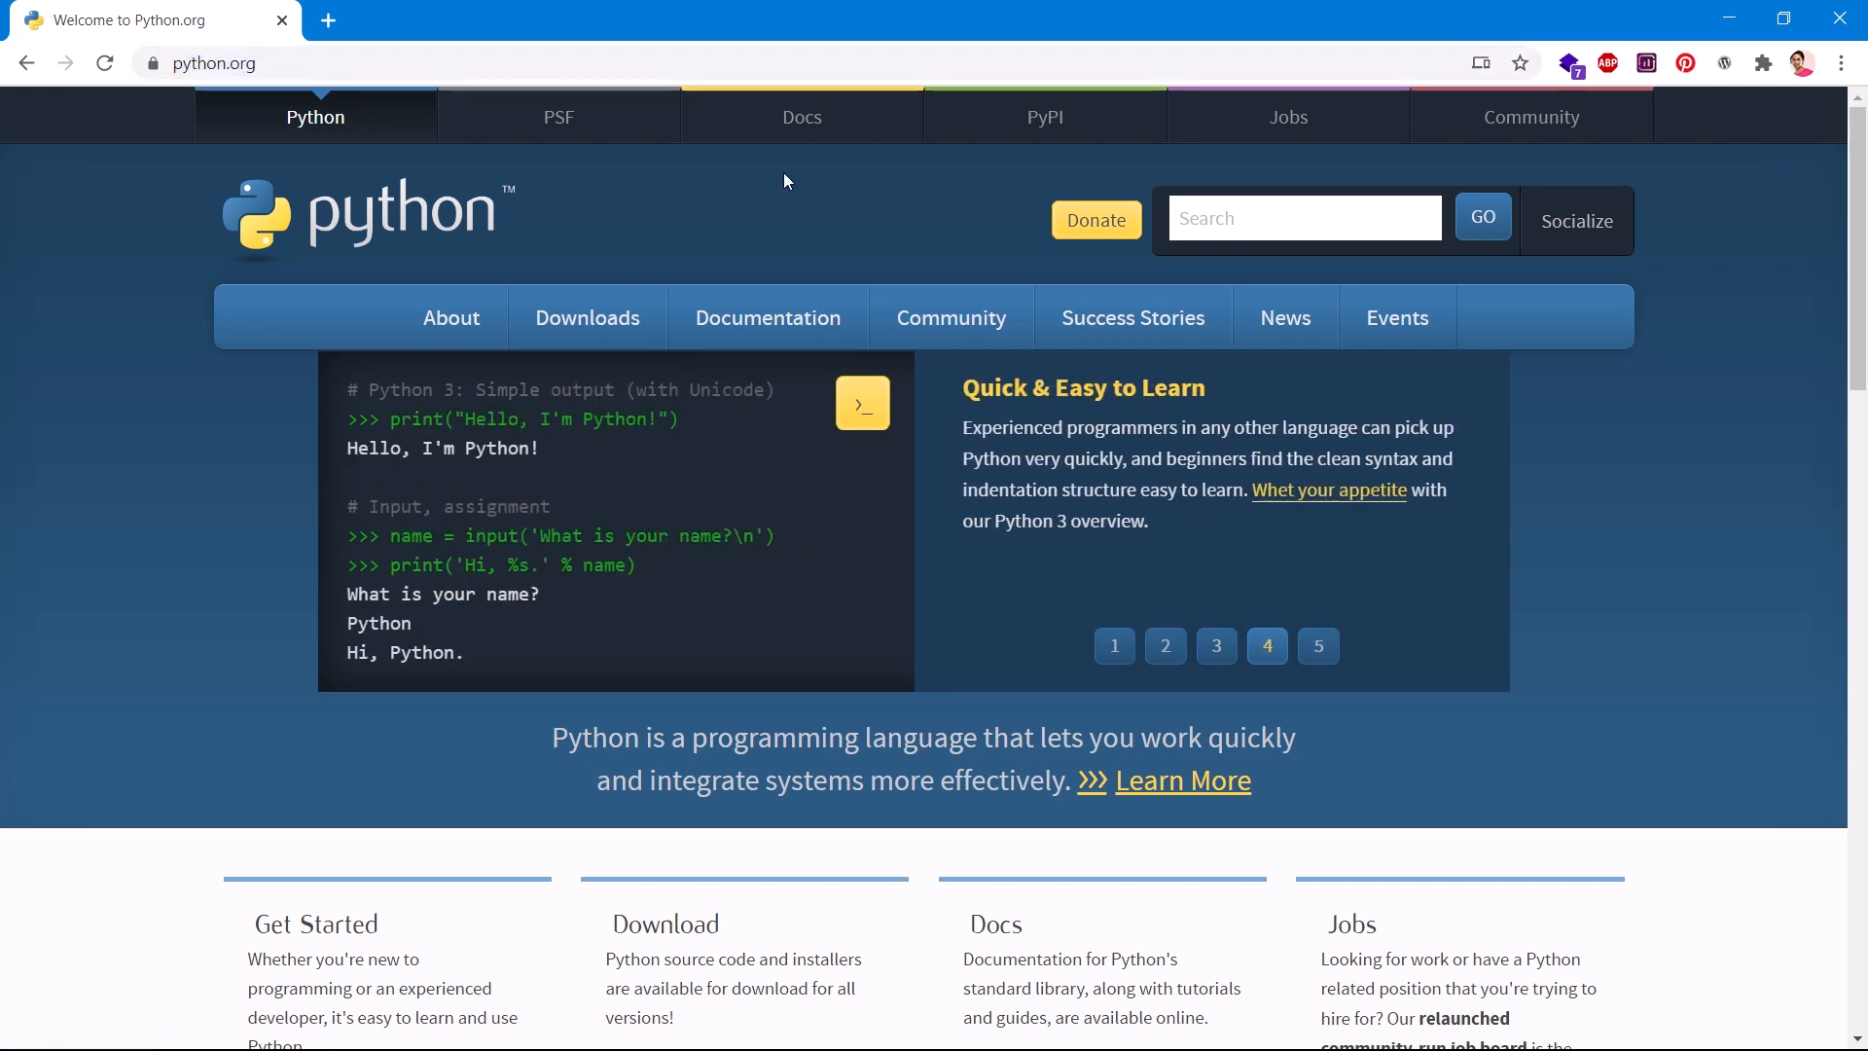
mouse_move(597, 266)
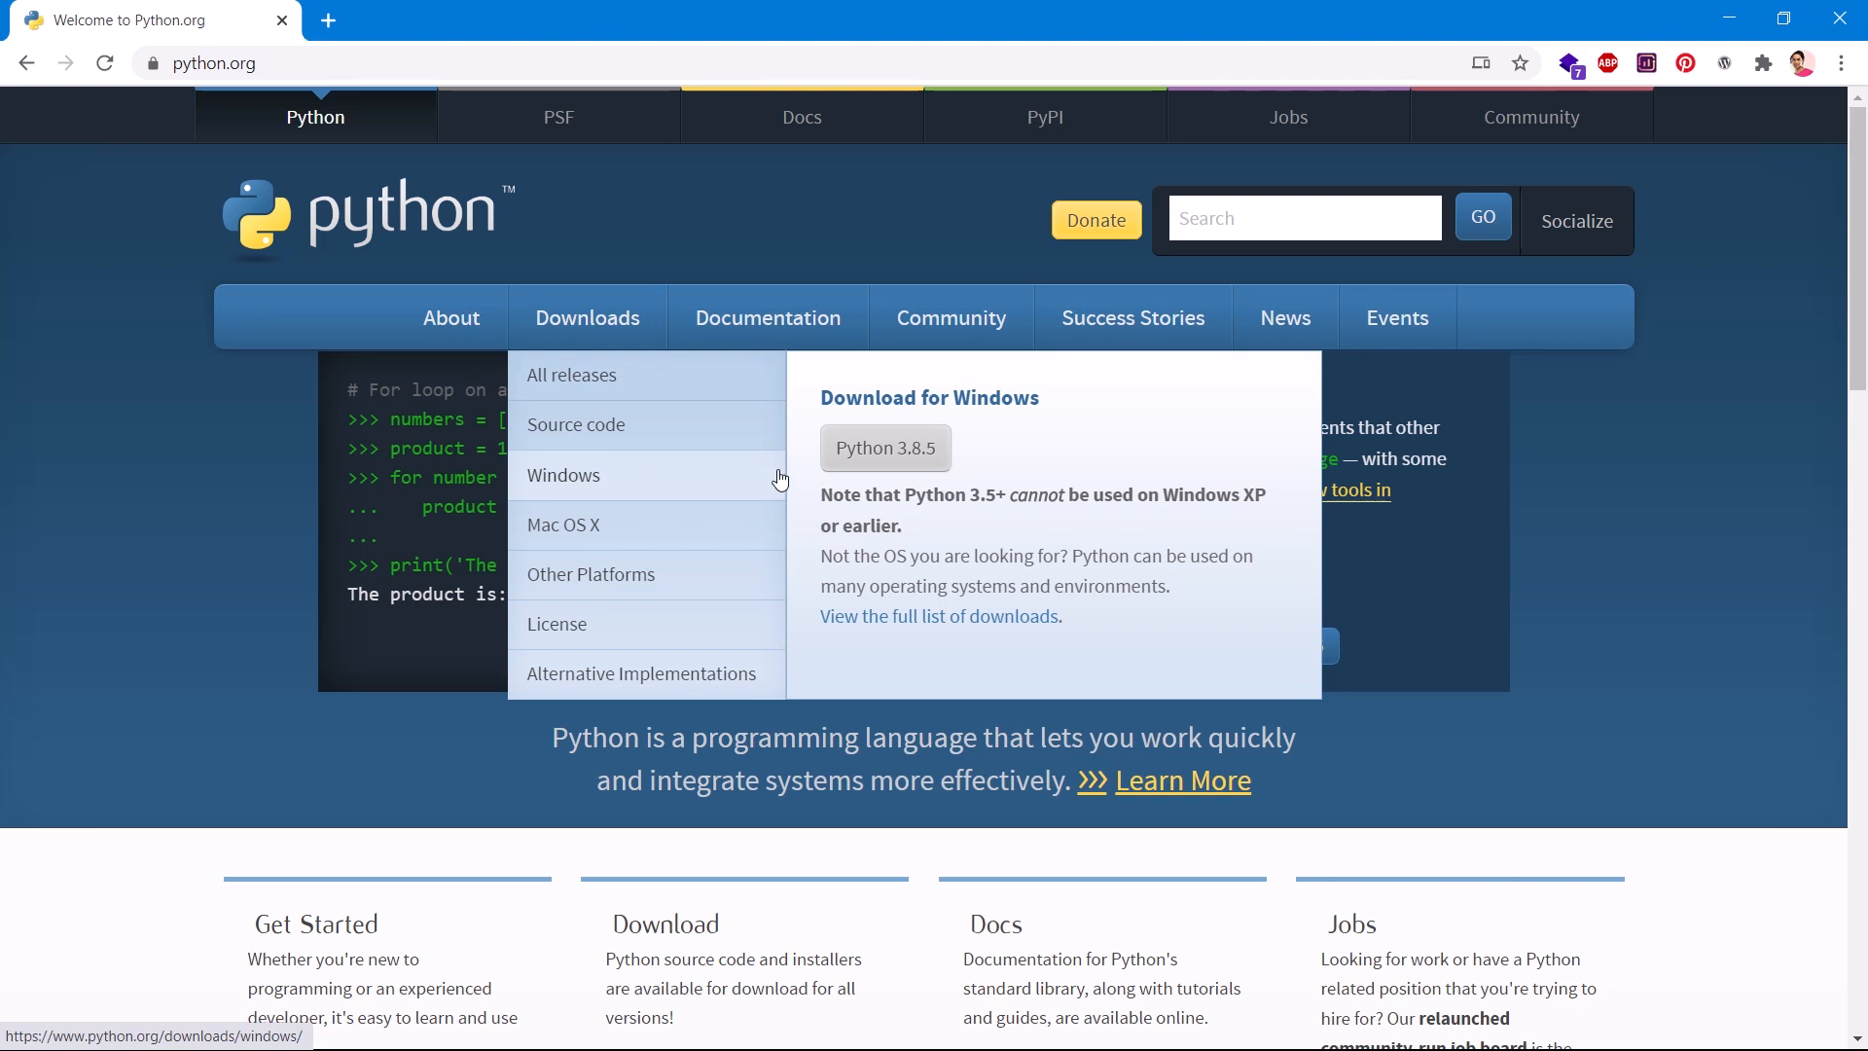
mouse_move(655, 488)
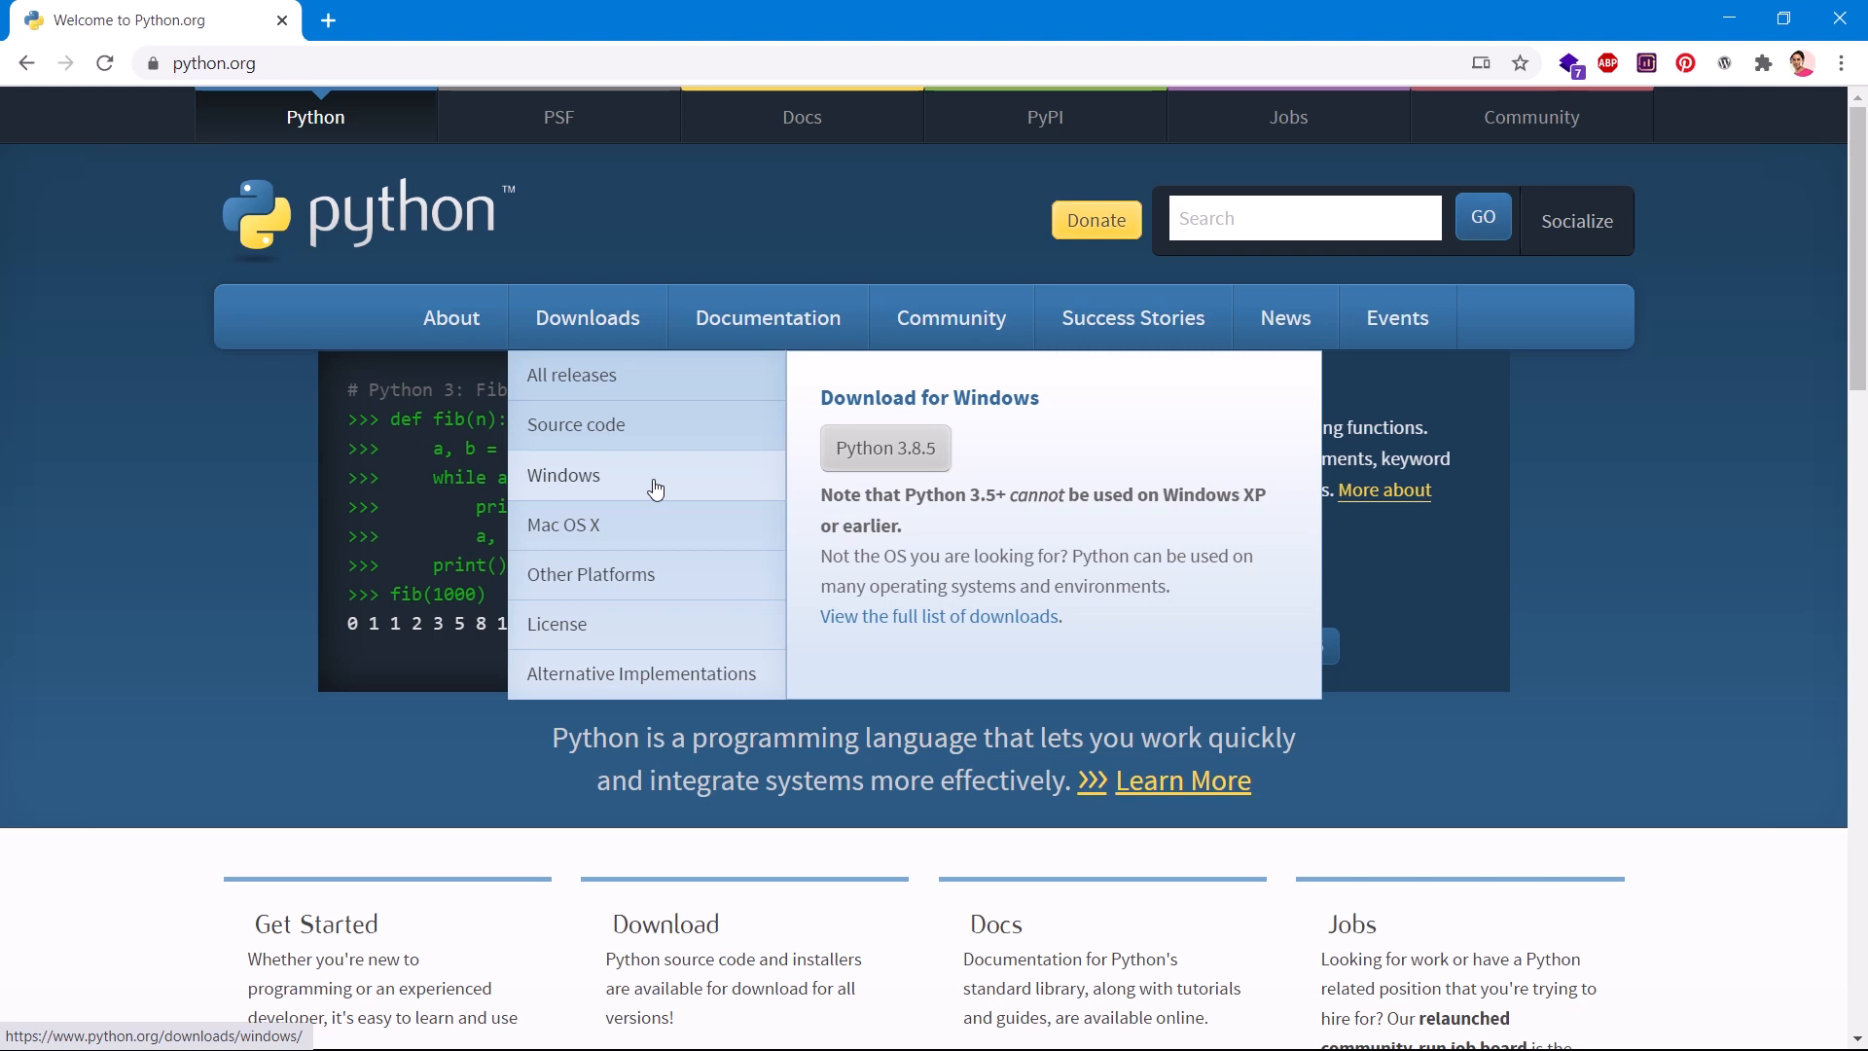
mouse_move(885, 447)
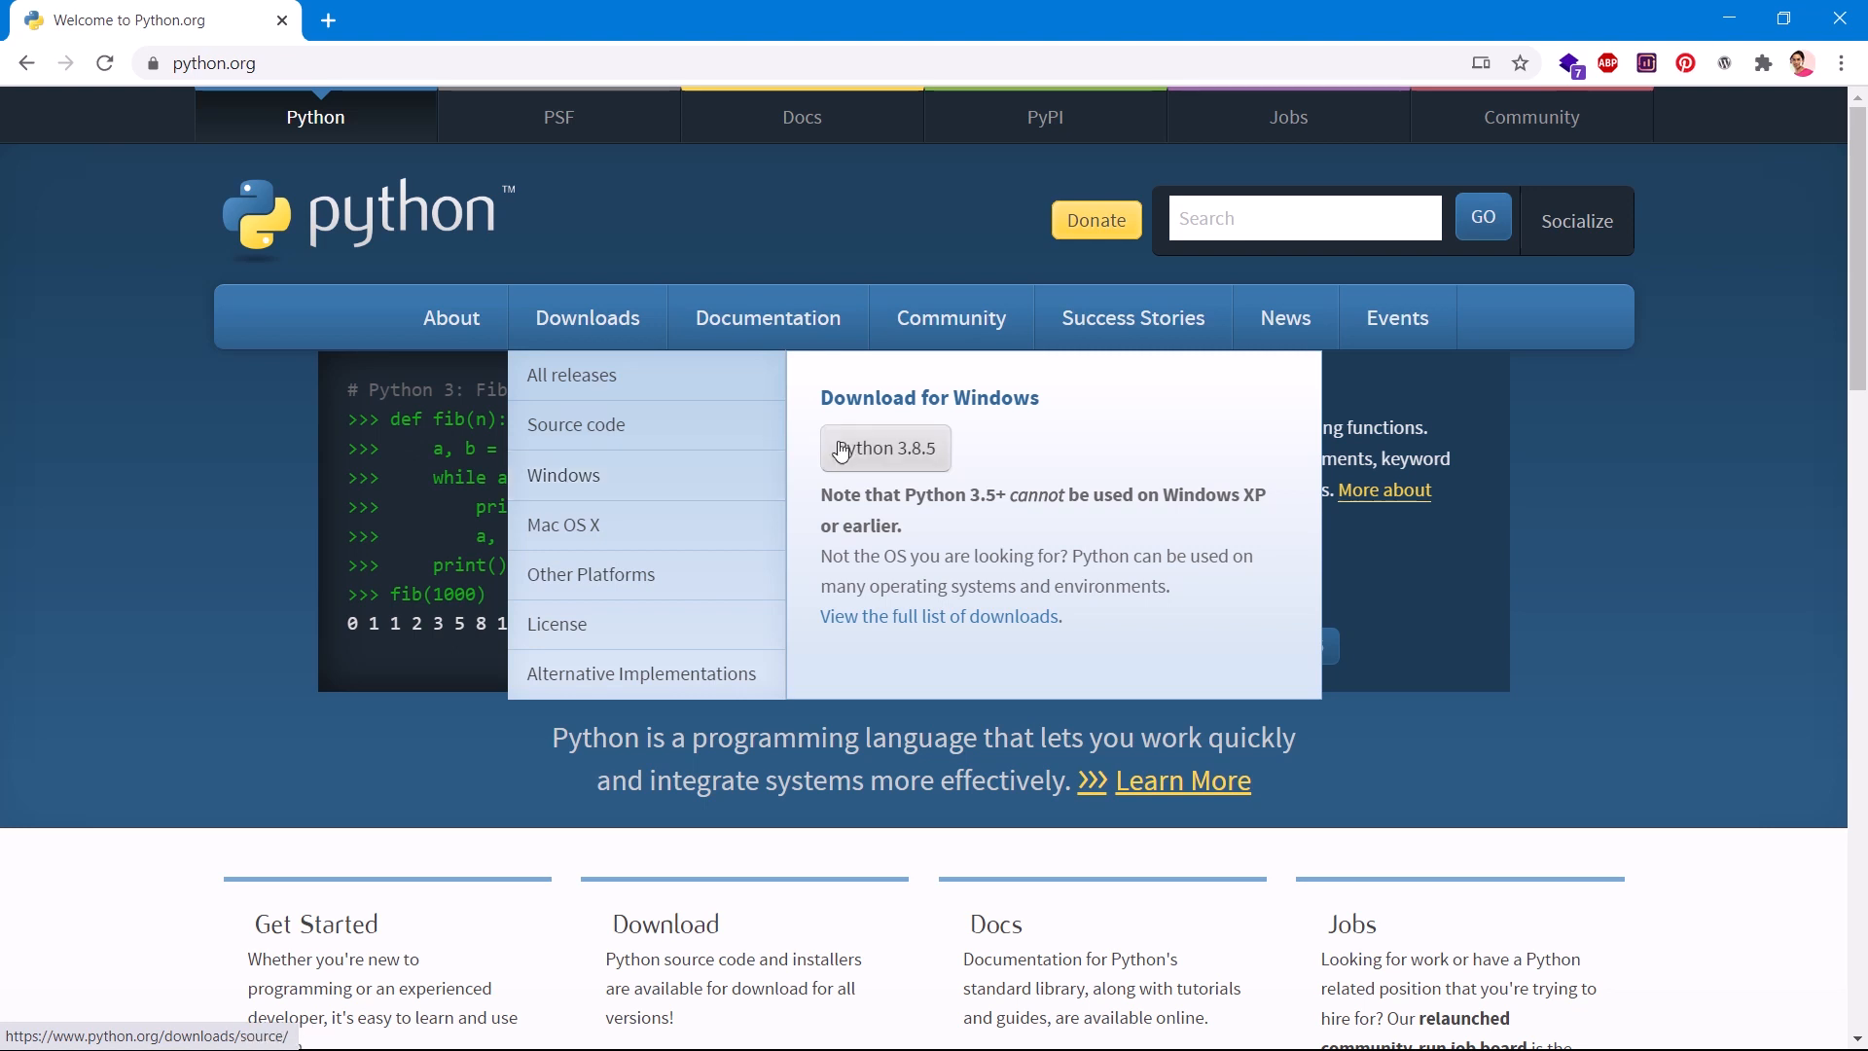
mouse_move(586, 422)
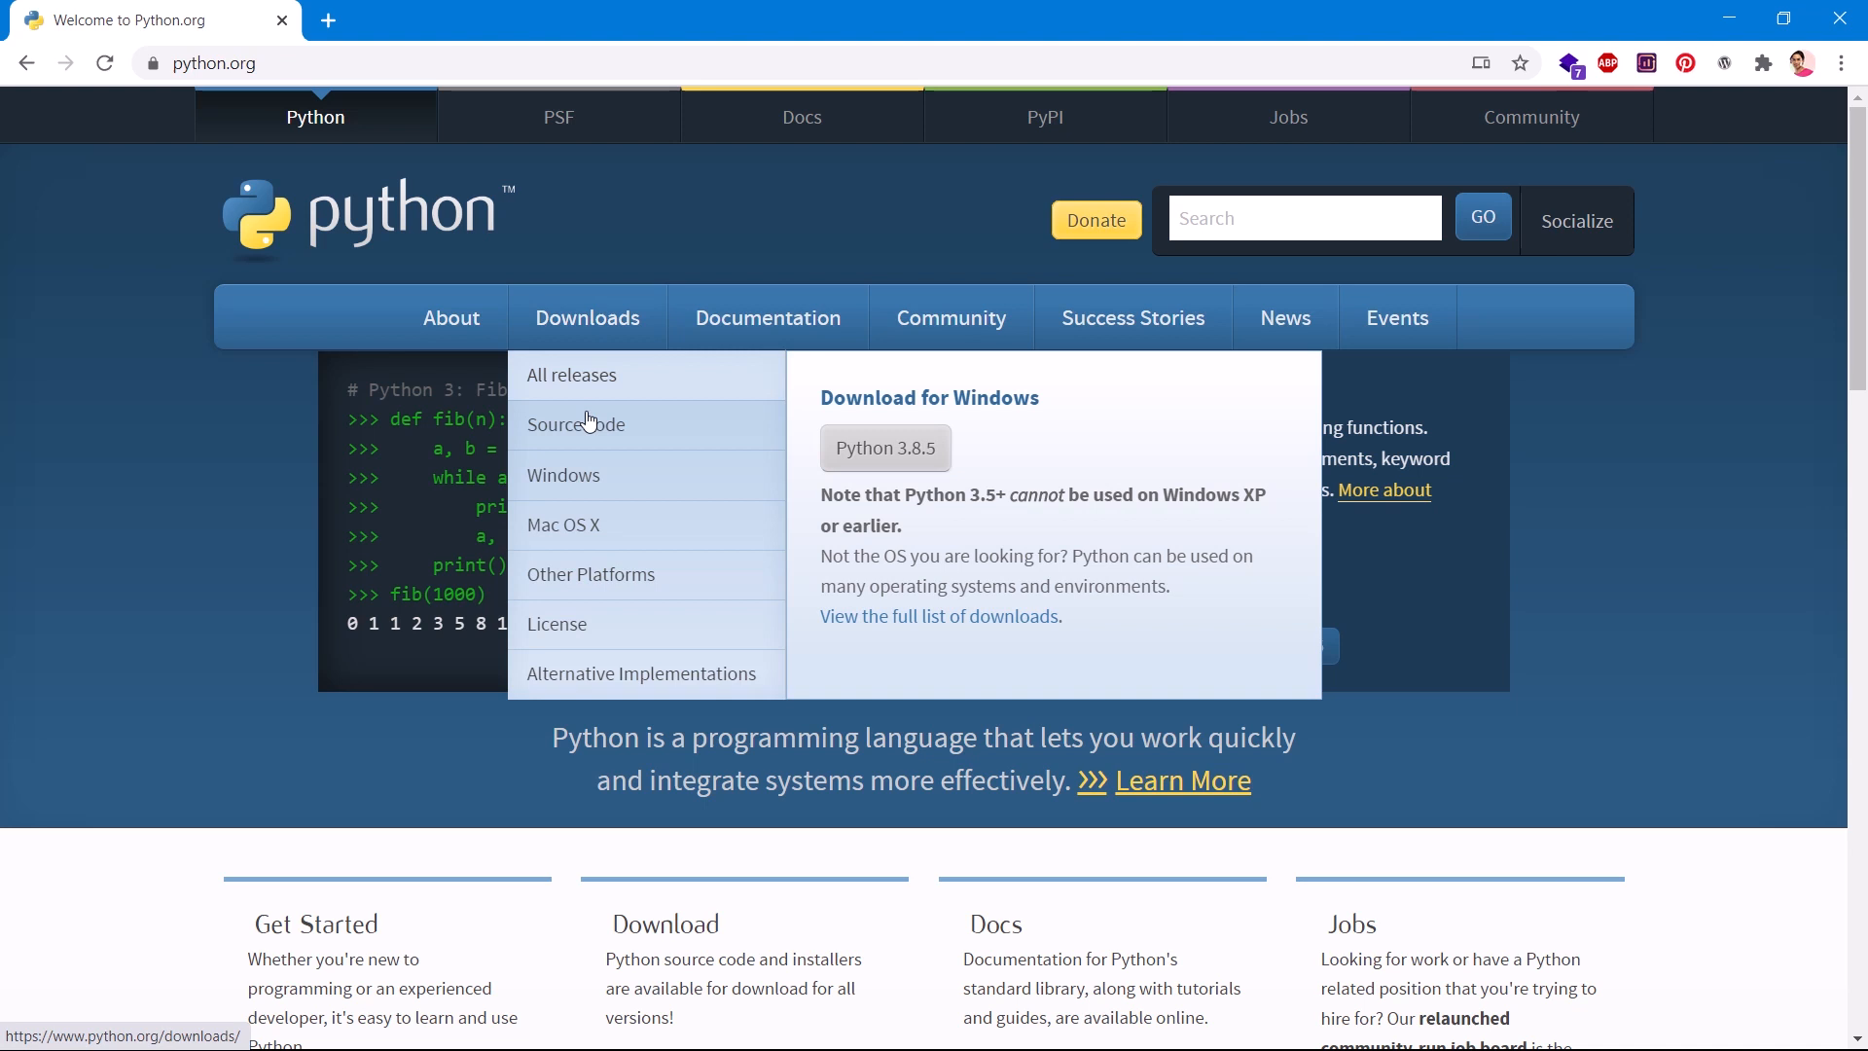
left_click(562, 474)
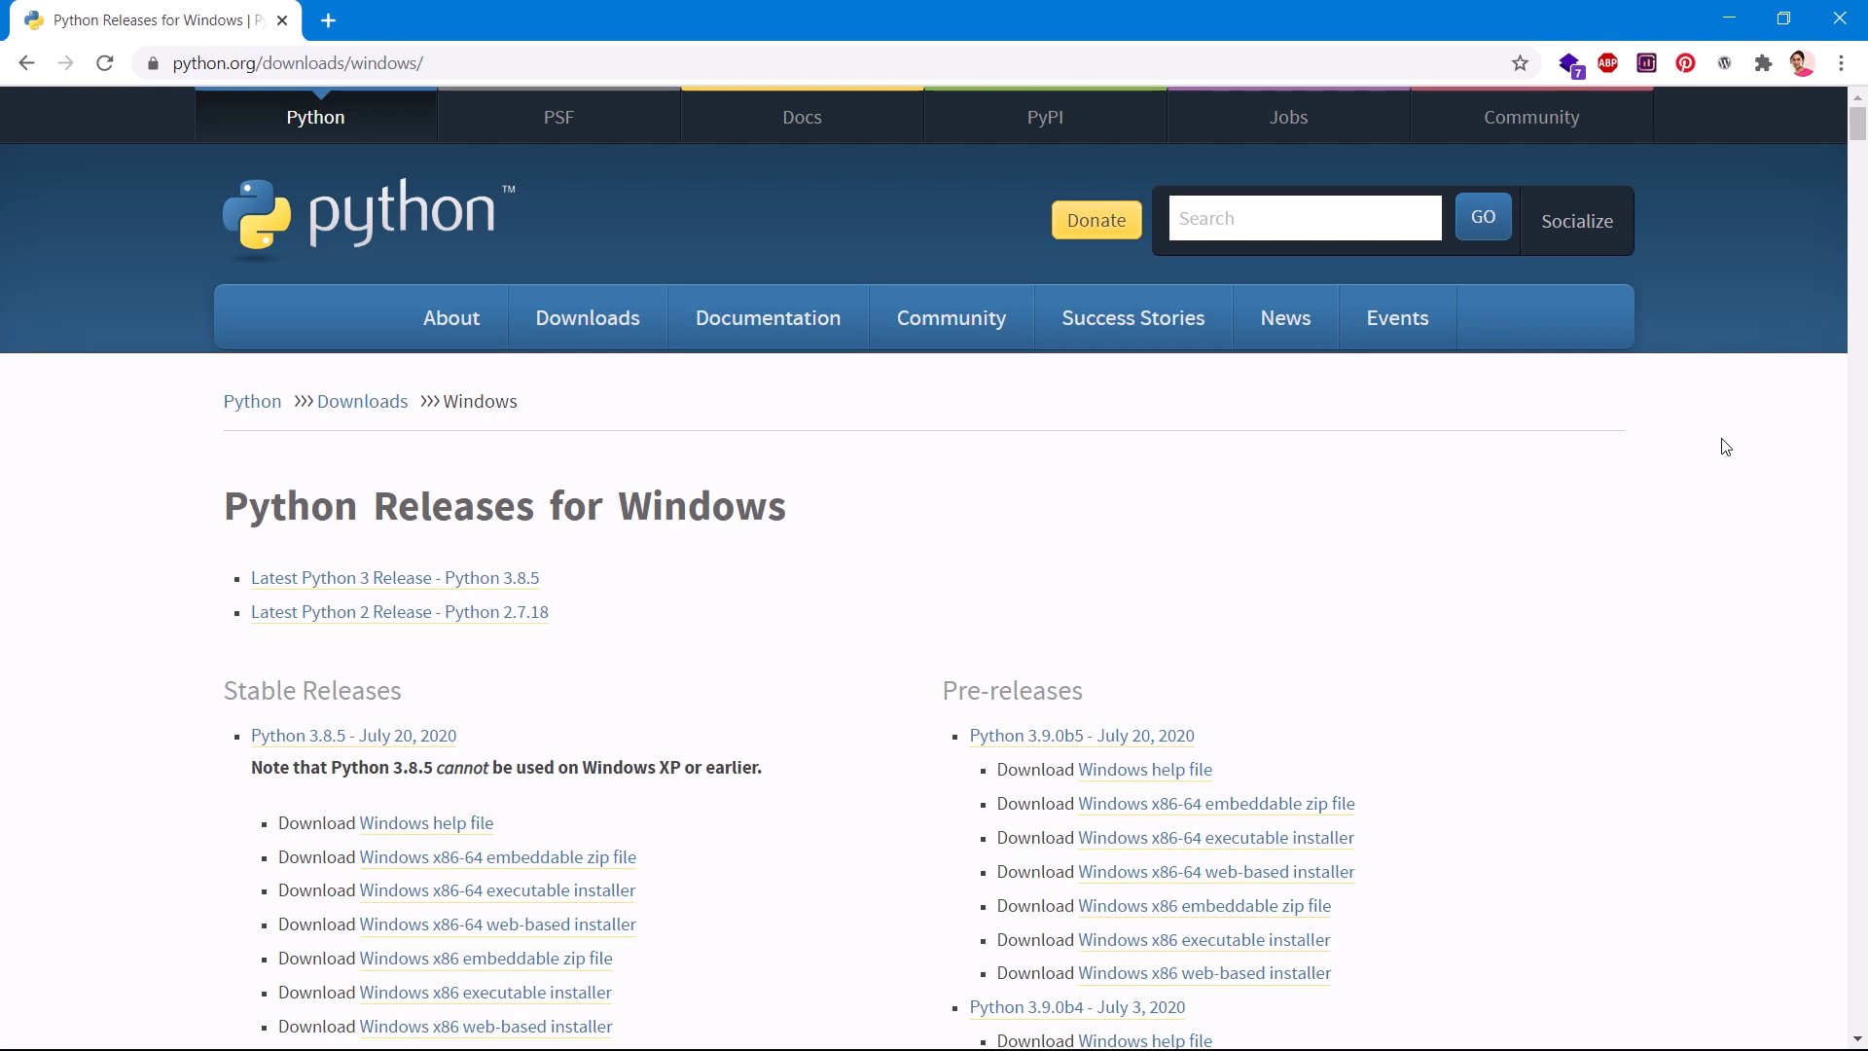
mouse_move(444, 619)
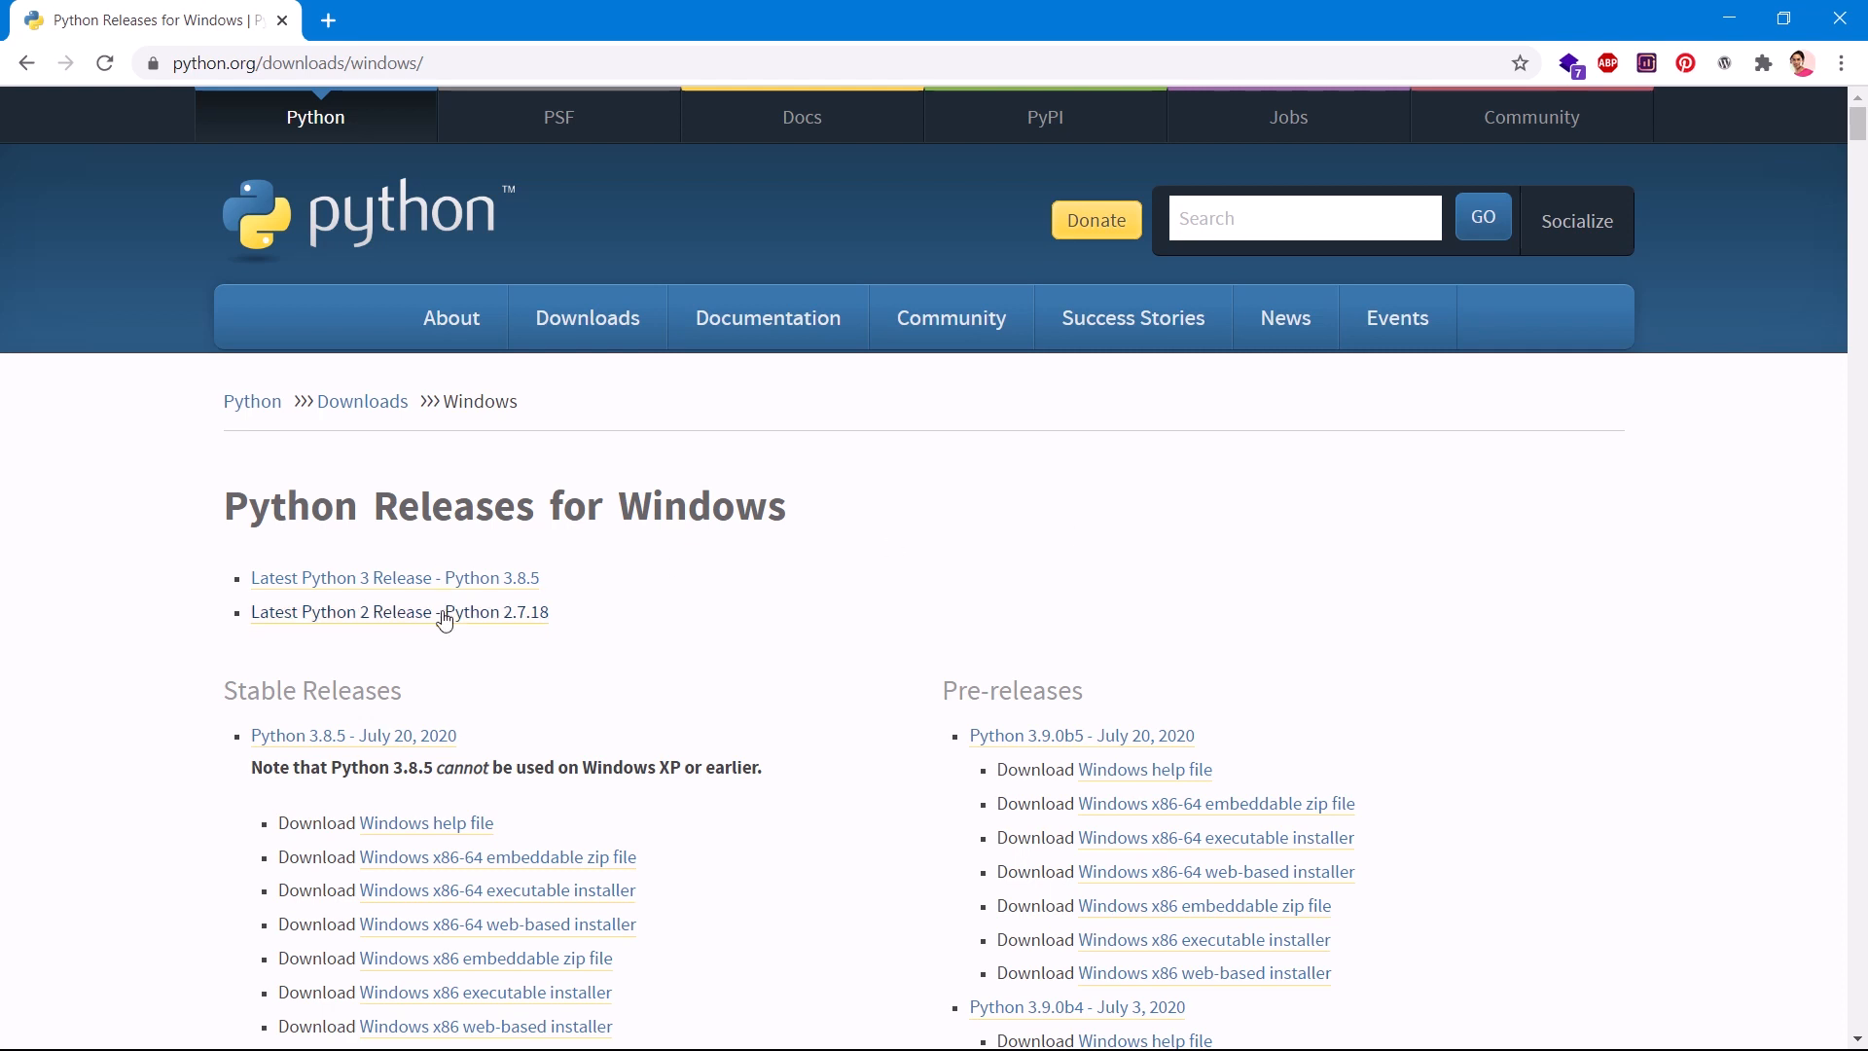
mouse_move(210, 710)
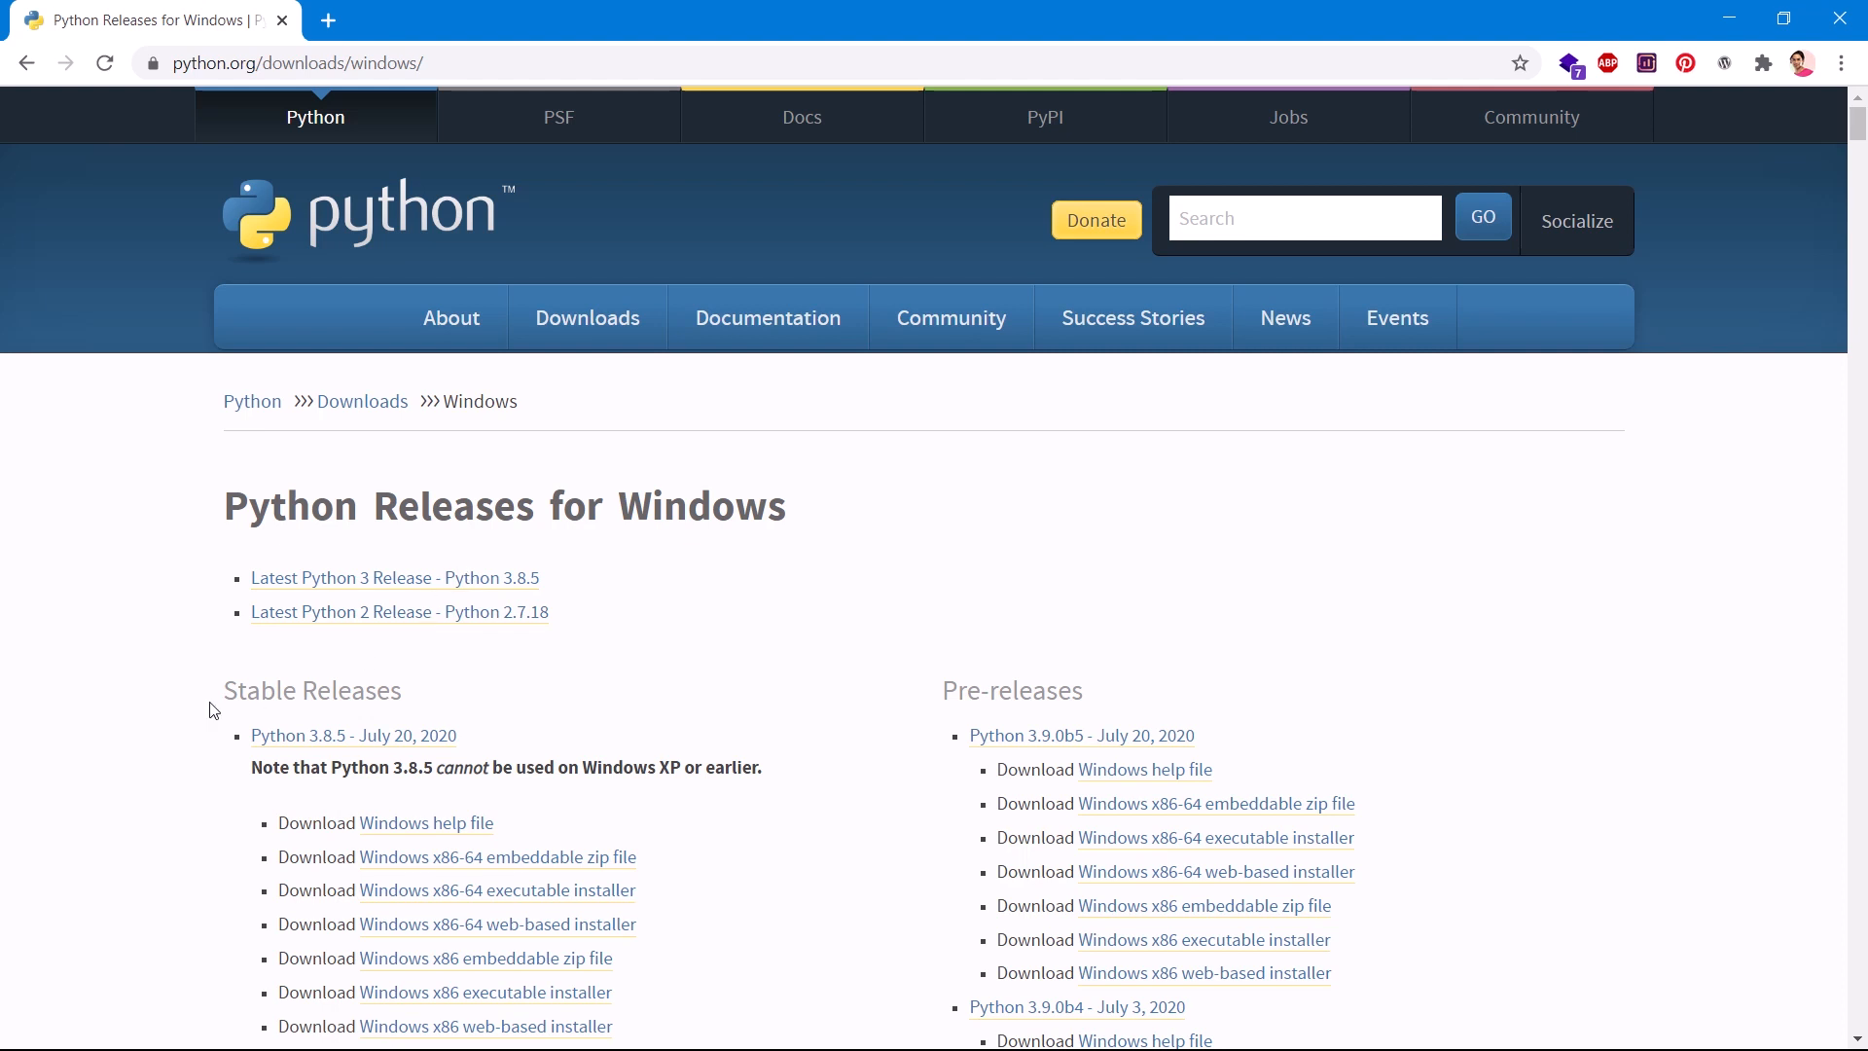
mouse_move(967, 689)
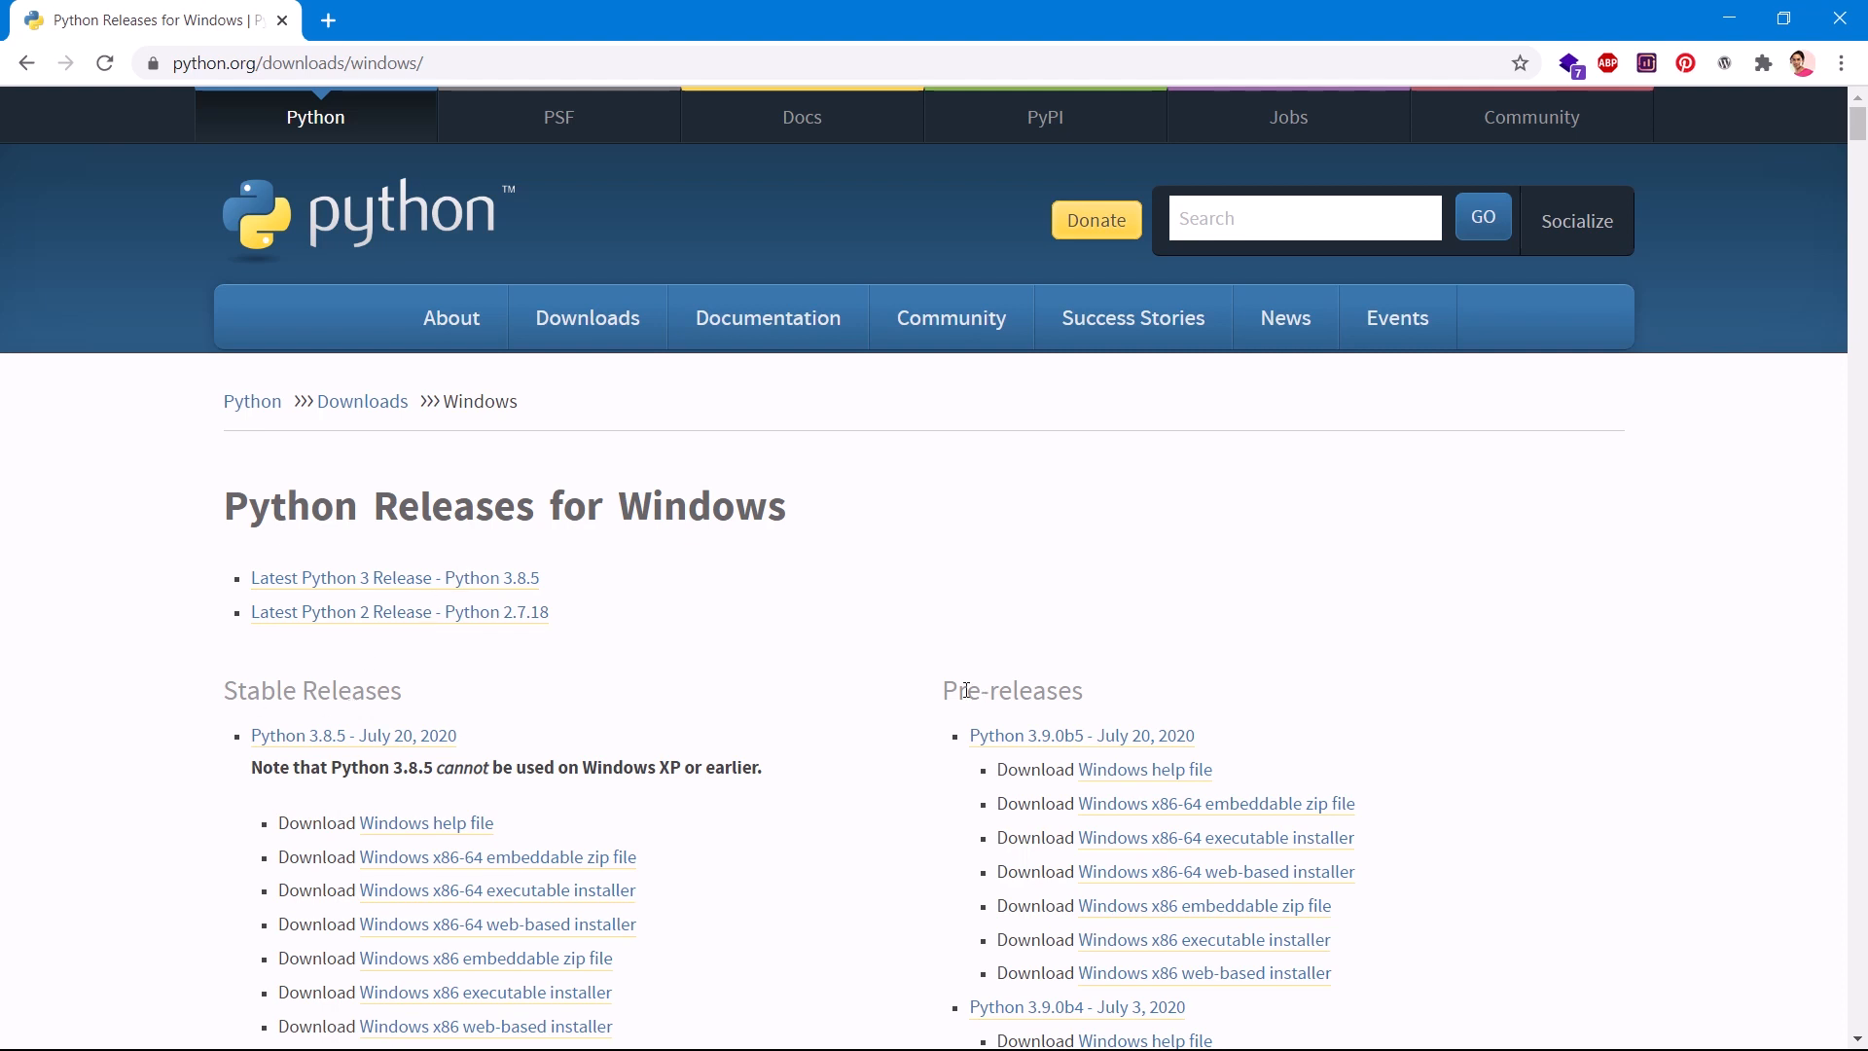
double_click(1010, 691)
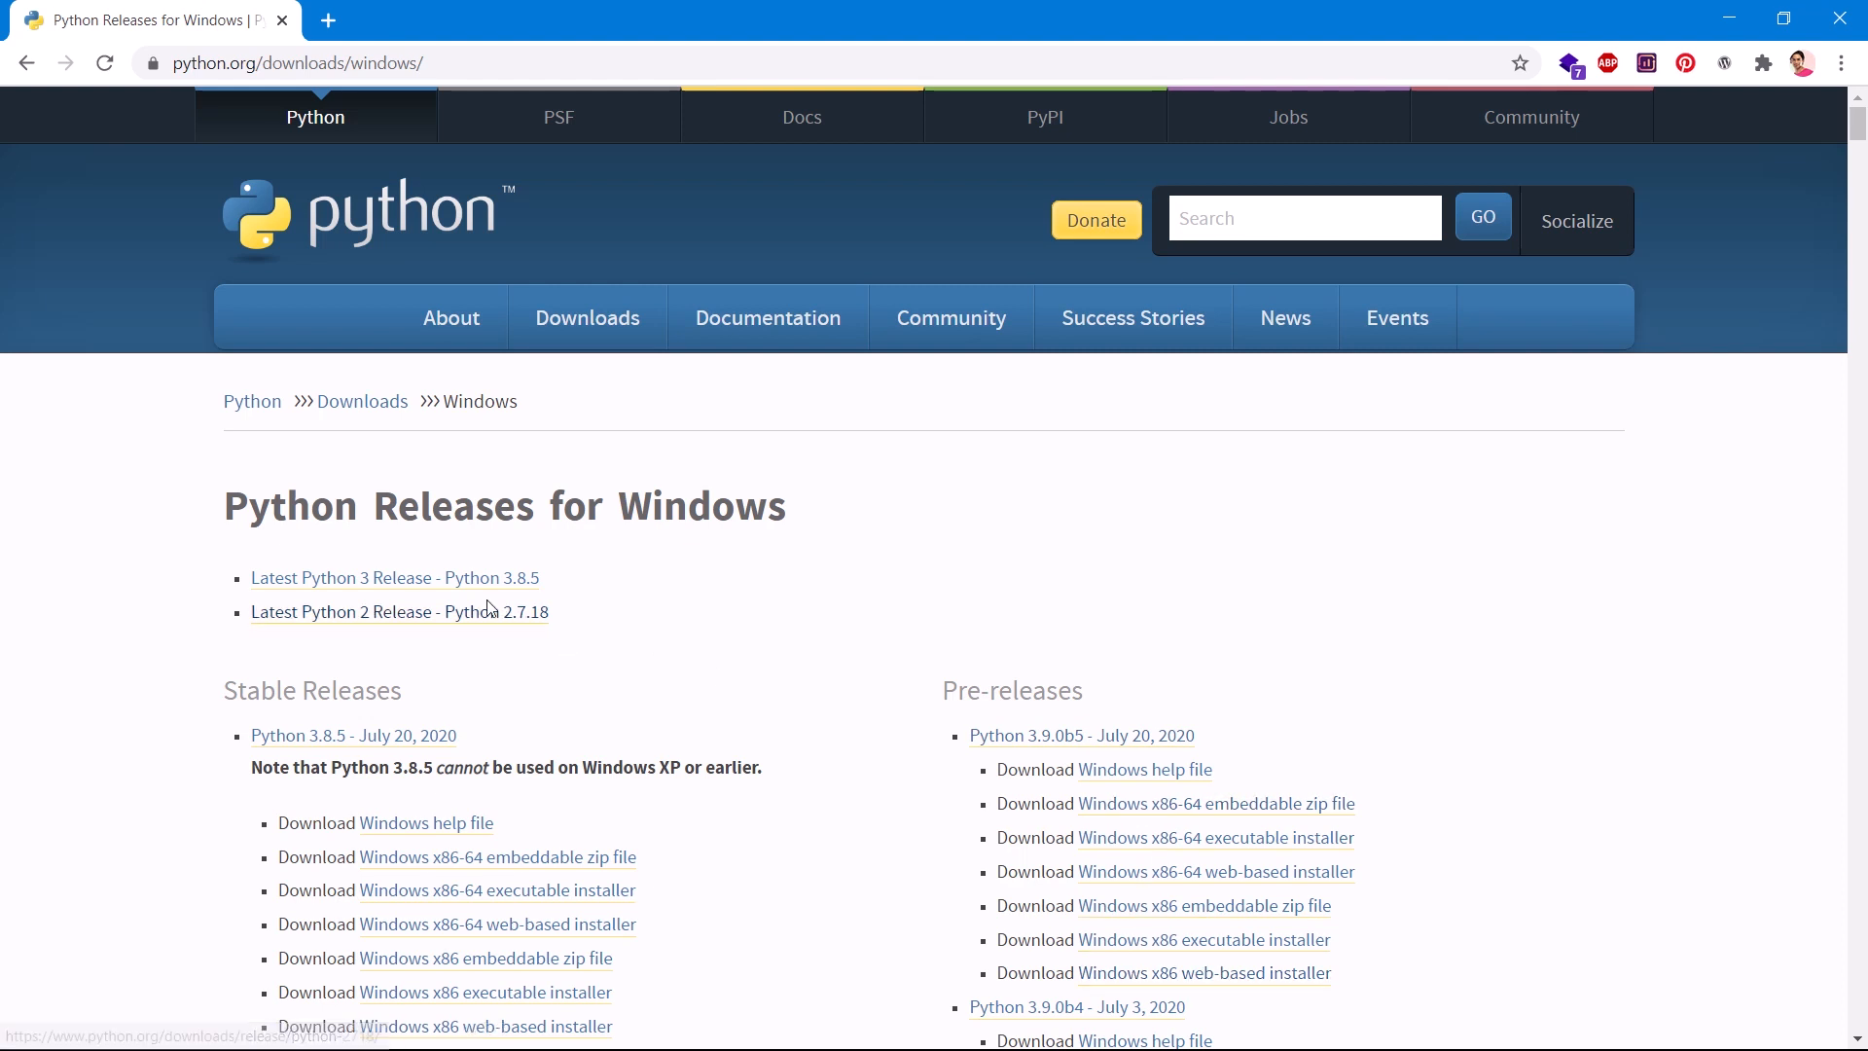
mouse_move(305, 541)
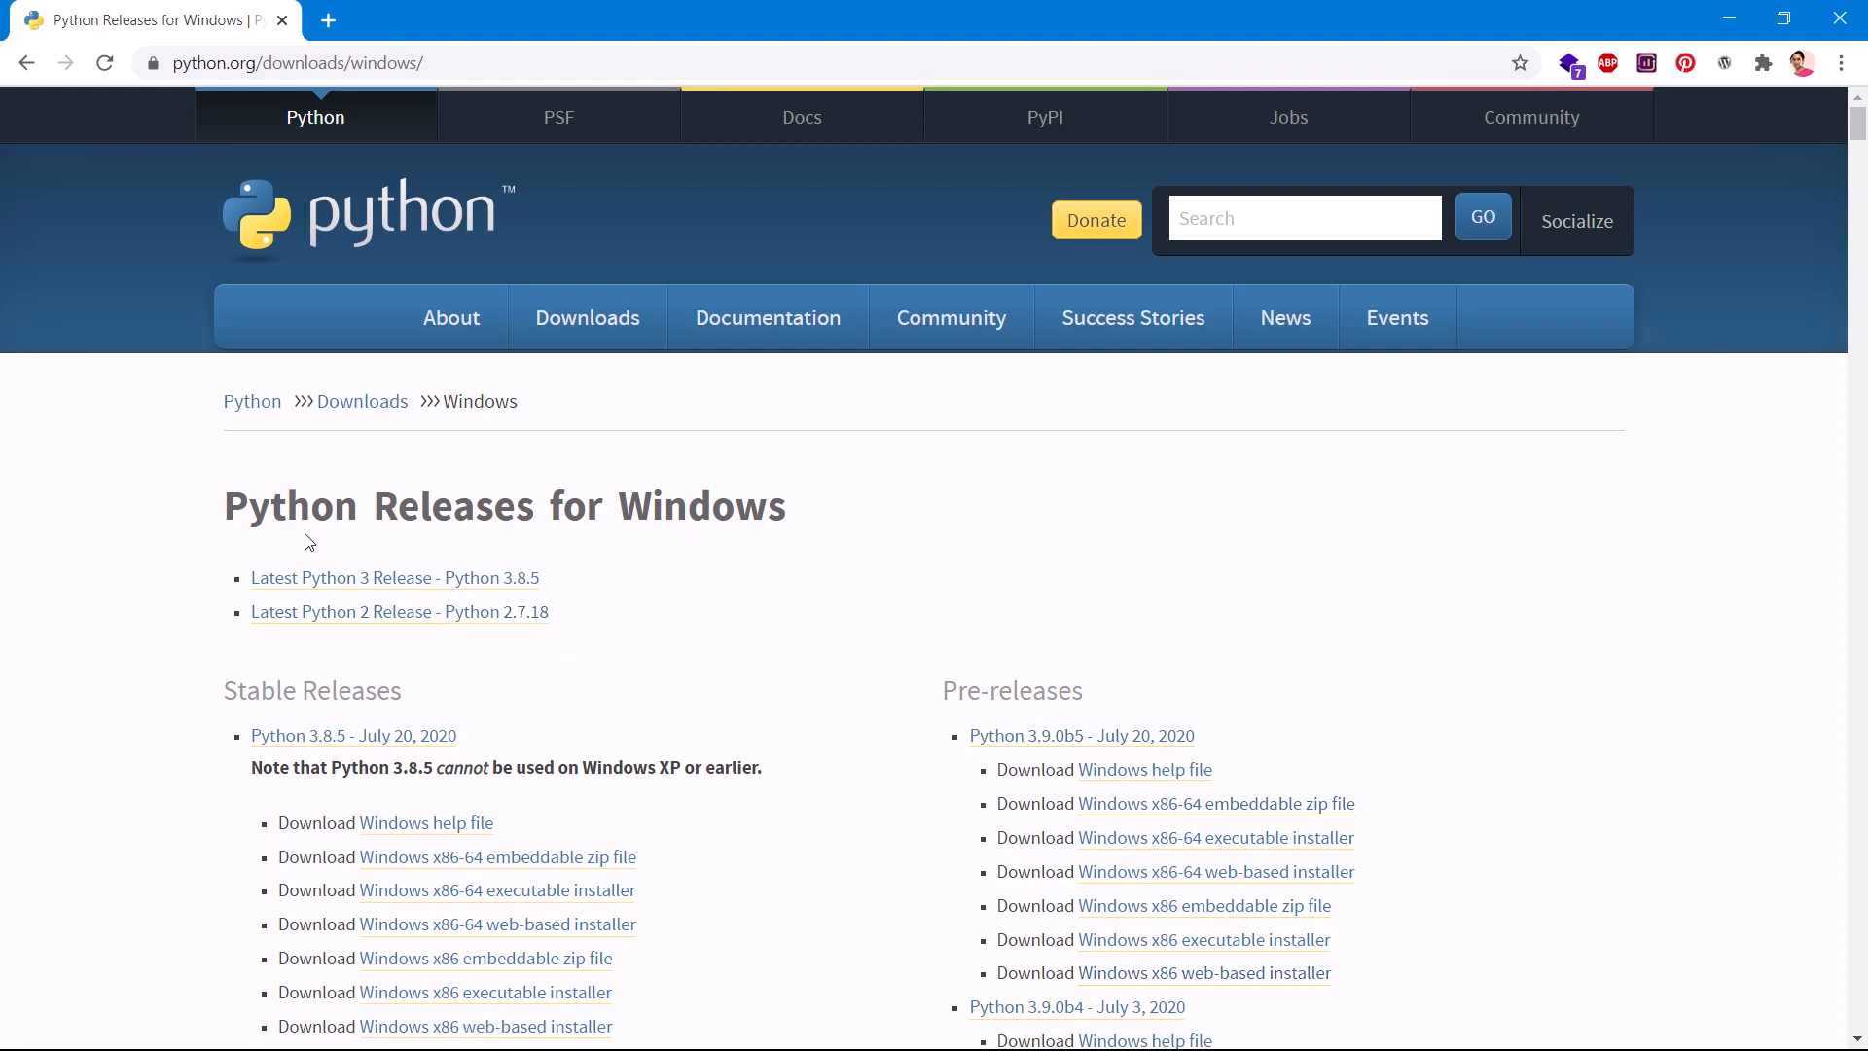
mouse_move(479, 594)
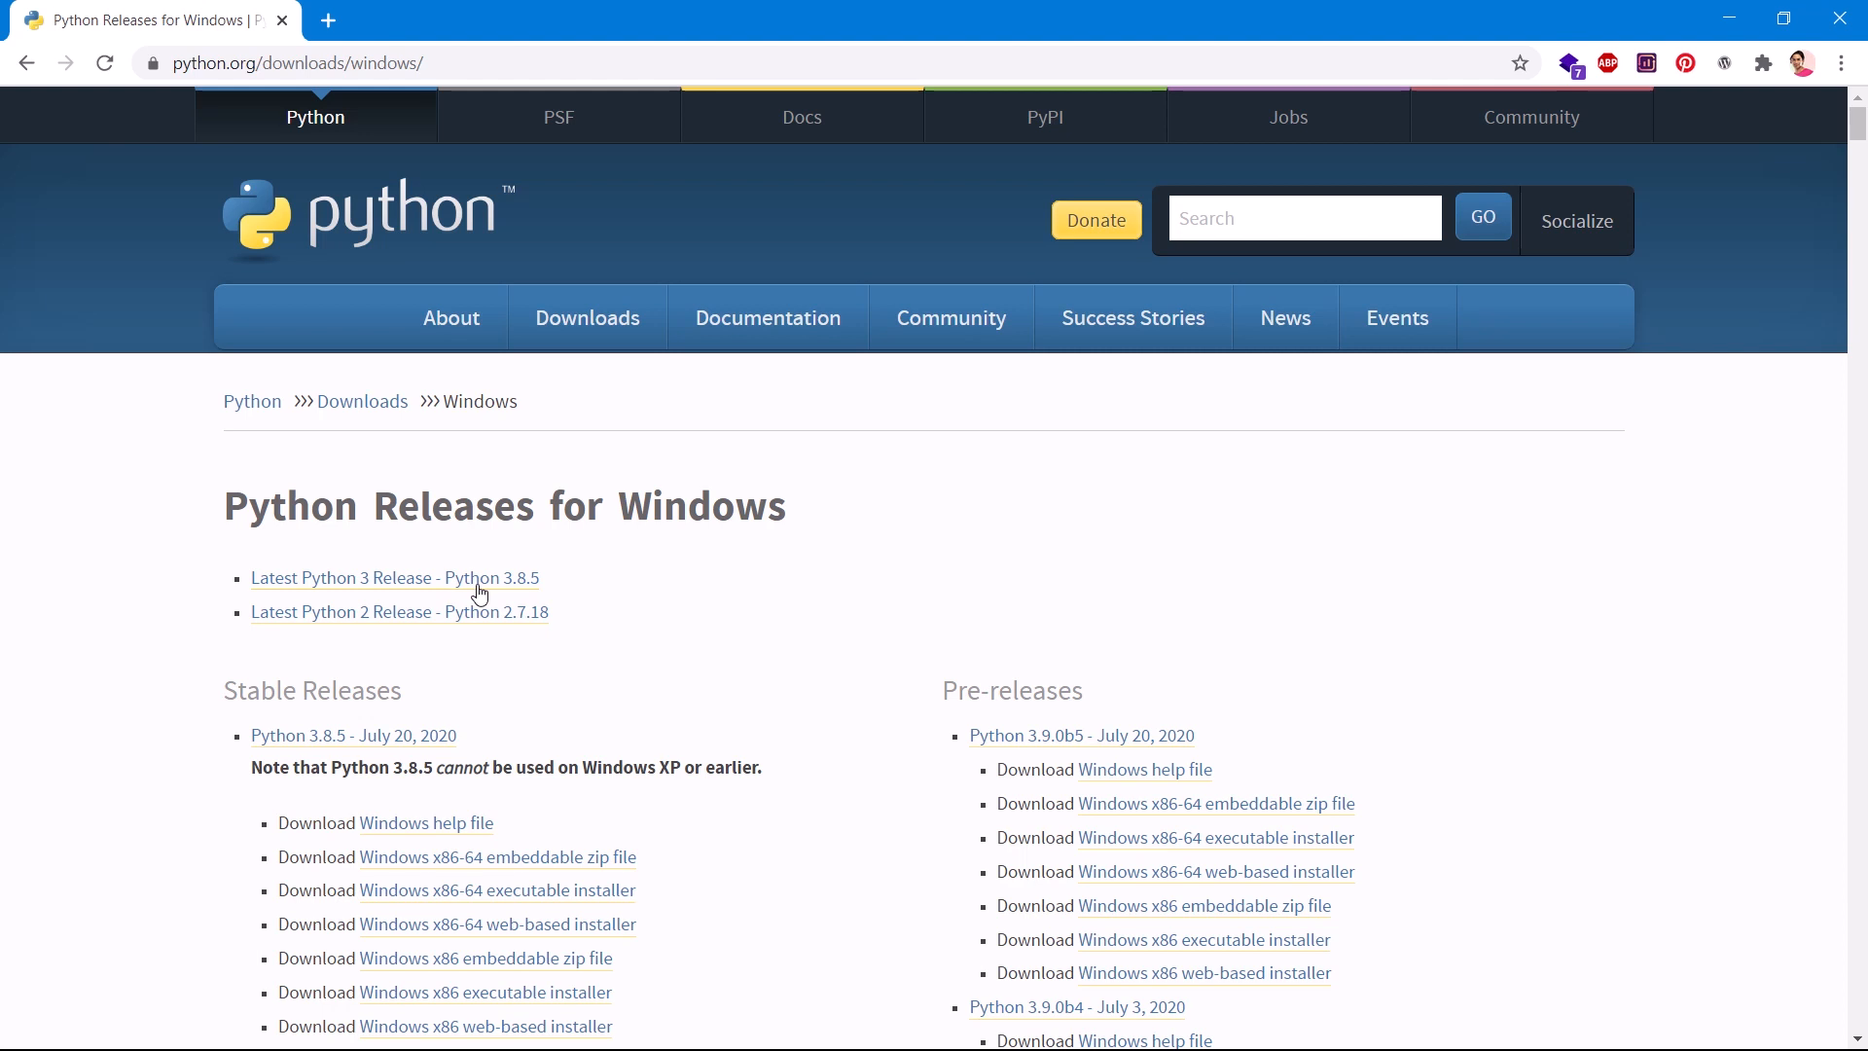
mouse_move(387, 584)
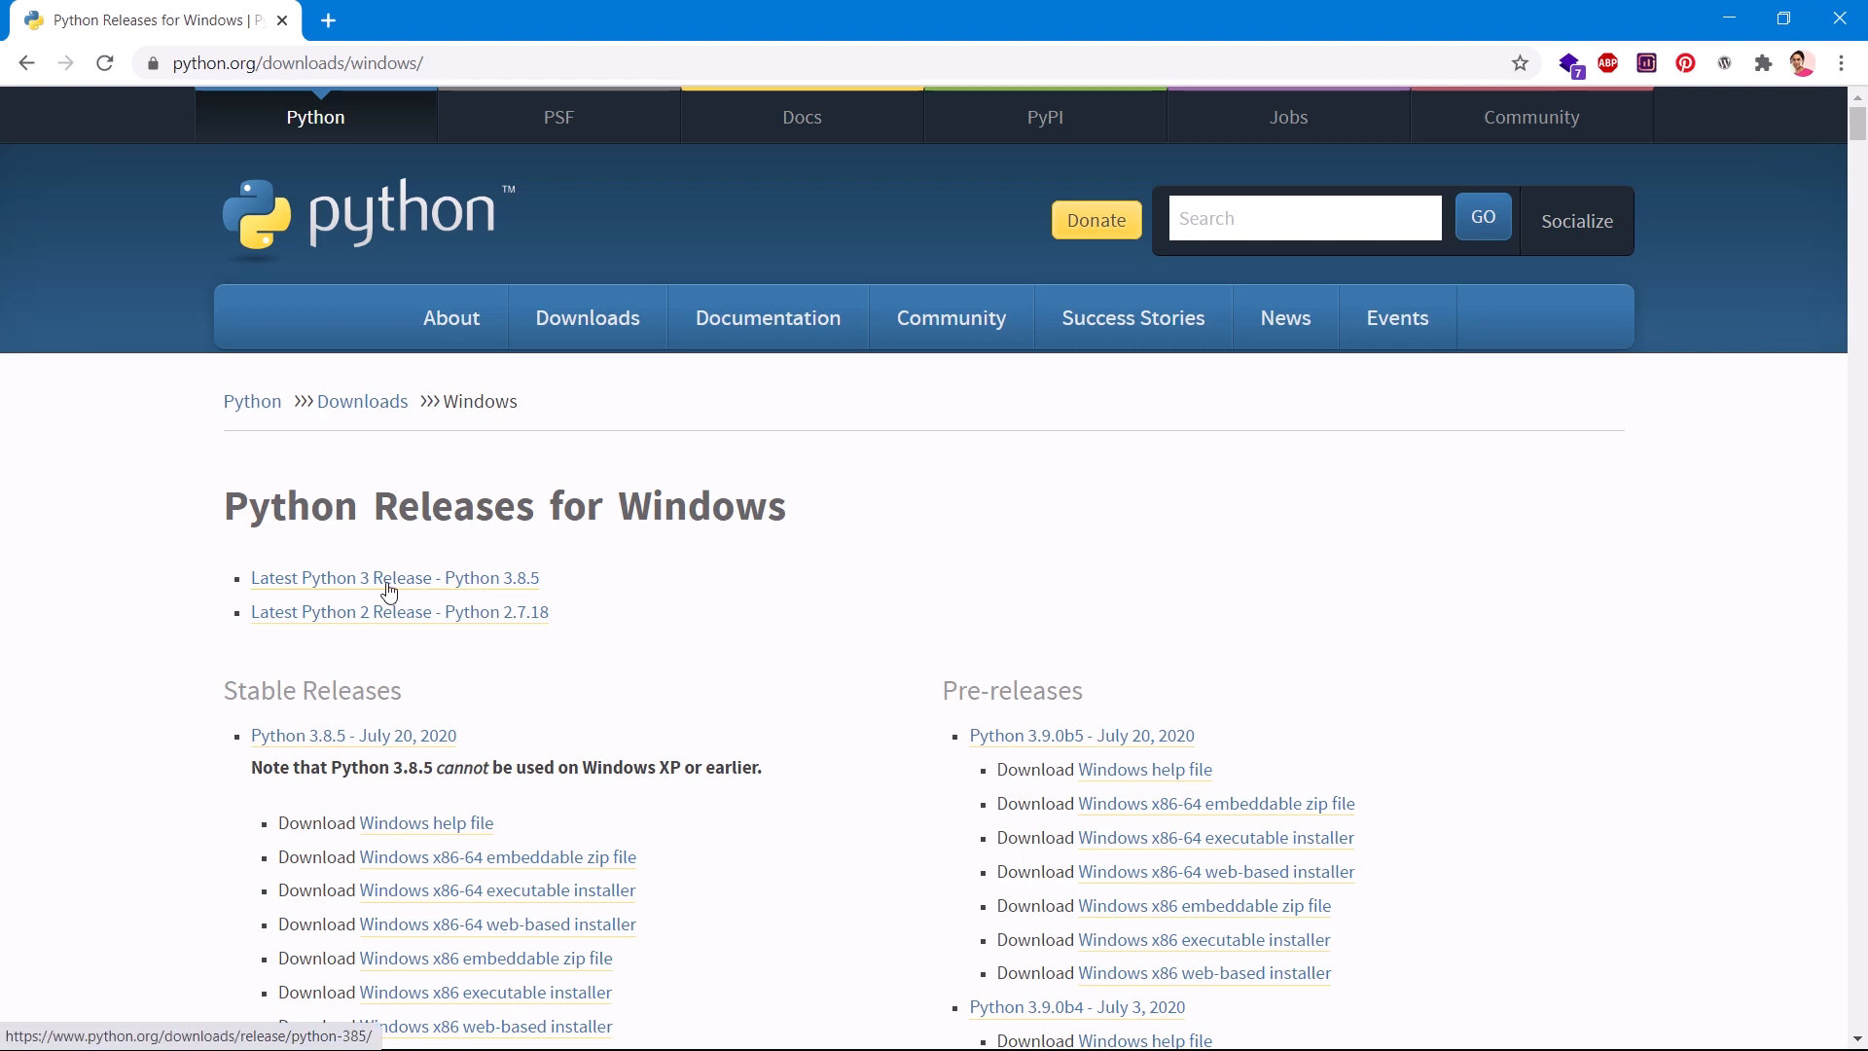
mouse_move(482, 619)
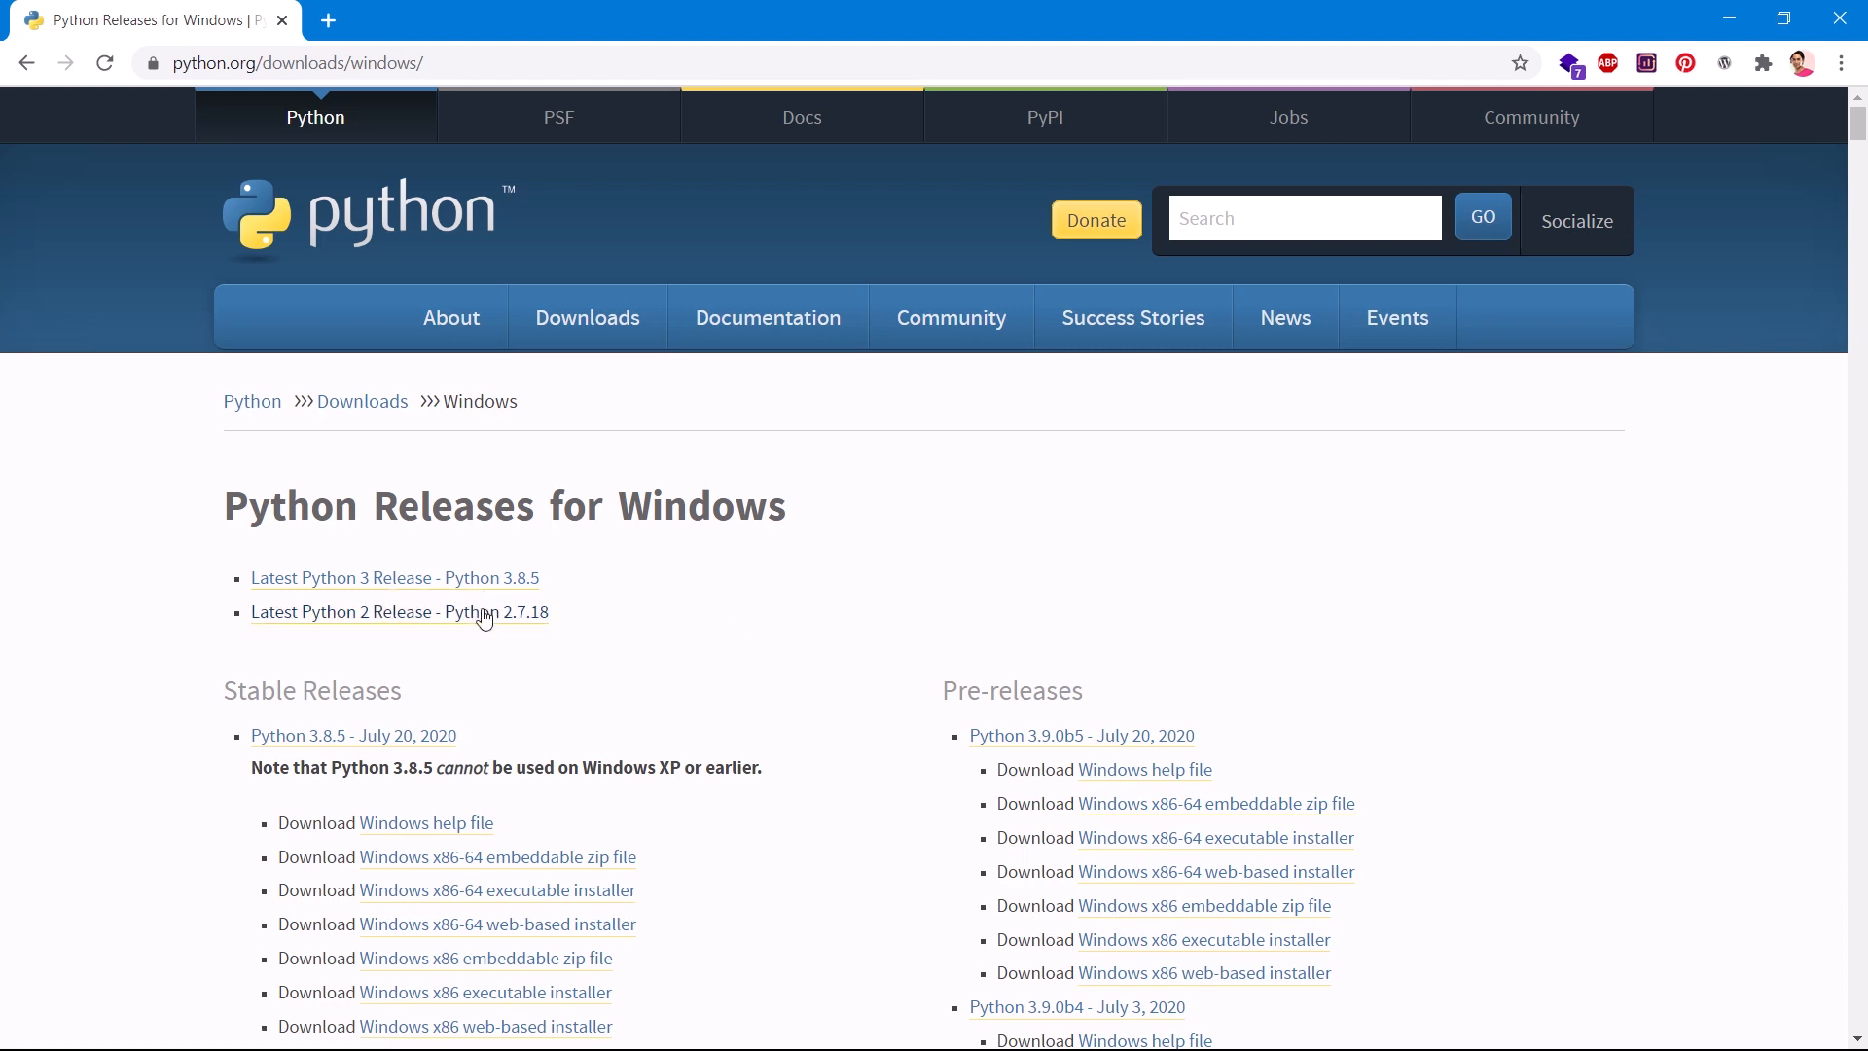
mouse_move(442, 590)
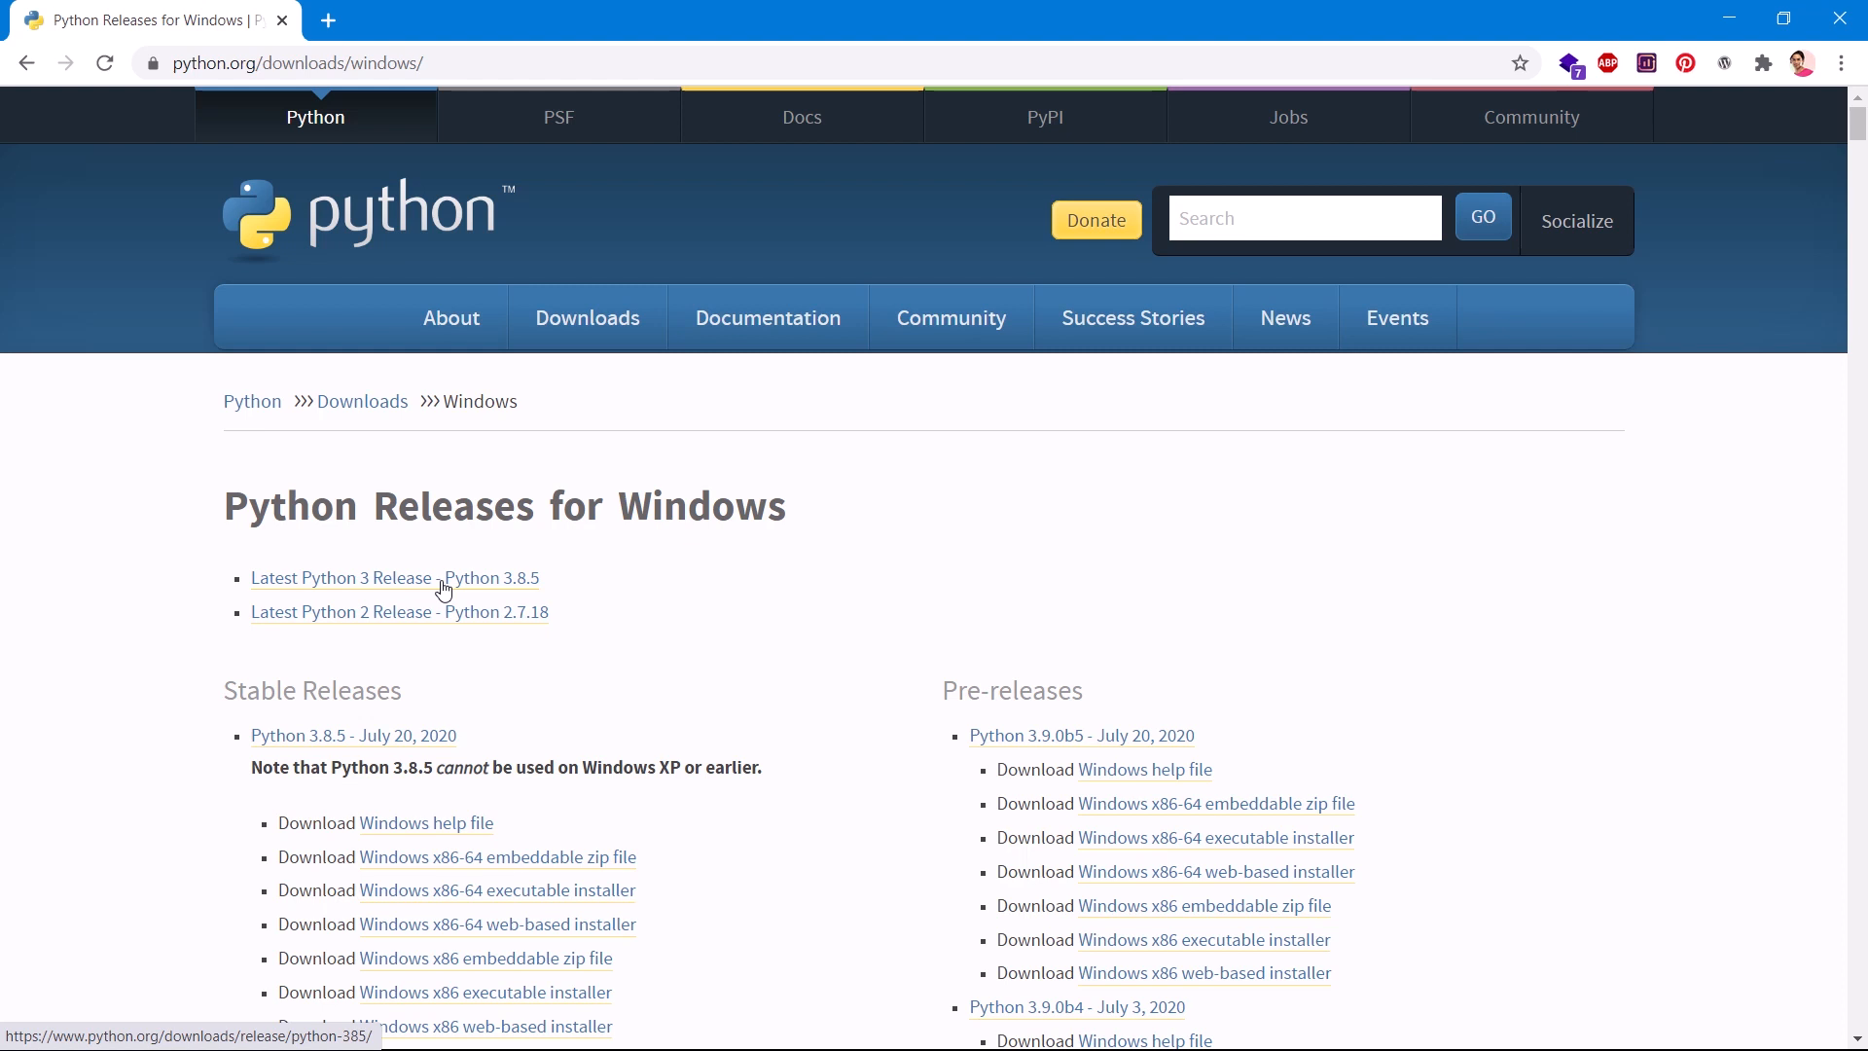
mouse_move(364, 585)
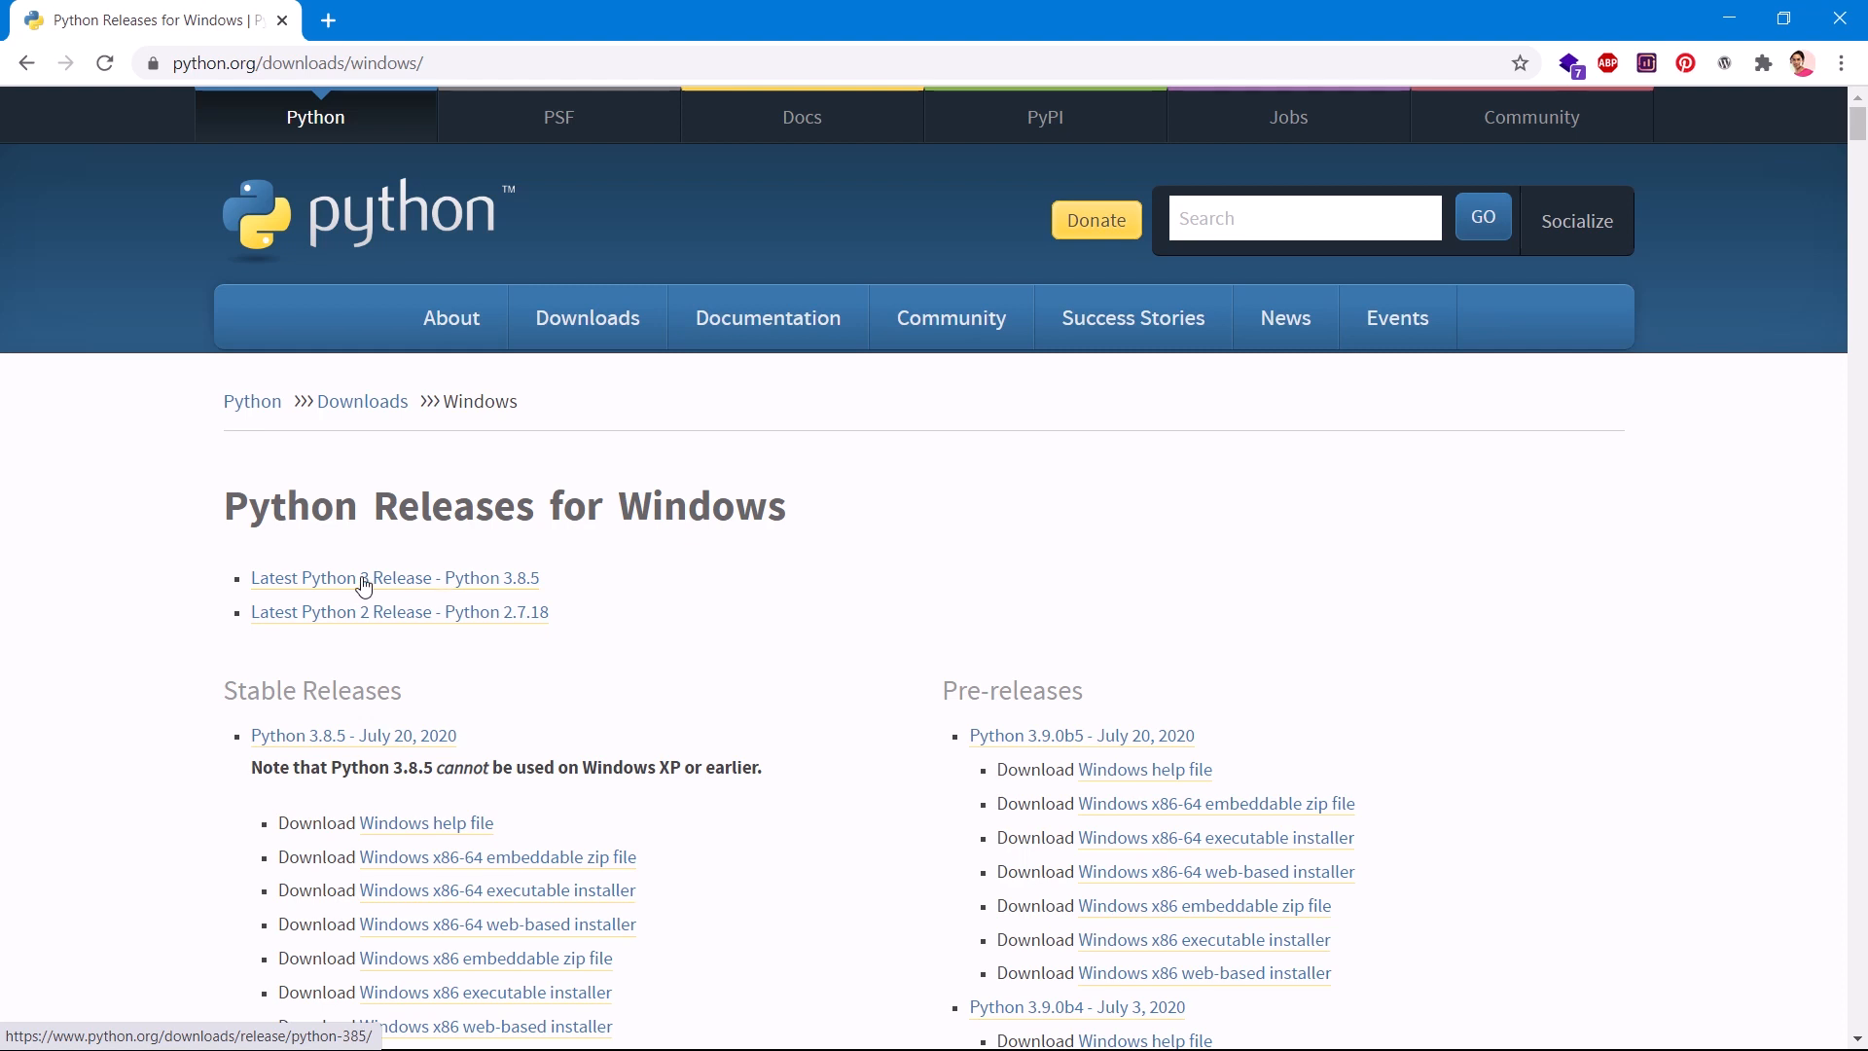
Reach the Files table on the Python 3.8.5 release page
left_click(395, 578)
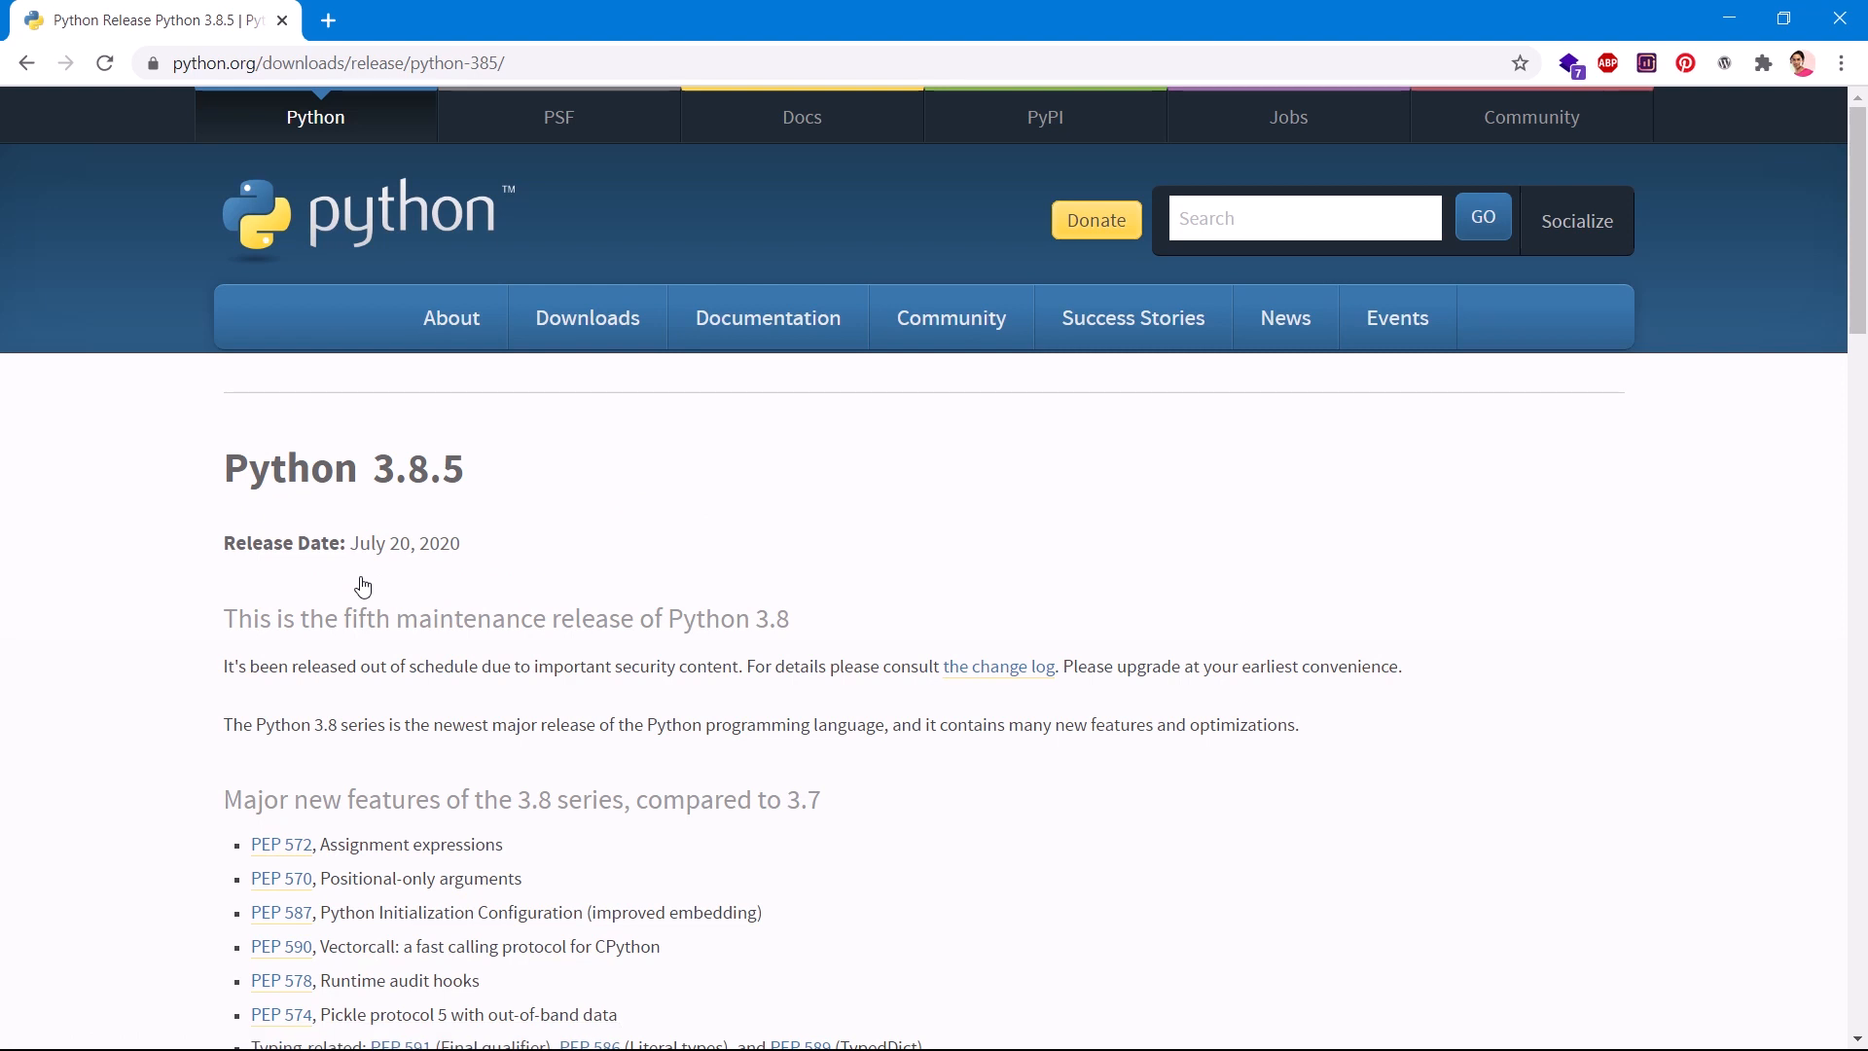
mouse_move(1175, 629)
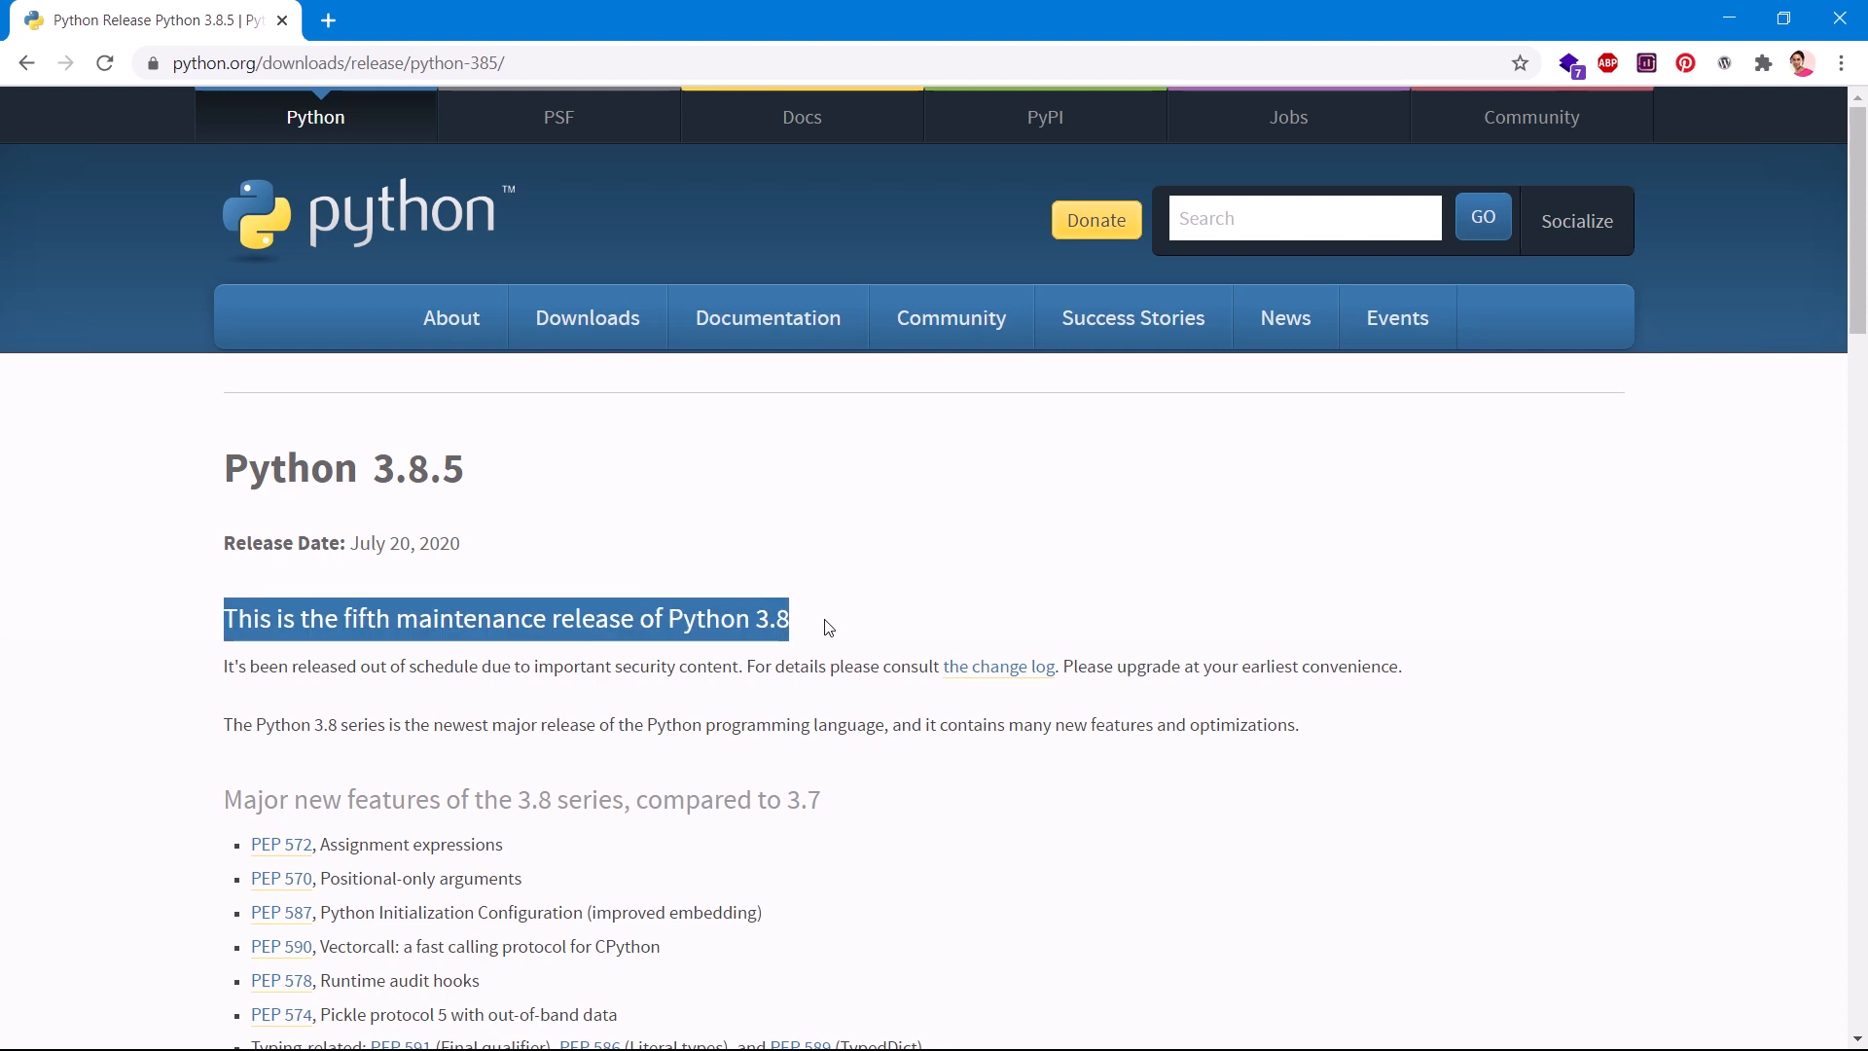
scroll("down", 3)
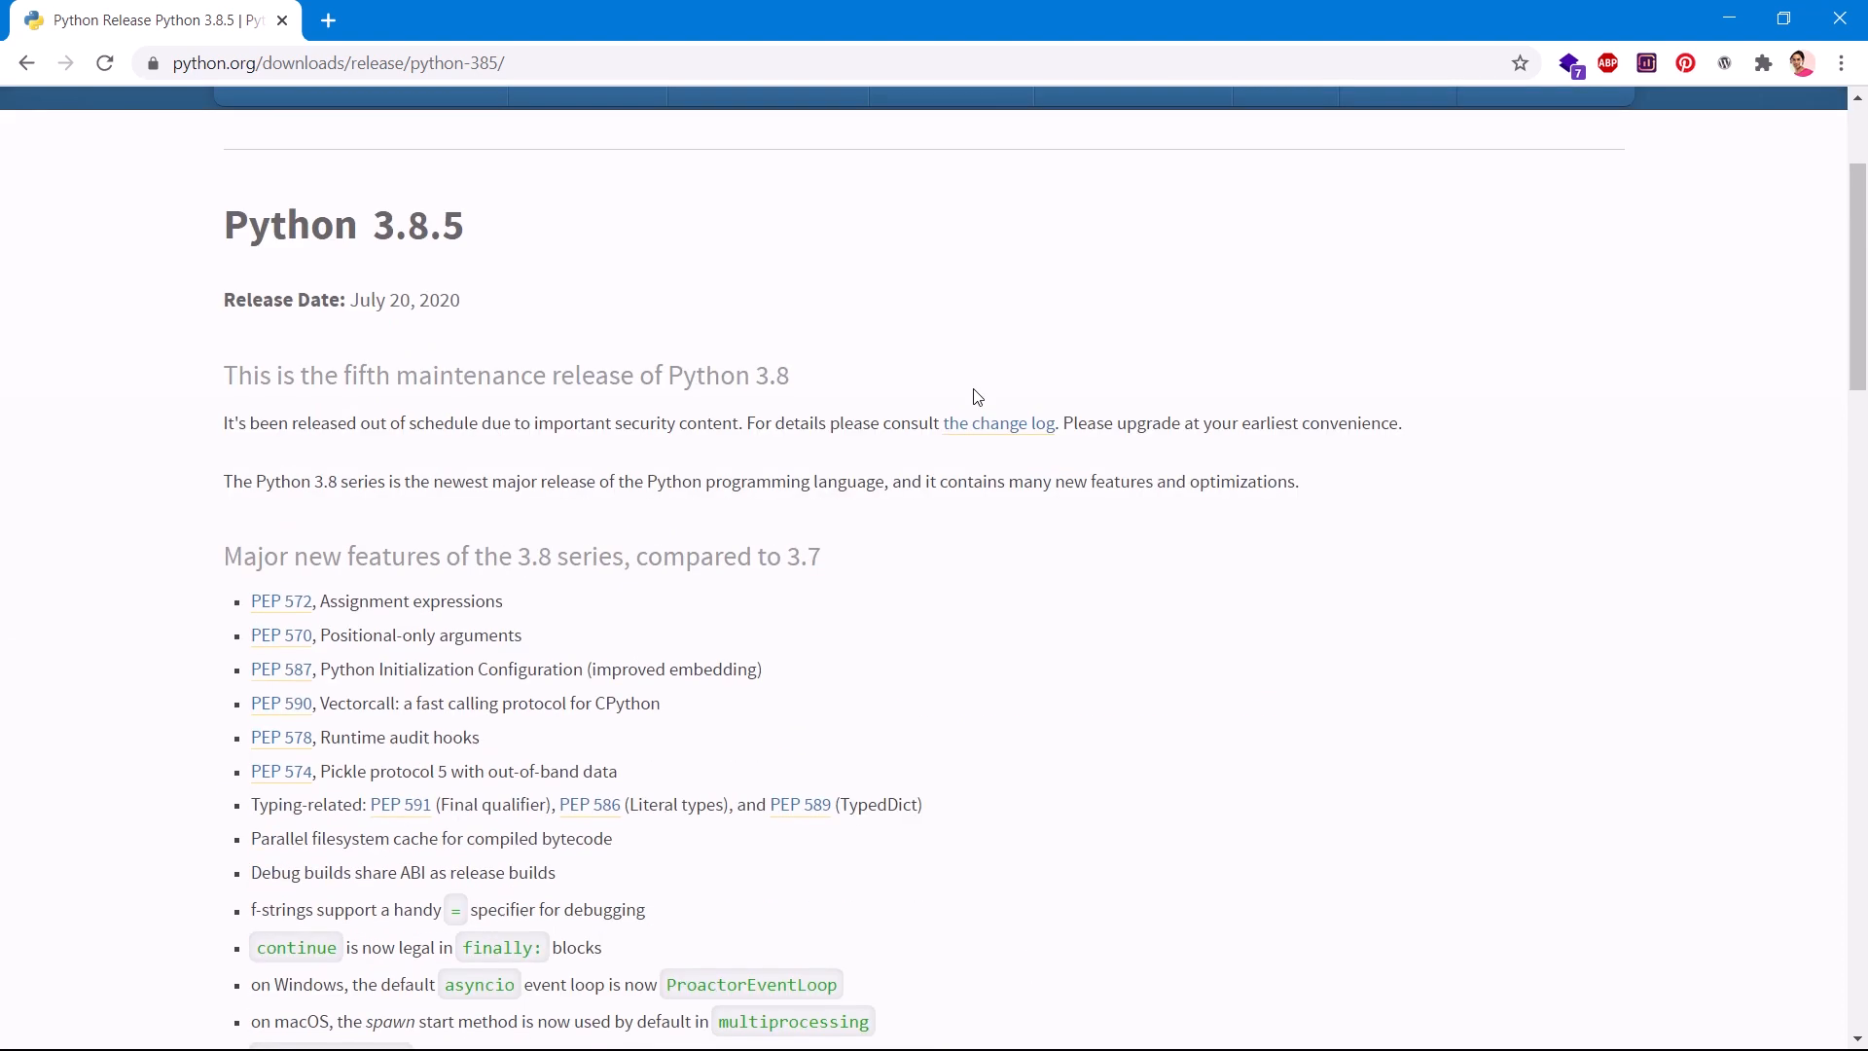
mouse_move(1115, 640)
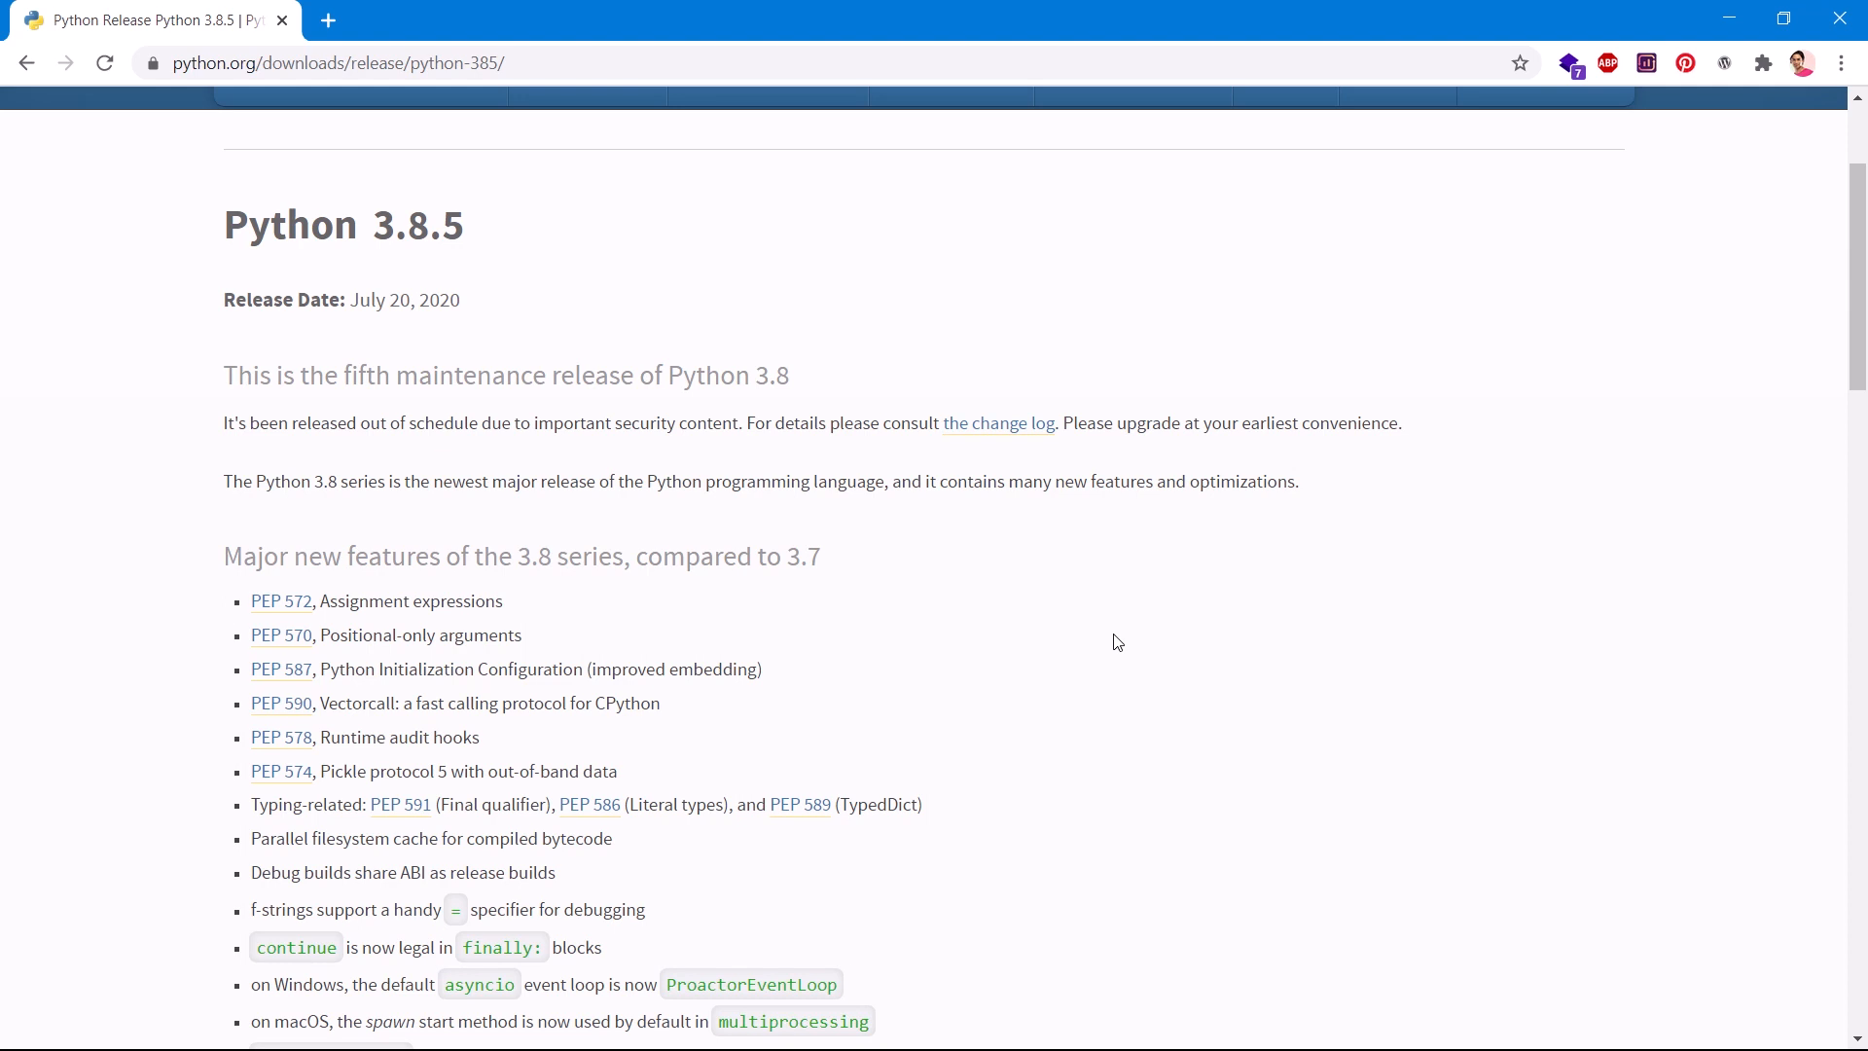
scroll("down", 3)
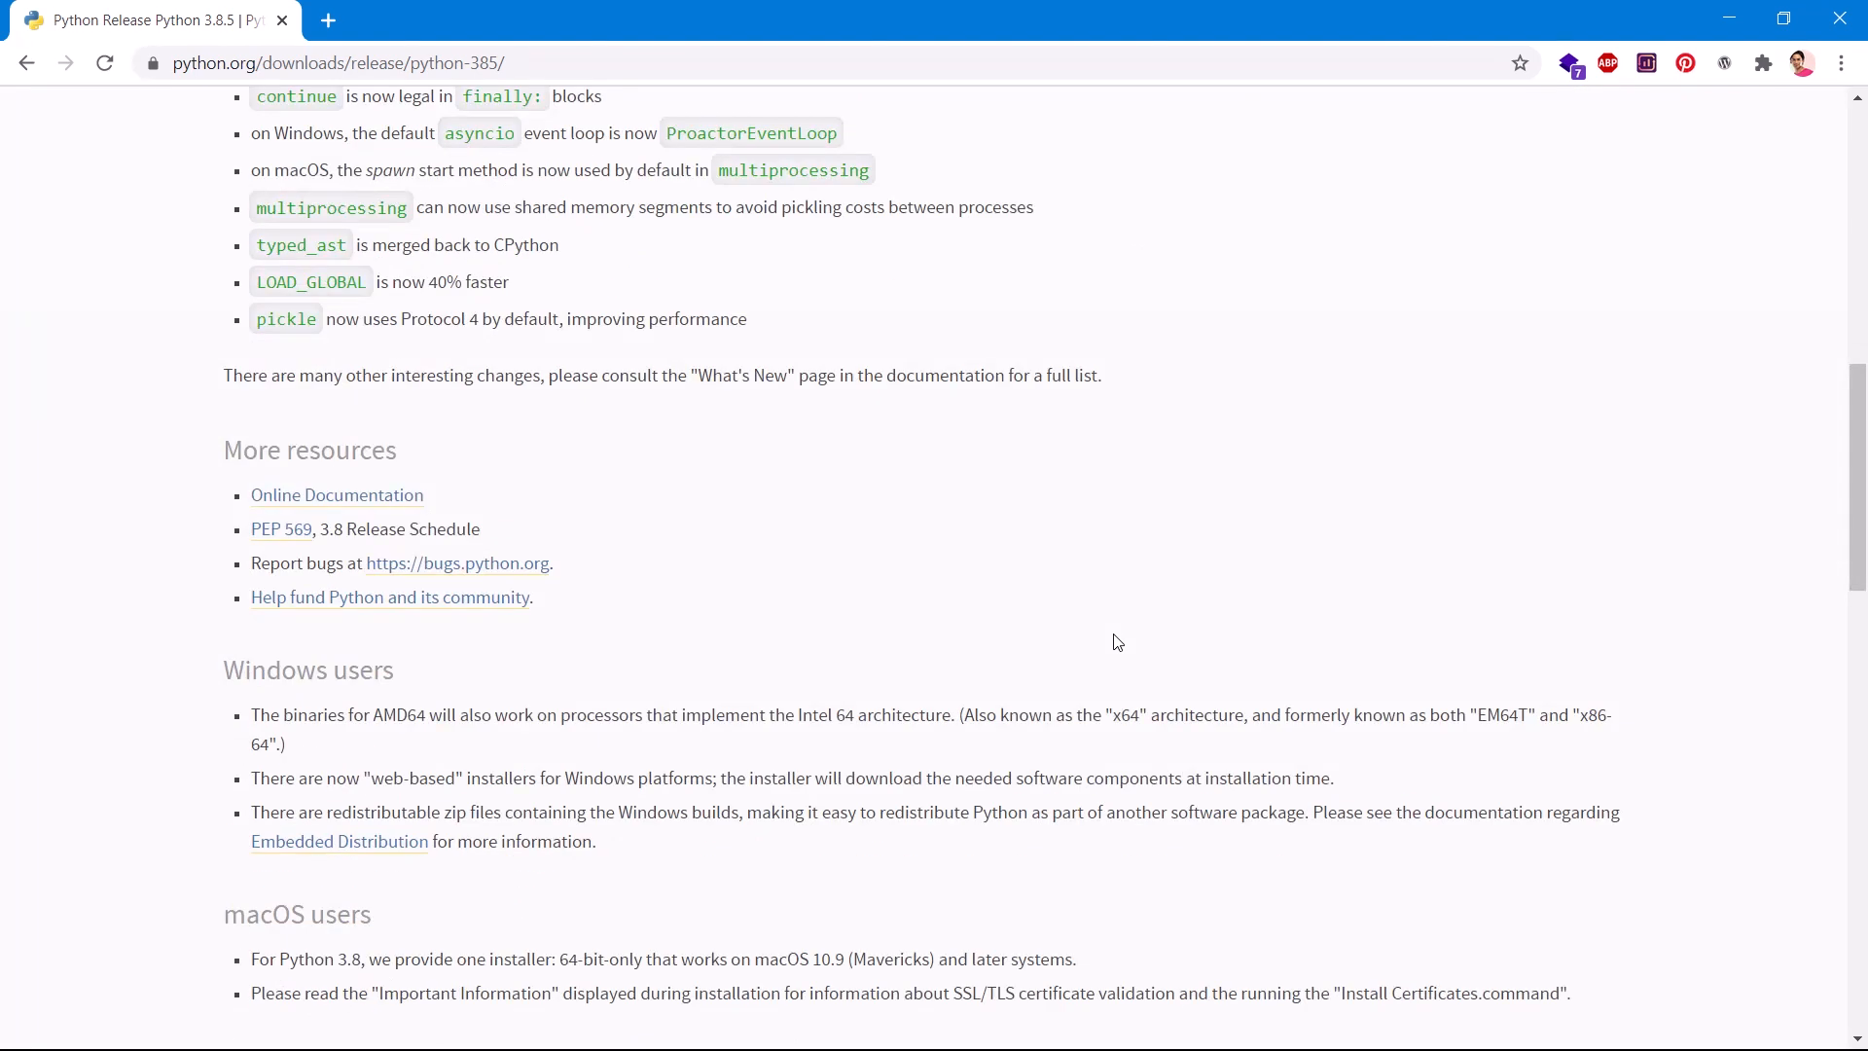
scroll("down", 3)
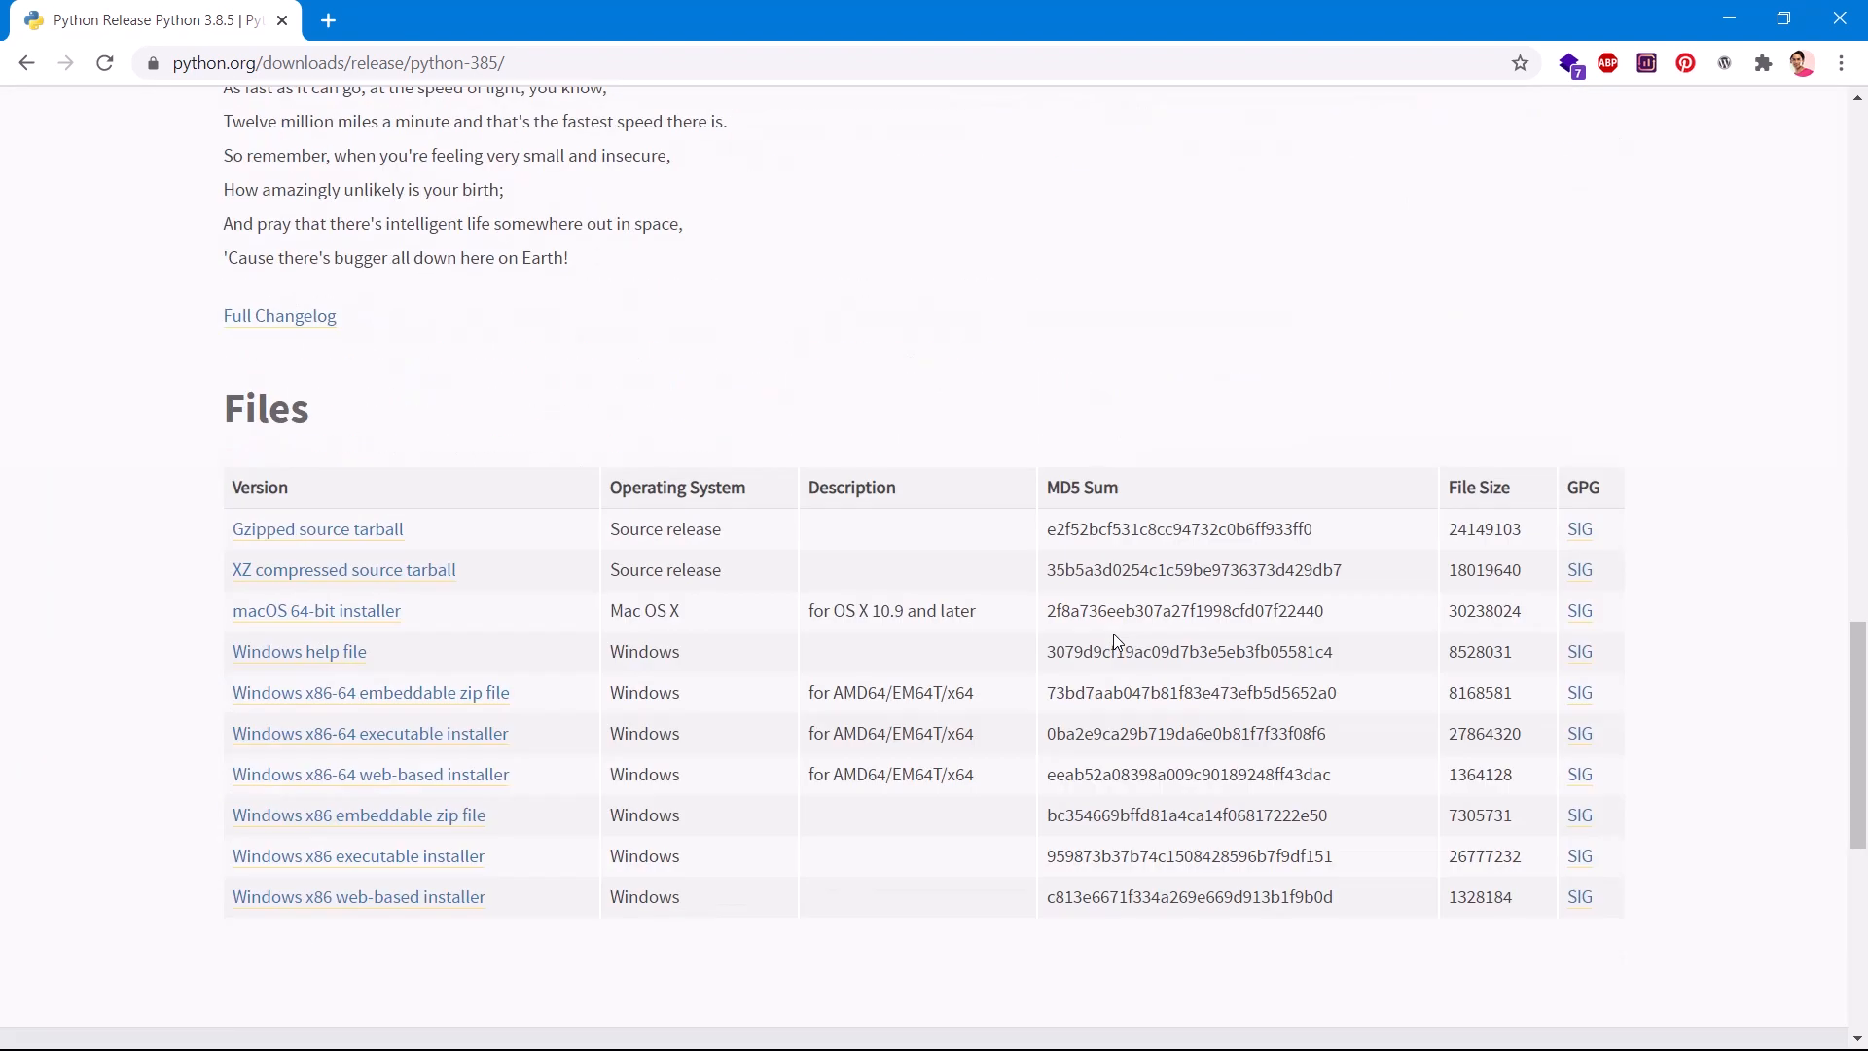
scroll("down", 3)
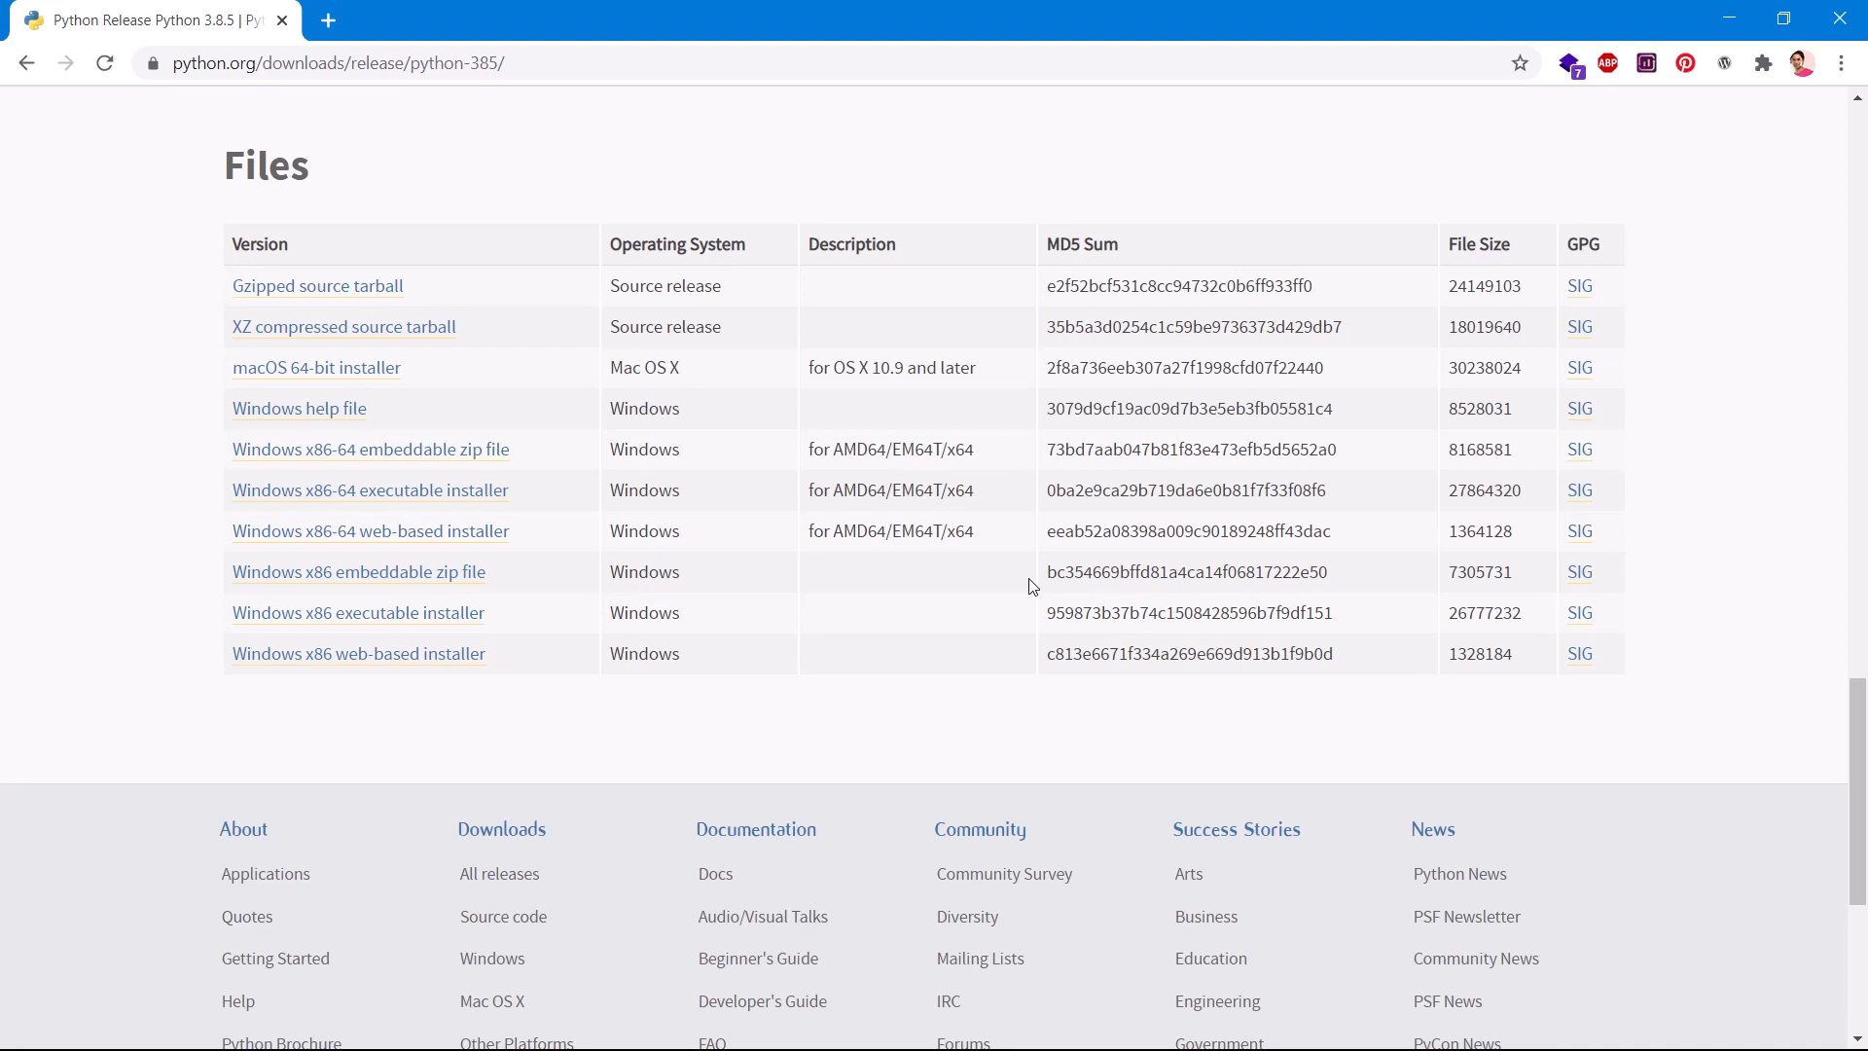
mouse_move(294, 555)
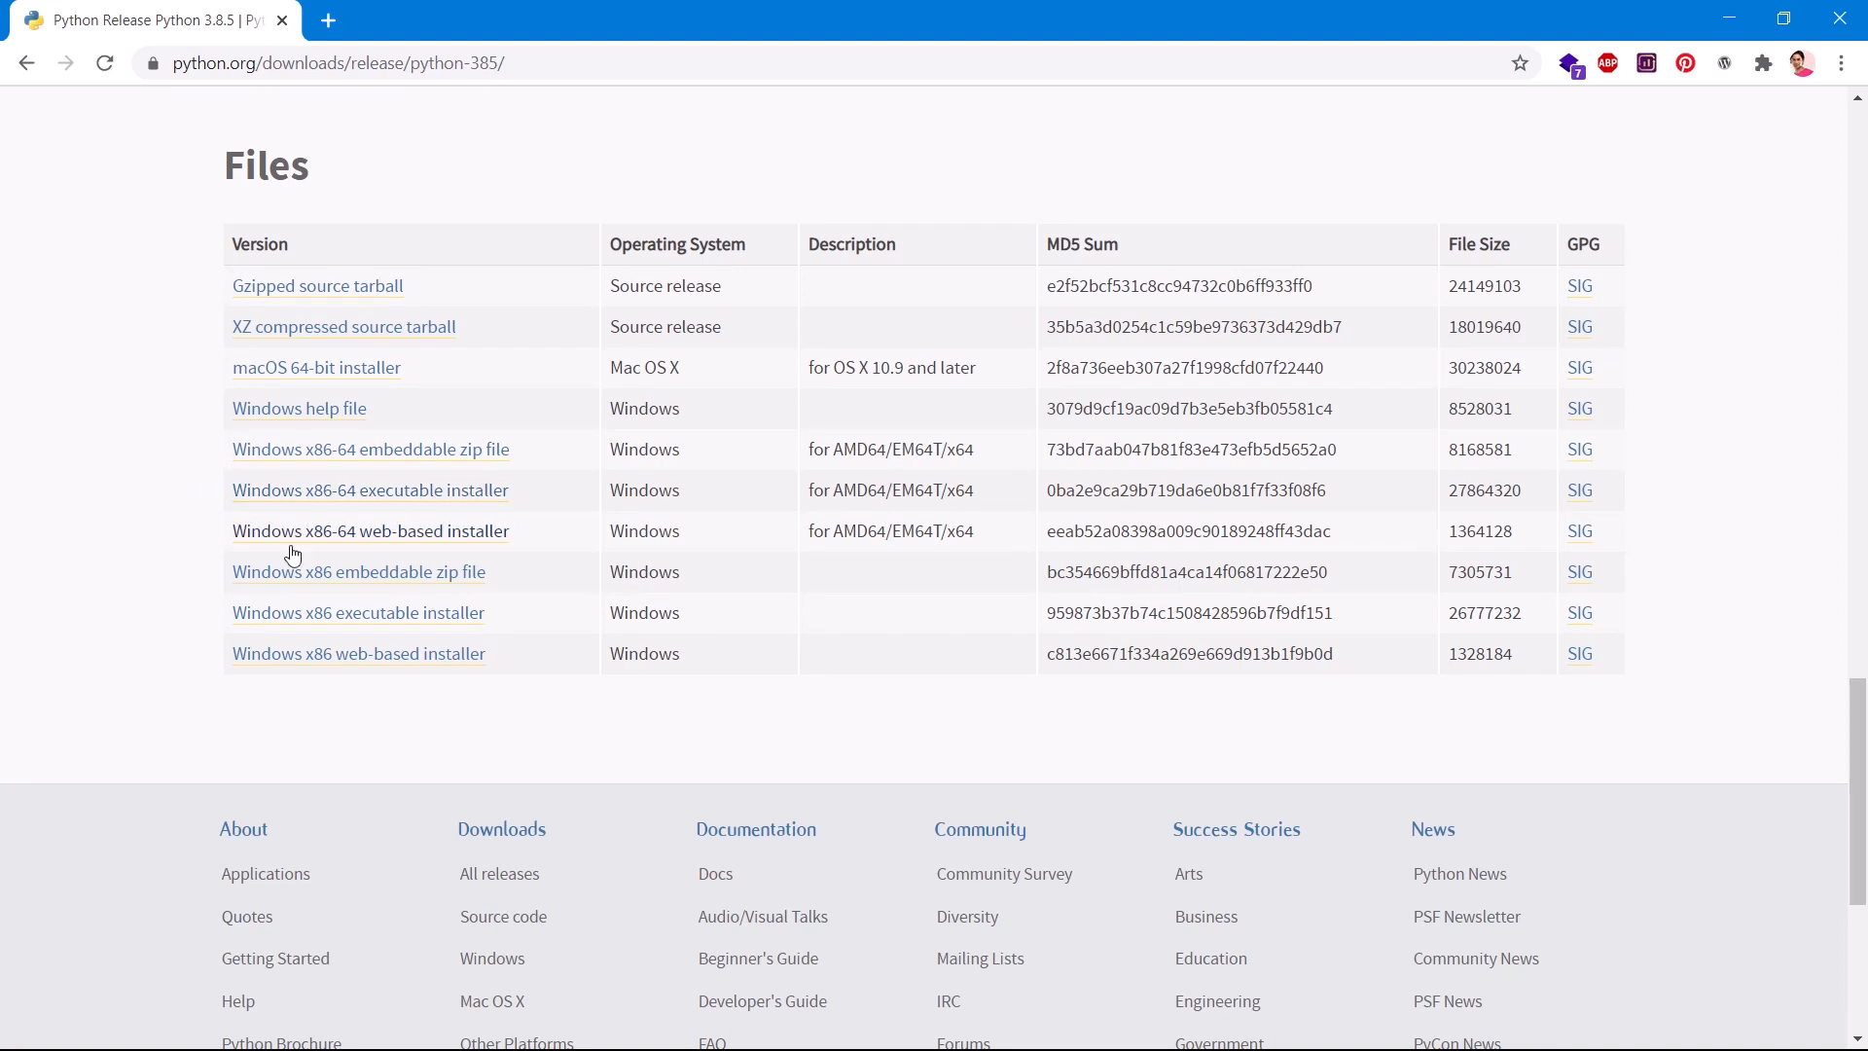
mouse_move(323, 675)
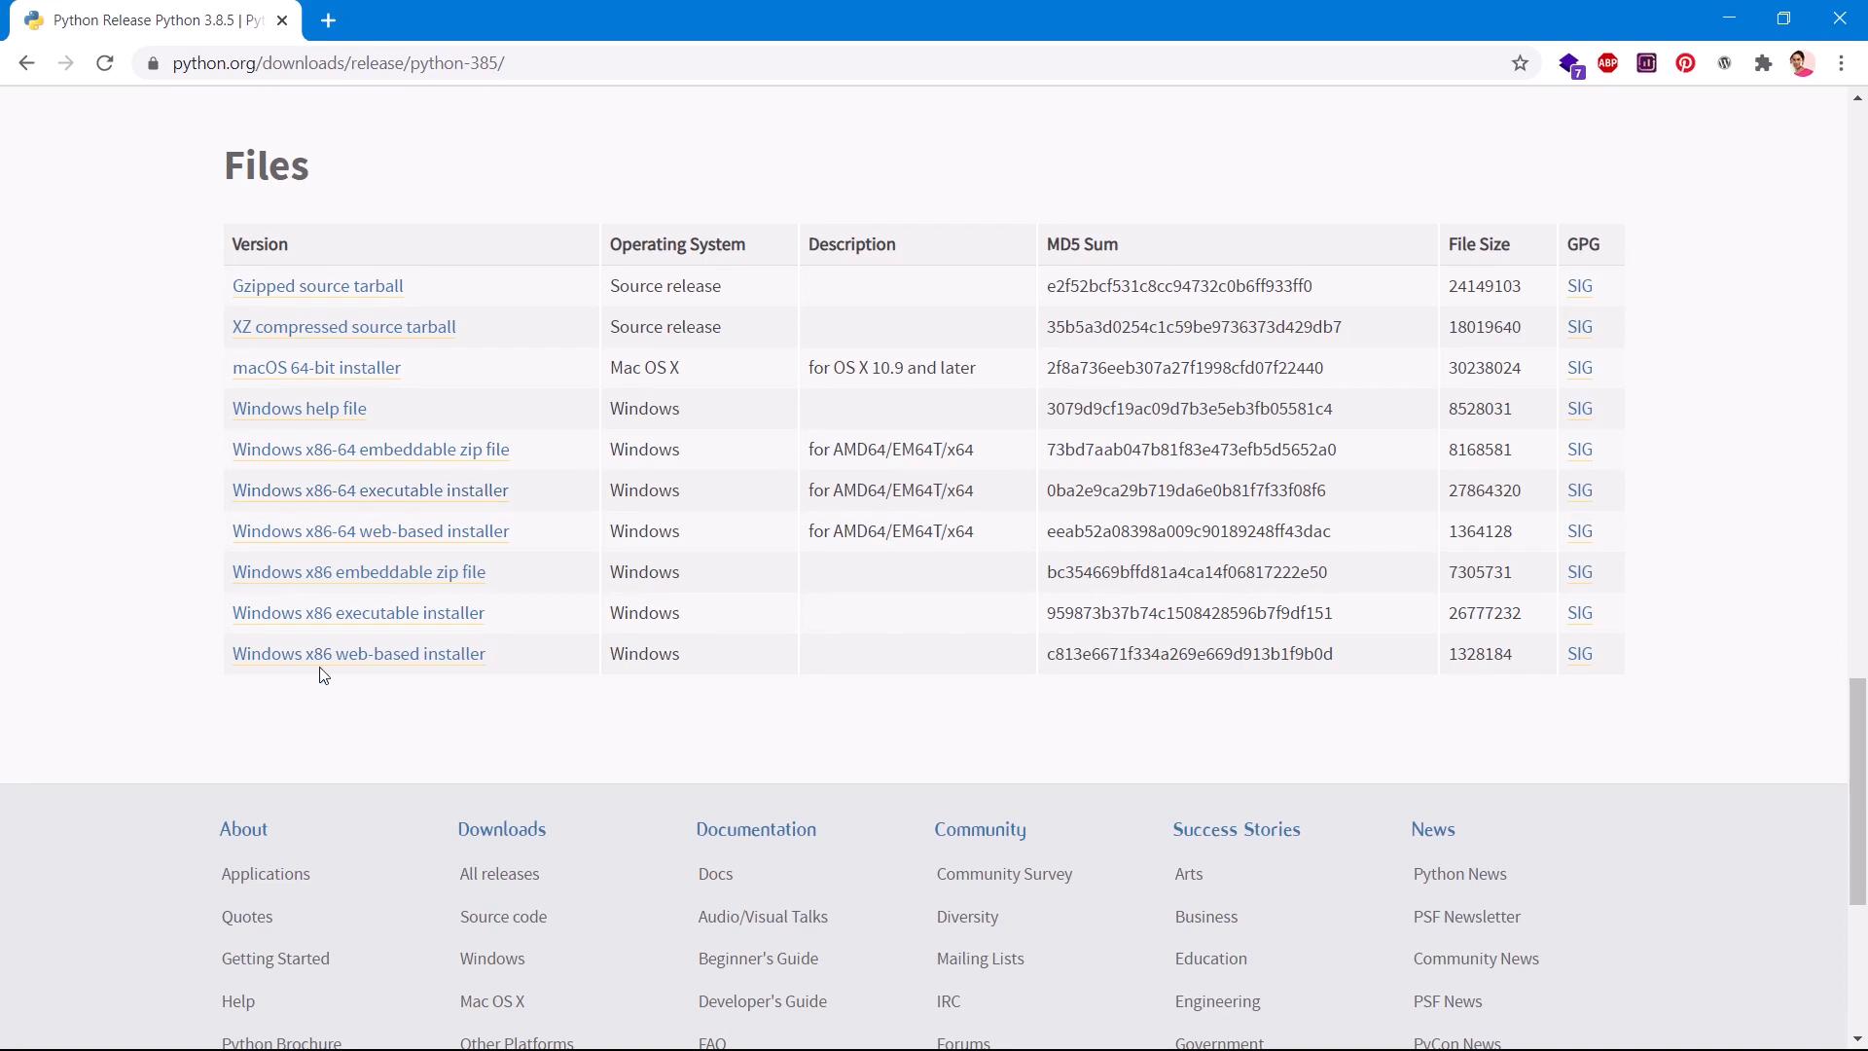
mouse_move(350, 659)
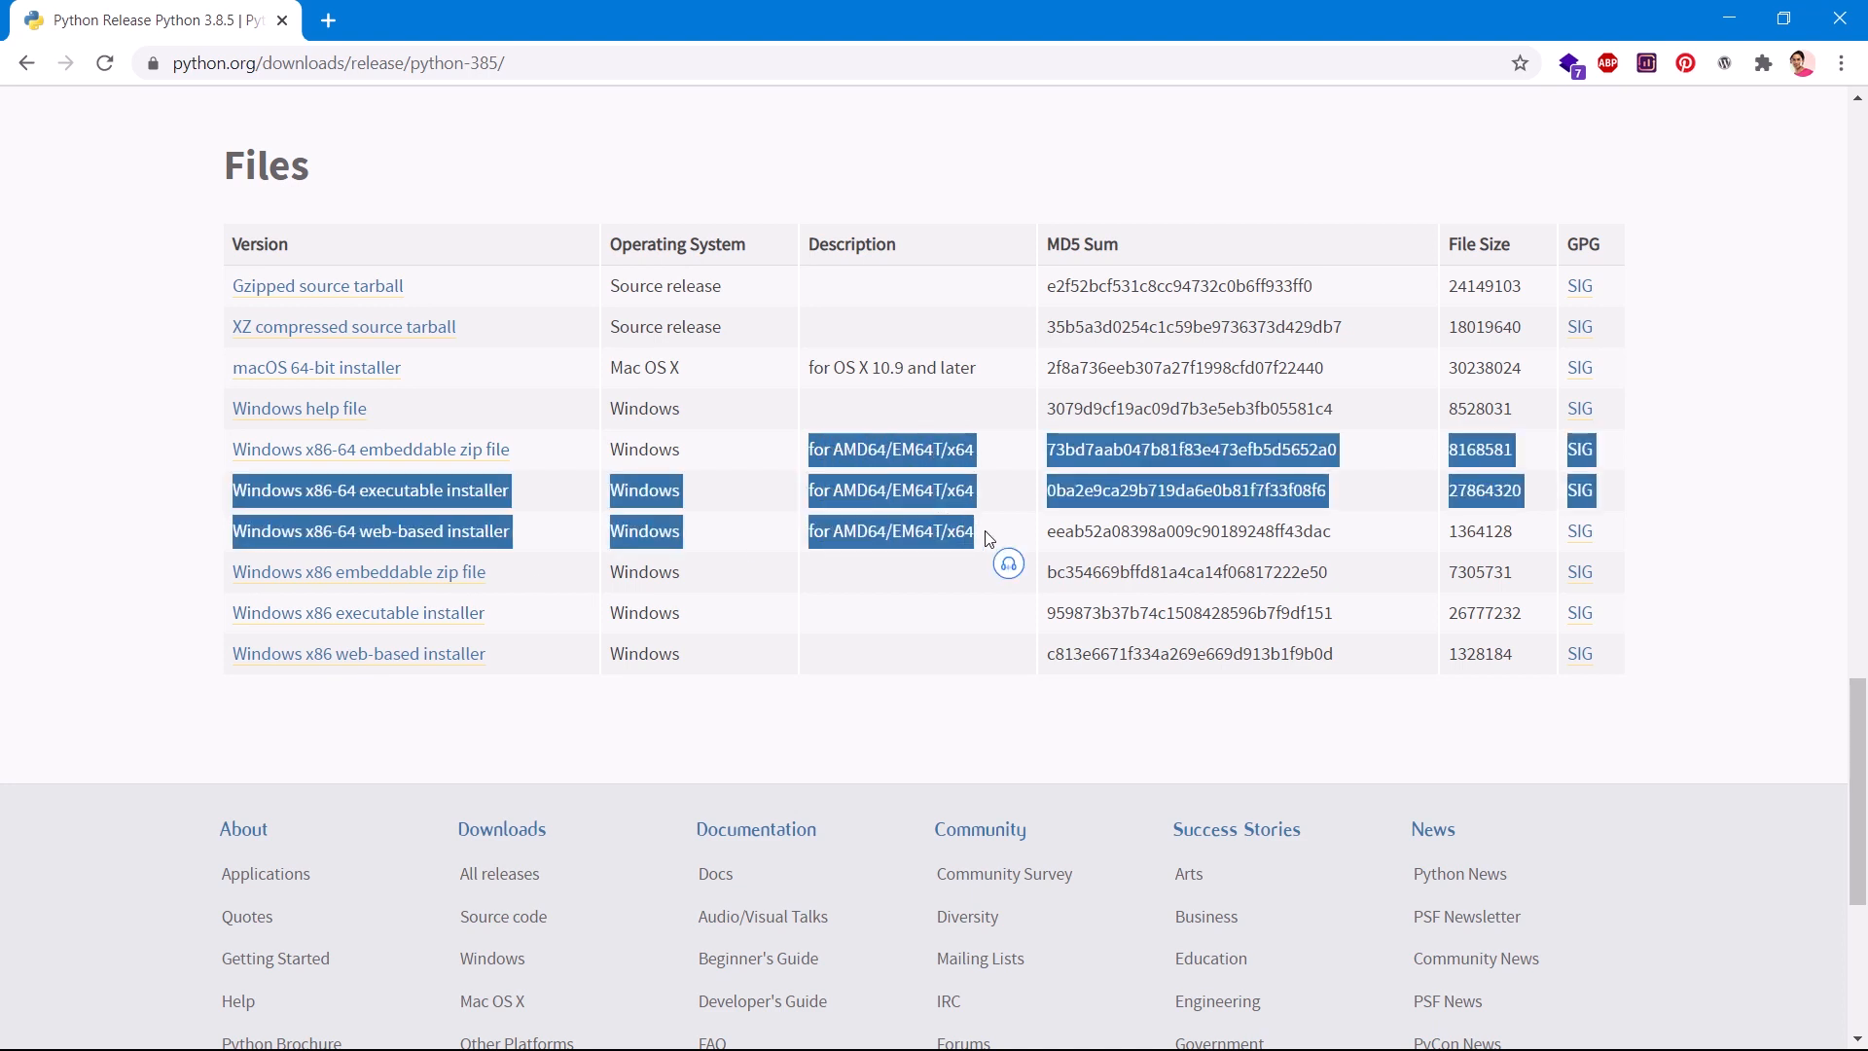
Highlight the x64 architecture notes on the Windows x86-64 installer entries
left_click(879, 514)
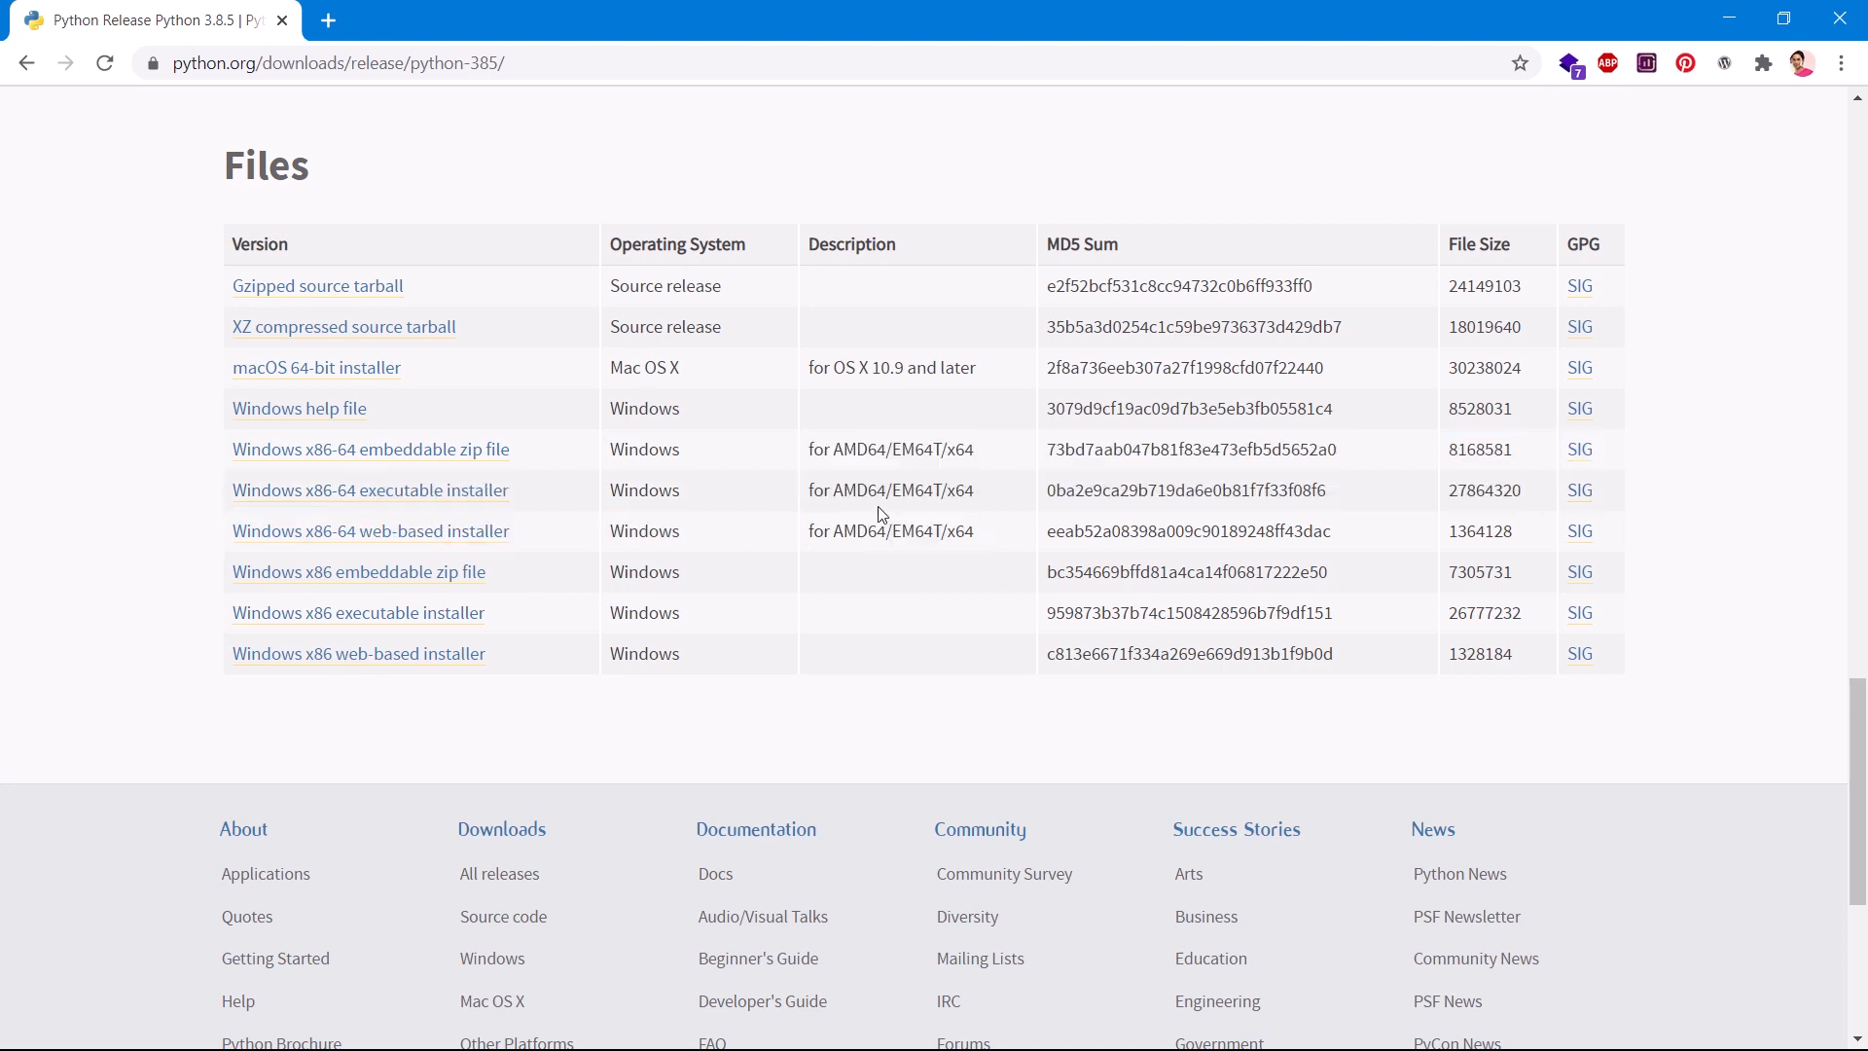
double_click(850, 449)
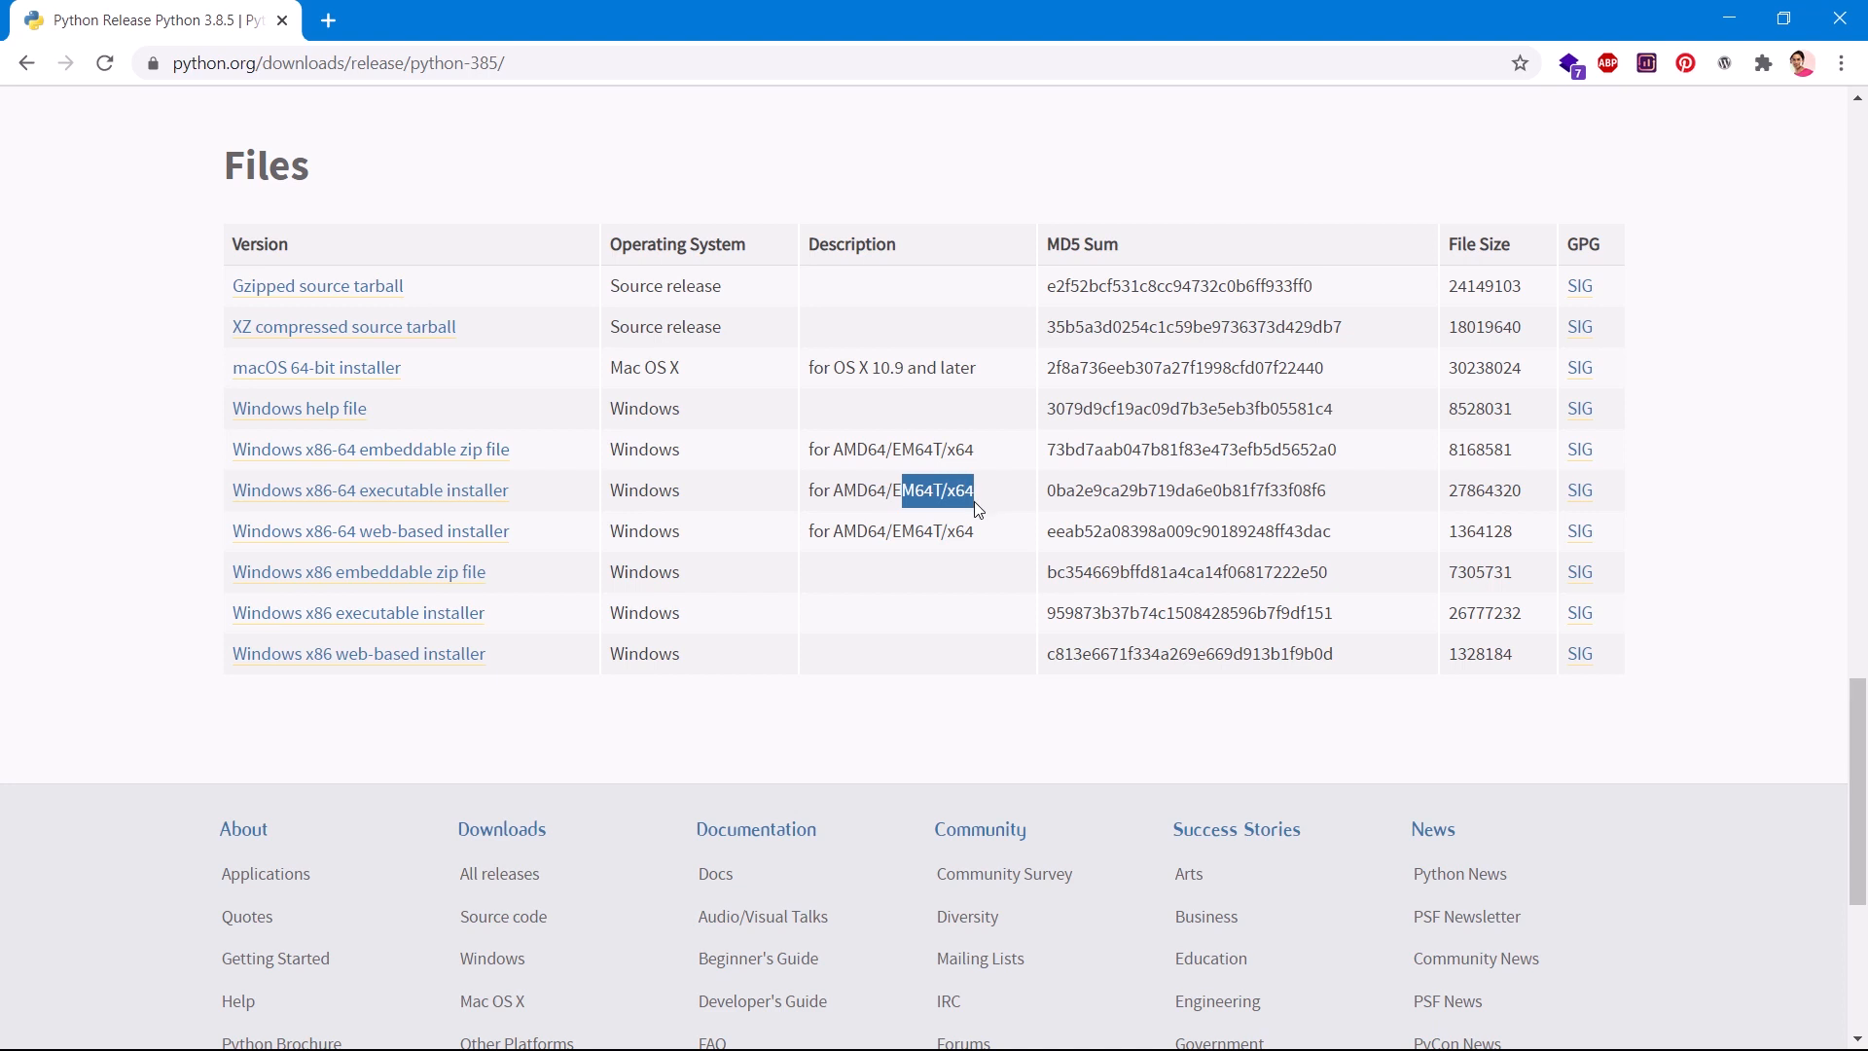
mouse_move(846, 482)
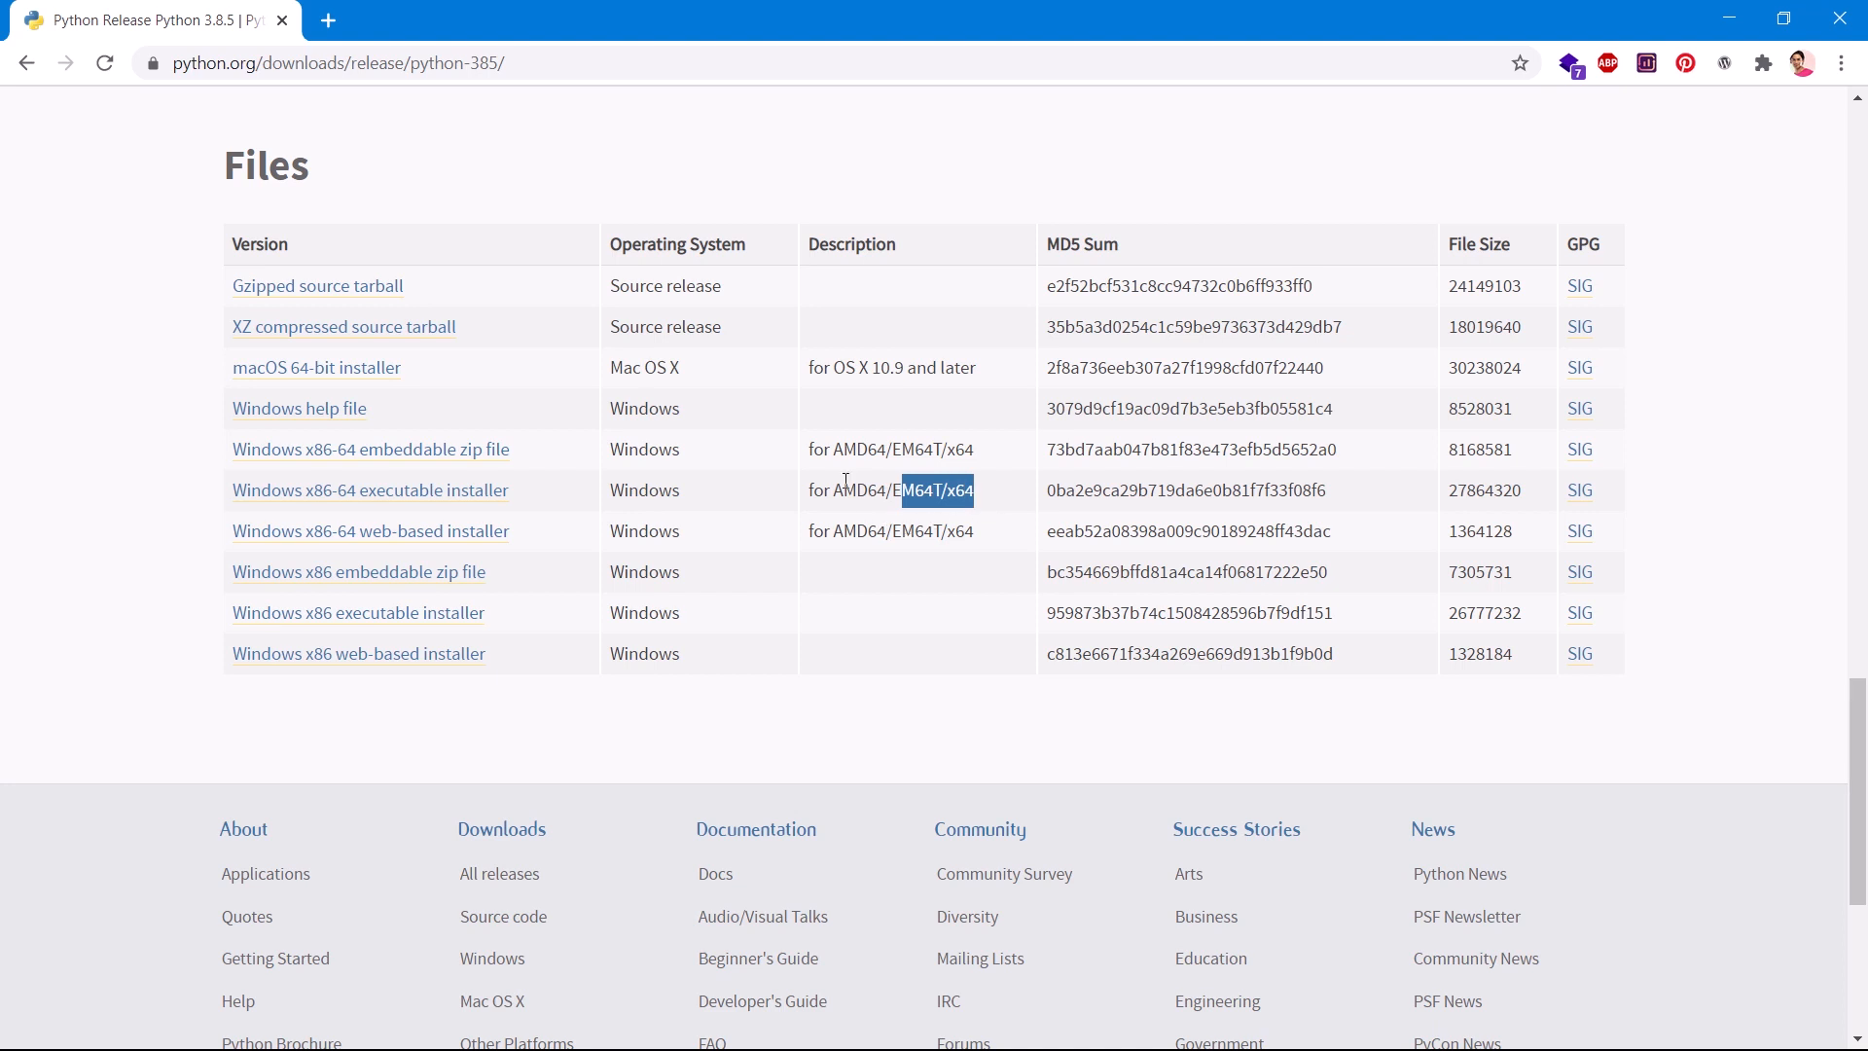
double_click(858, 449)
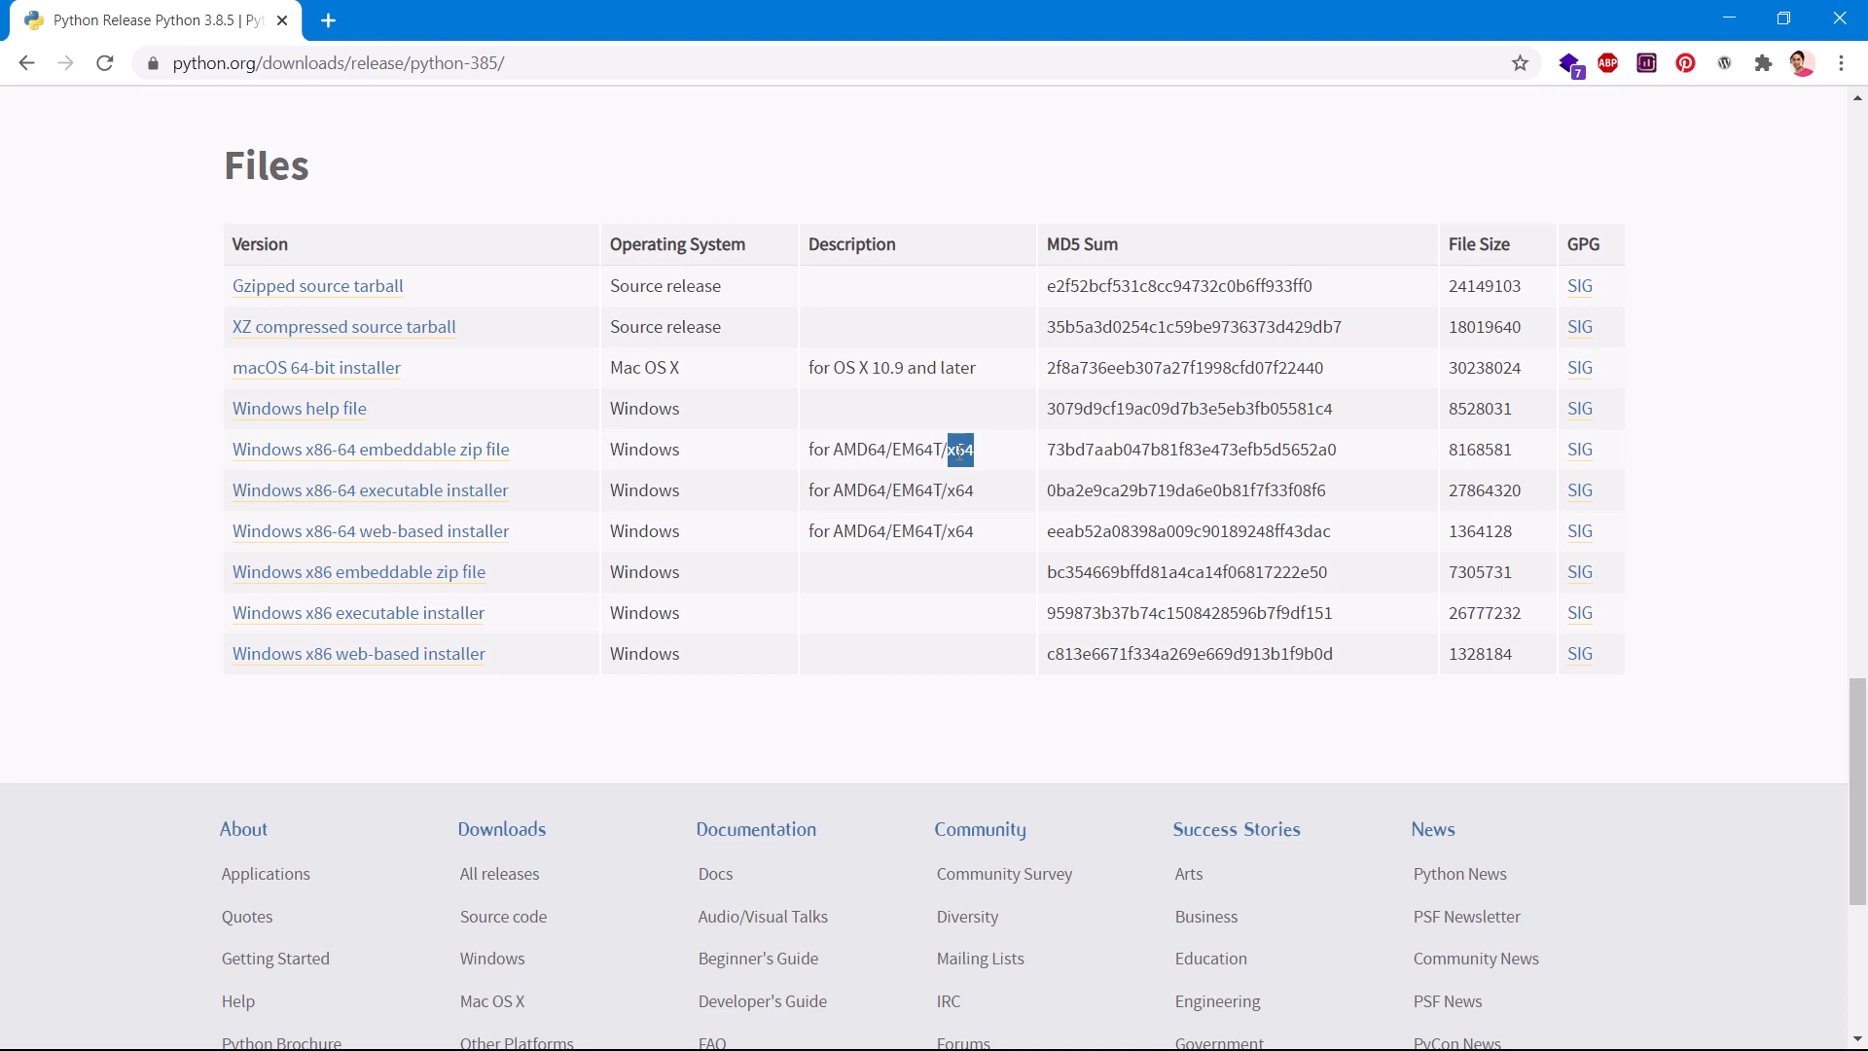
mouse_move(508, 446)
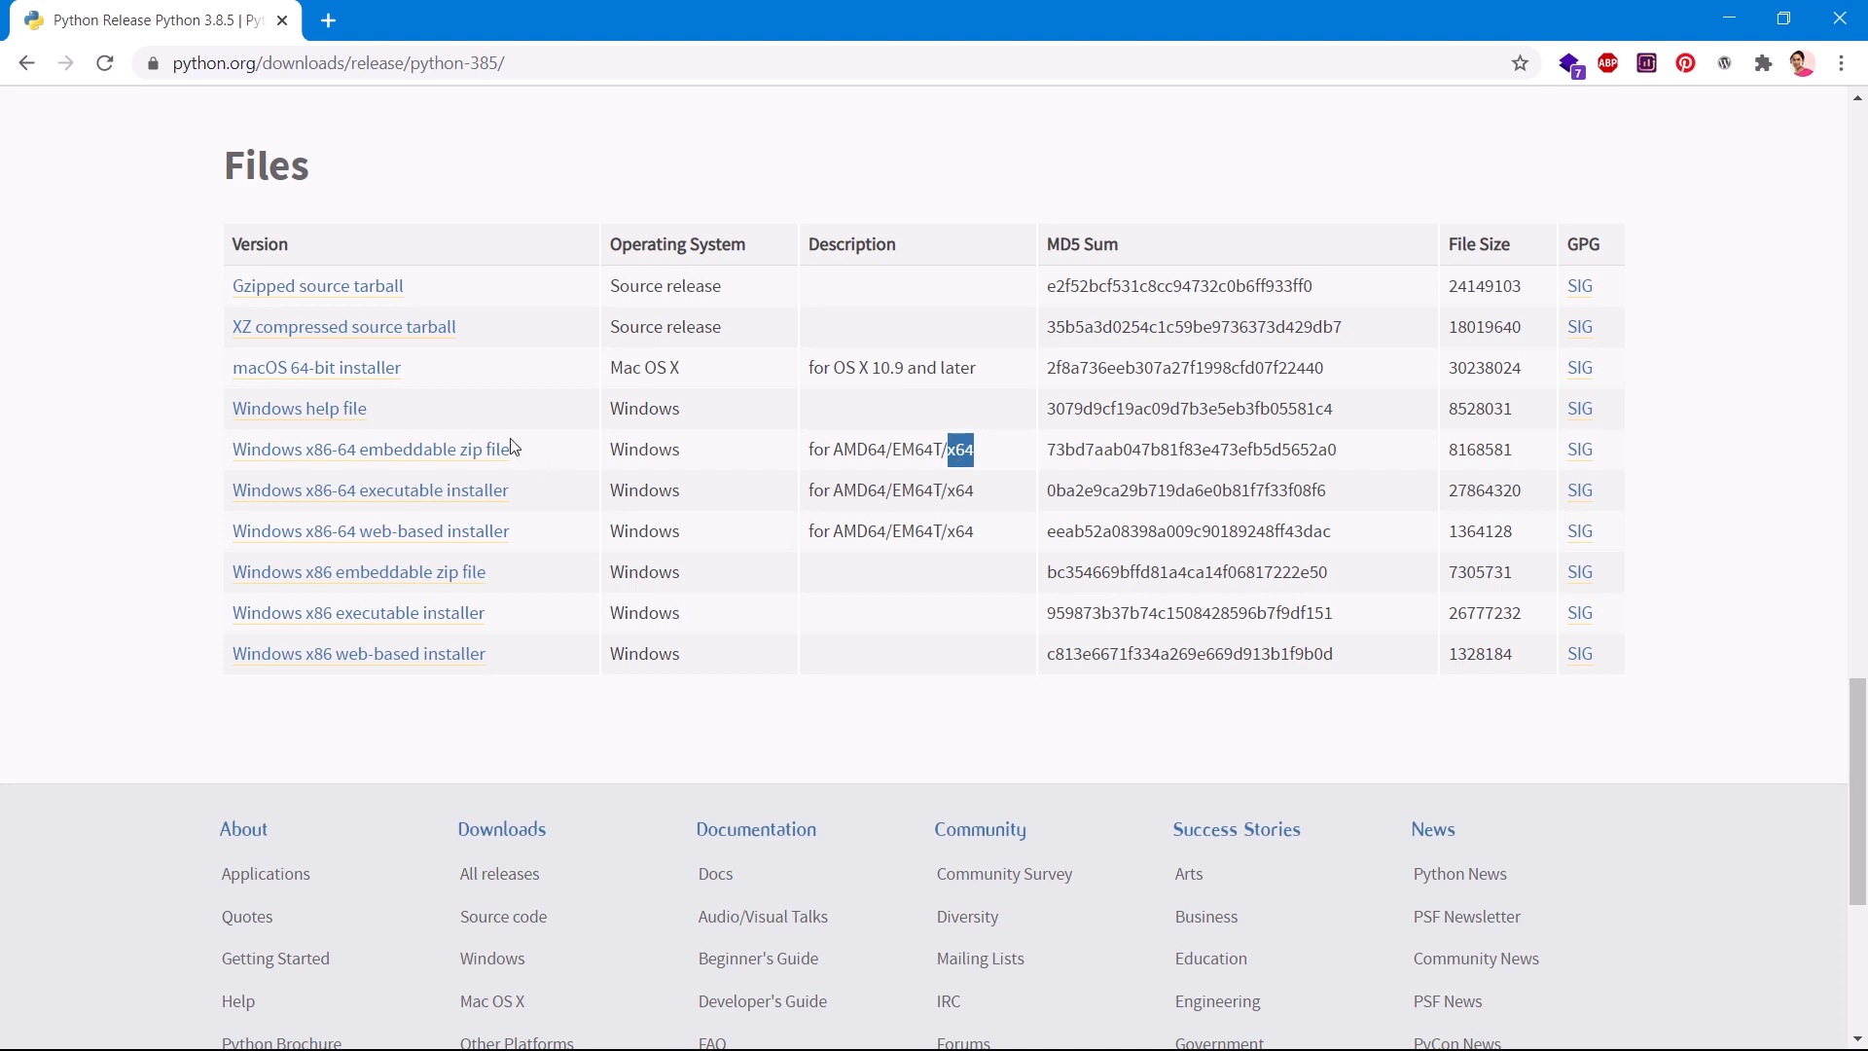
mouse_move(596, 605)
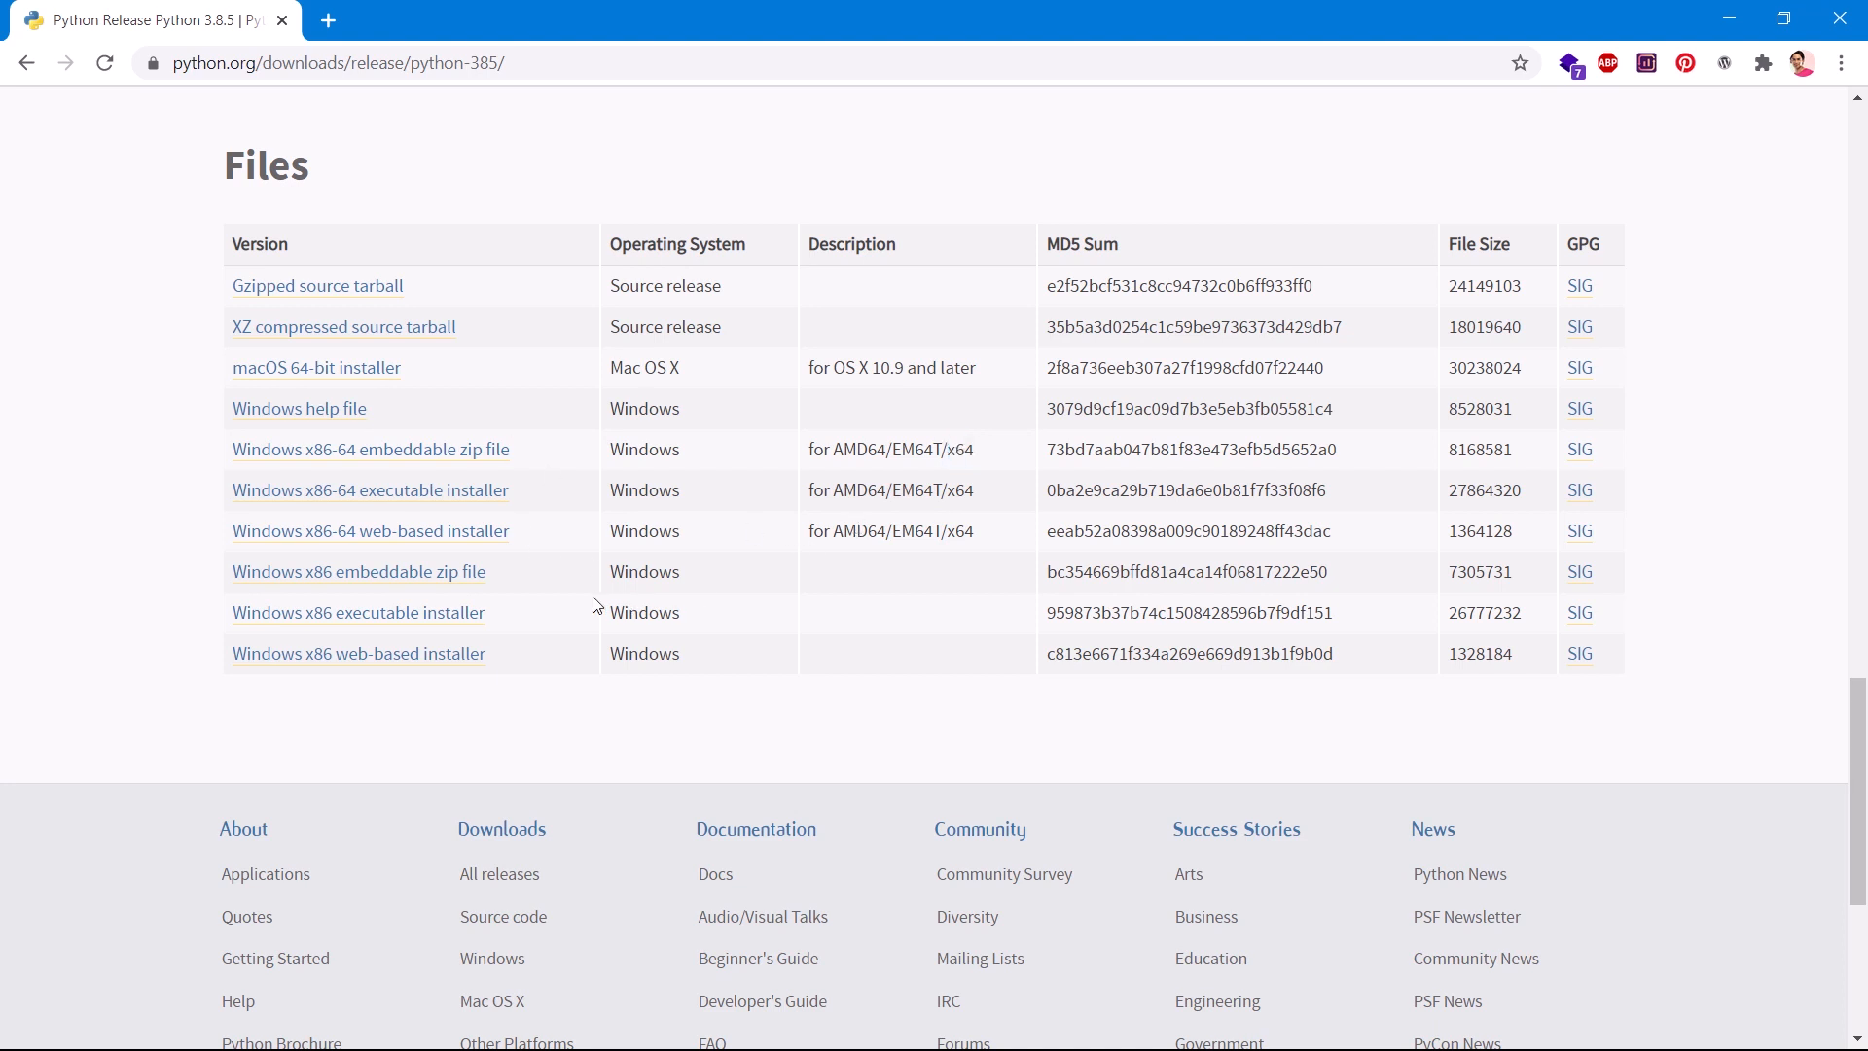
mouse_move(369, 449)
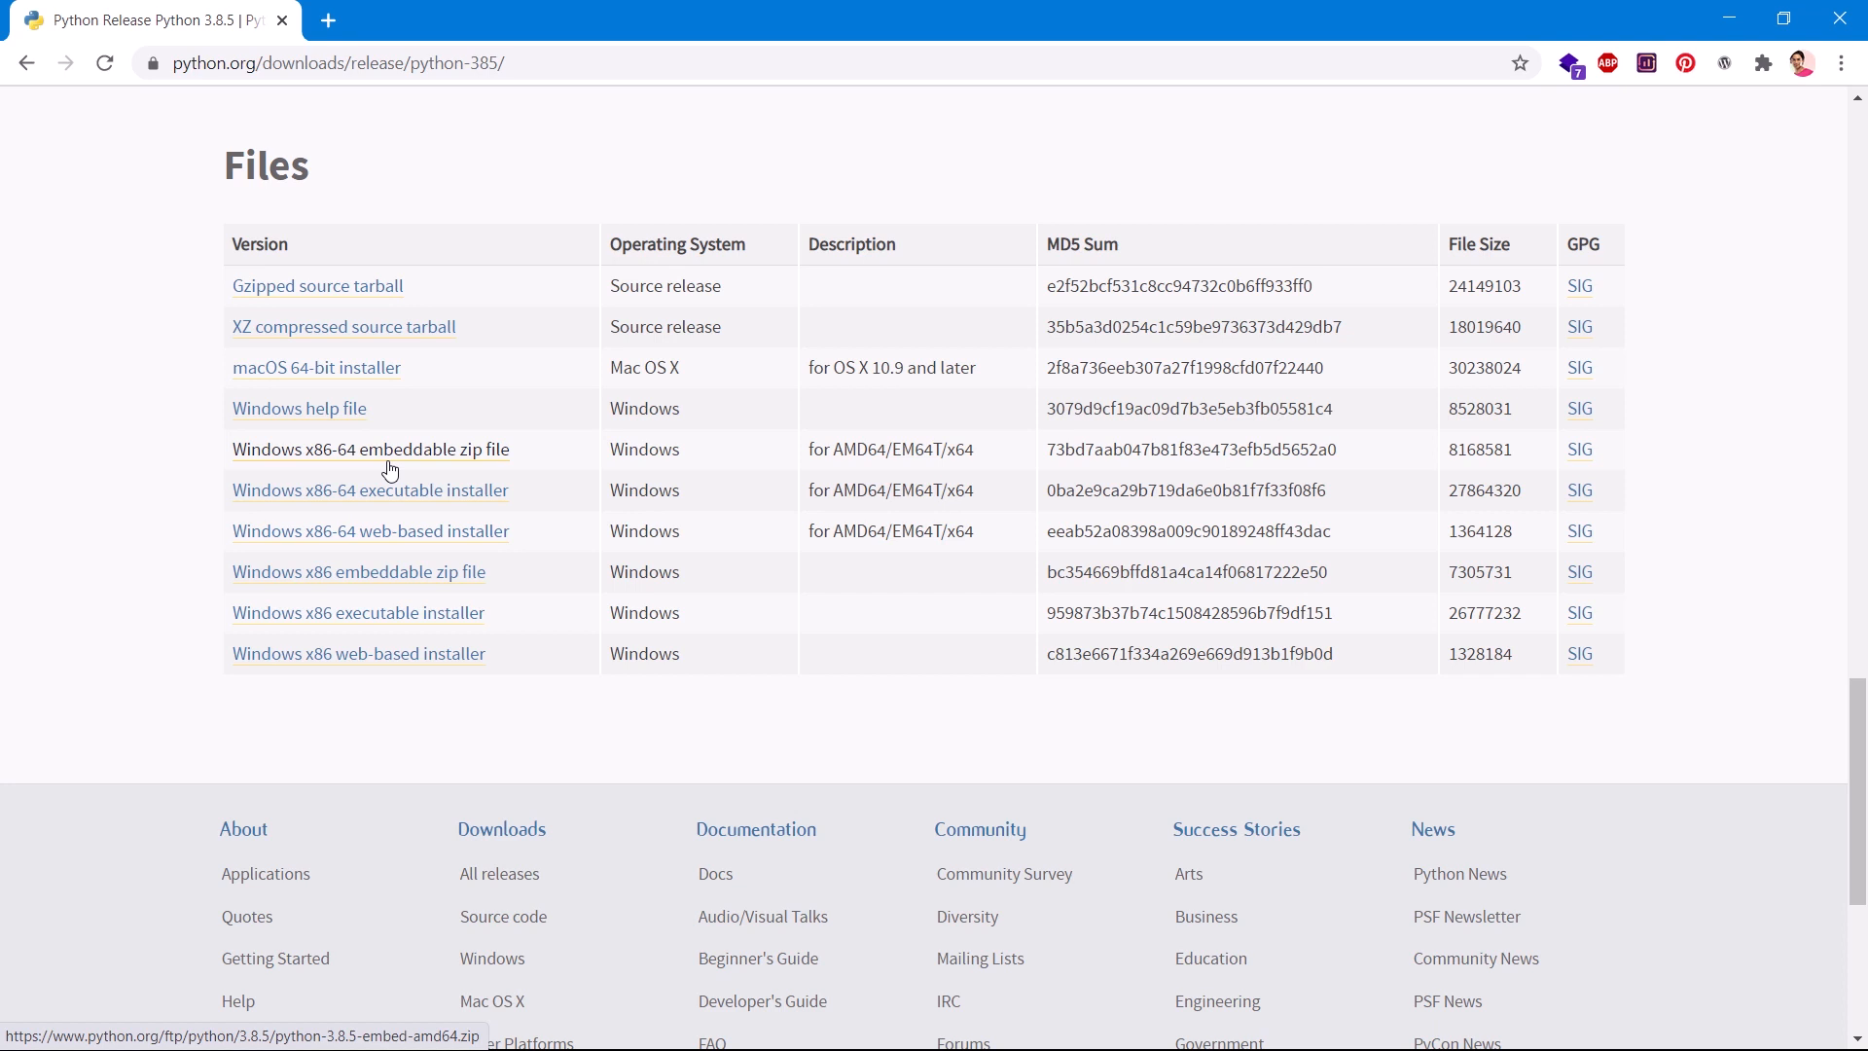
mouse_move(369, 490)
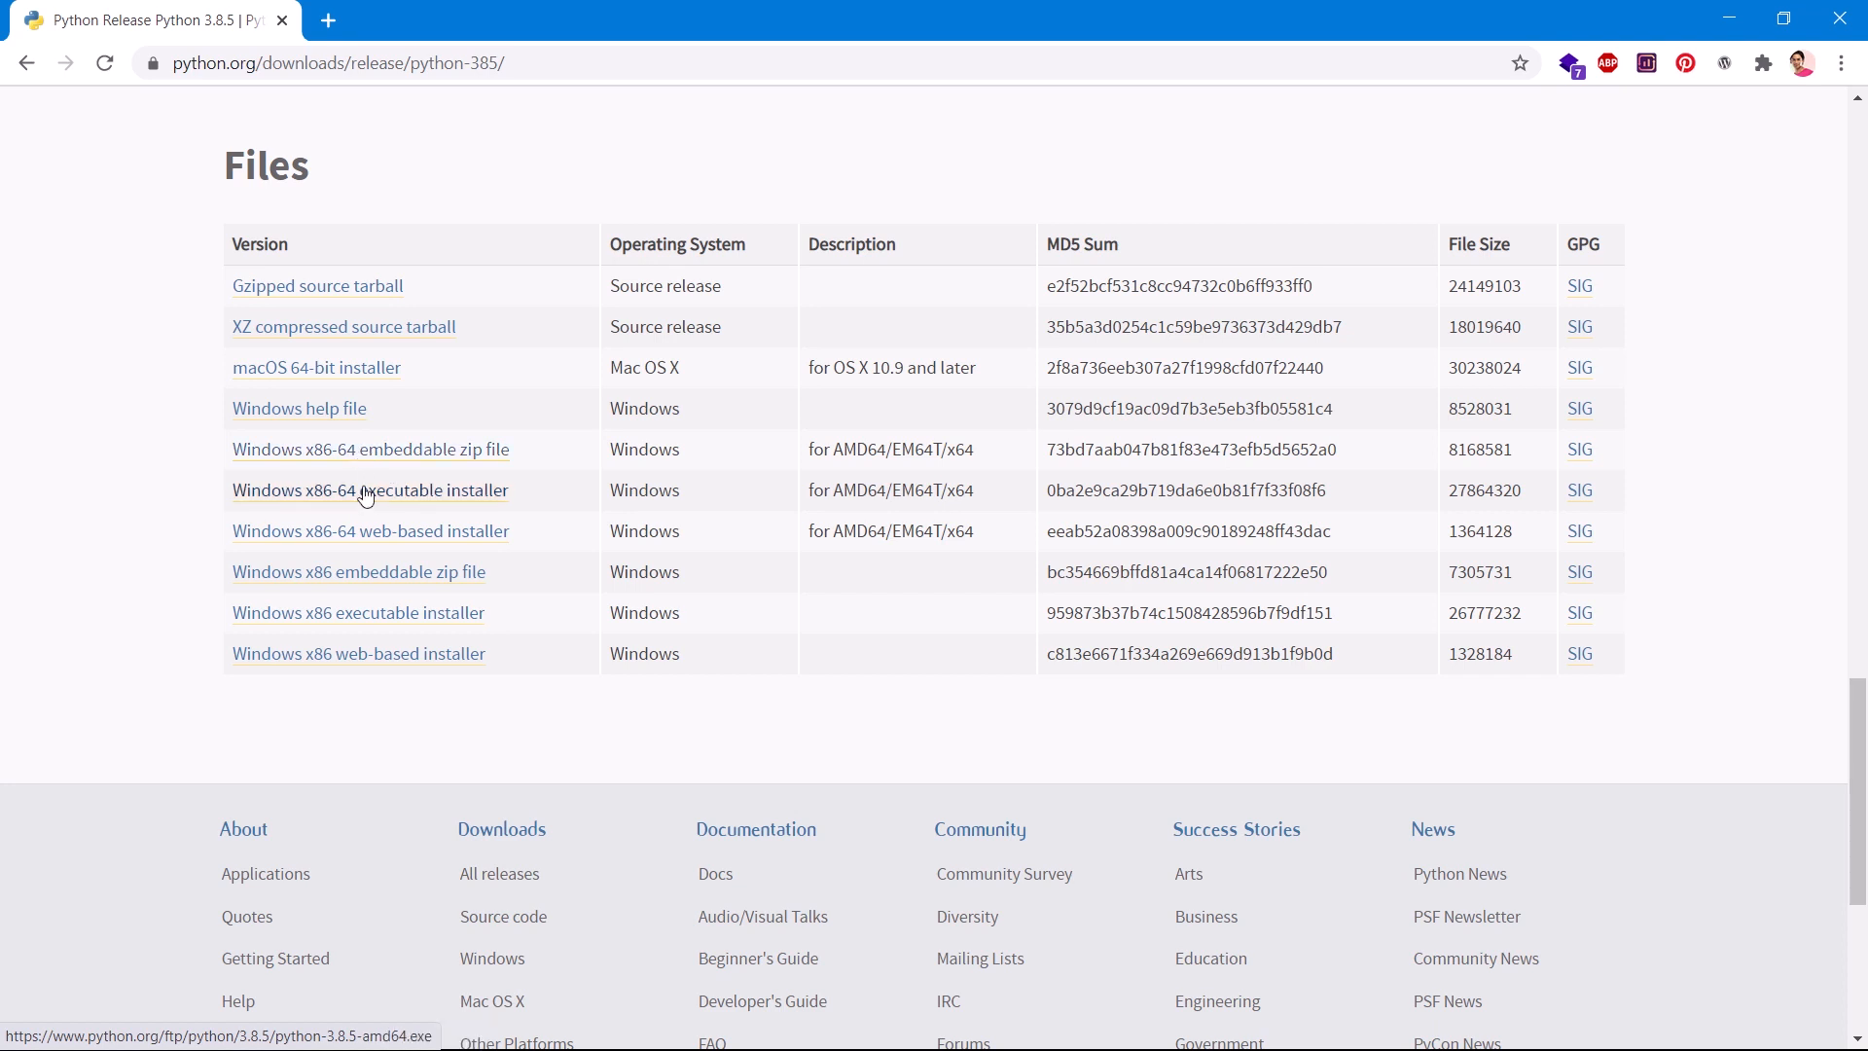
mouse_move(369, 449)
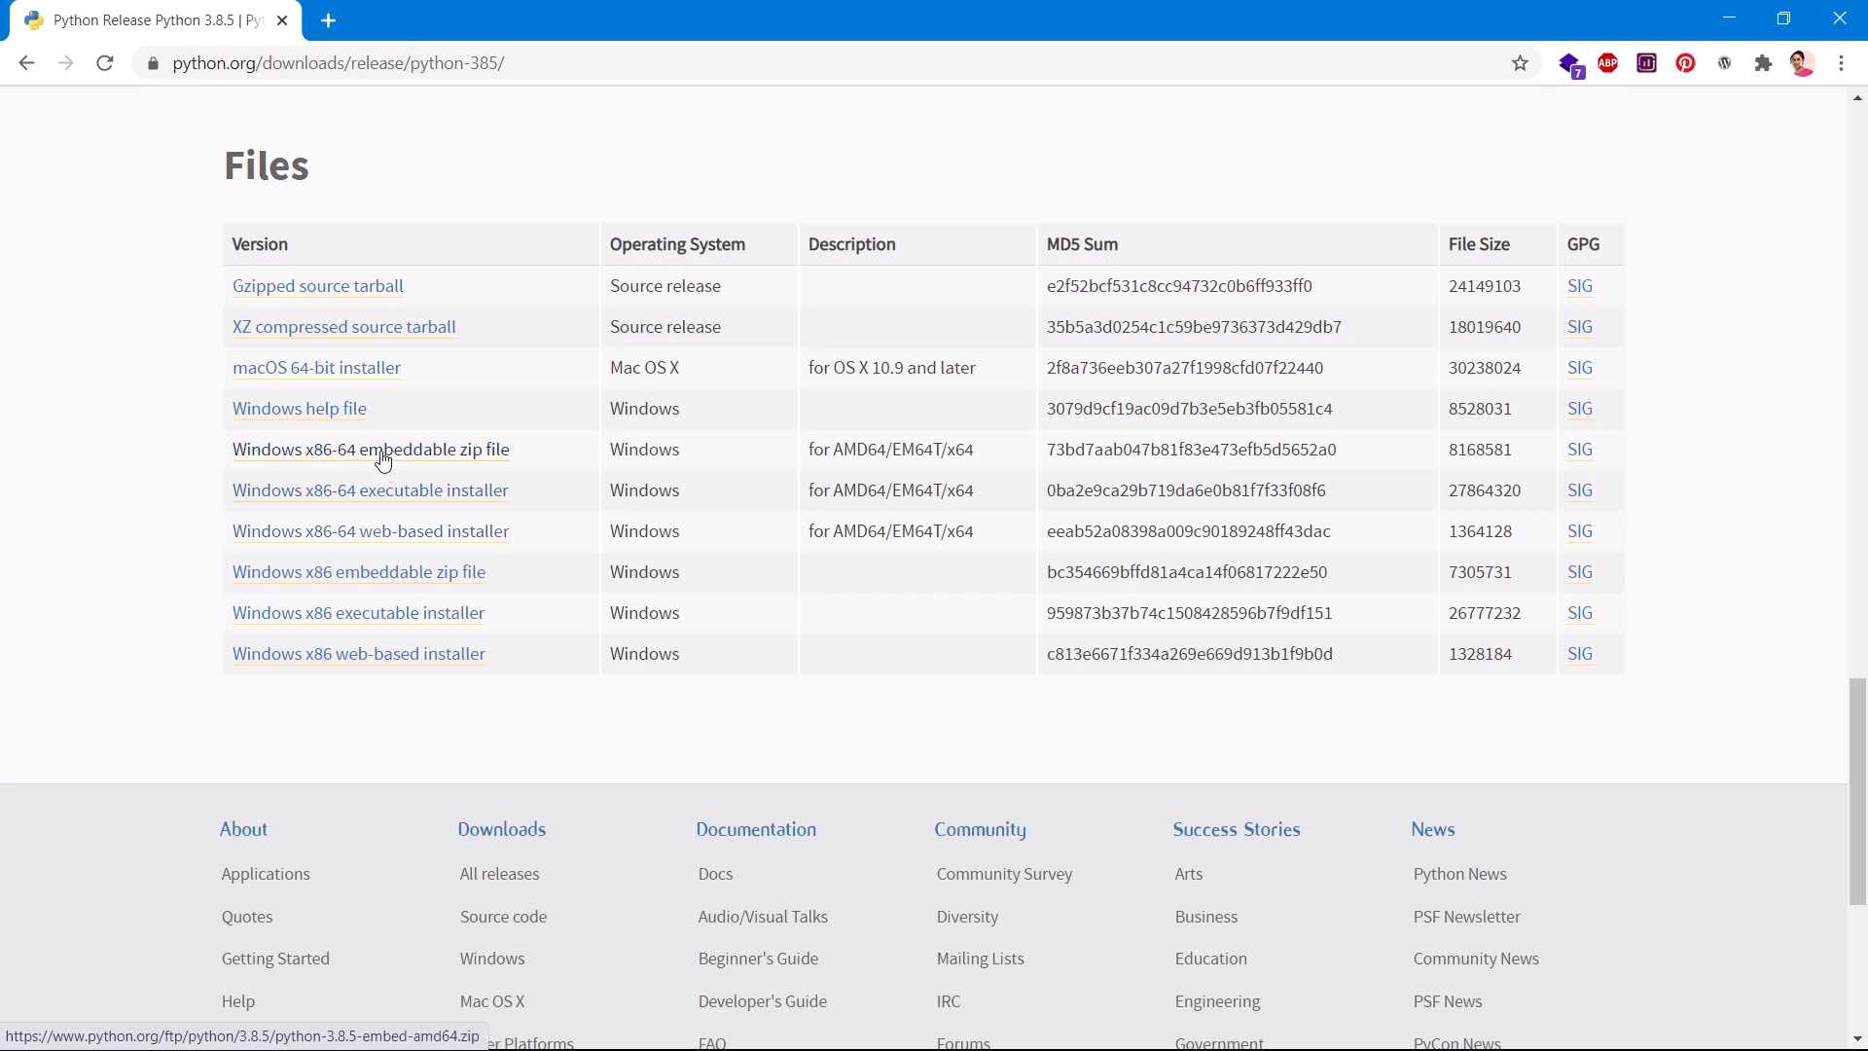
mouse_move(449, 514)
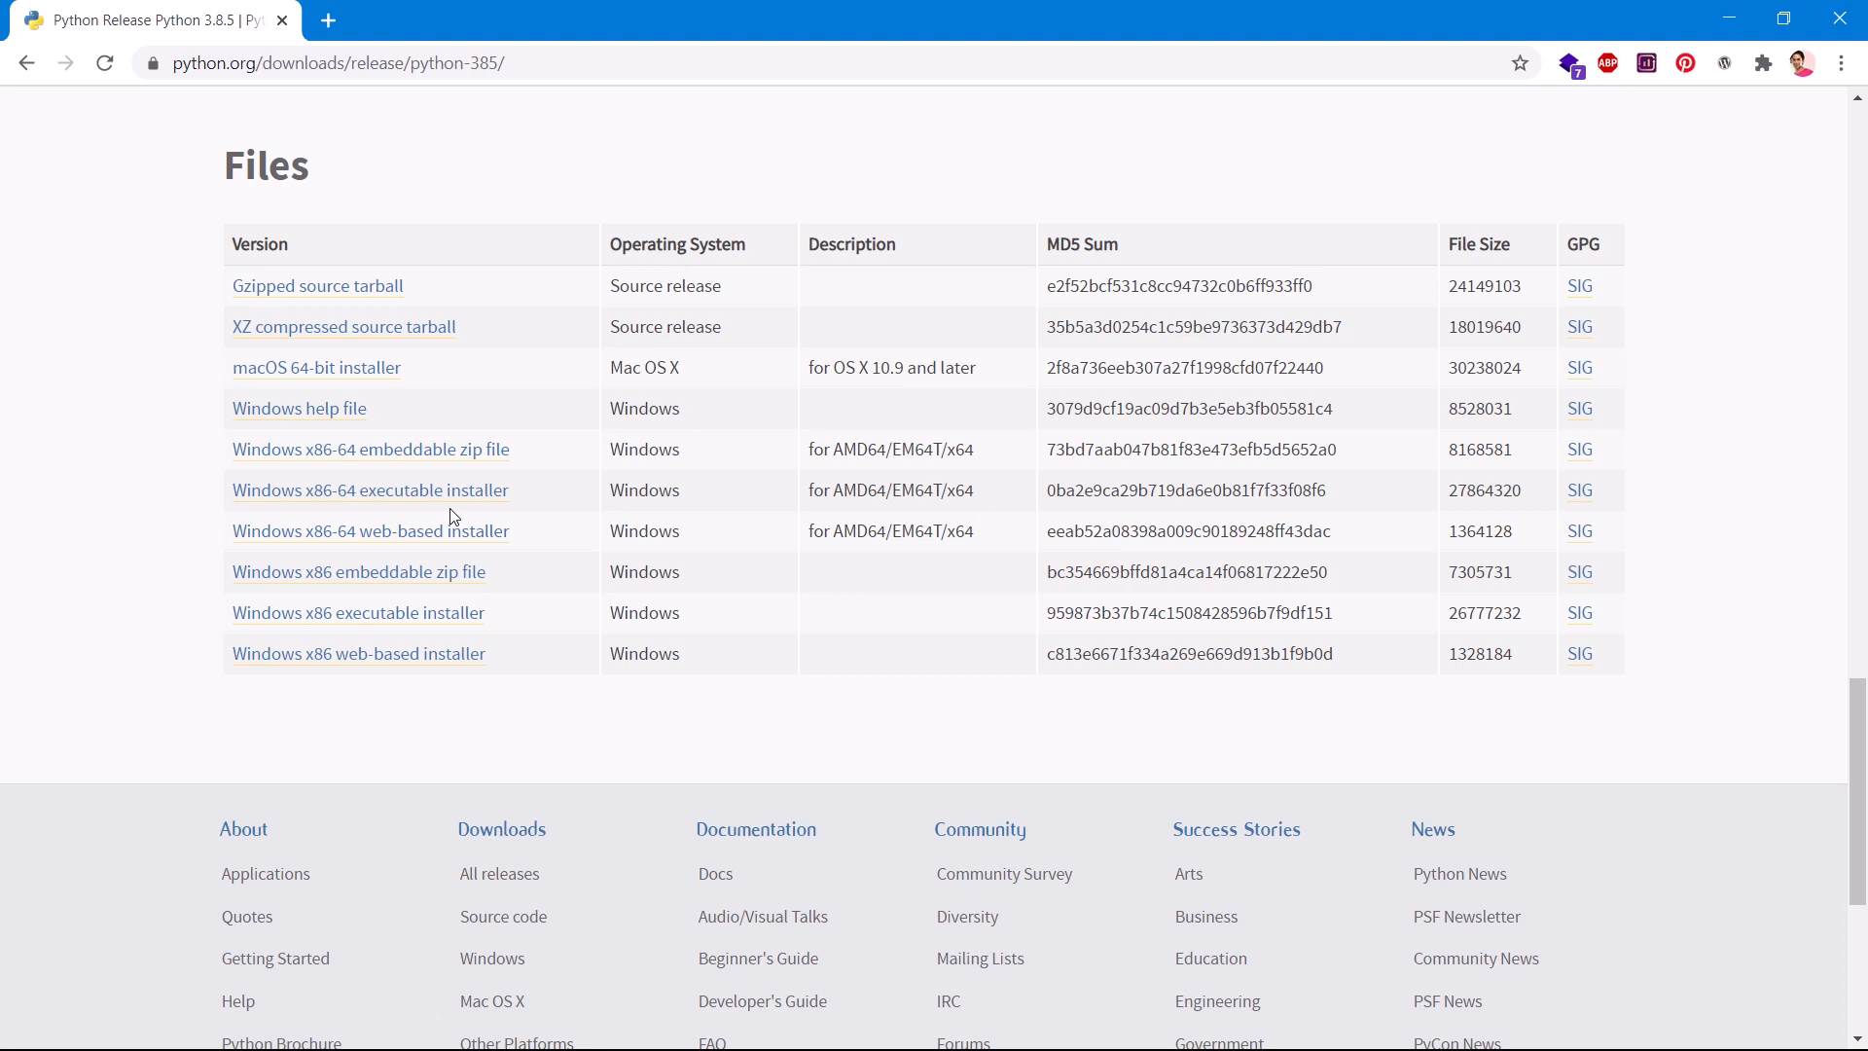
mouse_move(462, 465)
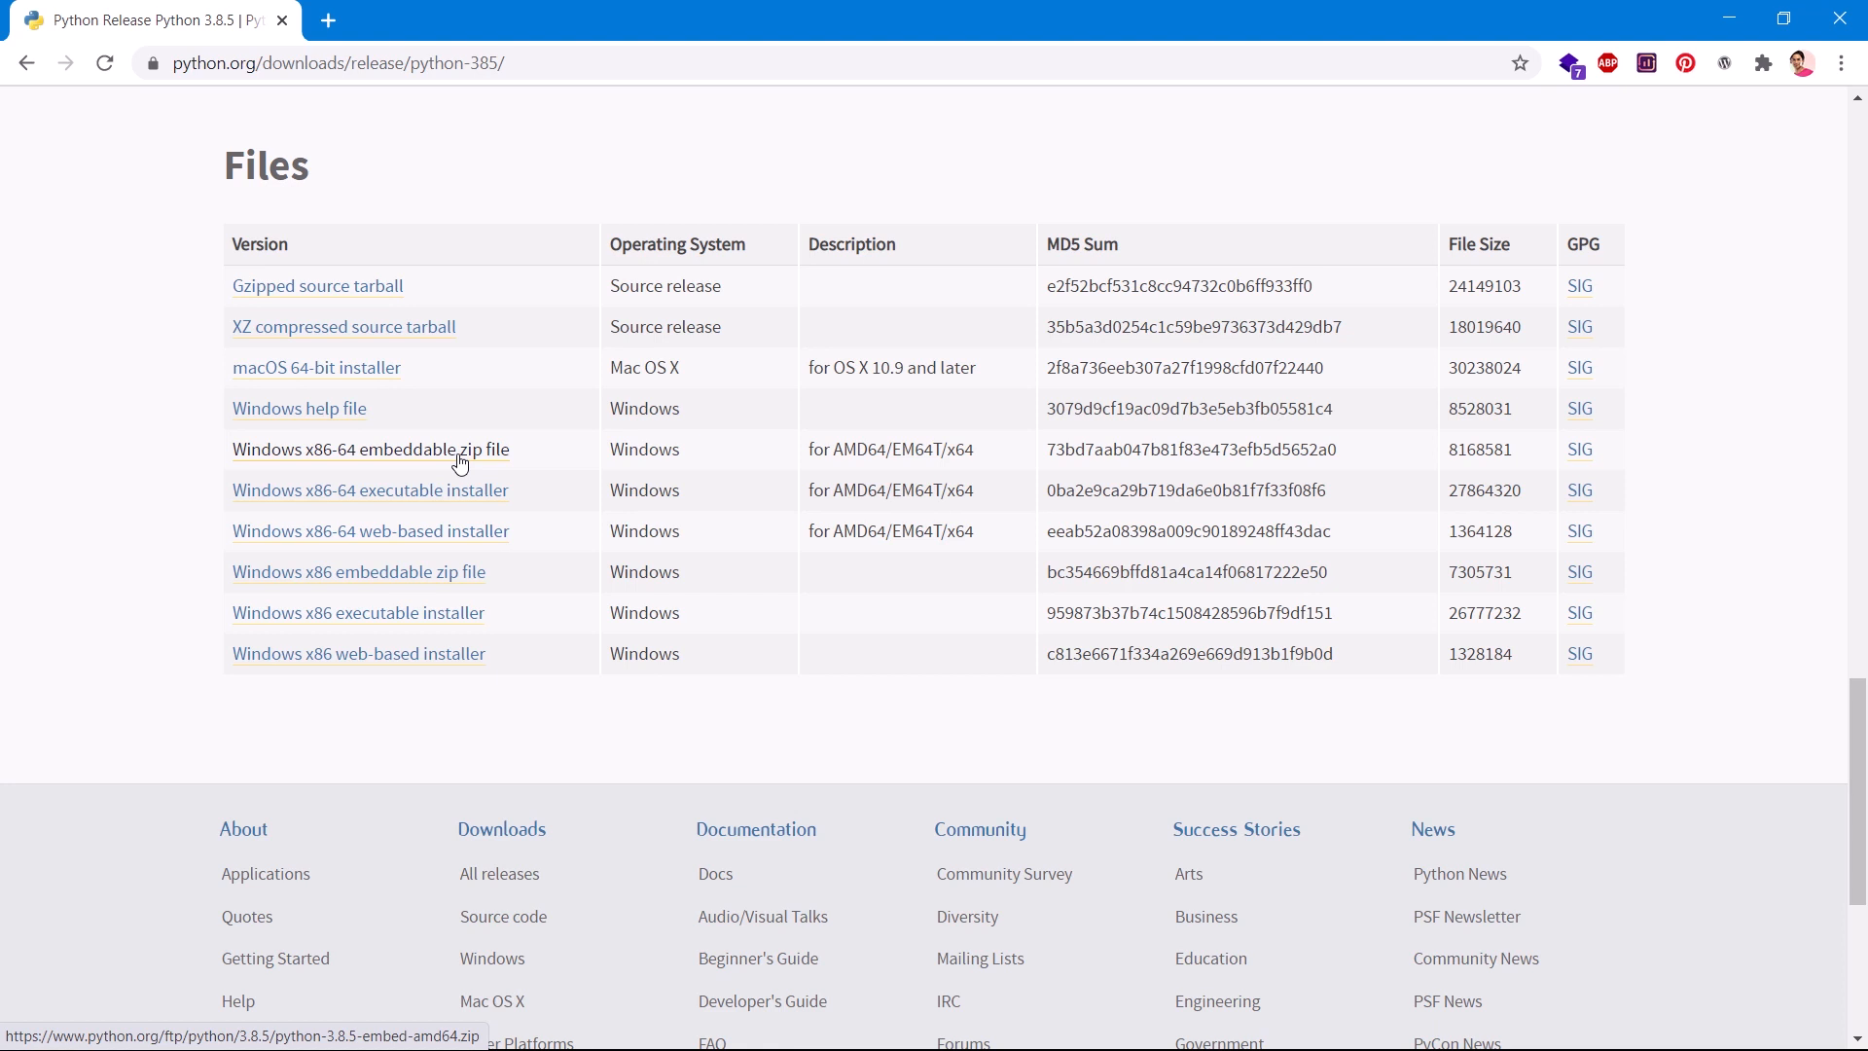
mouse_move(574, 498)
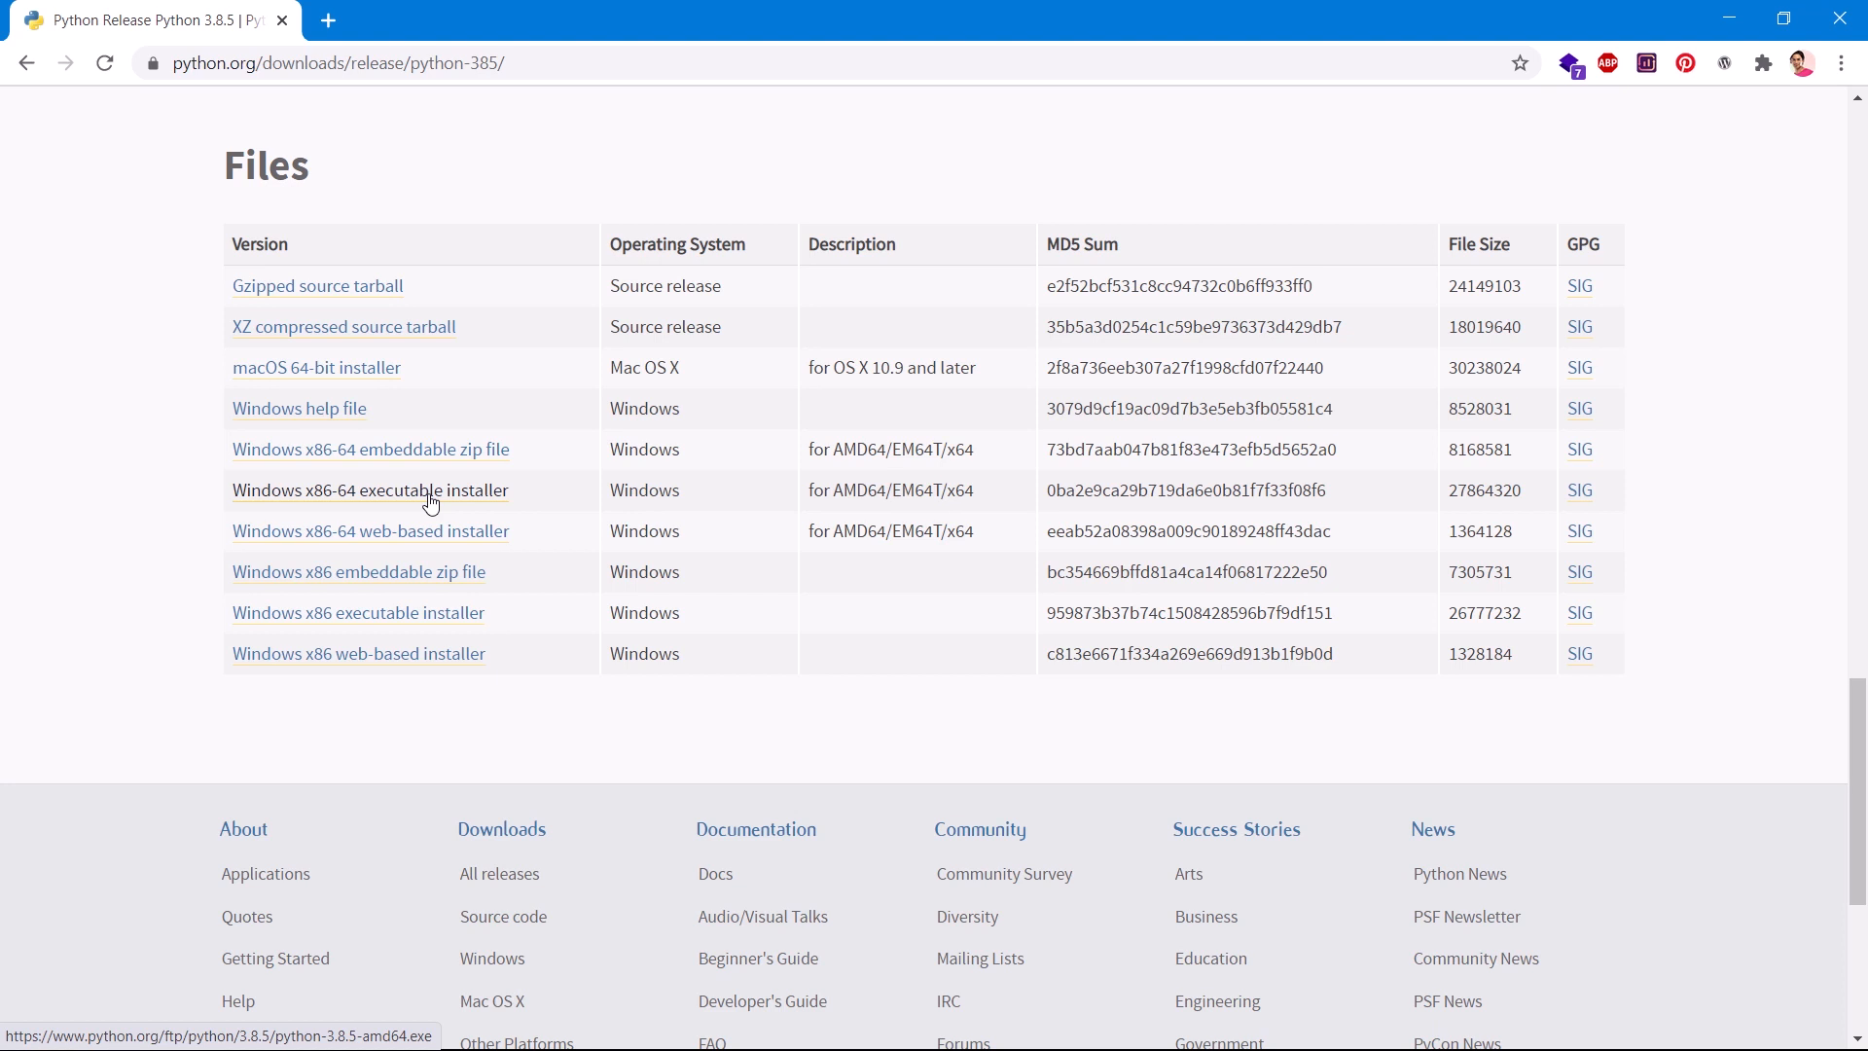
mouse_move(760, 508)
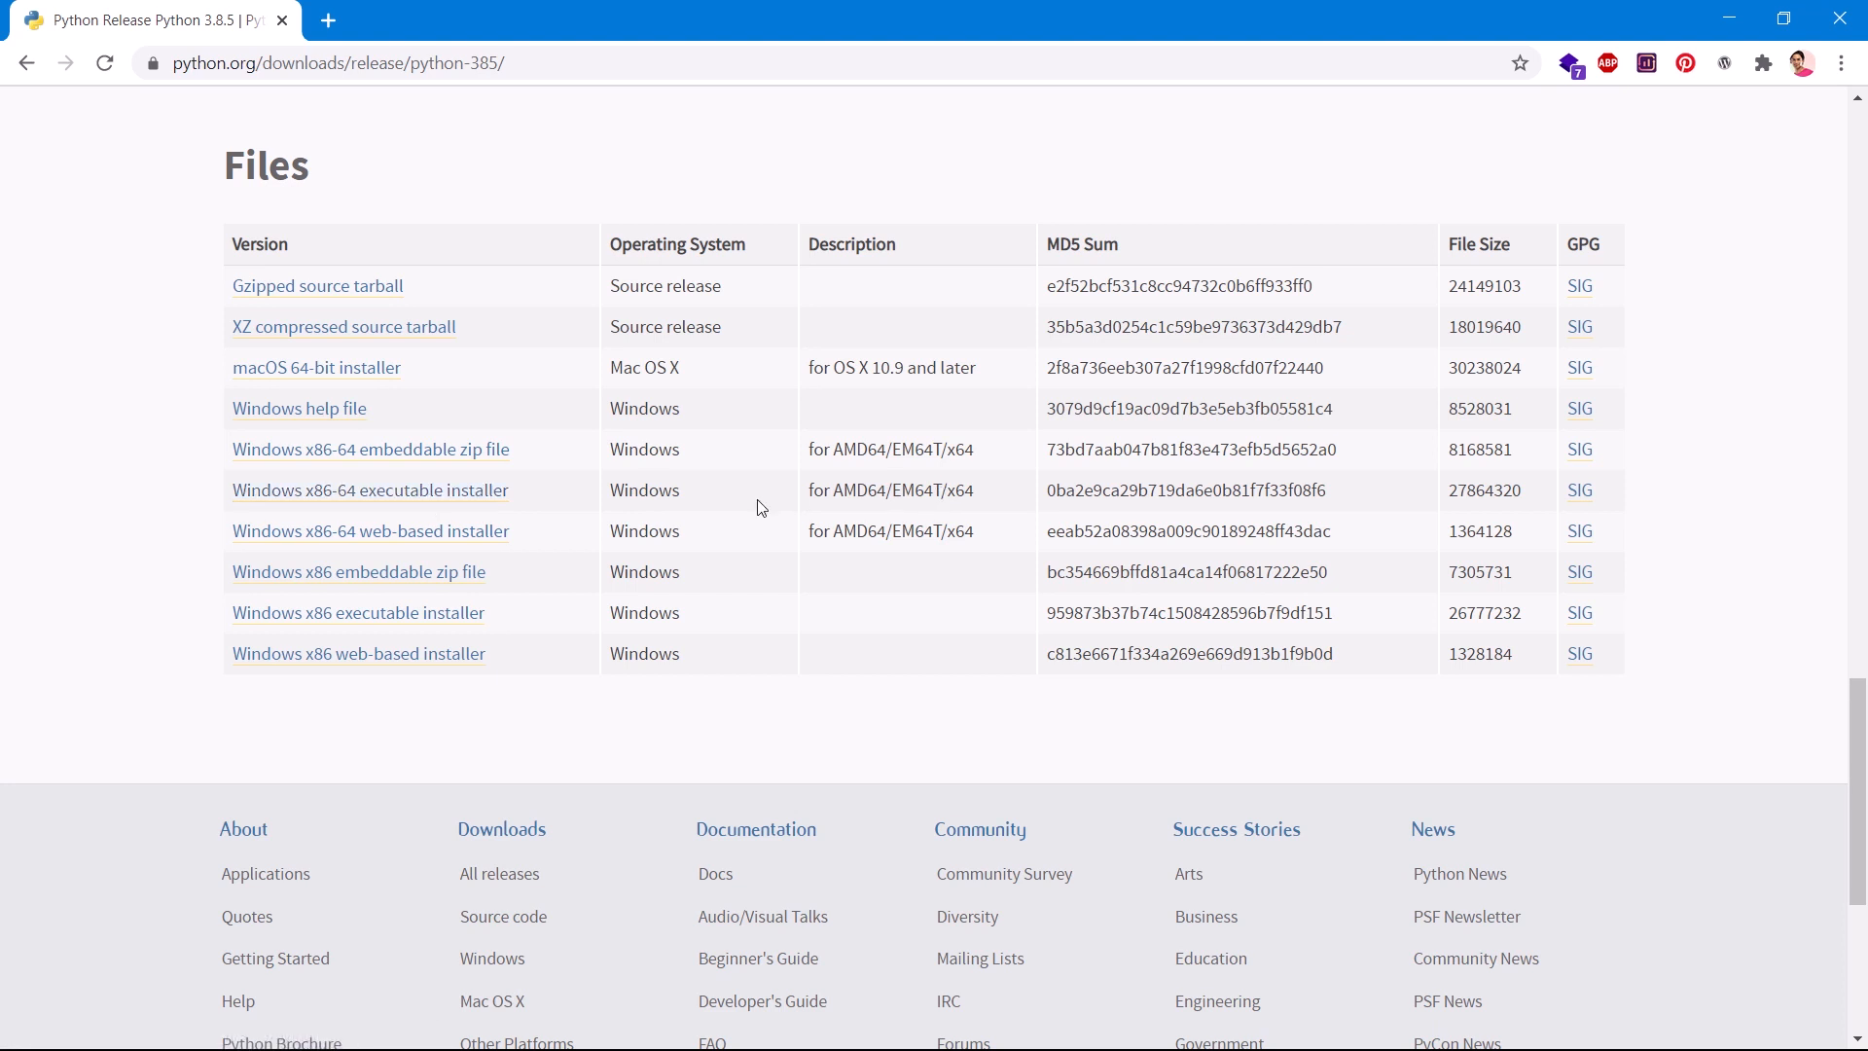
mouse_move(397, 539)
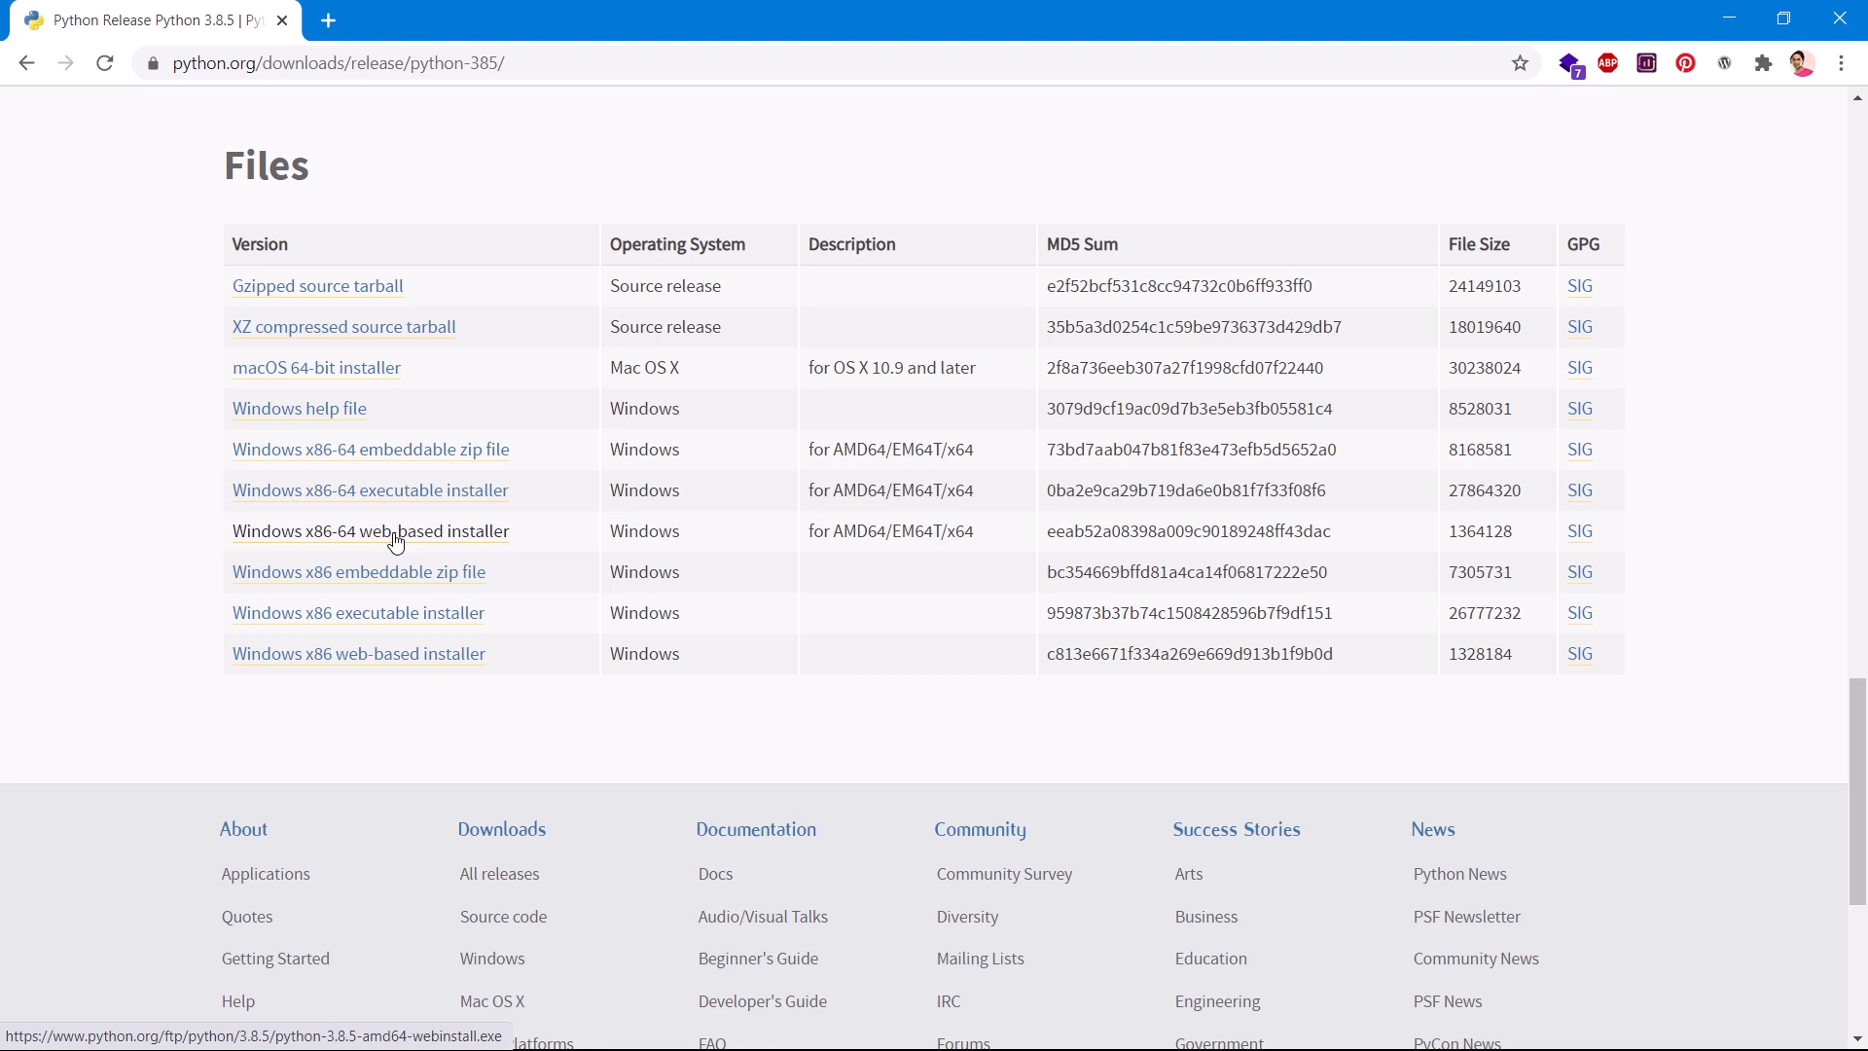
mouse_move(364, 605)
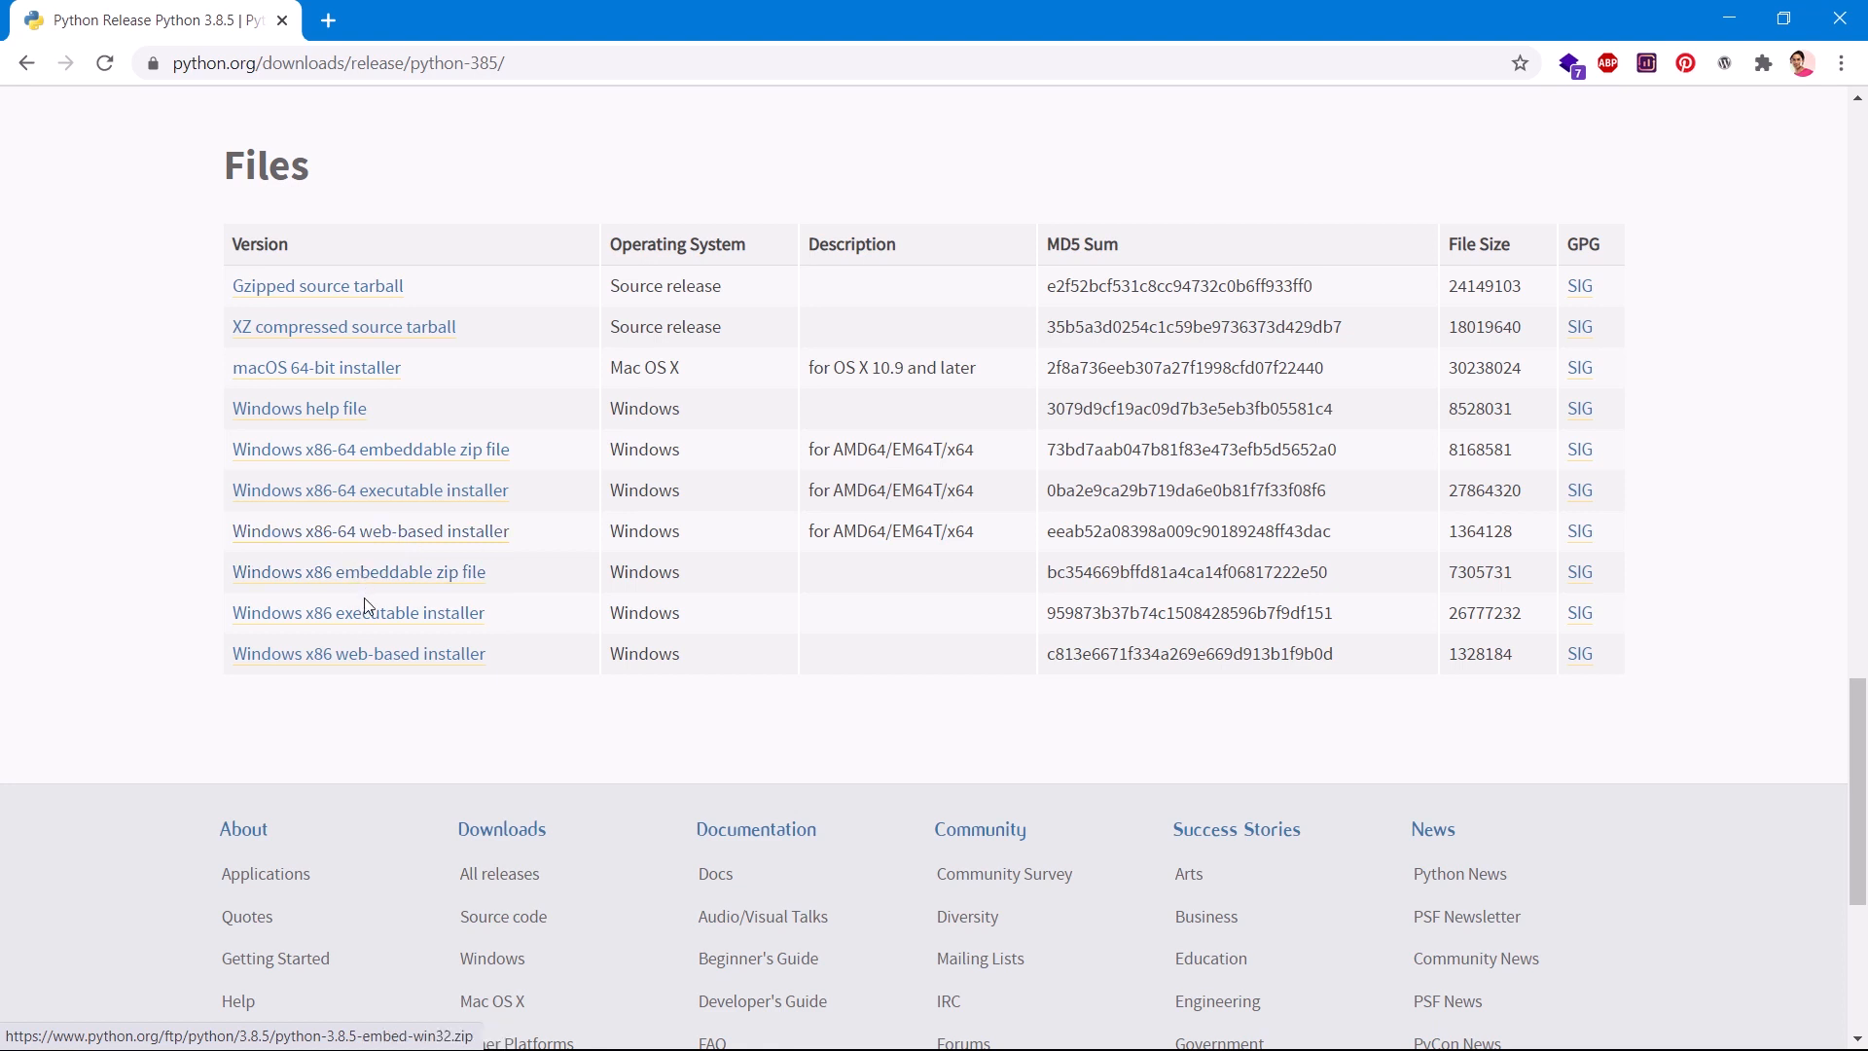
mouse_move(384, 578)
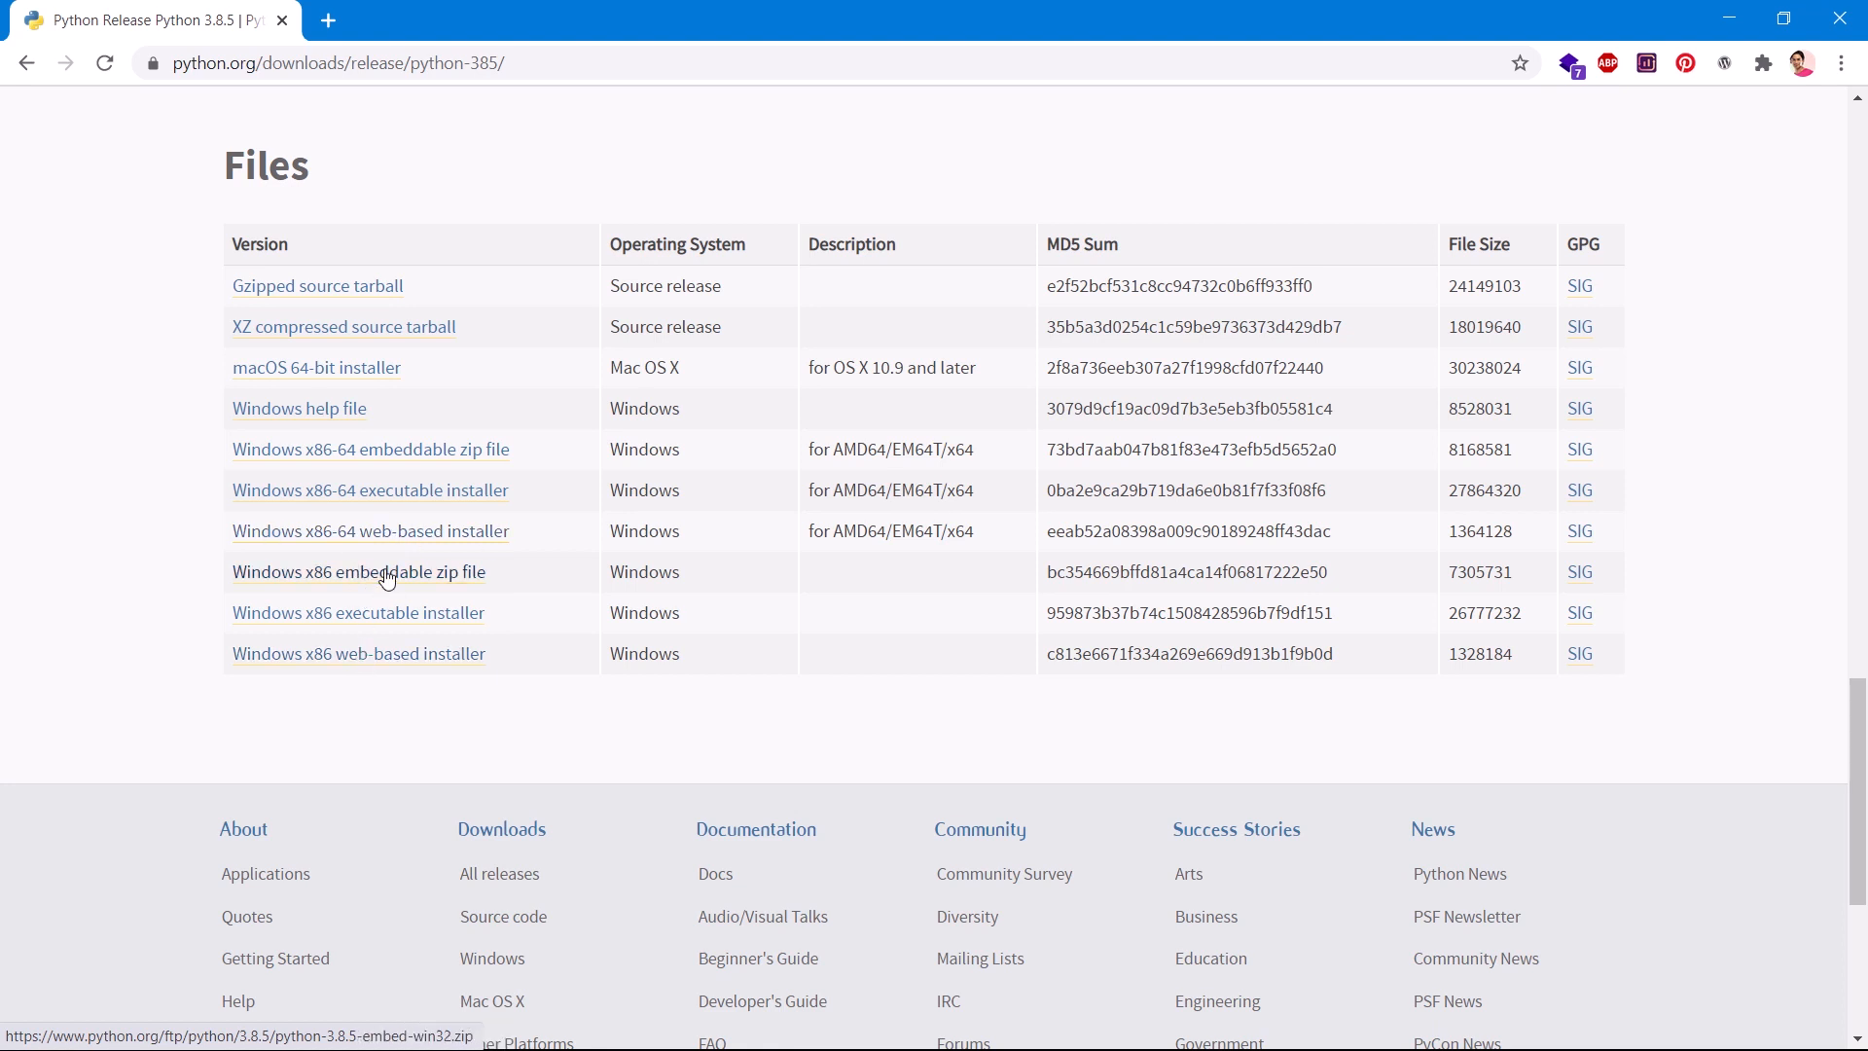
mouse_move(358, 619)
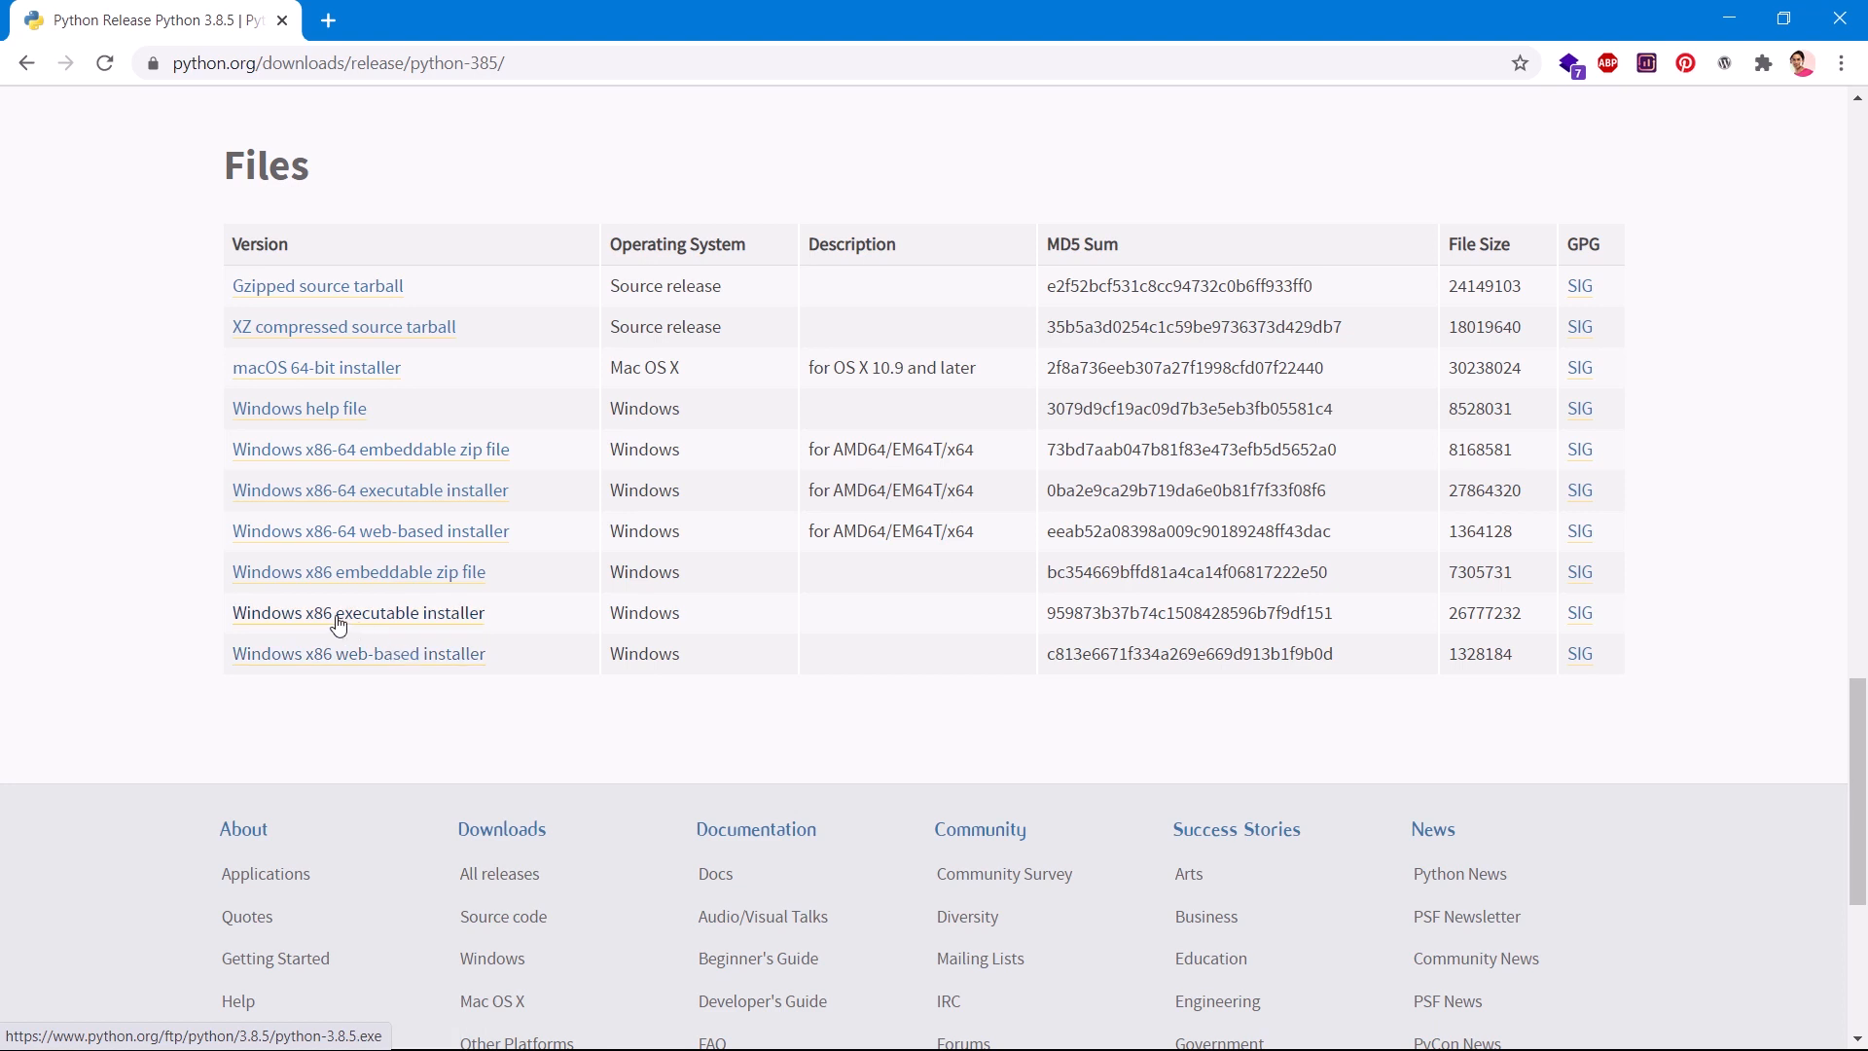
mouse_move(369, 655)
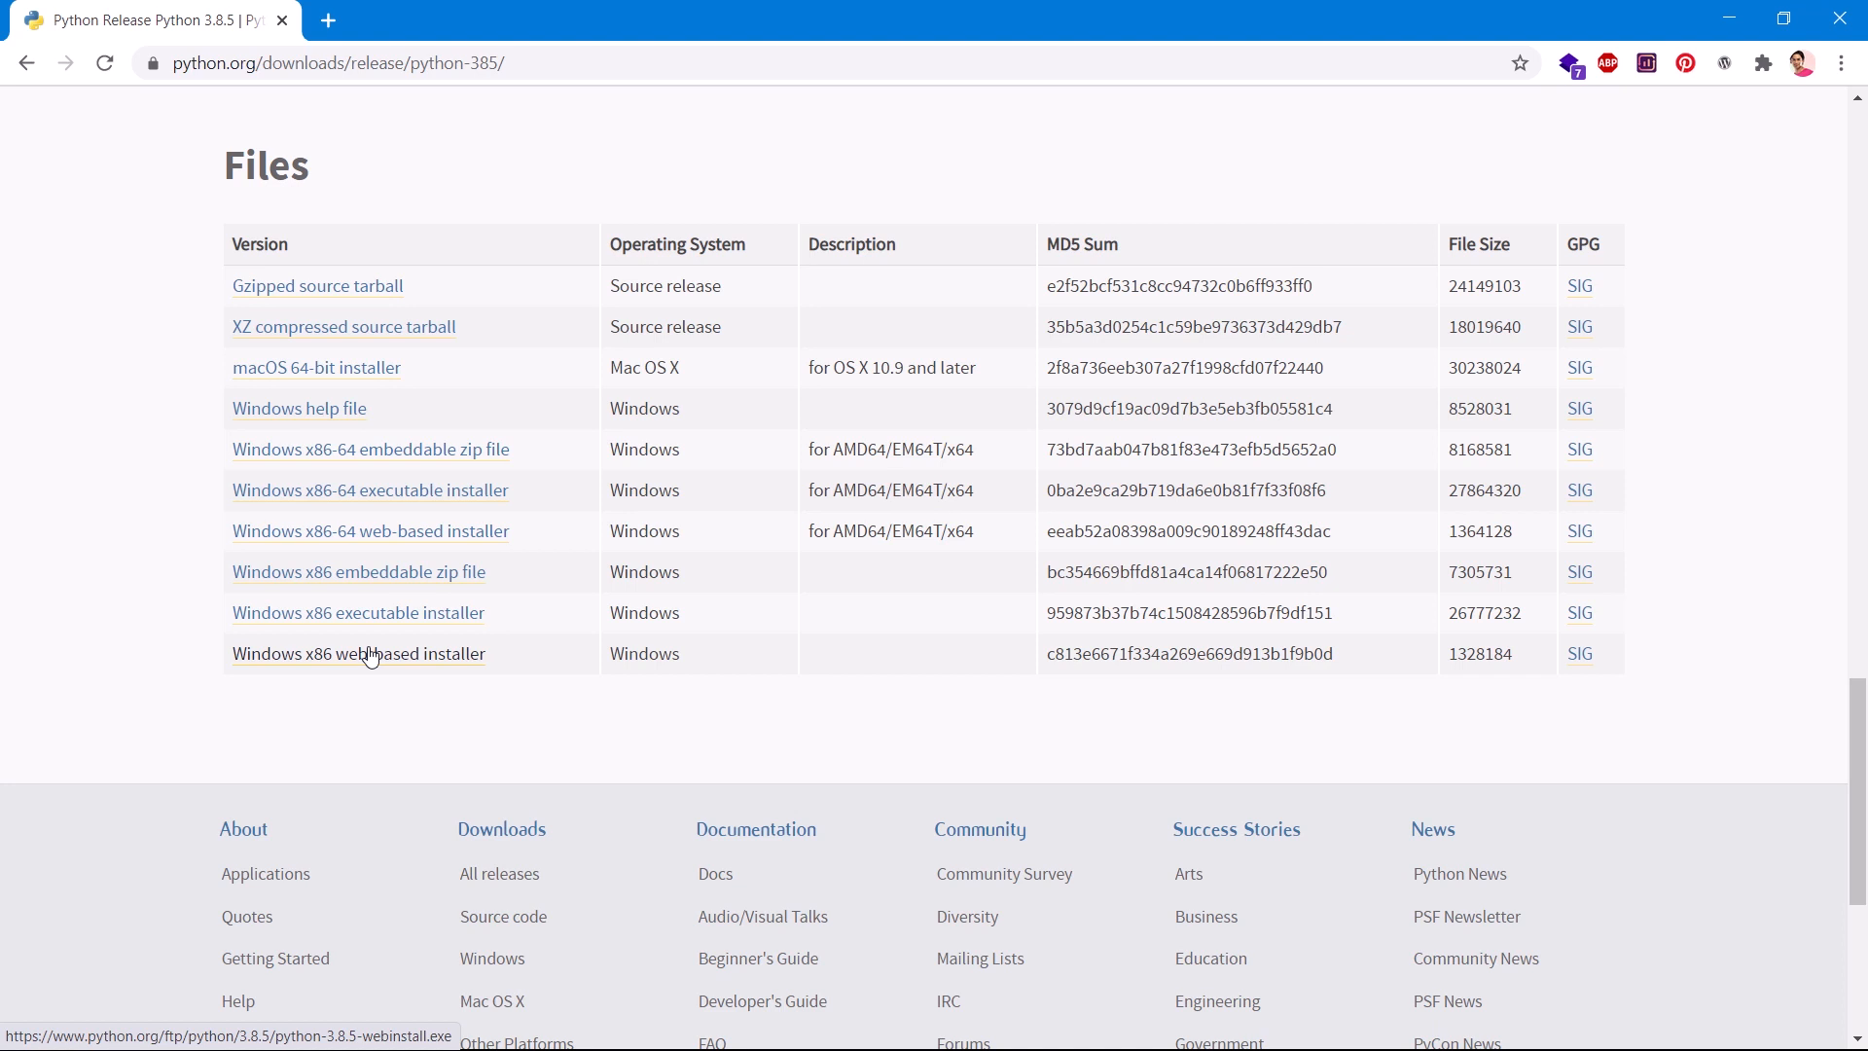
mouse_move(404, 613)
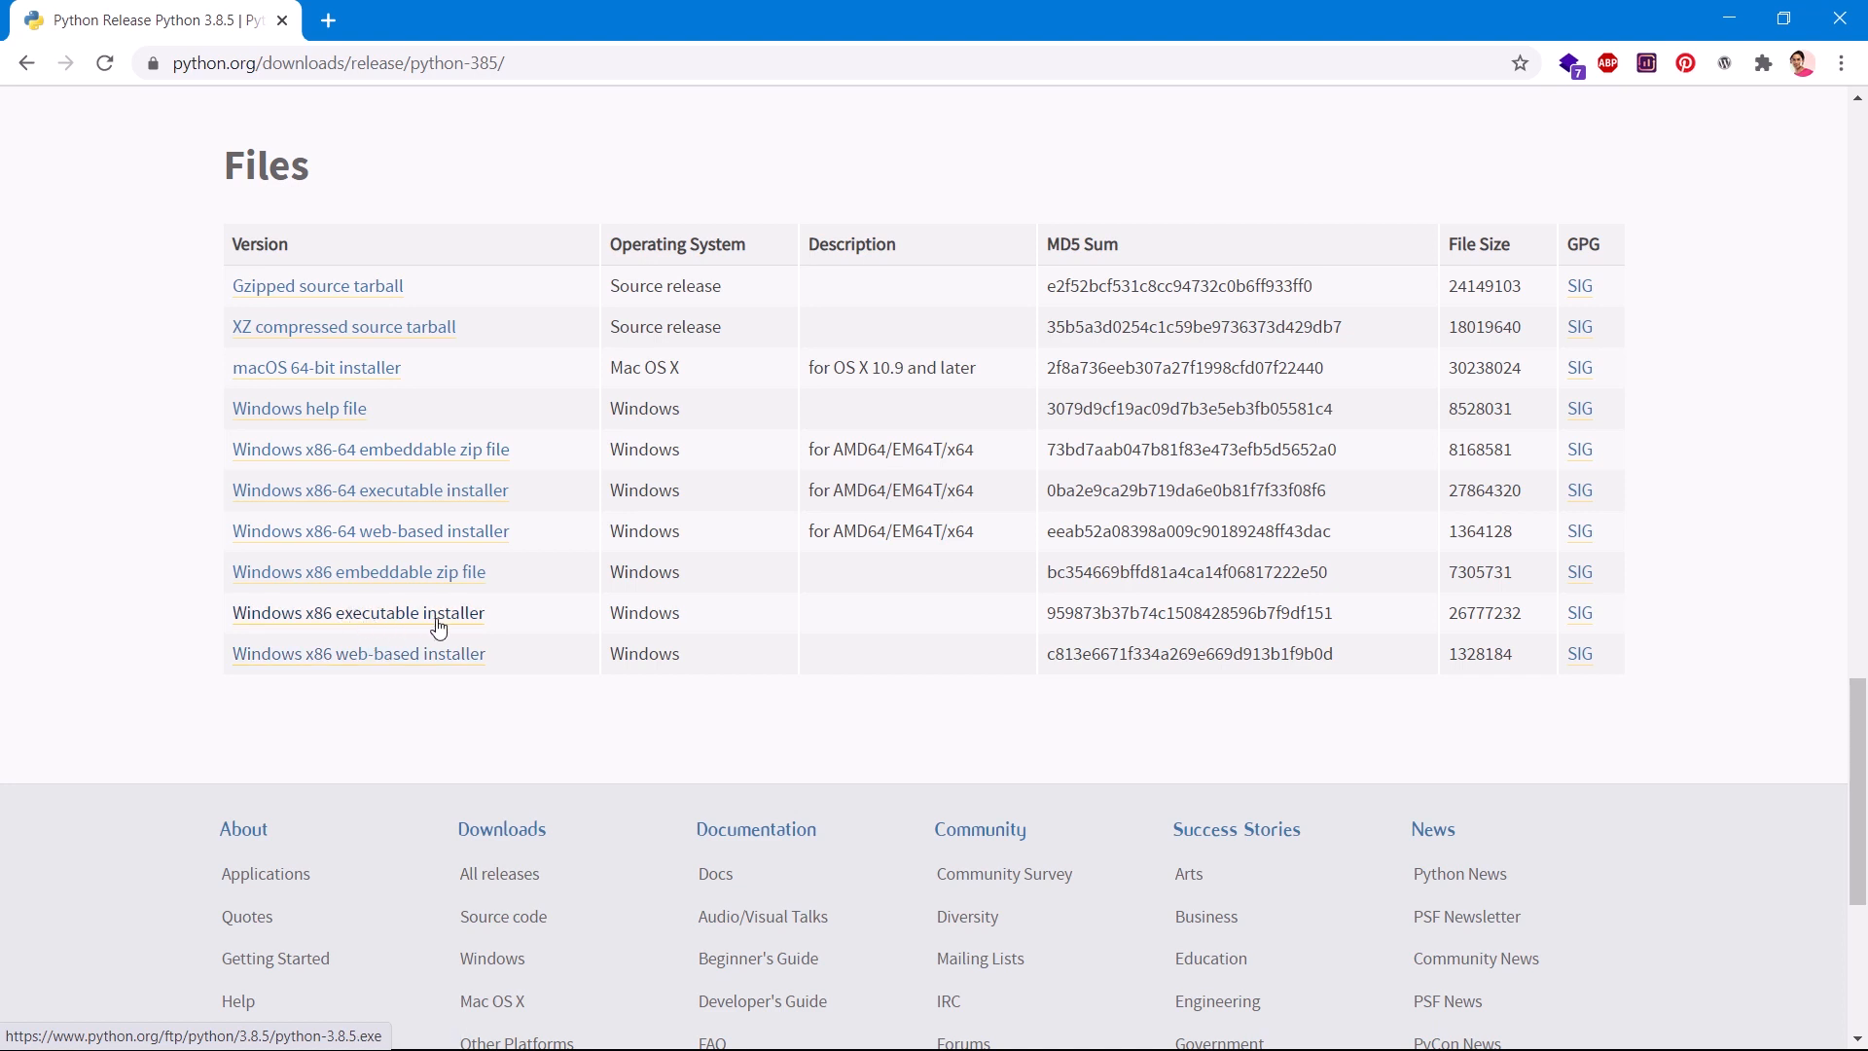
mouse_move(442, 572)
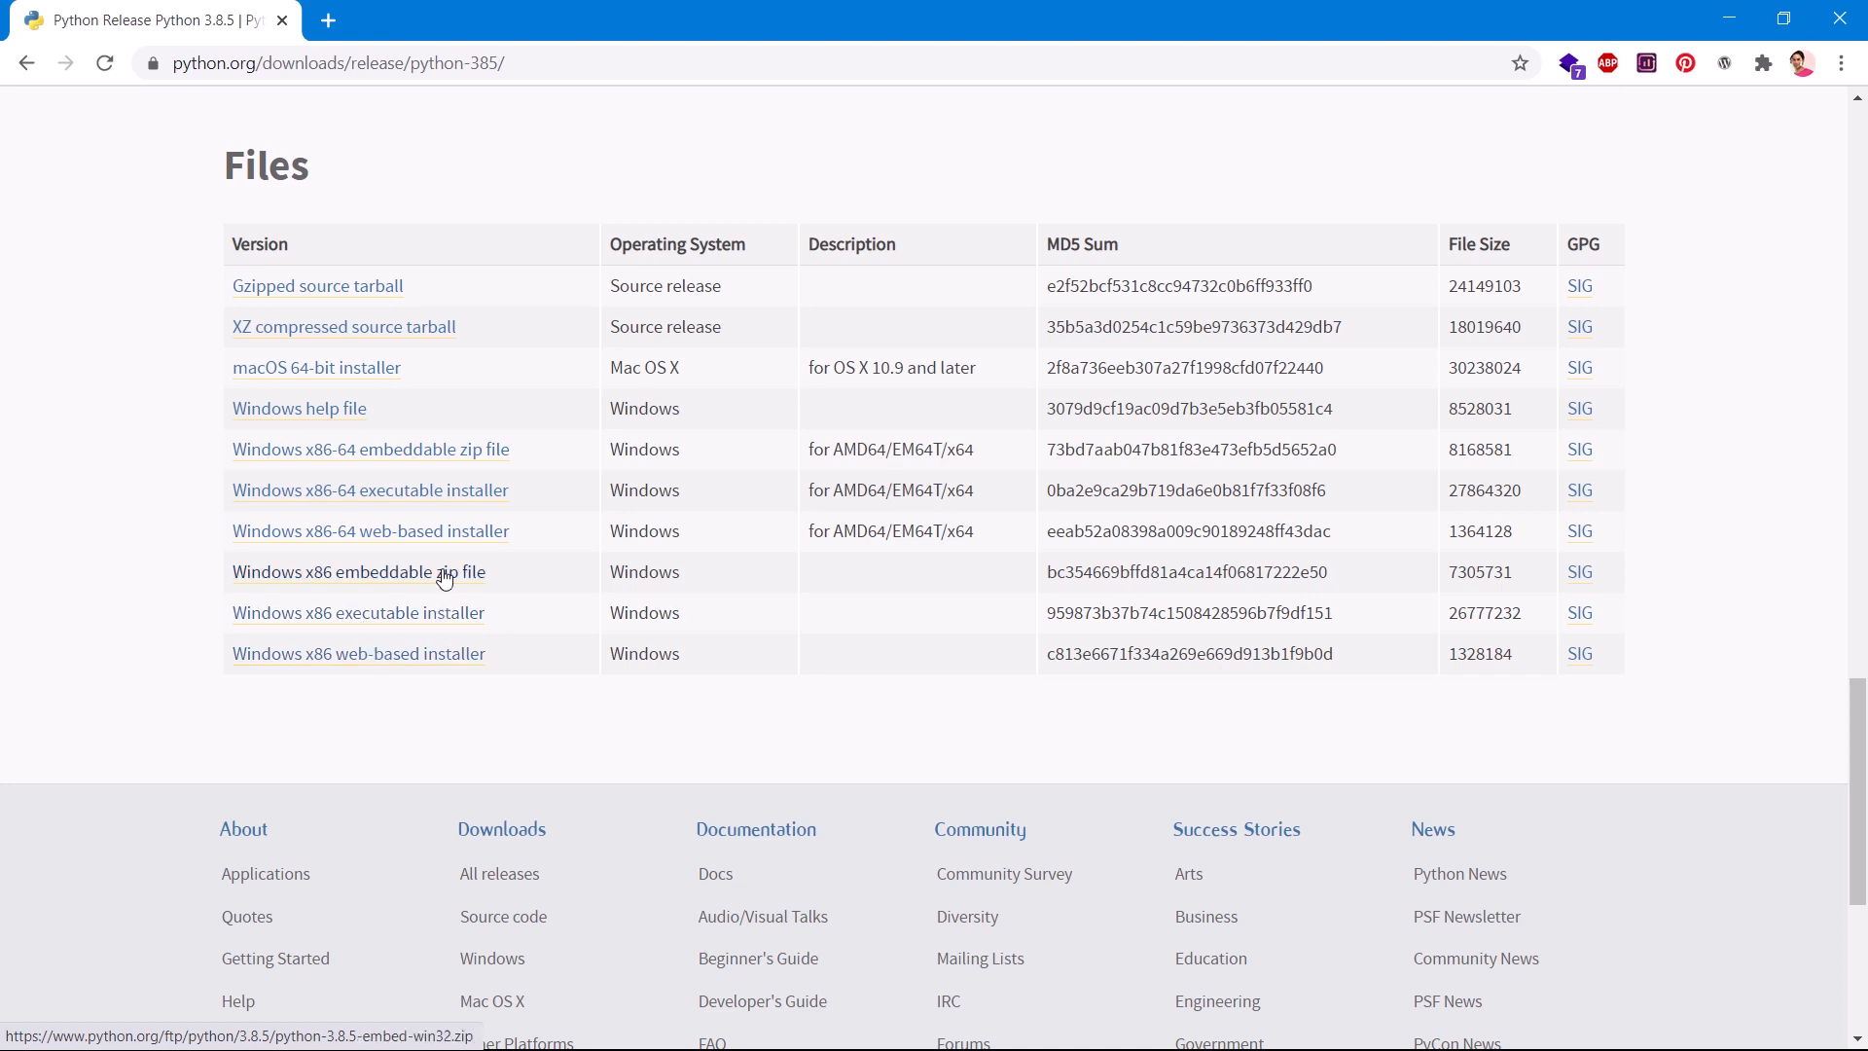
mouse_move(369, 529)
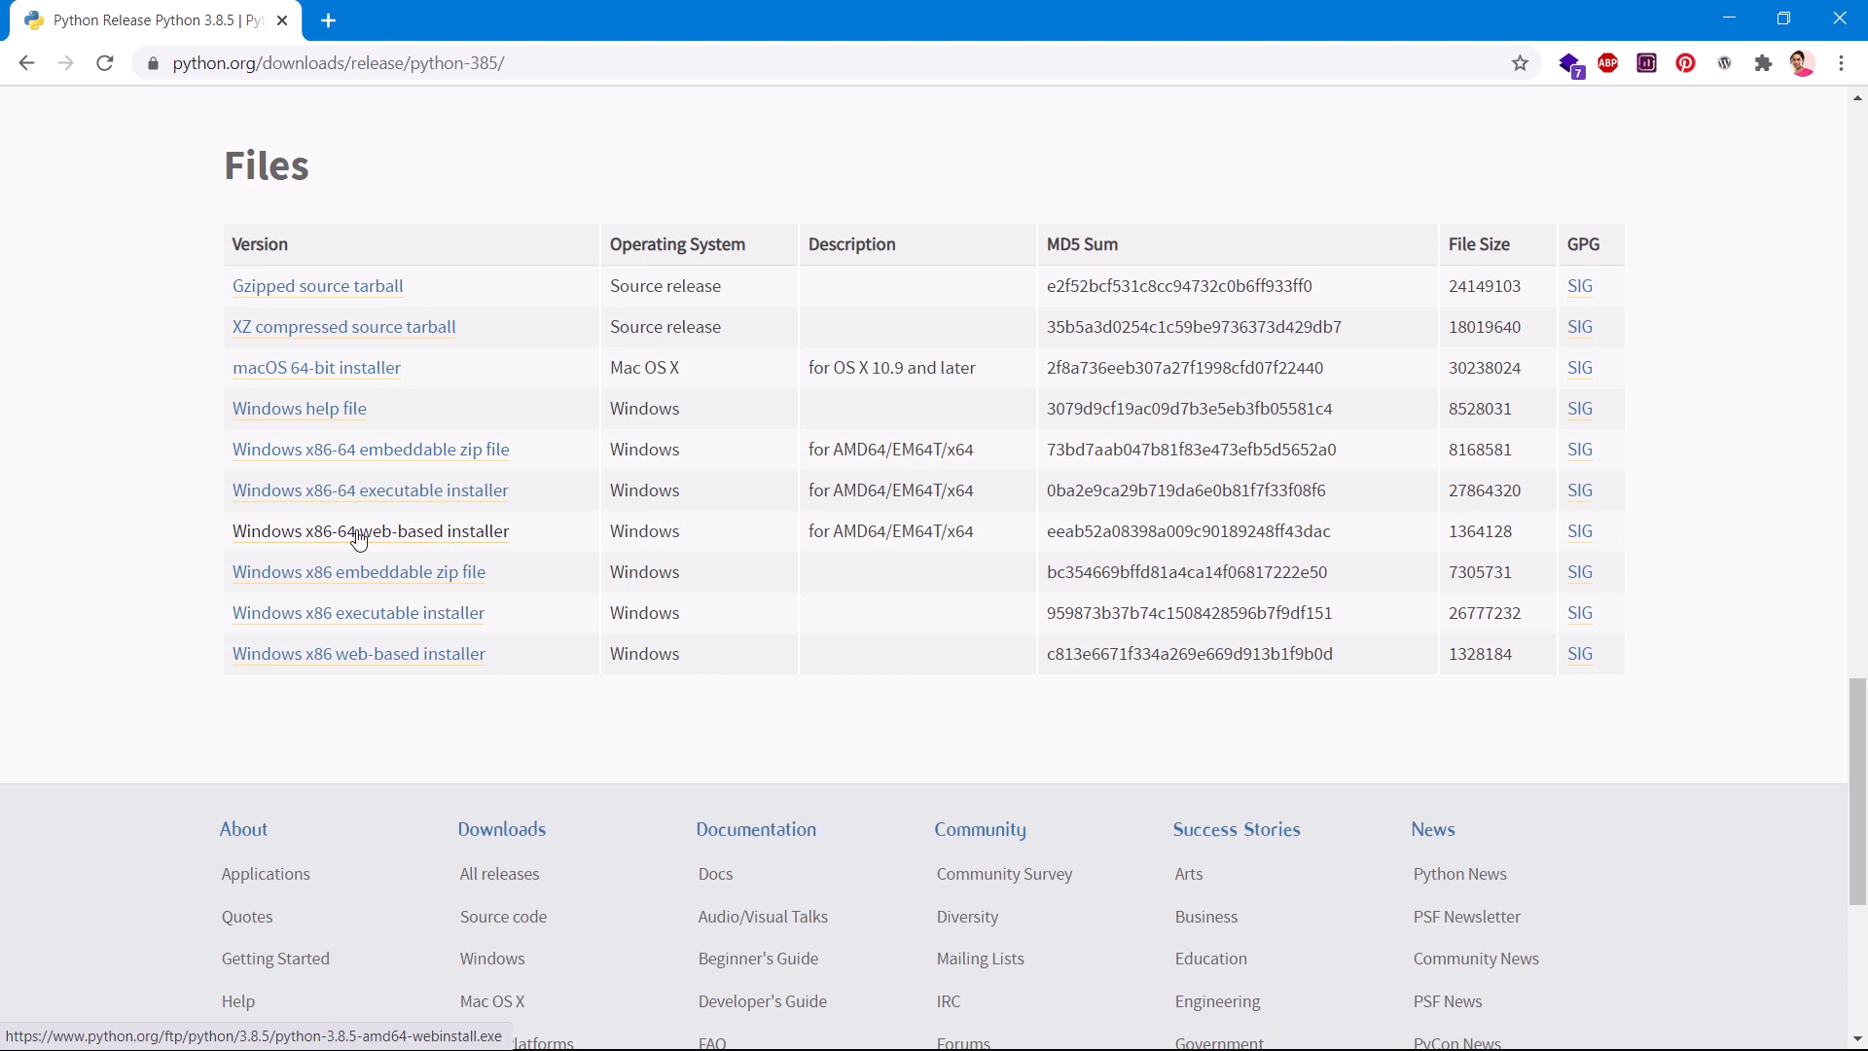
mouse_move(434, 539)
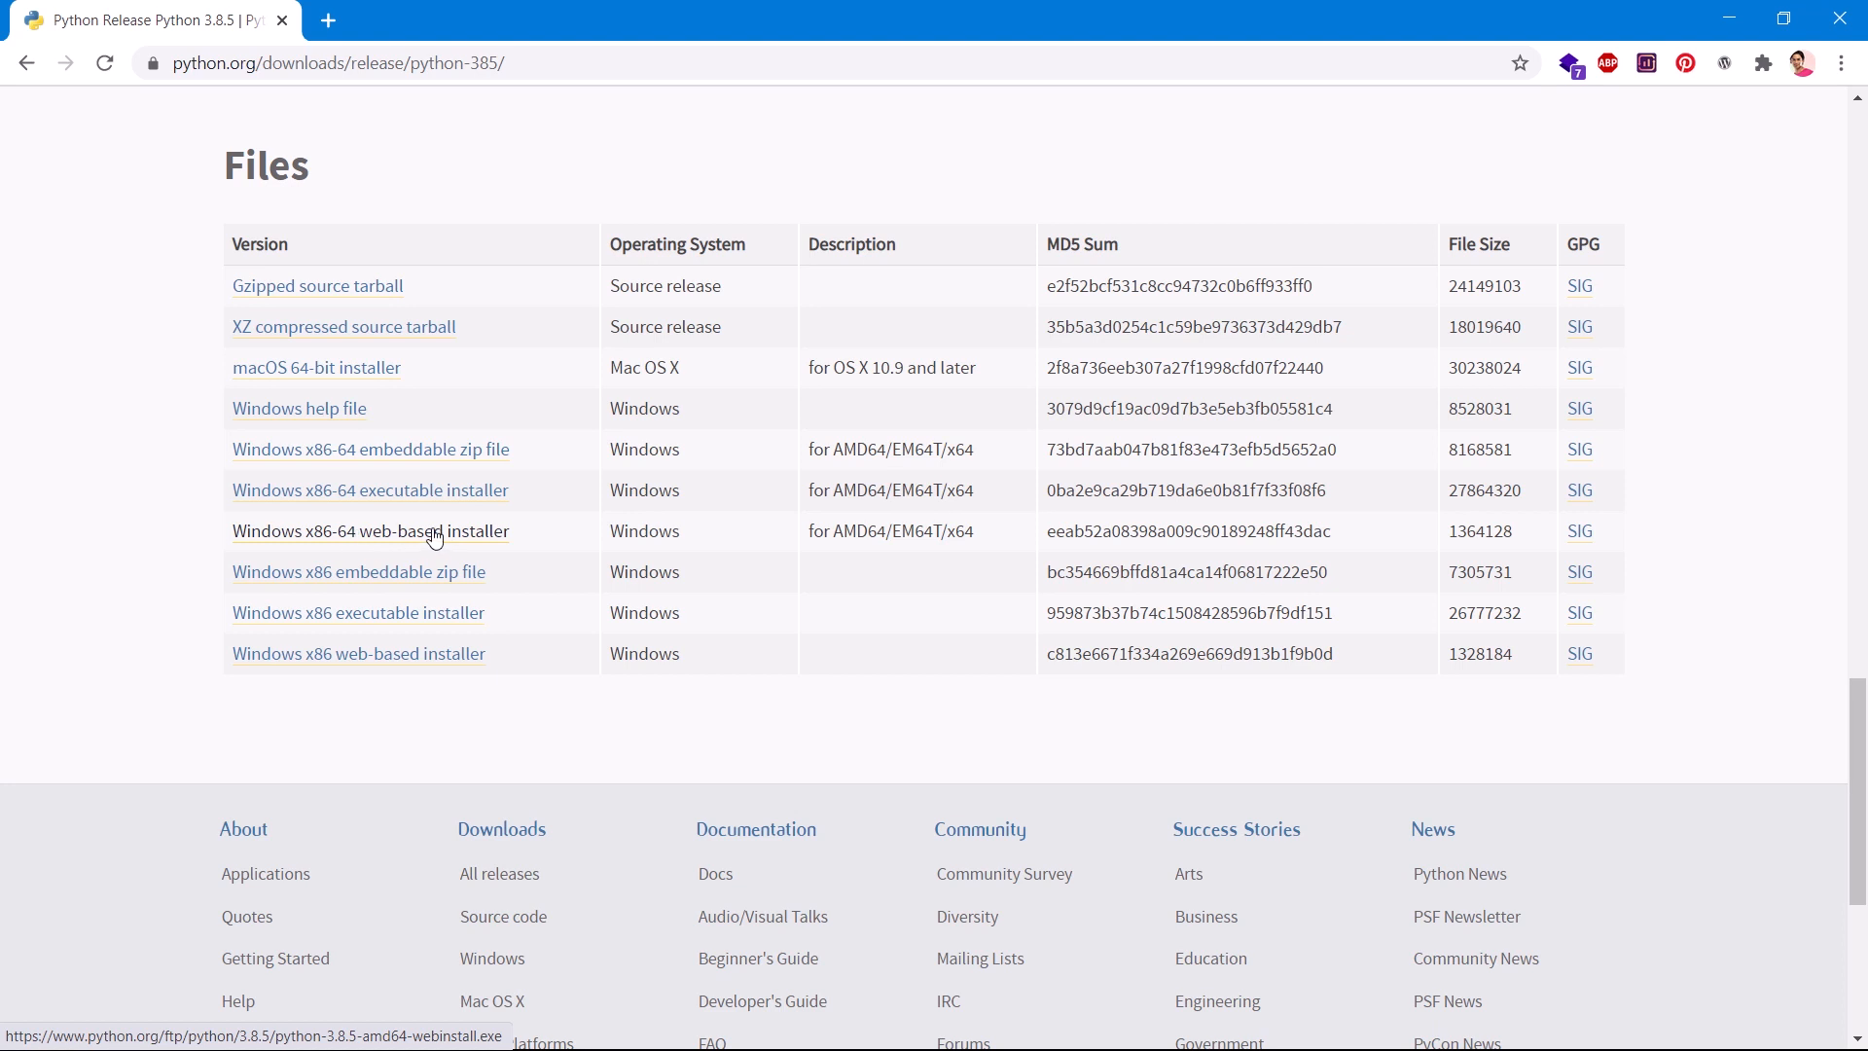
Download the Windows x86-64 web-based installer and begin opening it from the download bar
left_click(370, 531)
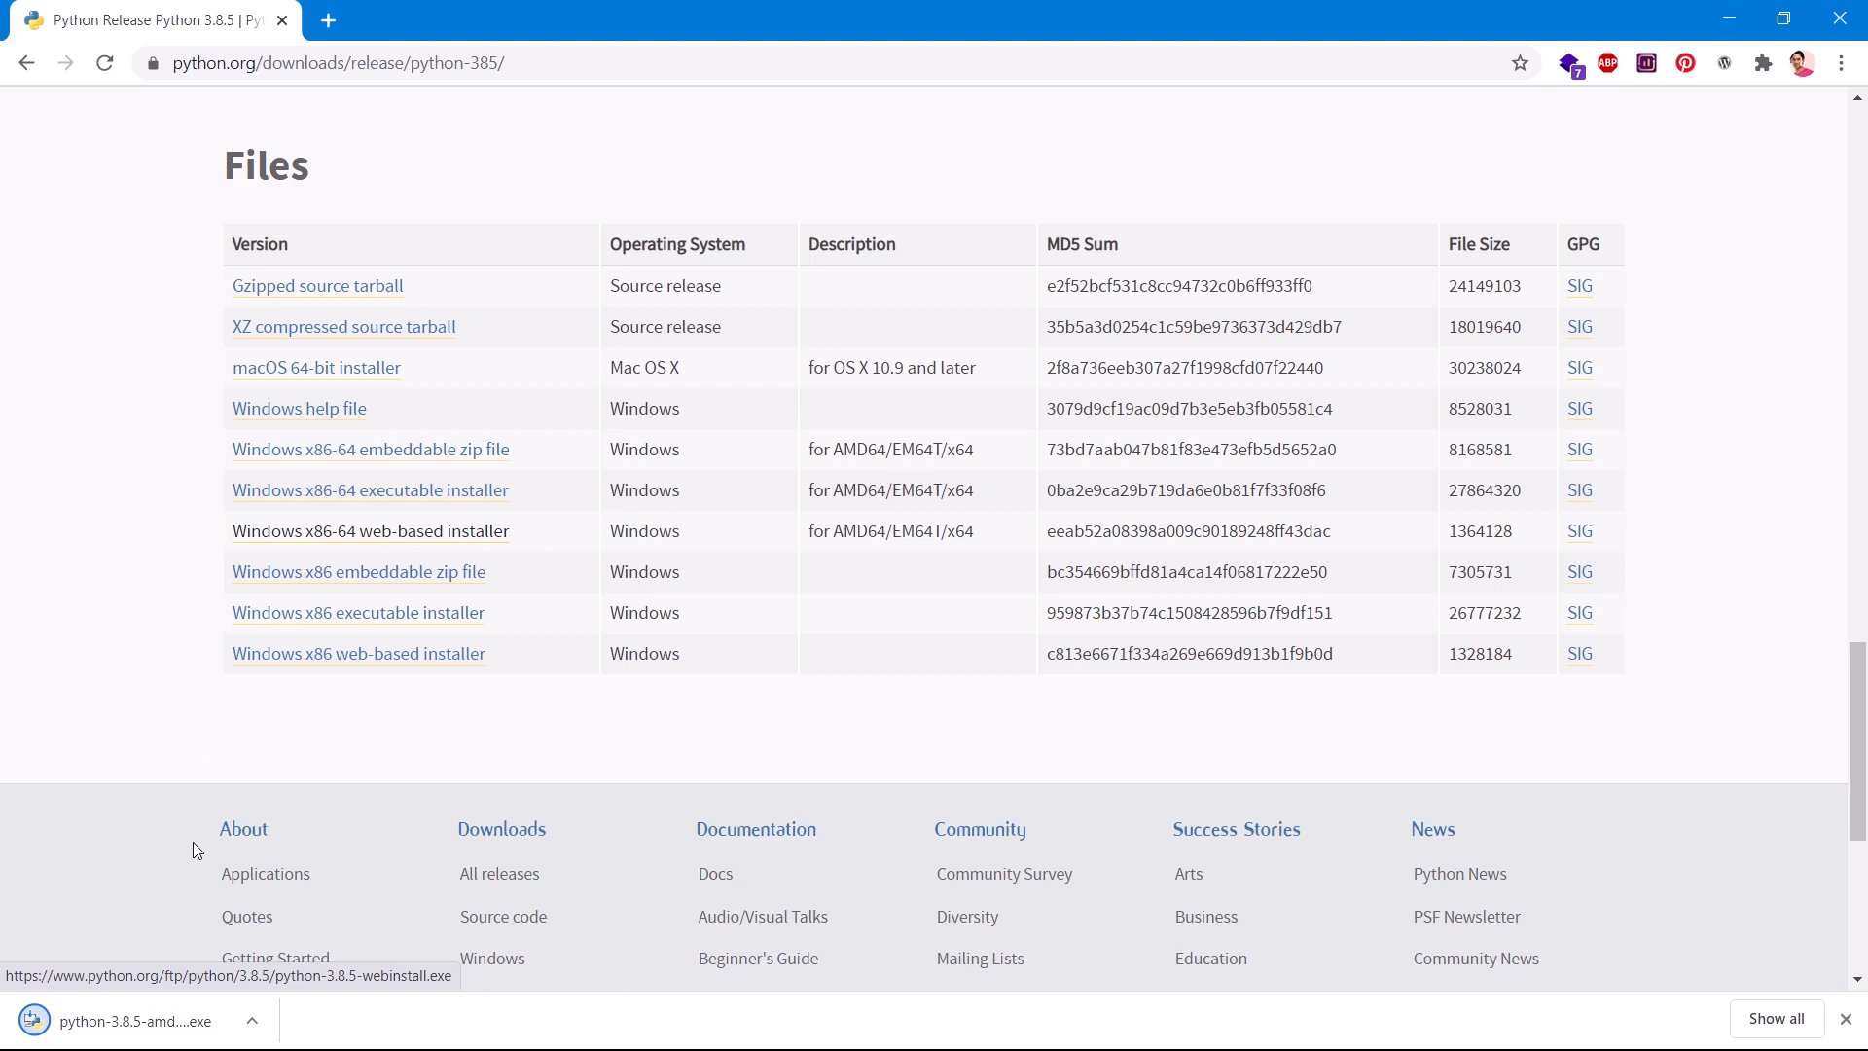
mouse_move(95, 1039)
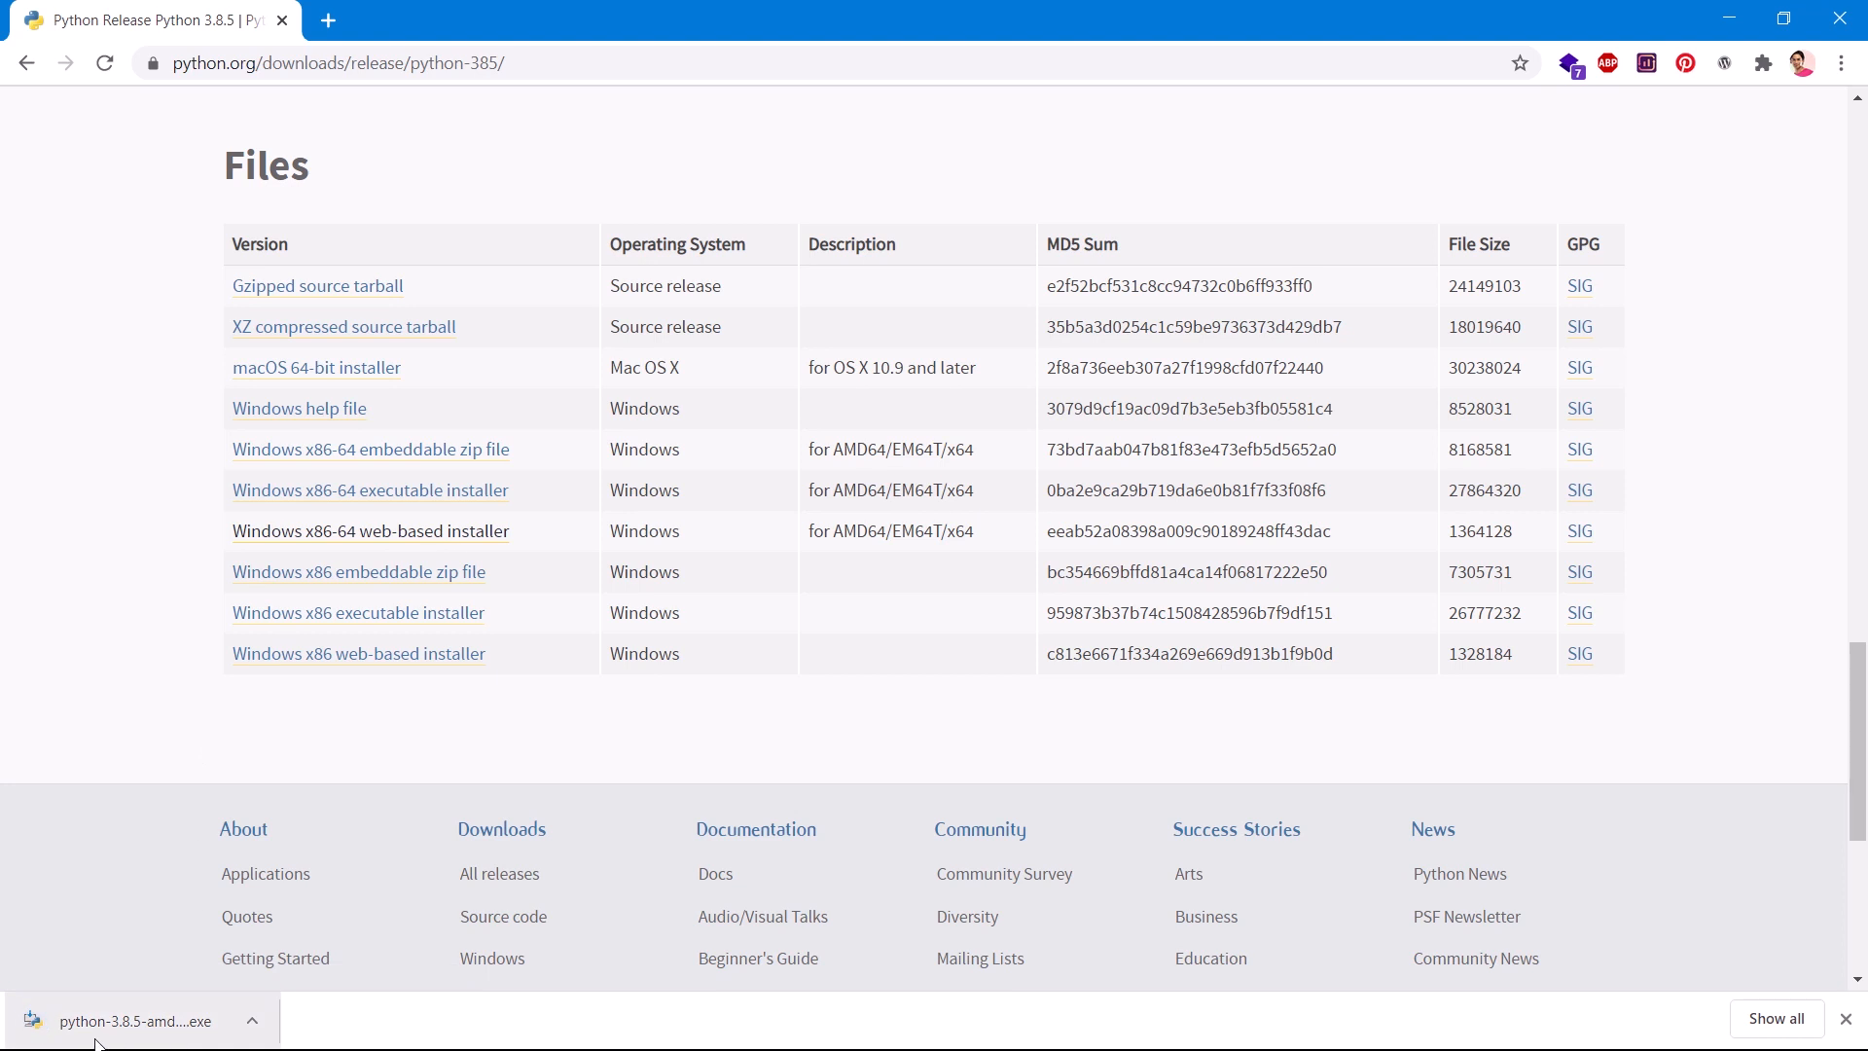
mouse_move(168, 1037)
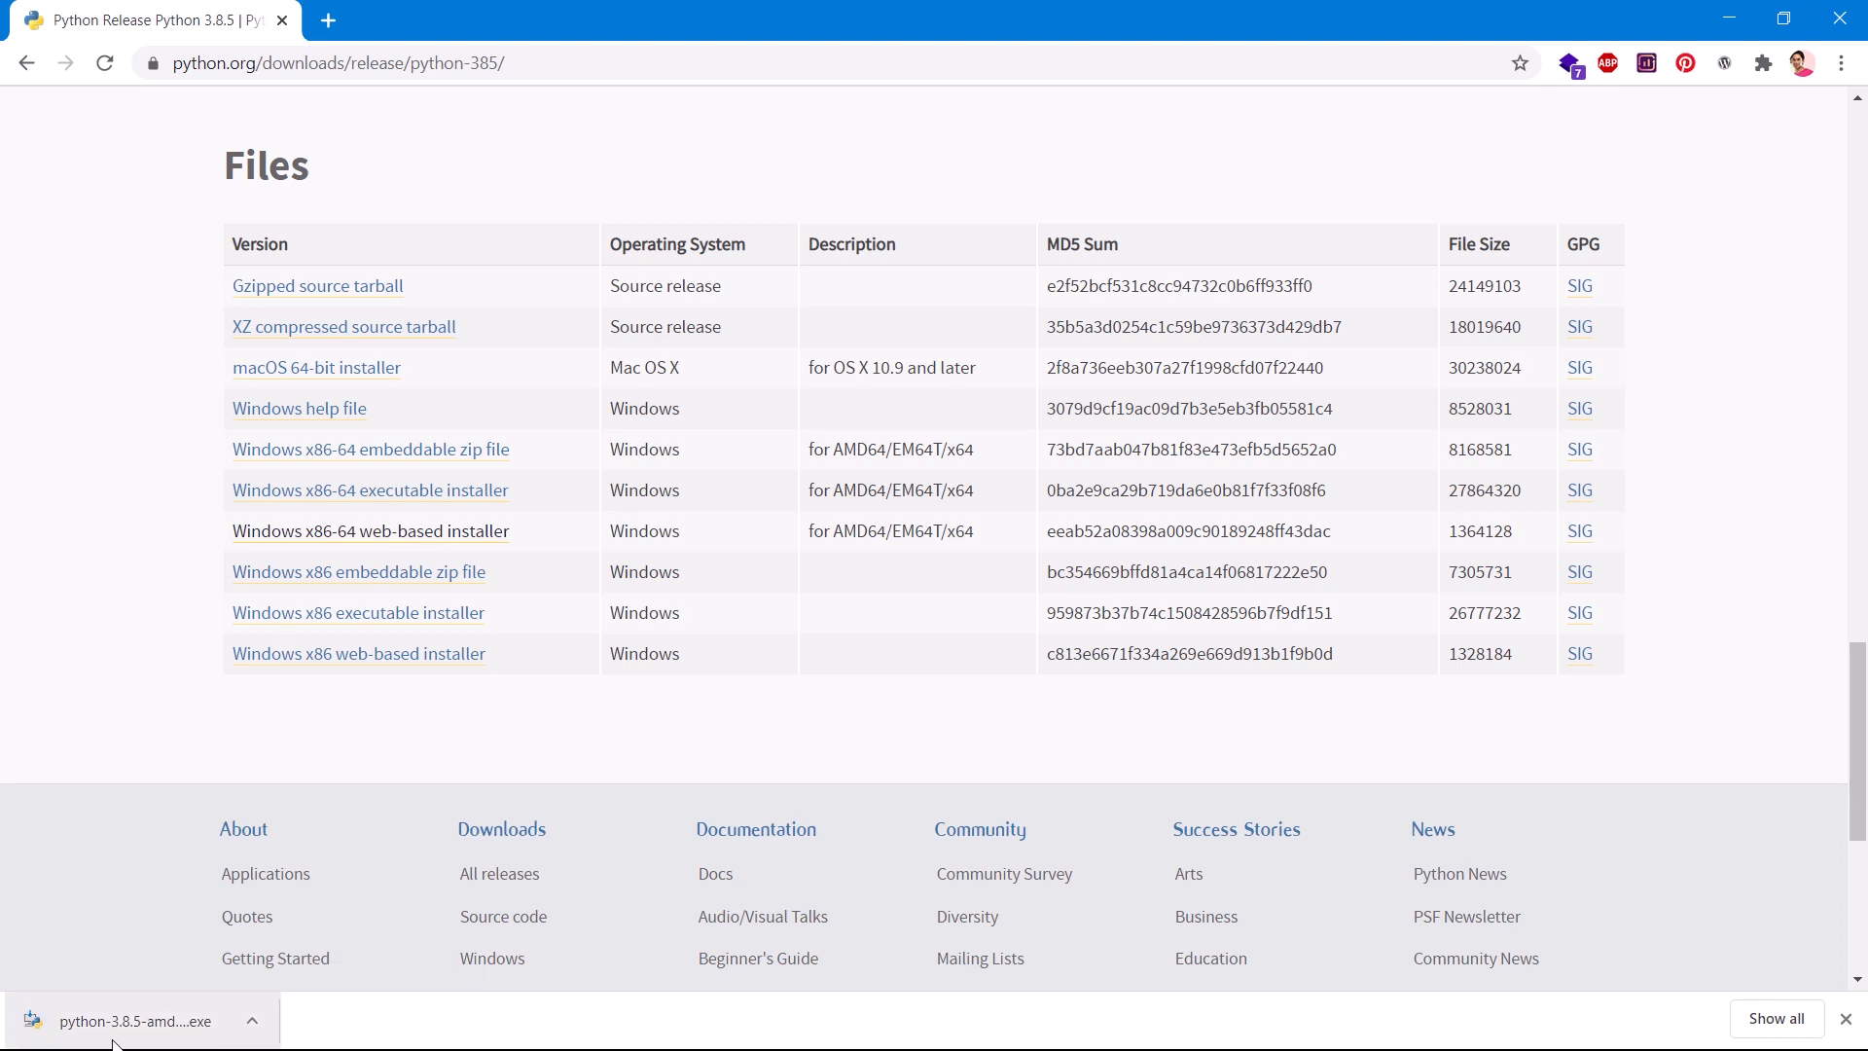
mouse_move(172, 1039)
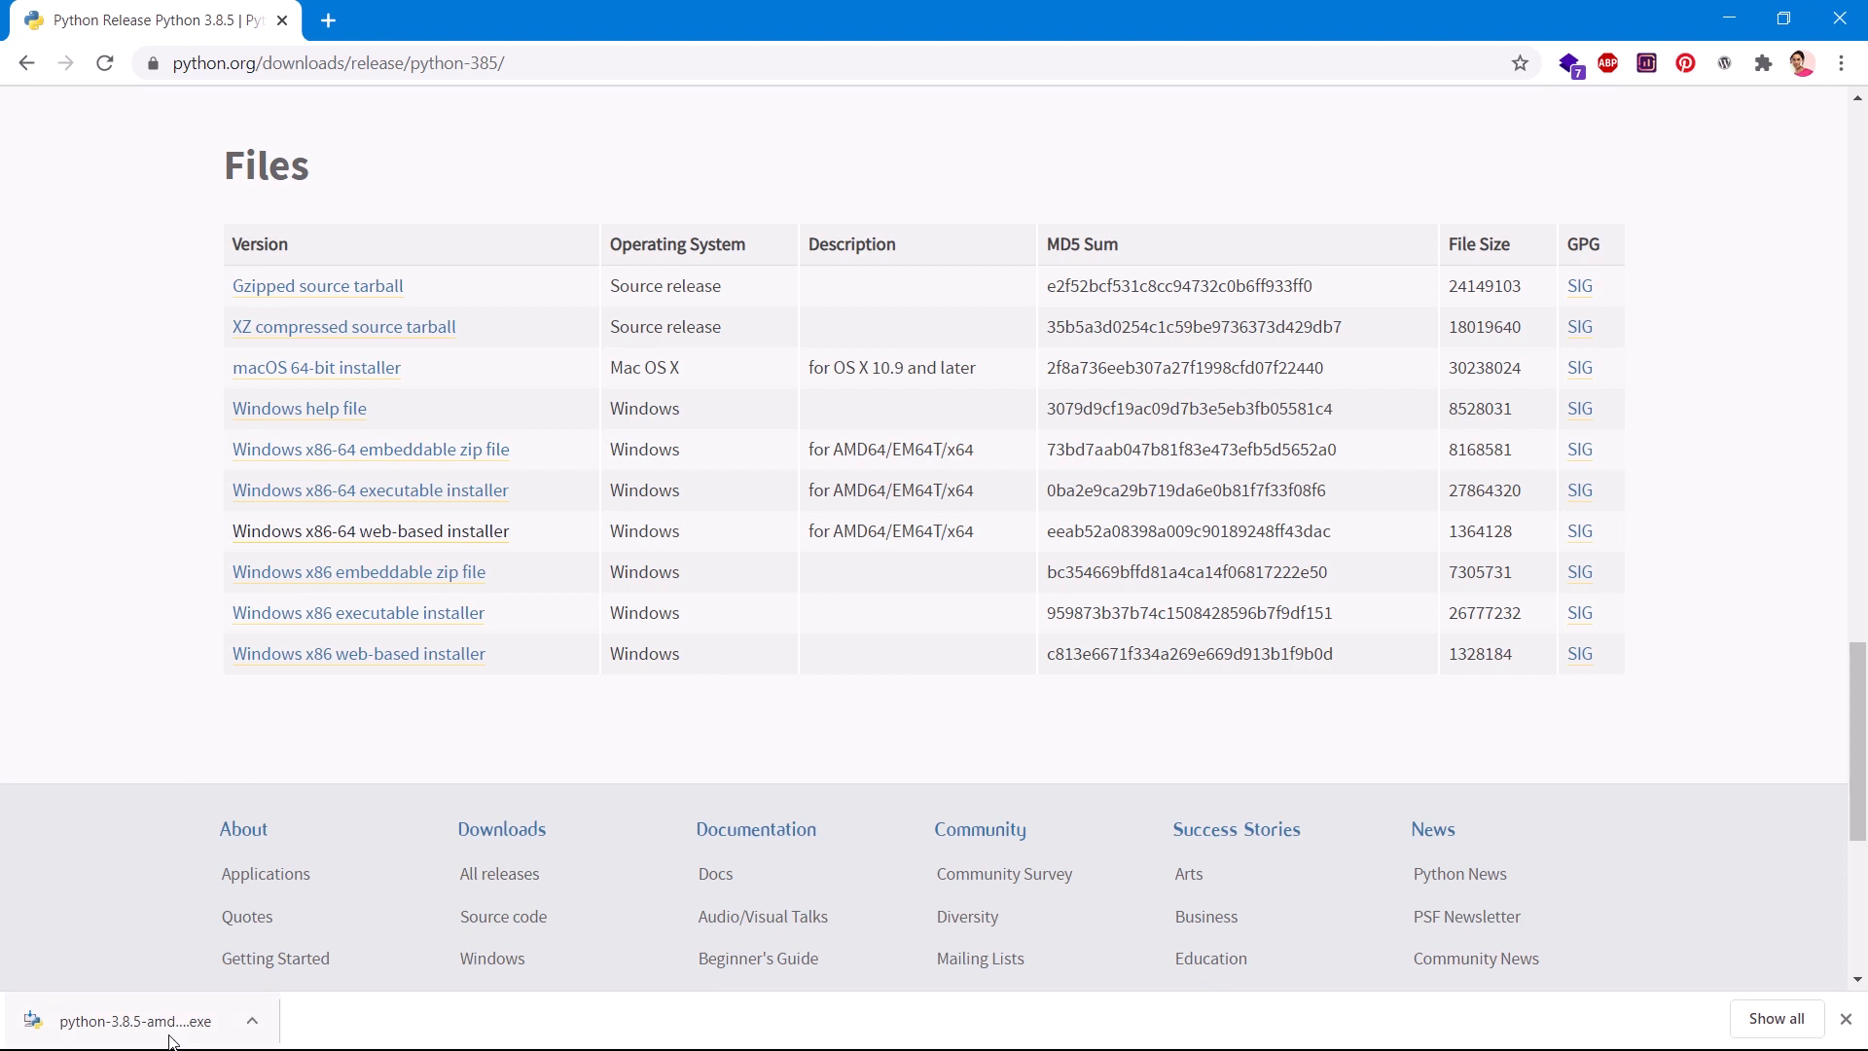
left_click(134, 1020)
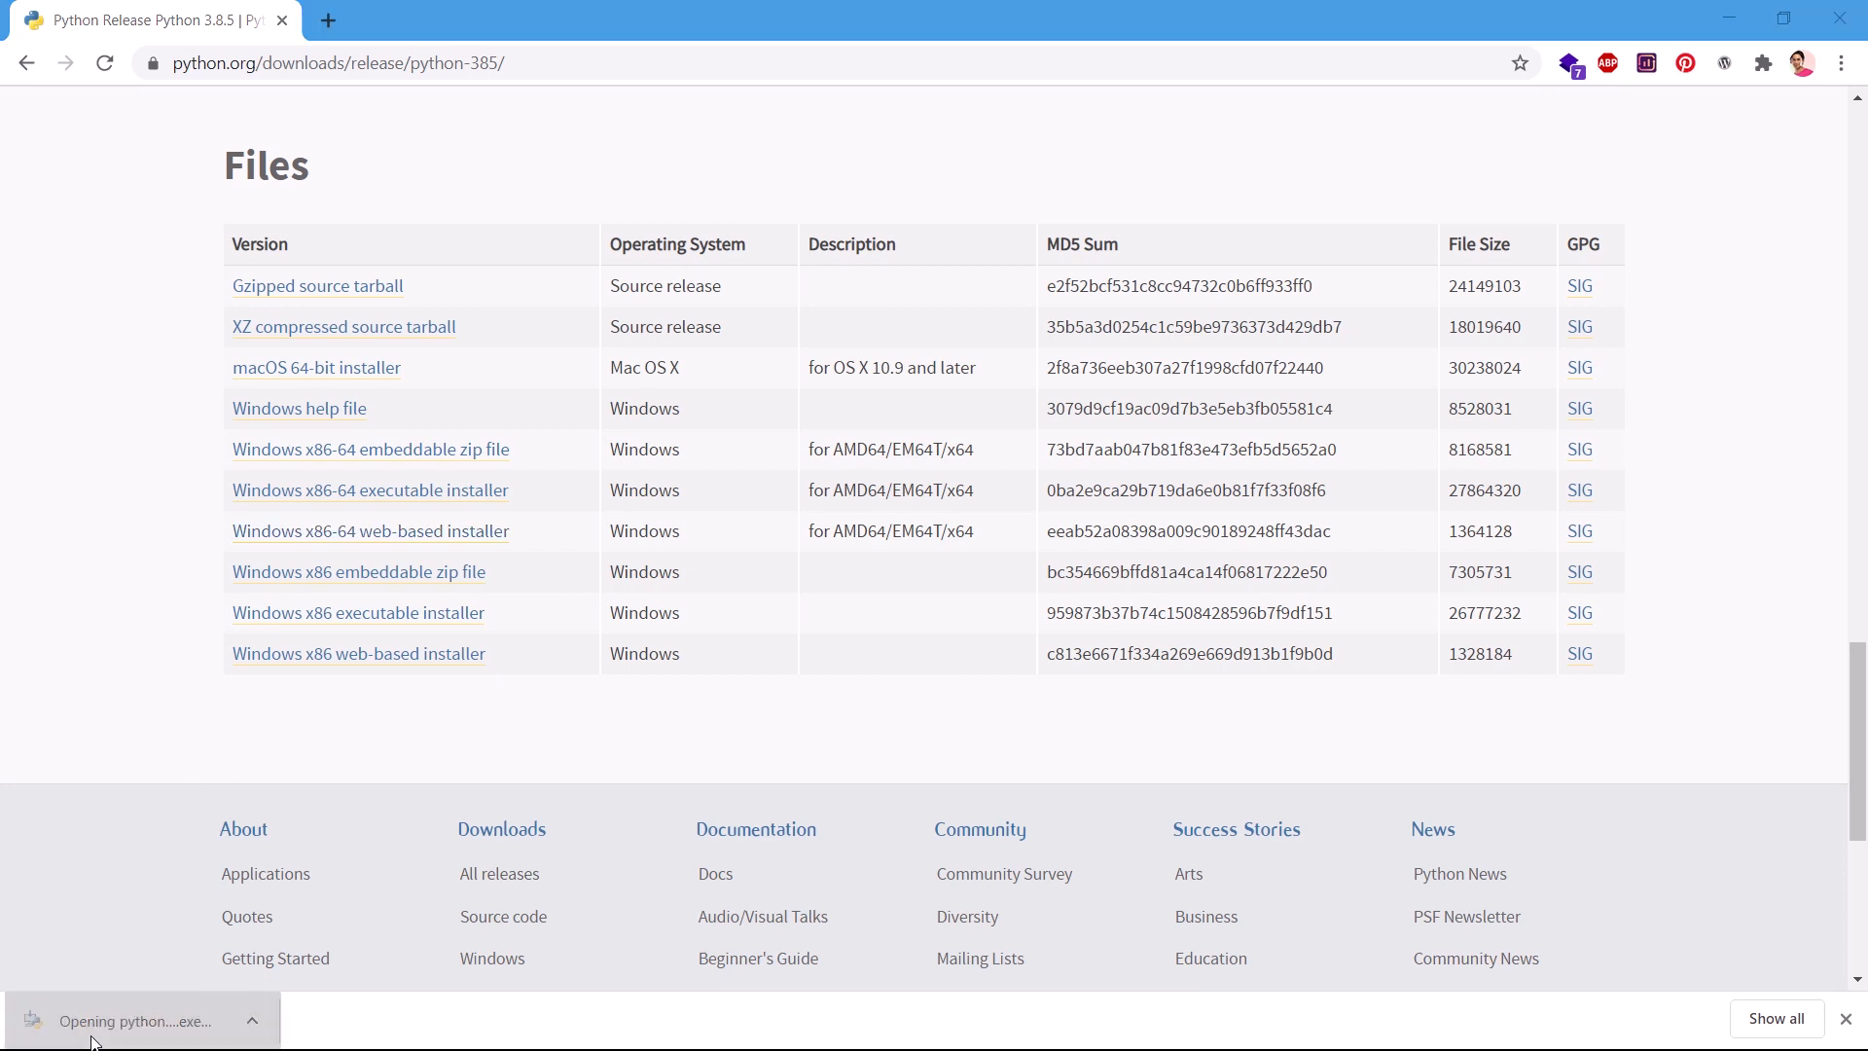
left_click(369, 529)
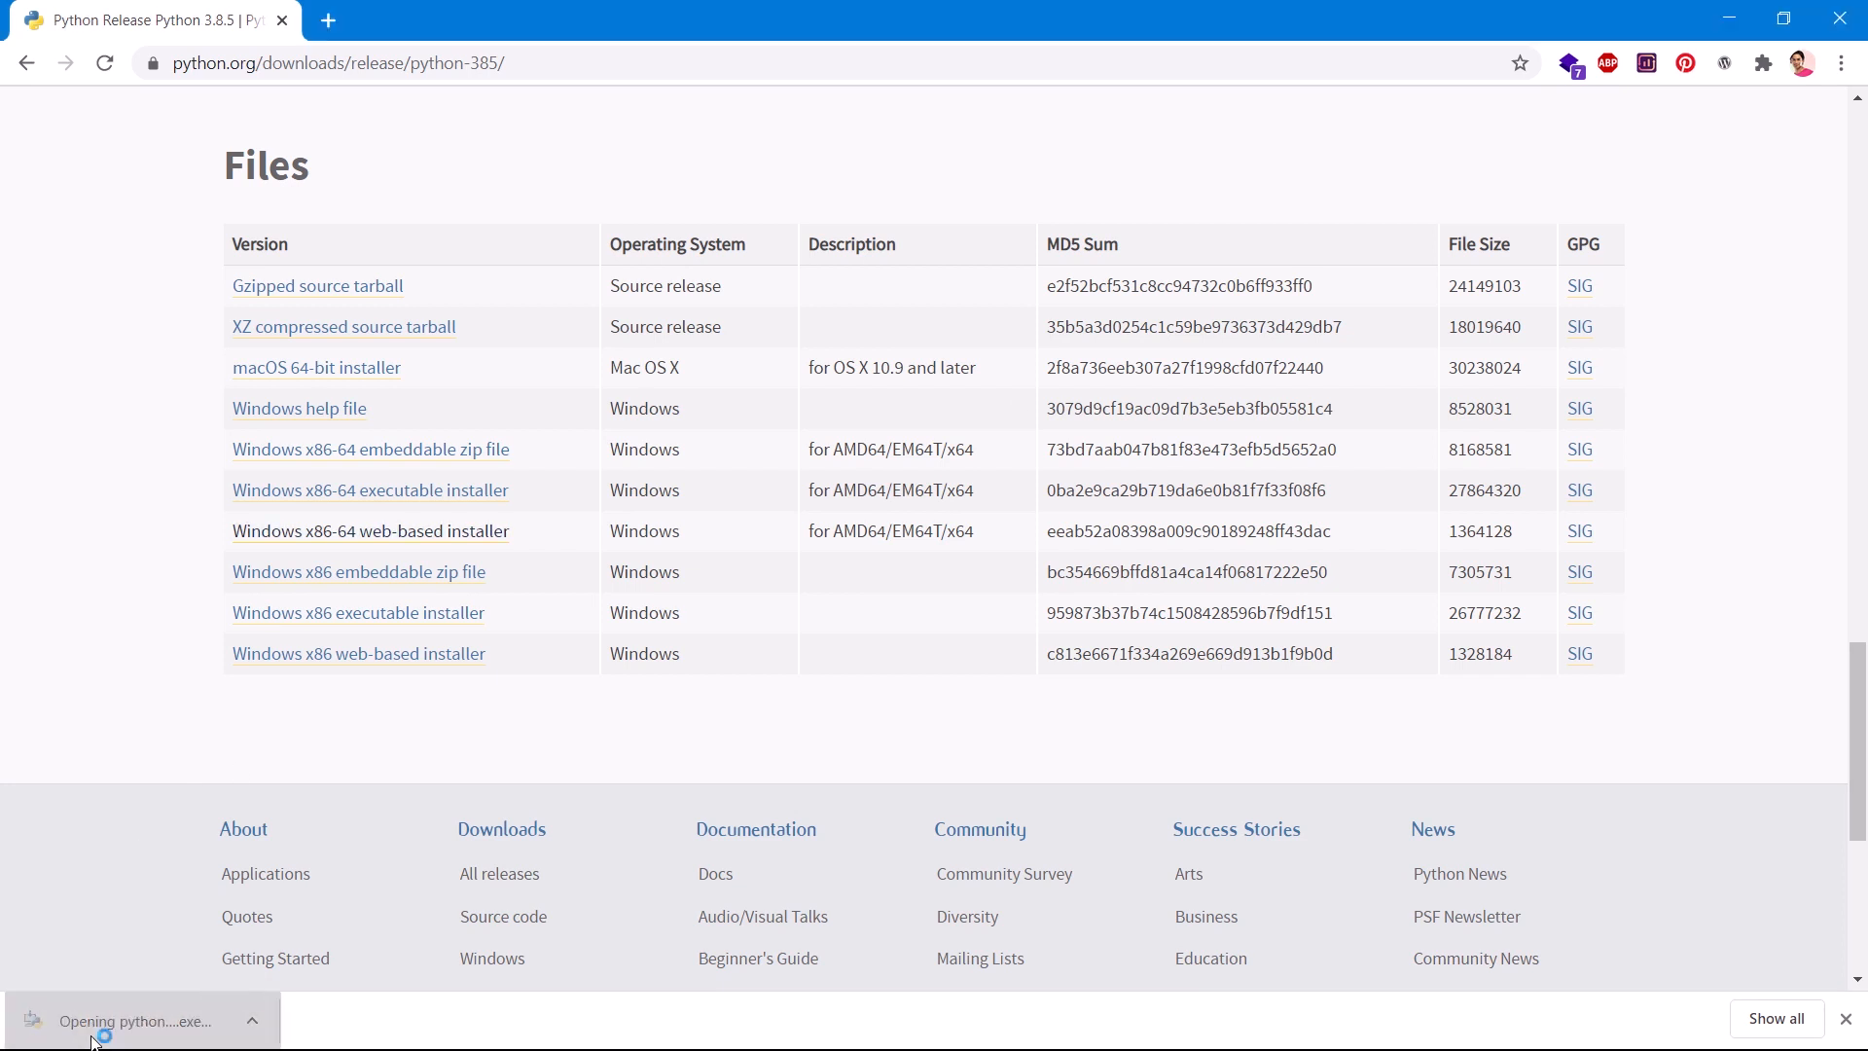
Launch the installer, peek at Optional Features, and return to the Install Python 3.8.5 screen
left_click(134, 1021)
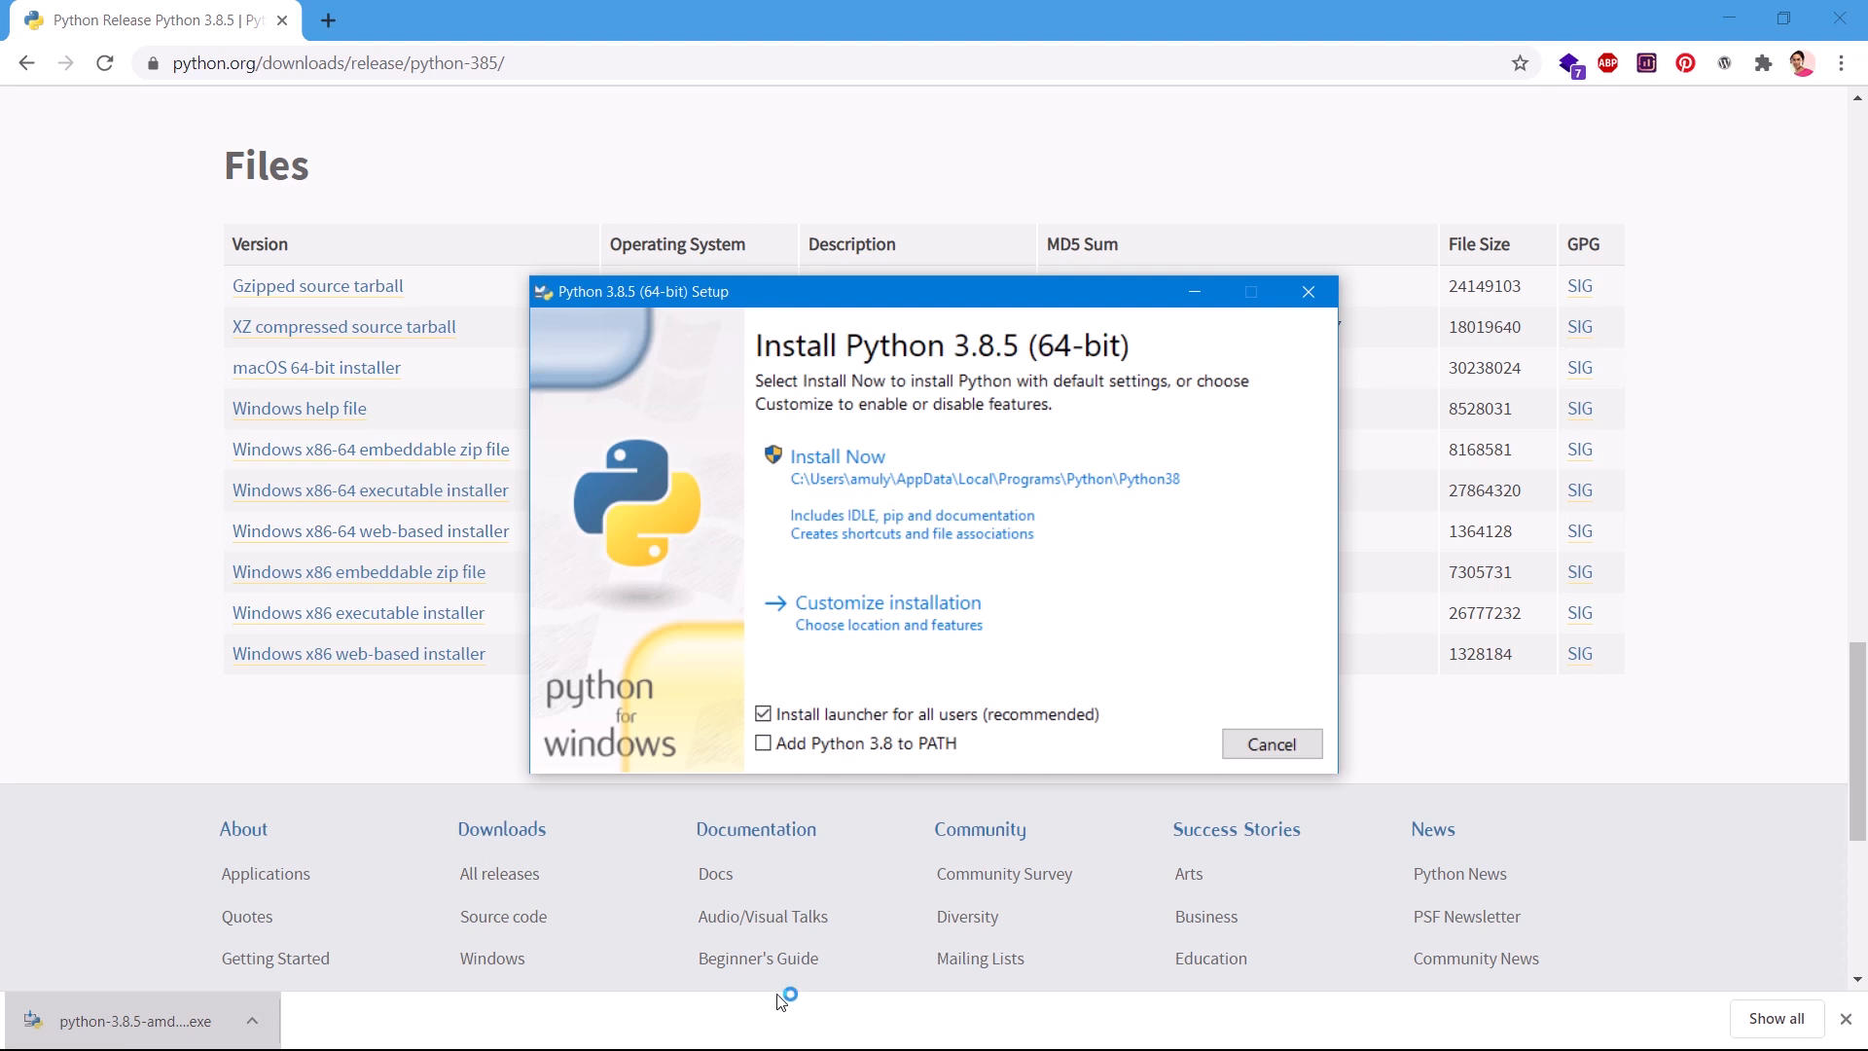
mouse_move(796, 397)
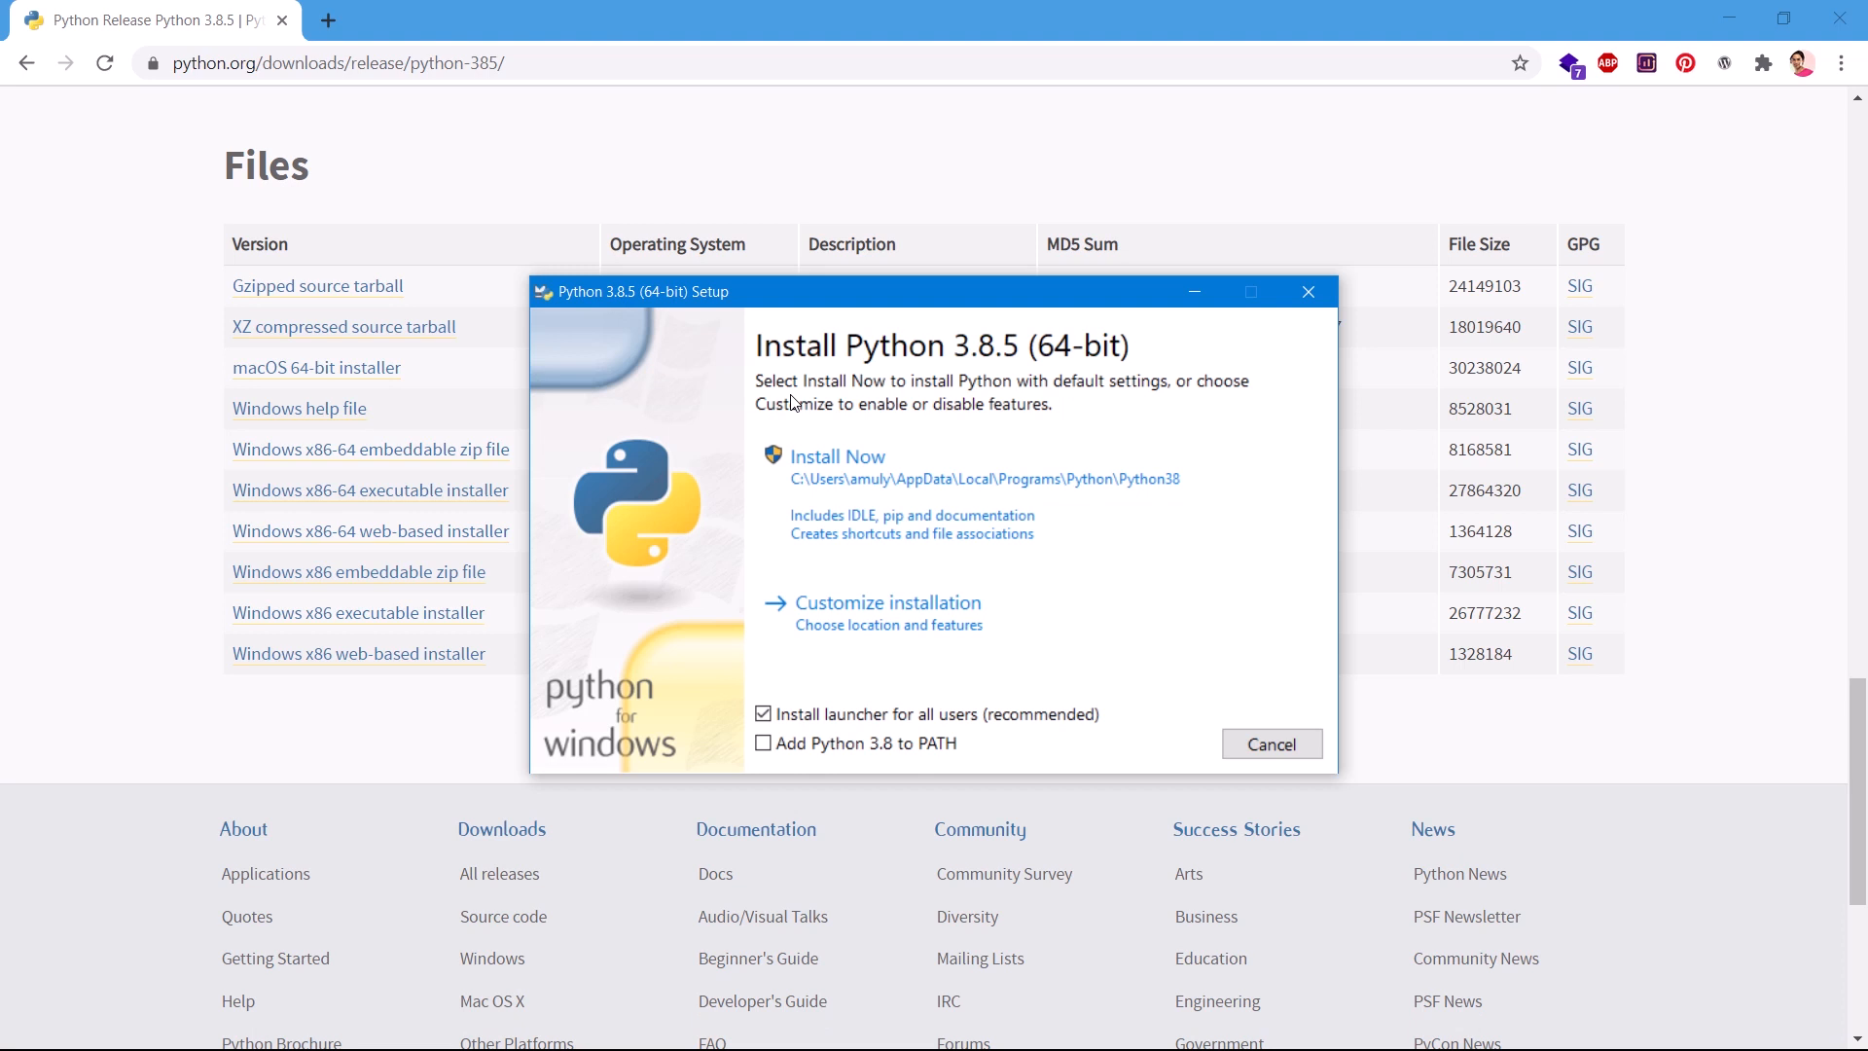
mouse_move(989, 362)
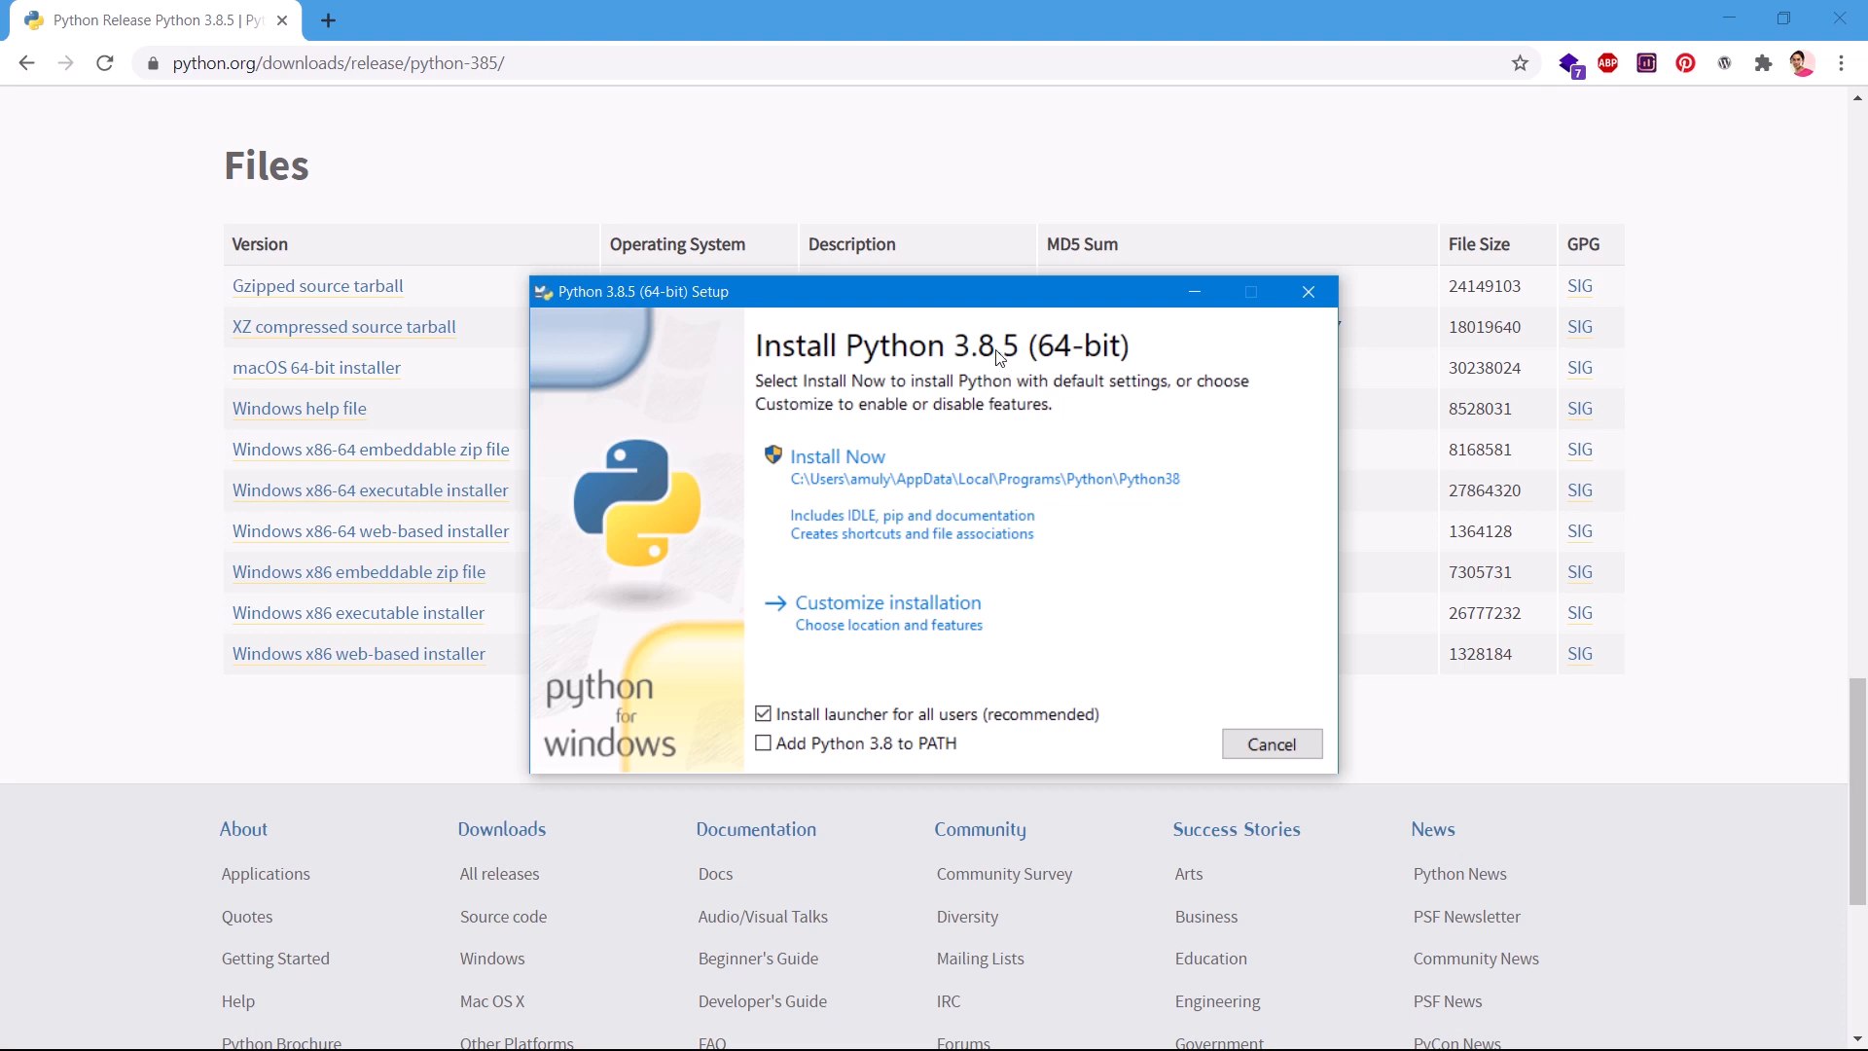
mouse_move(973, 422)
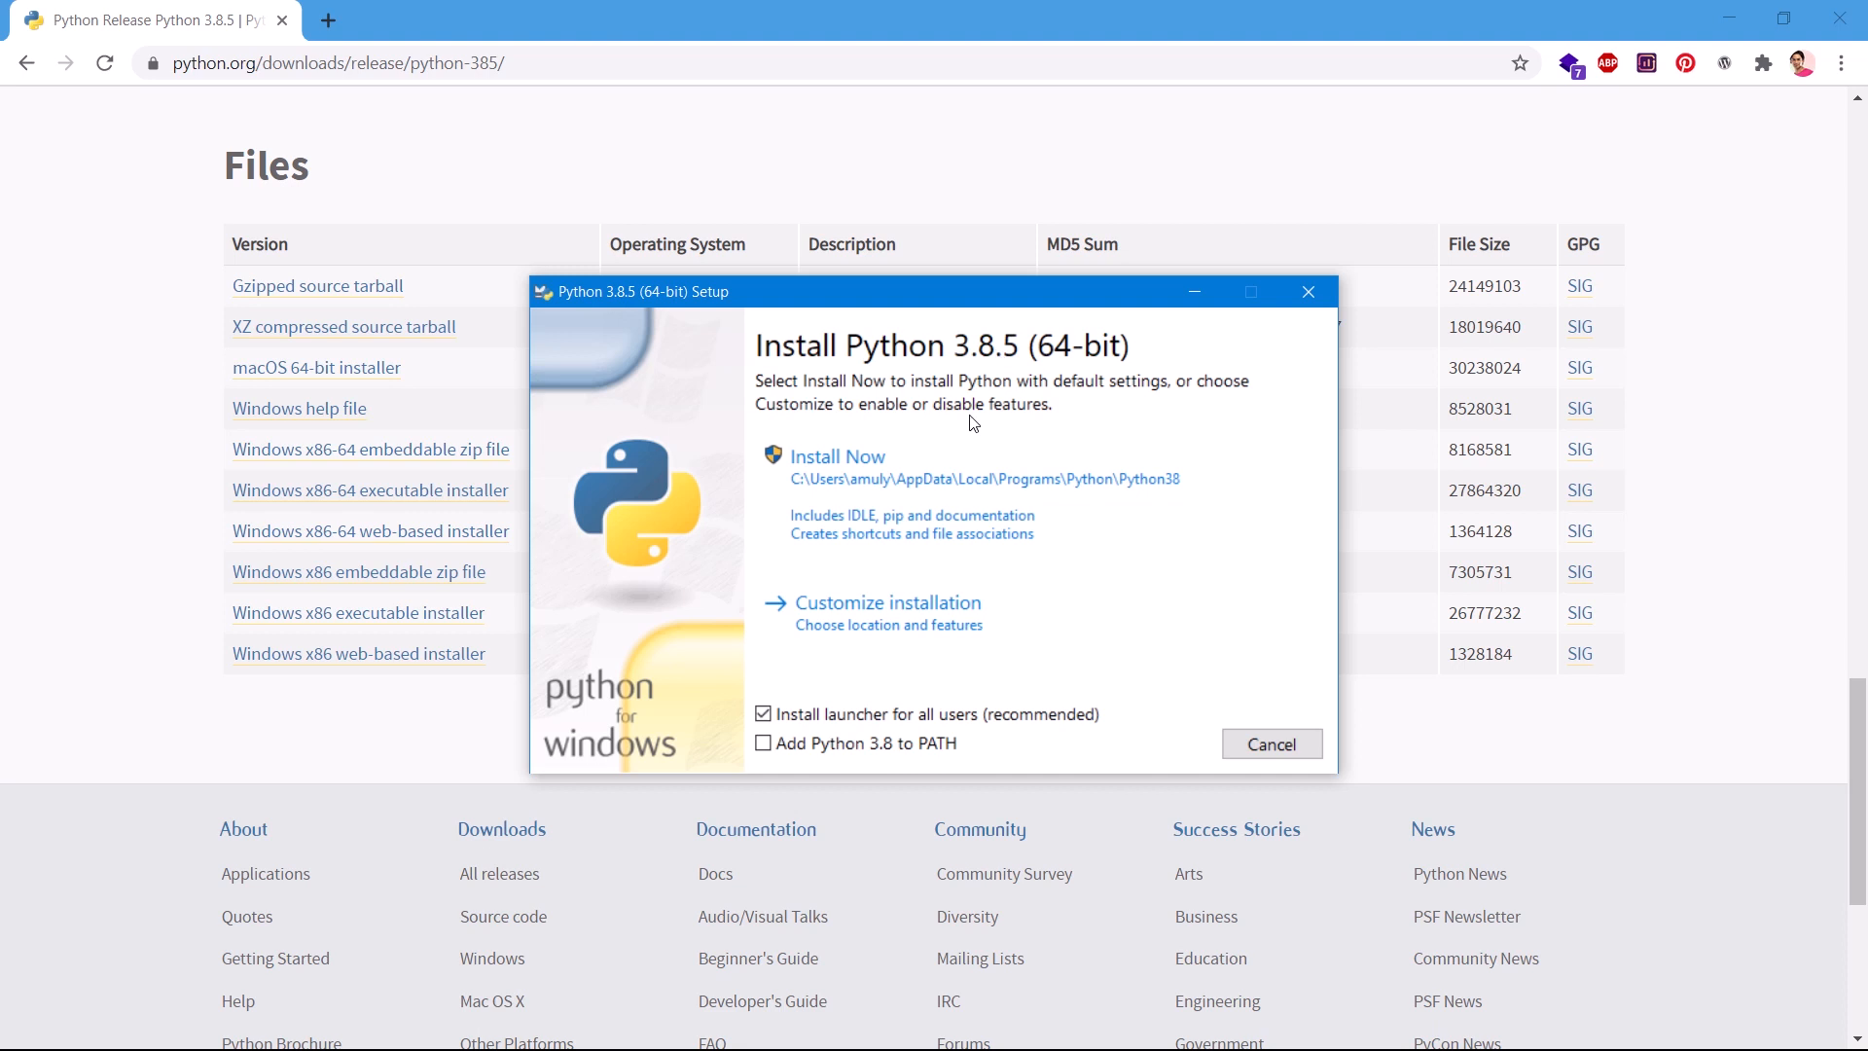
left_click(883, 601)
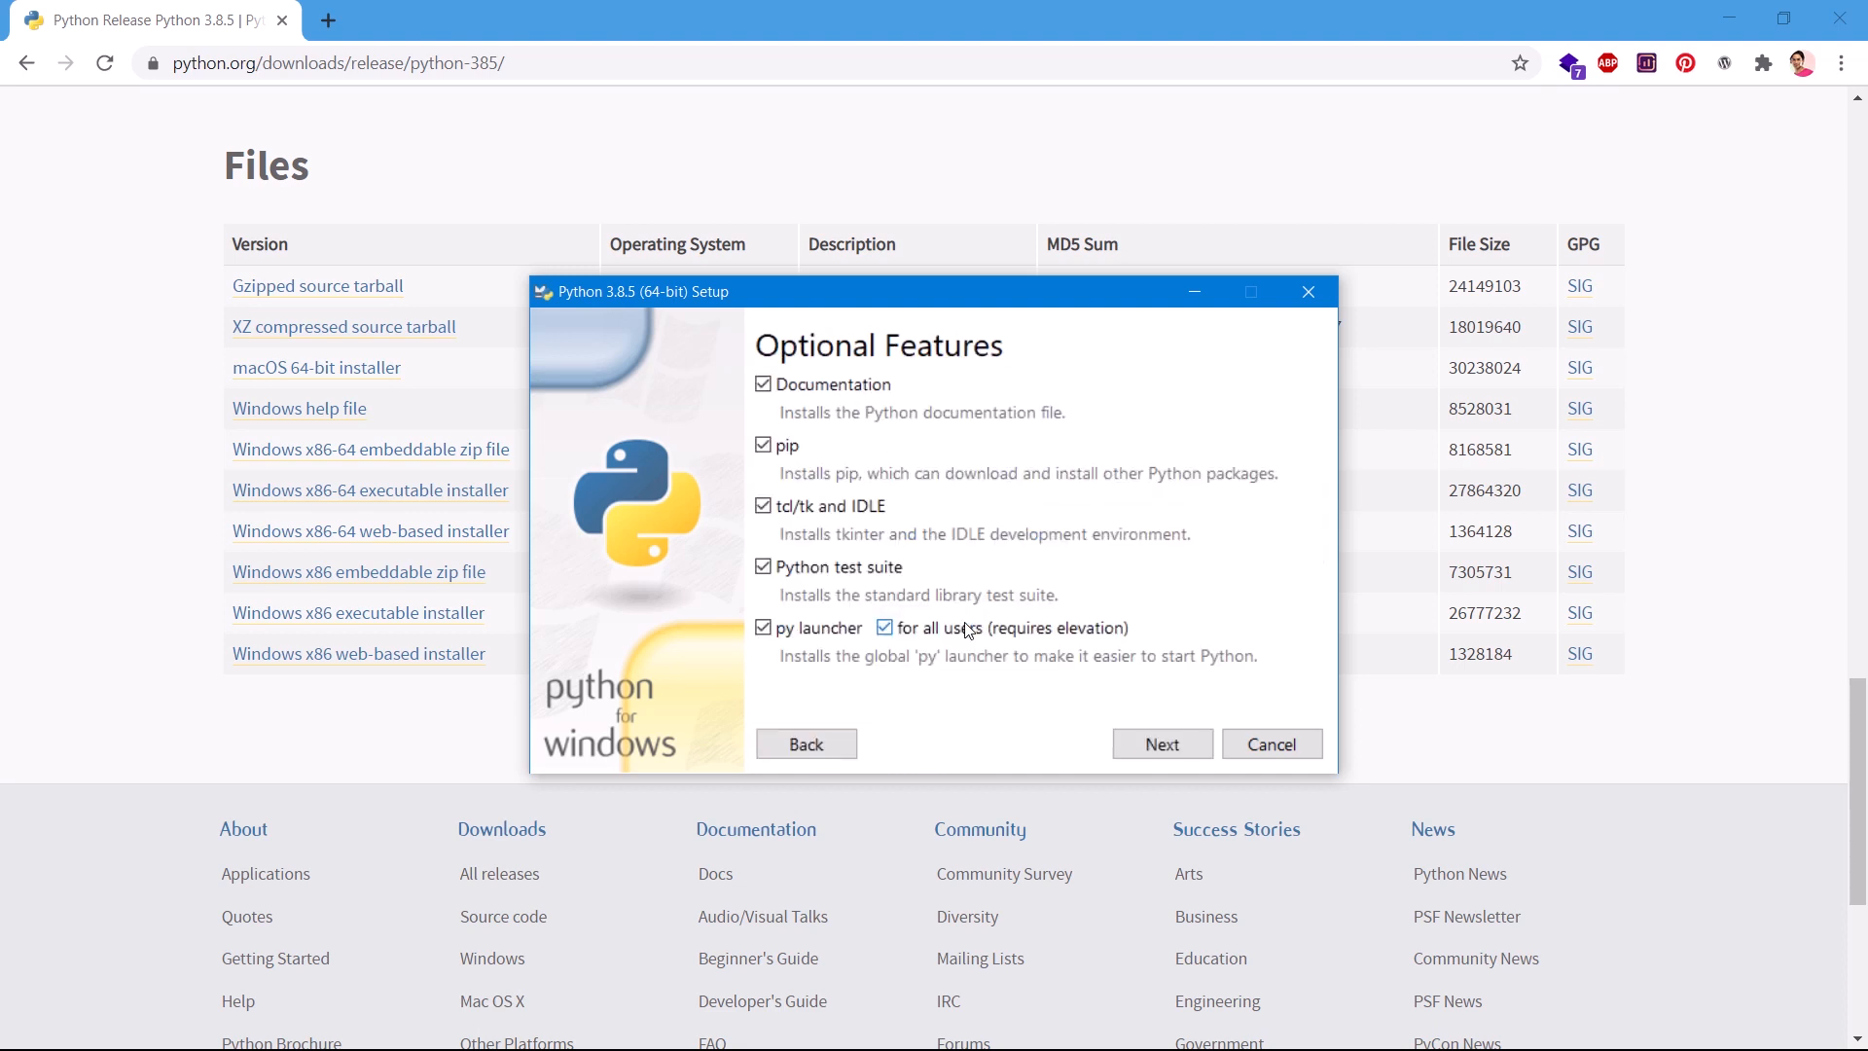
left_click(805, 743)
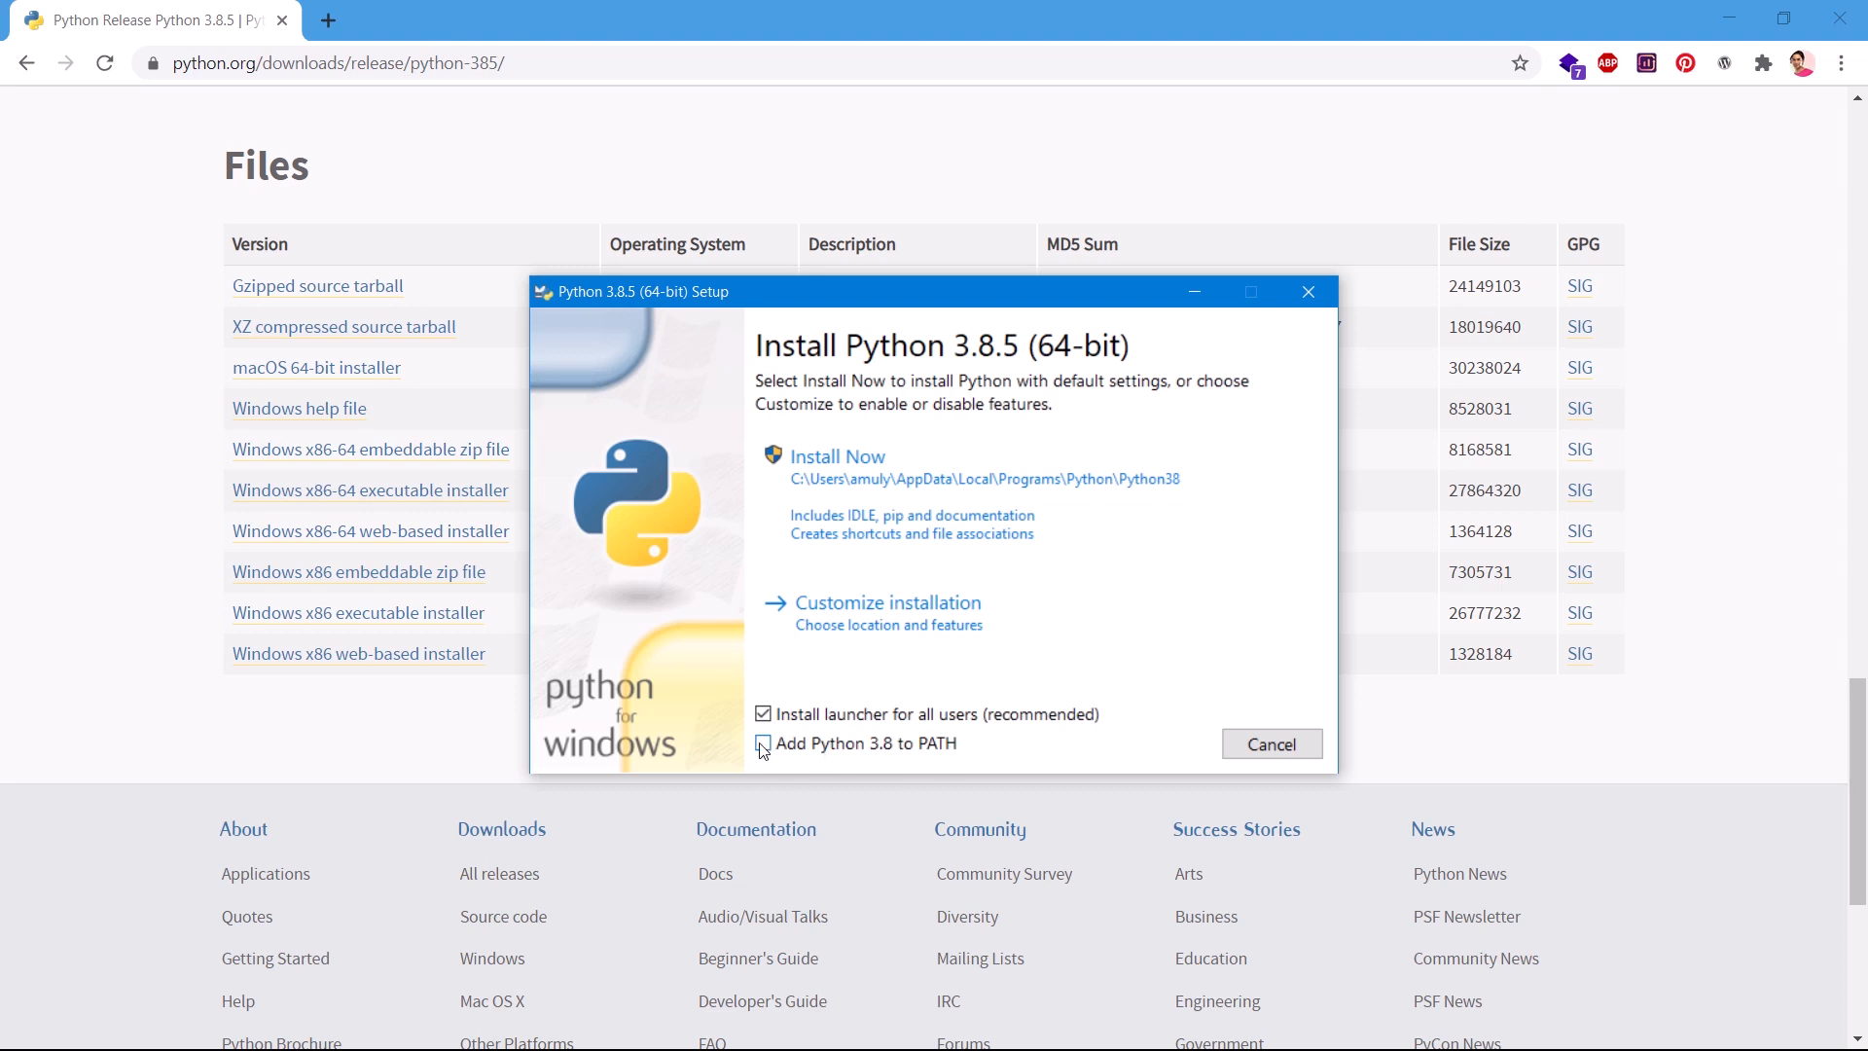
Enable 'Add Python 3.8 to PATH' alongside 'Install launcher for all users'
left_click(763, 743)
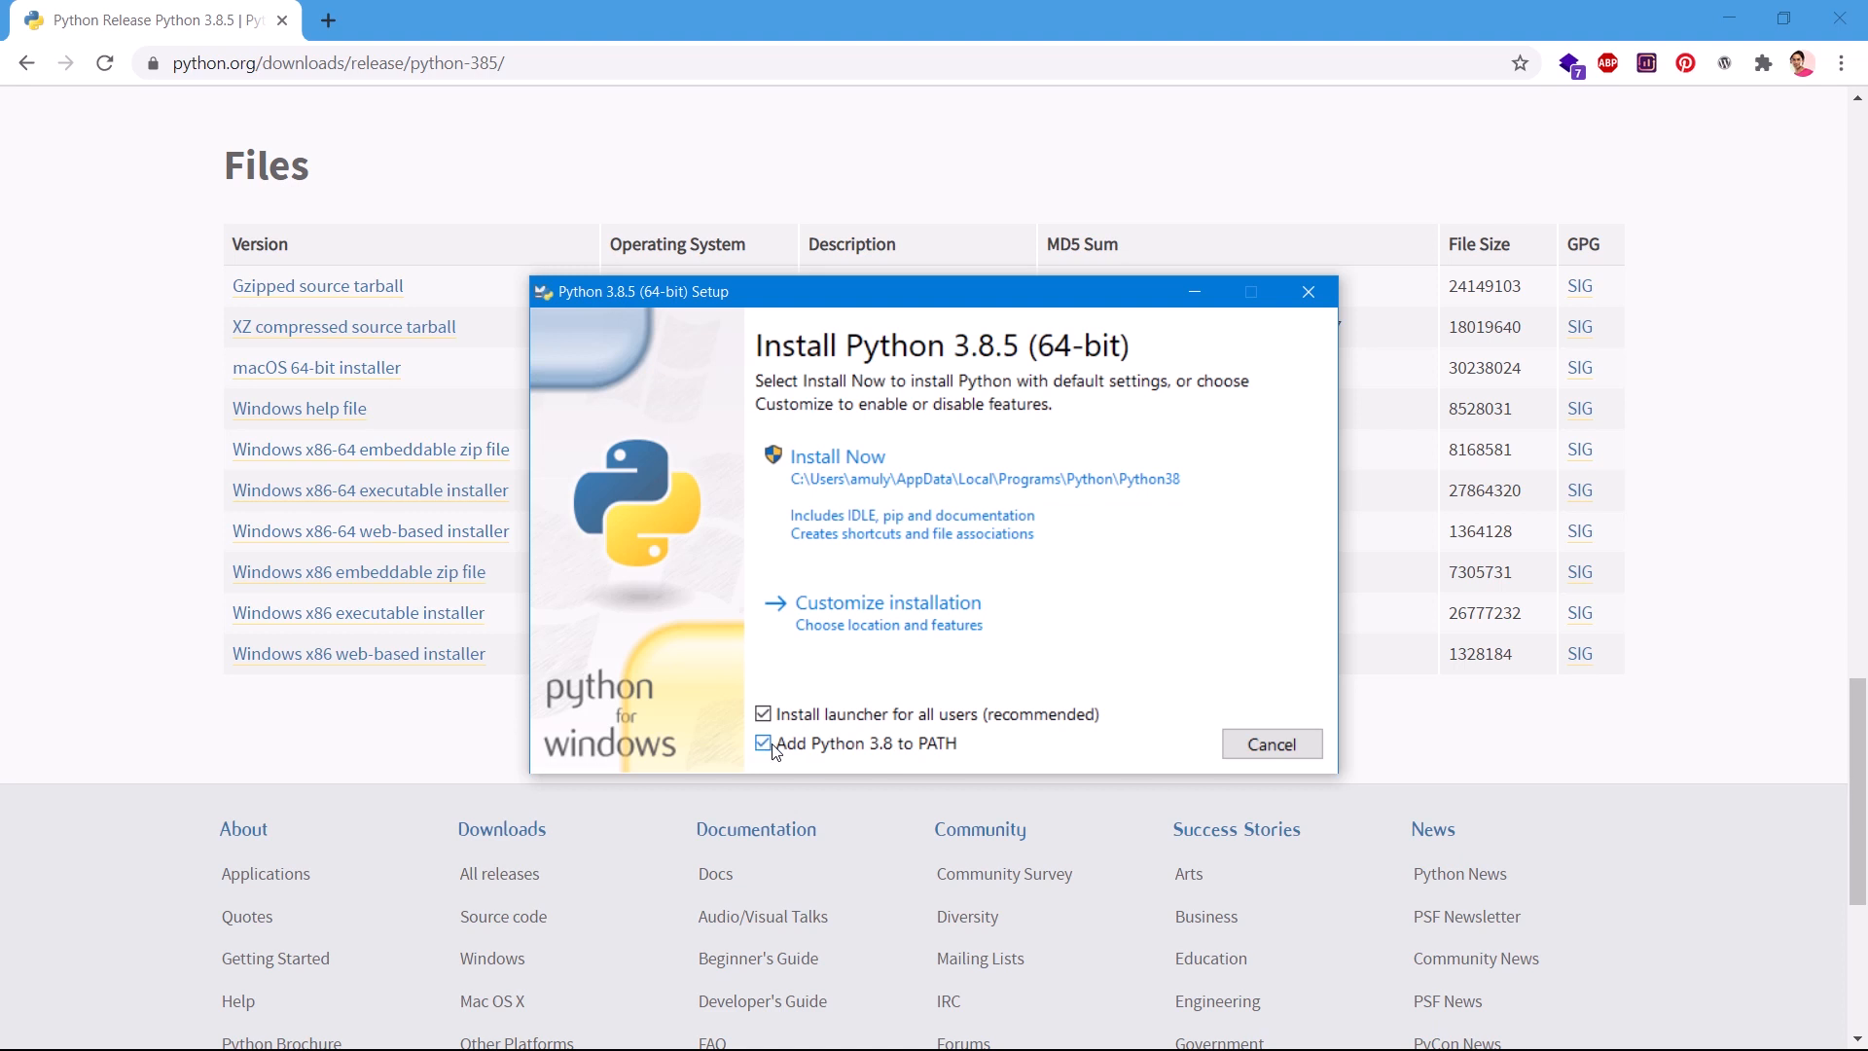
mouse_move(837, 747)
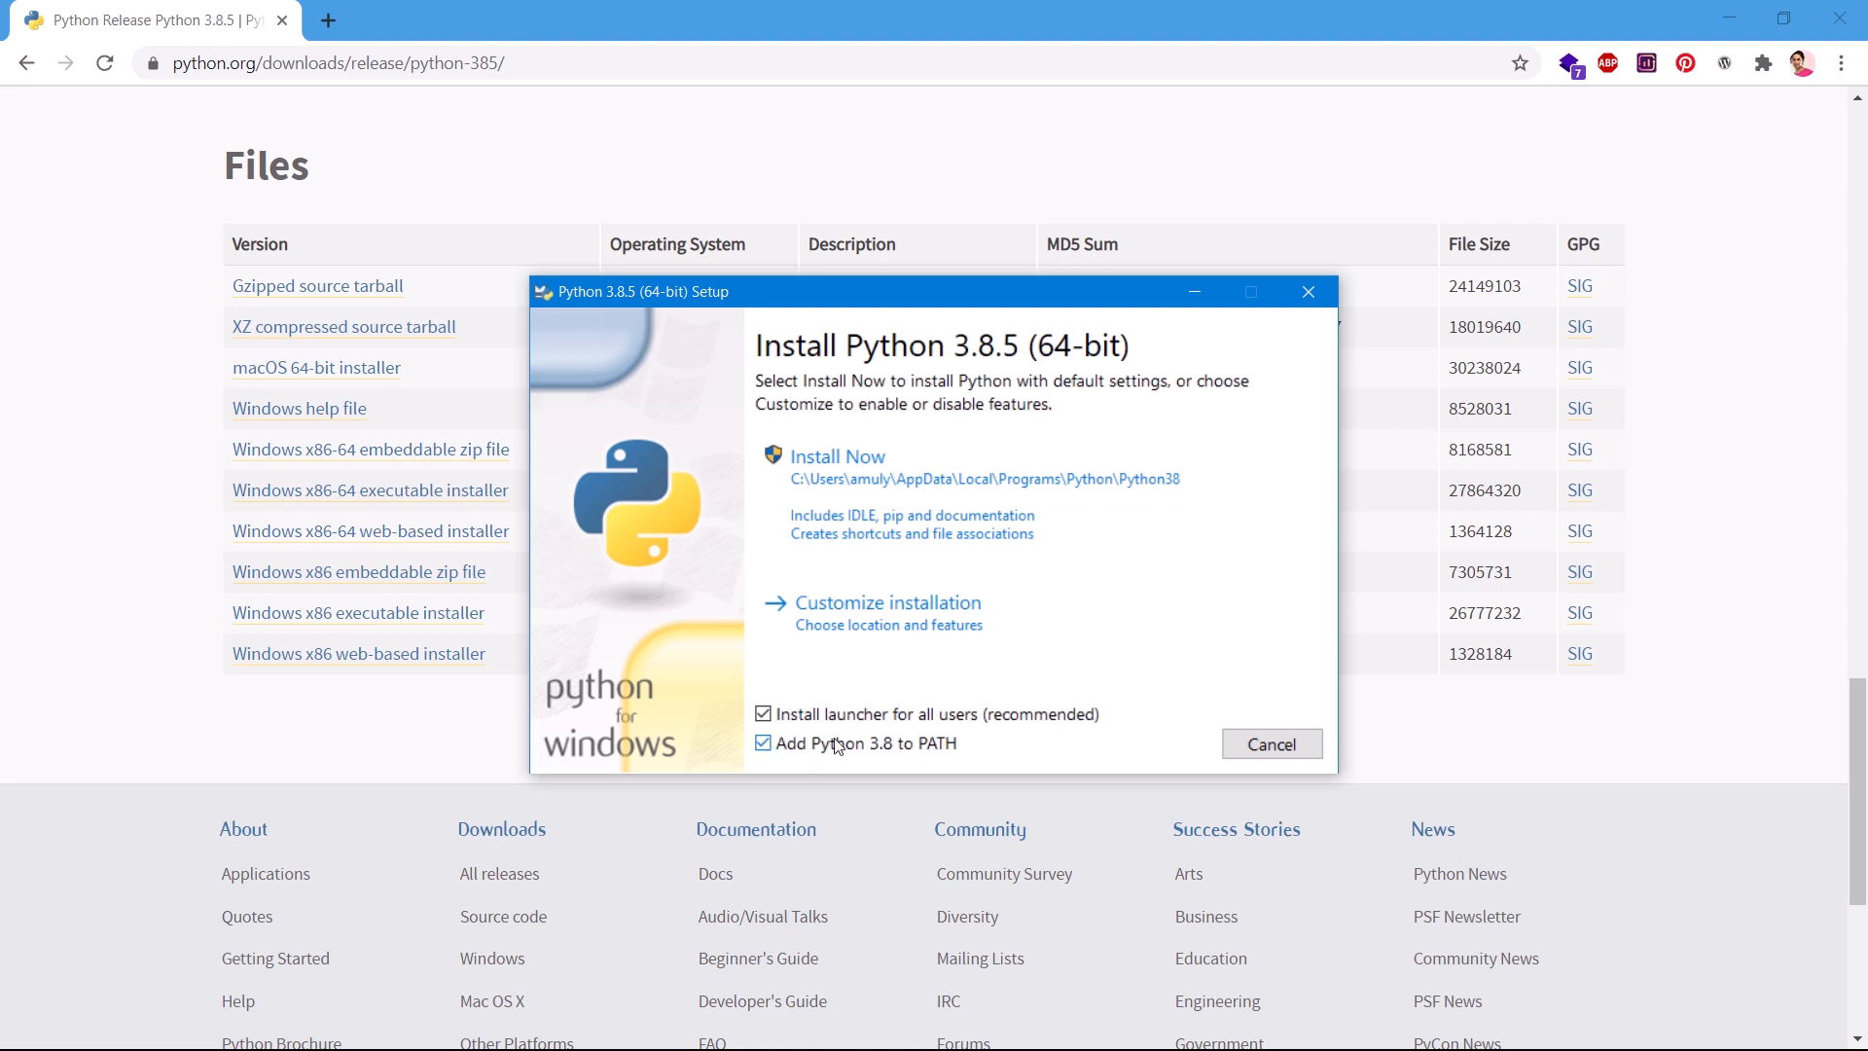
mouse_move(945, 672)
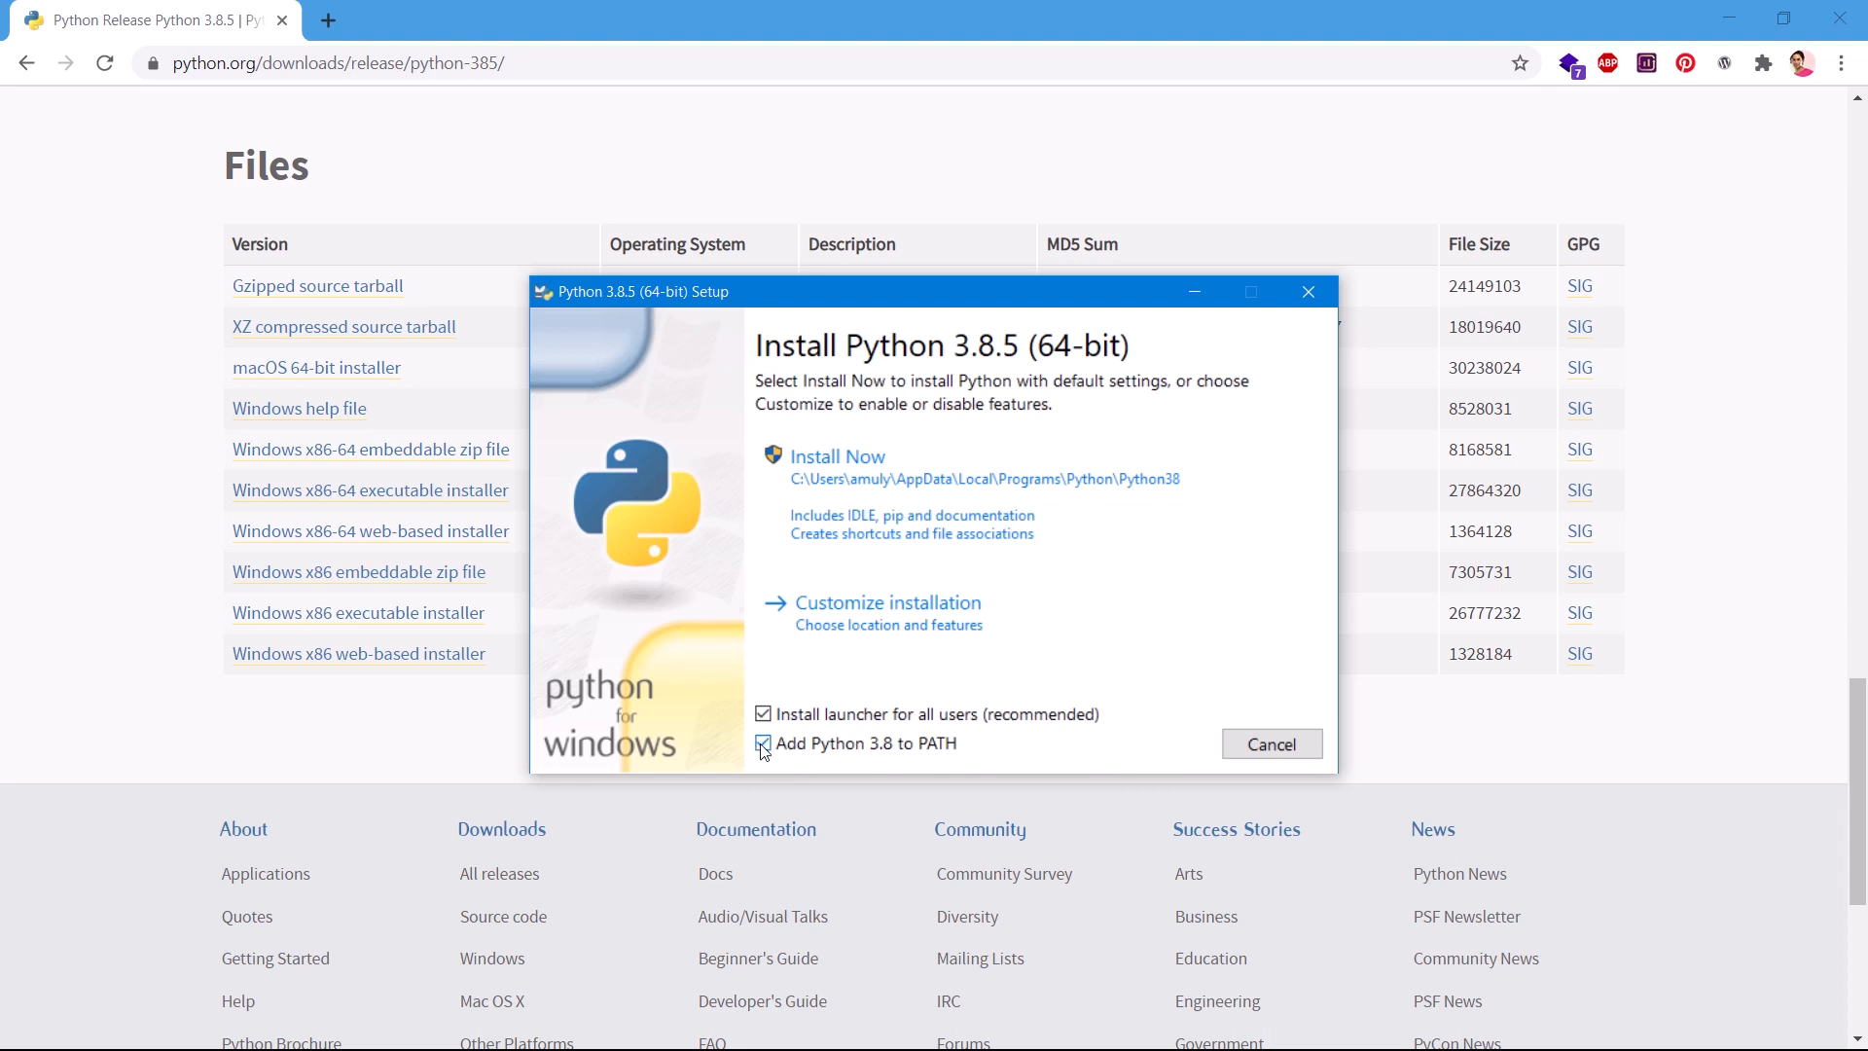
left_click(763, 742)
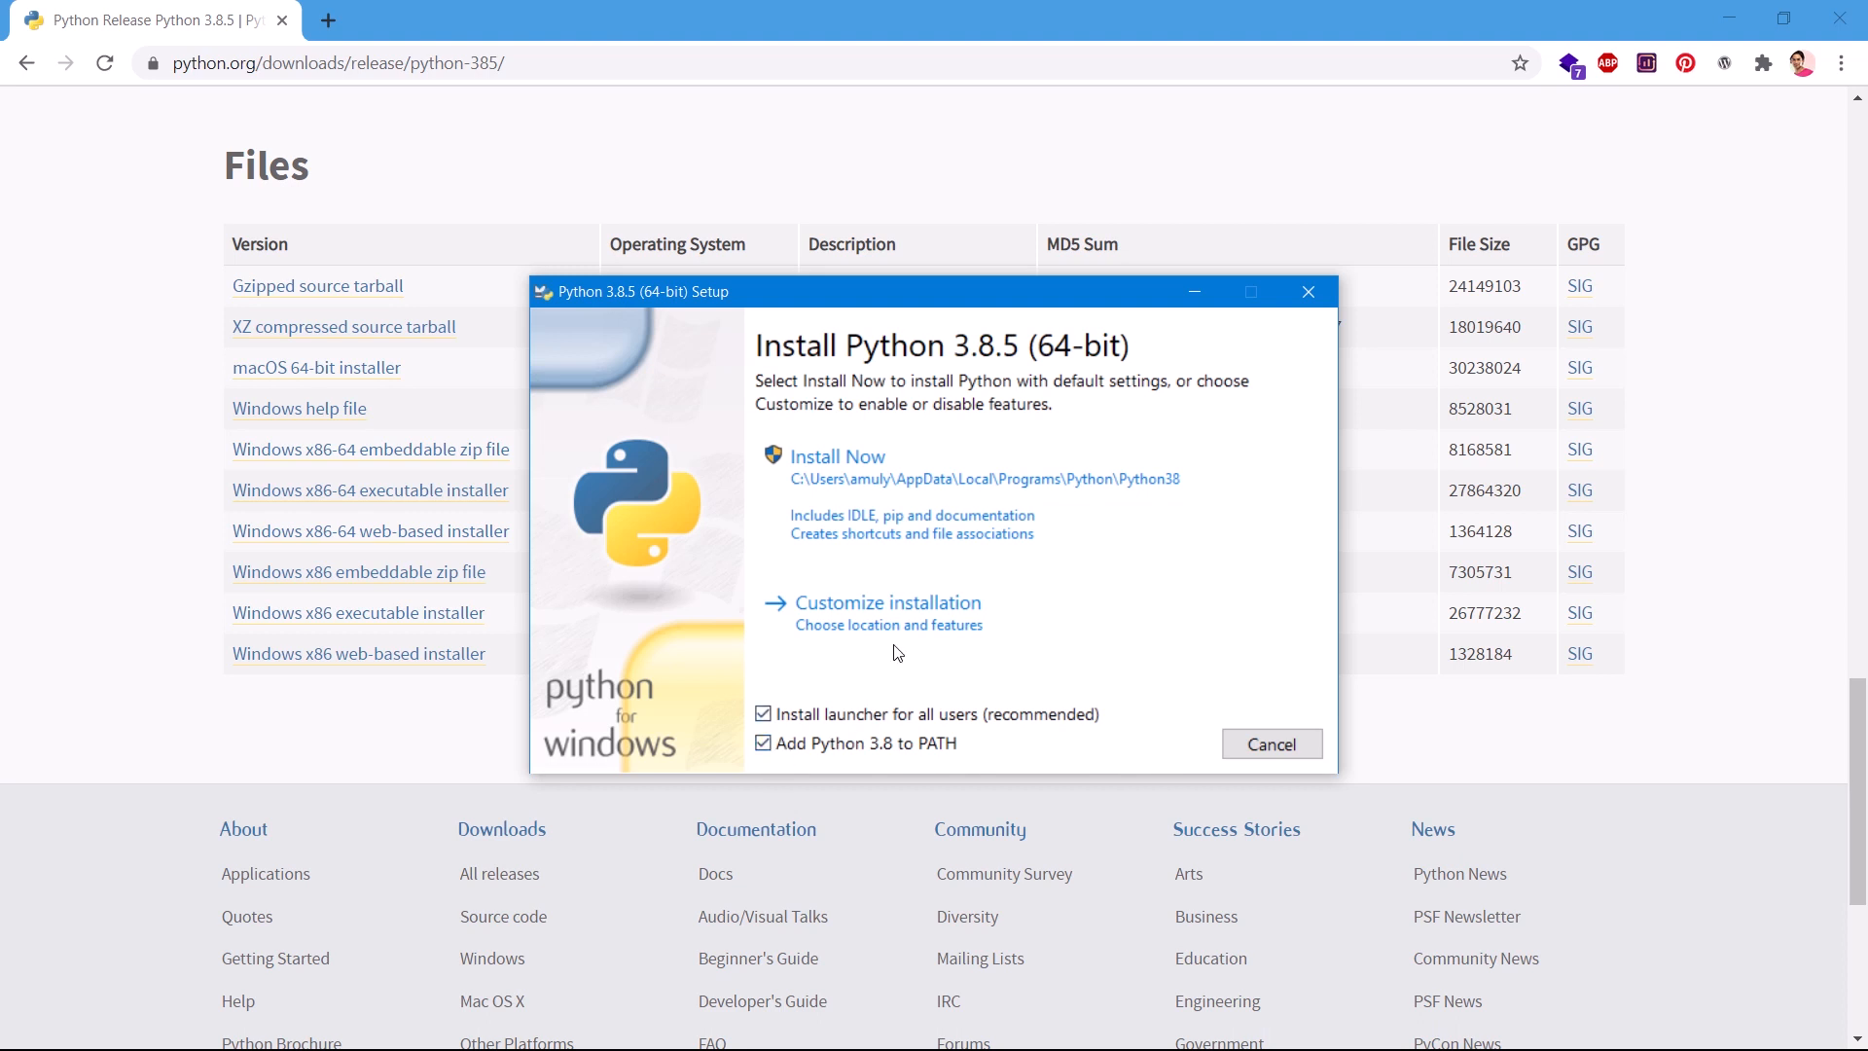
mouse_move(862, 383)
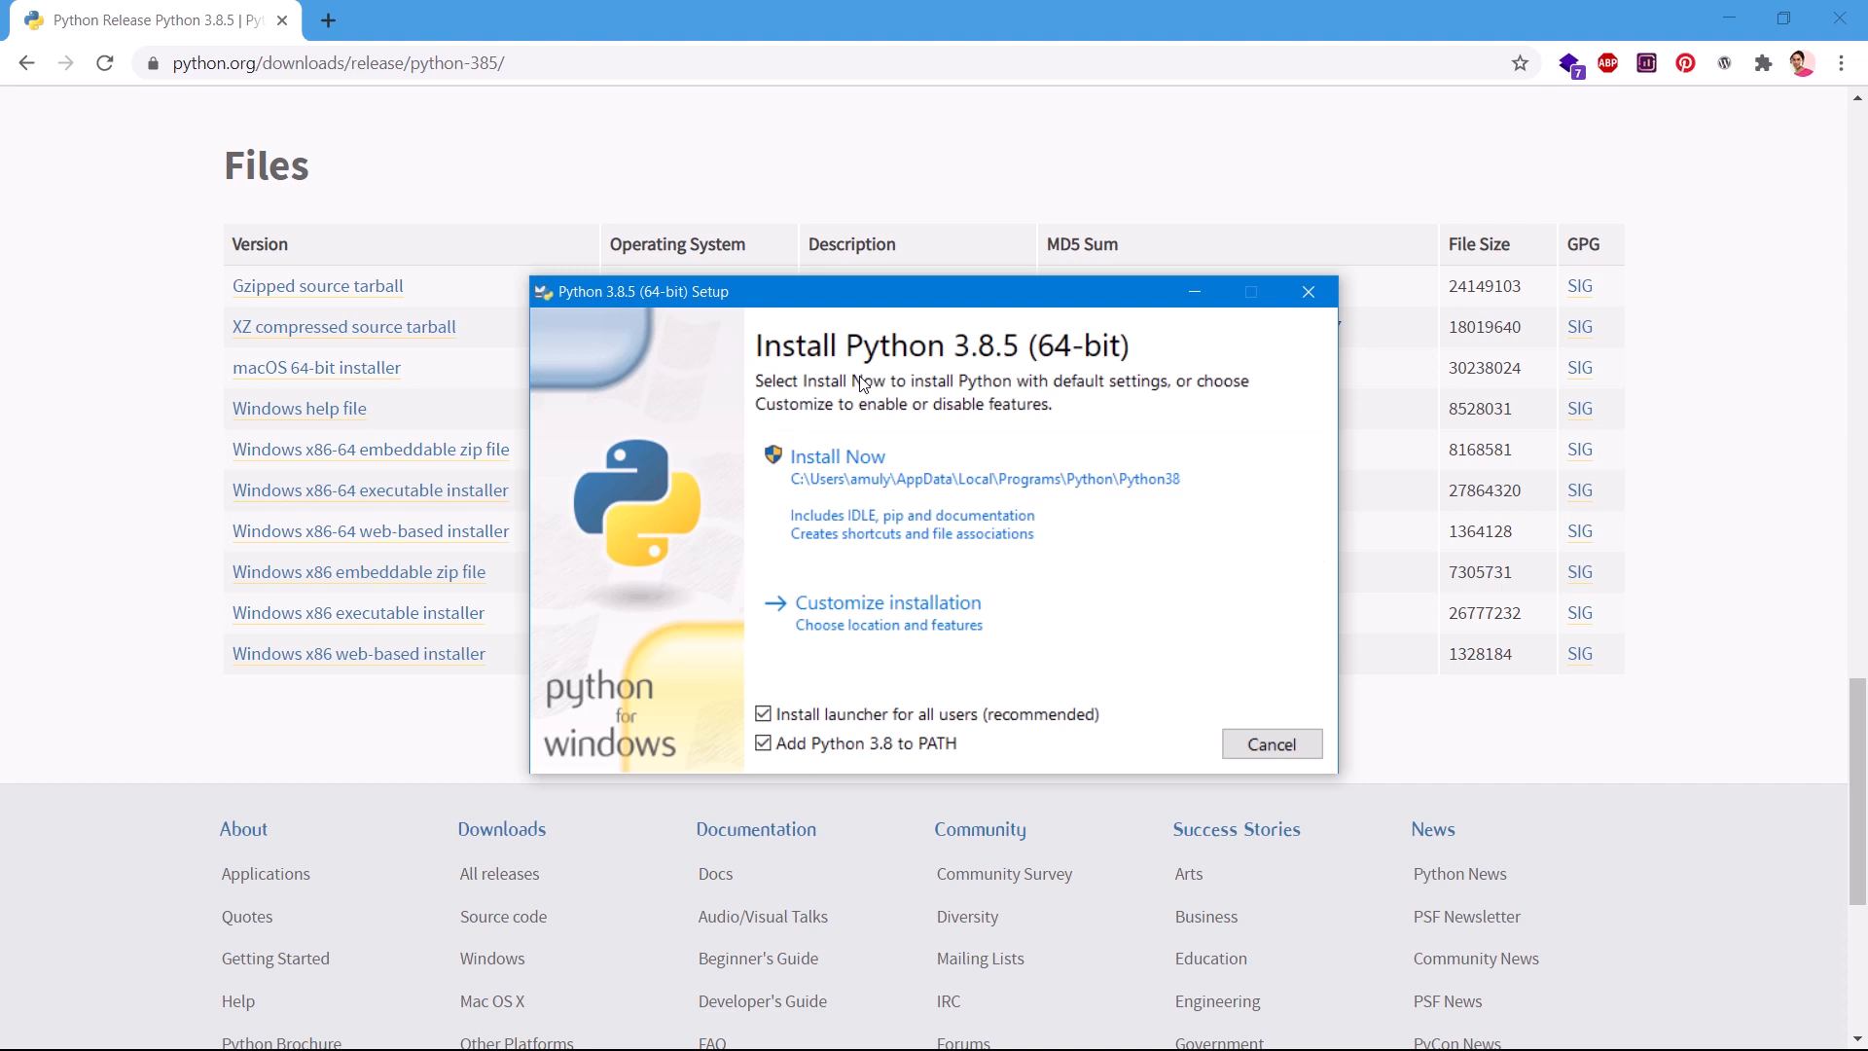
mouse_move(854, 447)
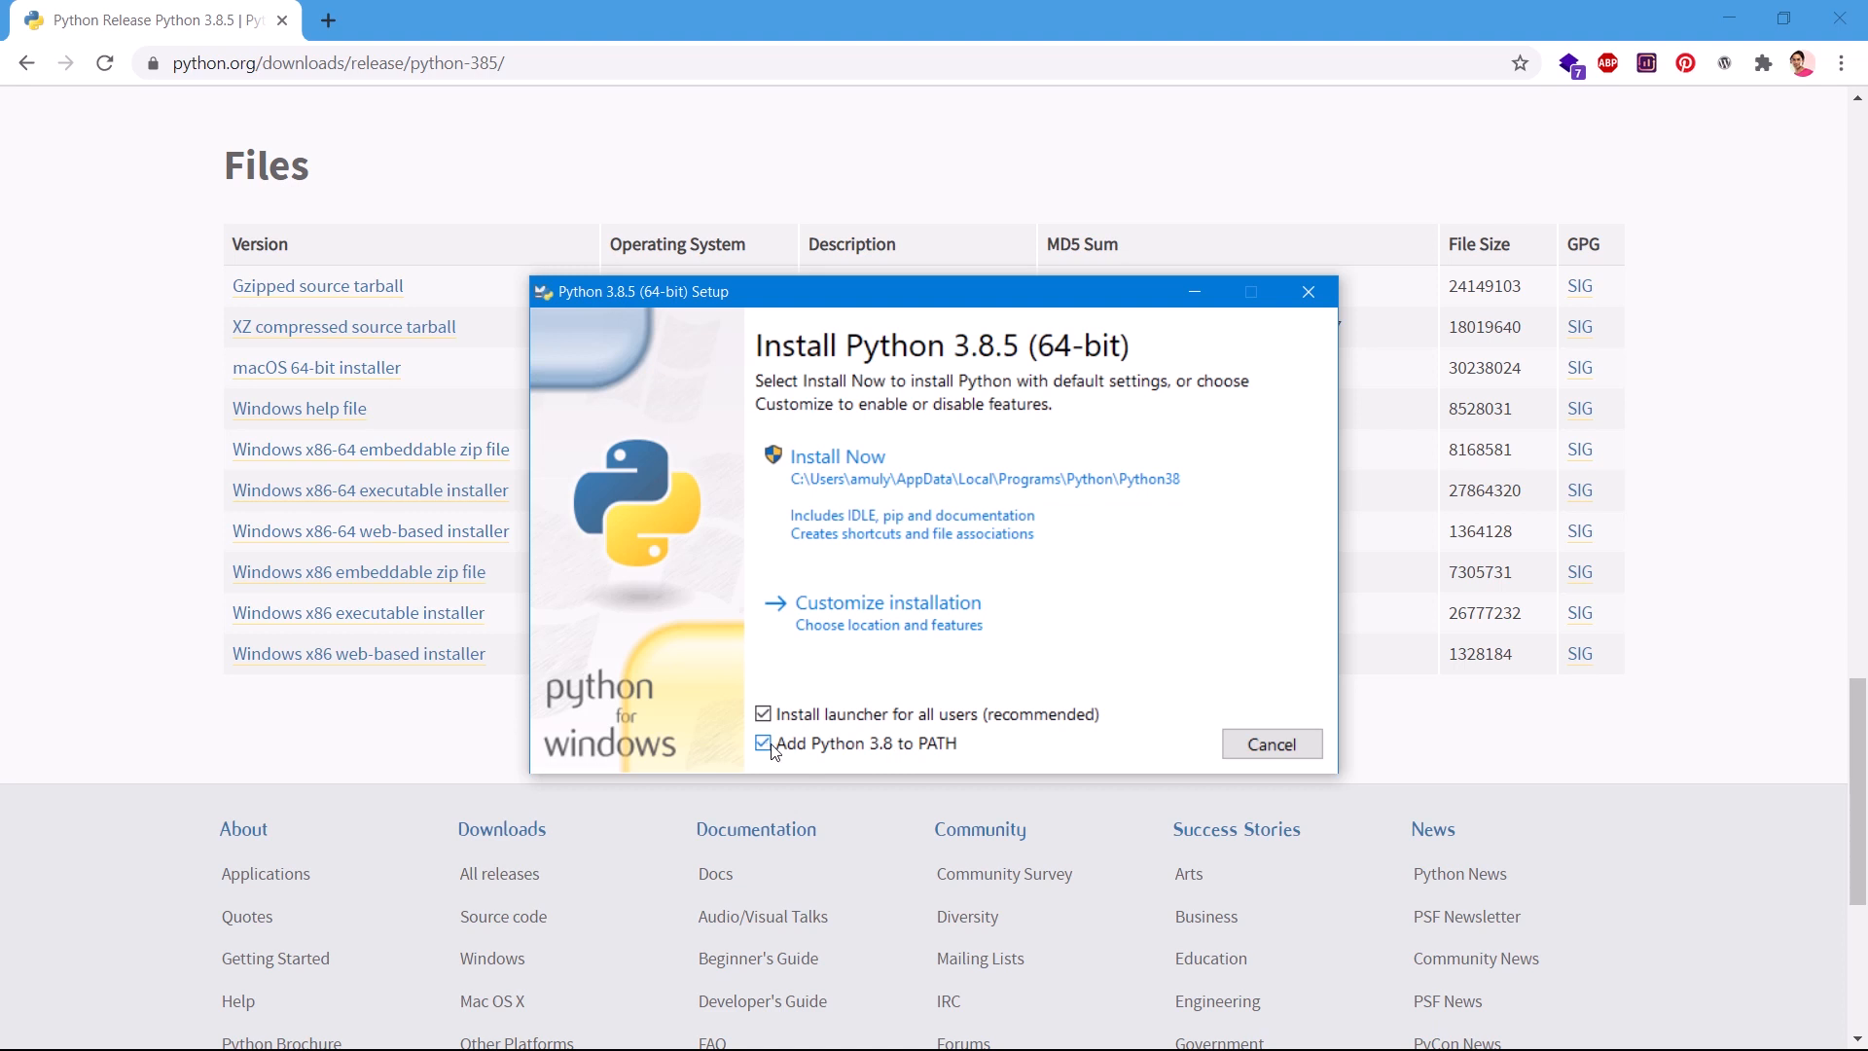
mouse_move(938, 759)
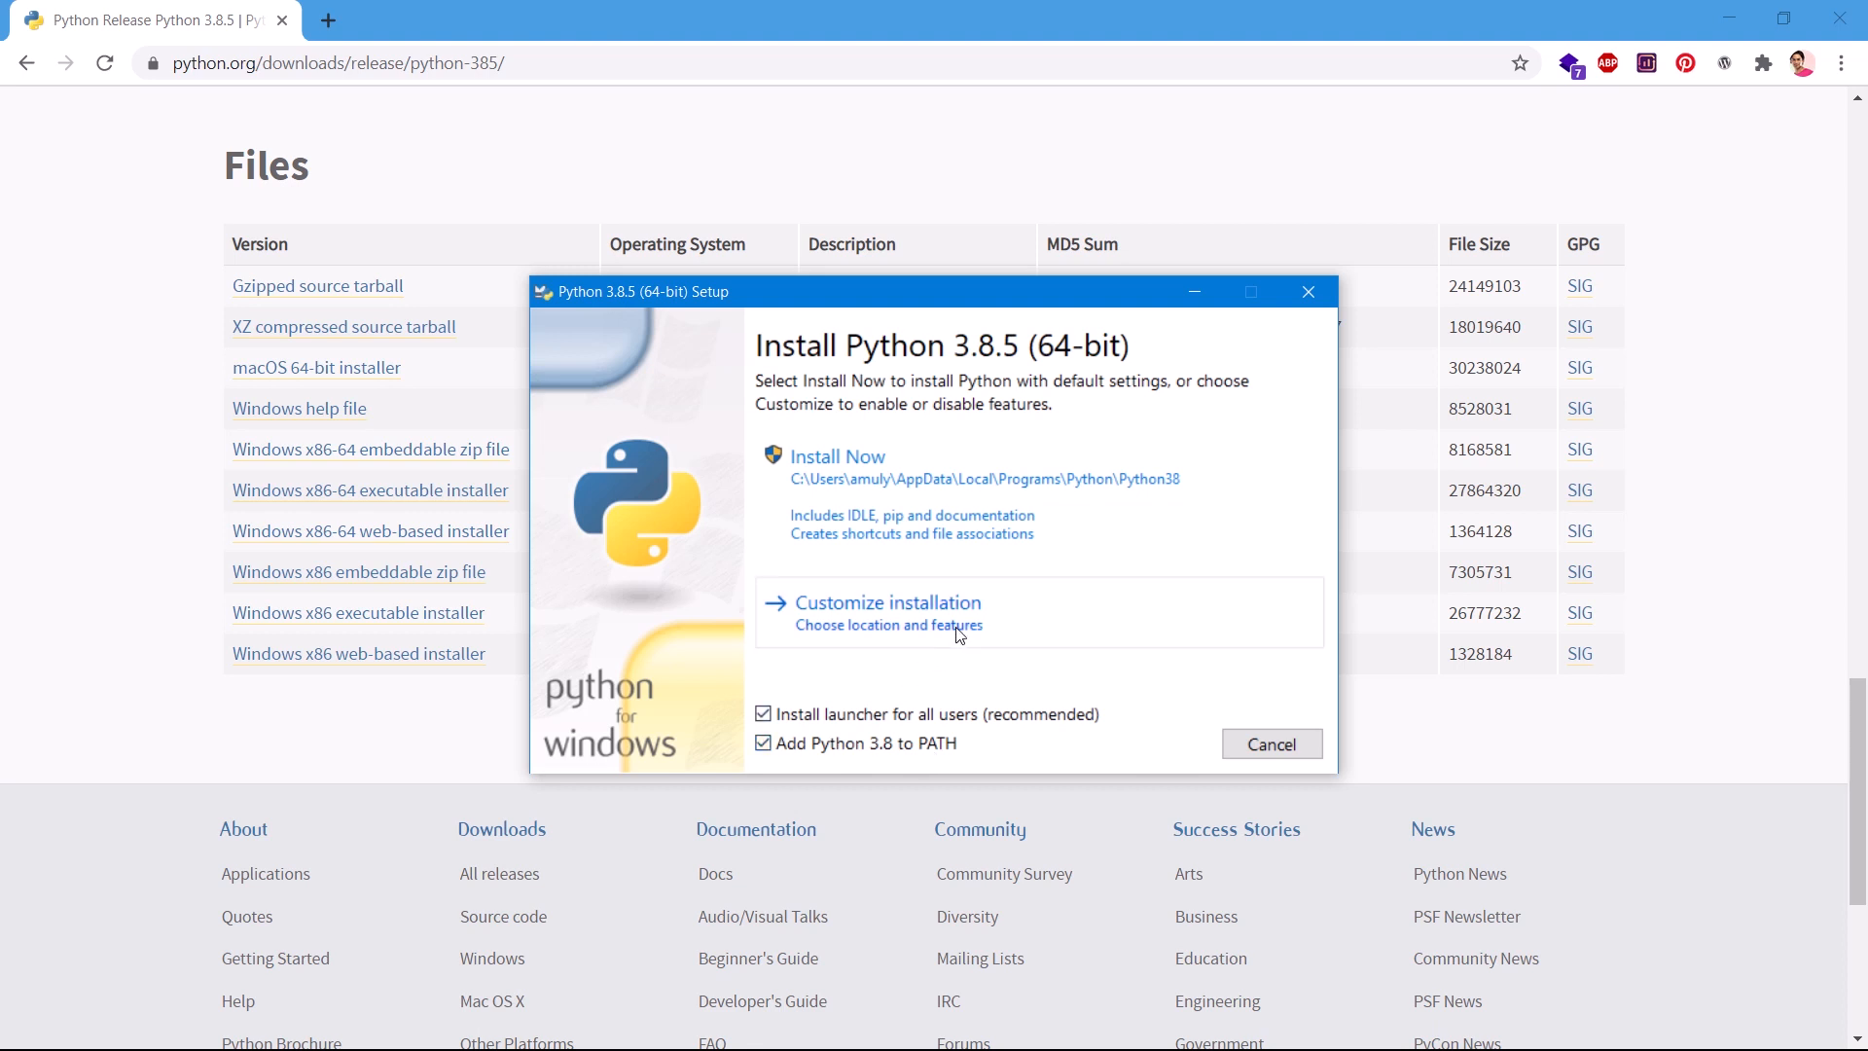
mouse_move(878, 487)
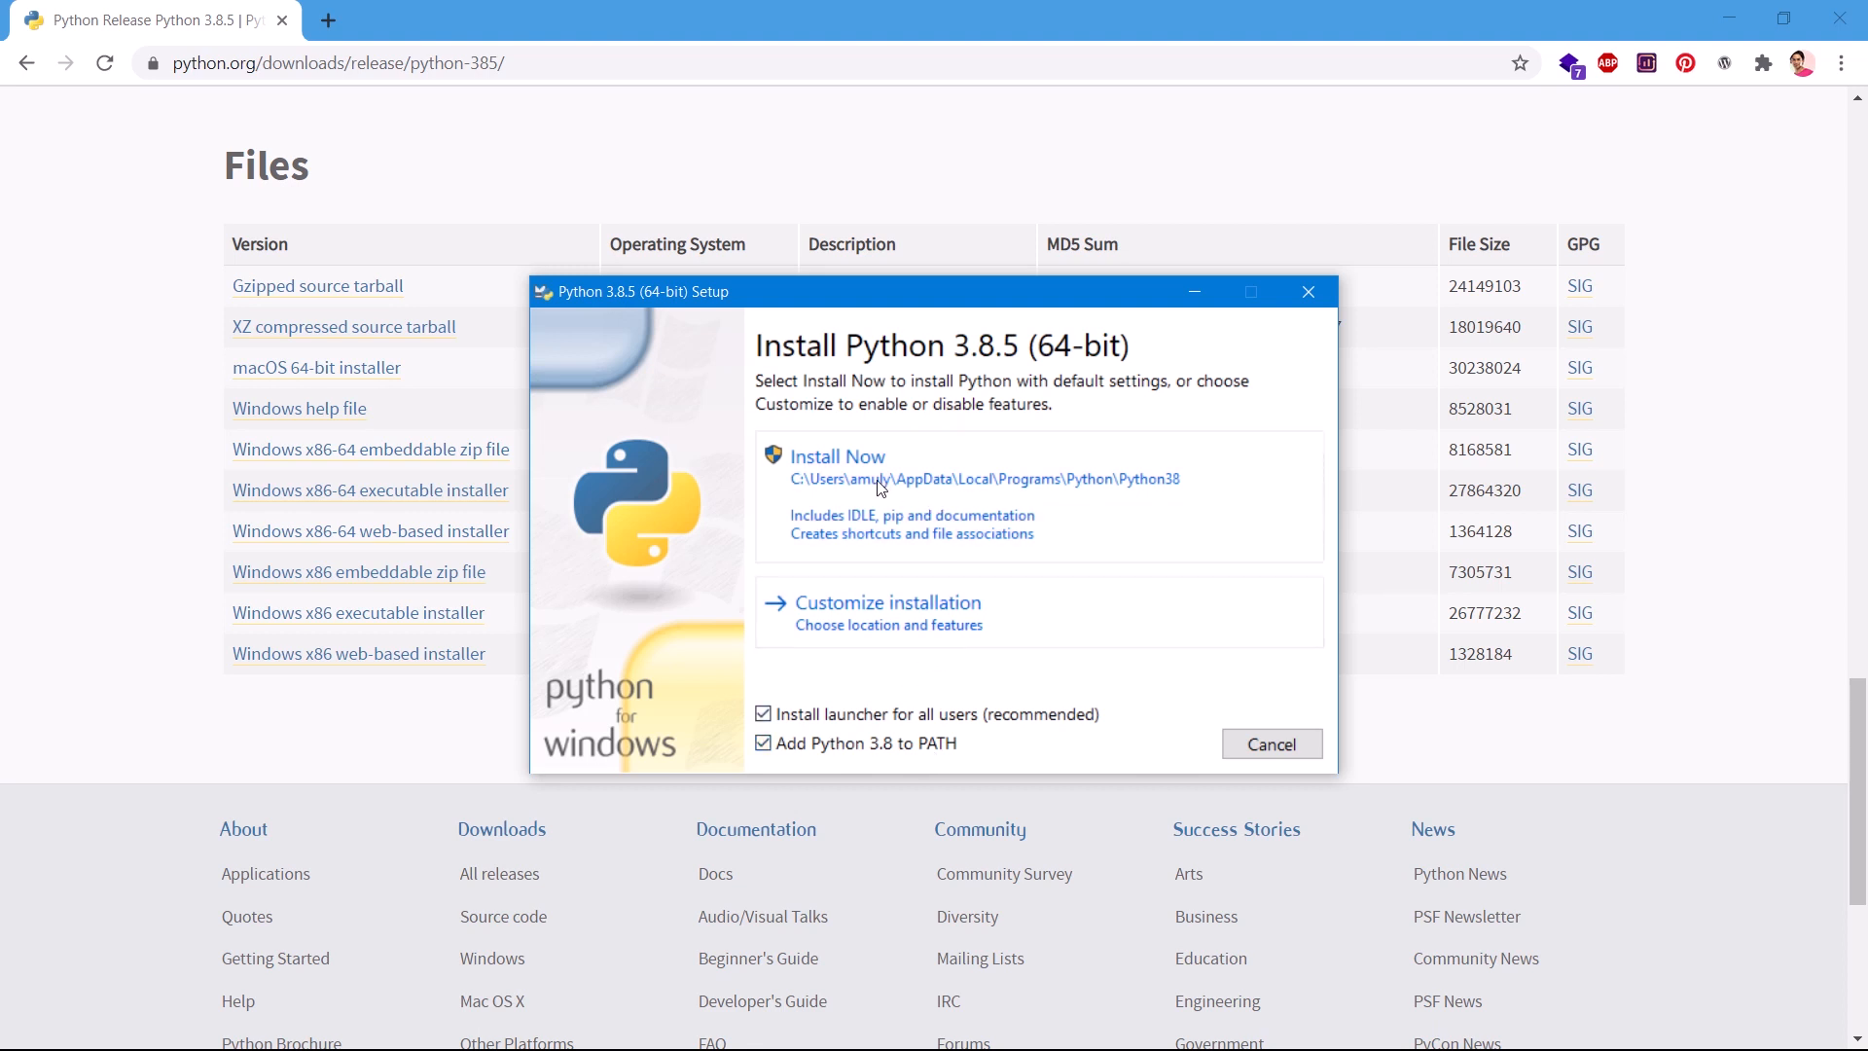
mouse_move(825, 485)
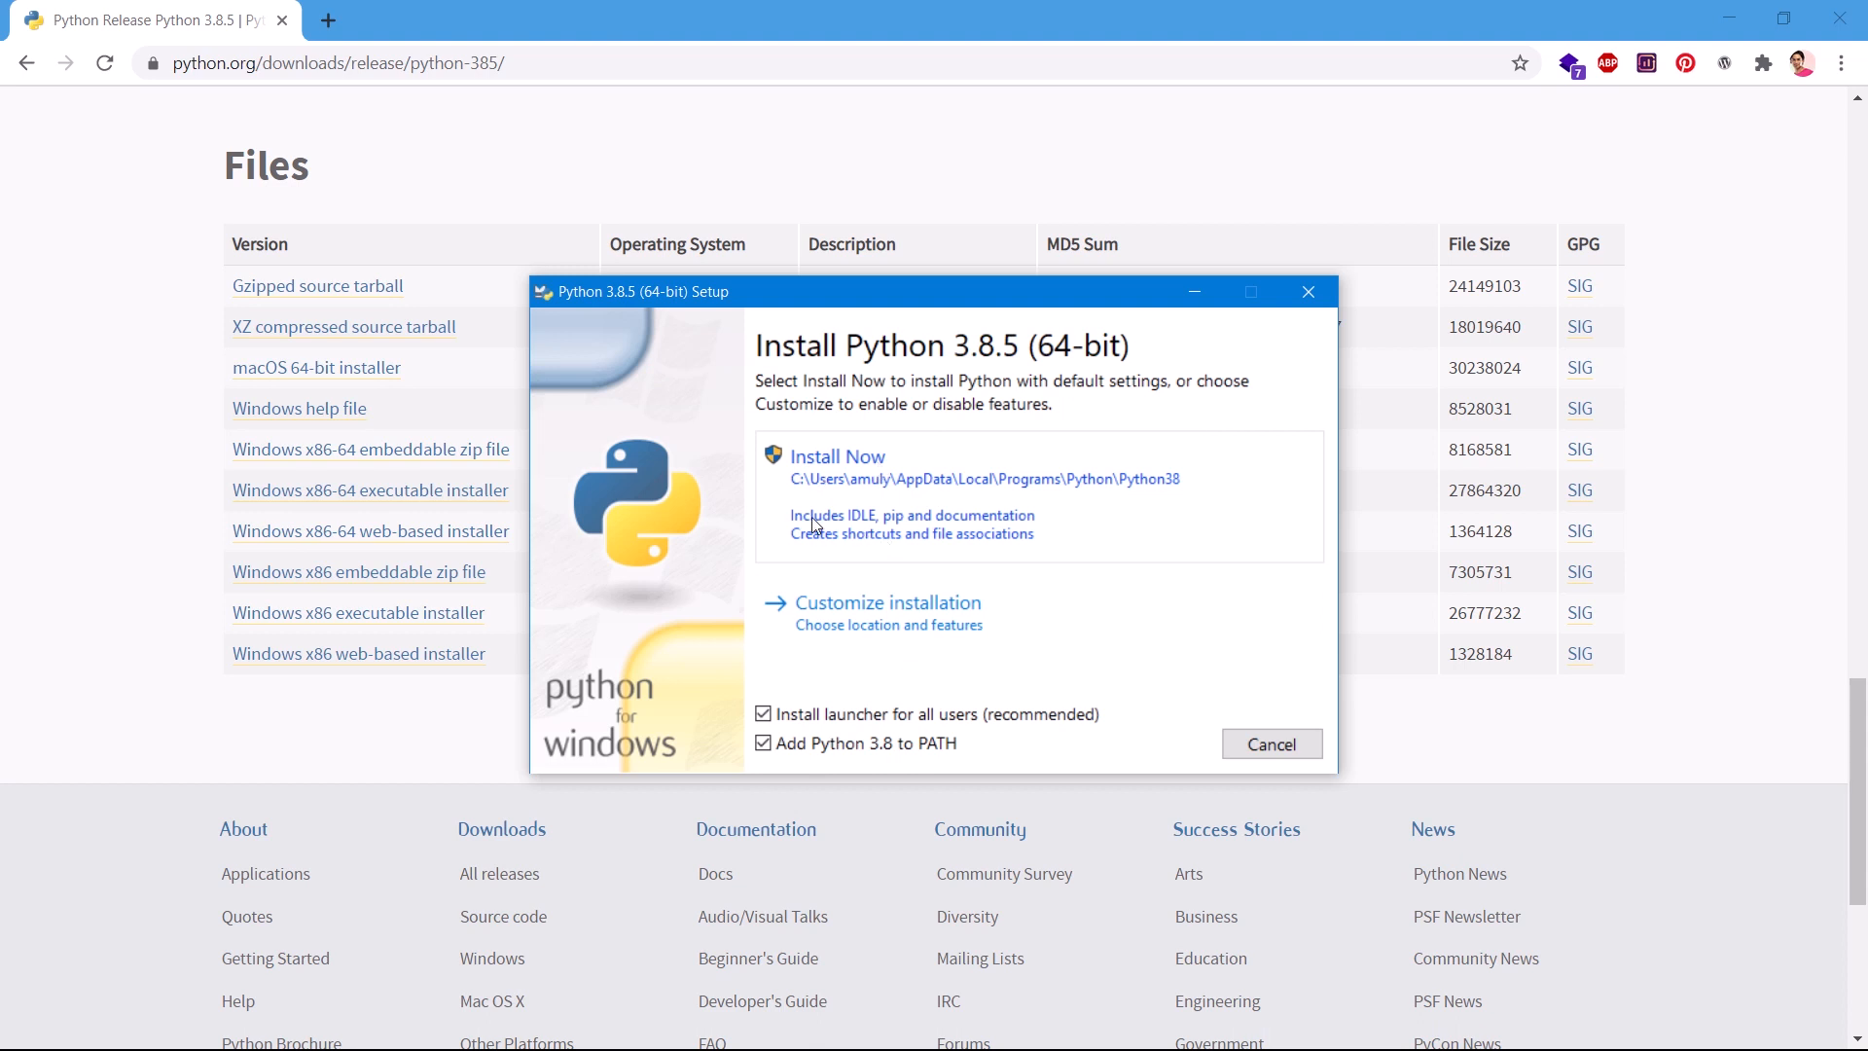
mouse_move(893, 527)
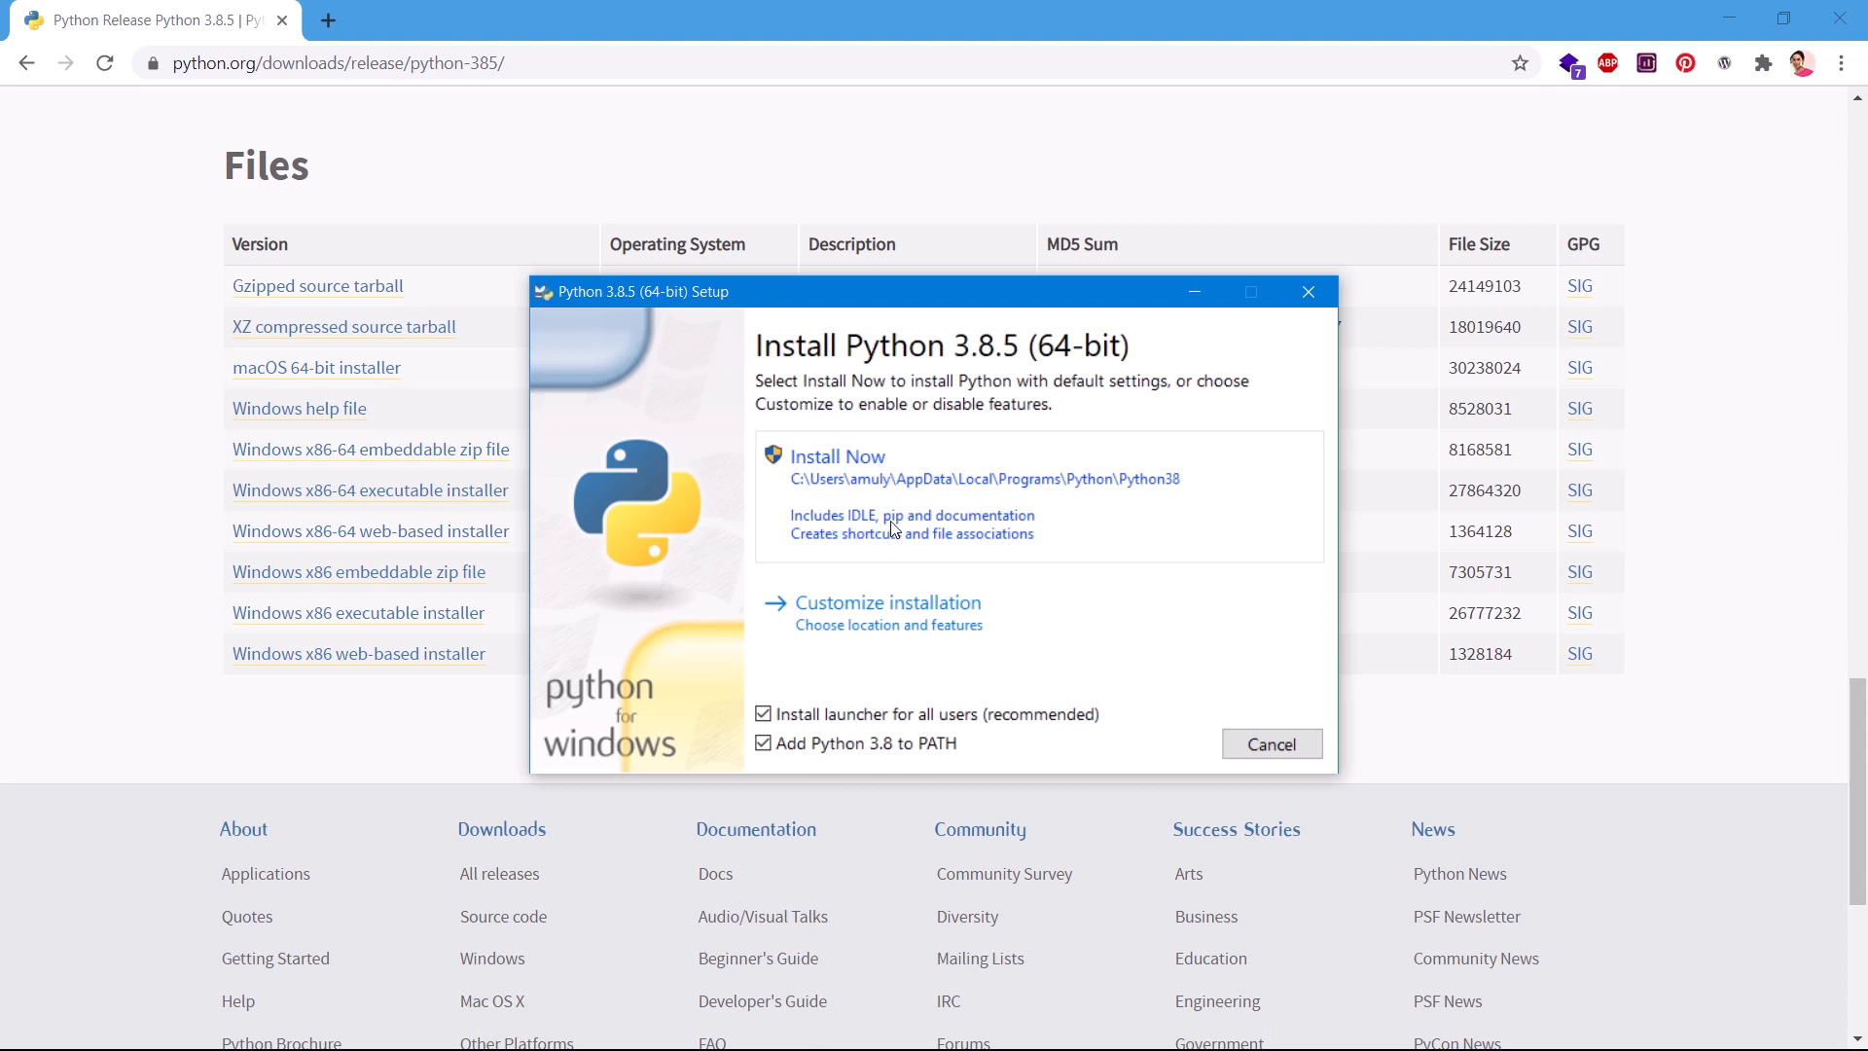
mouse_move(1036, 523)
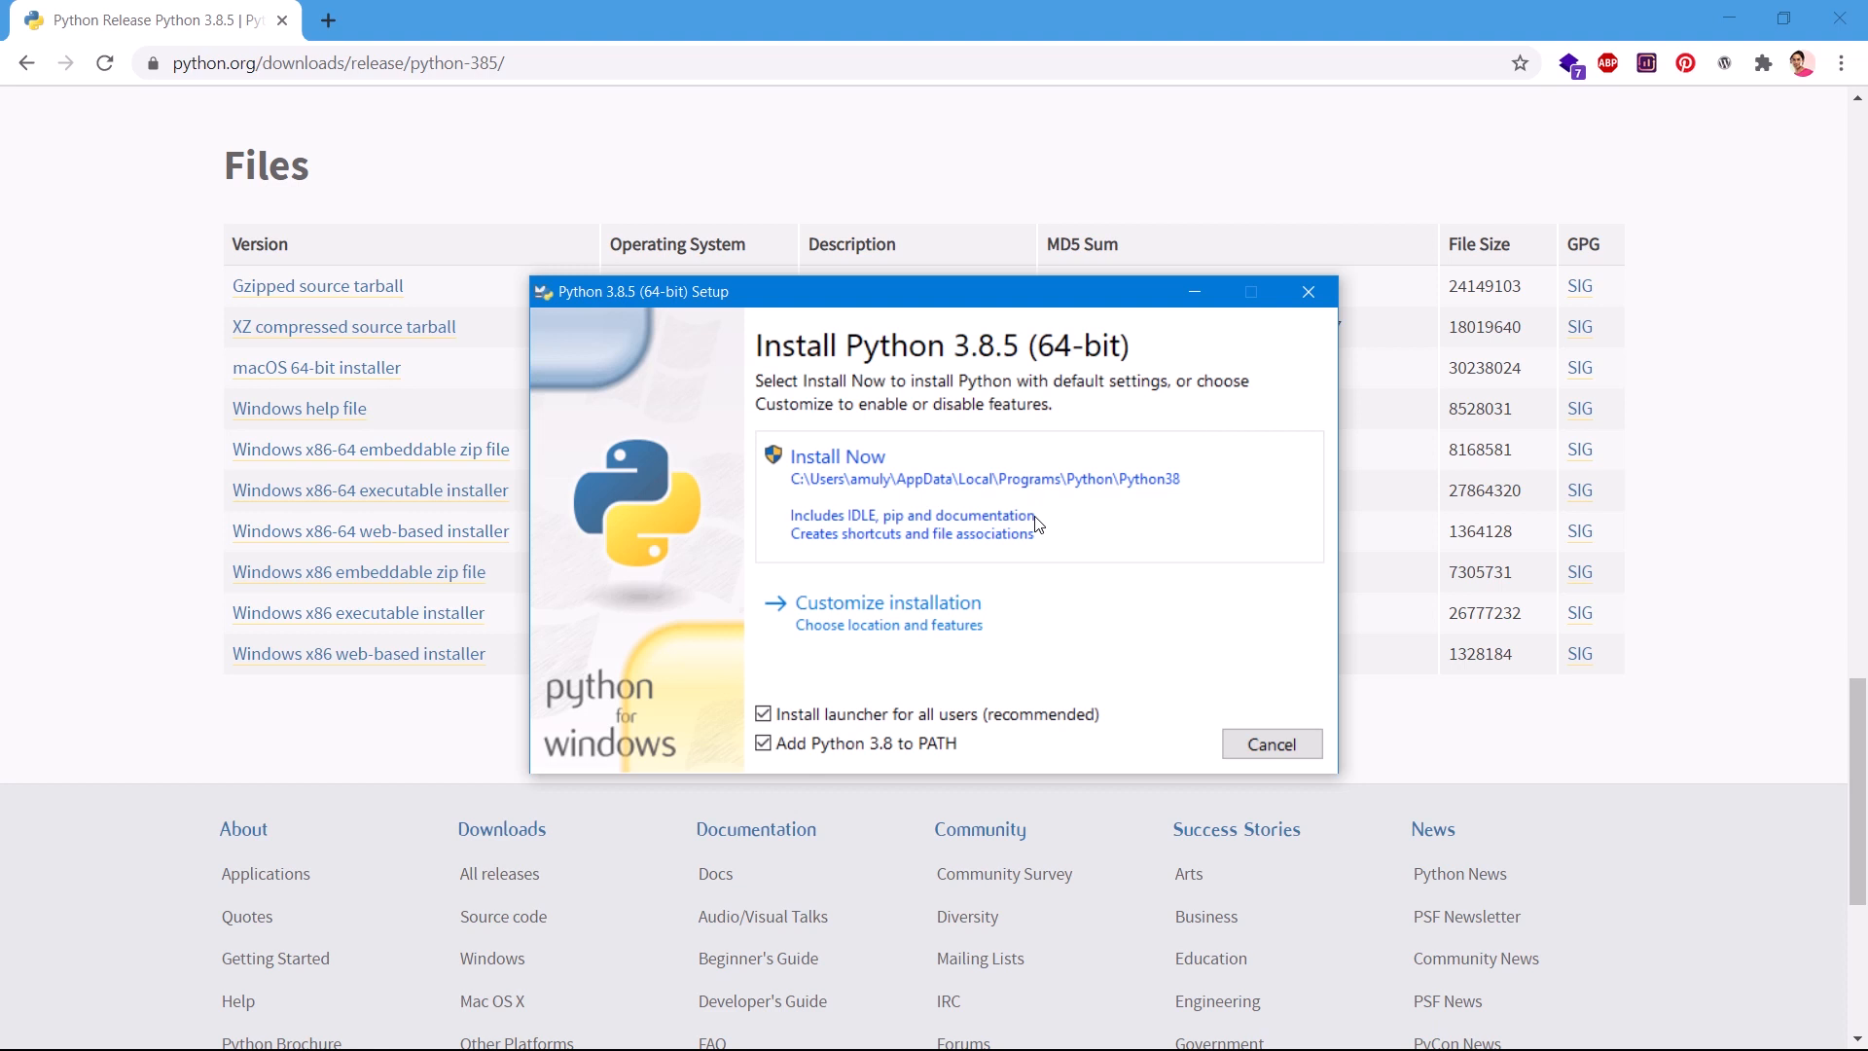
mouse_move(852, 554)
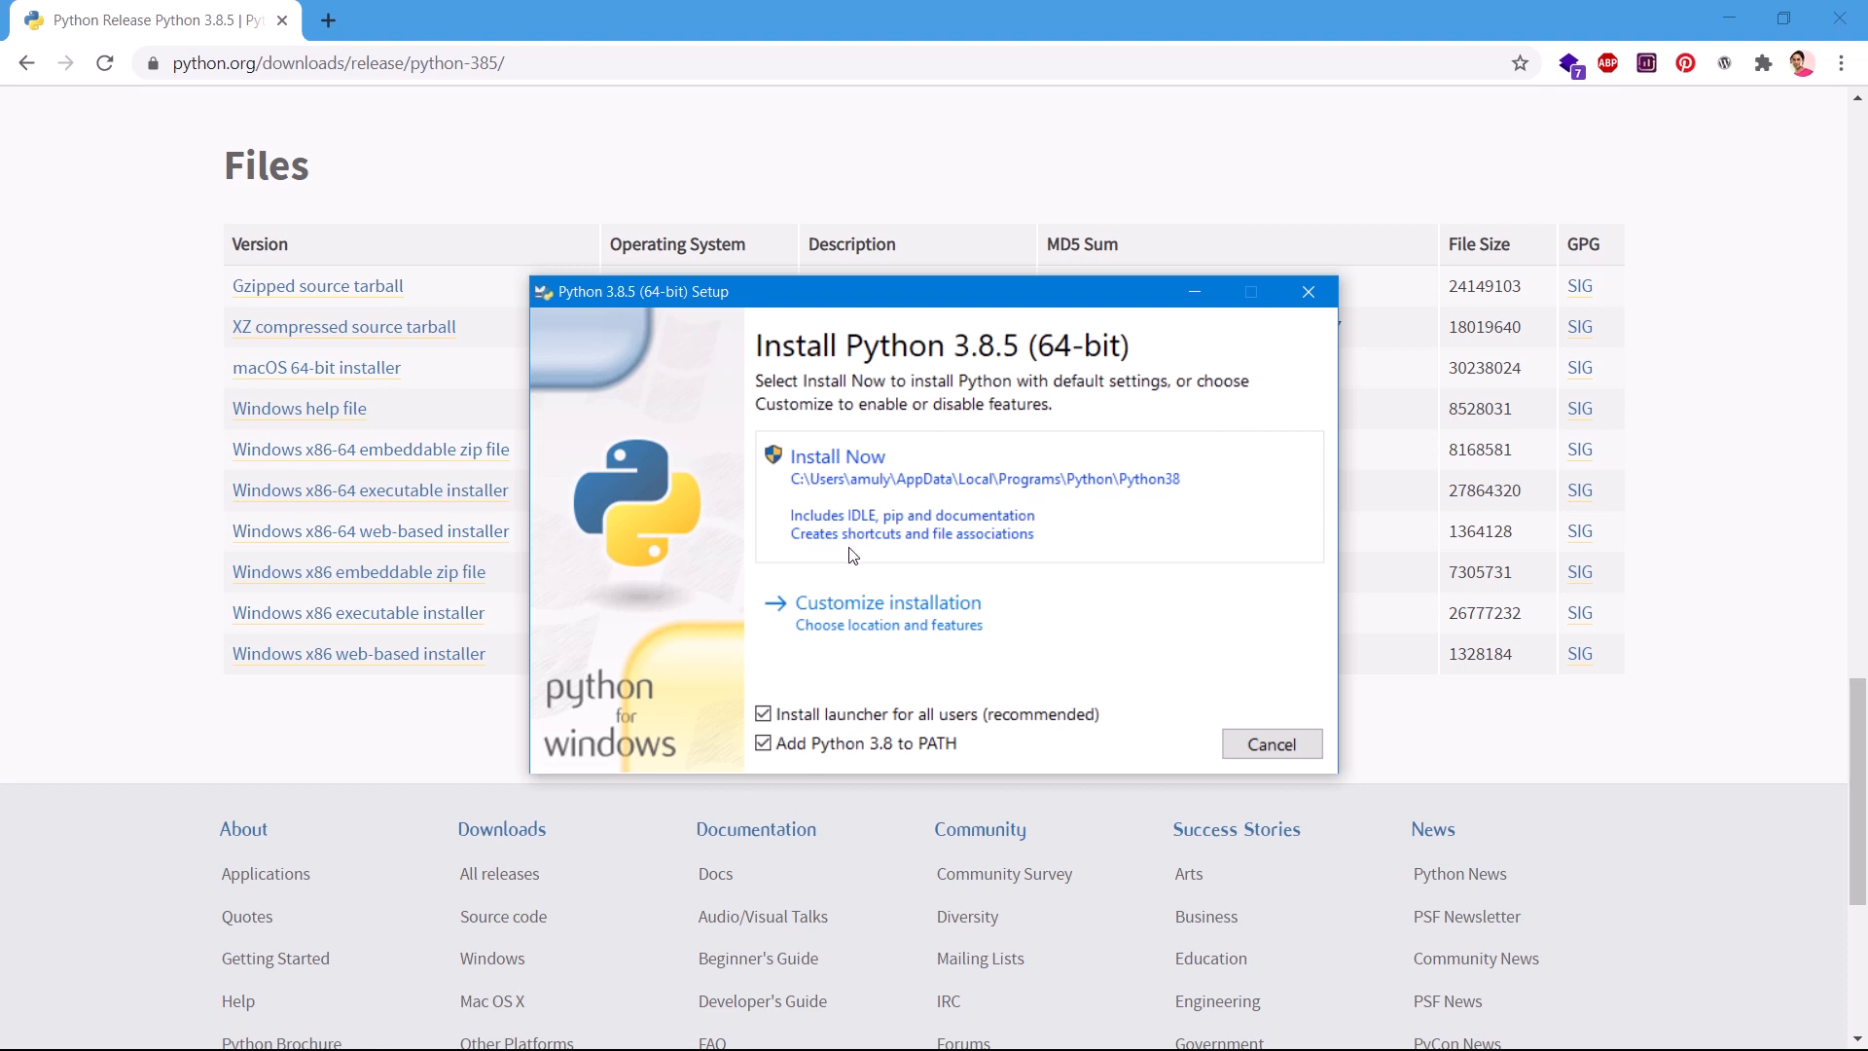
mouse_move(1013, 558)
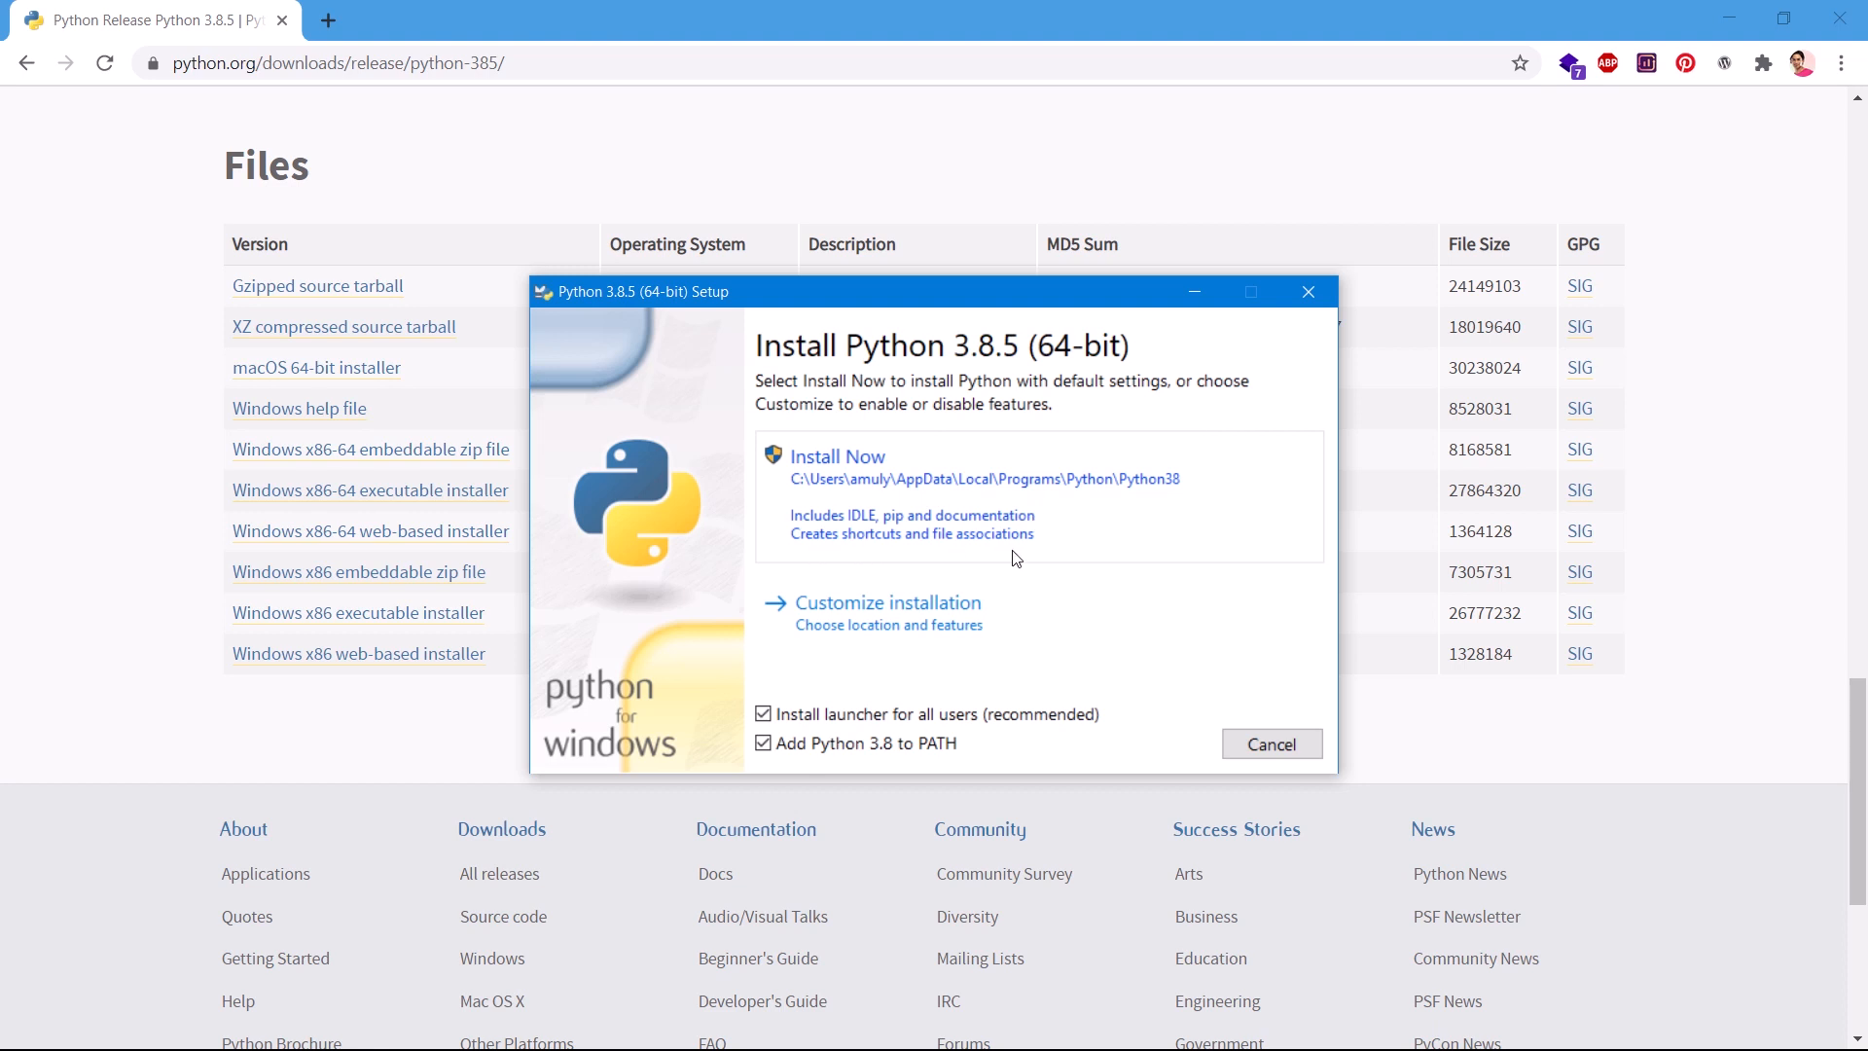
mouse_move(1021, 604)
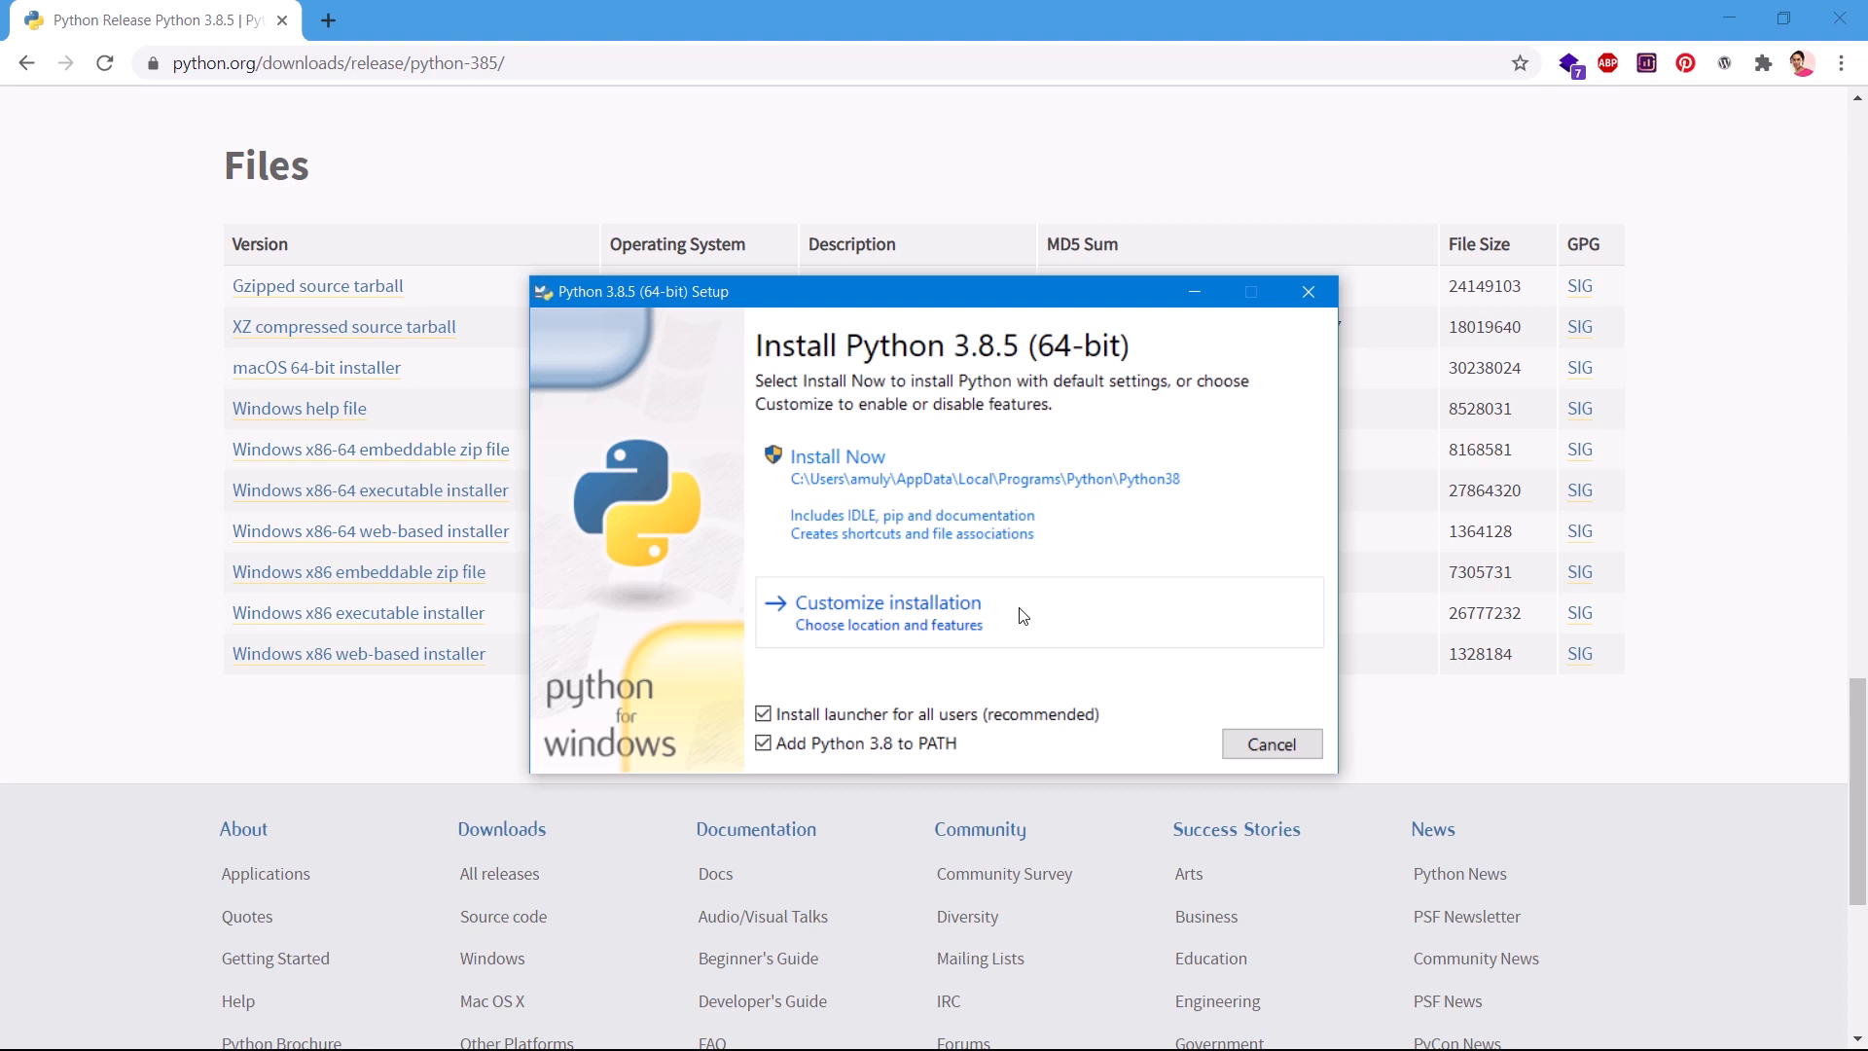
mouse_move(969, 511)
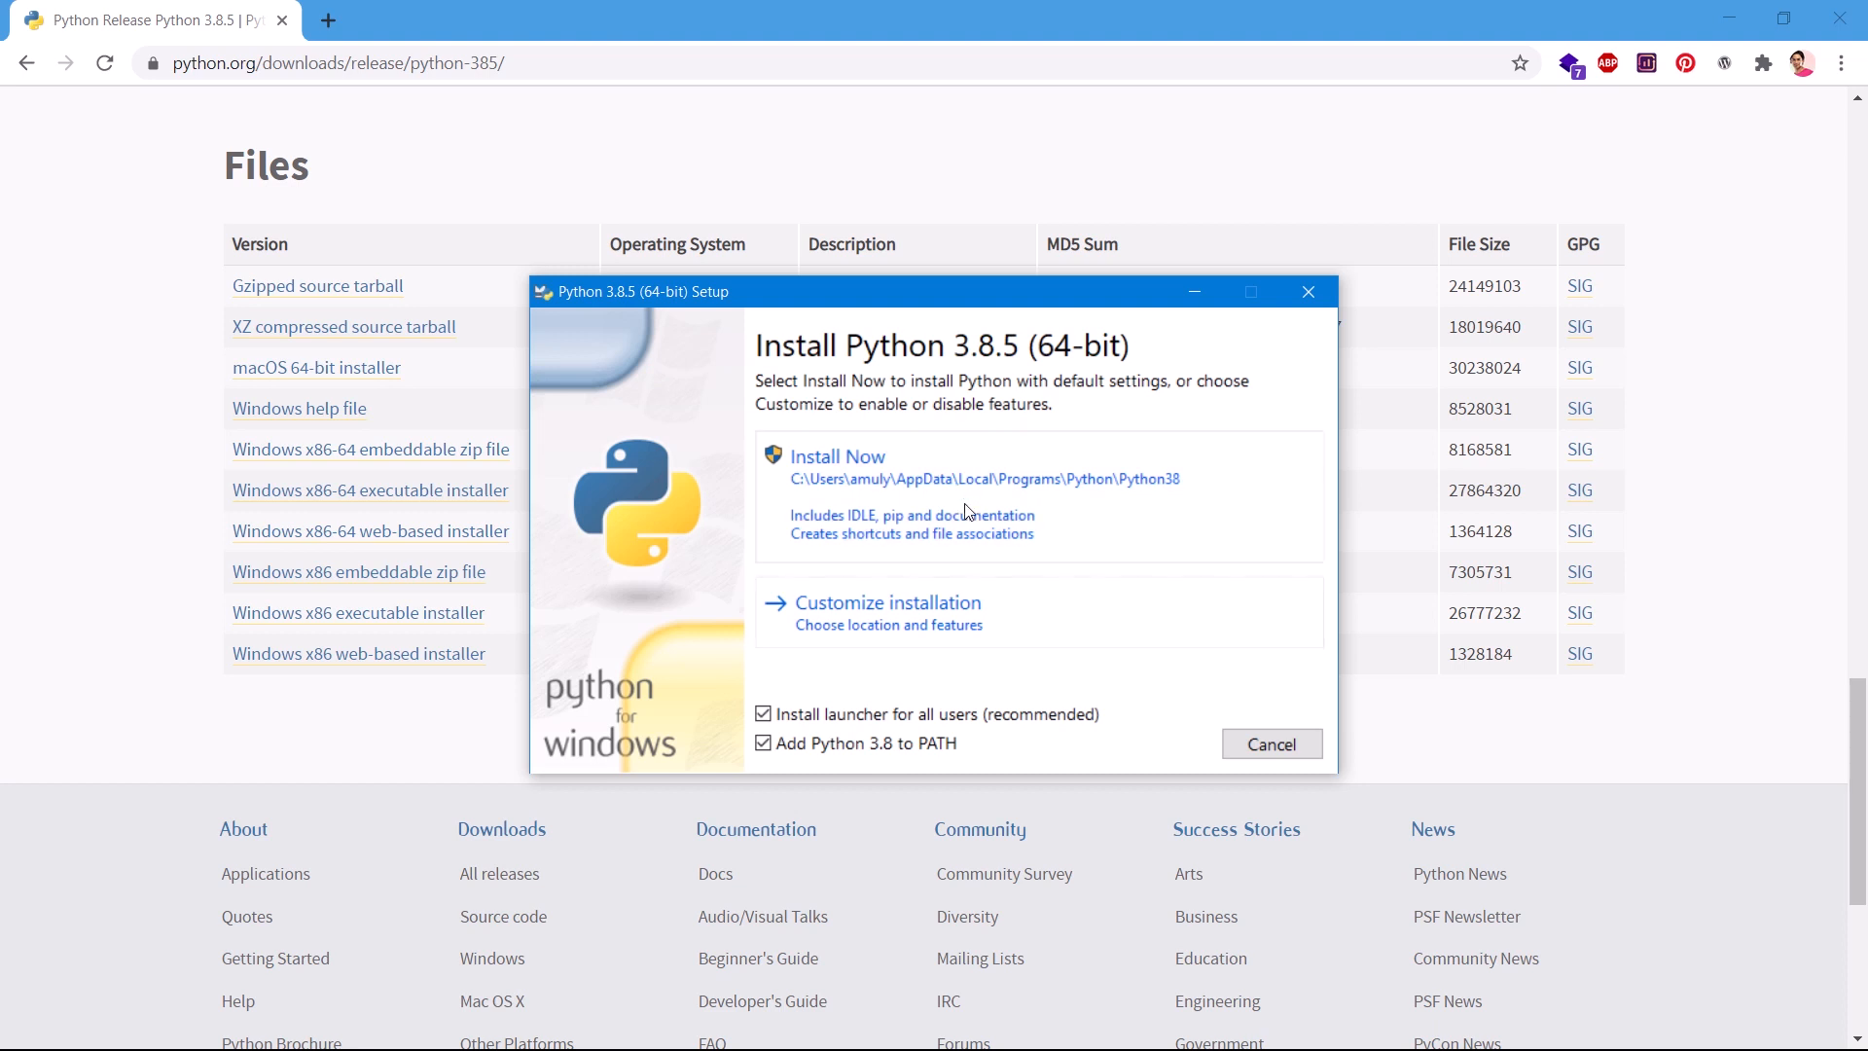
Start a custom install keeping pip, tcl/tk and IDLE, test suite and py launcher, without Documentation
left_click(888, 601)
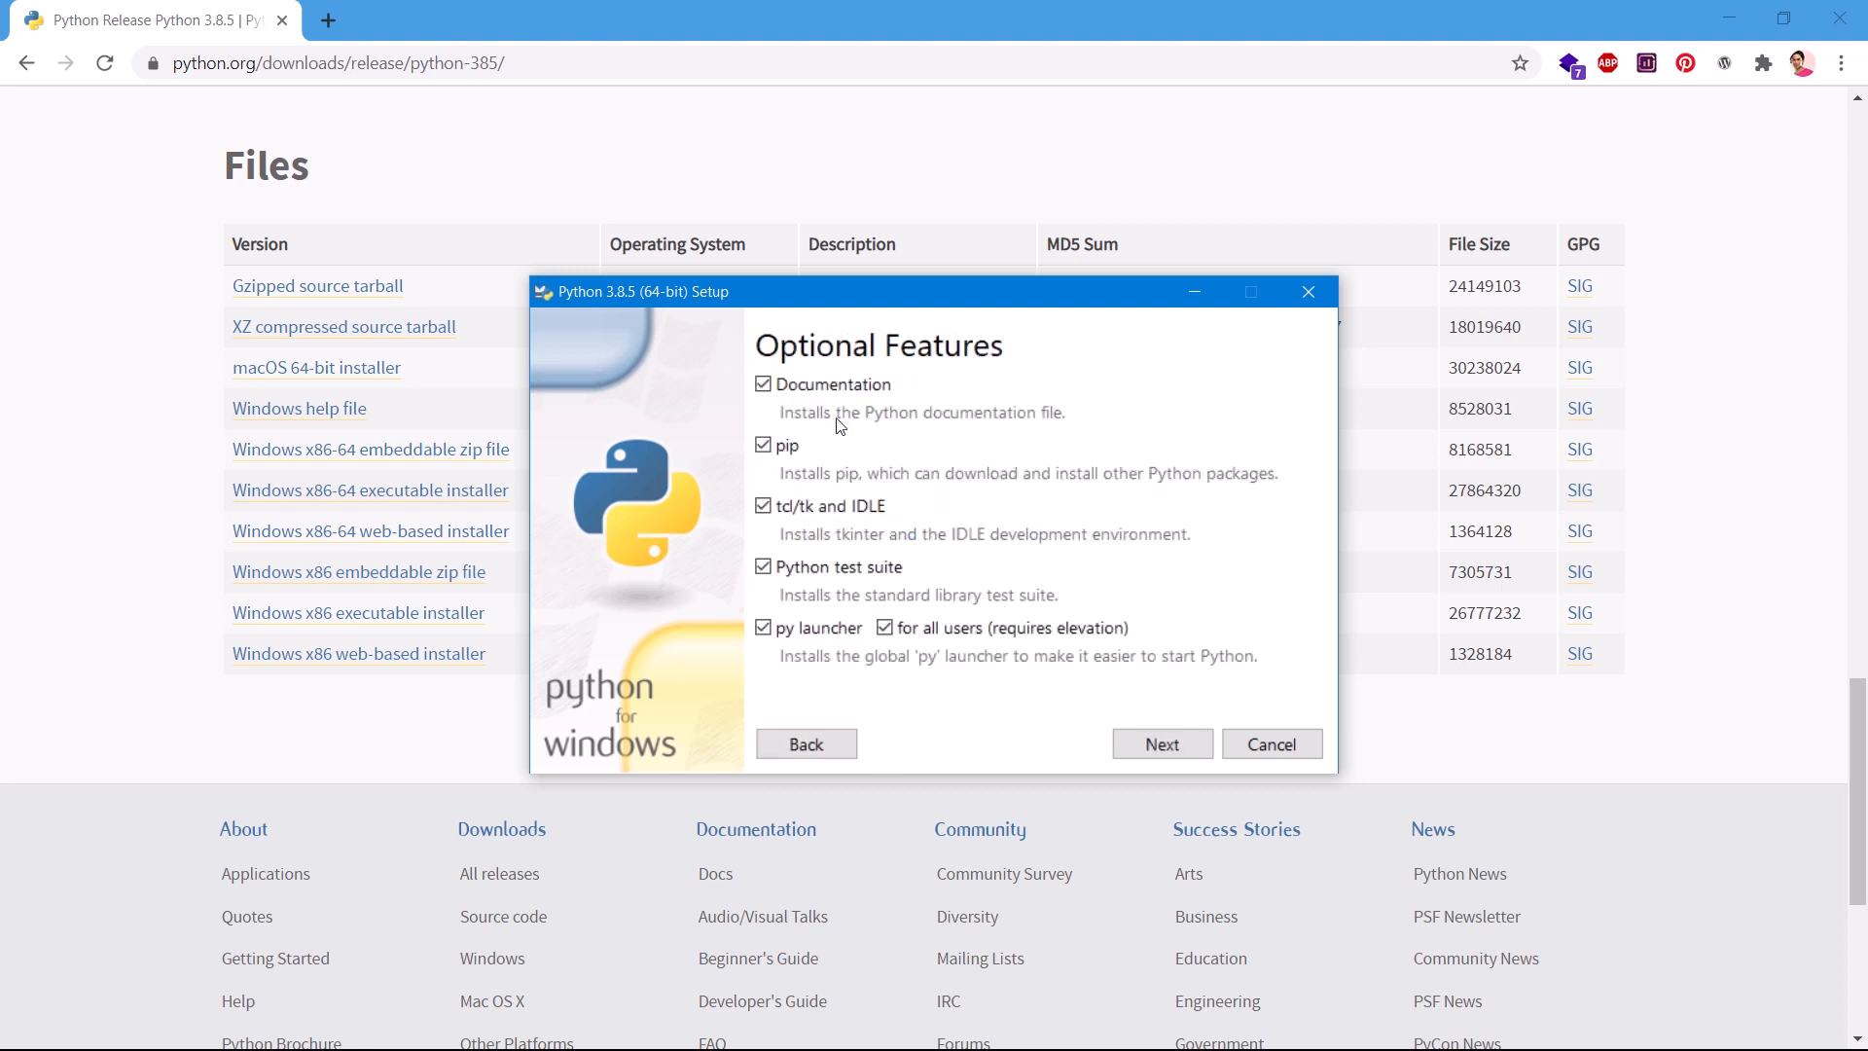
left_click(763, 385)
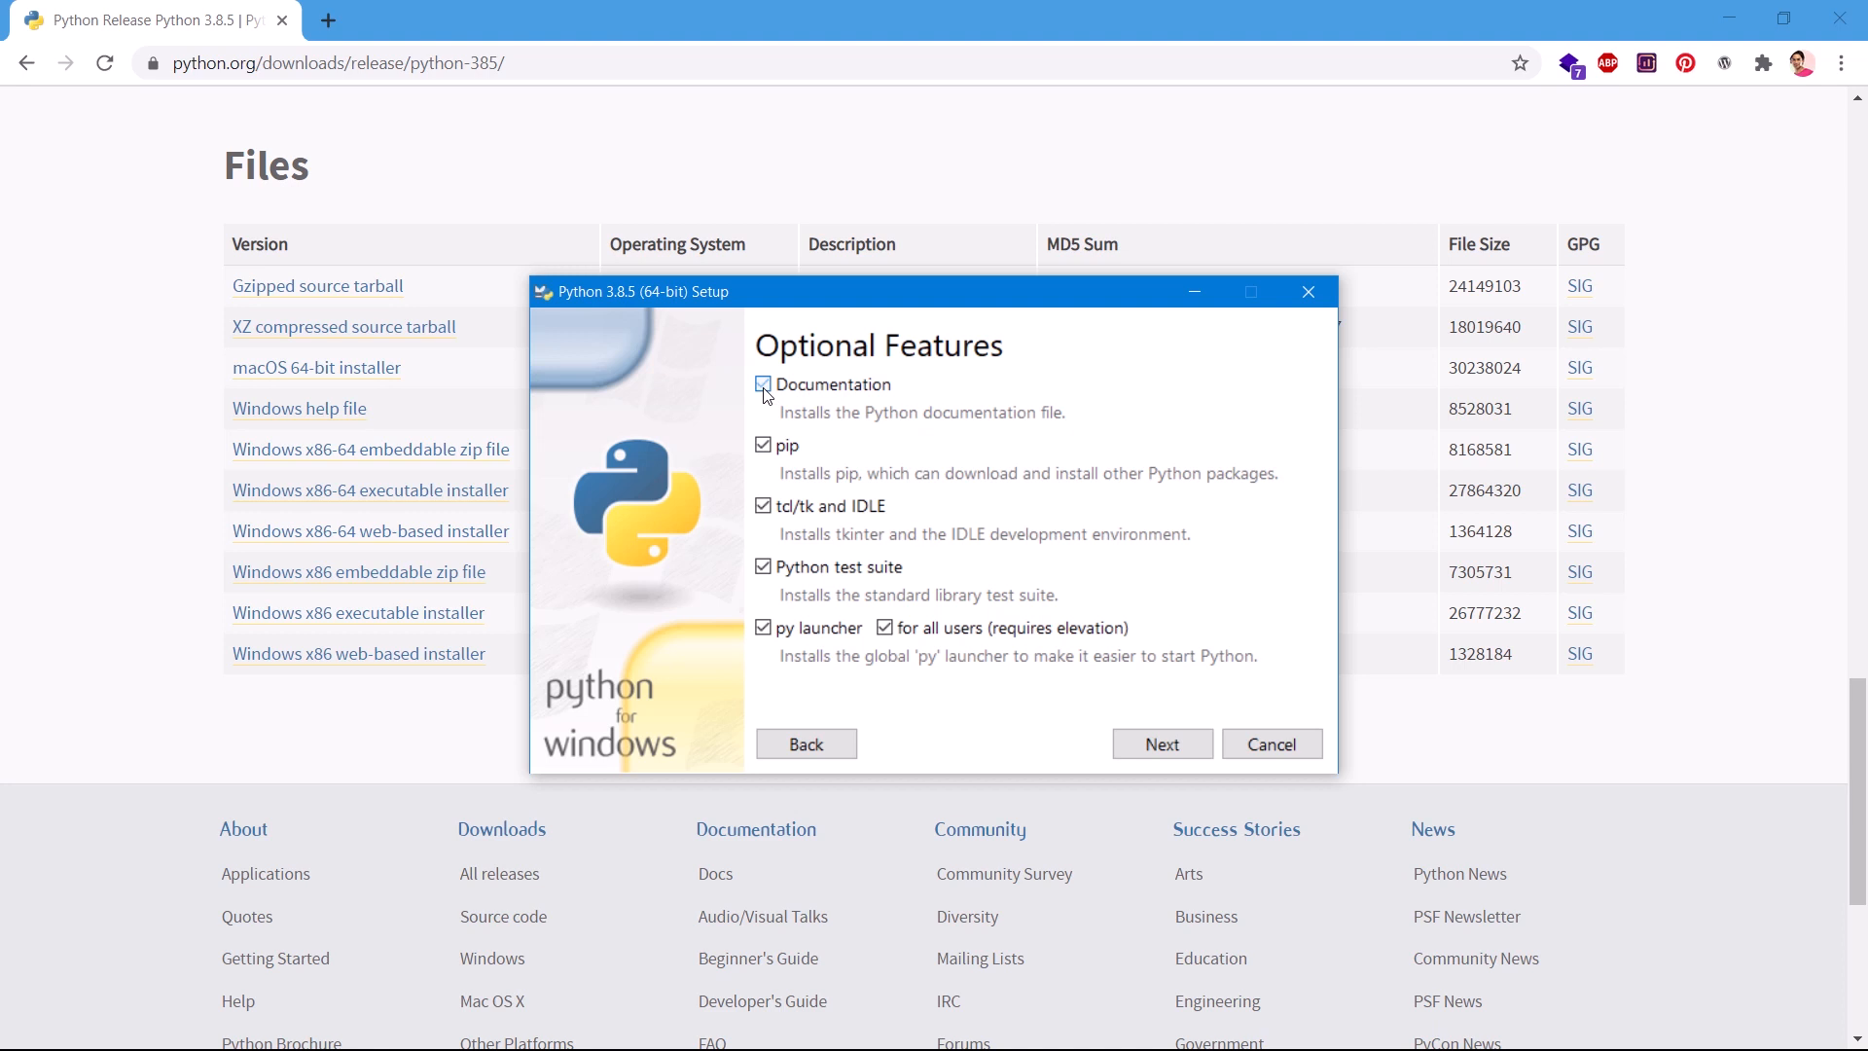
left_click(763, 383)
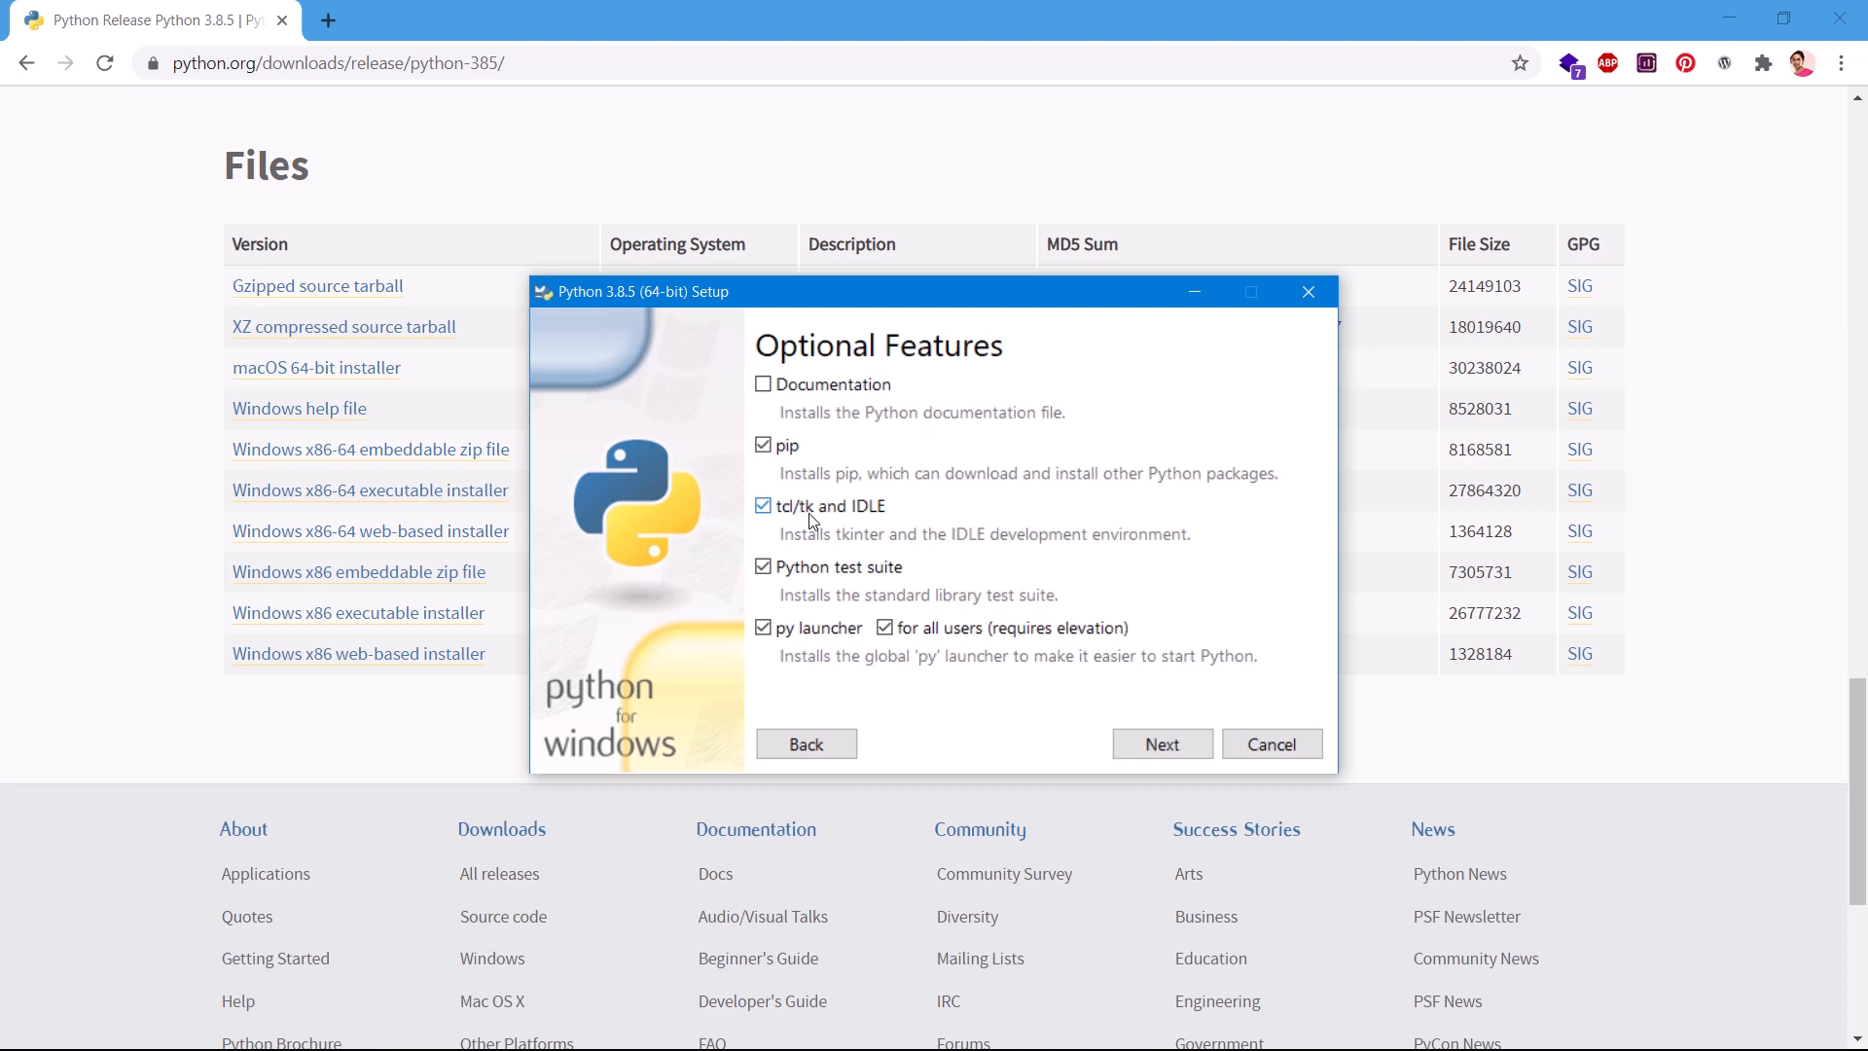
mouse_move(893, 521)
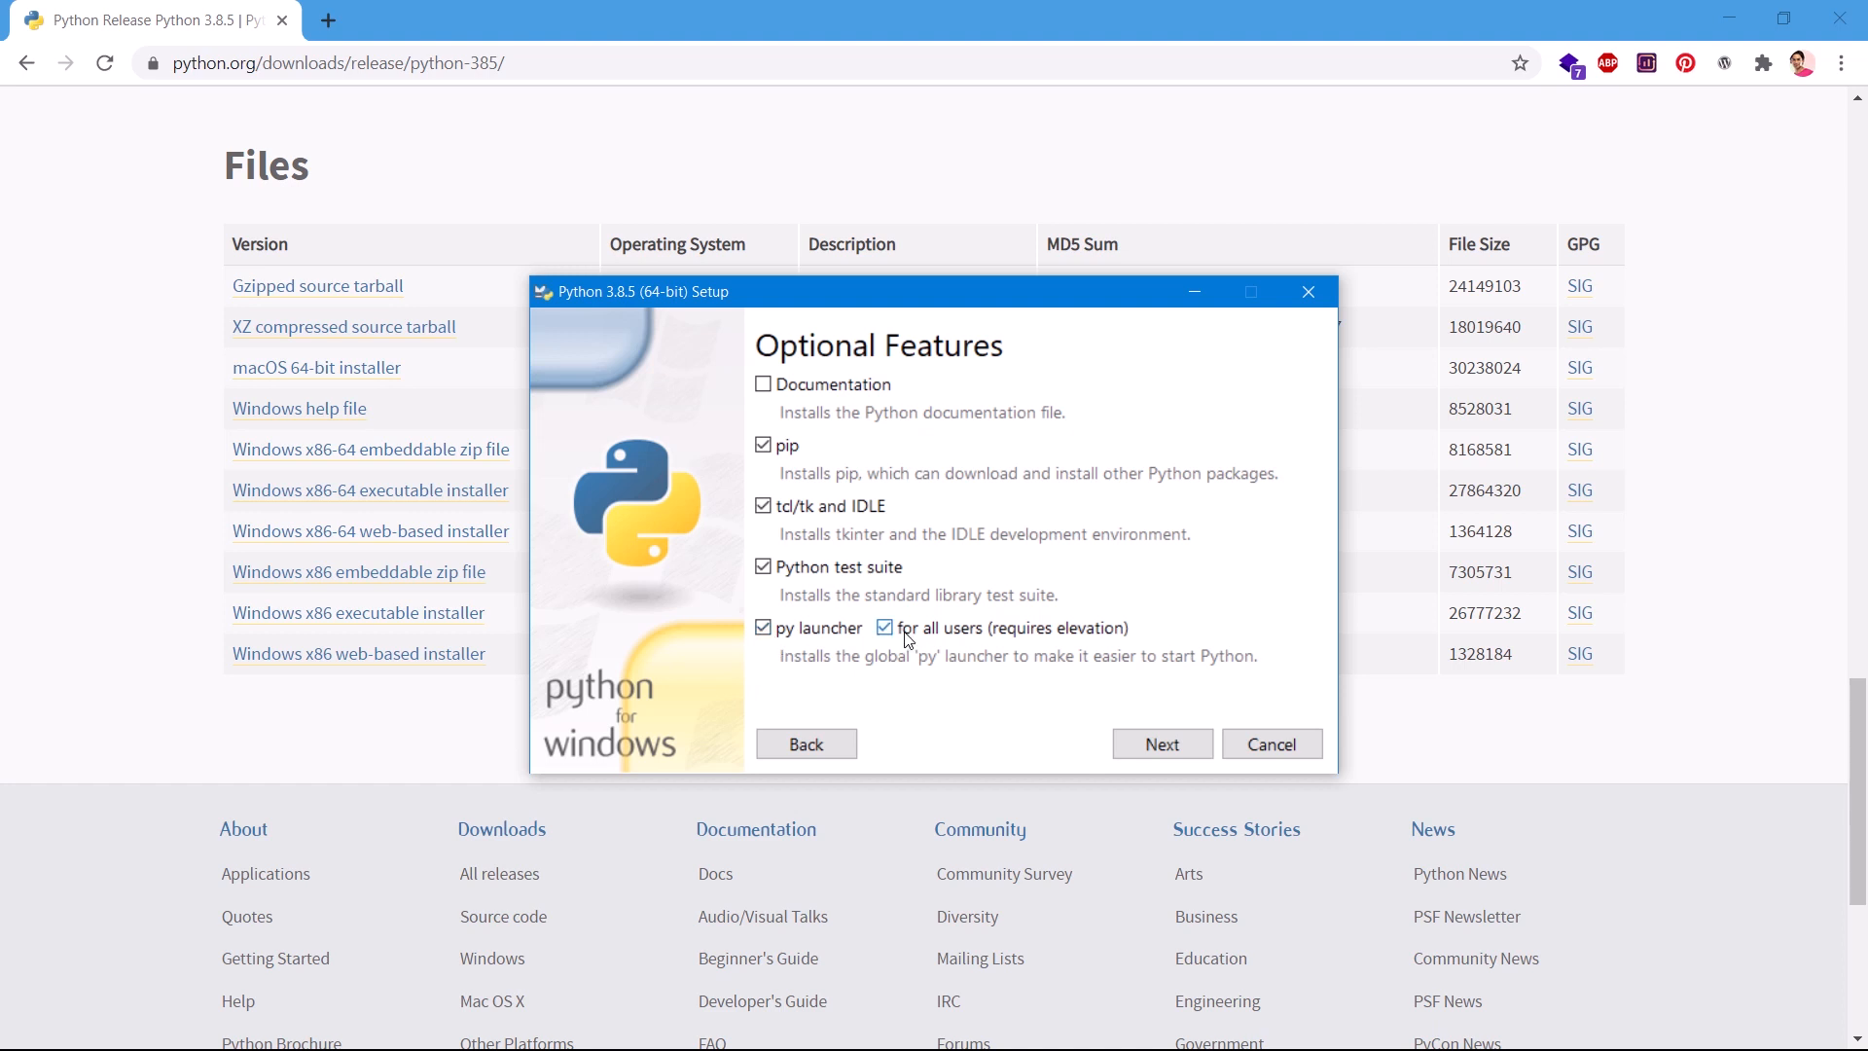
mouse_move(1159, 743)
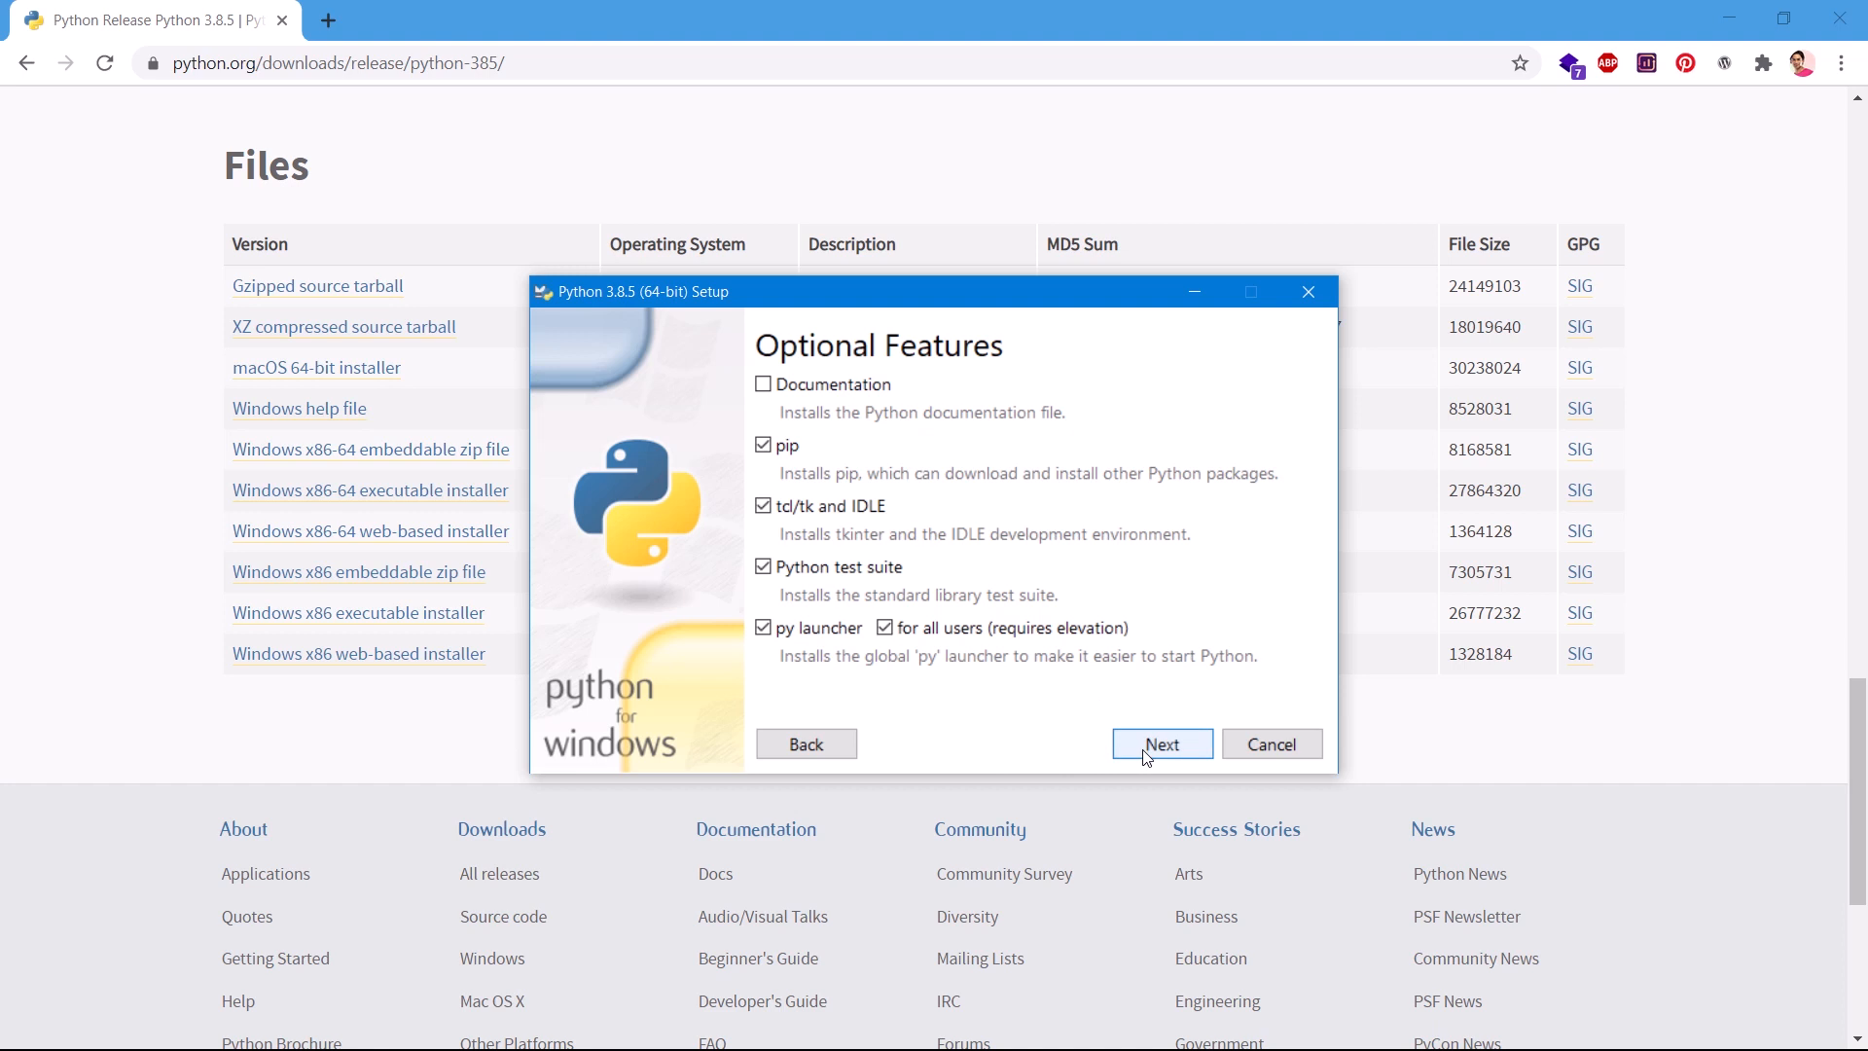
mouse_move(762, 383)
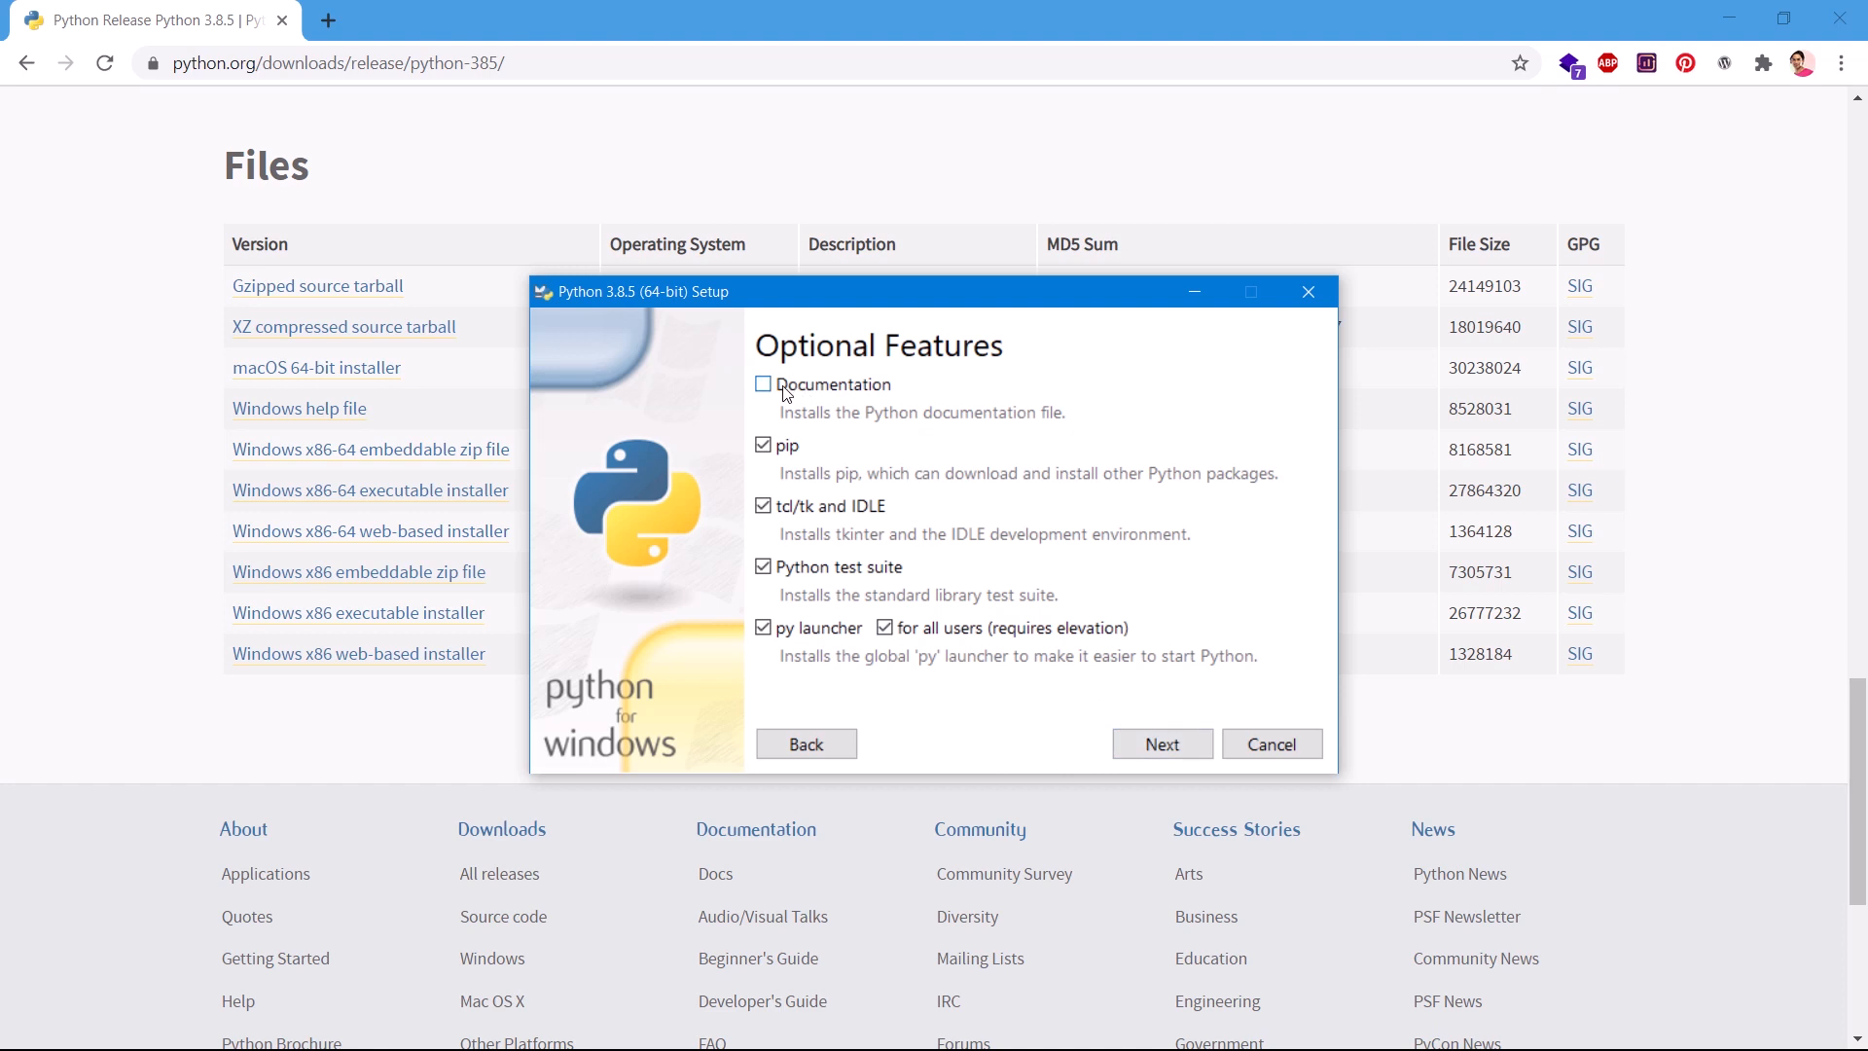
mouse_move(1039, 675)
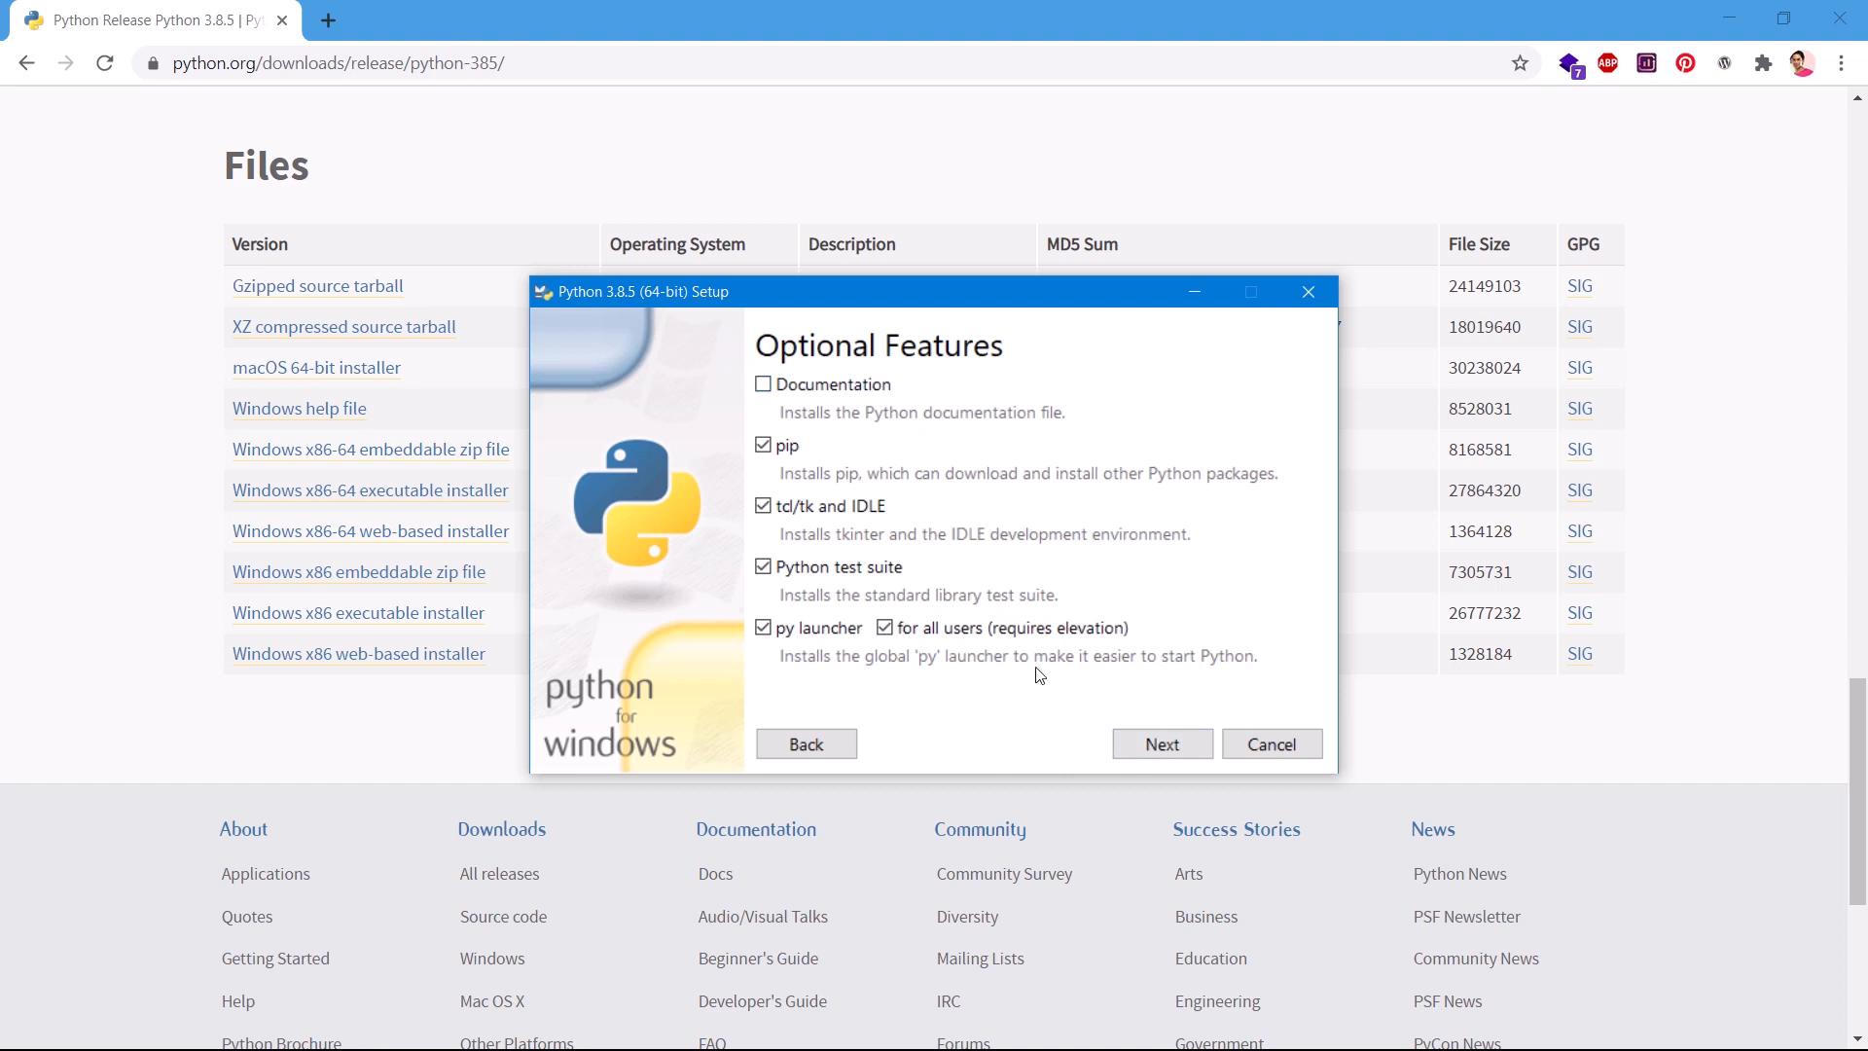
In Advanced Options, install for all users into C:\Program Files\Python38
left_click(1159, 743)
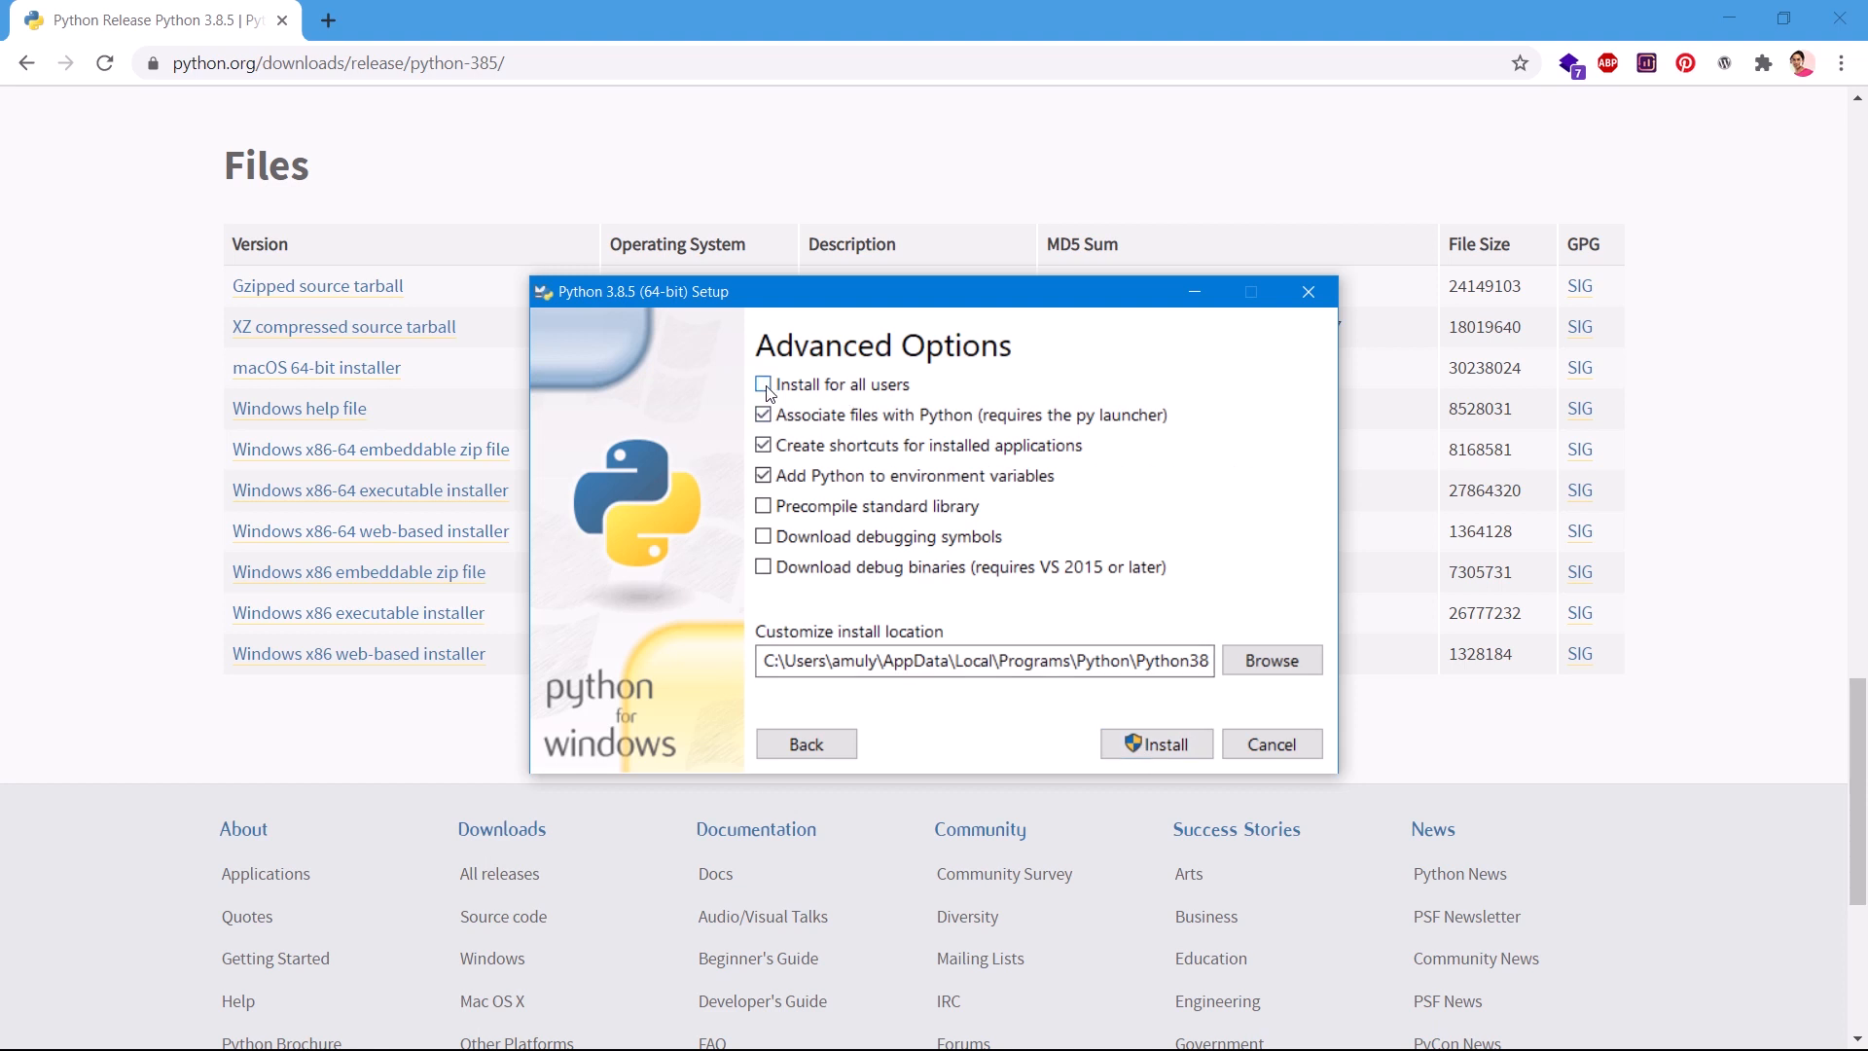
left_click(763, 383)
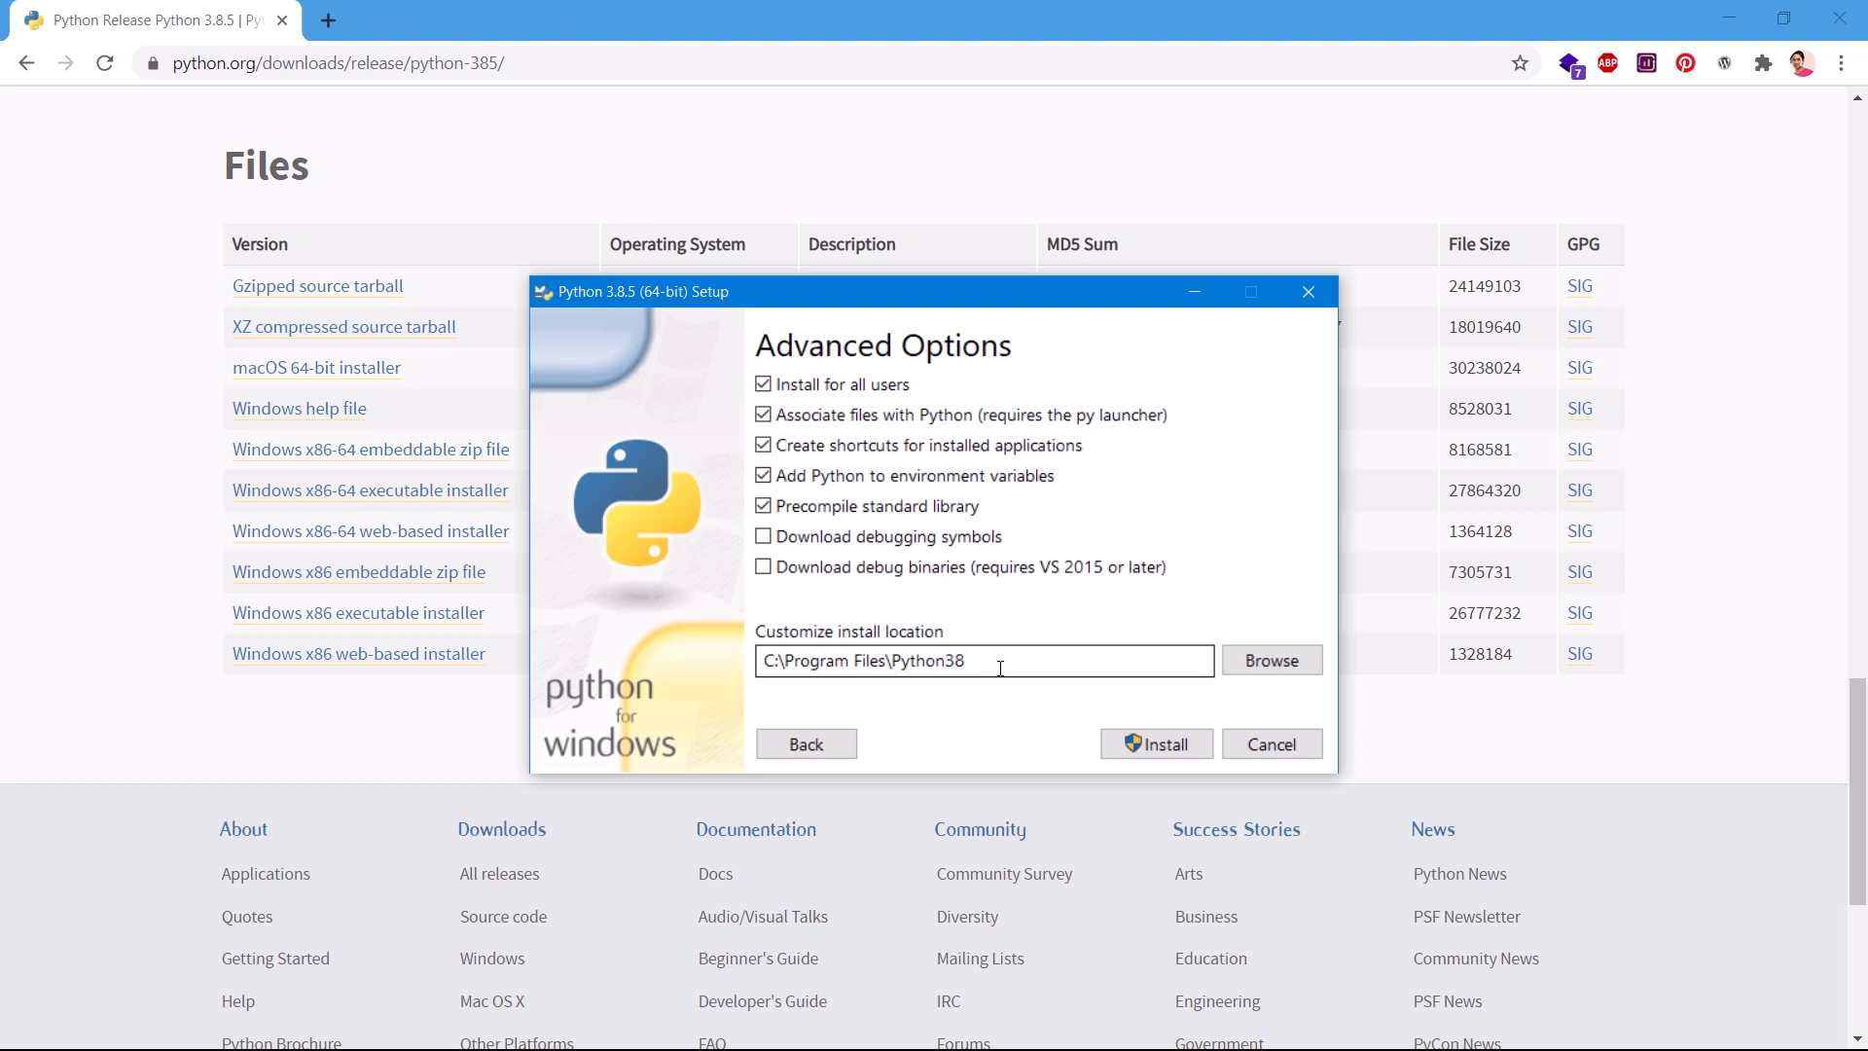
mouse_move(1090, 712)
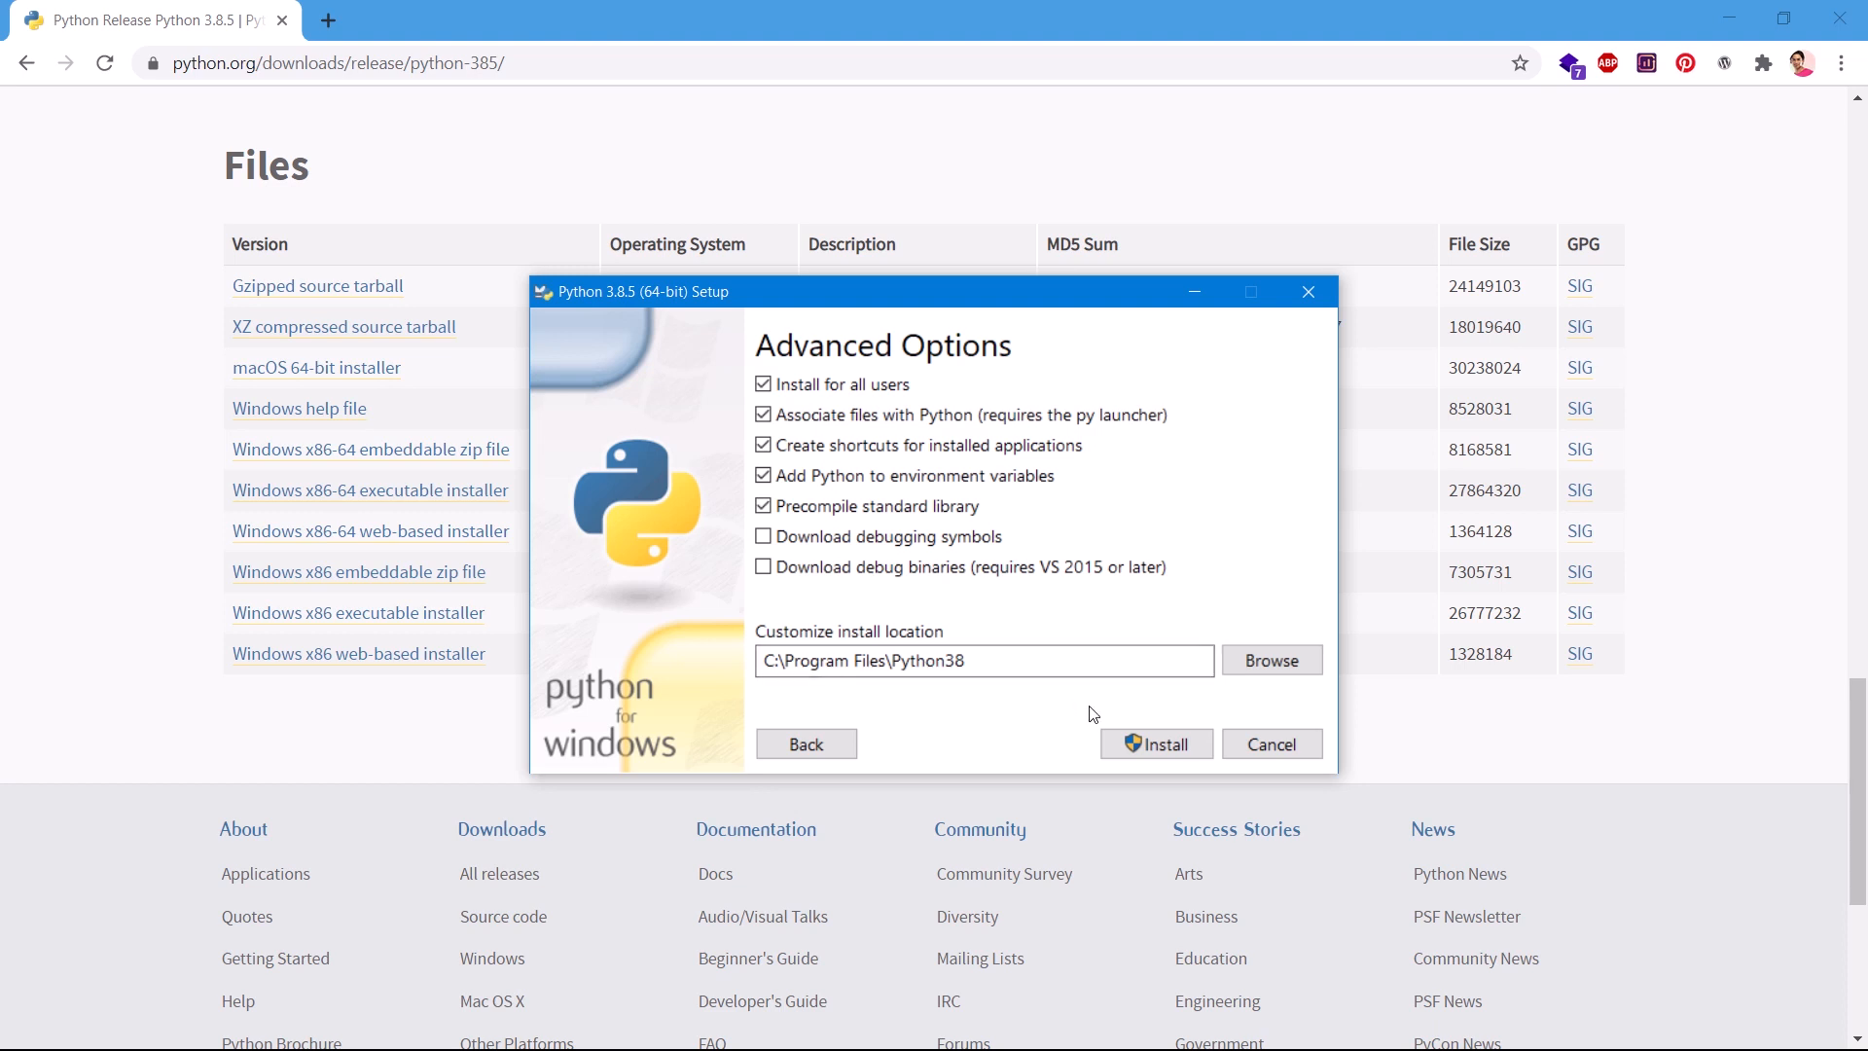
mouse_move(1270, 660)
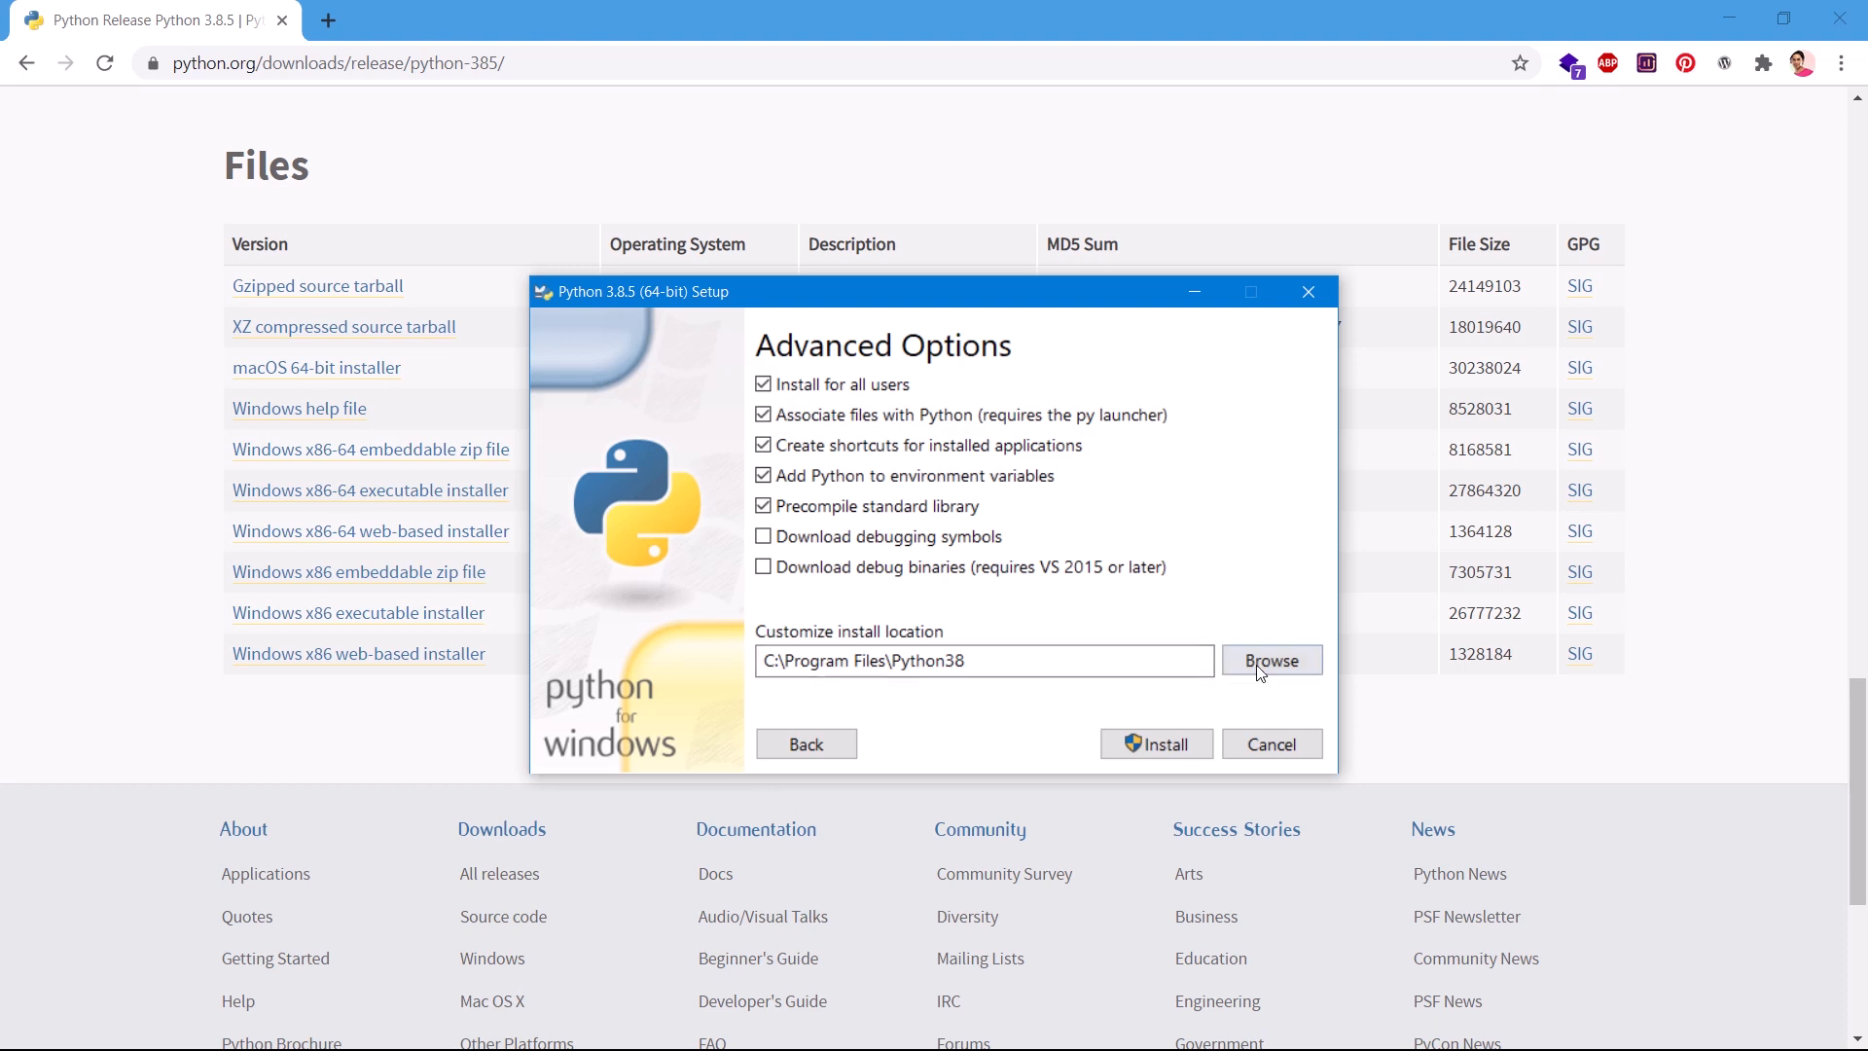
Begin installing Python 3.8.5 with the chosen options
left_click(1154, 743)
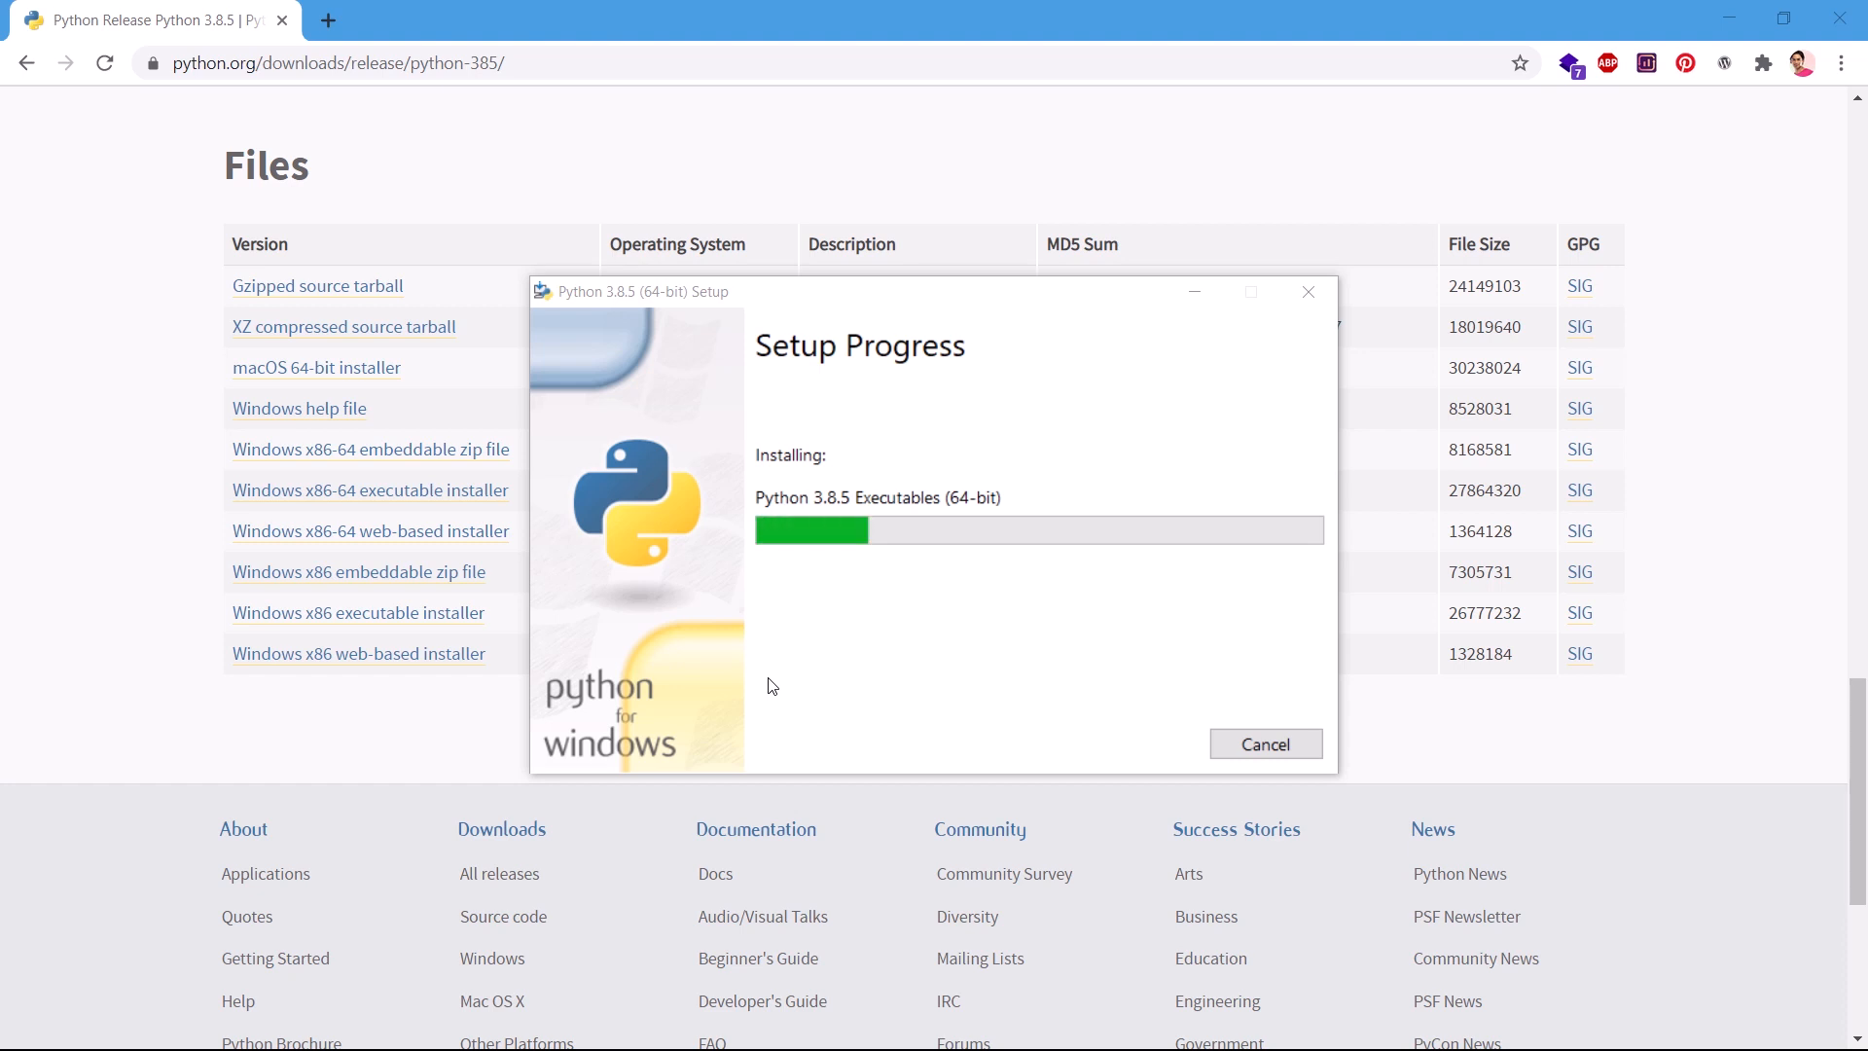
mouse_move(843, 486)
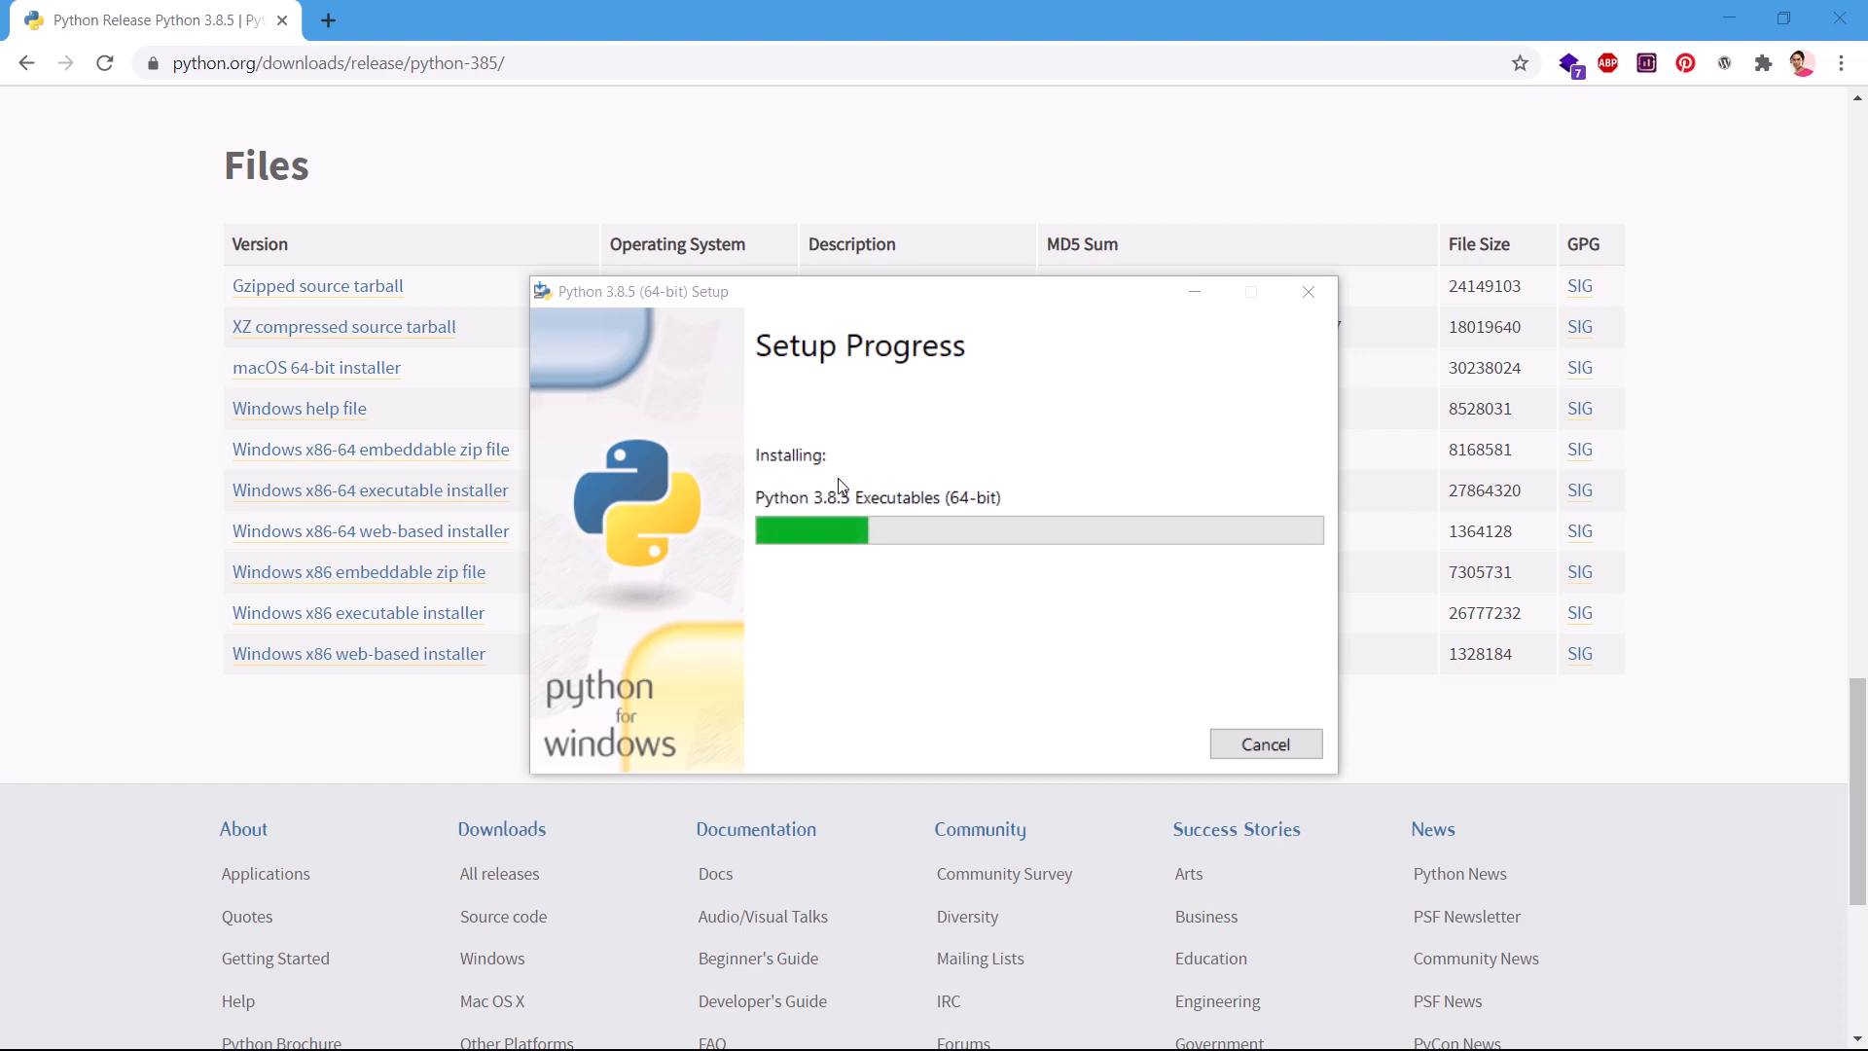
mouse_move(786, 512)
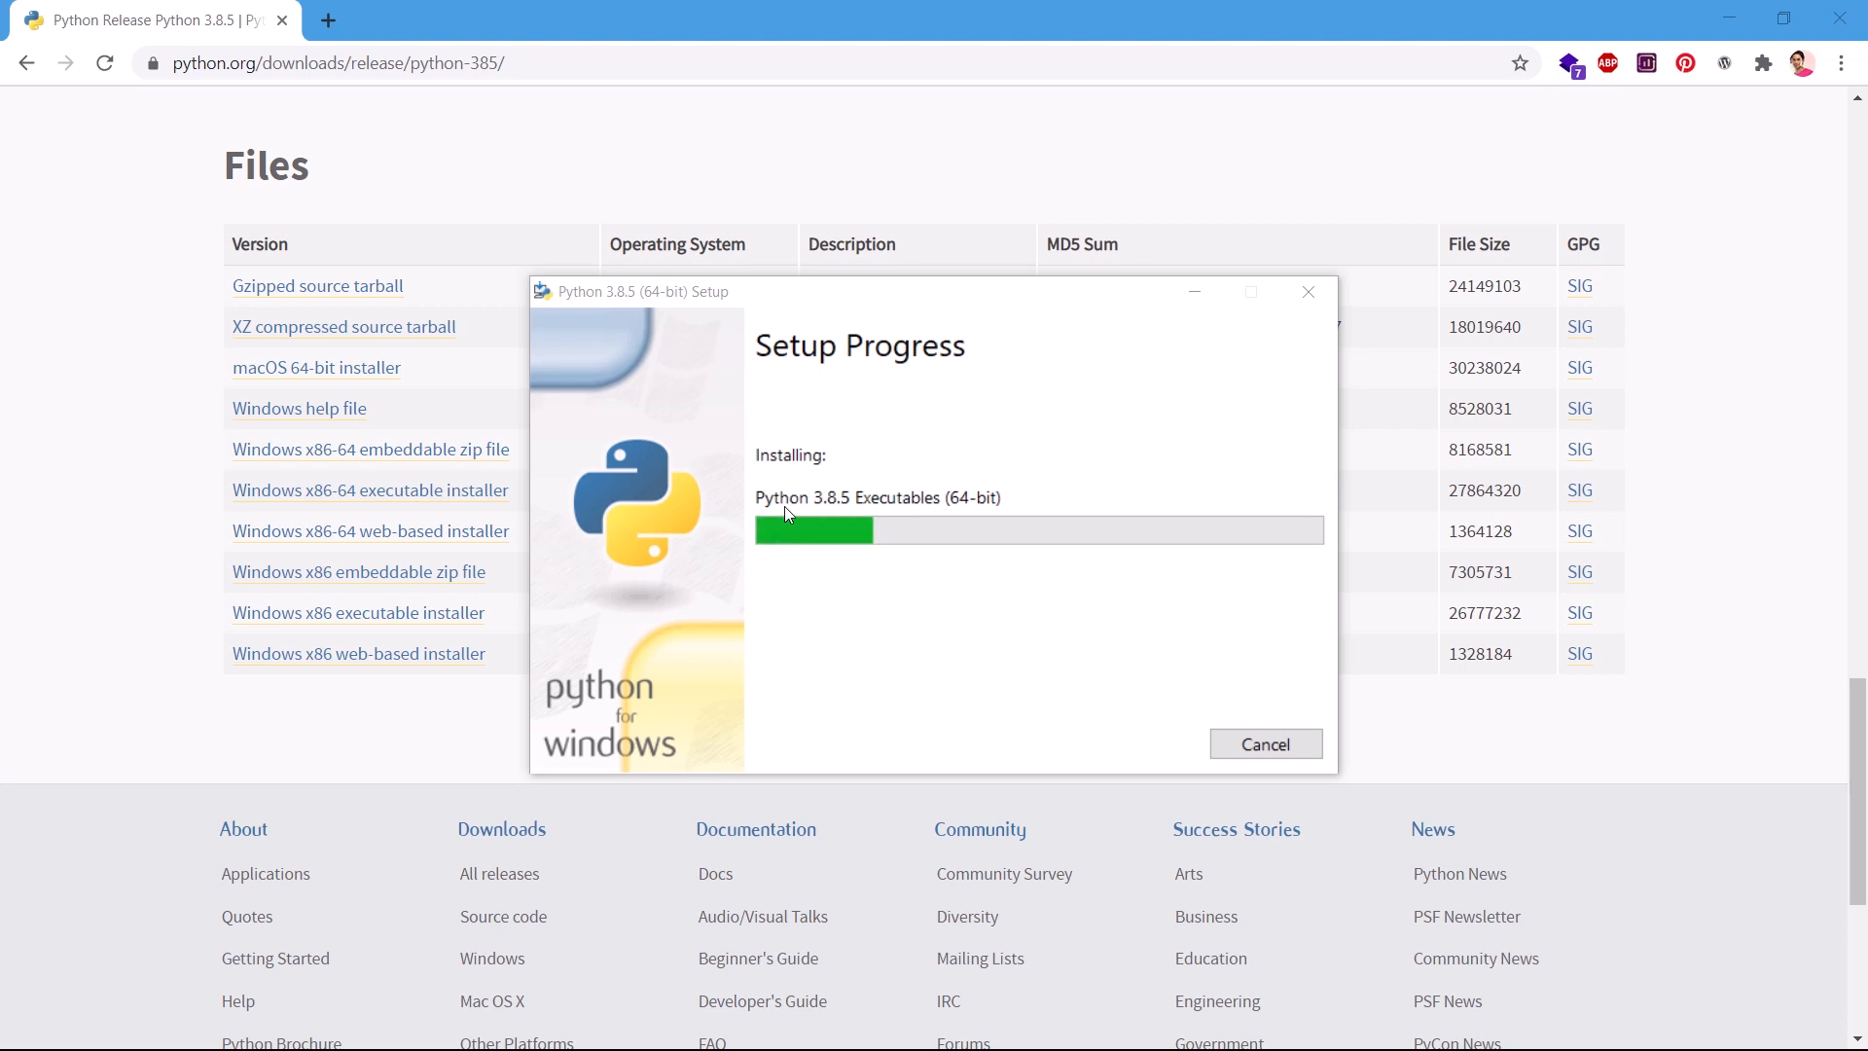
mouse_move(1039, 512)
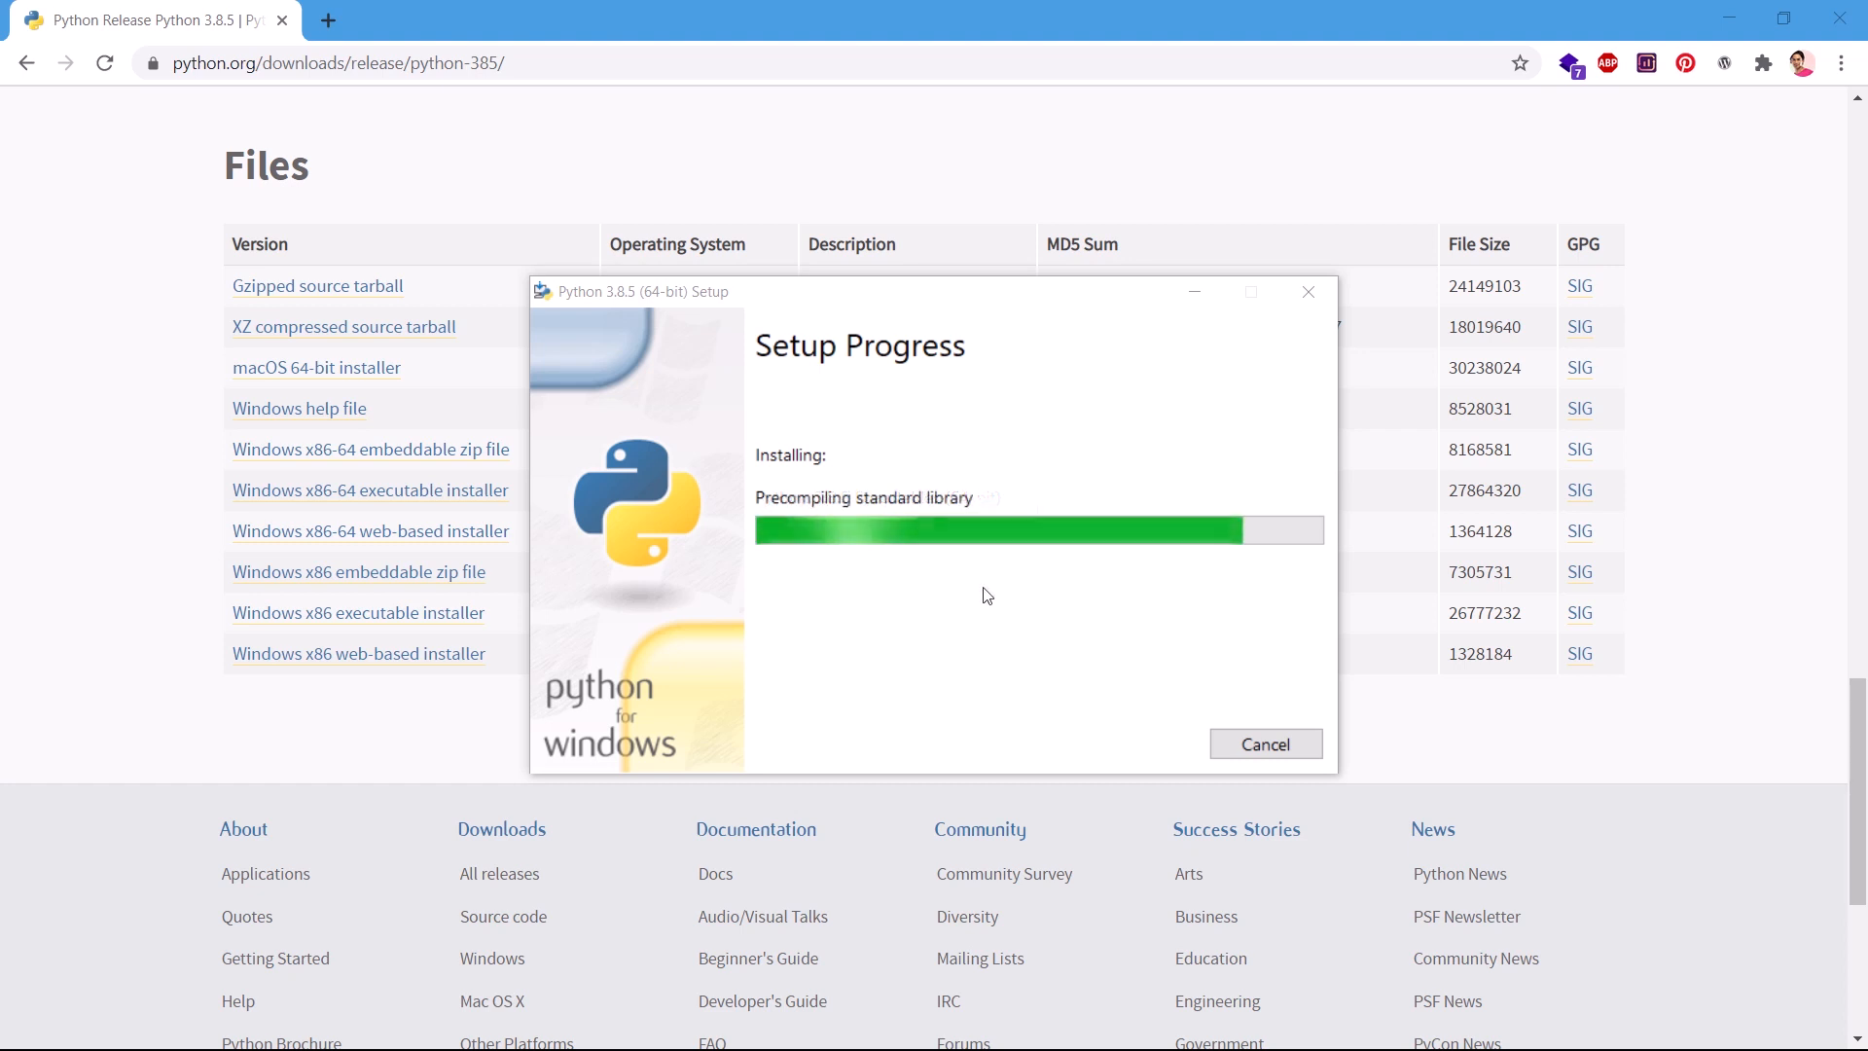
mouse_move(373, 1021)
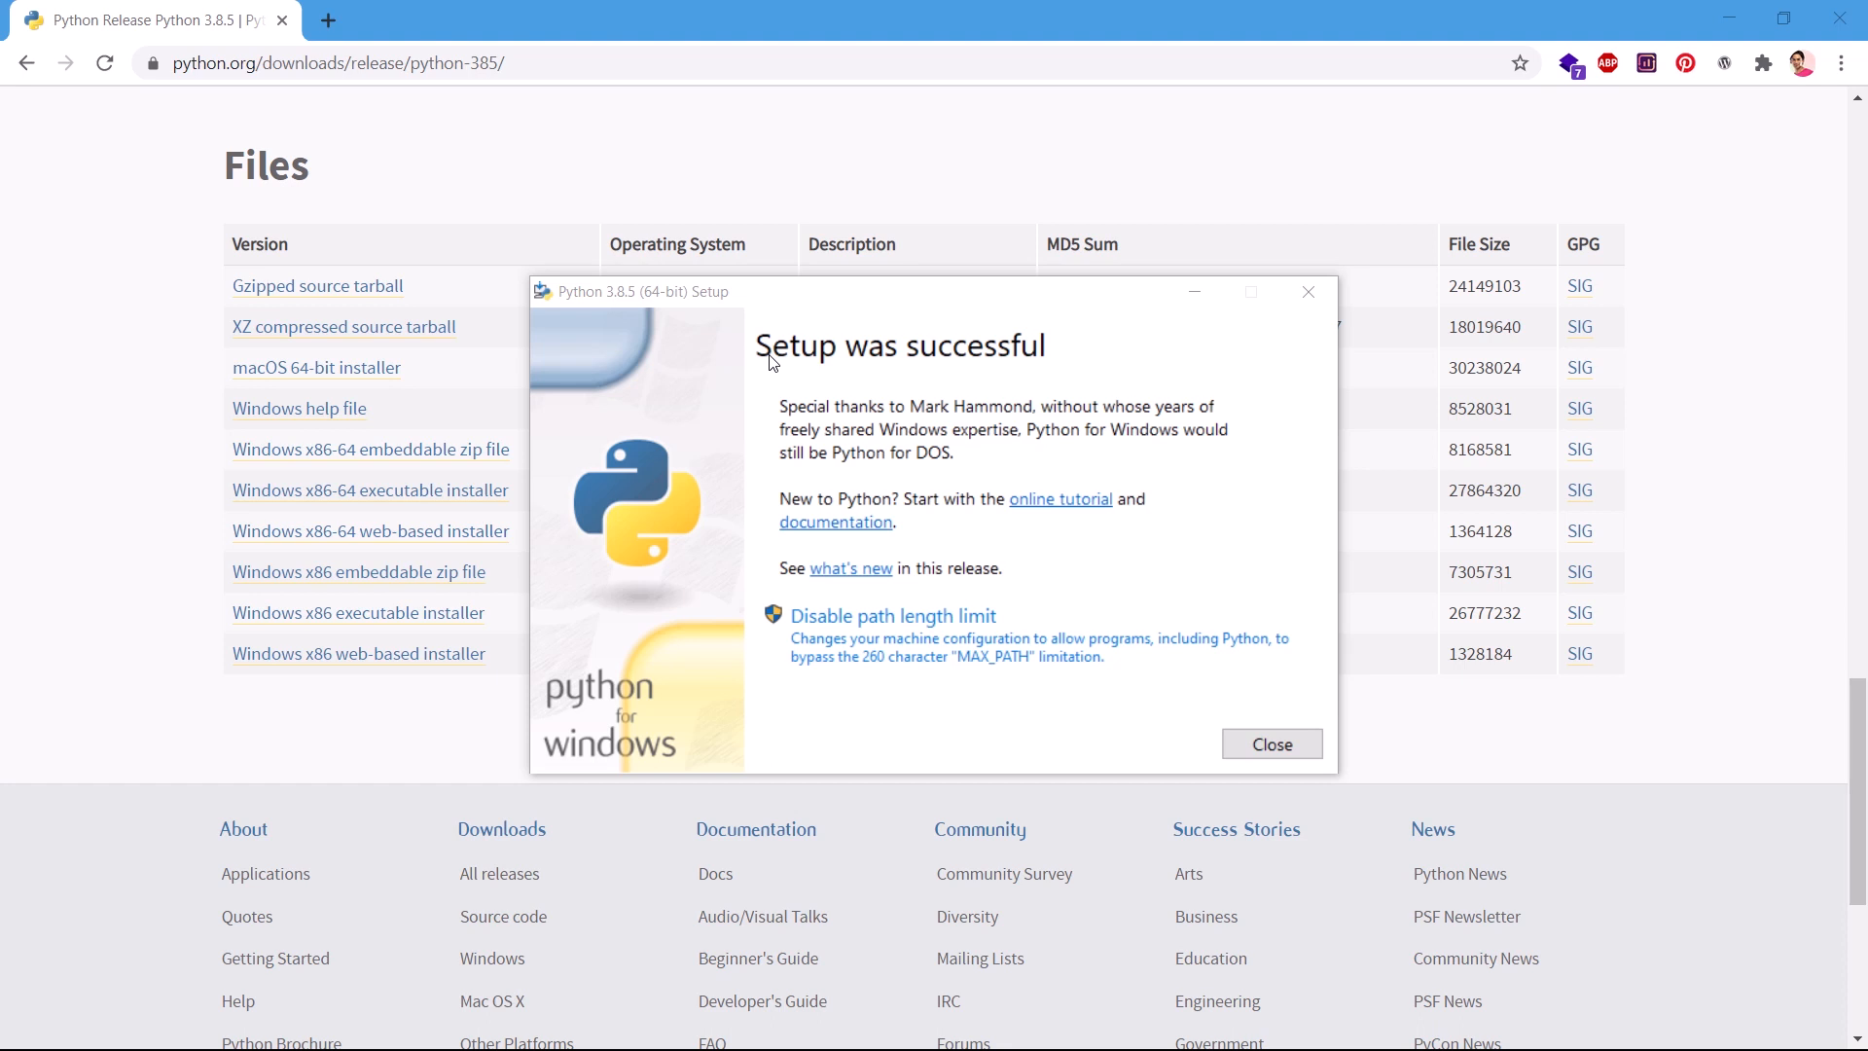
mouse_move(1201, 755)
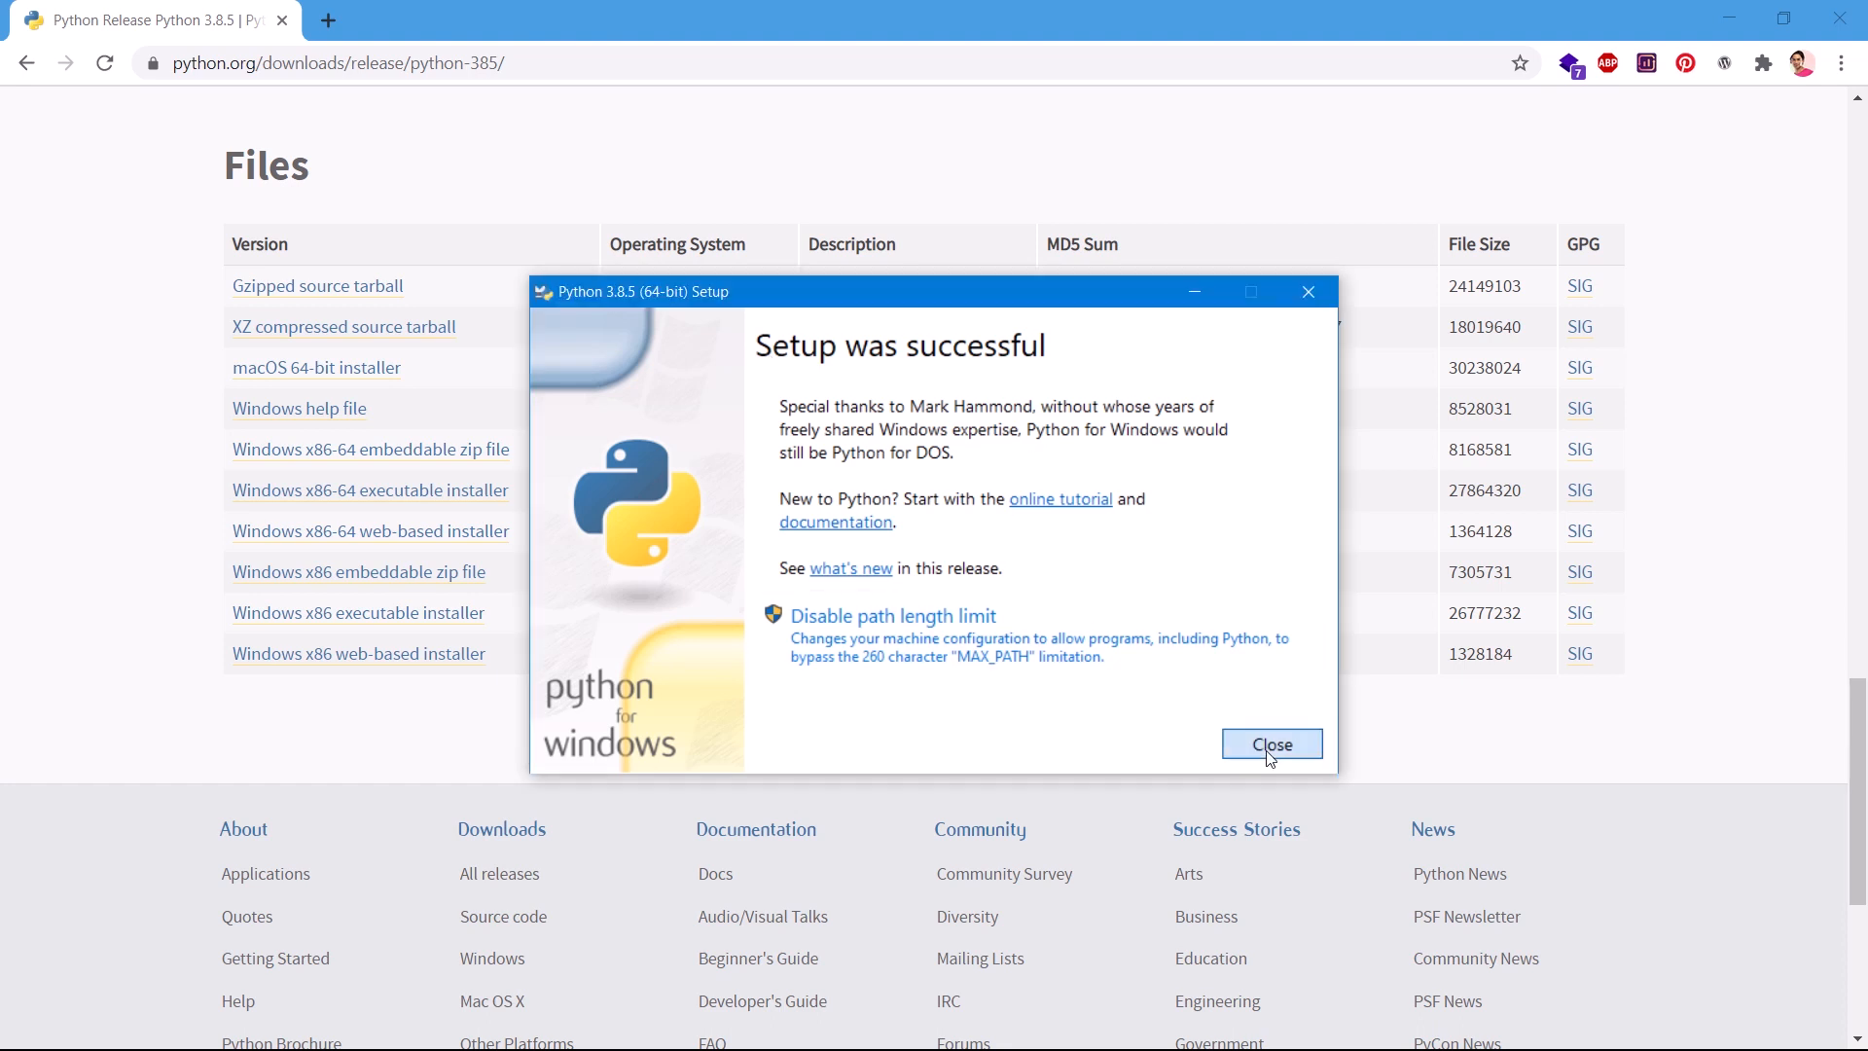
Close the finished Python installer and launch Windows PowerShell via Start search 'po'
left_click(1271, 743)
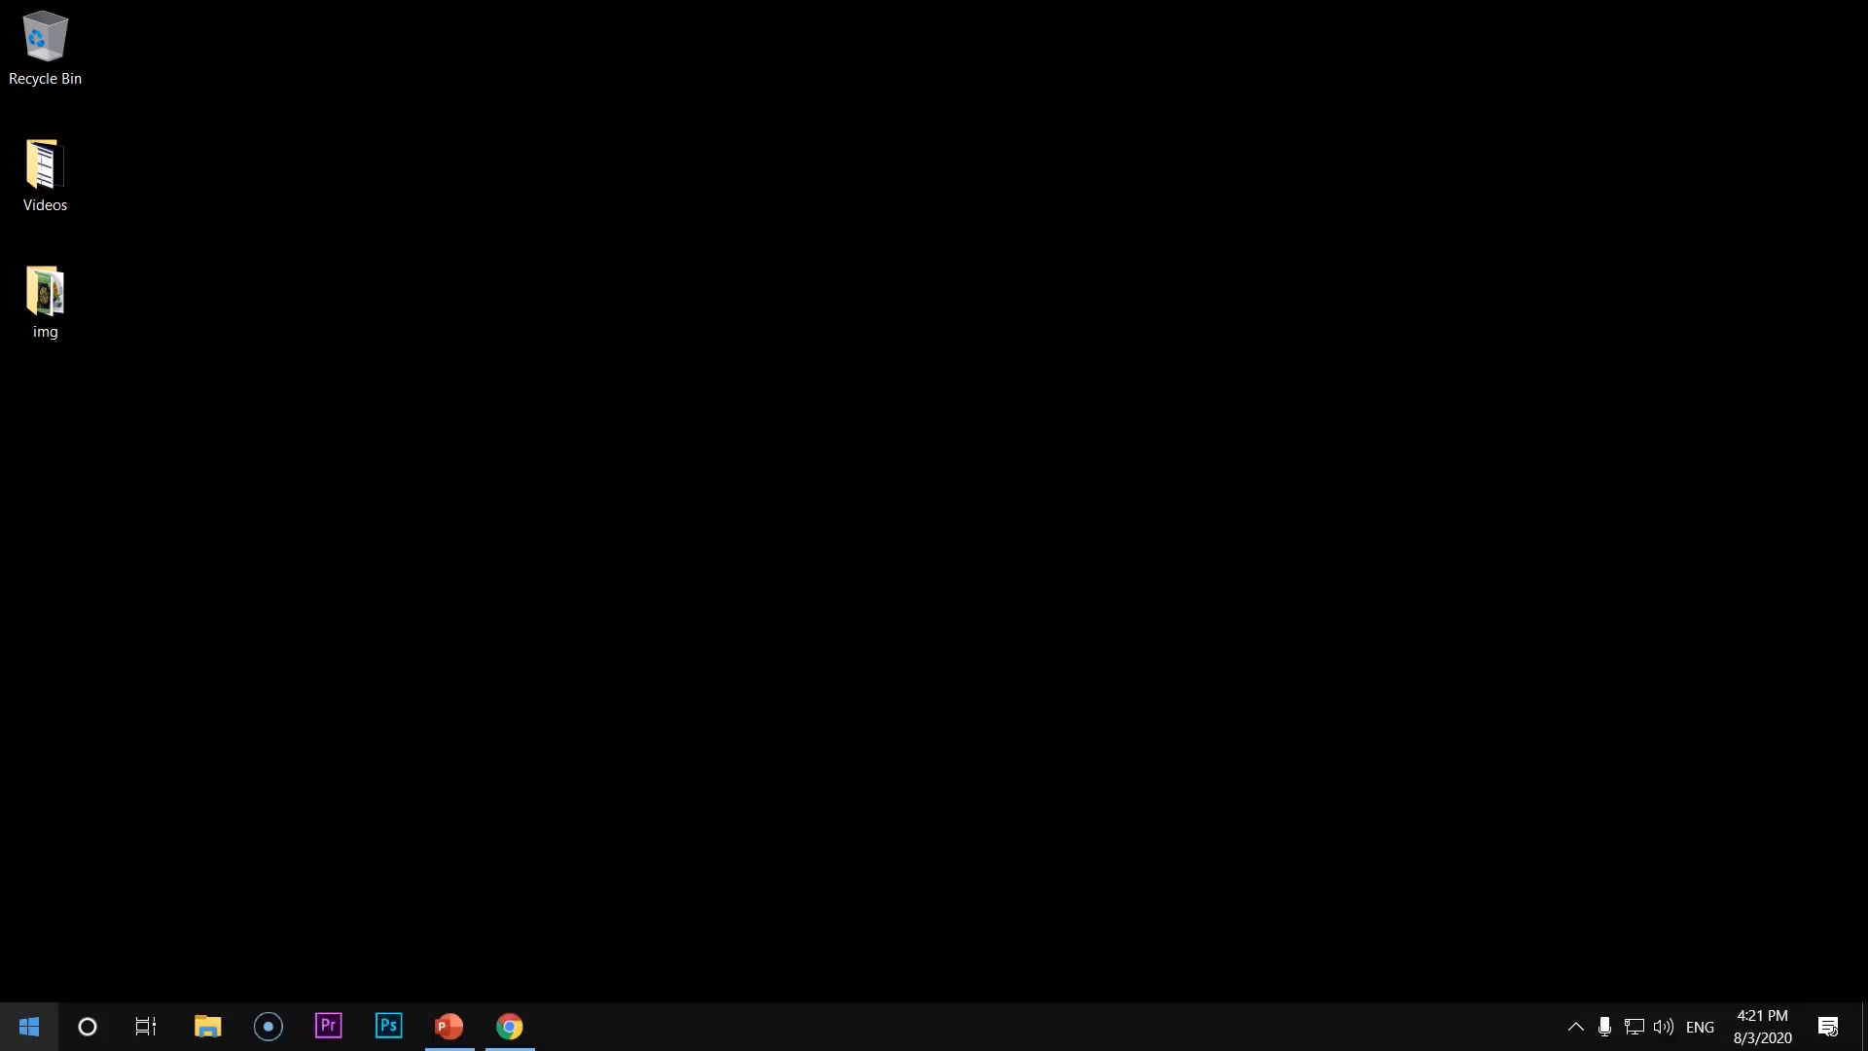
left_click(27, 1025)
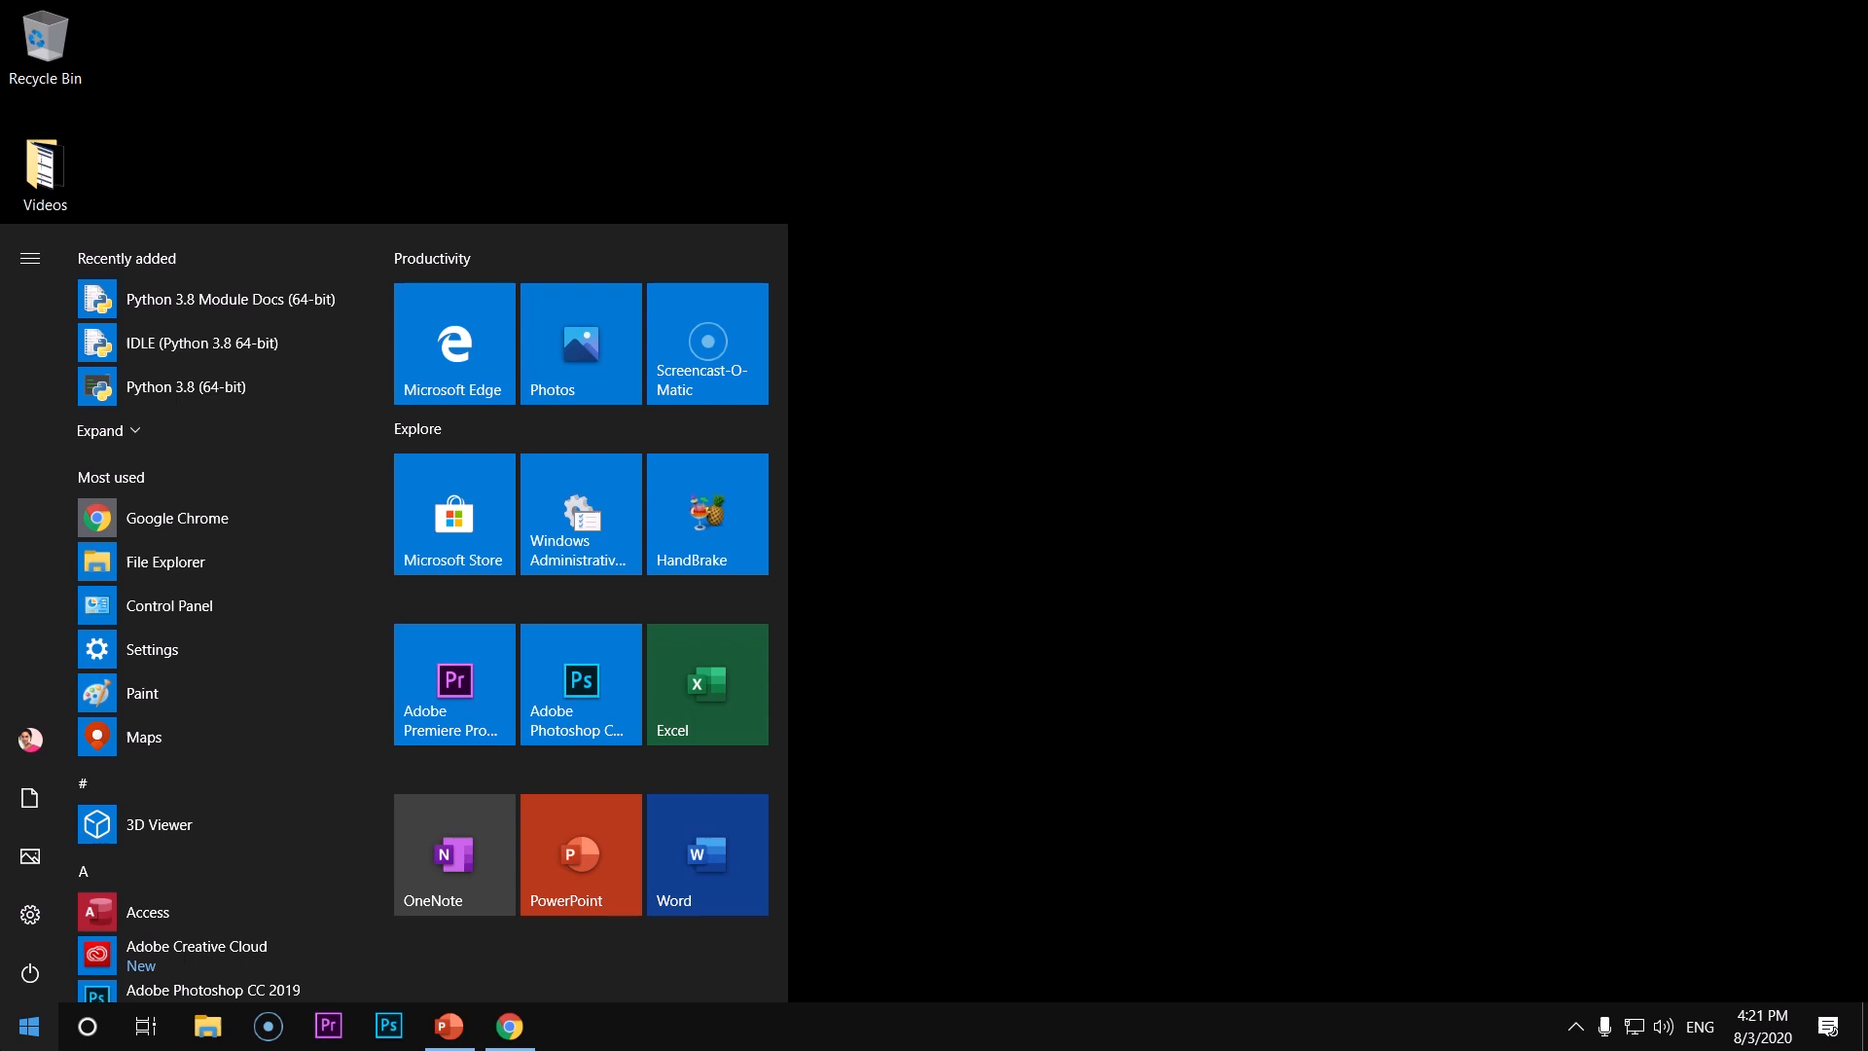
type("power")
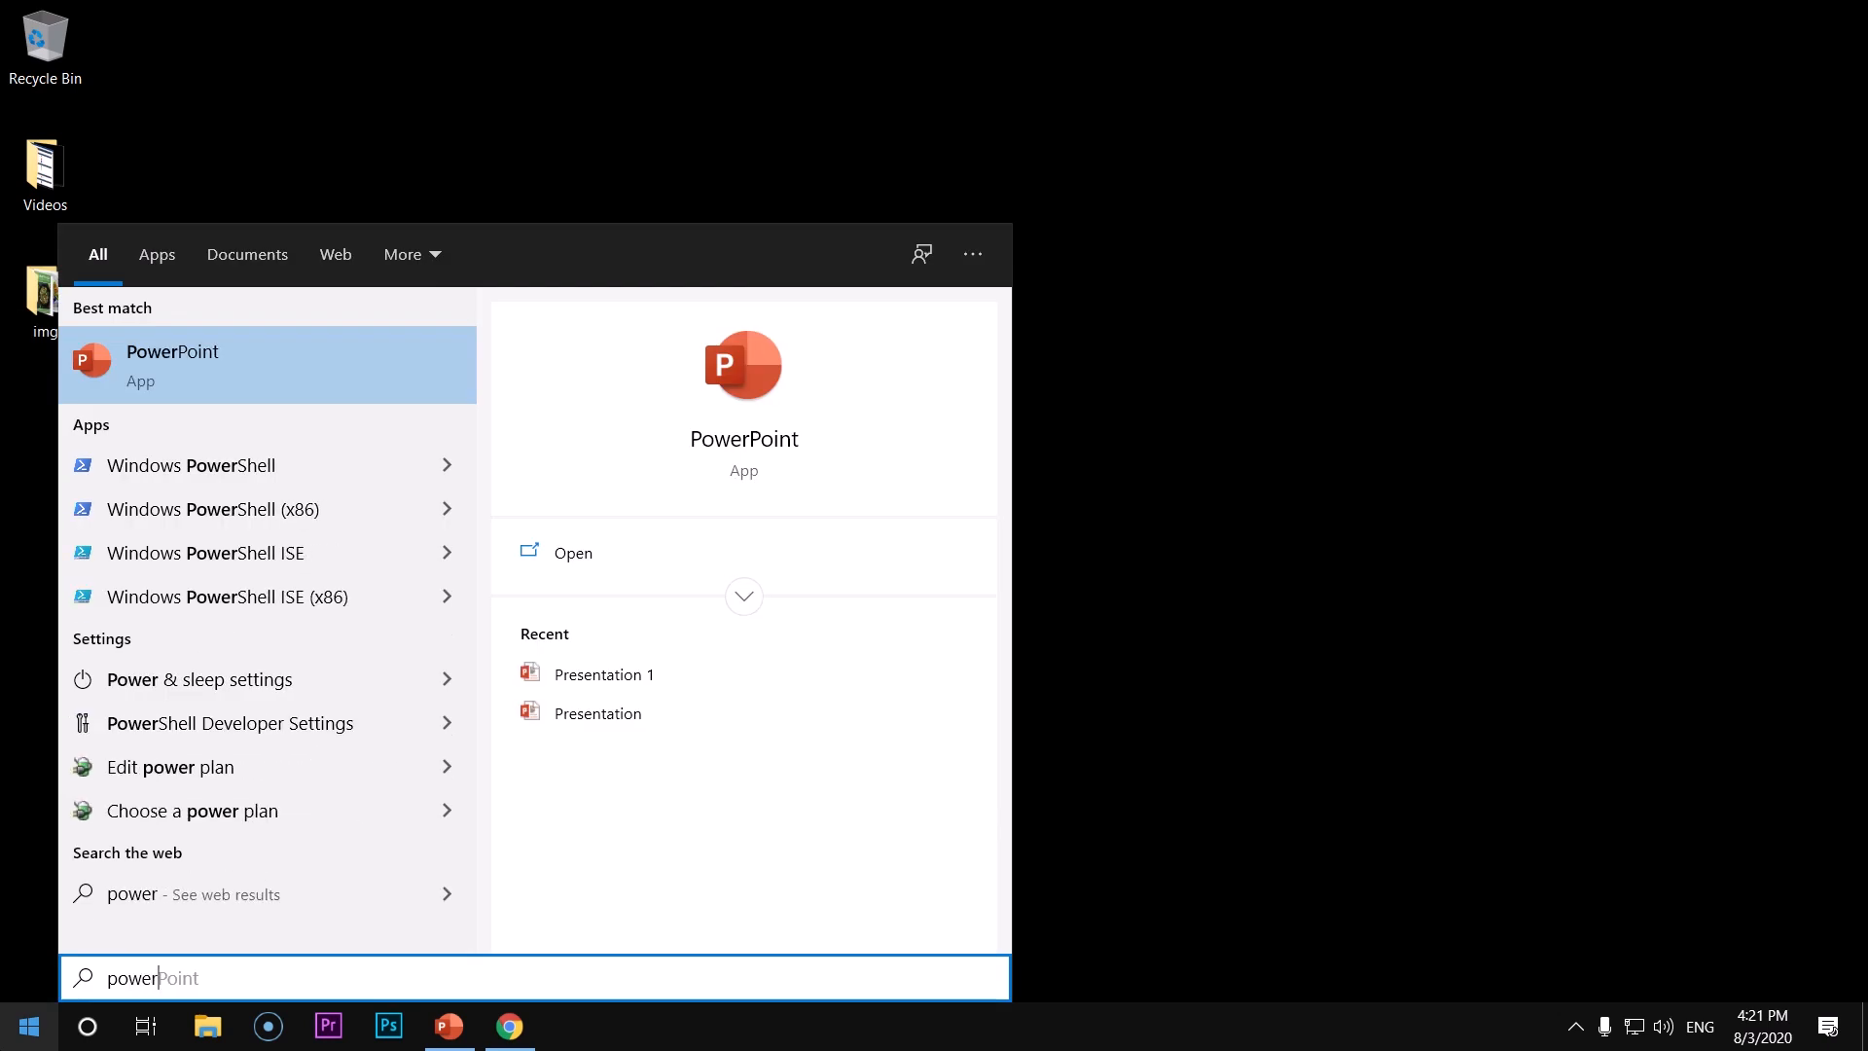
left_click(190, 465)
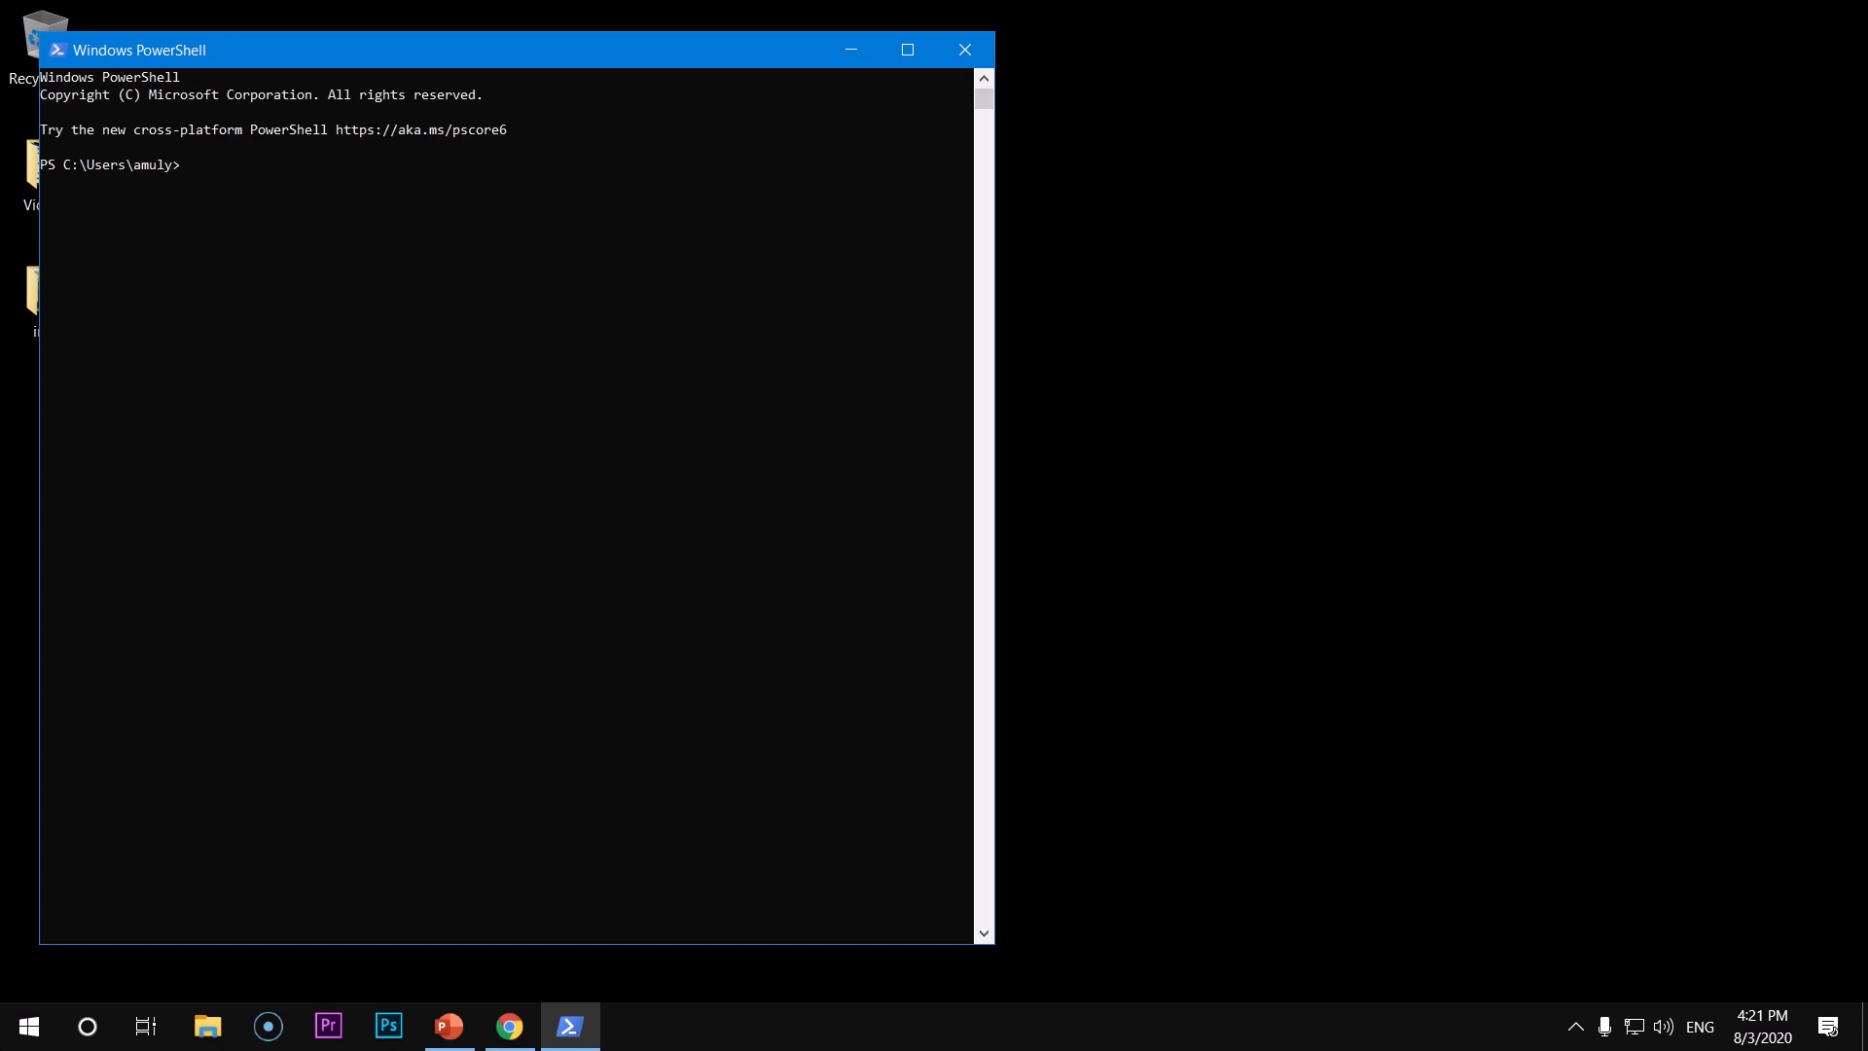
Verify python -V reports Python 3.8.5, then start the interactive Python interpreter
type("python")
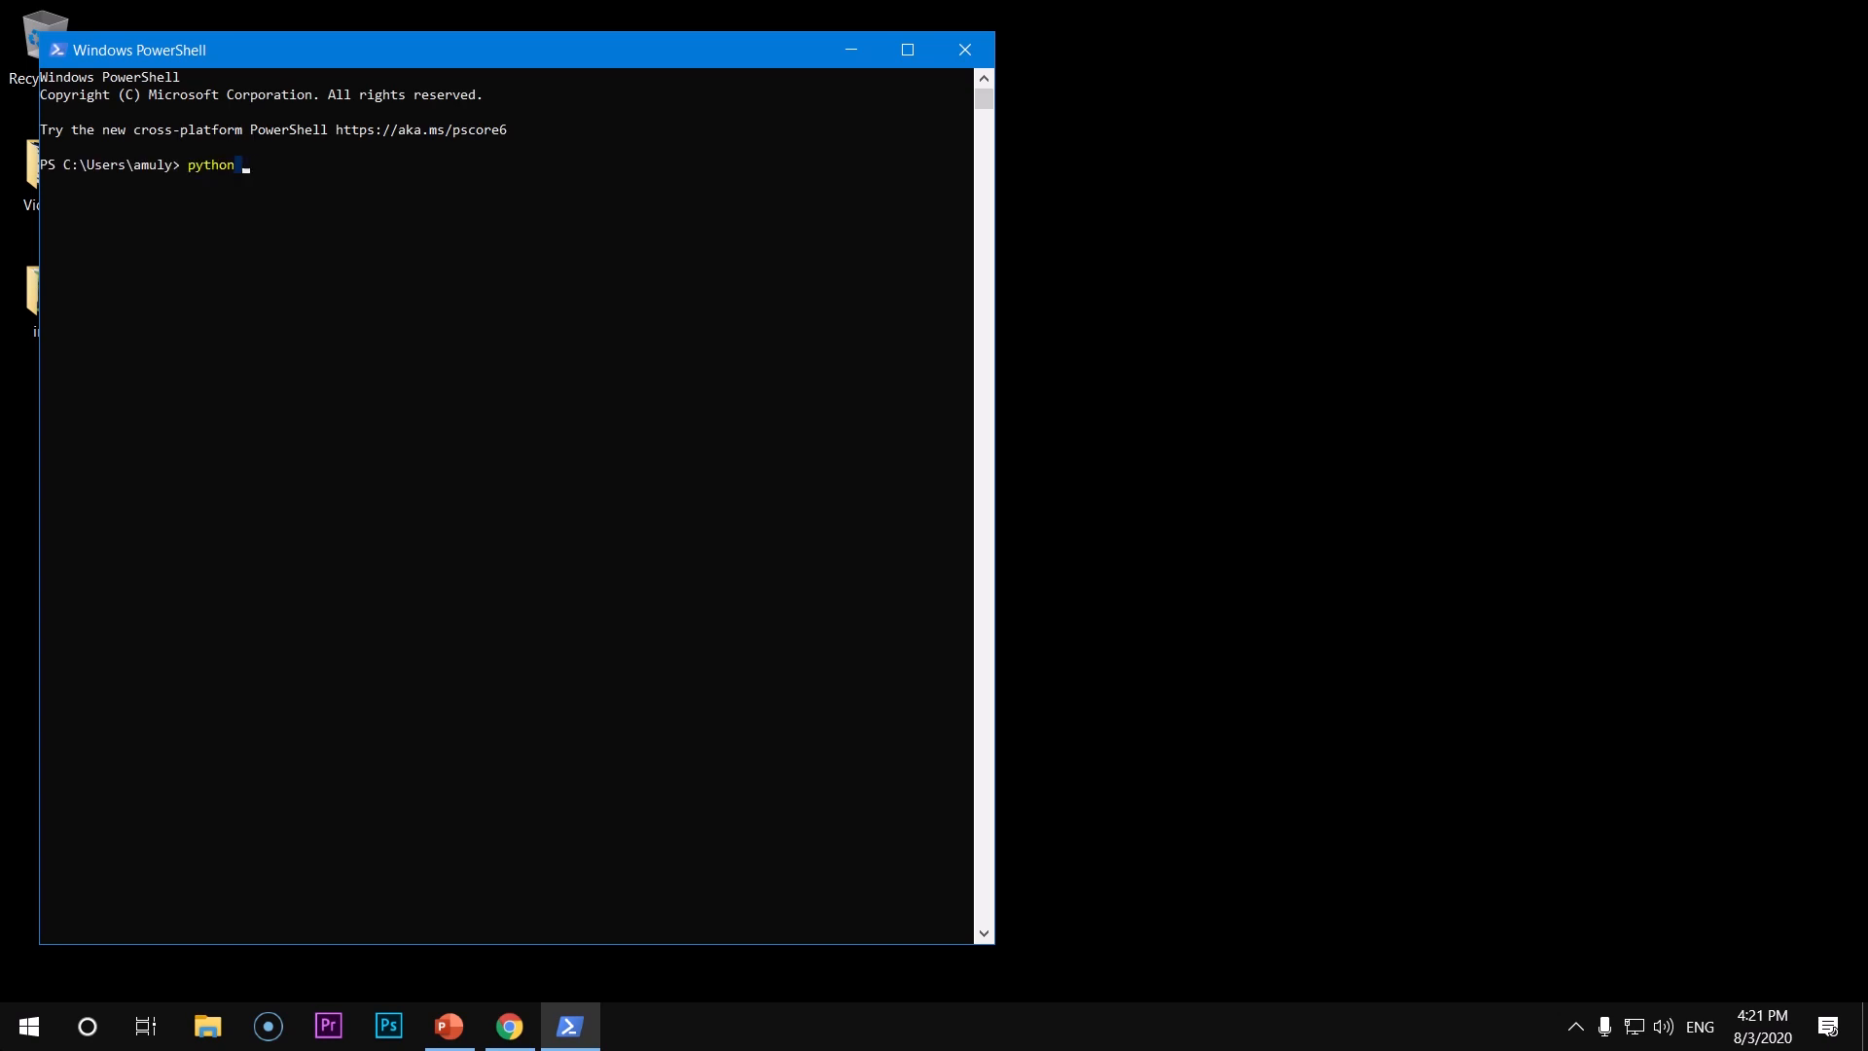
type("-V")
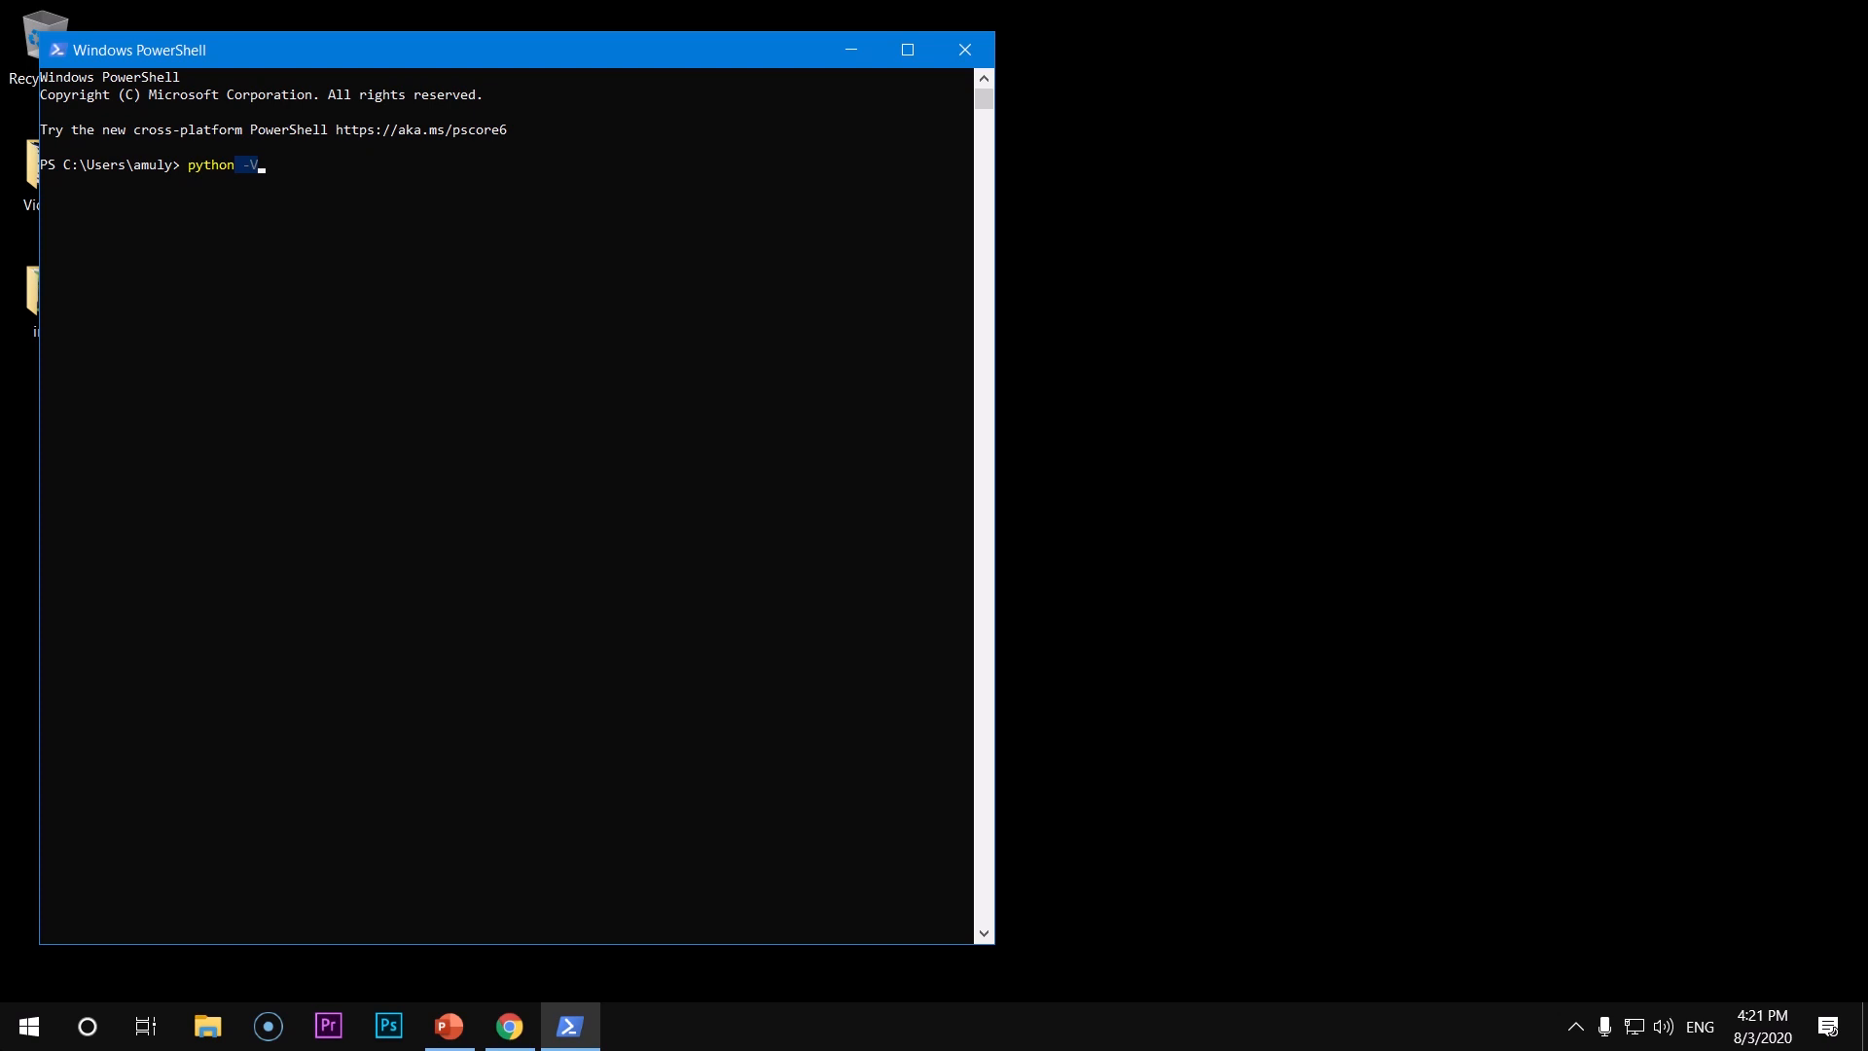
key("Return")
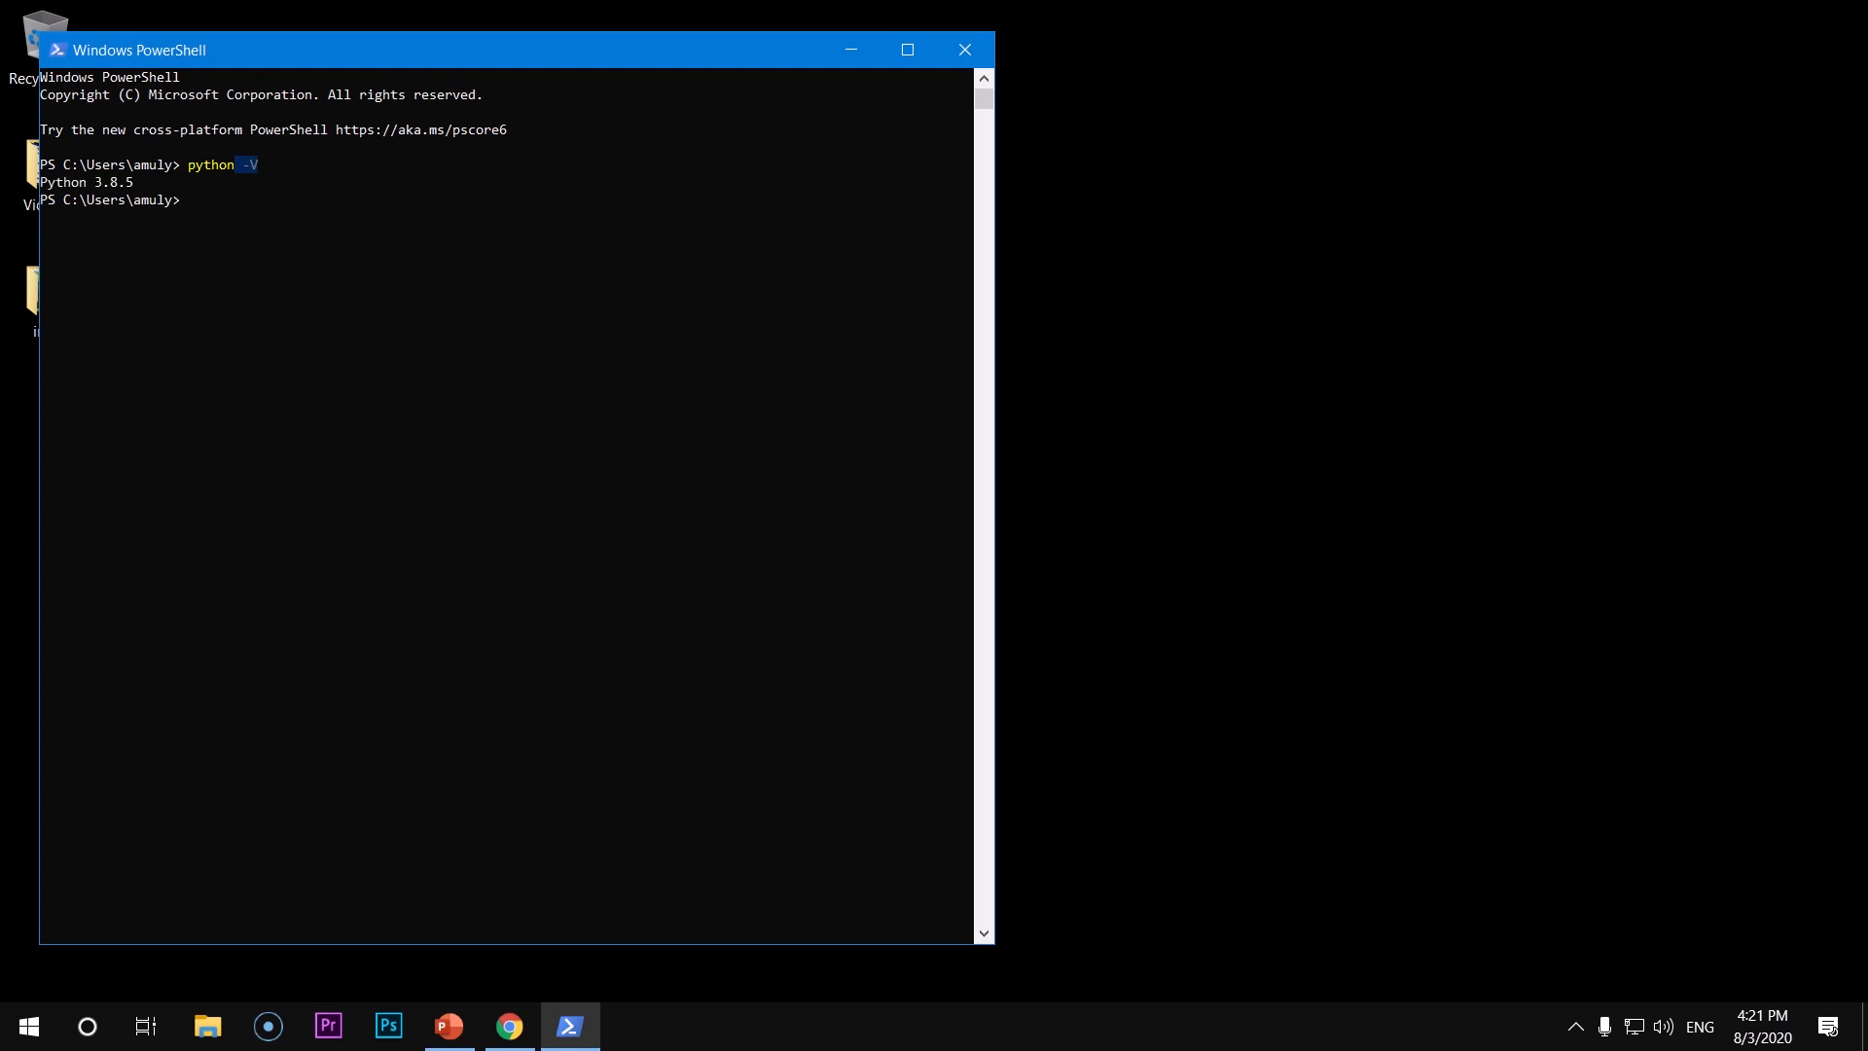
type("python")
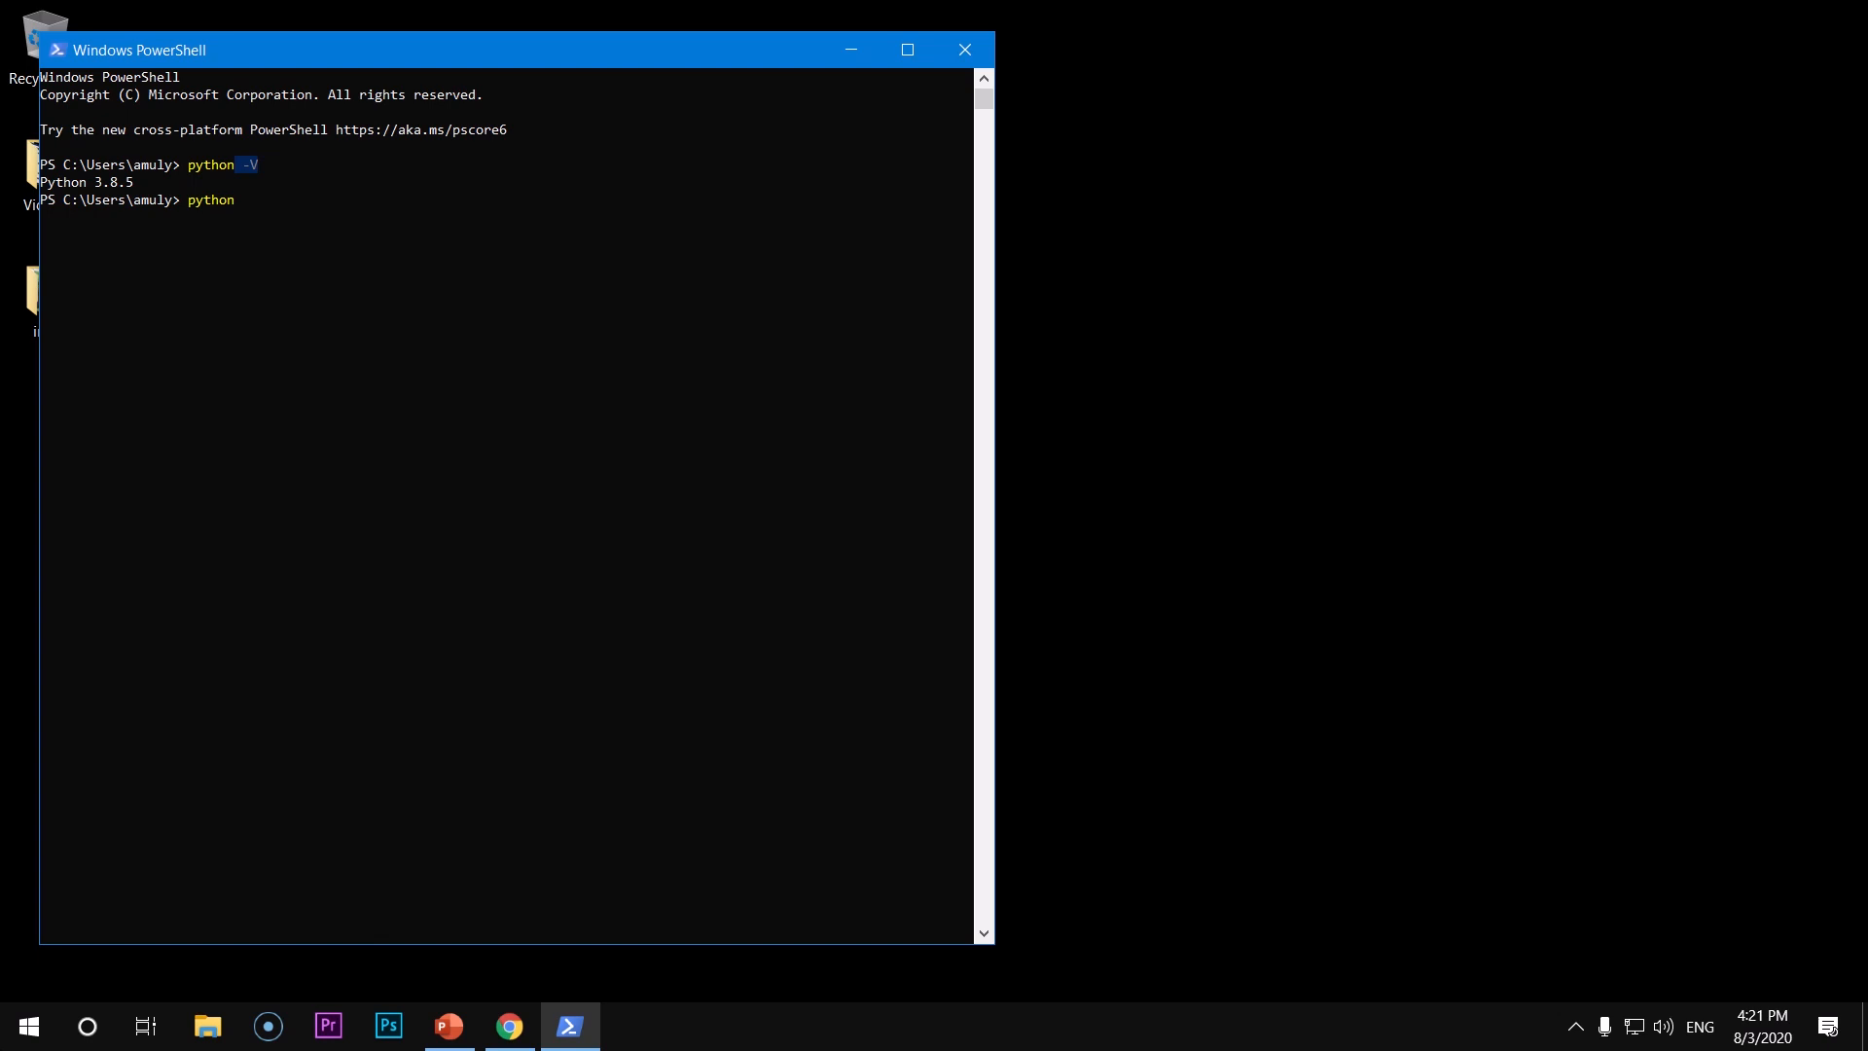
key("Return")
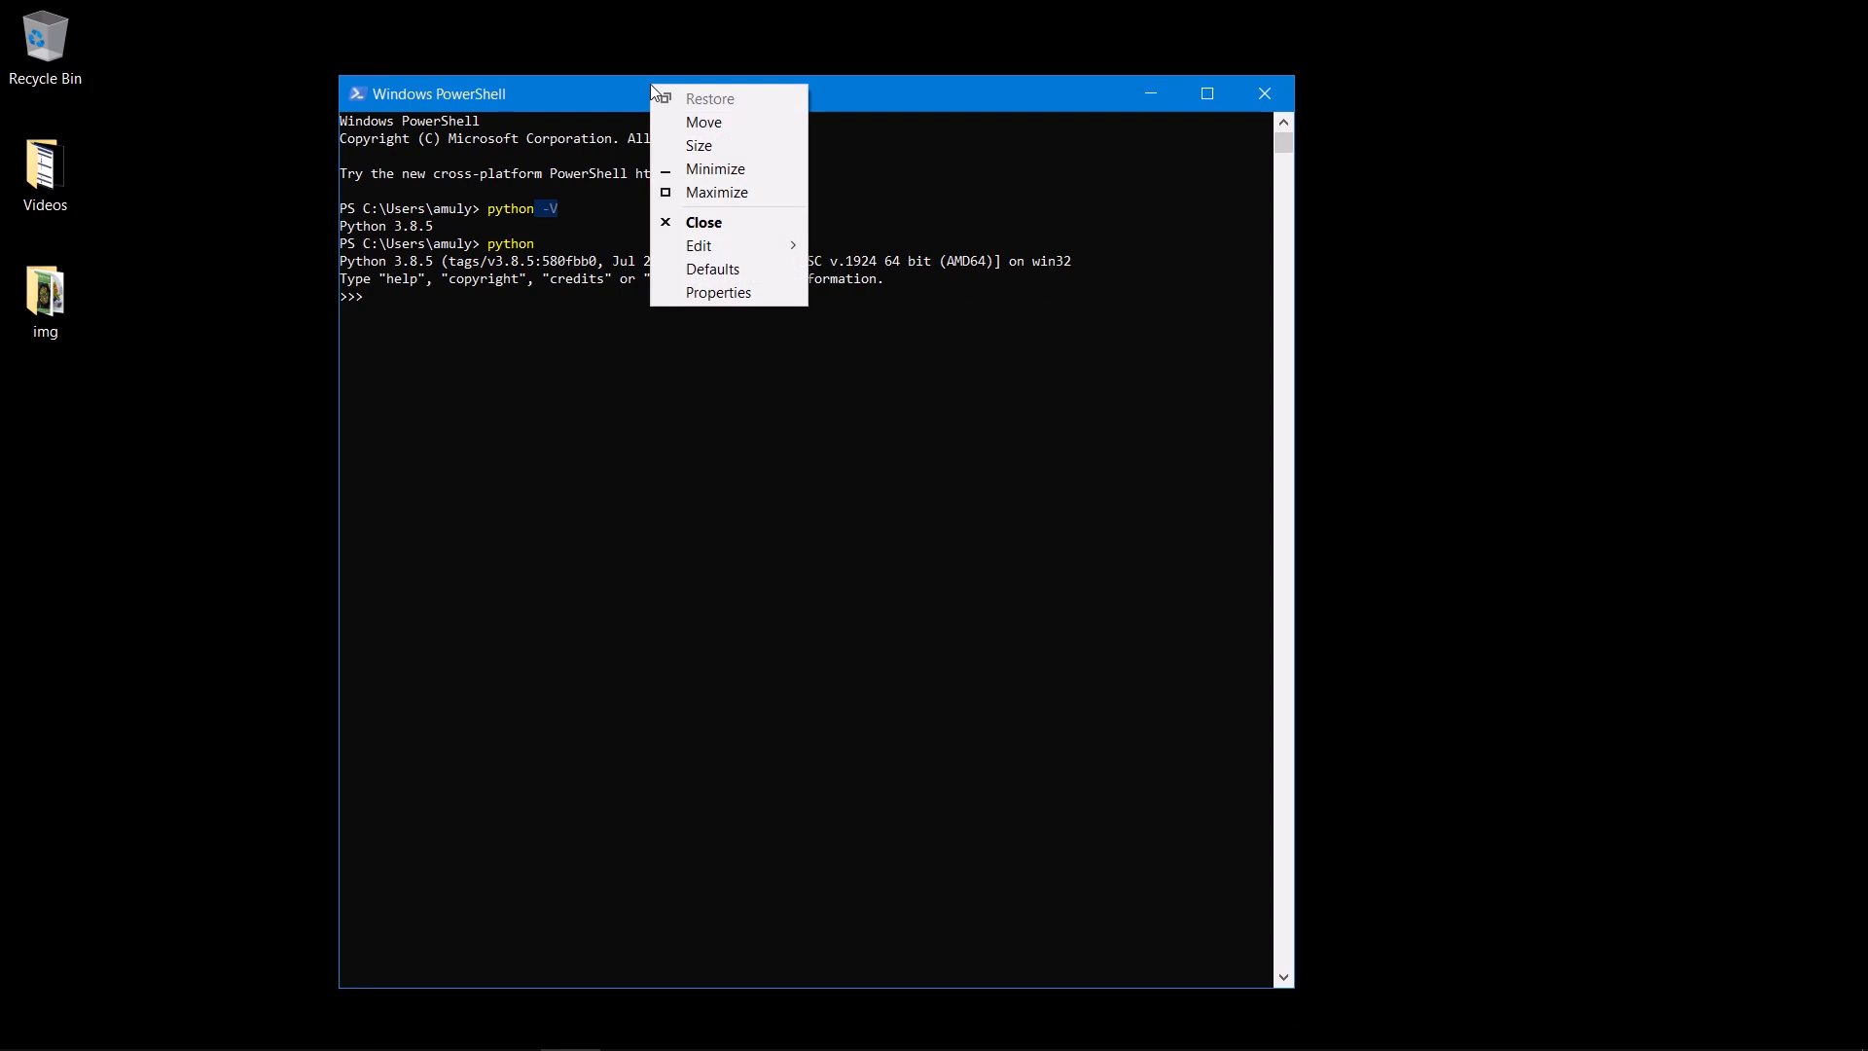
mouse_move(718, 292)
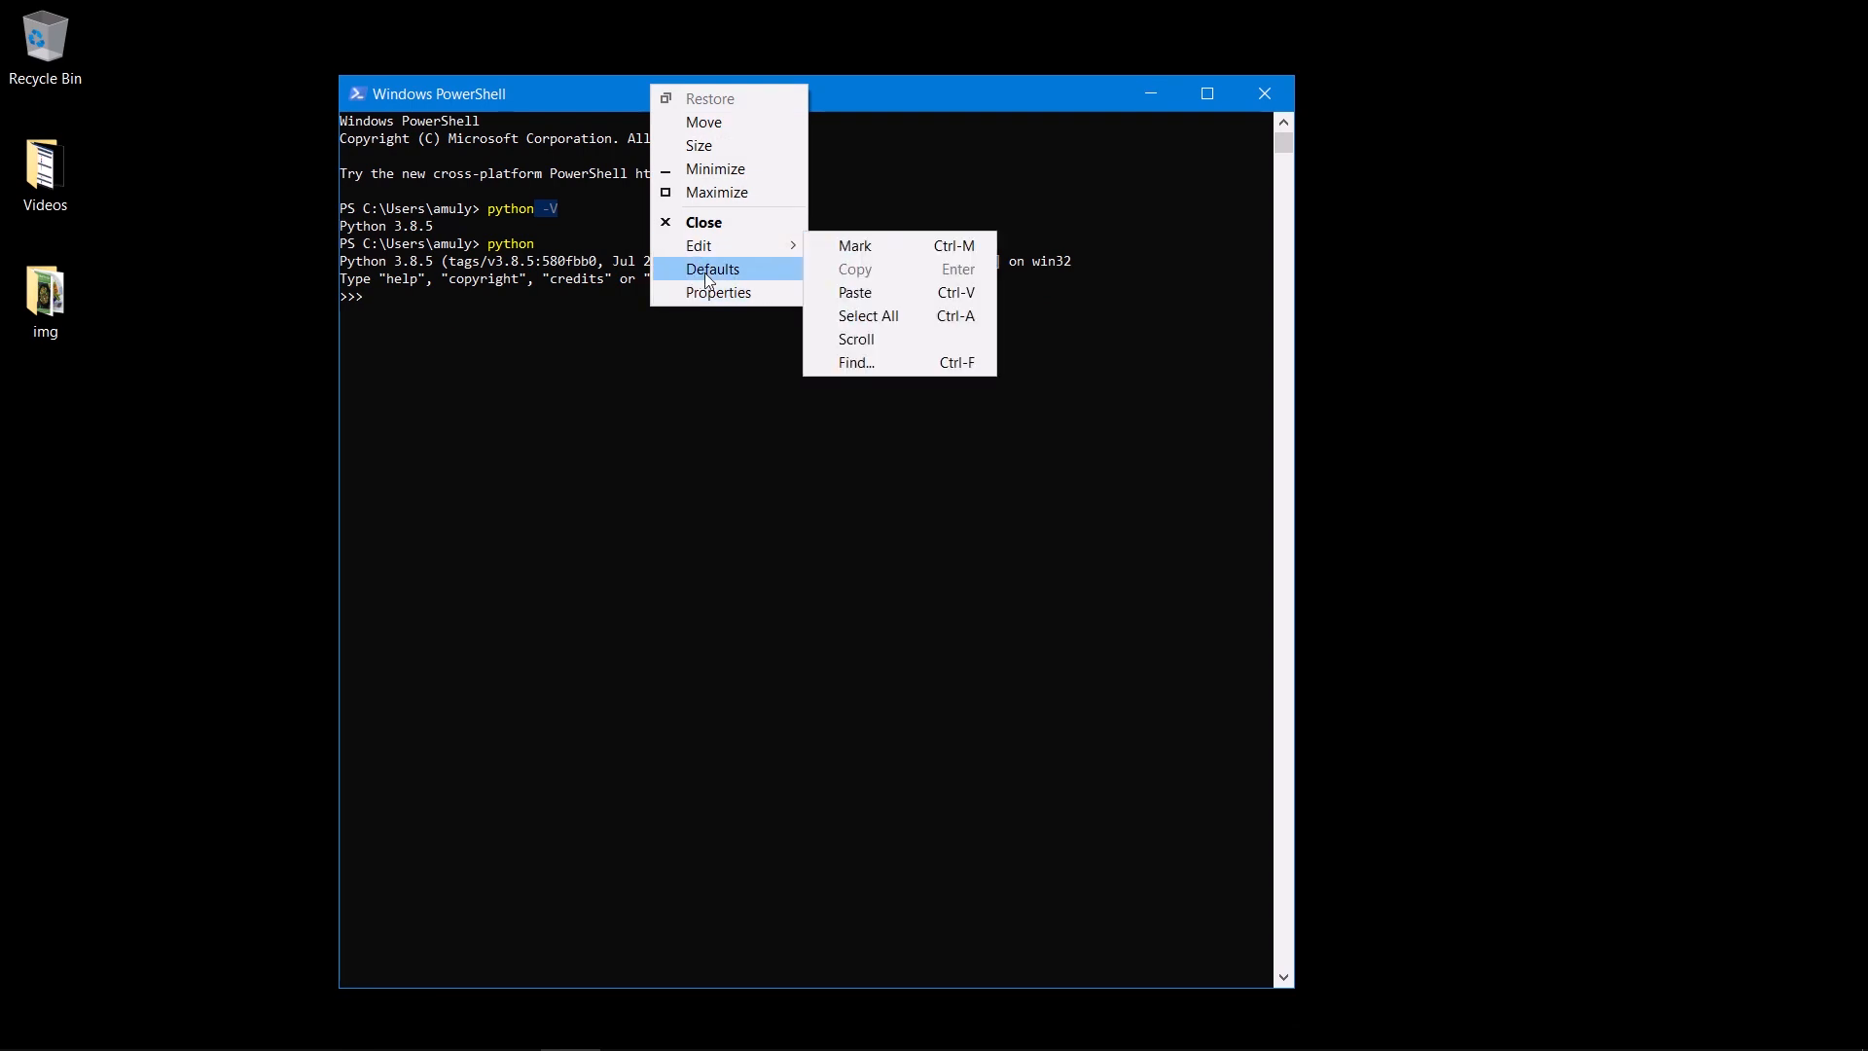
Set the PowerShell console font size to 24 through the window Properties
left_click(717, 292)
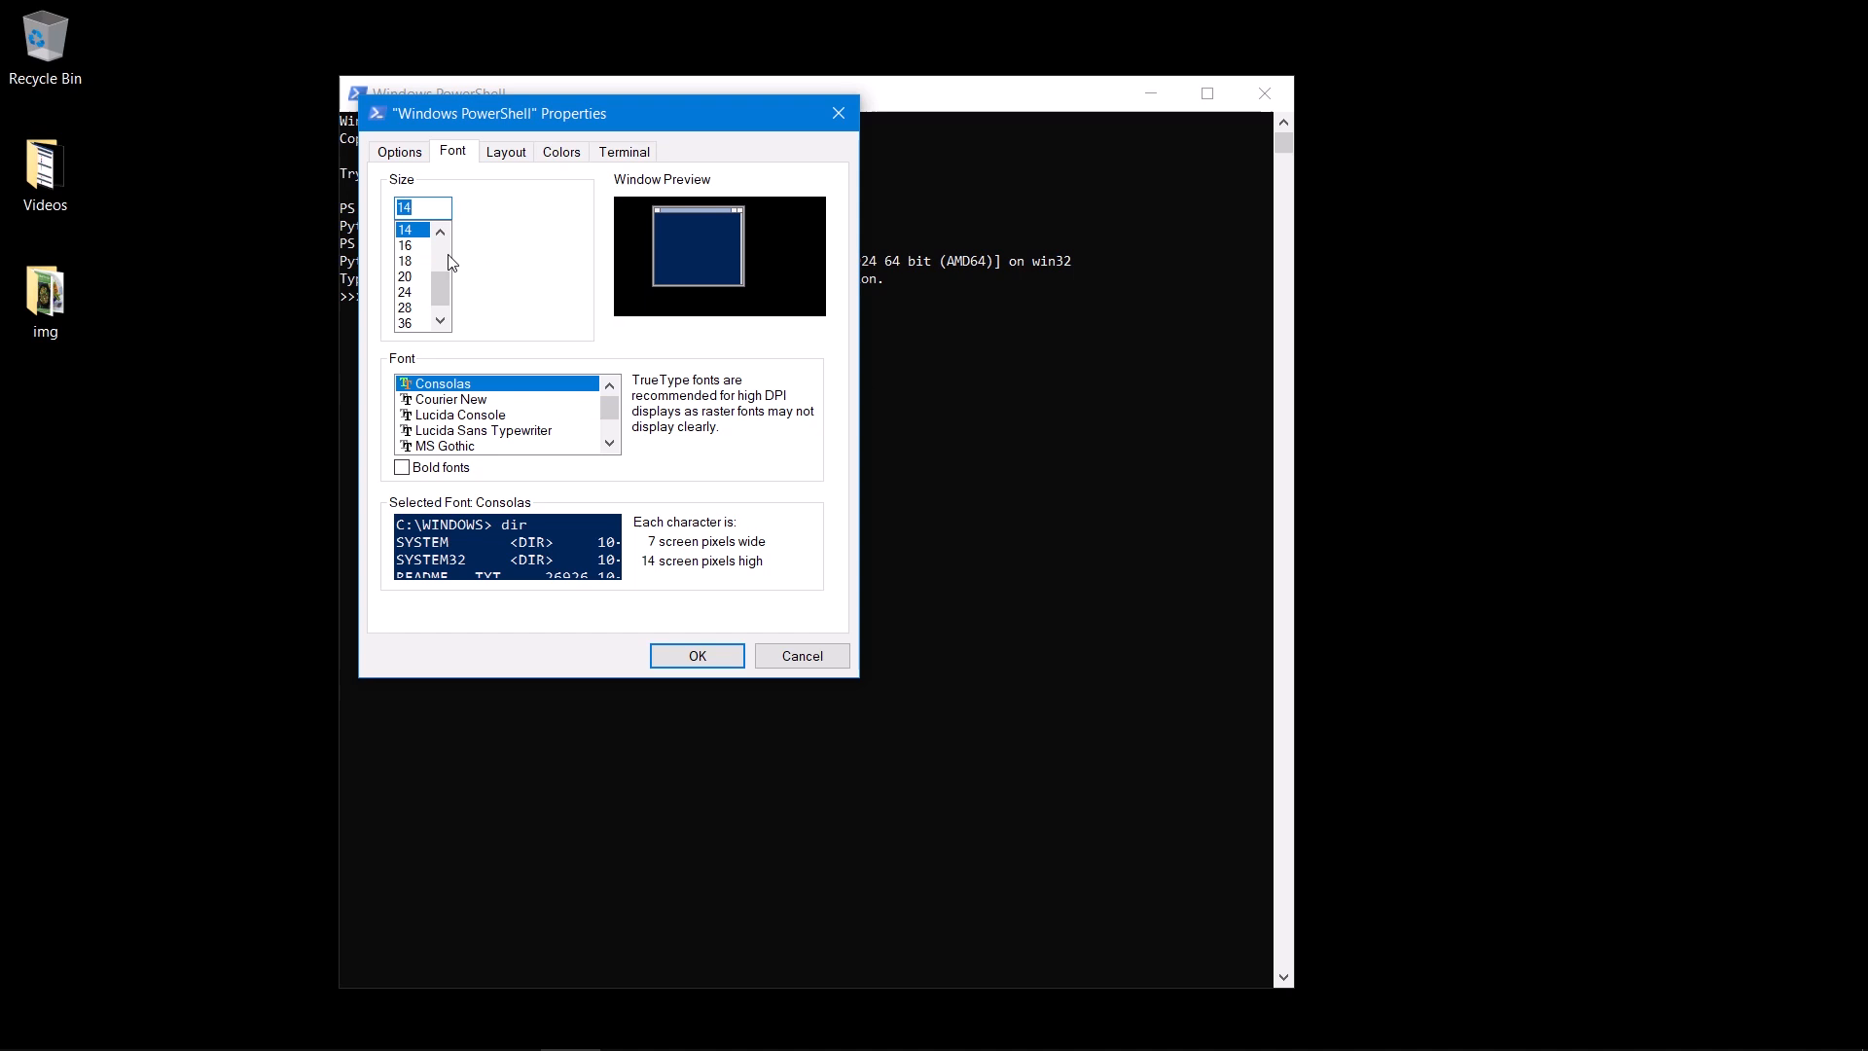
left_click(404, 292)
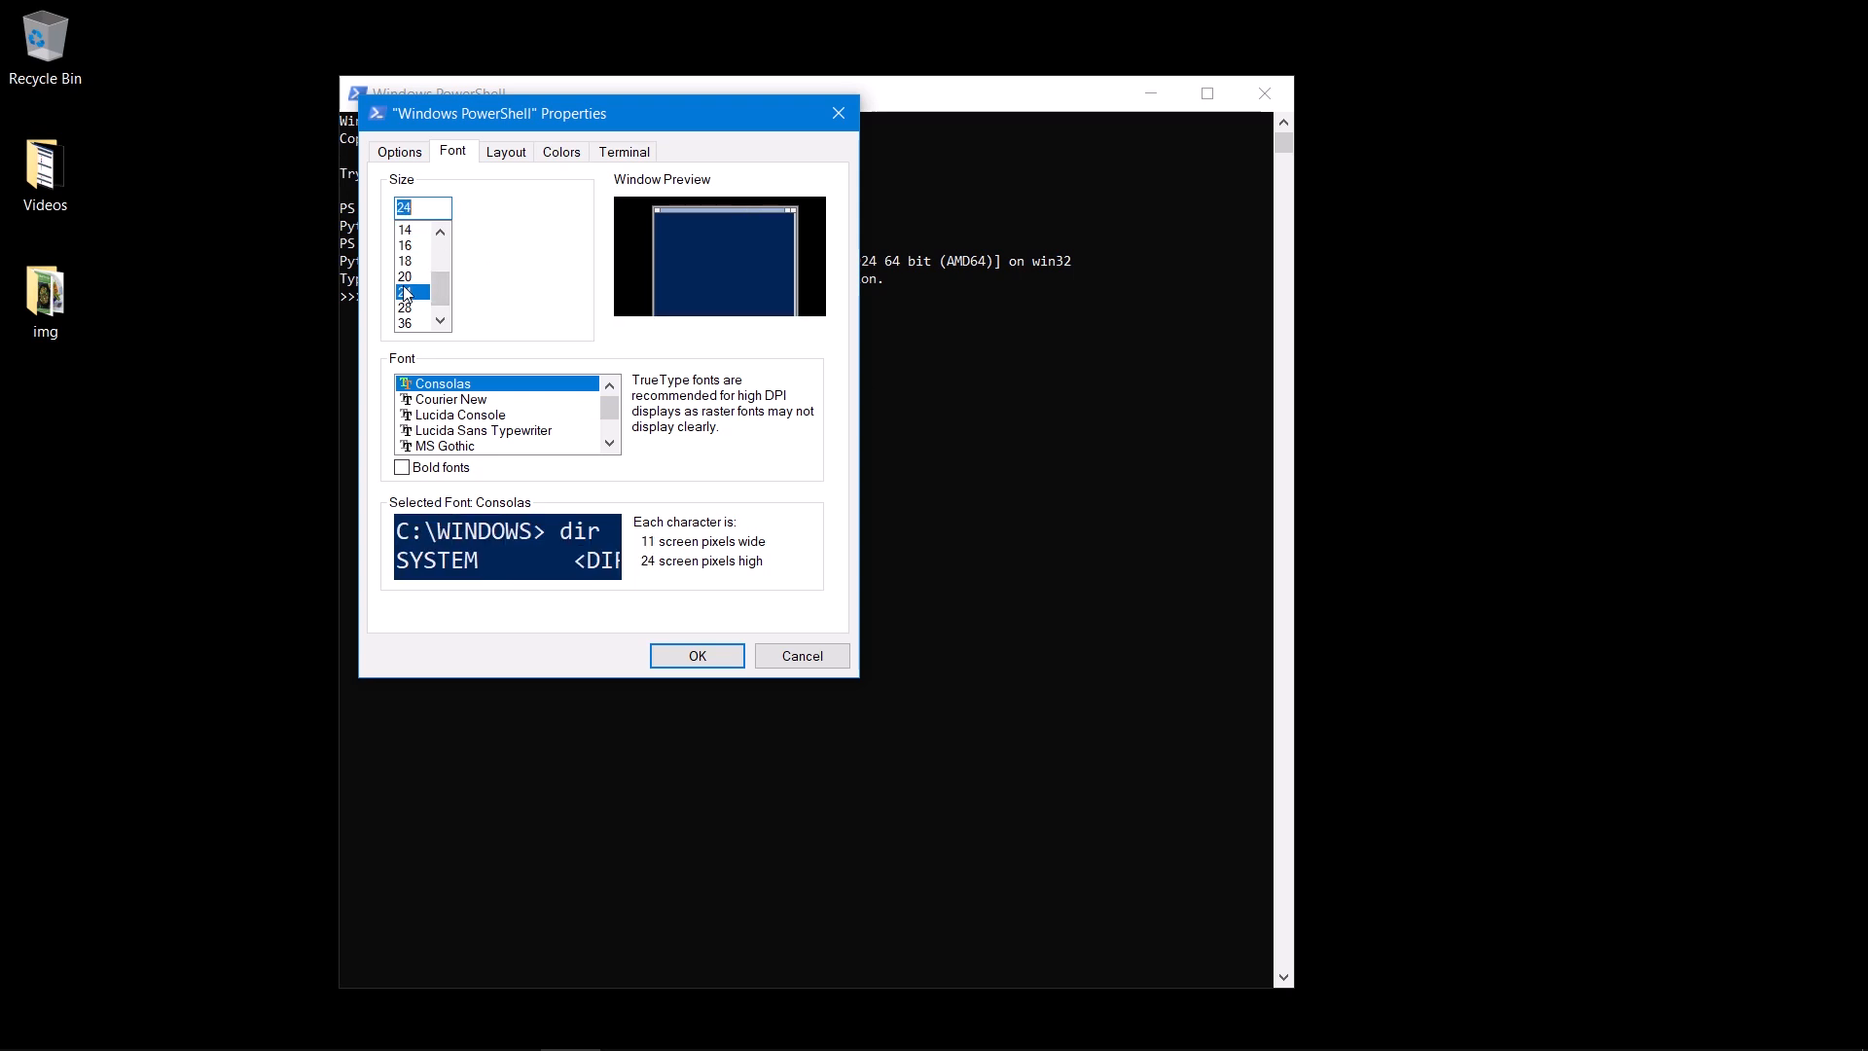
left_click(697, 656)
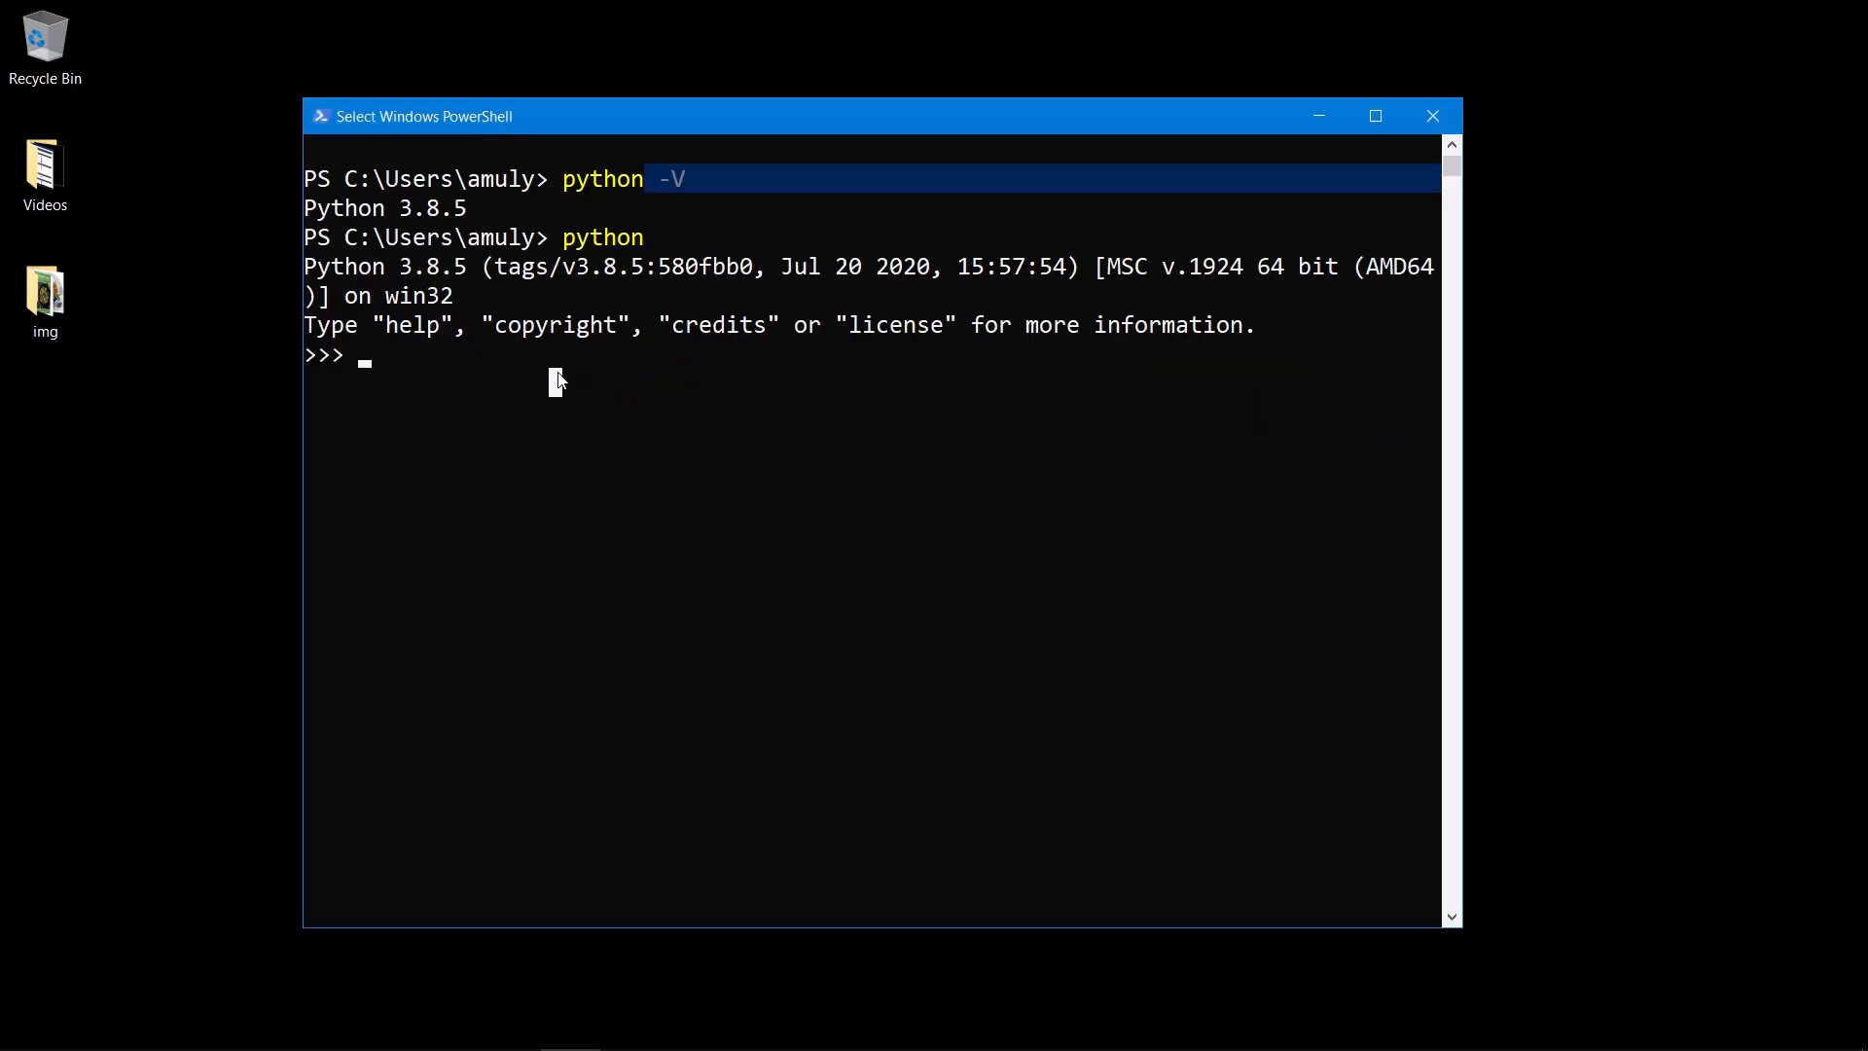
Run print("Hello World") and the division 234/23 in the interpreter
type("print")
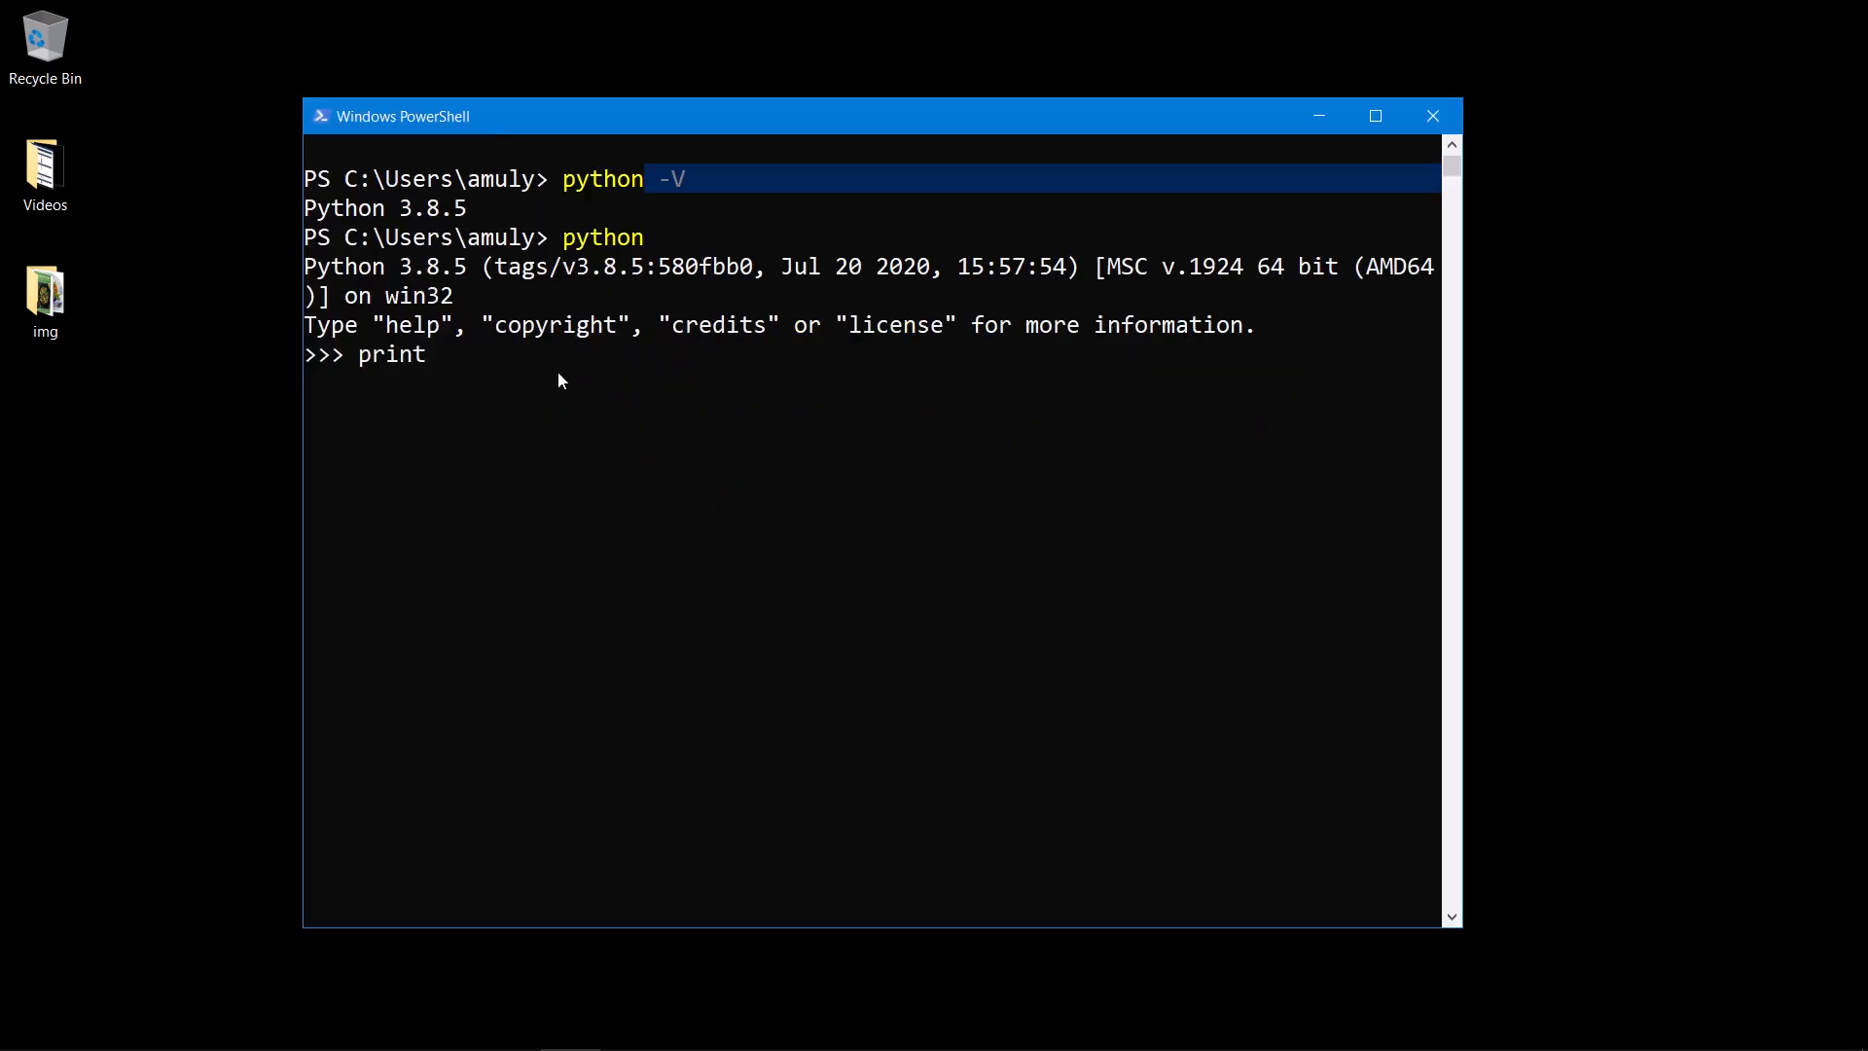
type("()")
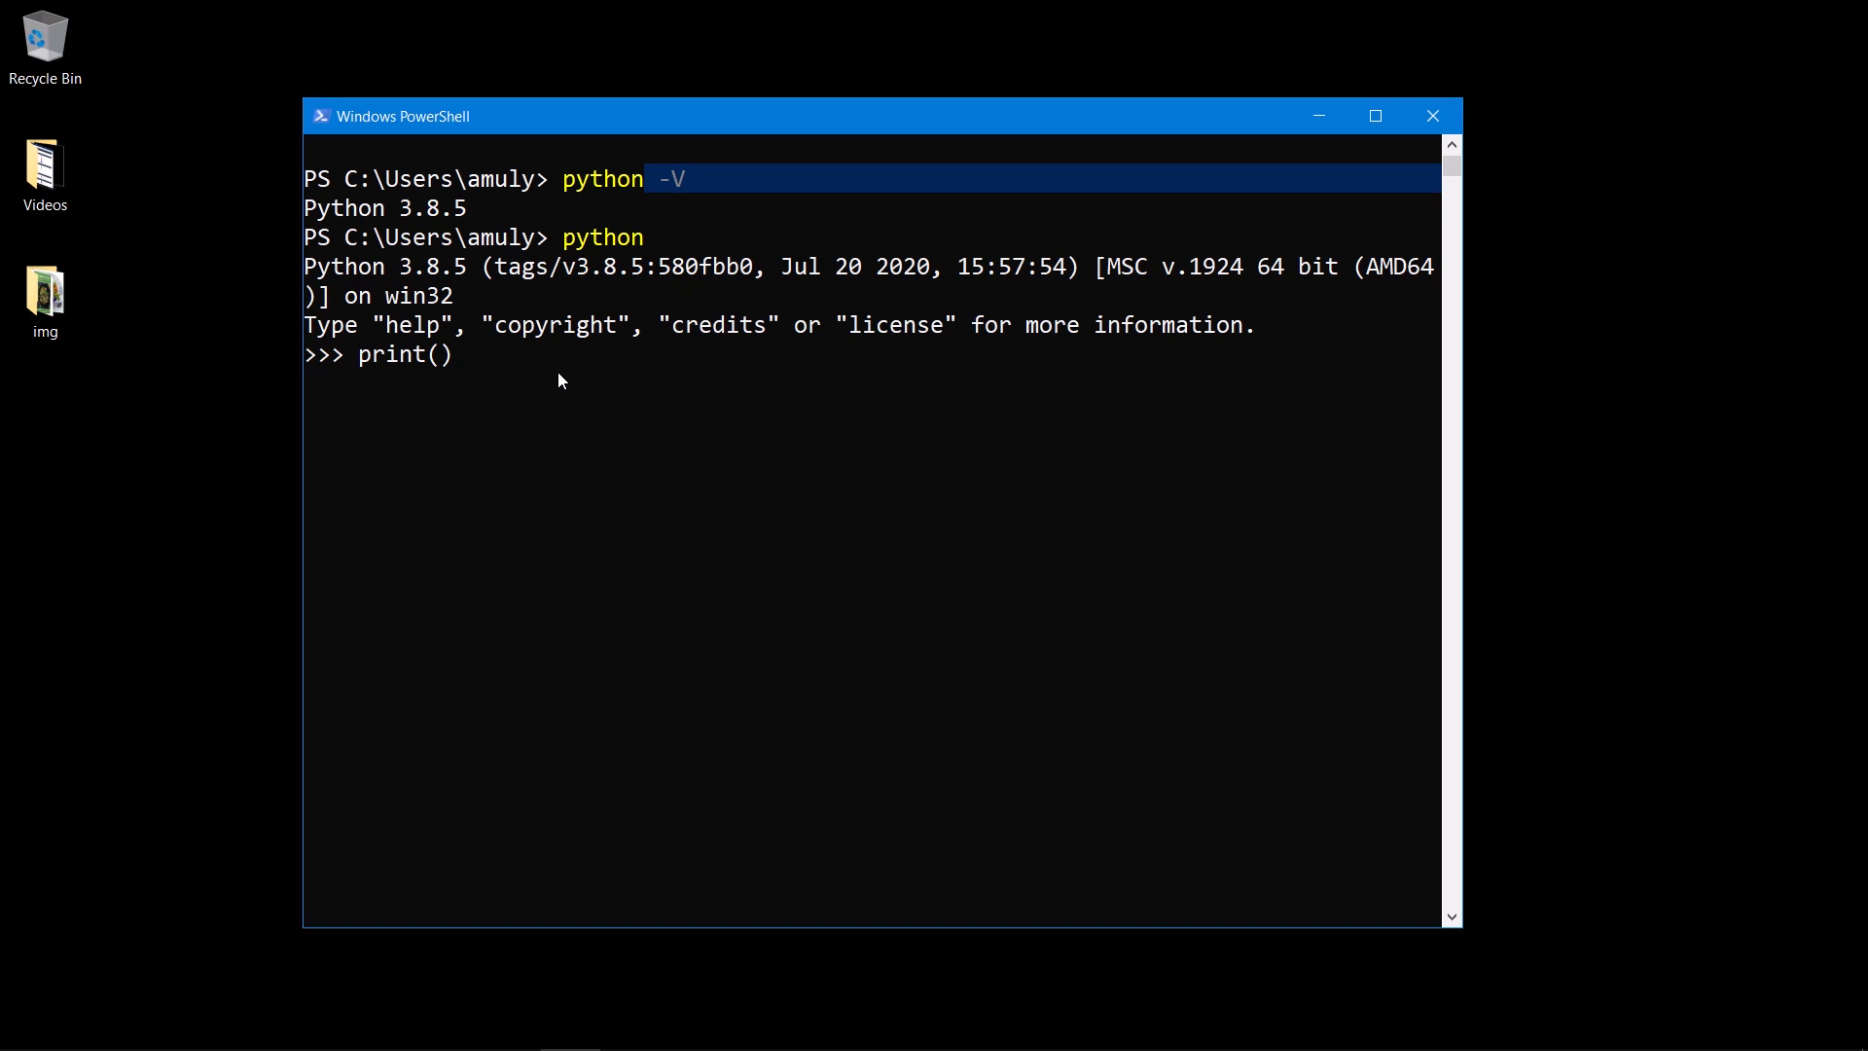
type("\"")
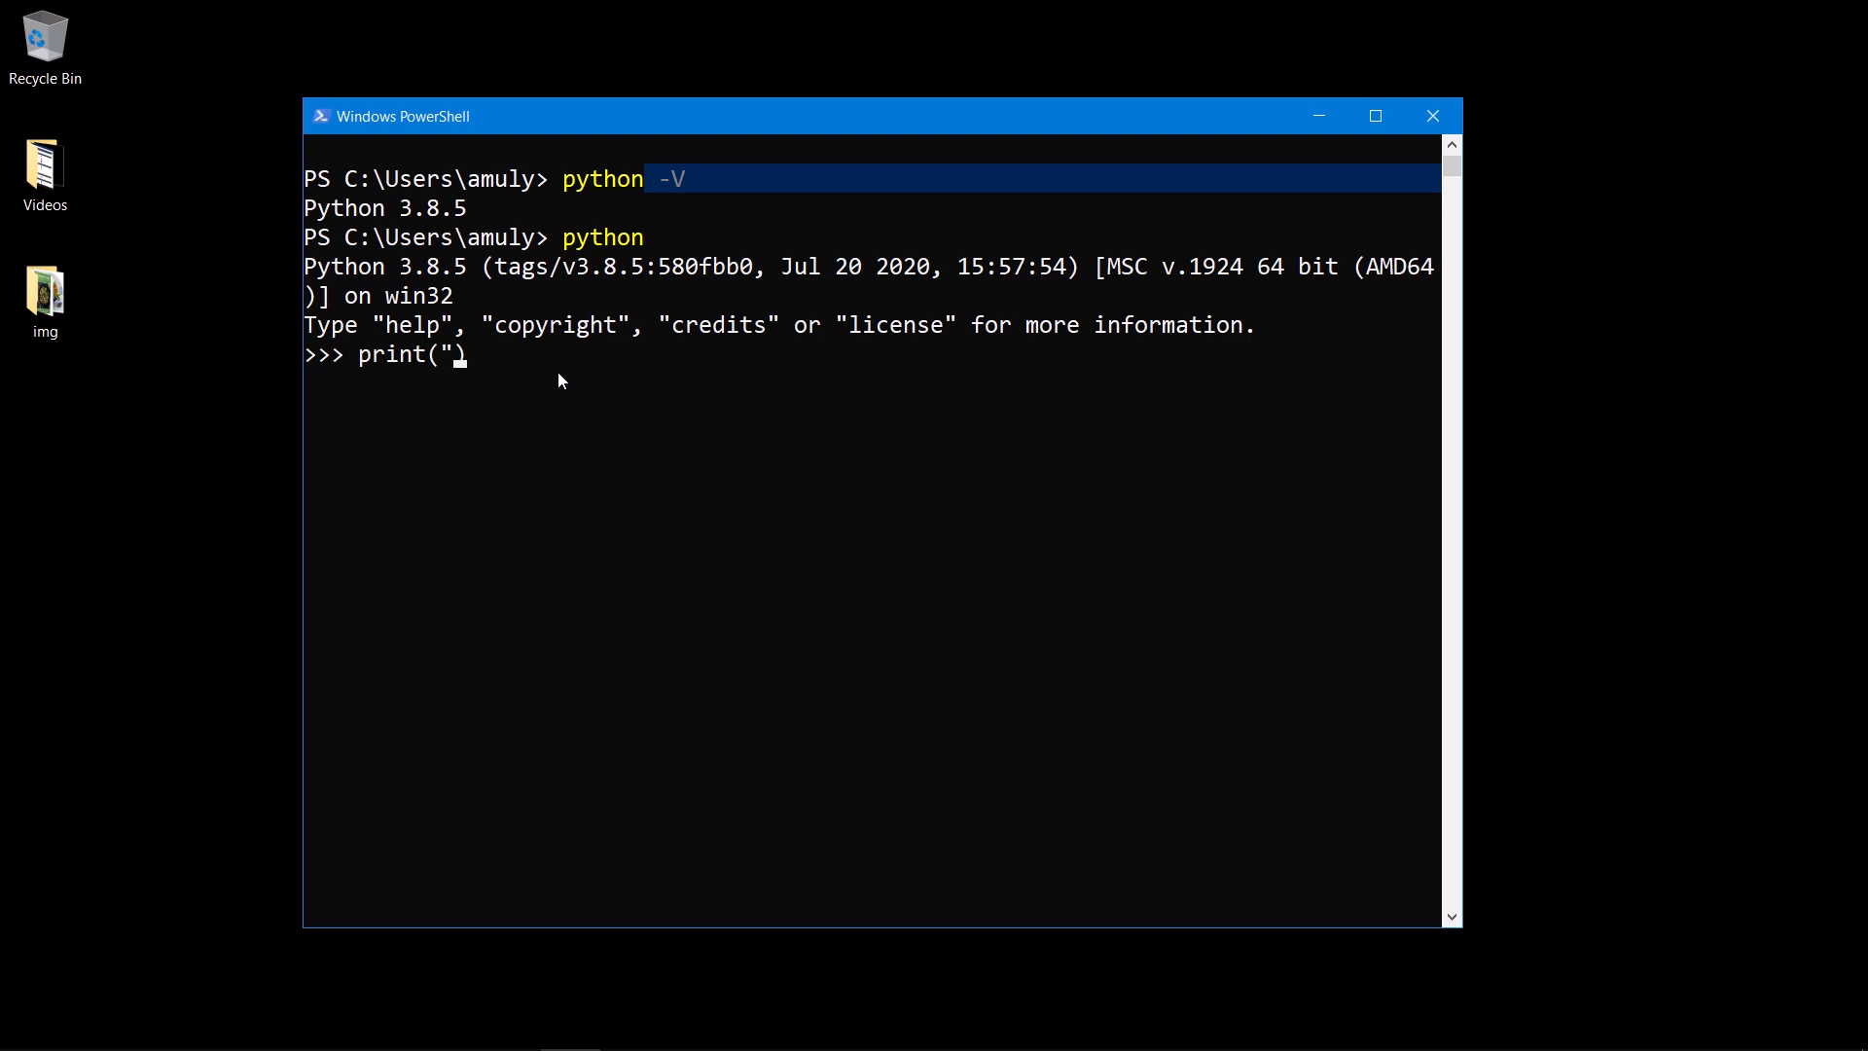
type("Hello World")
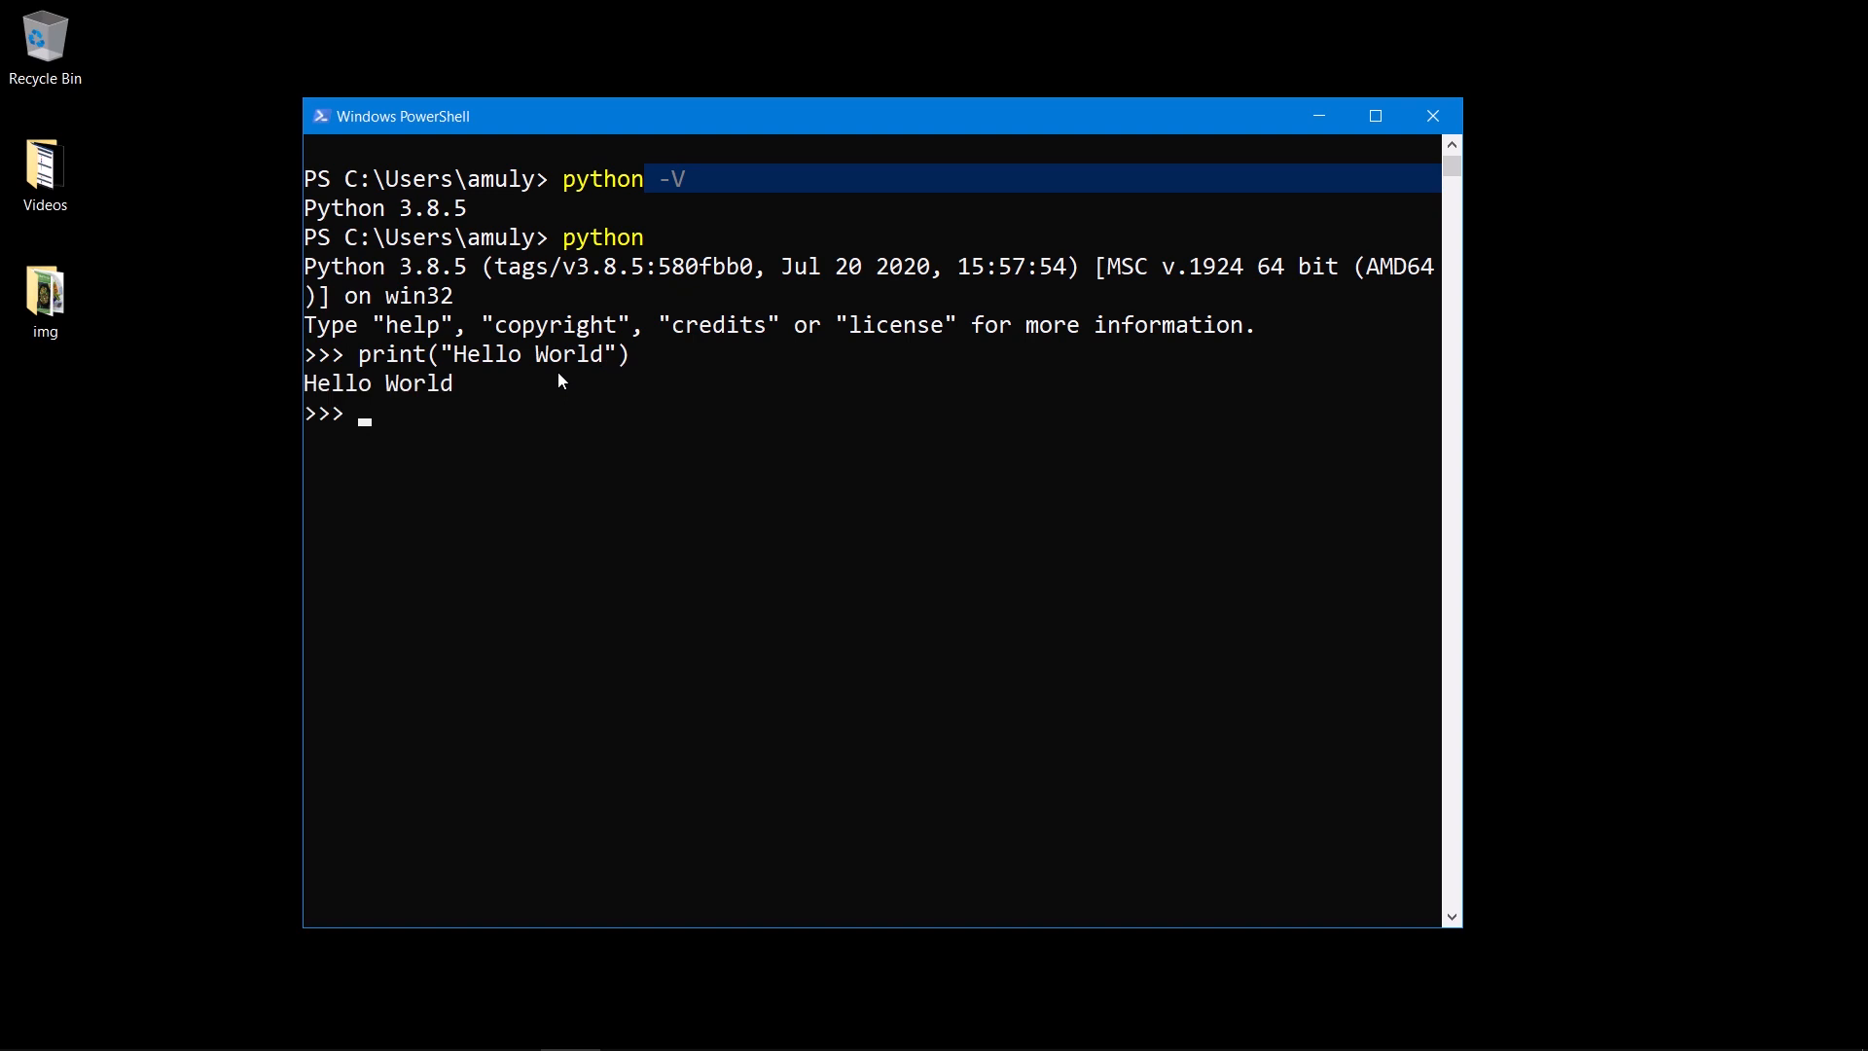
type("234/")
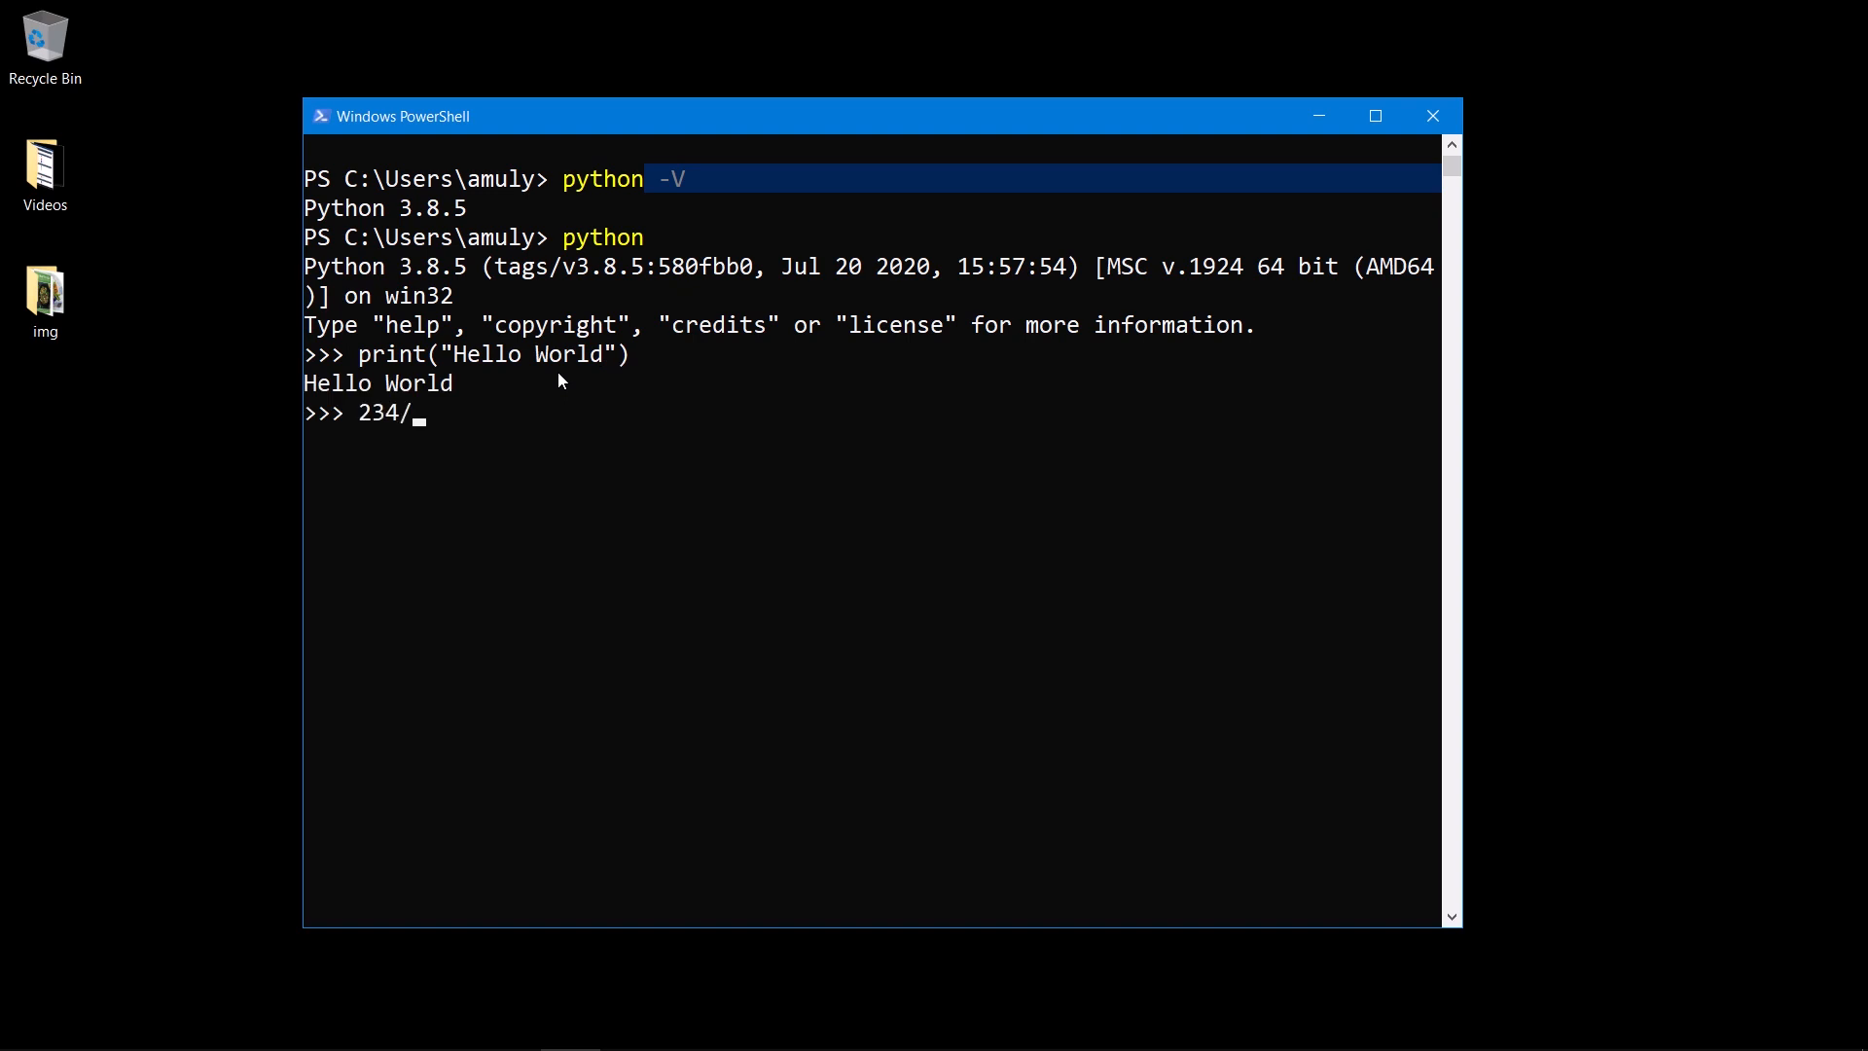
key("Return")
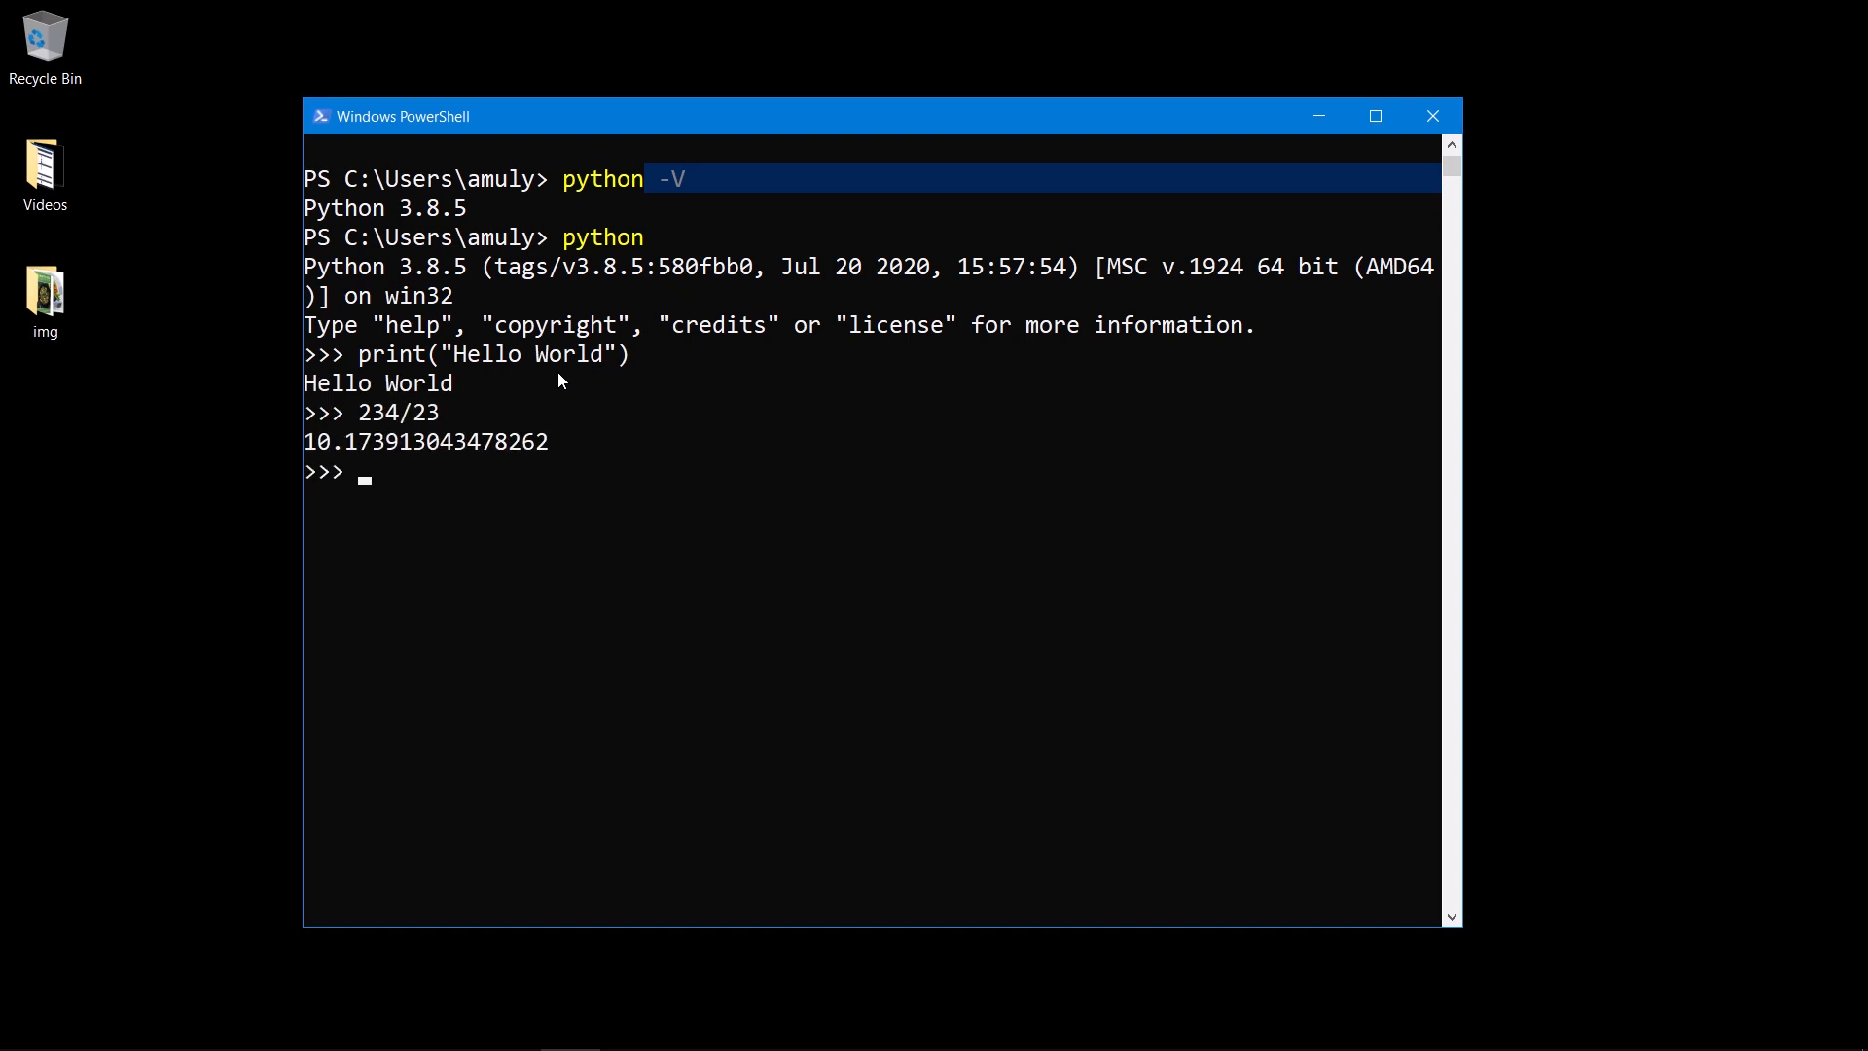
Try 45=45 and 45-34 (giving 11), then exit() Python and close the PowerShell window
type("45")
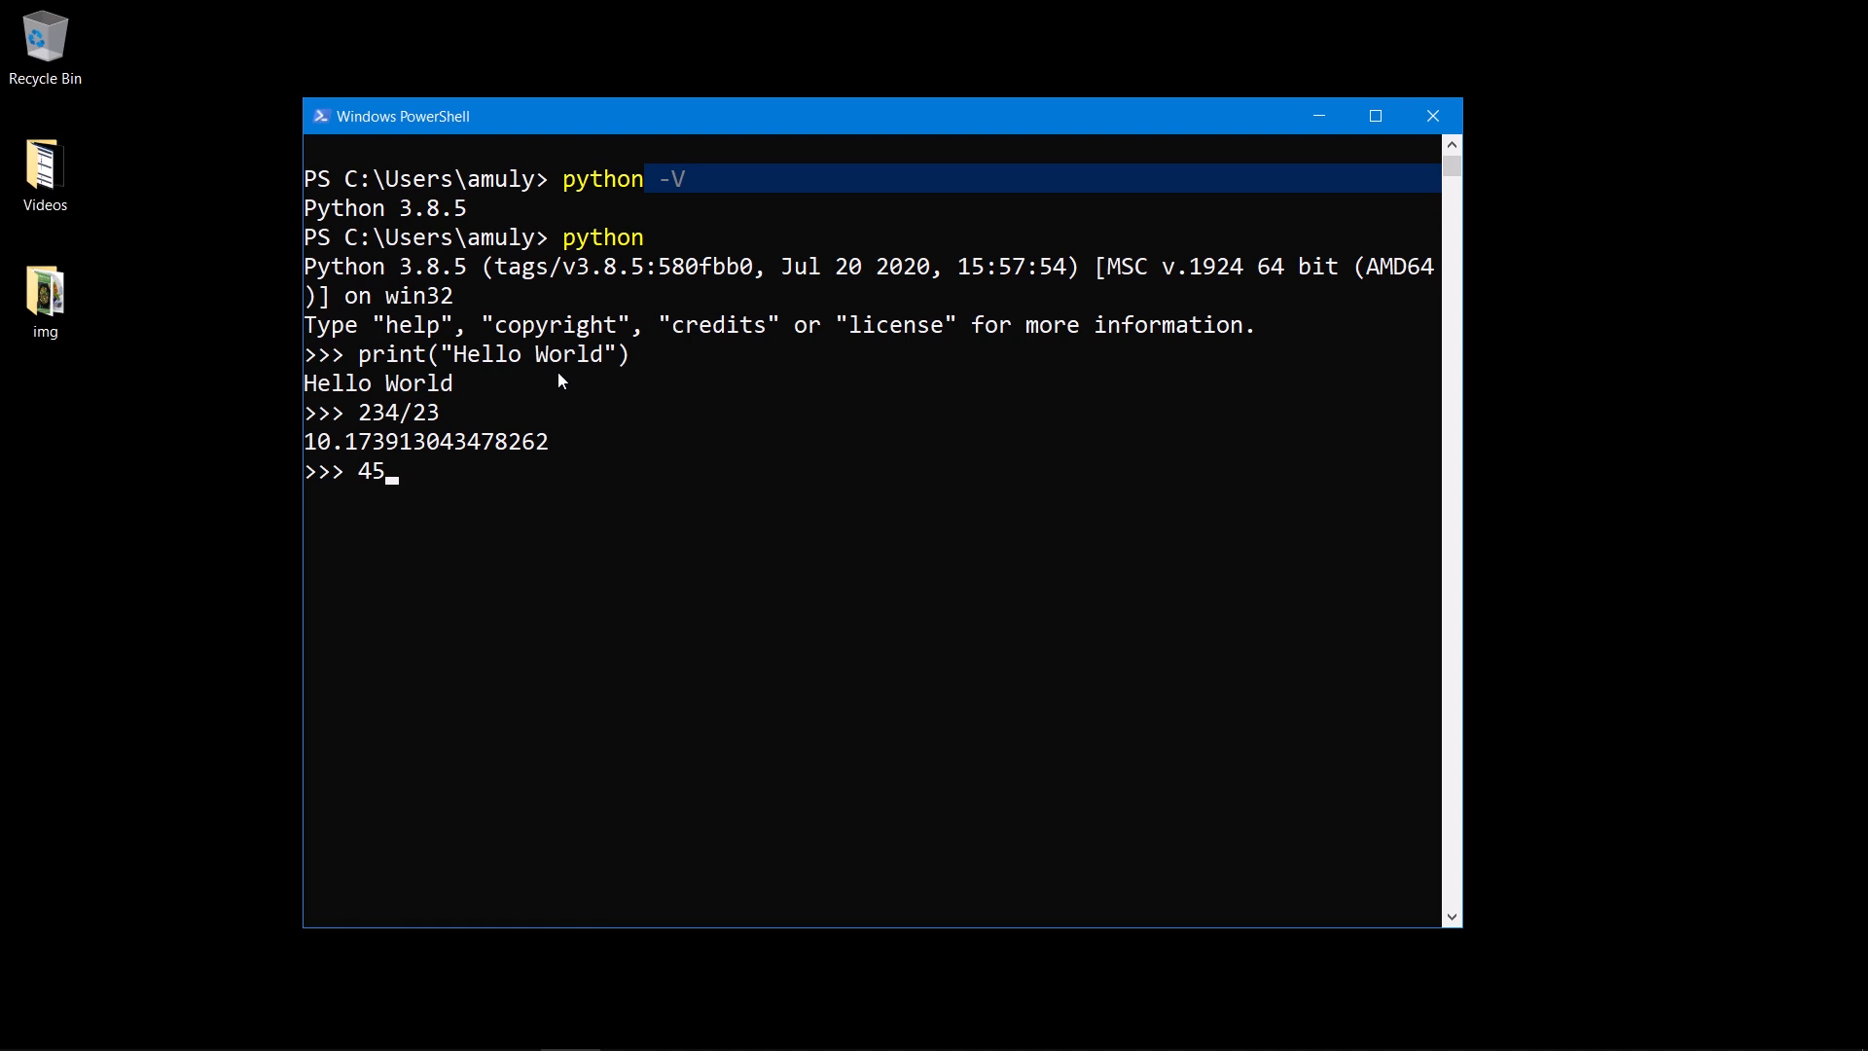
type("=")
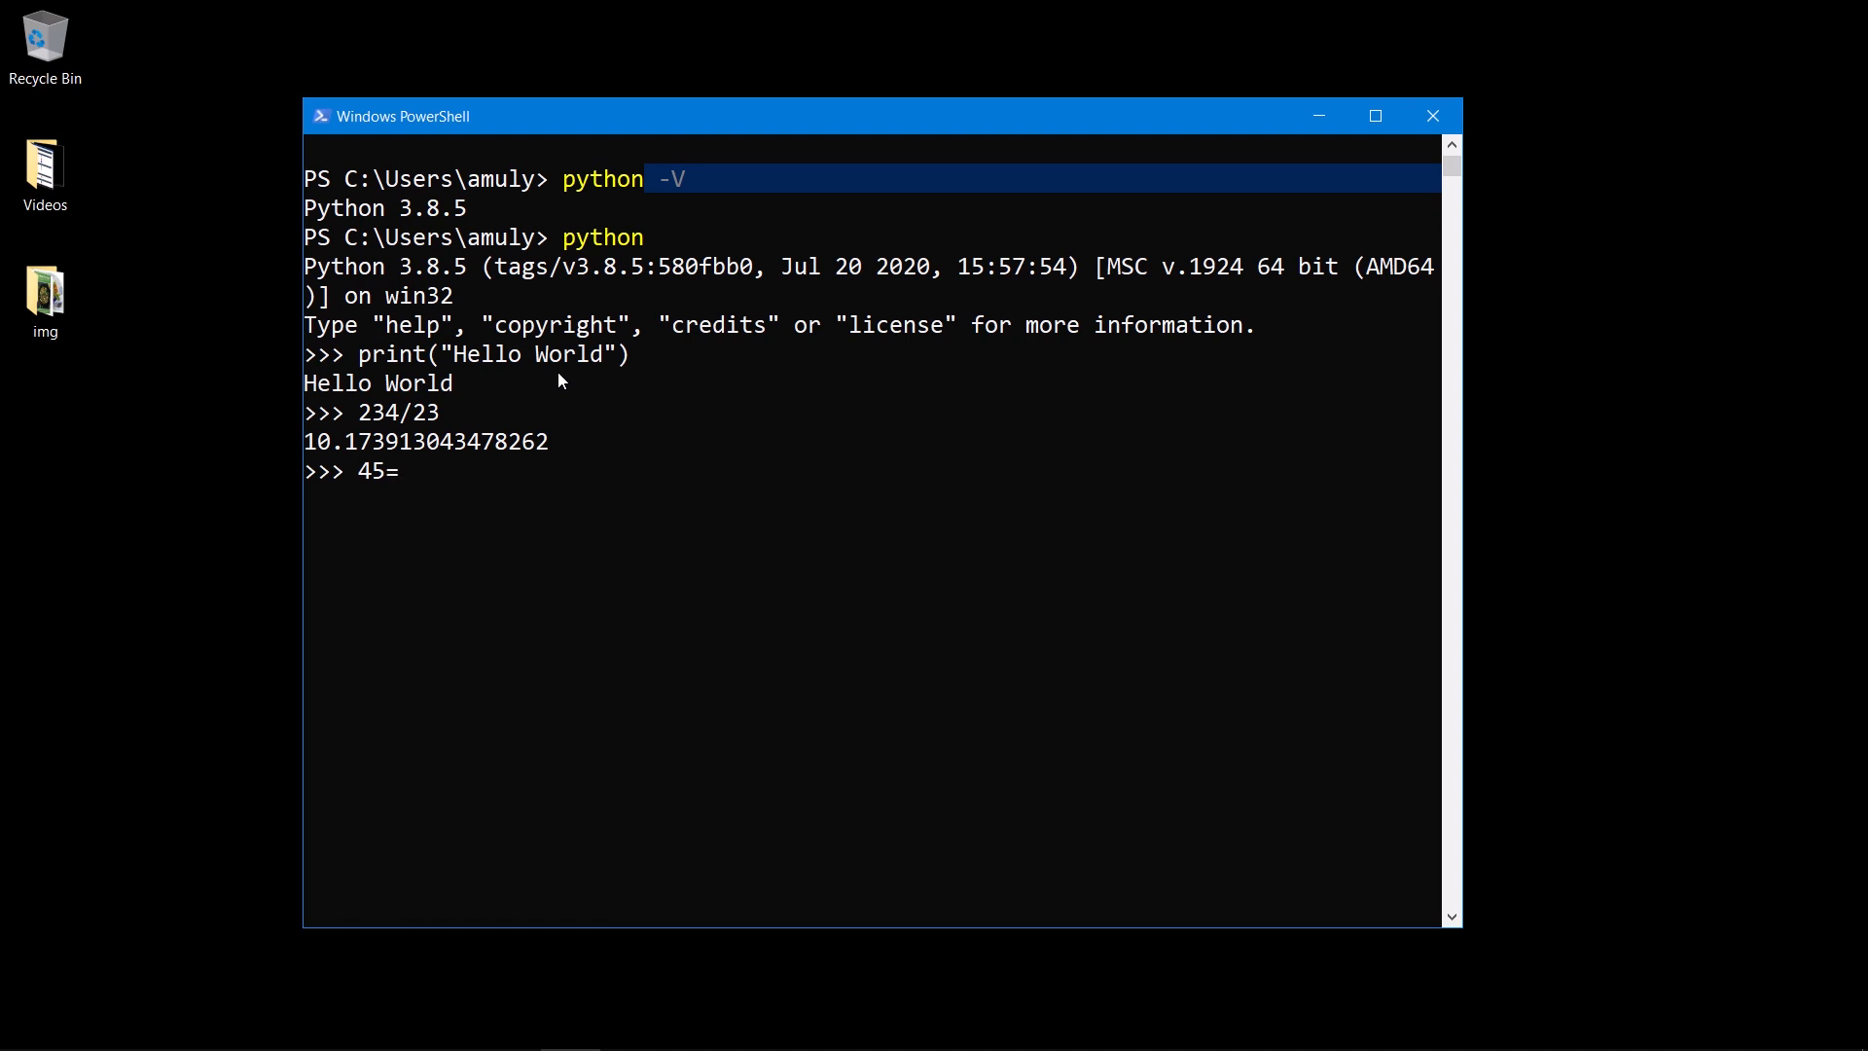
type("45")
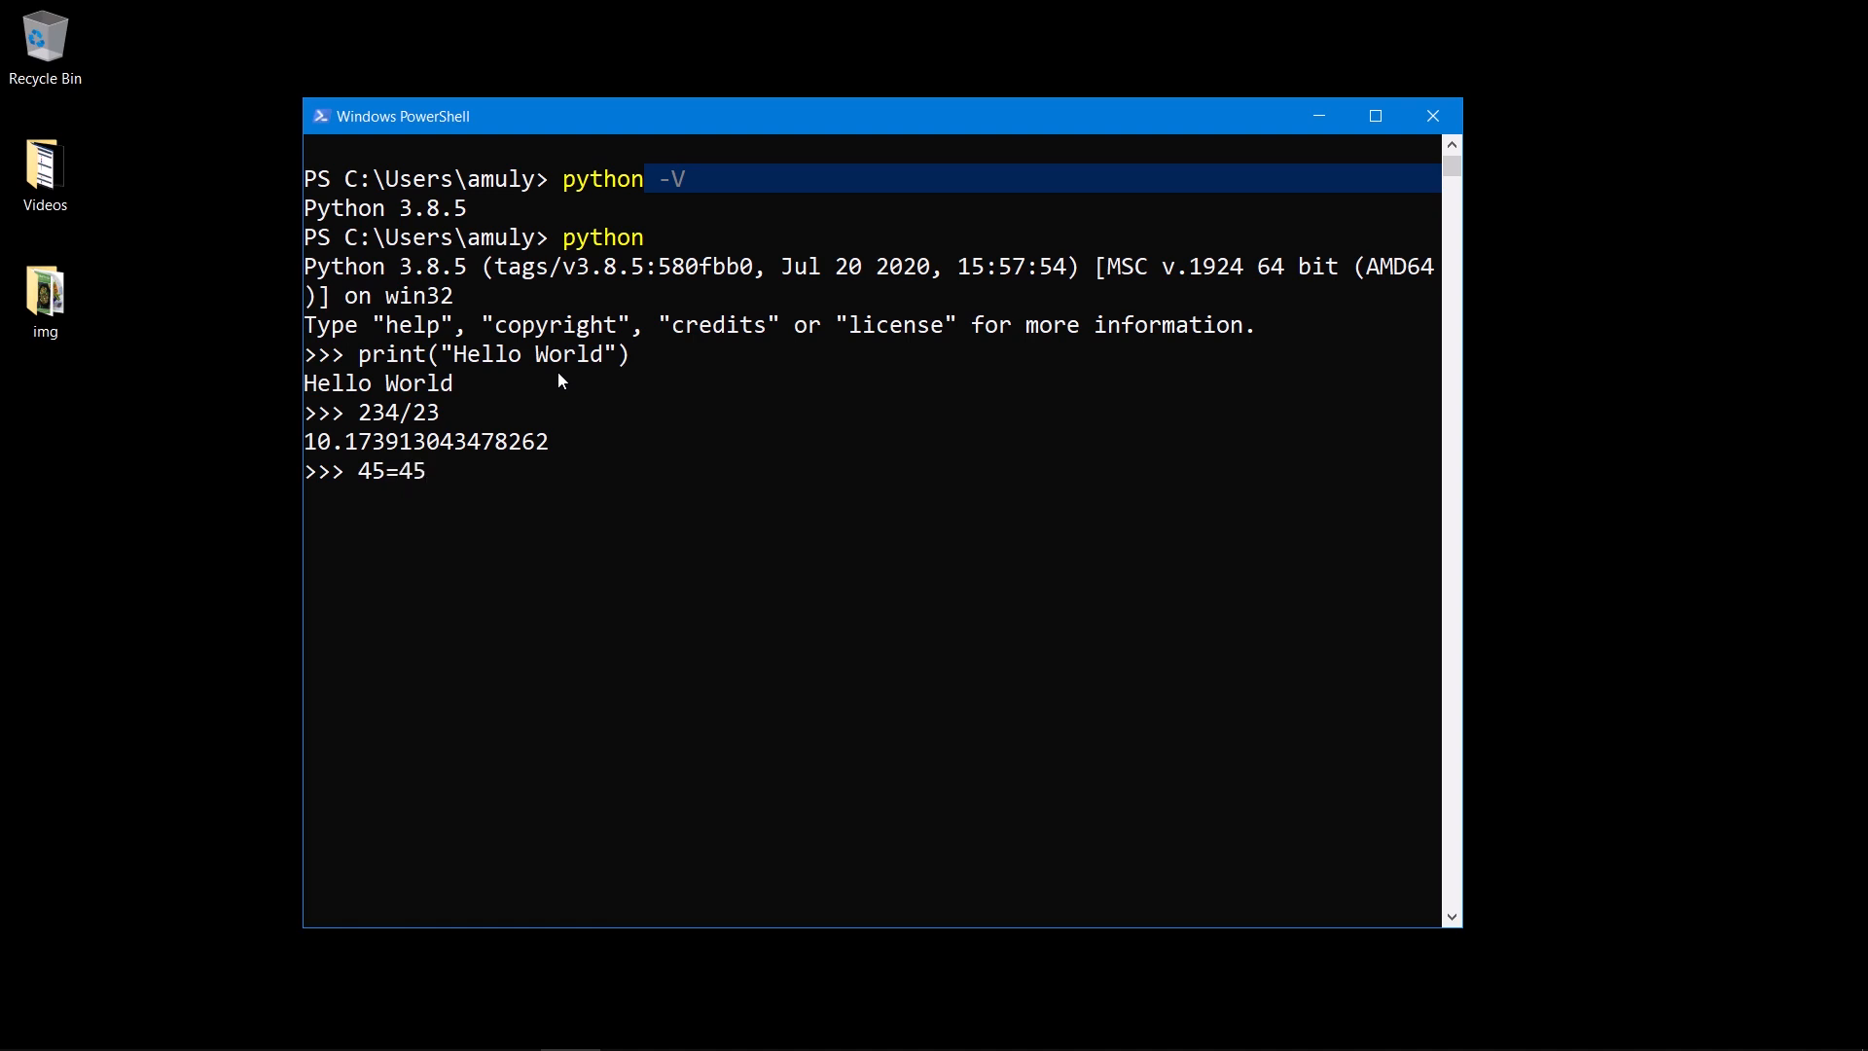
key("Return")
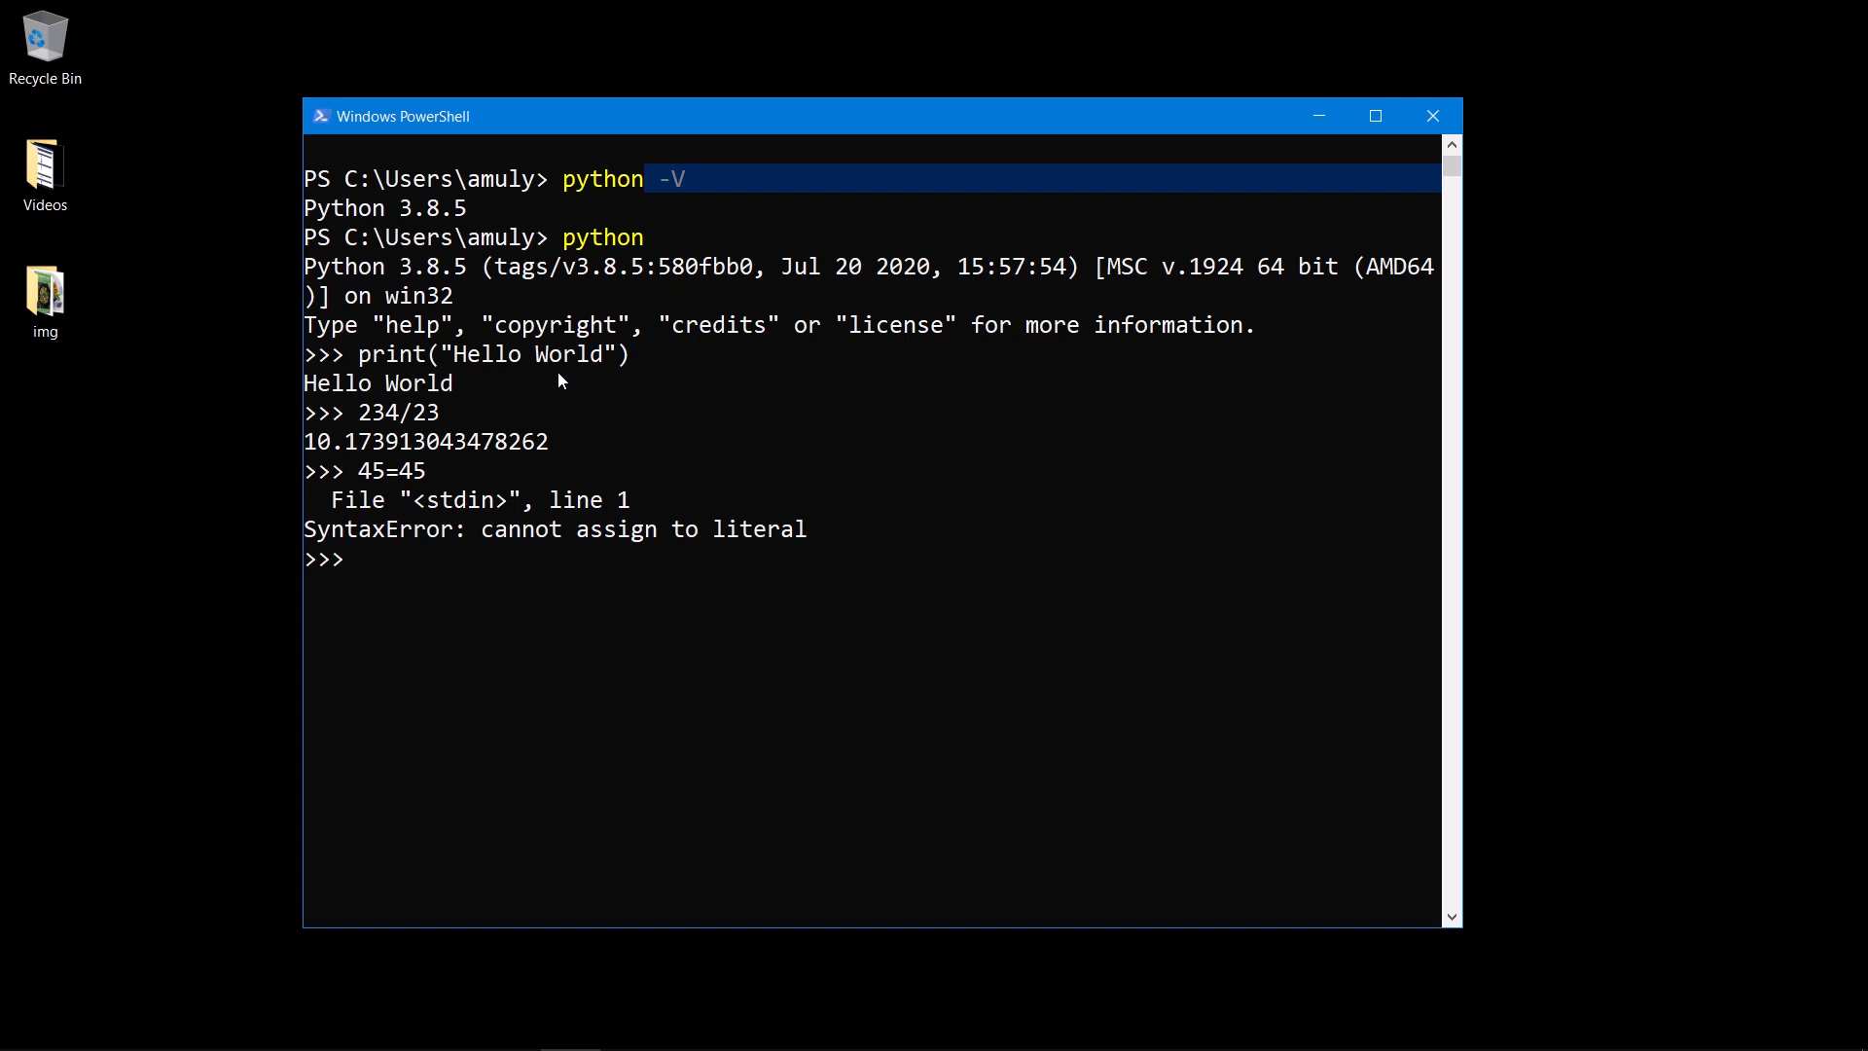
type("45=4")
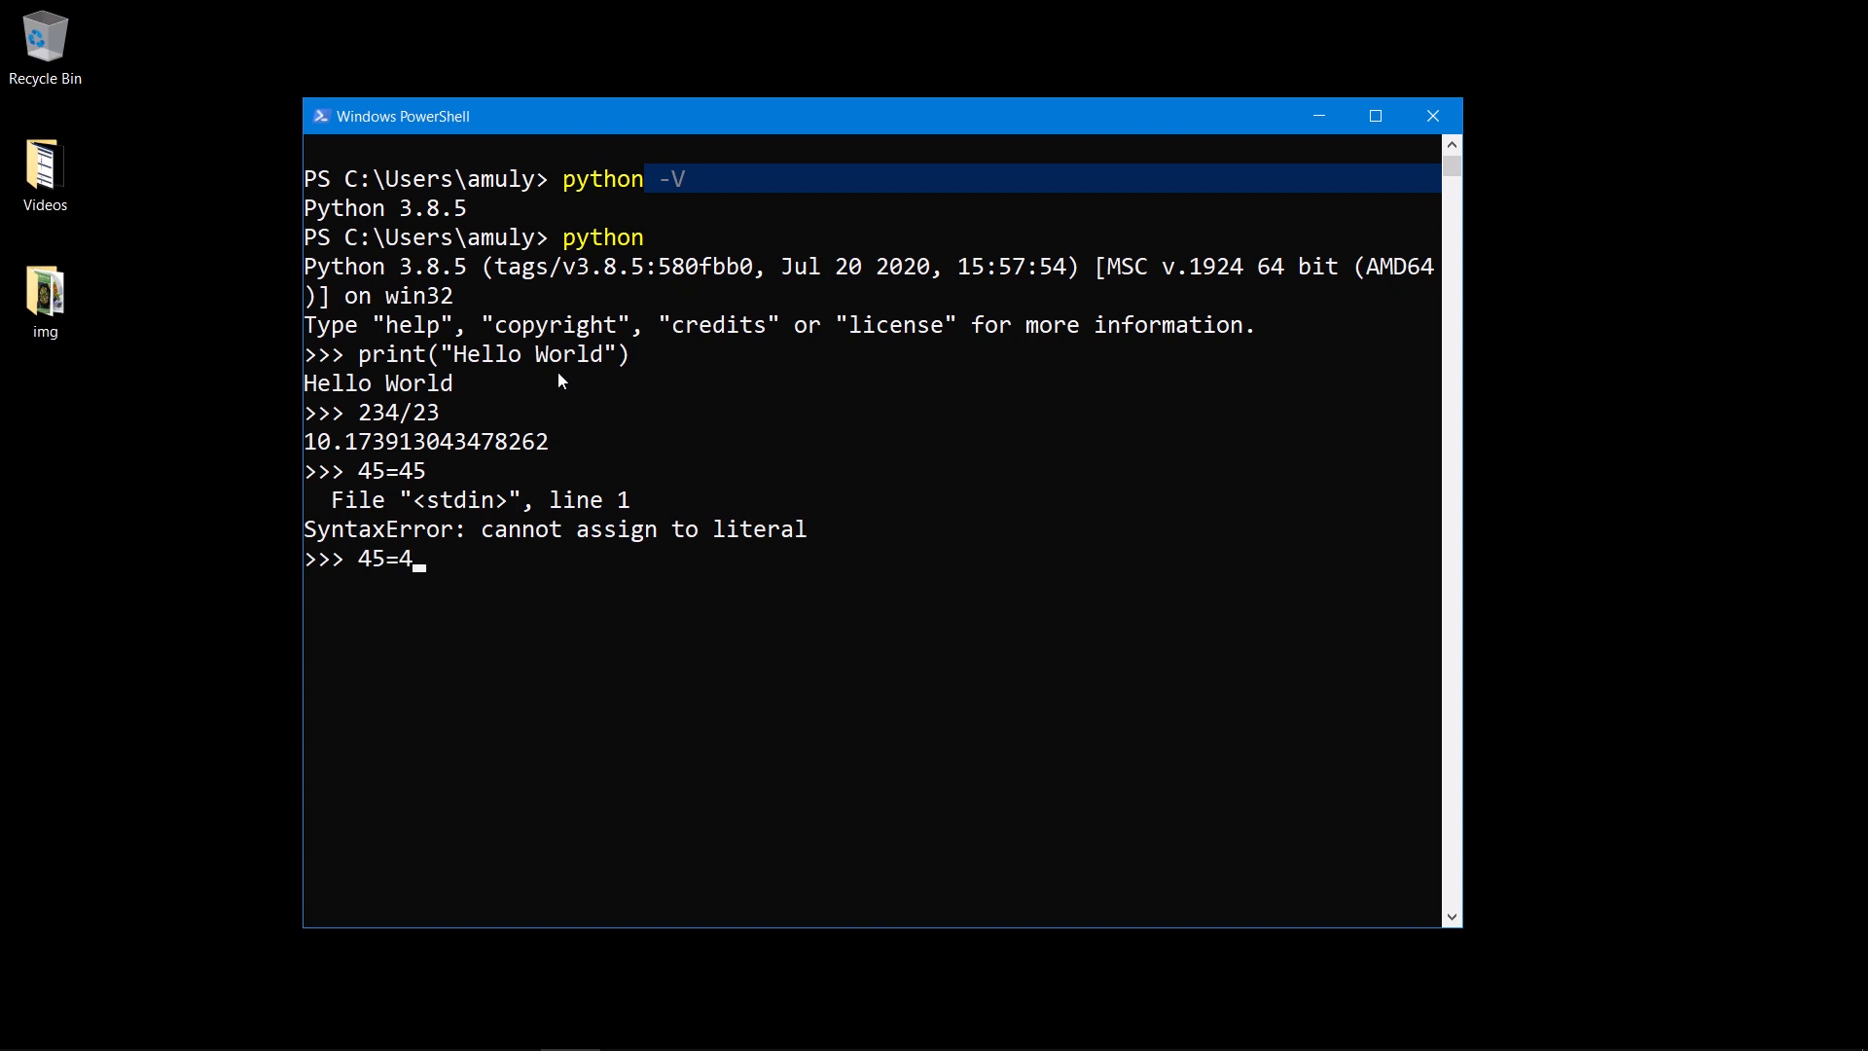
key("BackSpace")
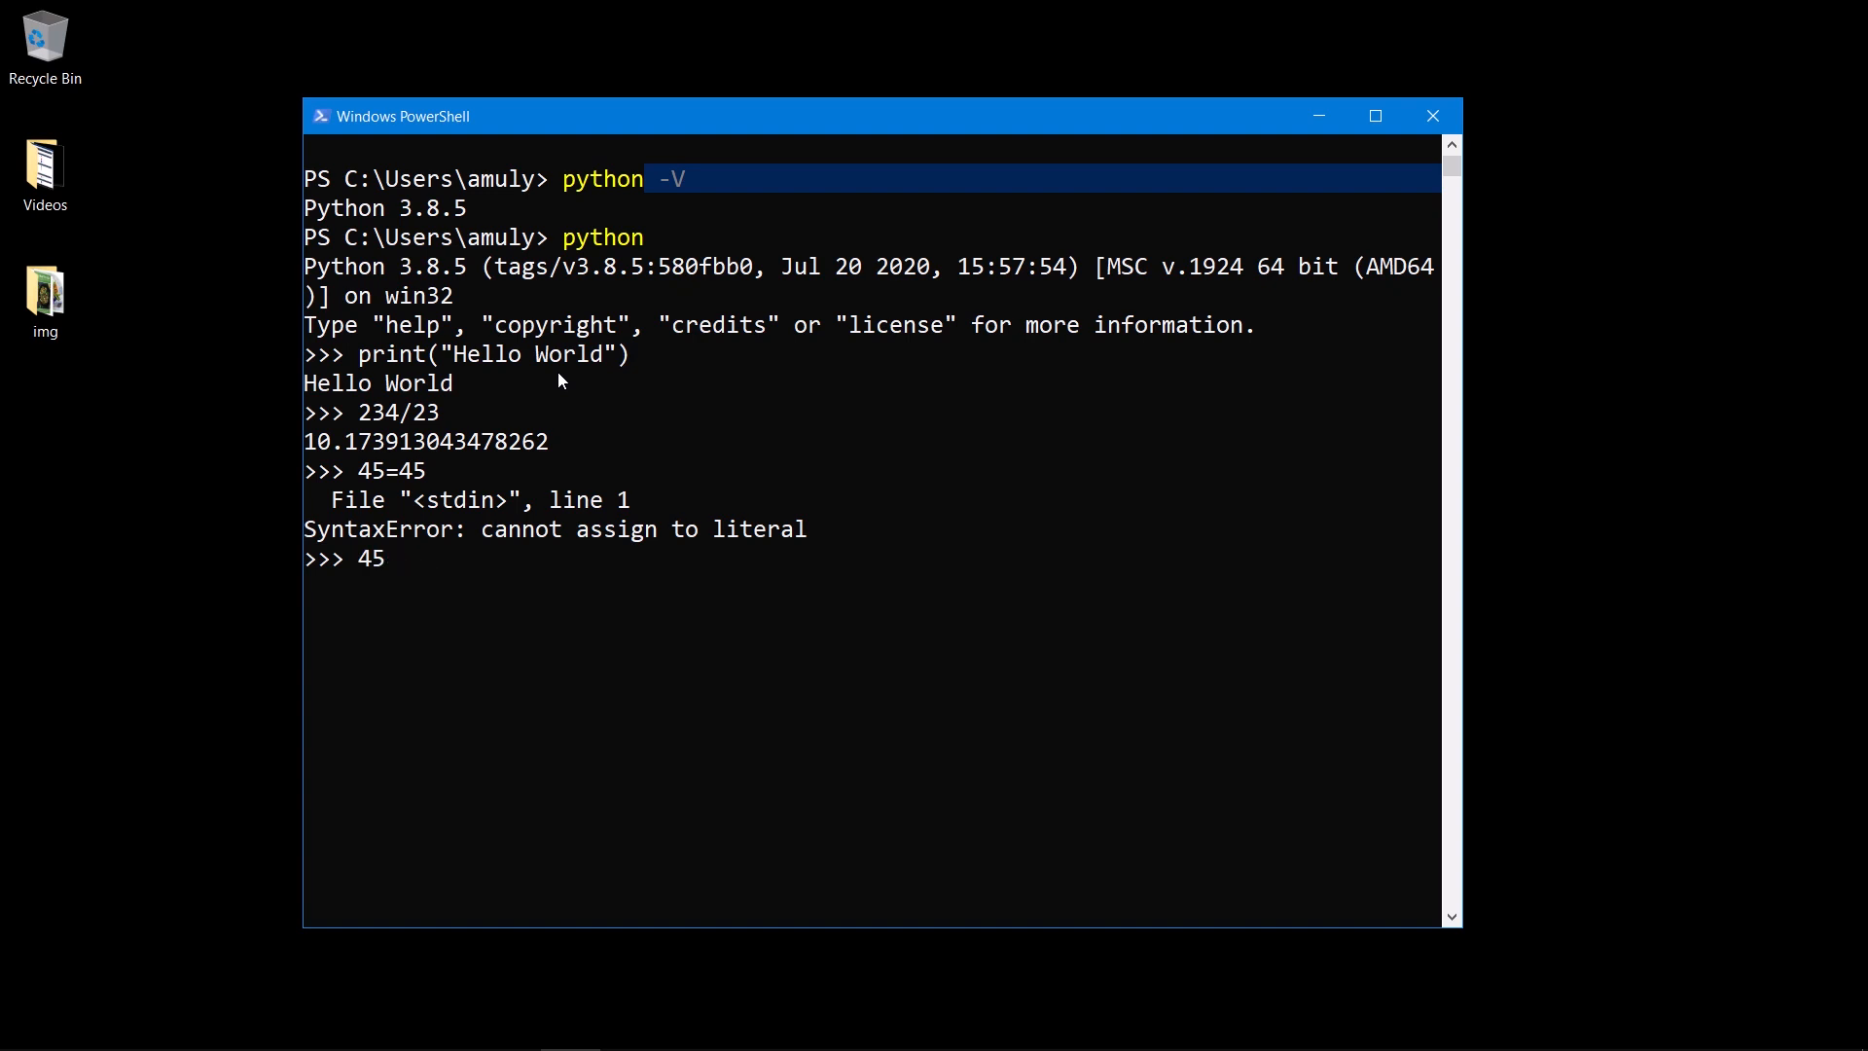
type("-")
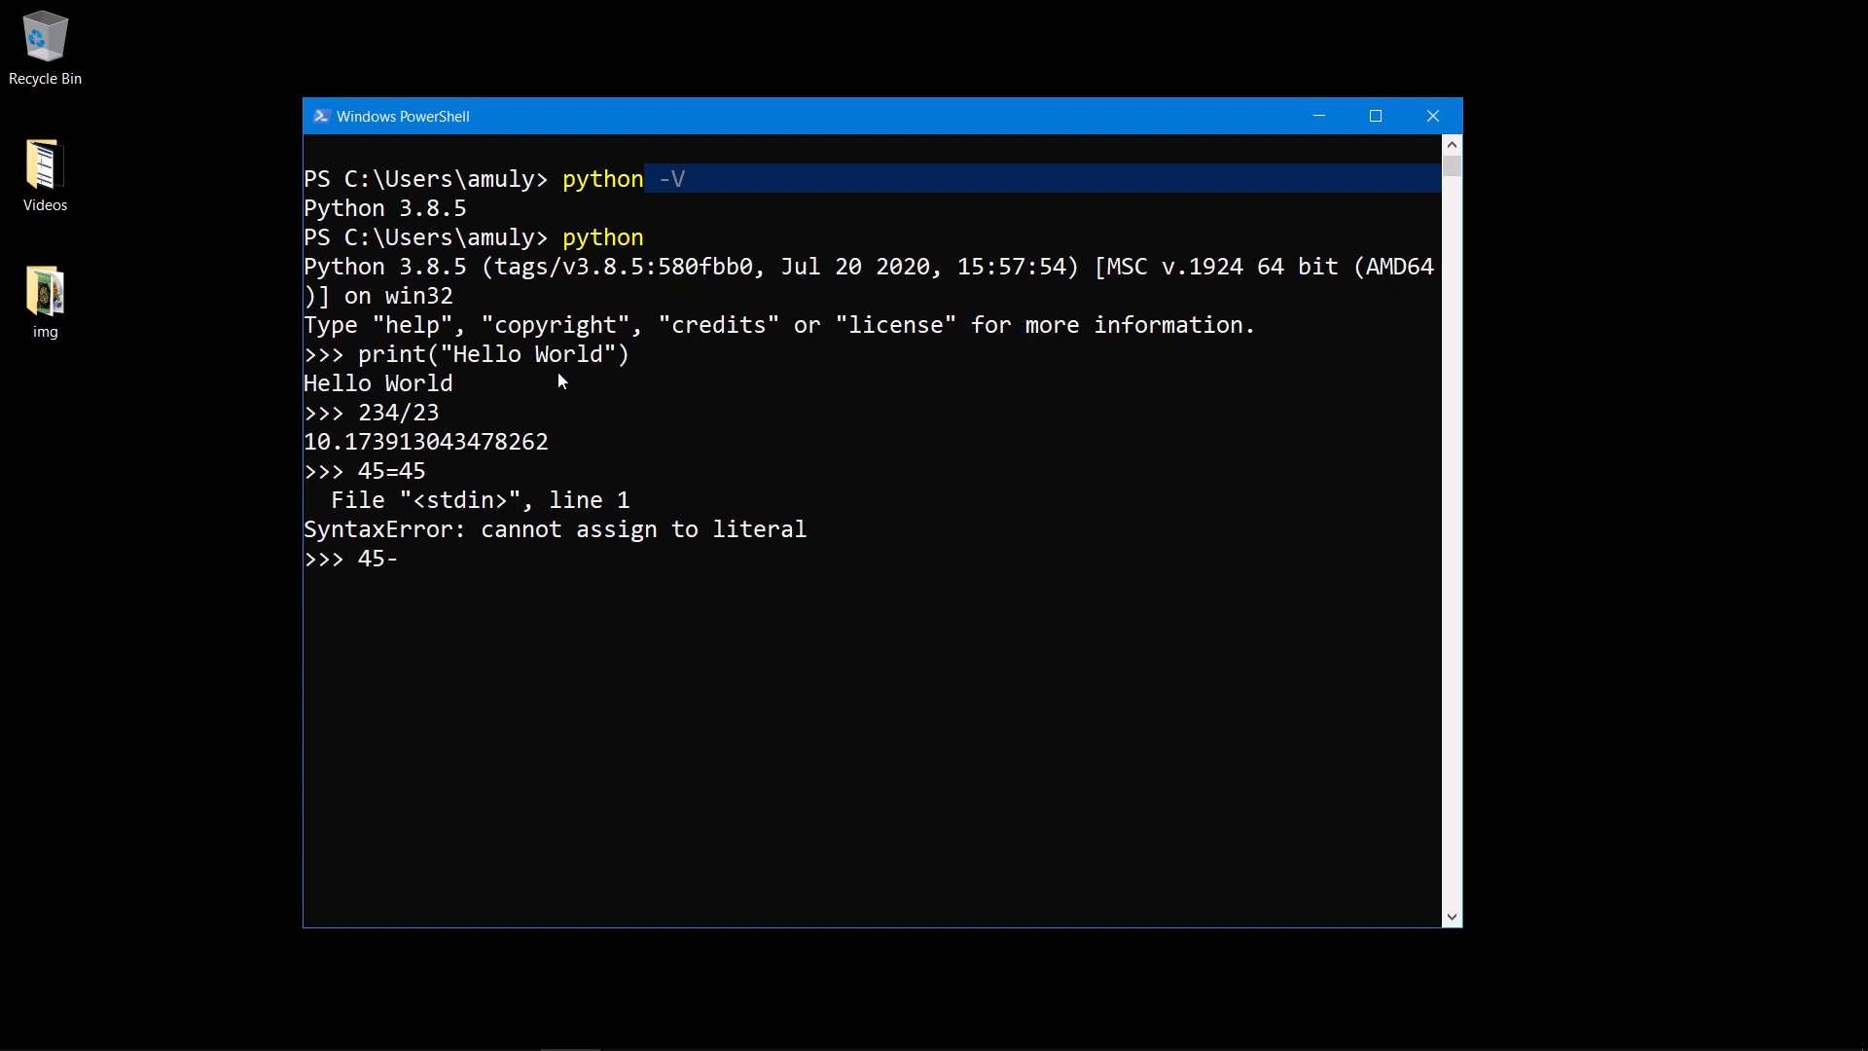
key("Return")
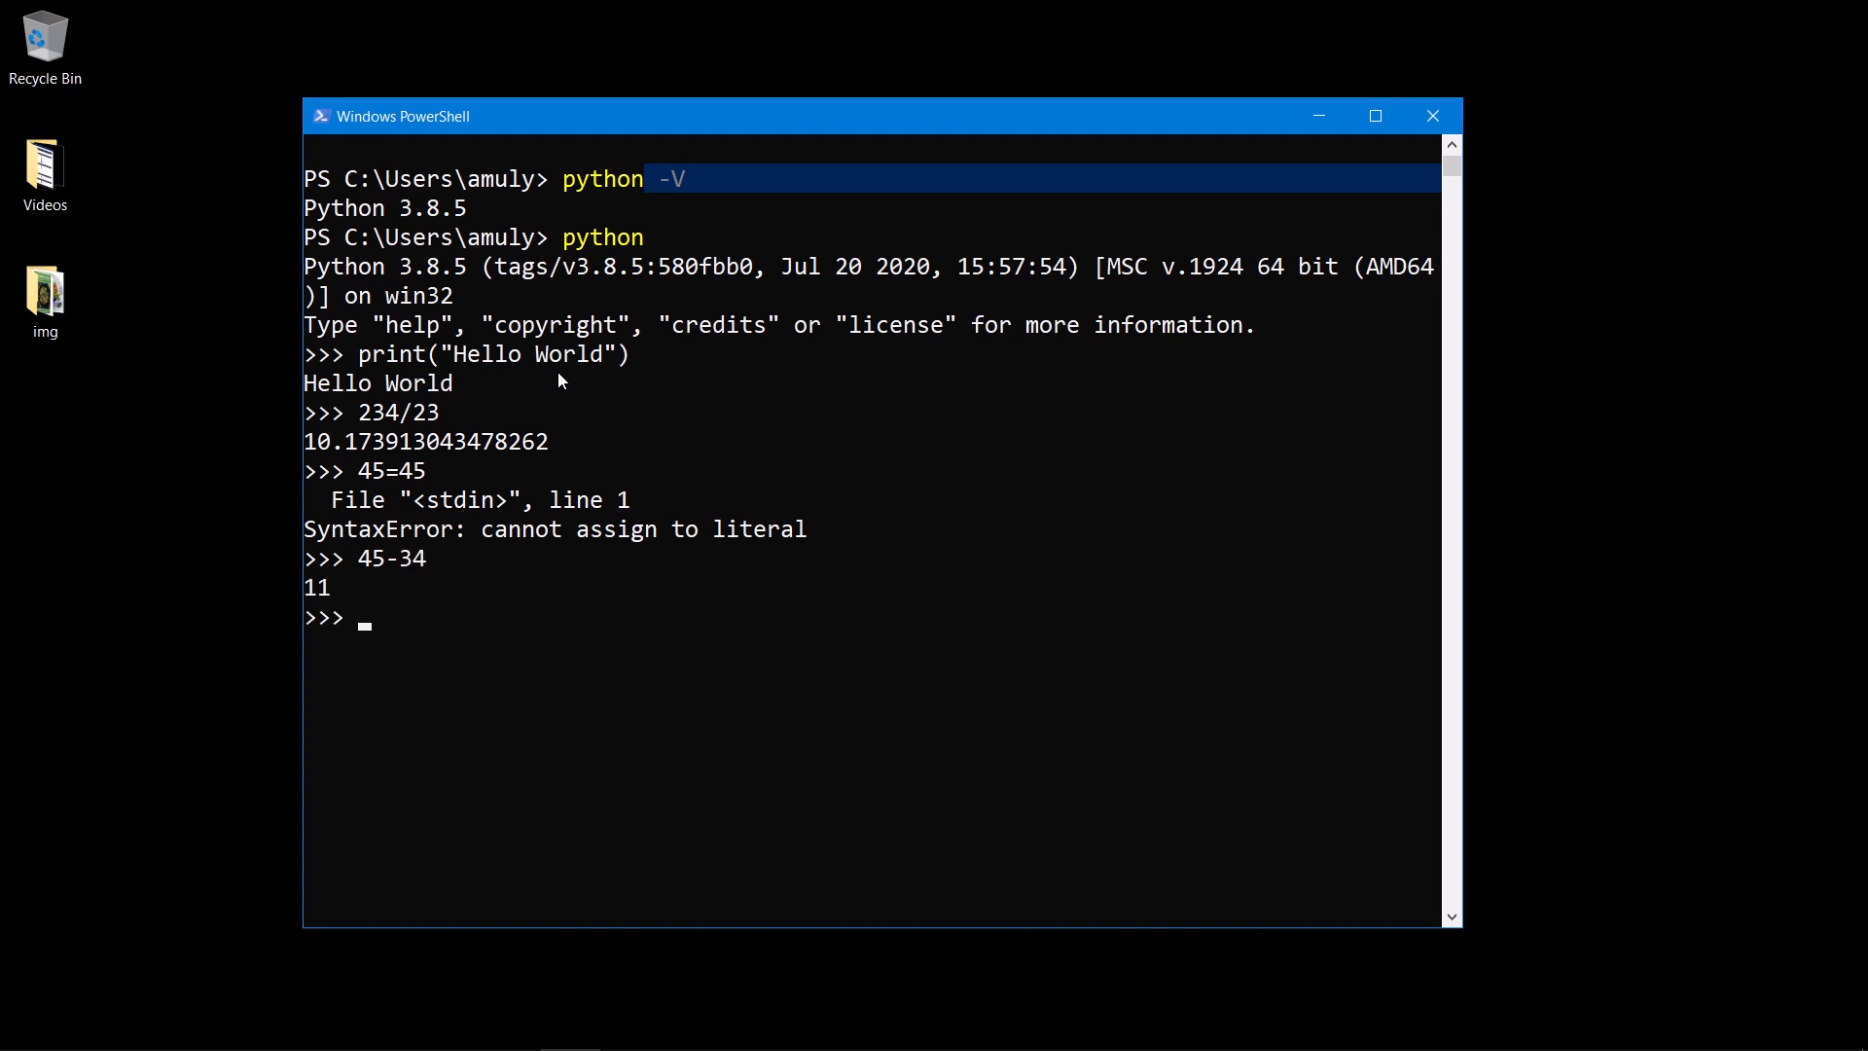
type("exit()")
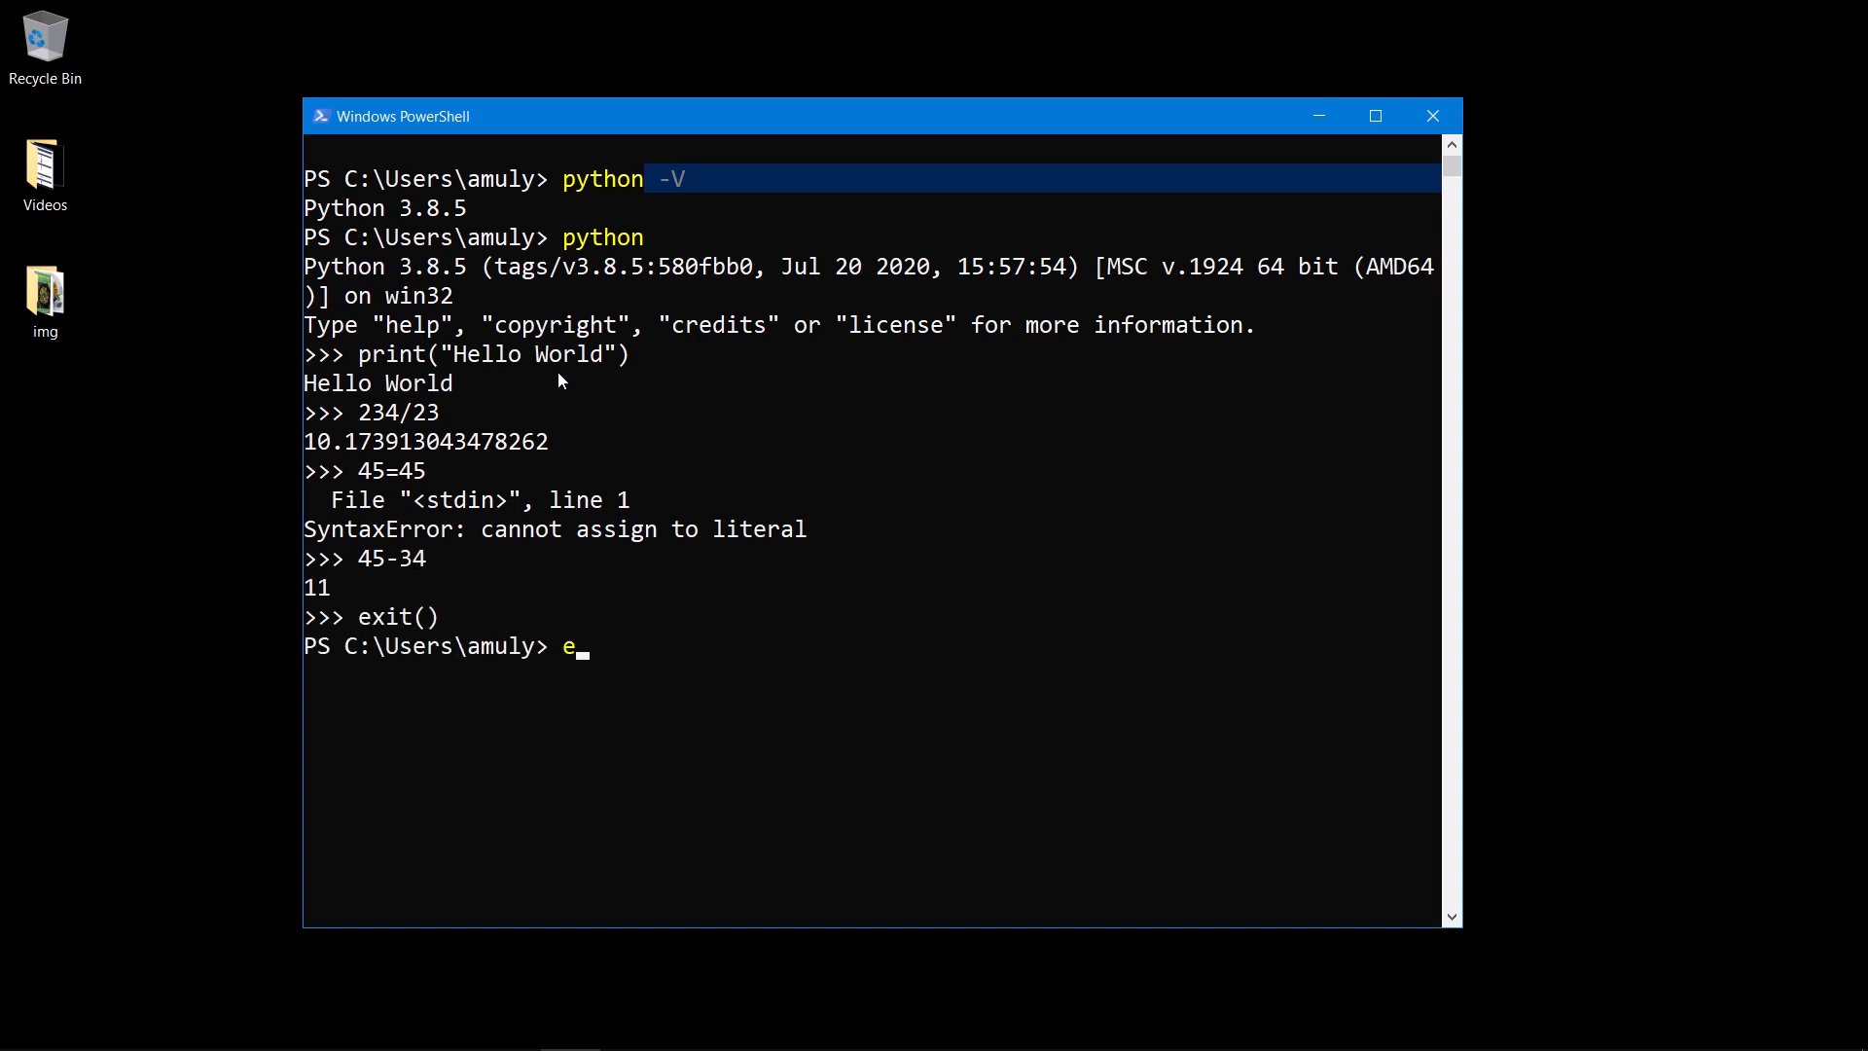
left_click(1430, 115)
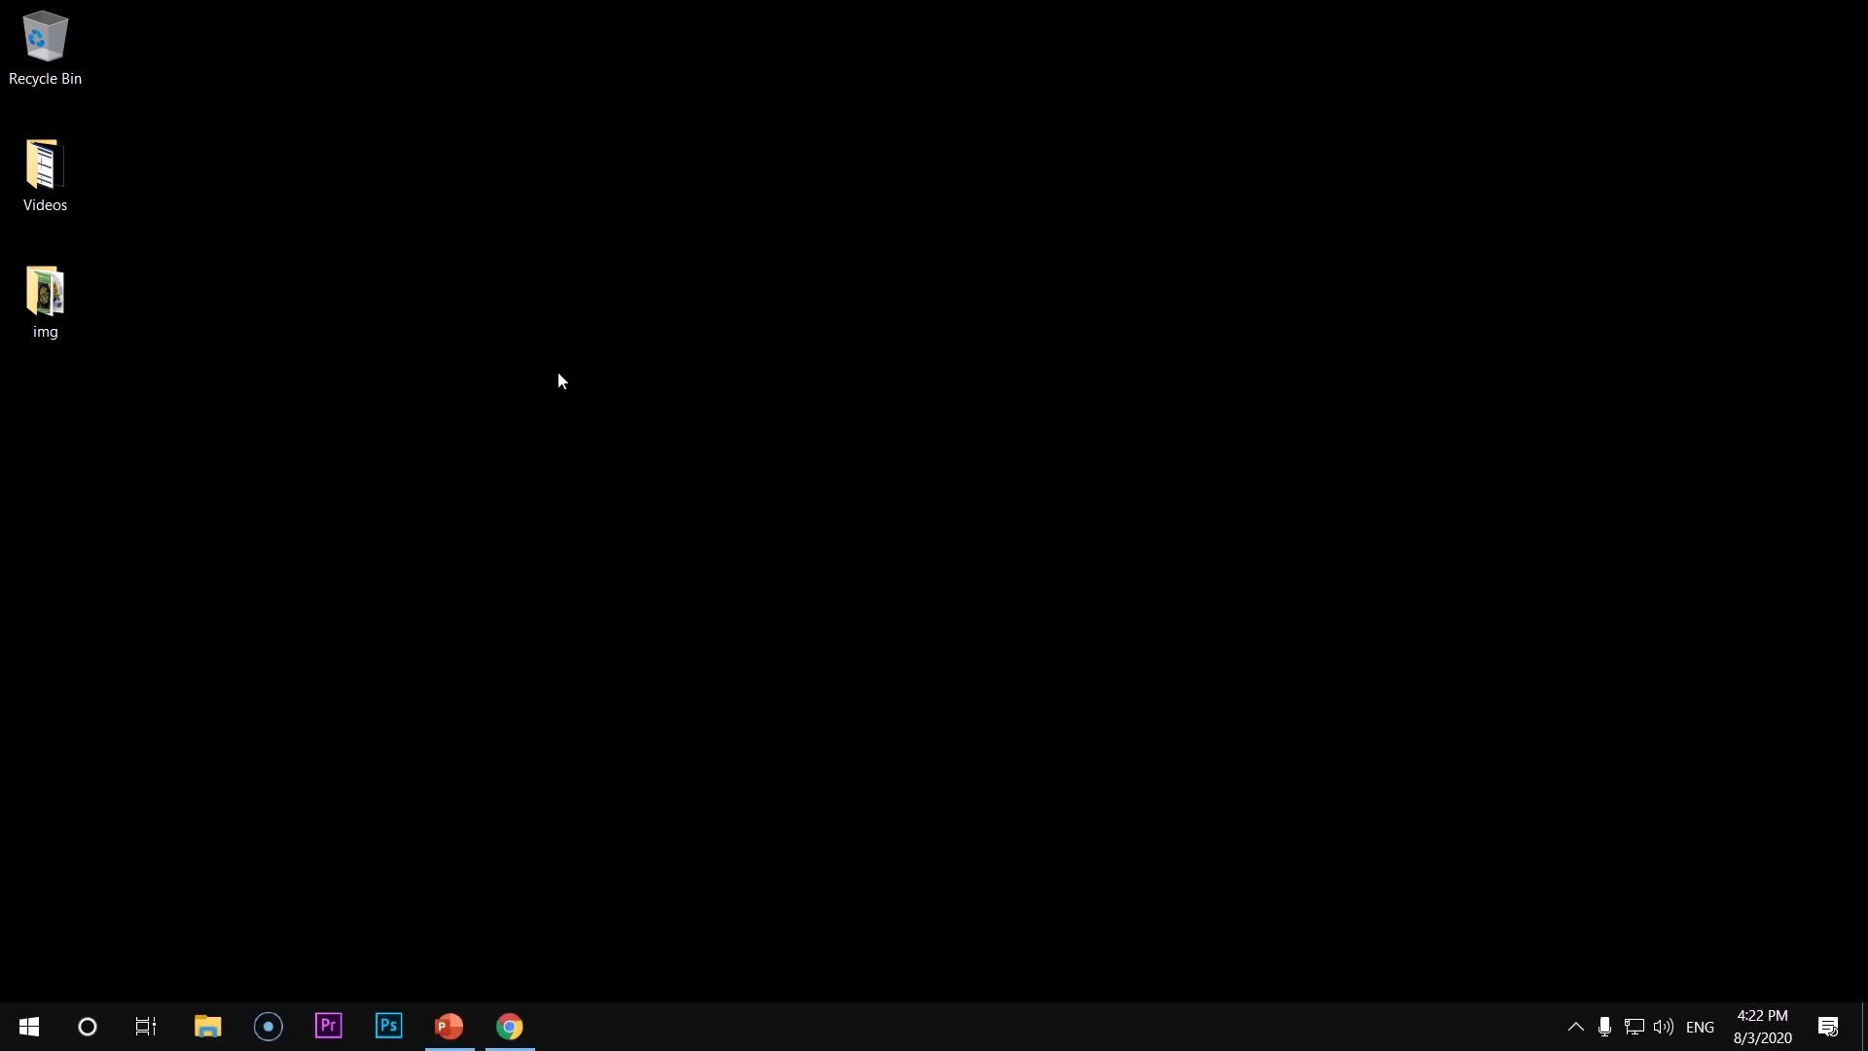
Start Python 3.8.5 from Command Prompt, then leave it with exit()
left_click(27, 1025)
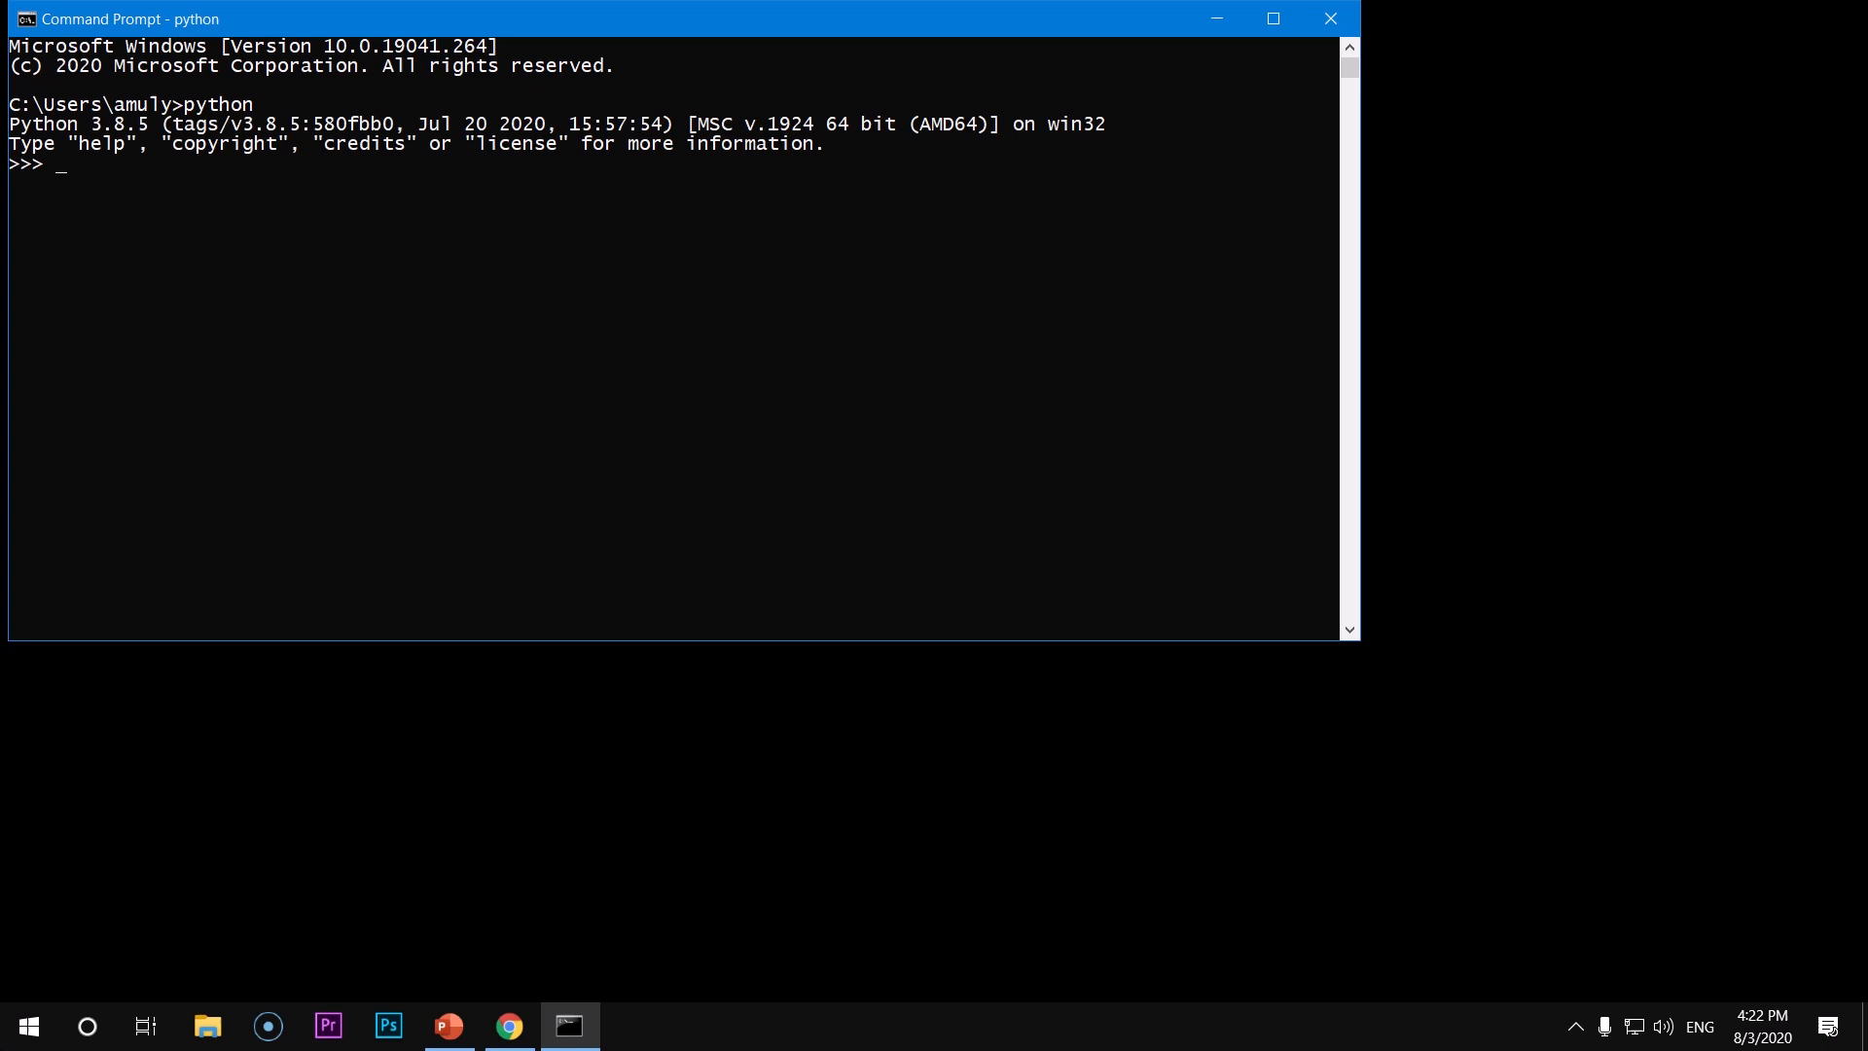
type("e")
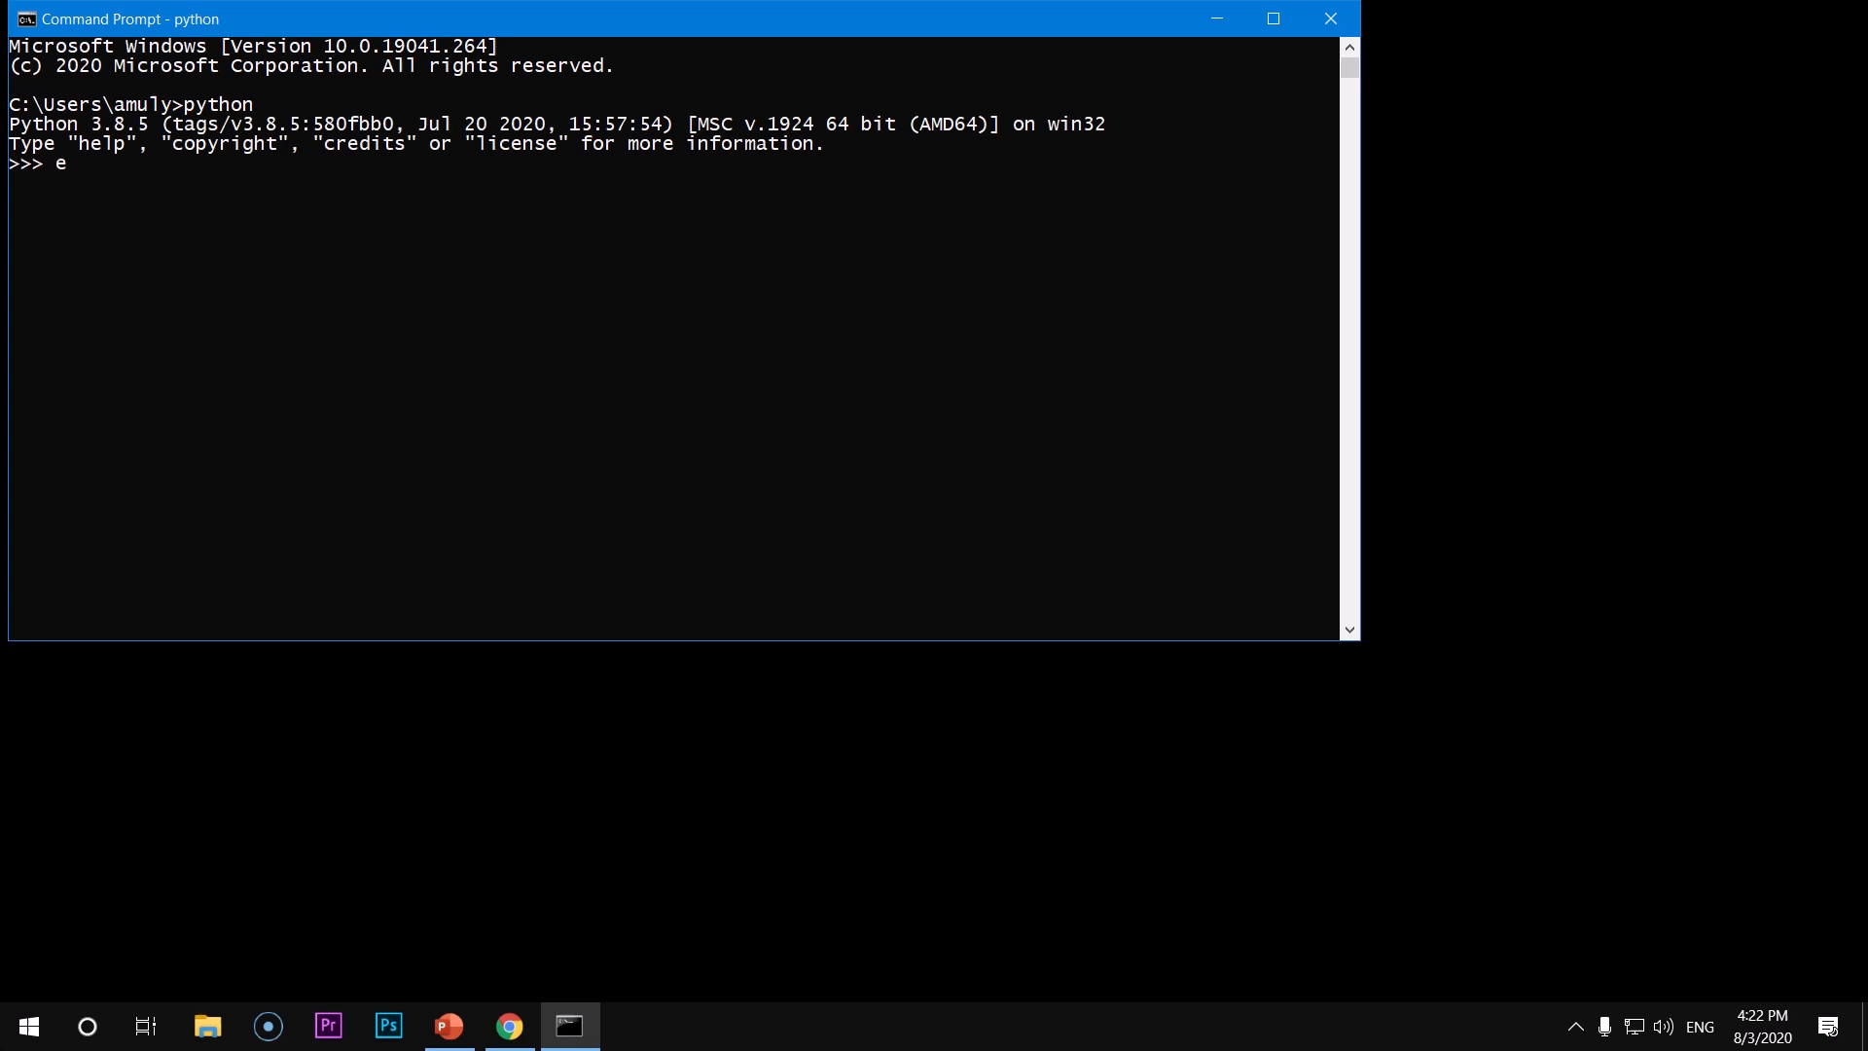
type("xit()")
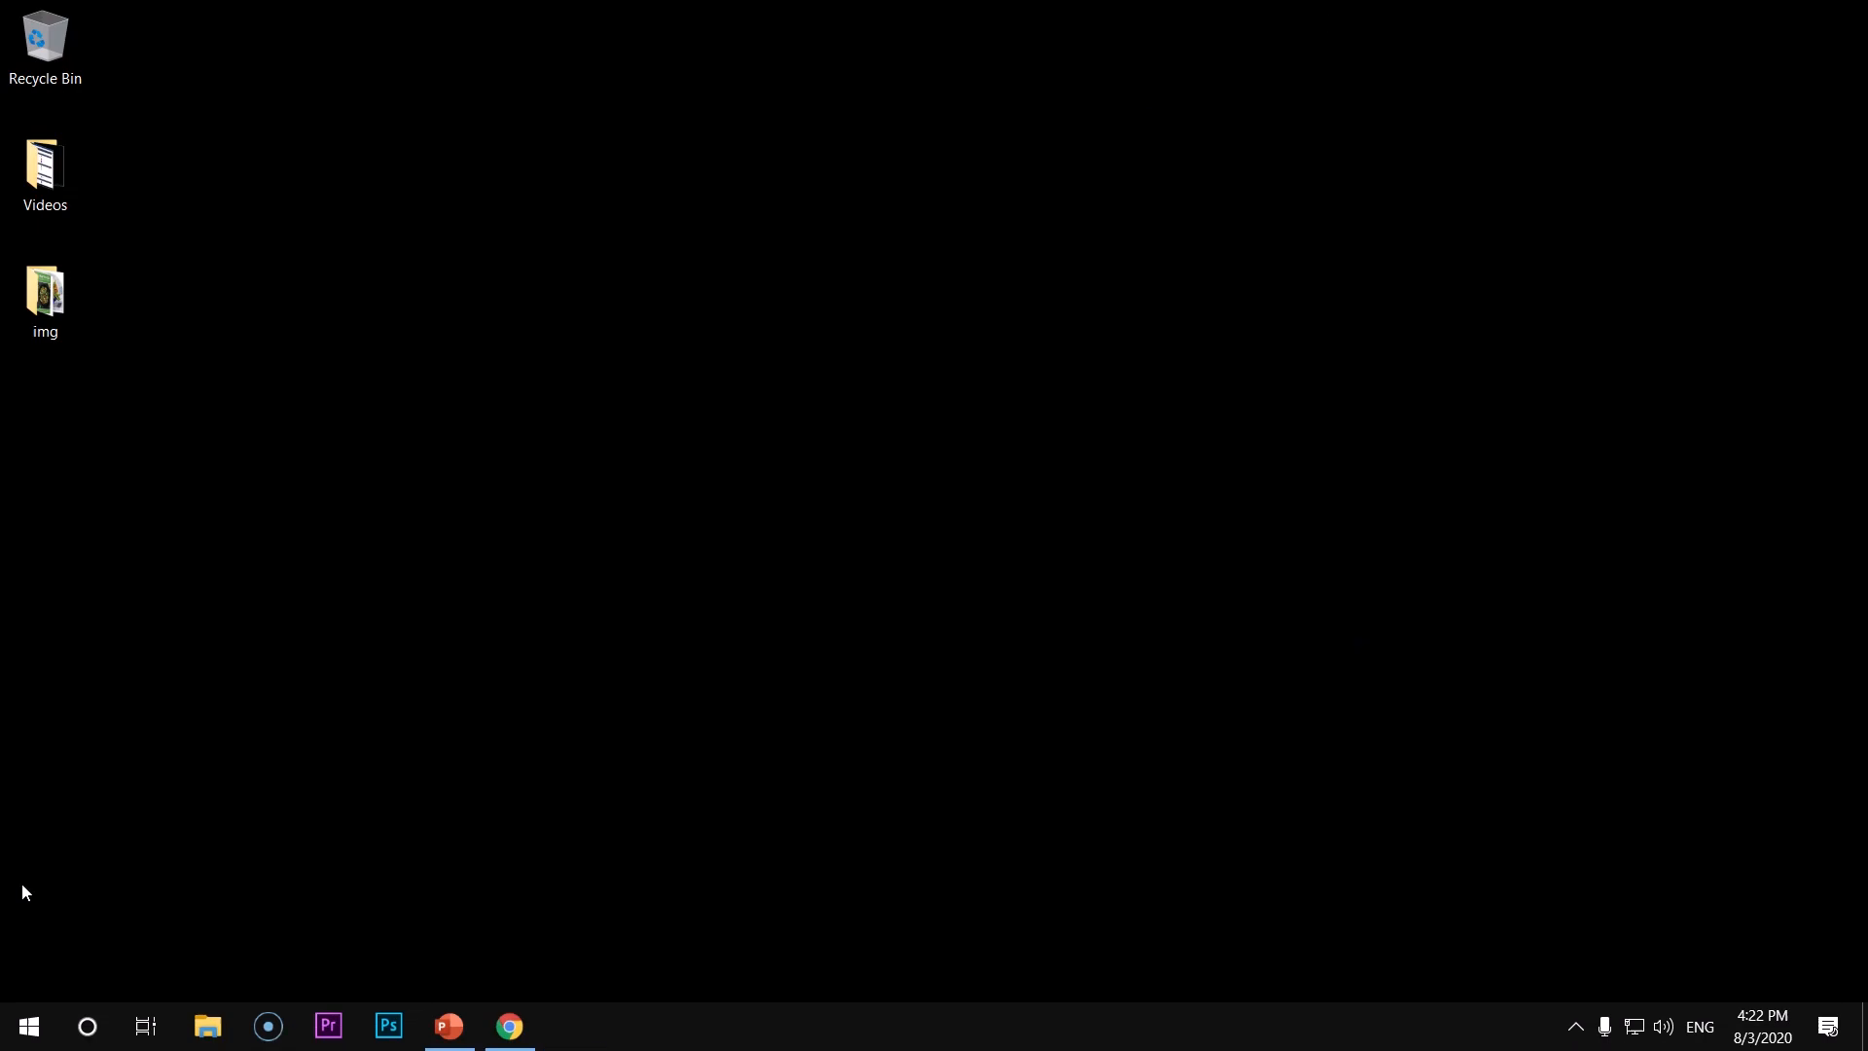
Launch IDLE, run print("hello world"), then exit() and confirm killing the shell
left_click(29, 1025)
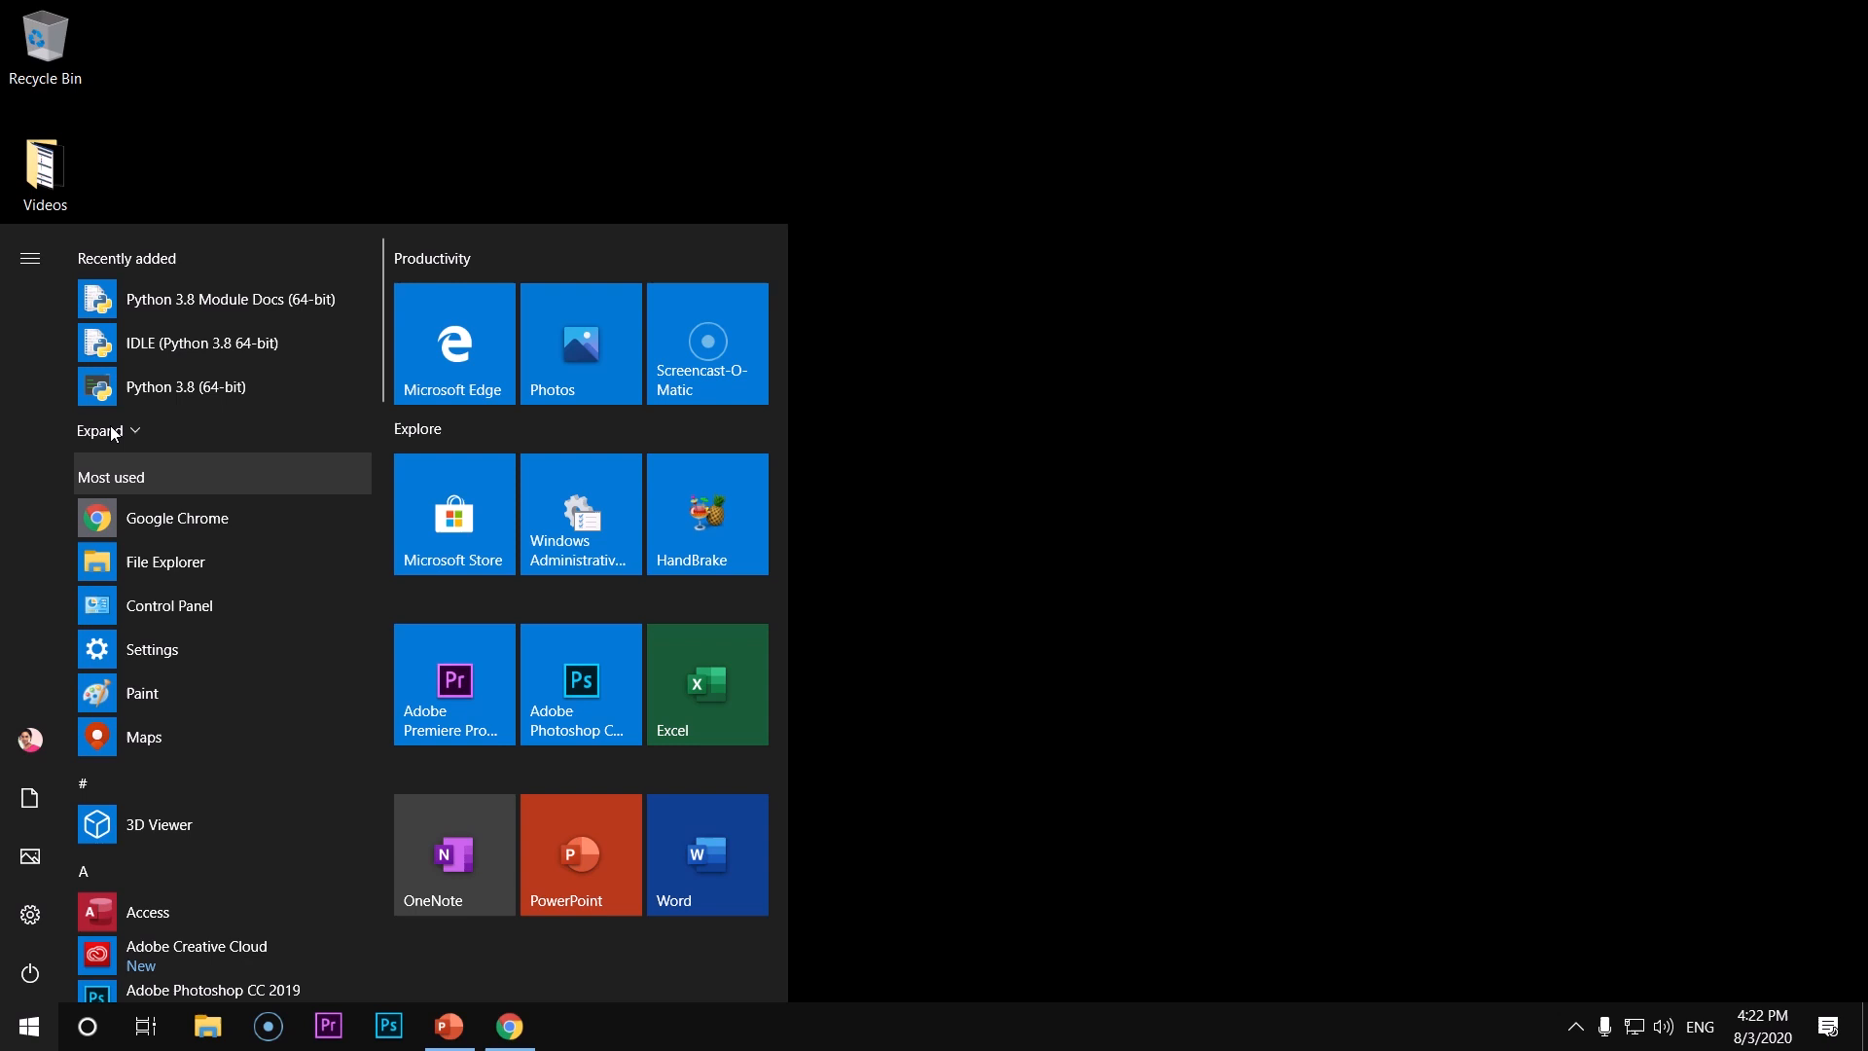
mouse_move(140, 352)
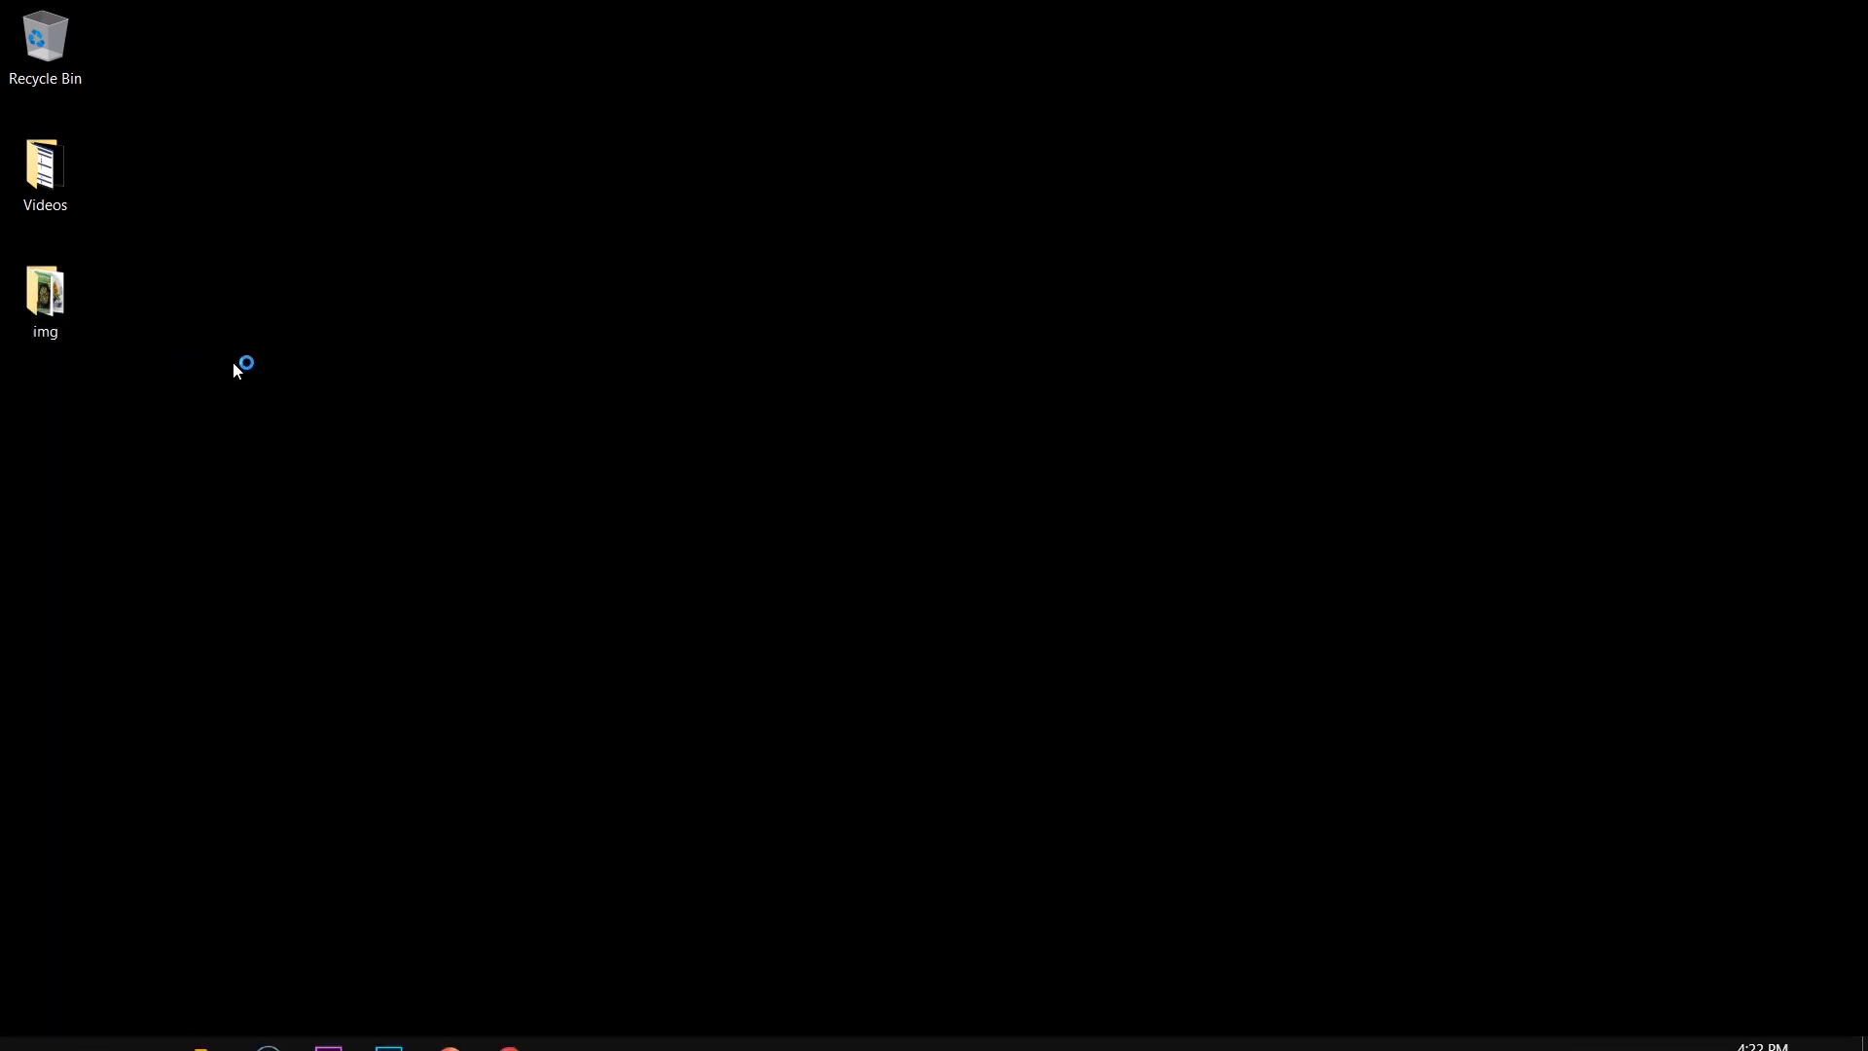
mouse_move(1006, 860)
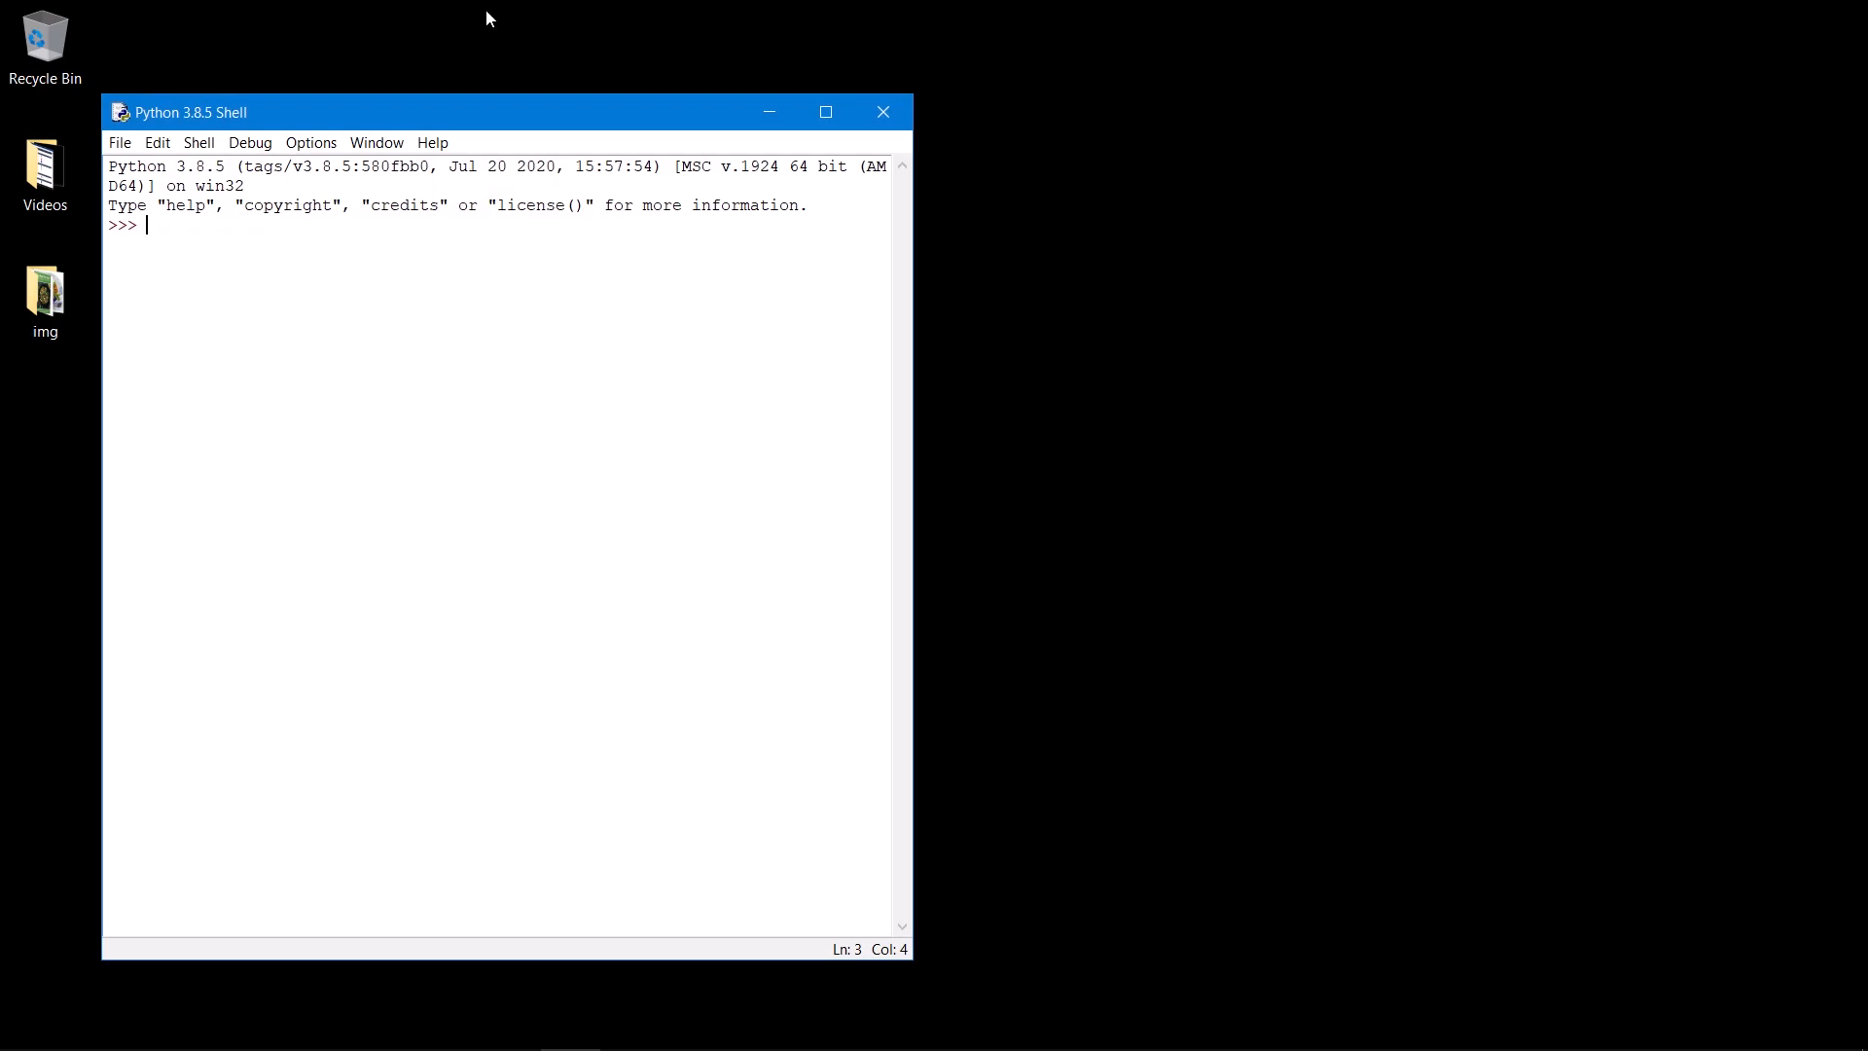
left_click_drag(442, 111, 714, 105)
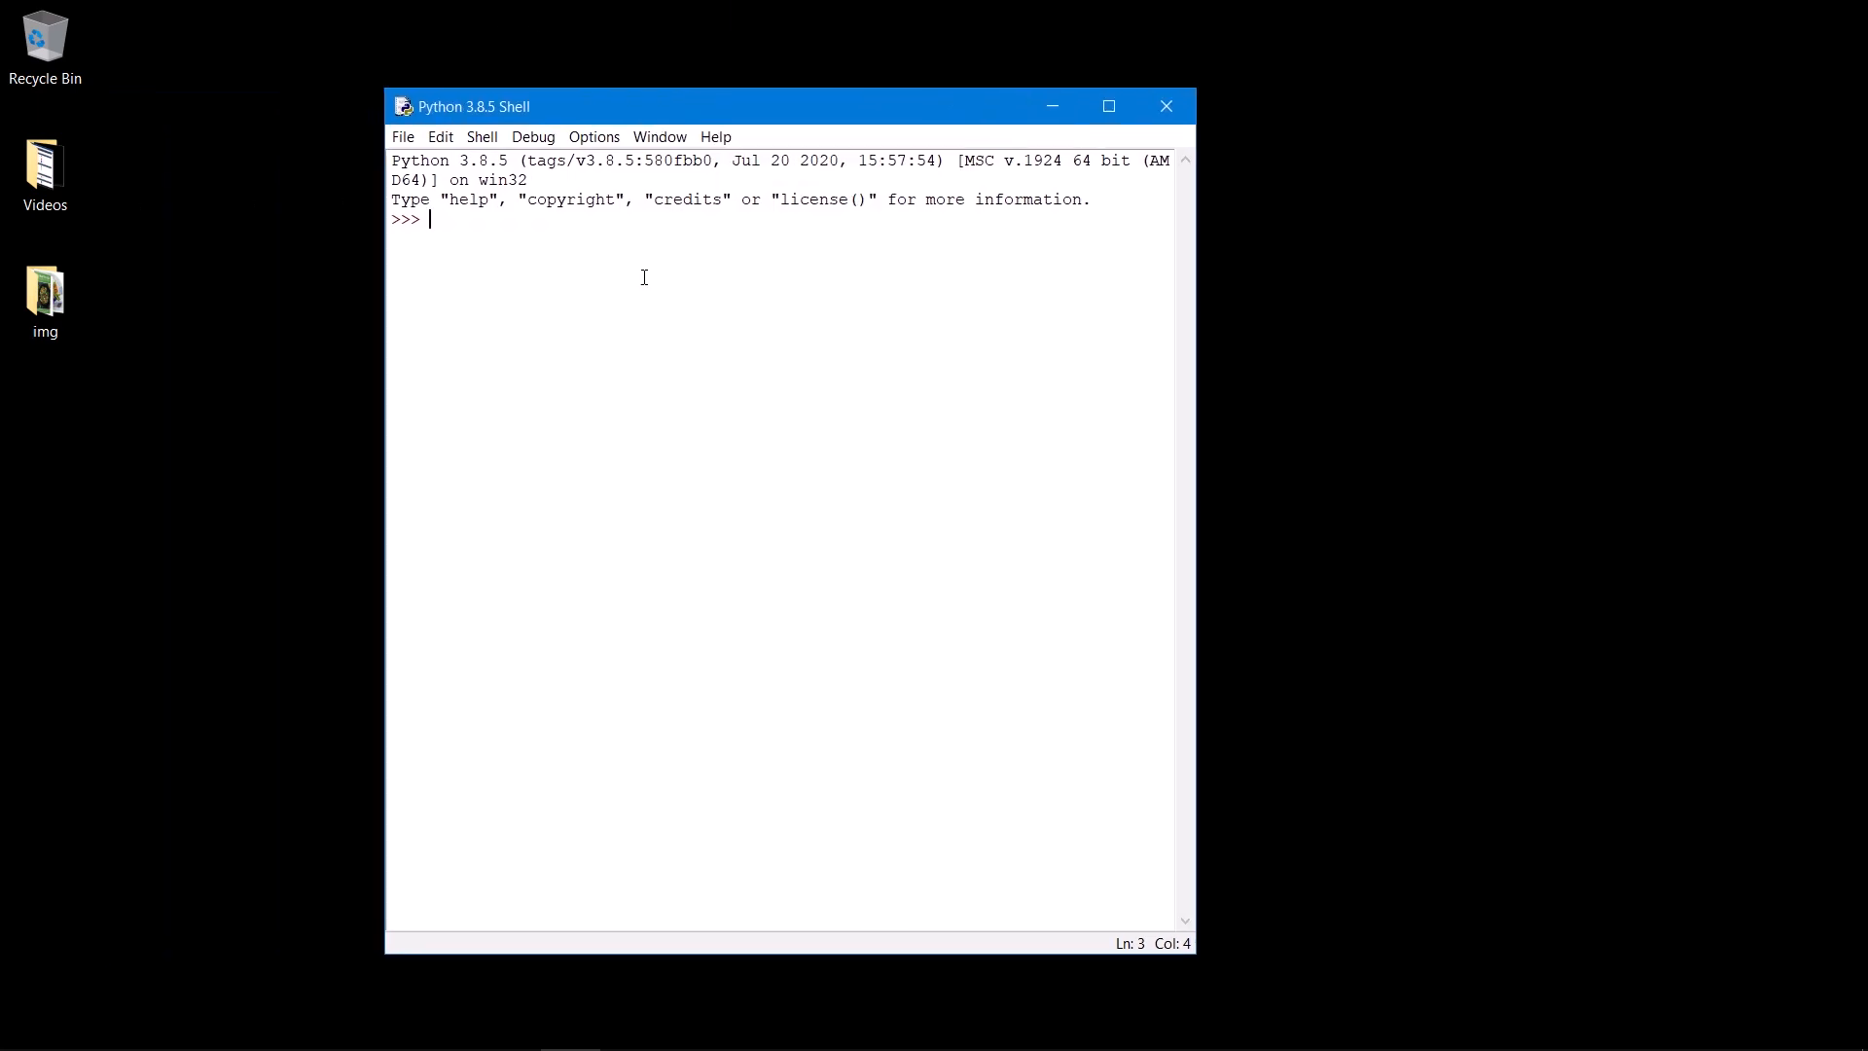
type("print")
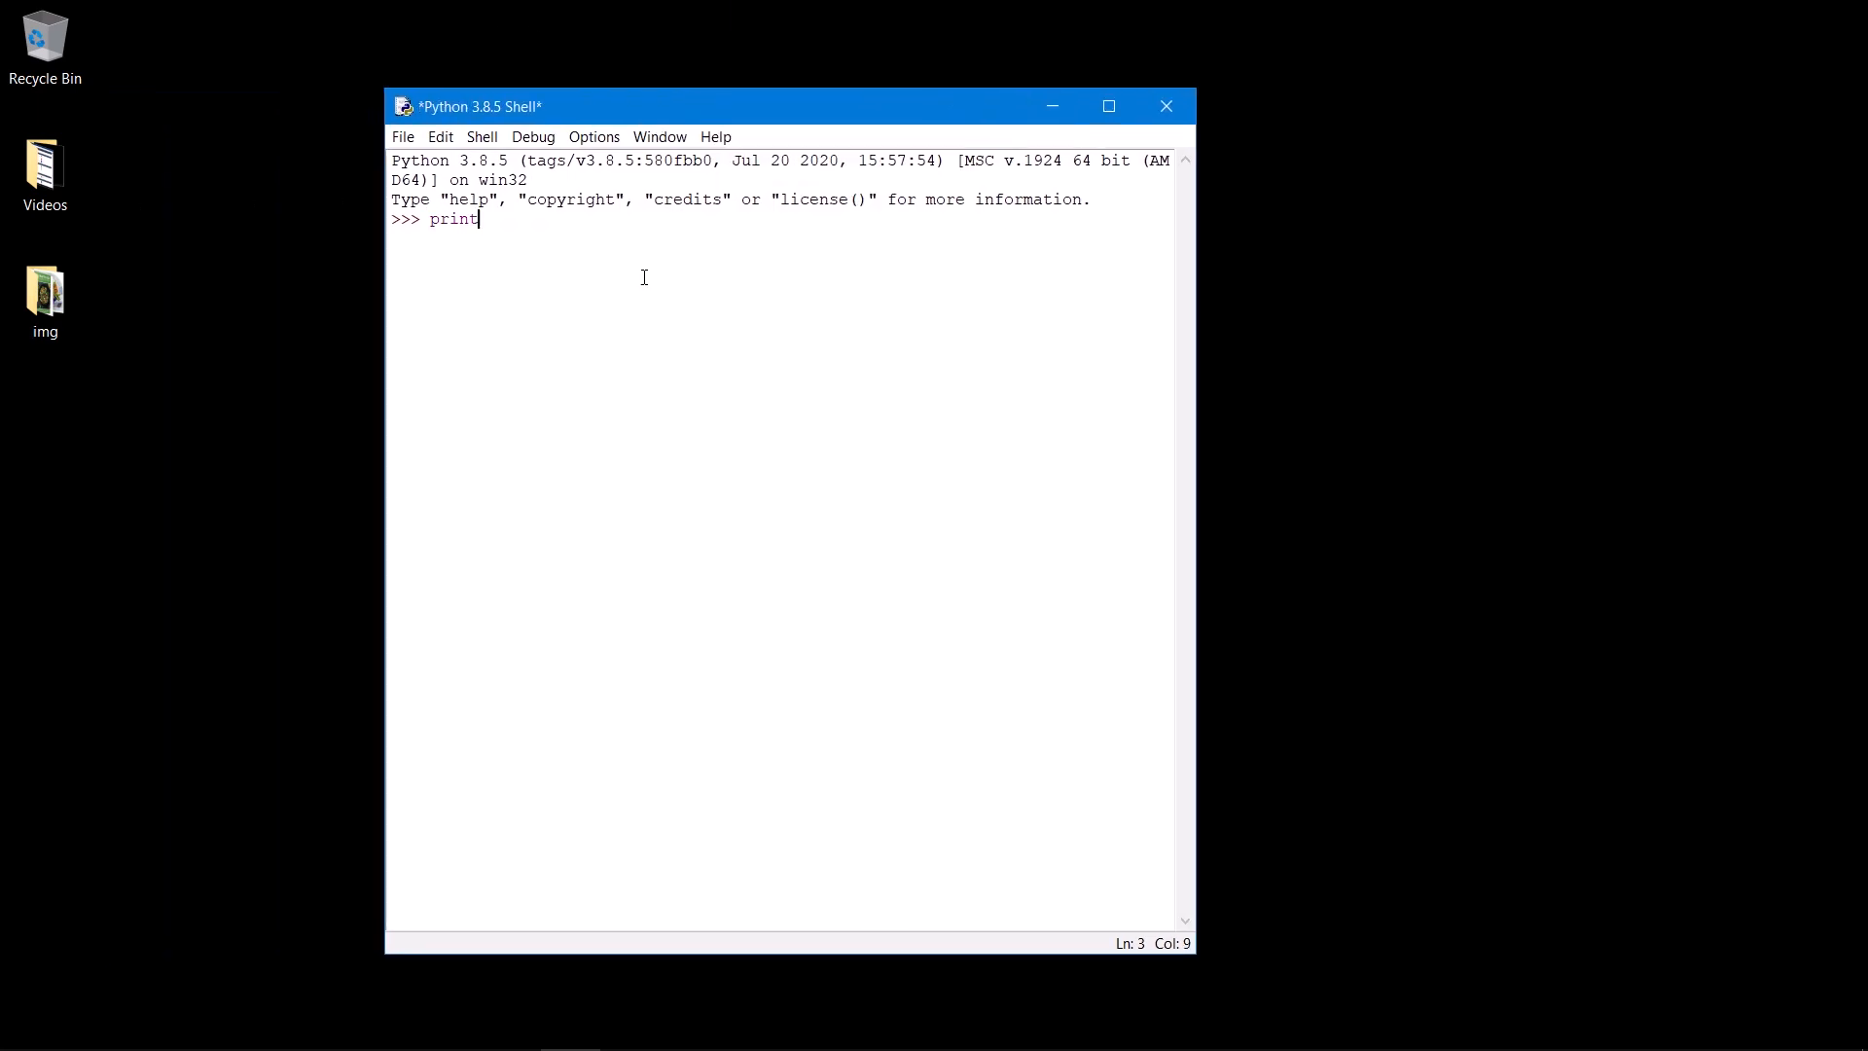
type("(")
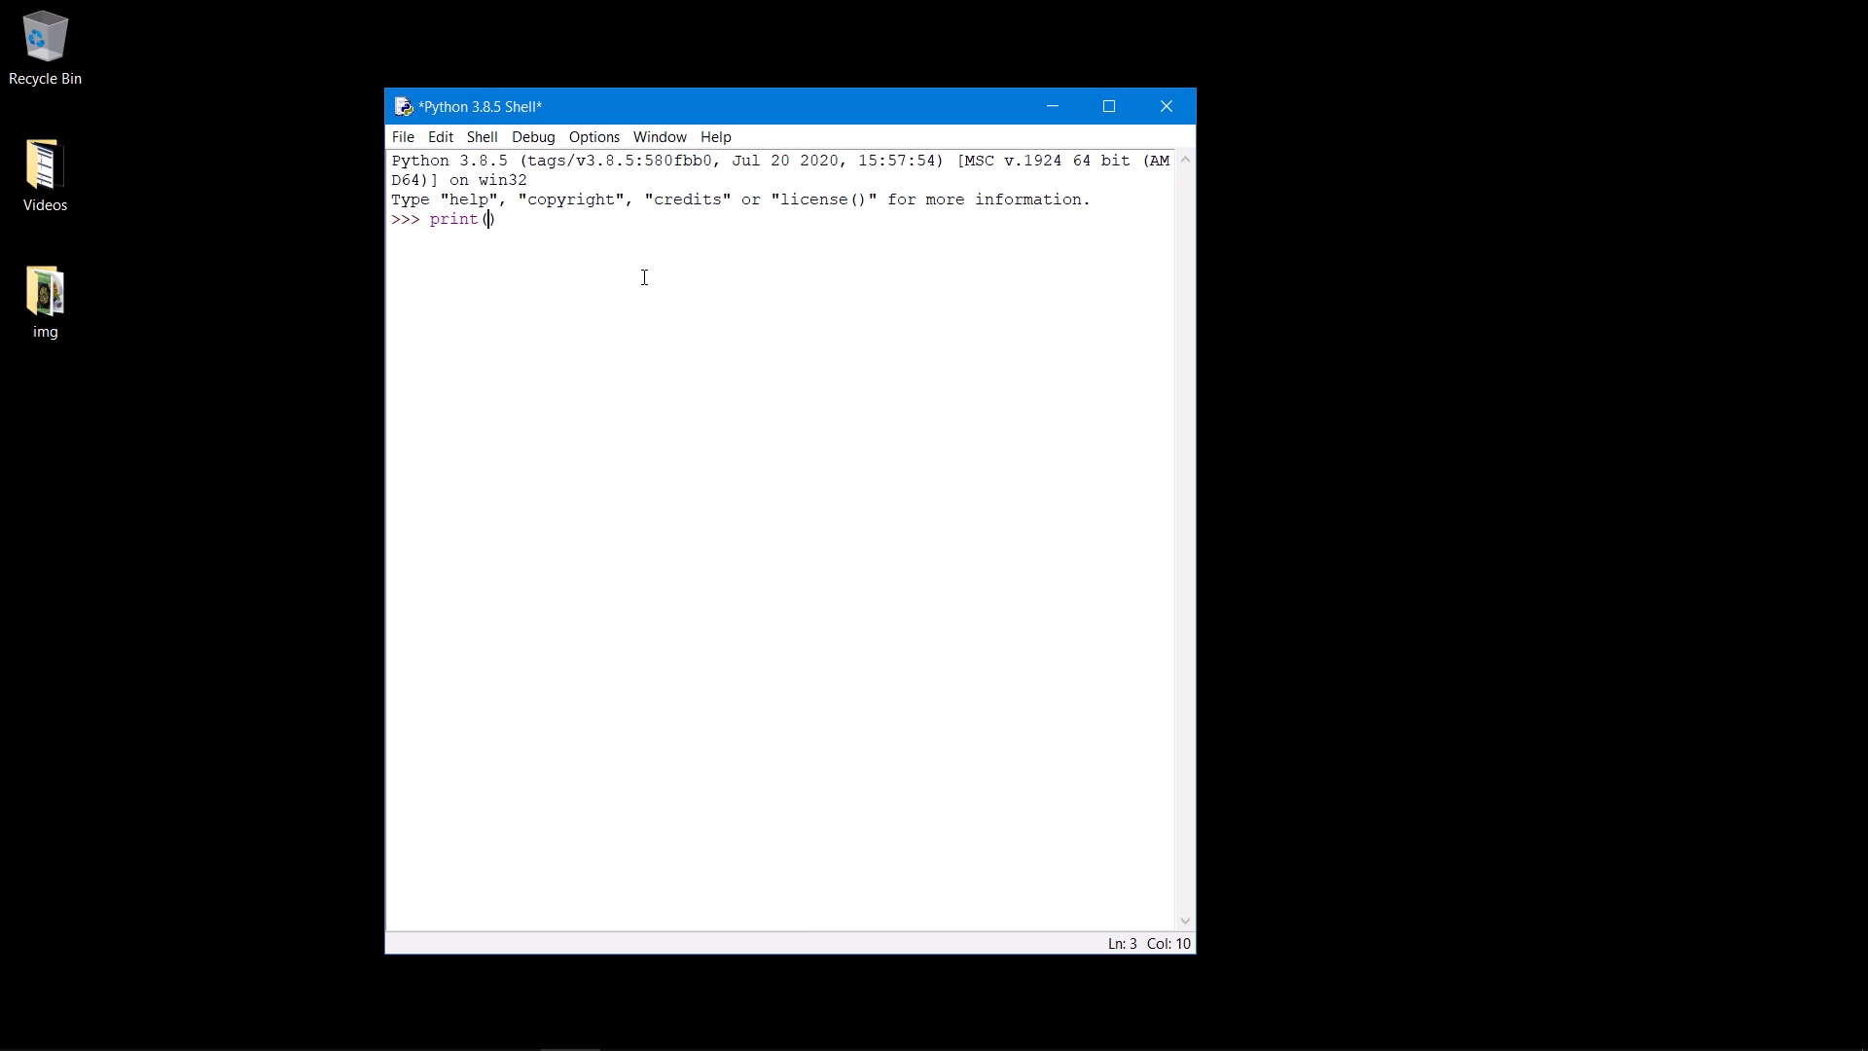
type("\"hello world")
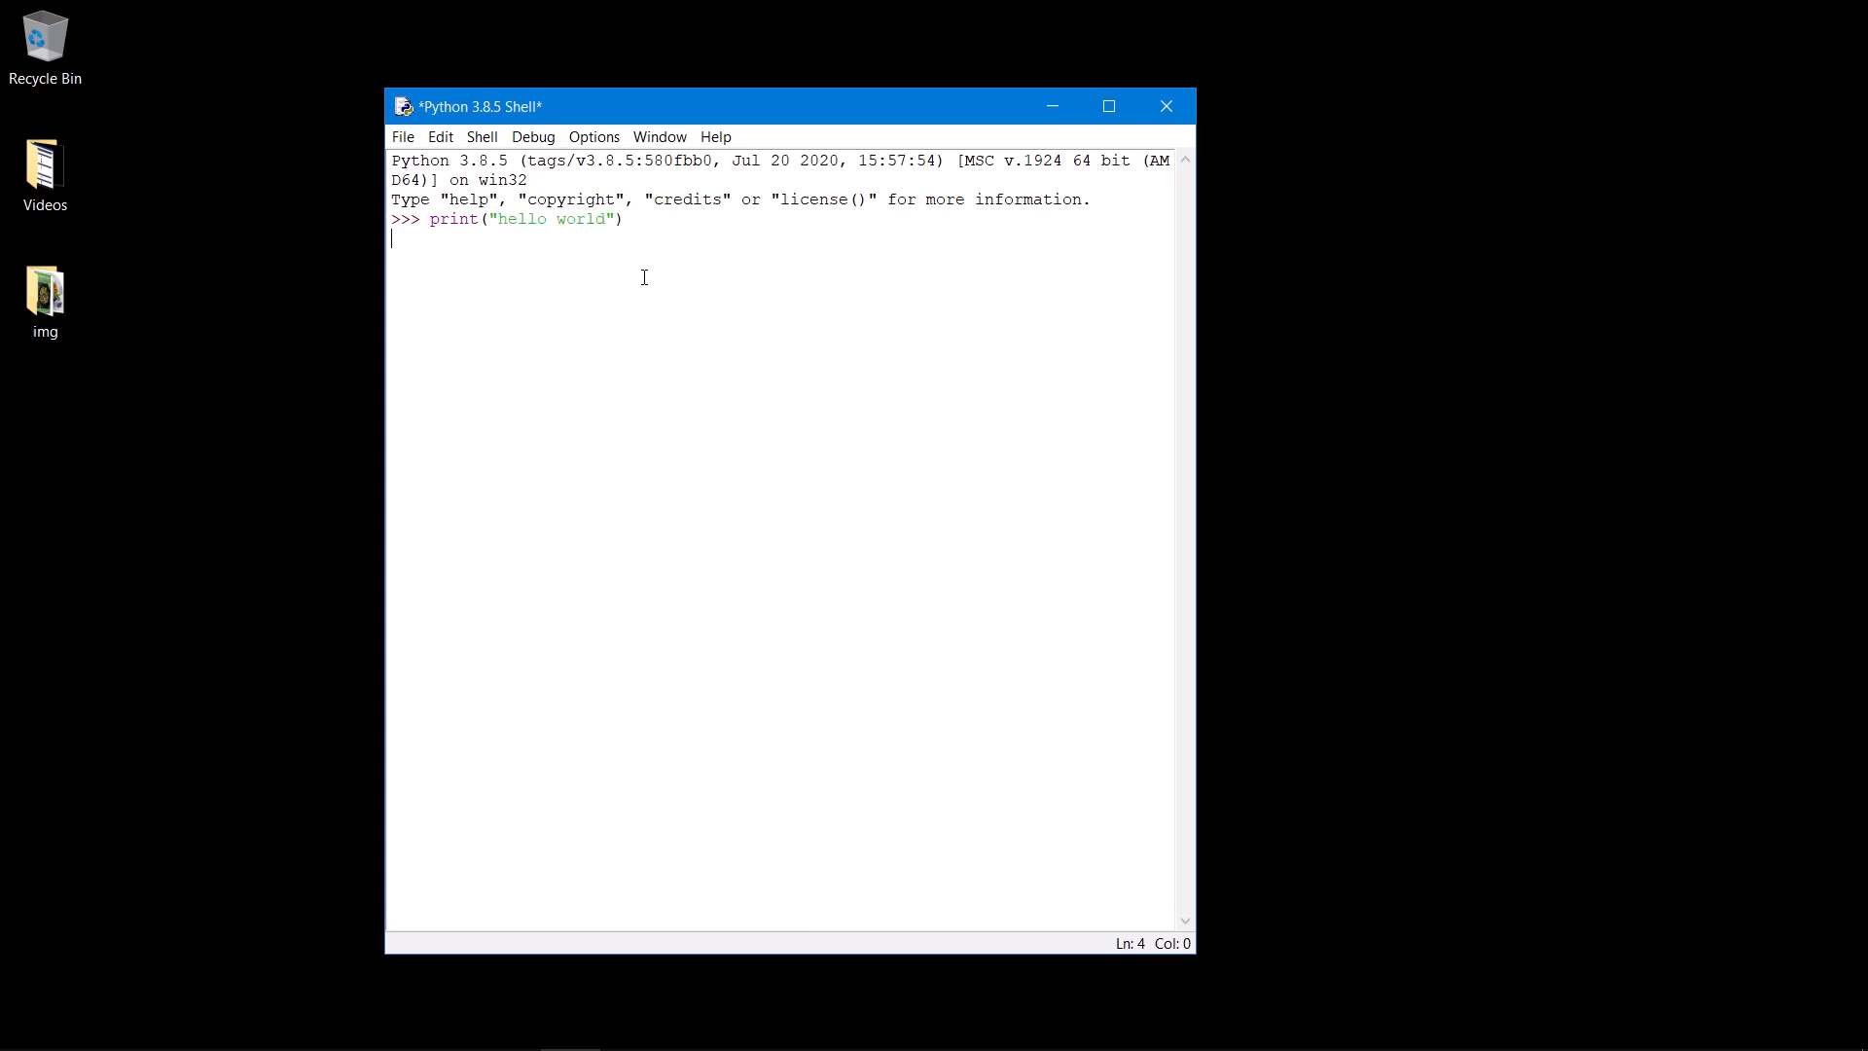
key("Return")
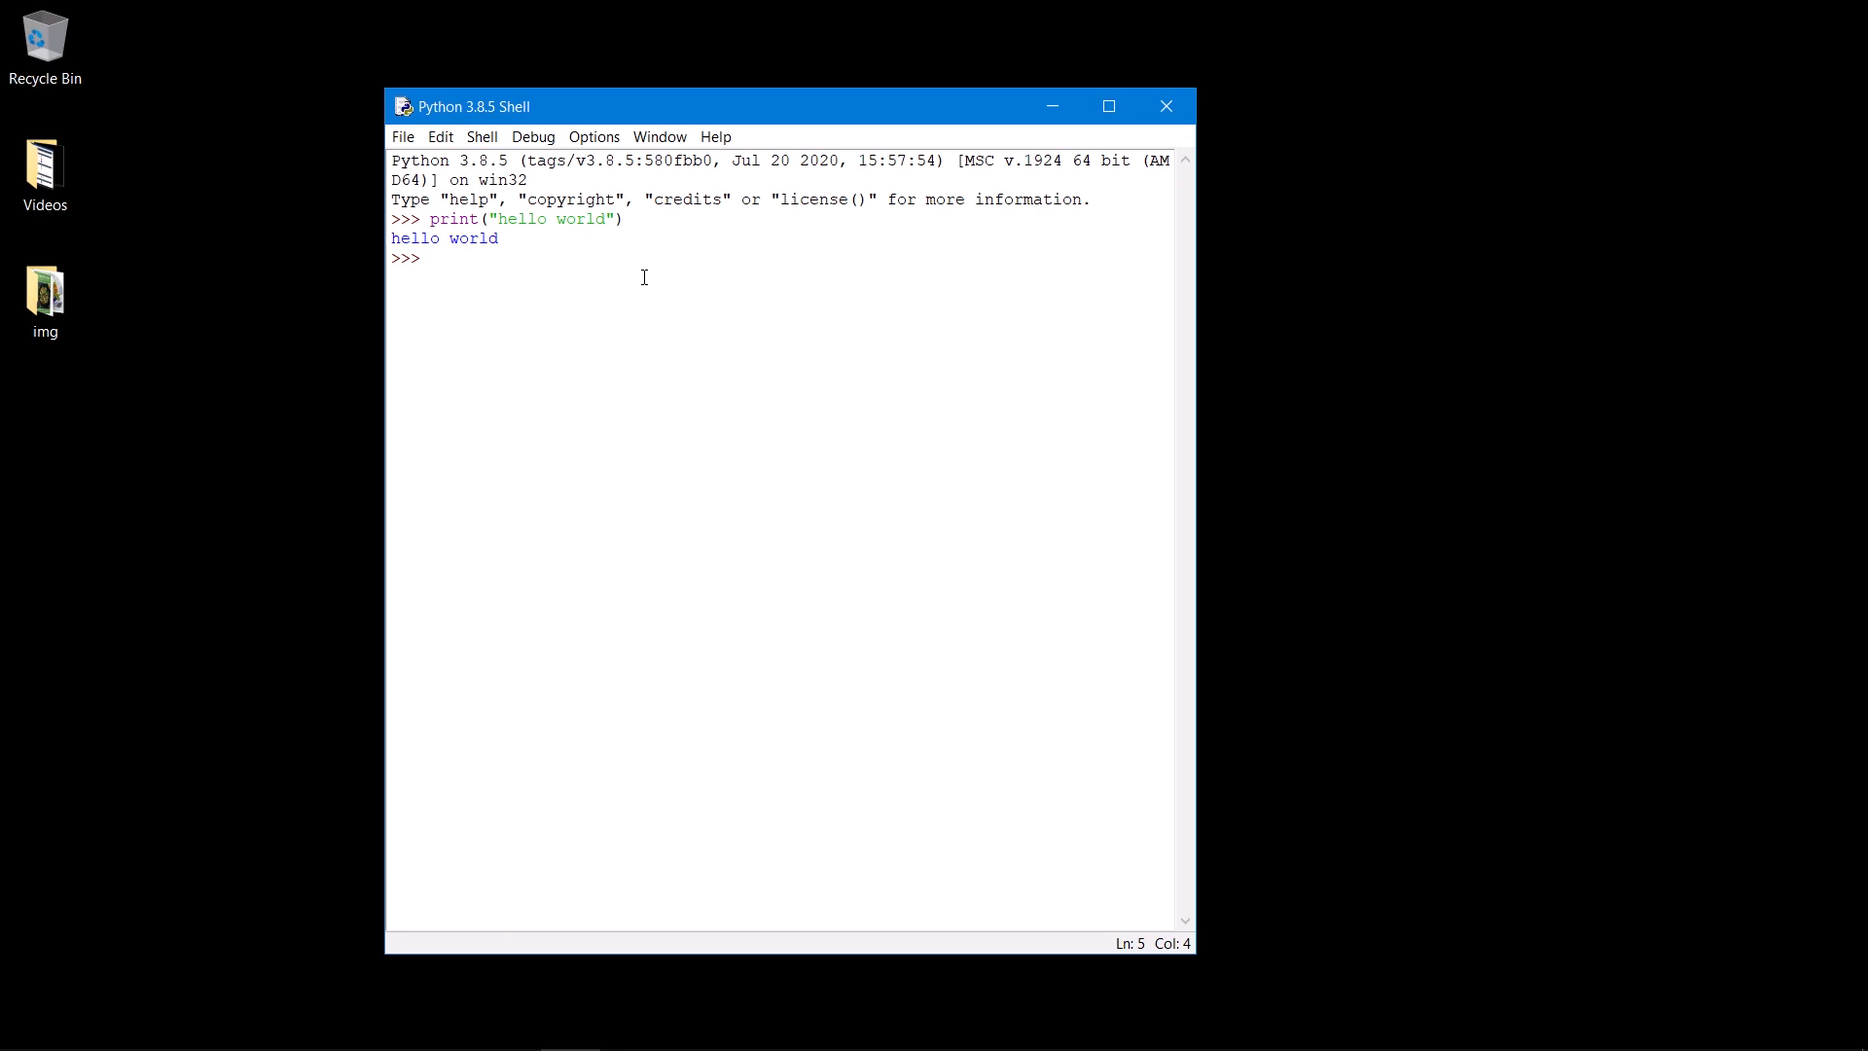
type("exit()")
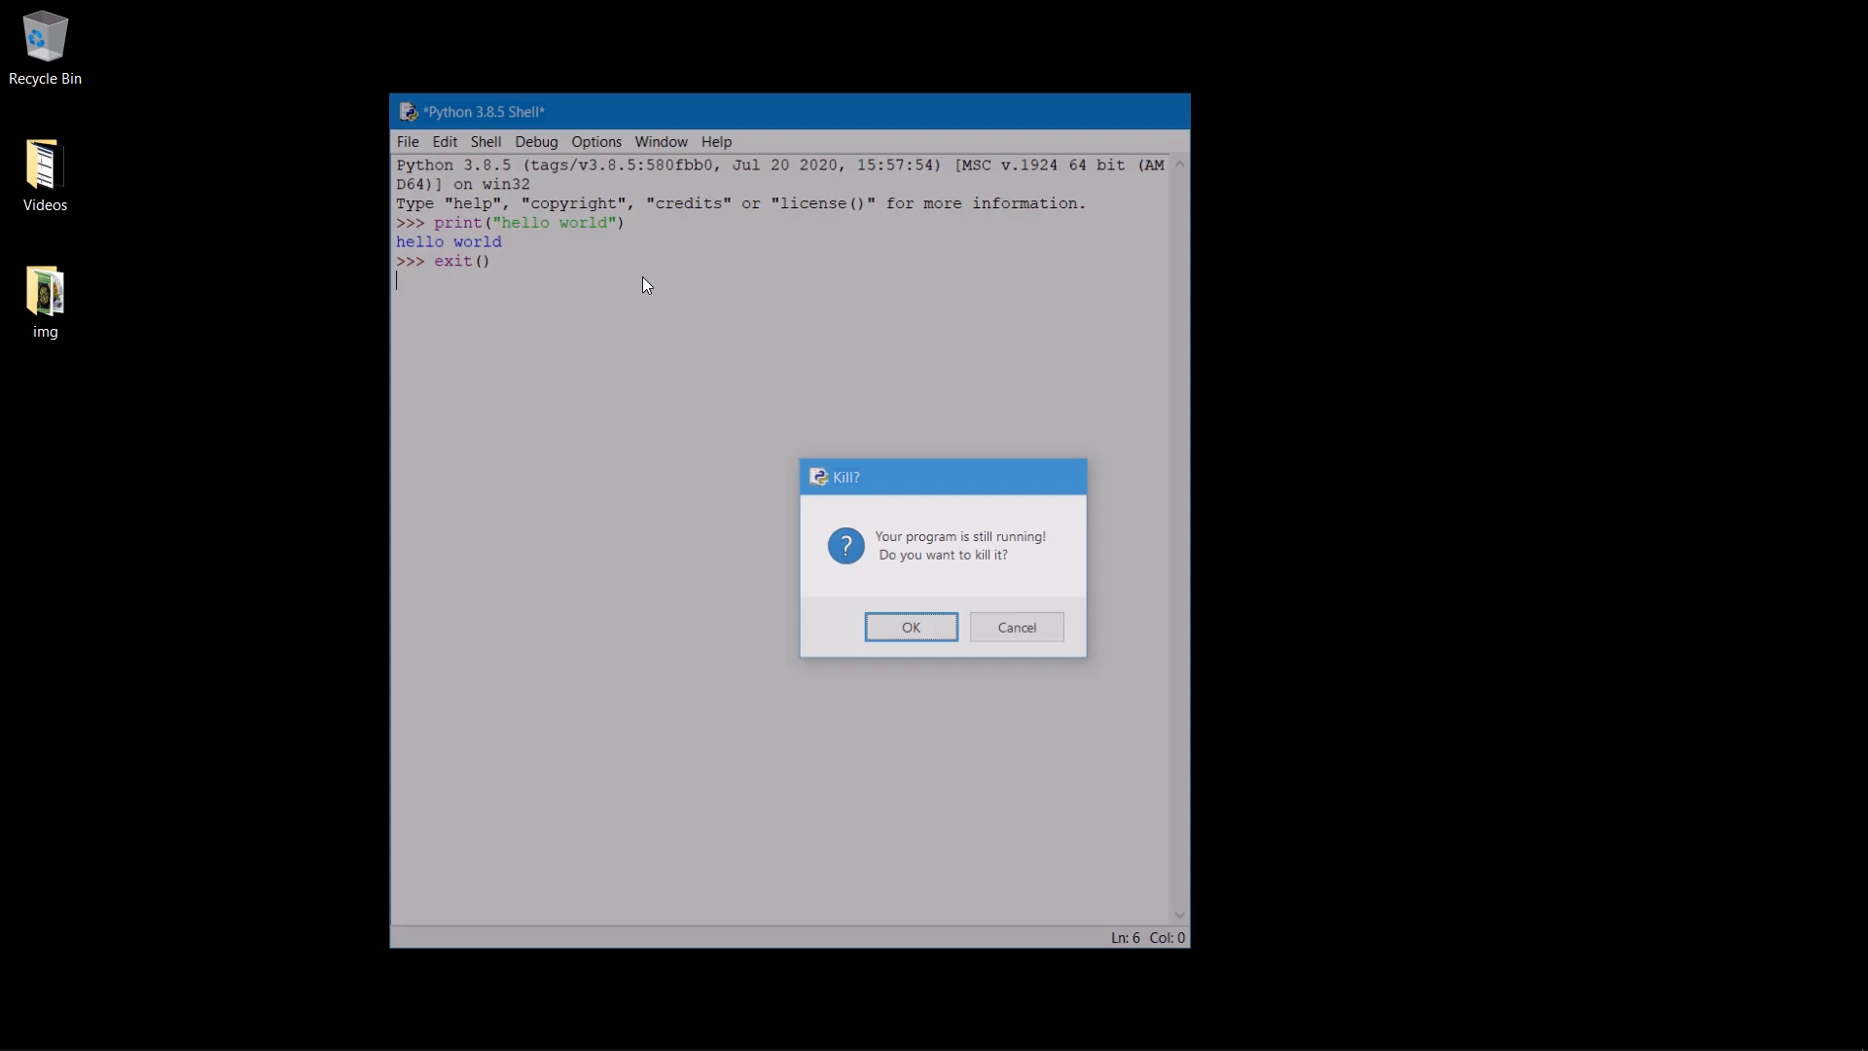
left_click(910, 626)
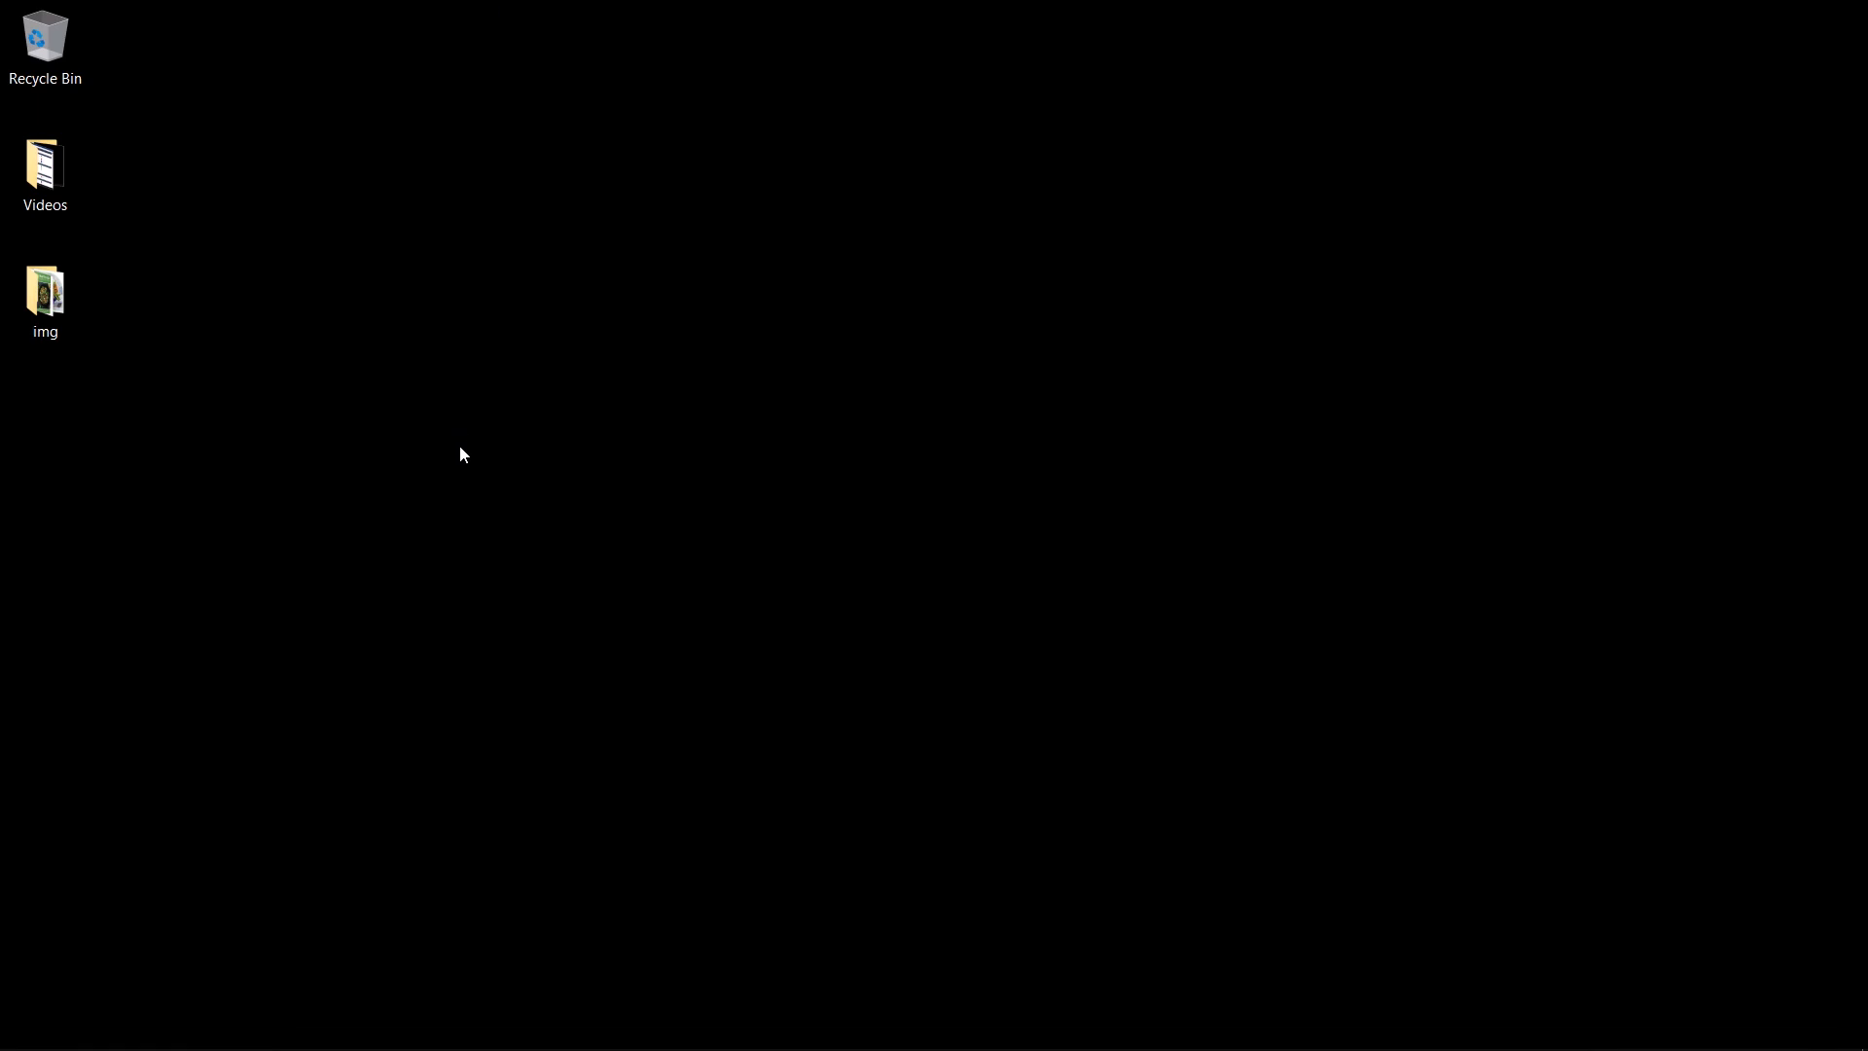
mouse_move(459, 1049)
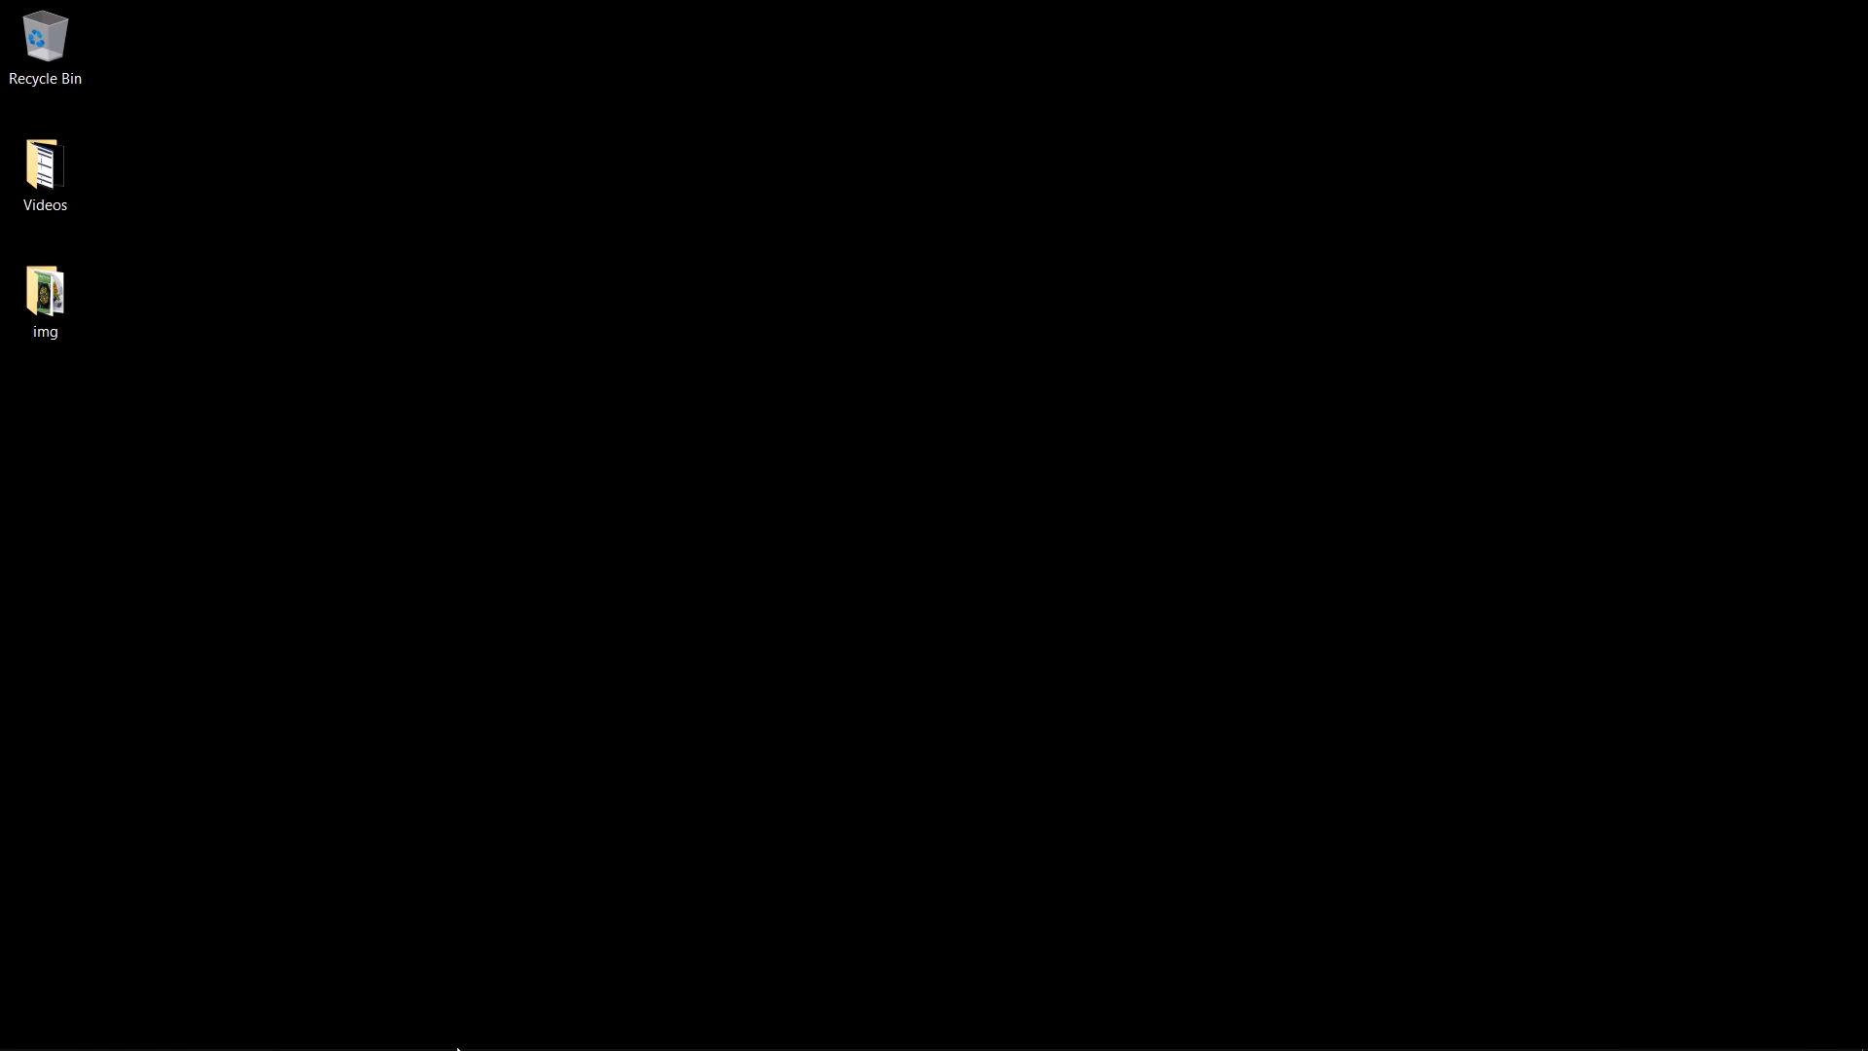
mouse_move(268, 1025)
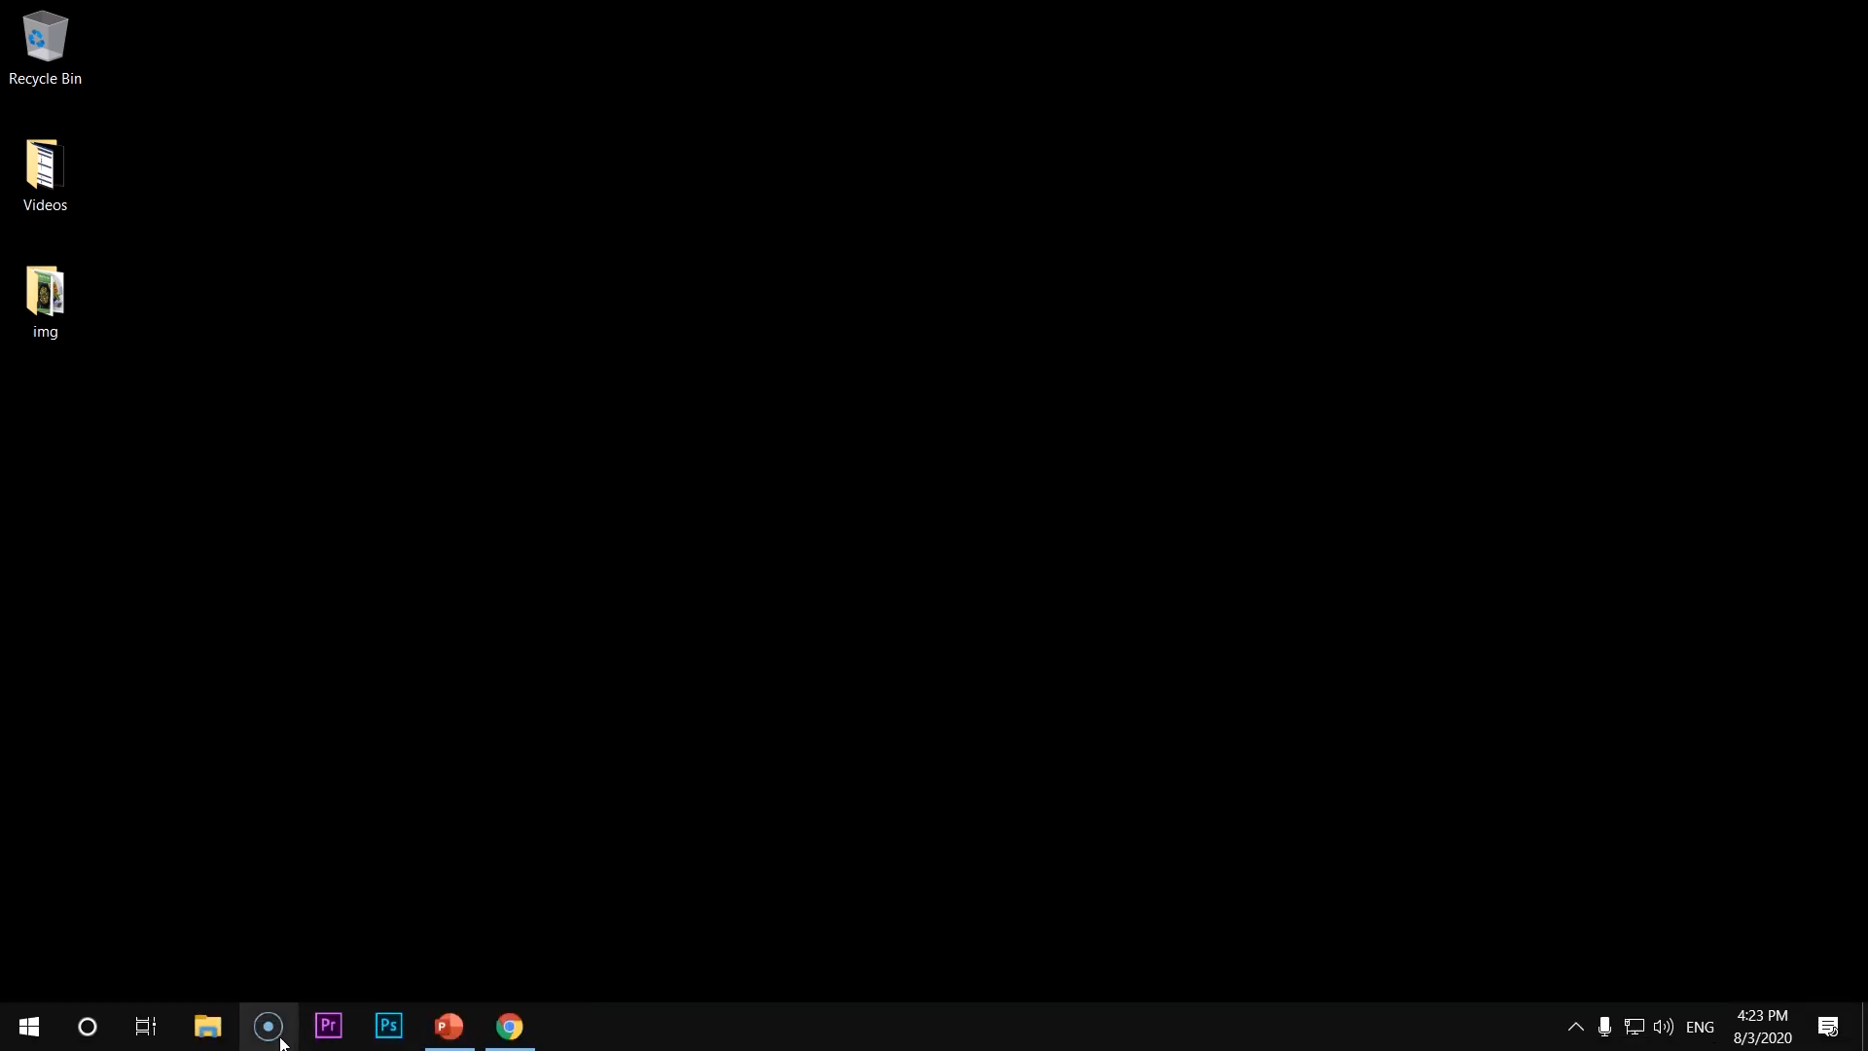
mouse_move(266, 1026)
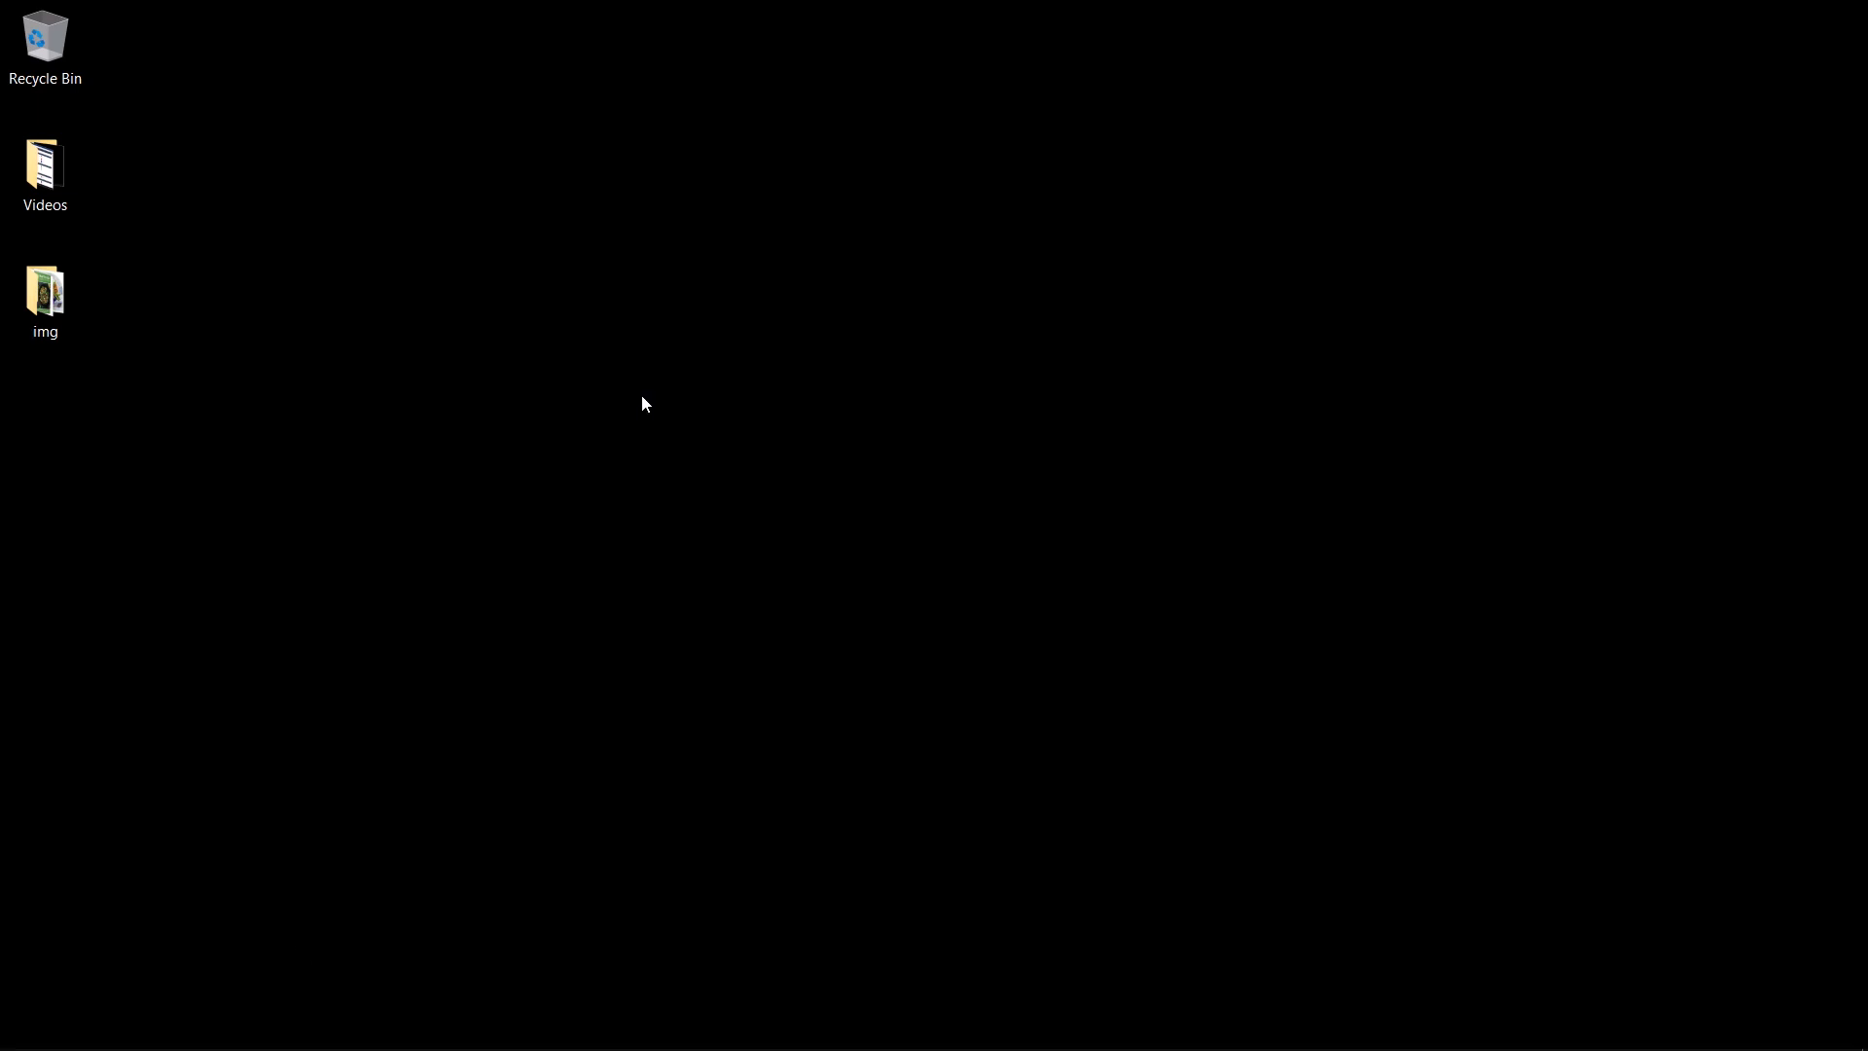
Launch Notepad from Start search and write the line print("Hello World")
type("not")
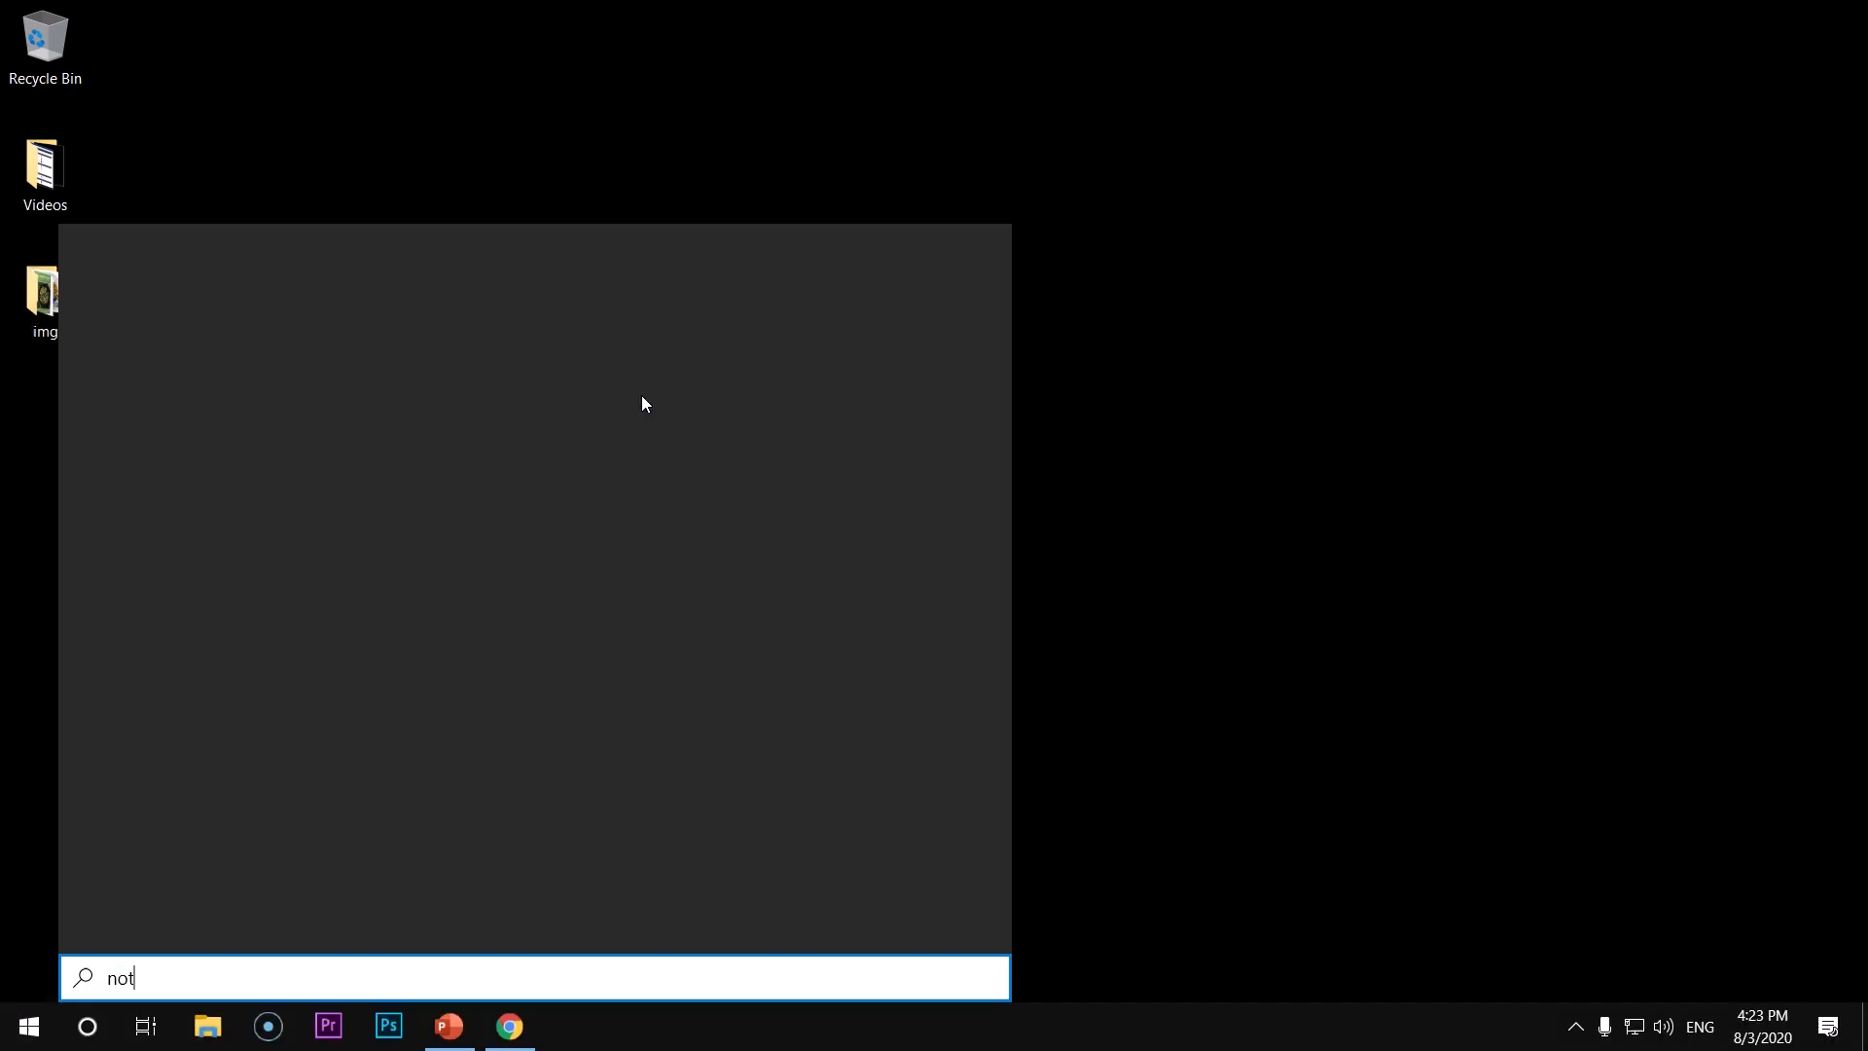
key("Return")
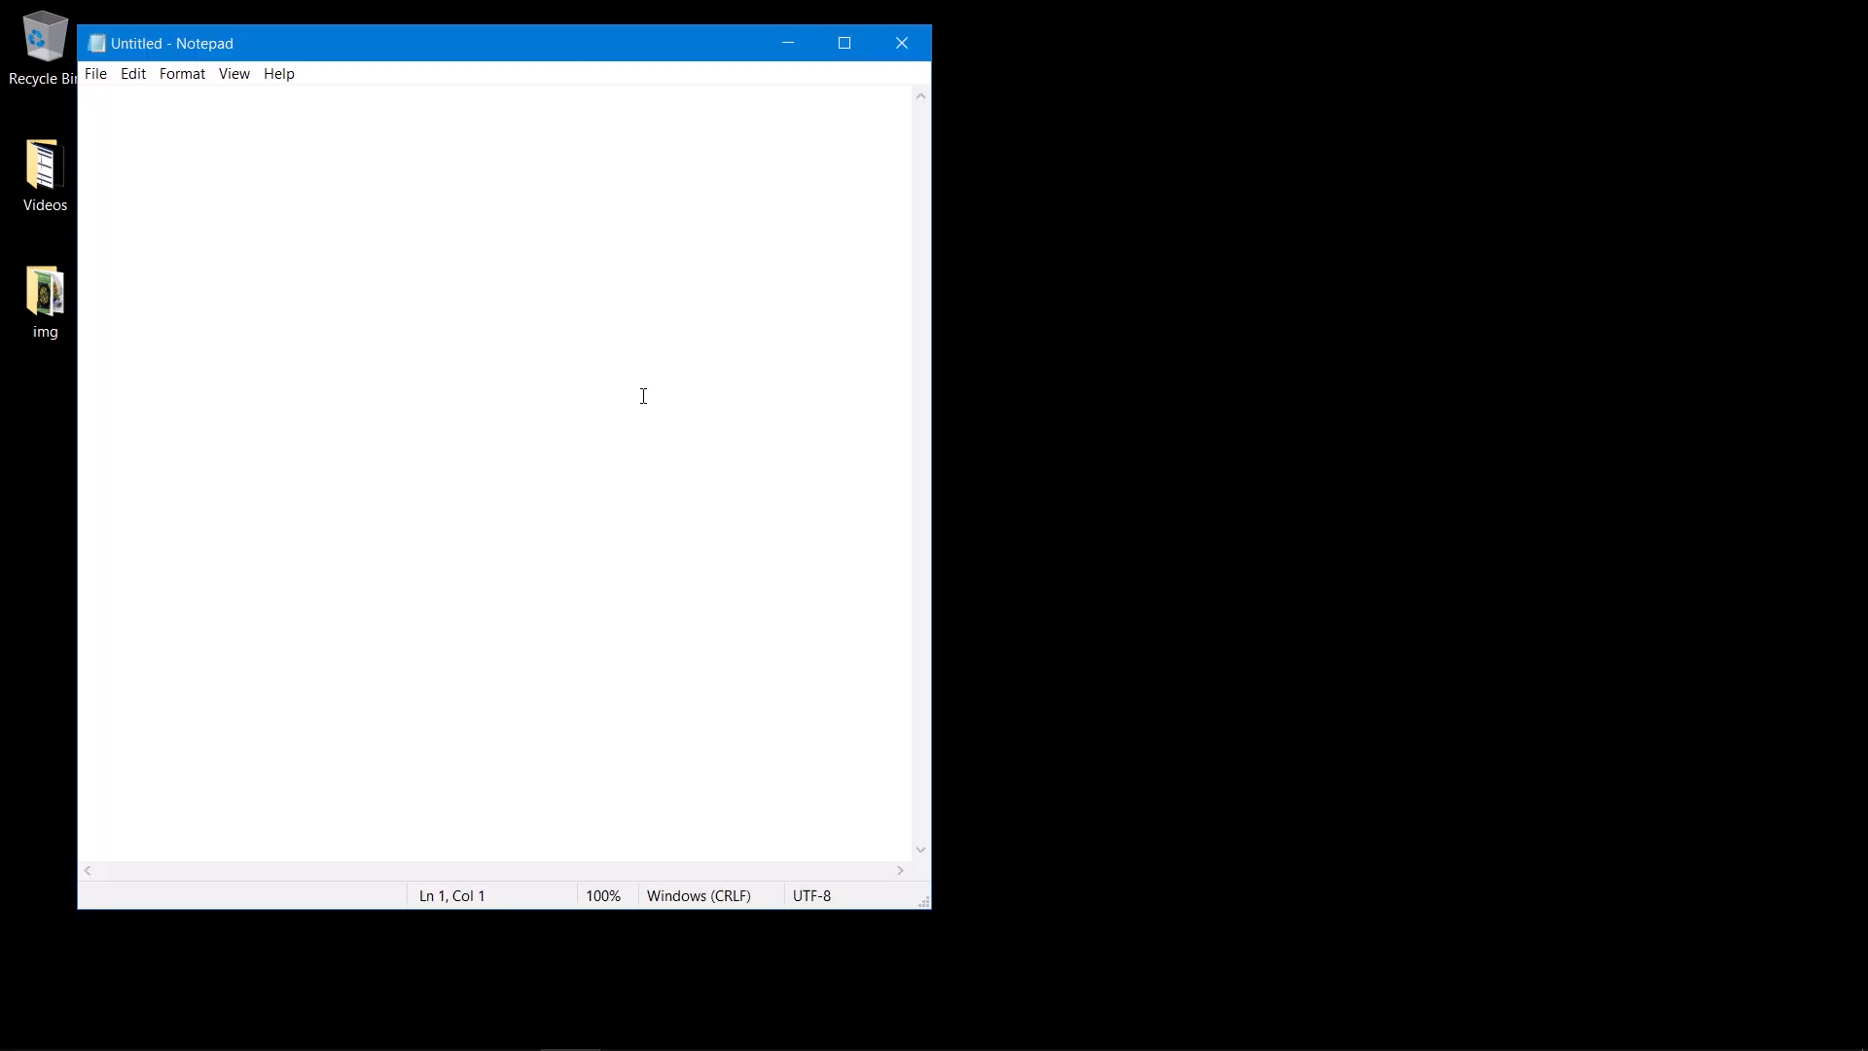
type("pring")
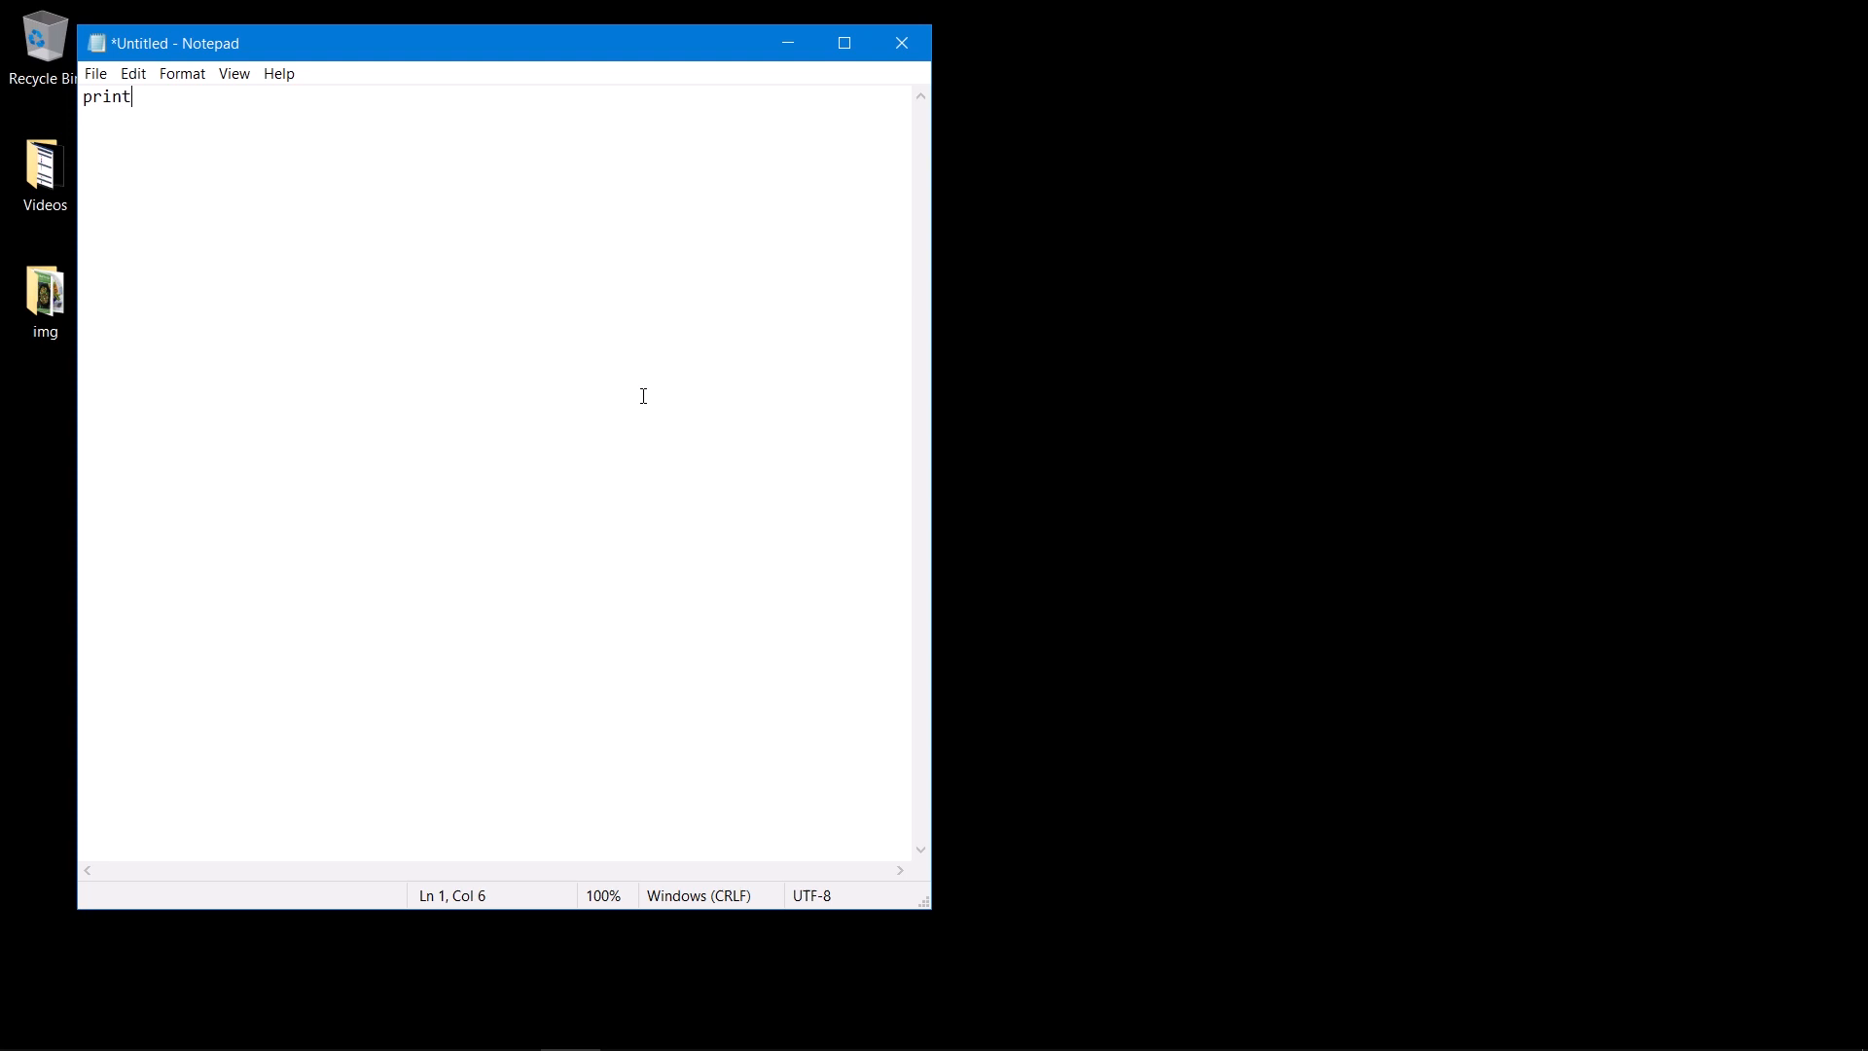
type("()")
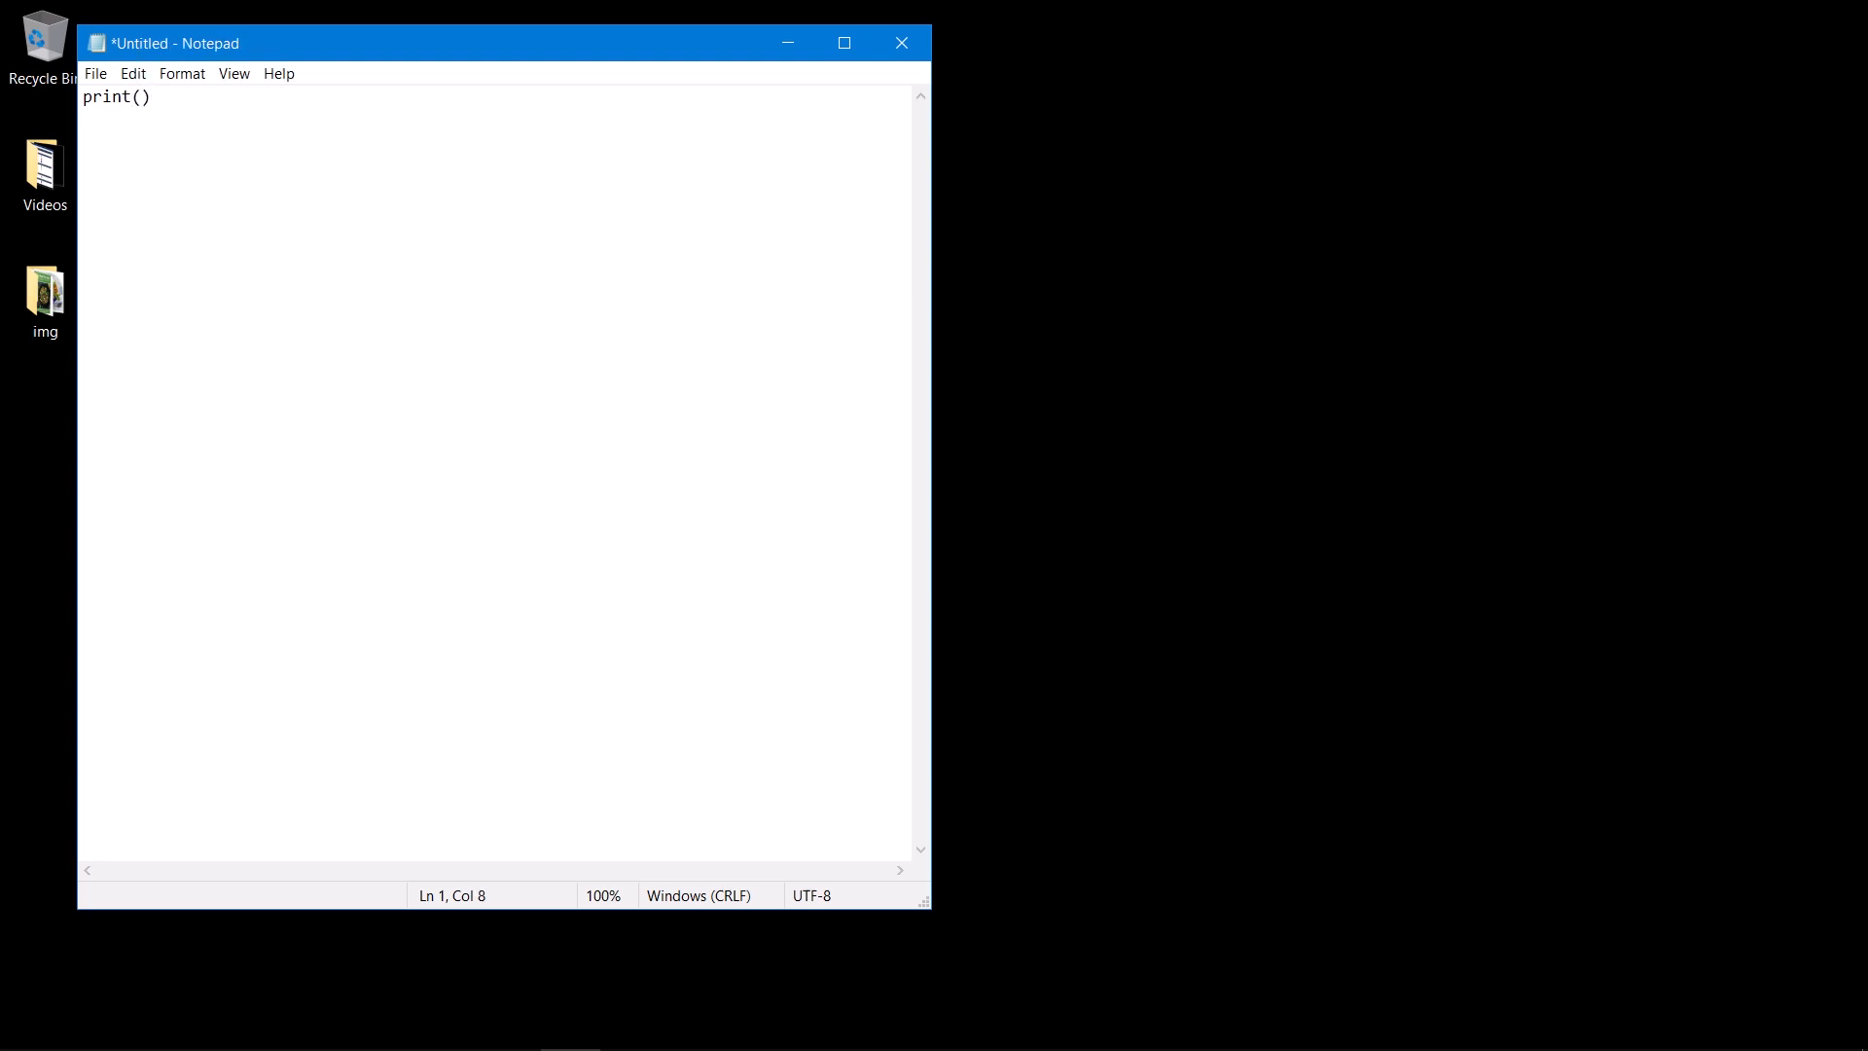
type("\"\"")
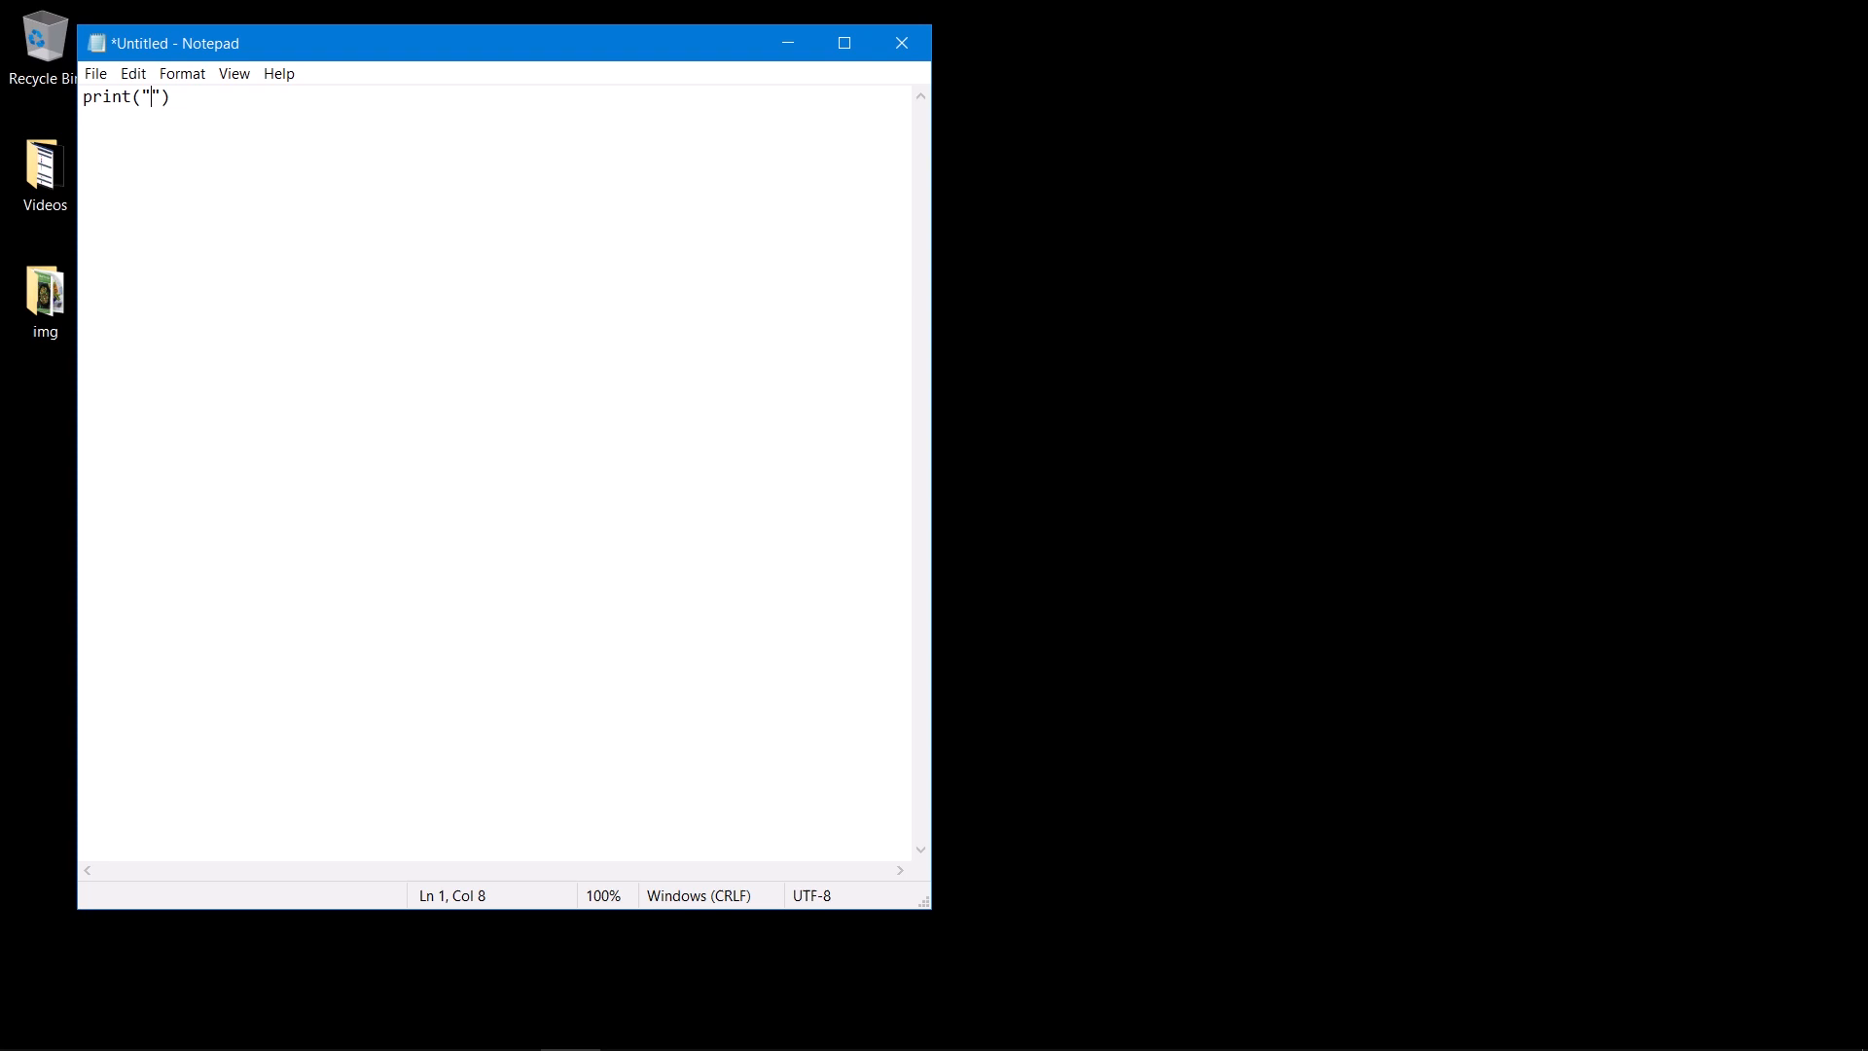
type("Hello Wordl")
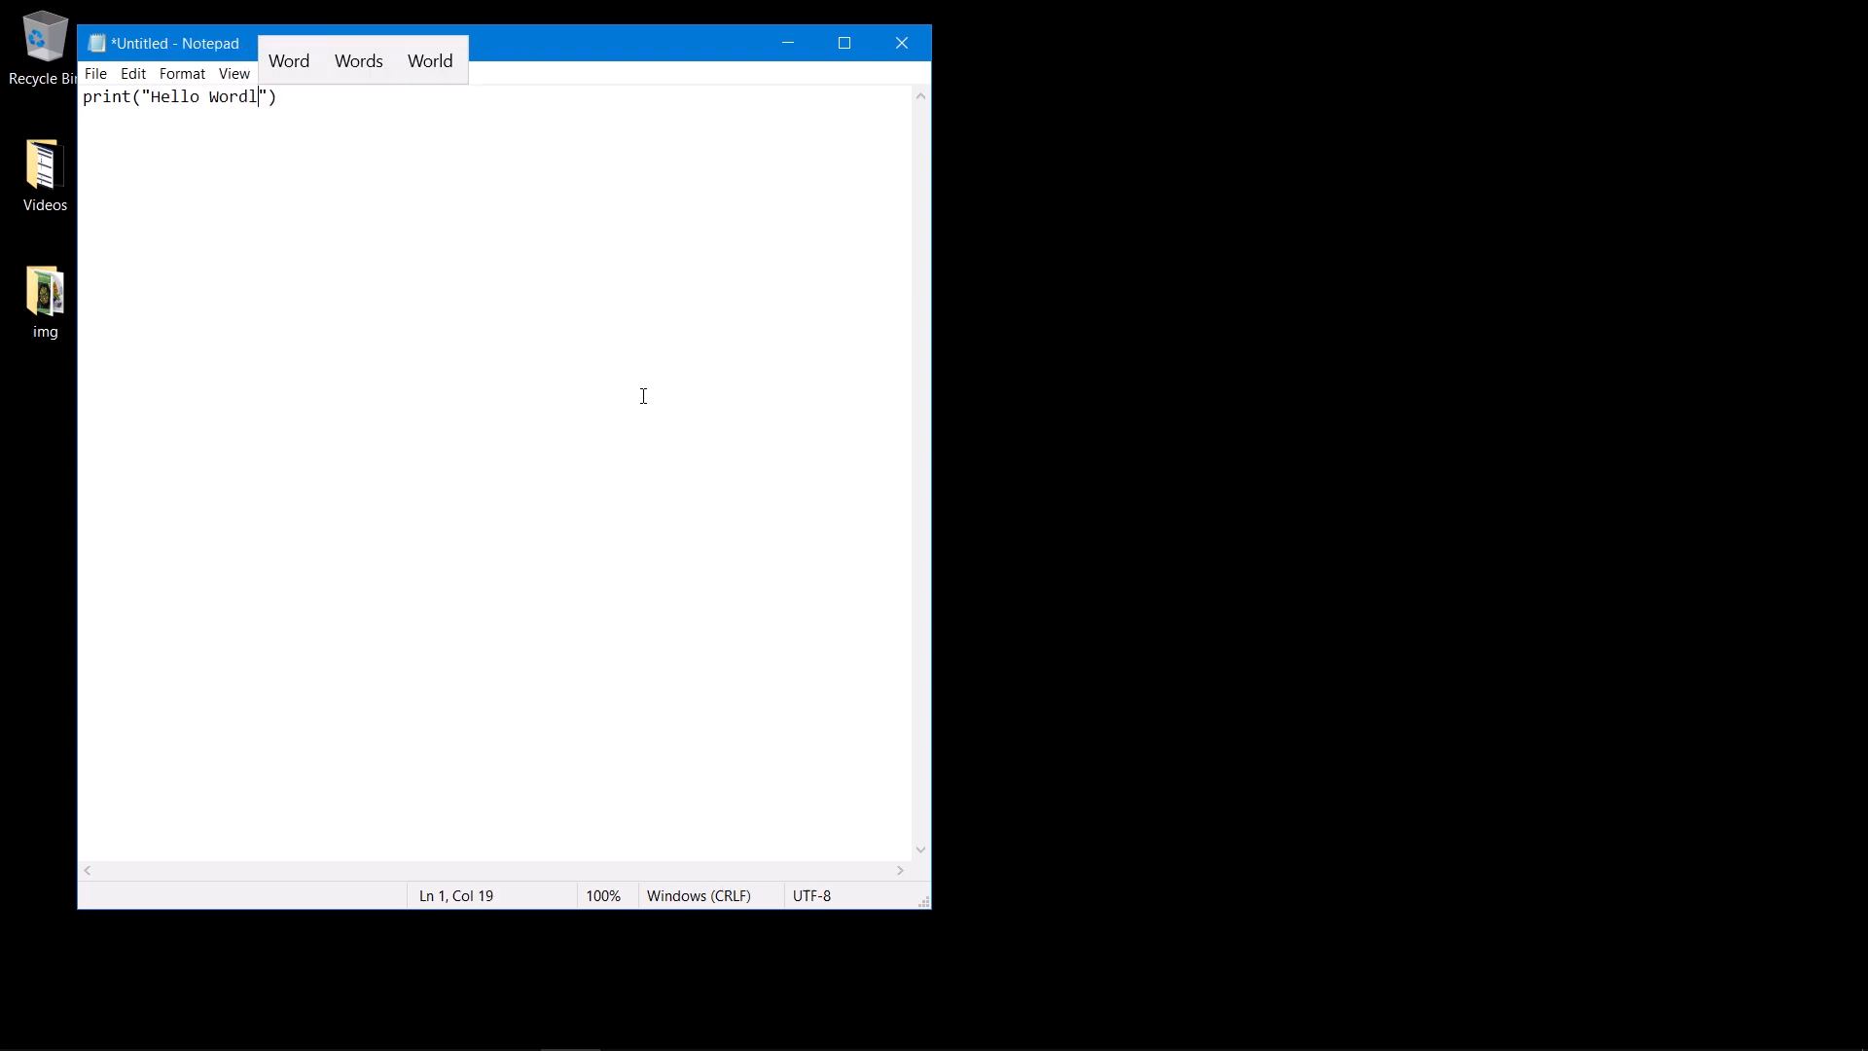
key("backspace")
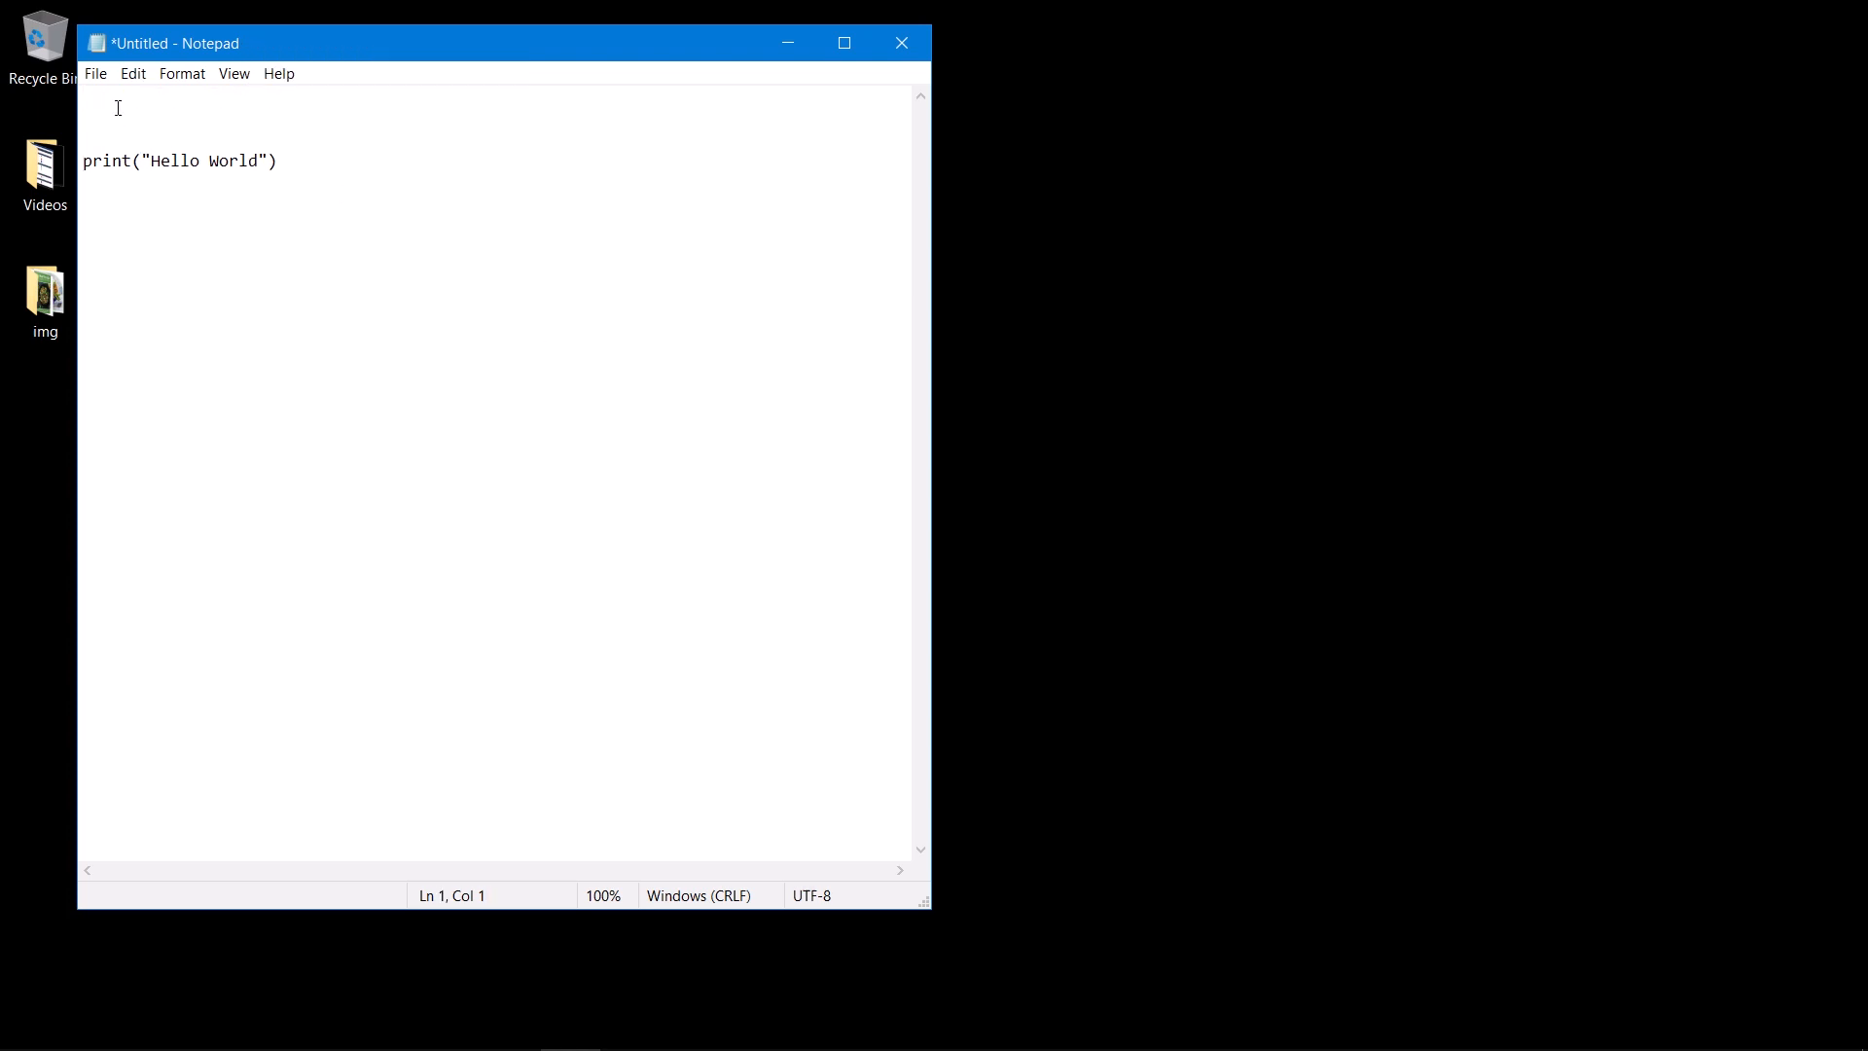
left_click(95, 72)
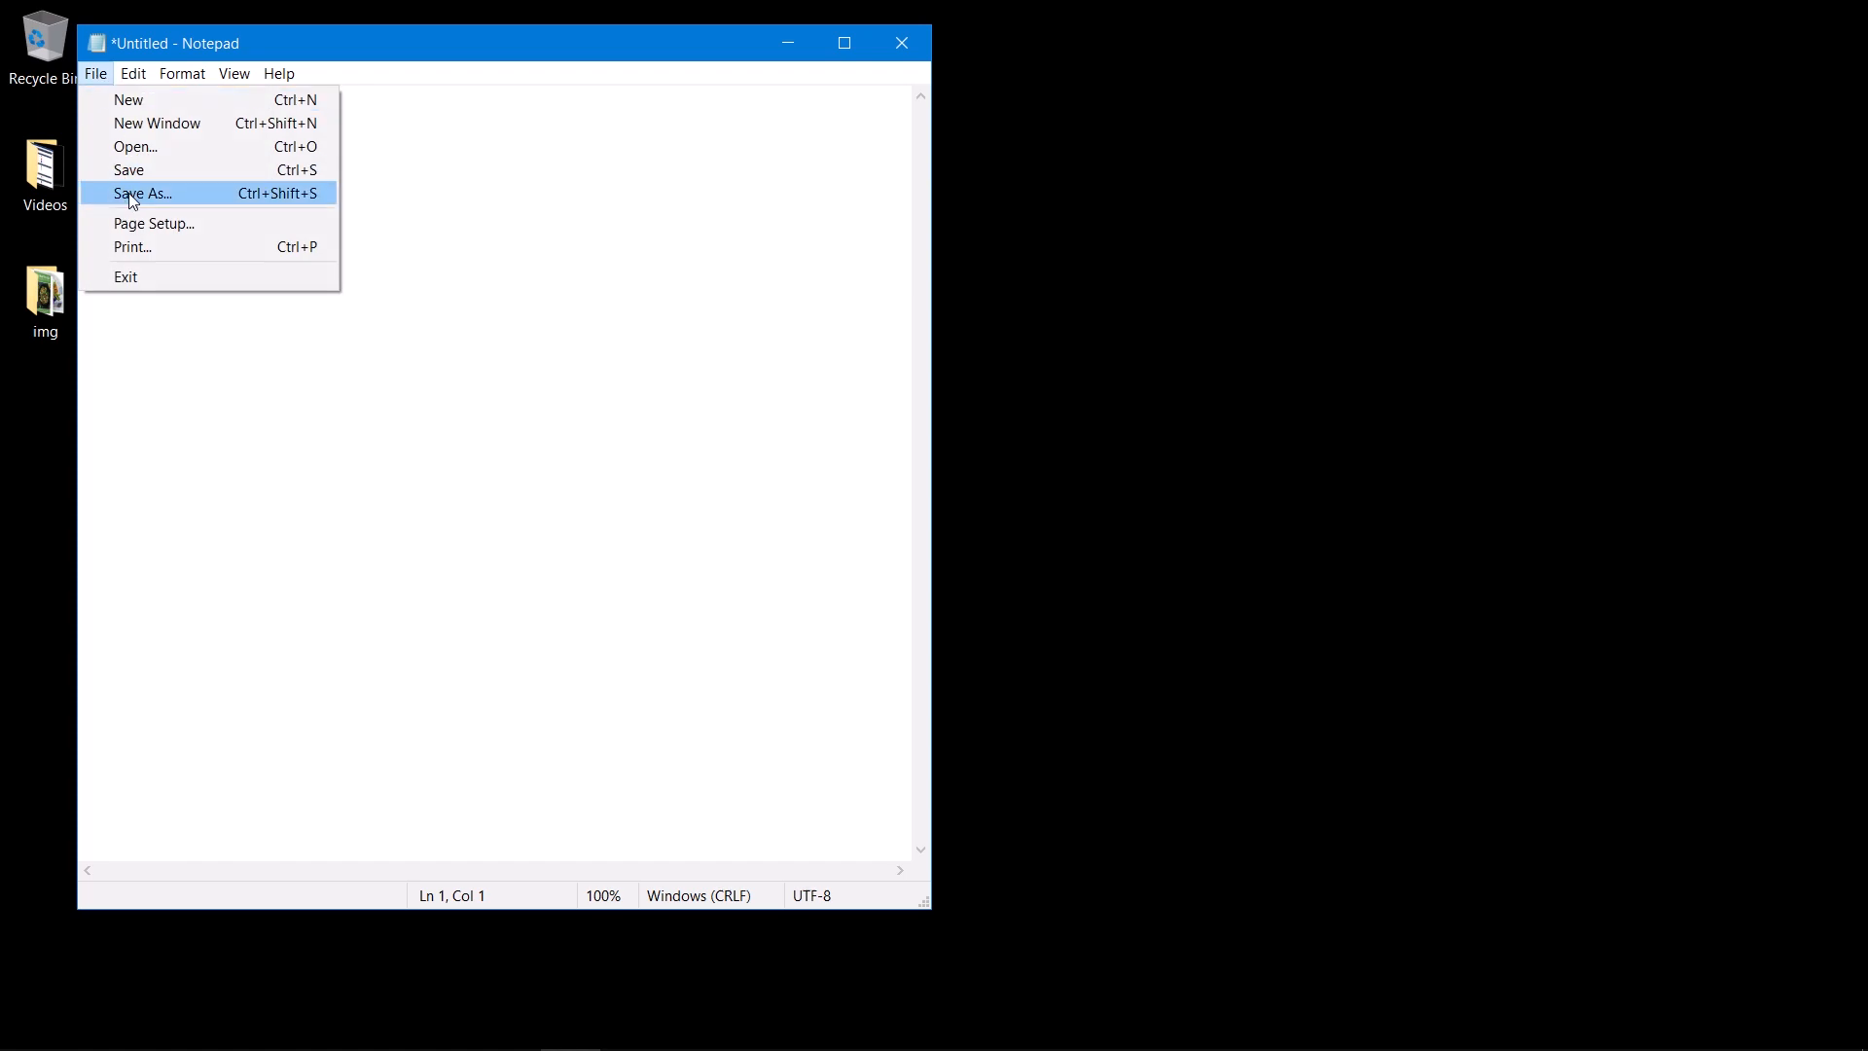
Save the script as hello.py on the Desktop via Save As, then close Notepad
left_click(140, 192)
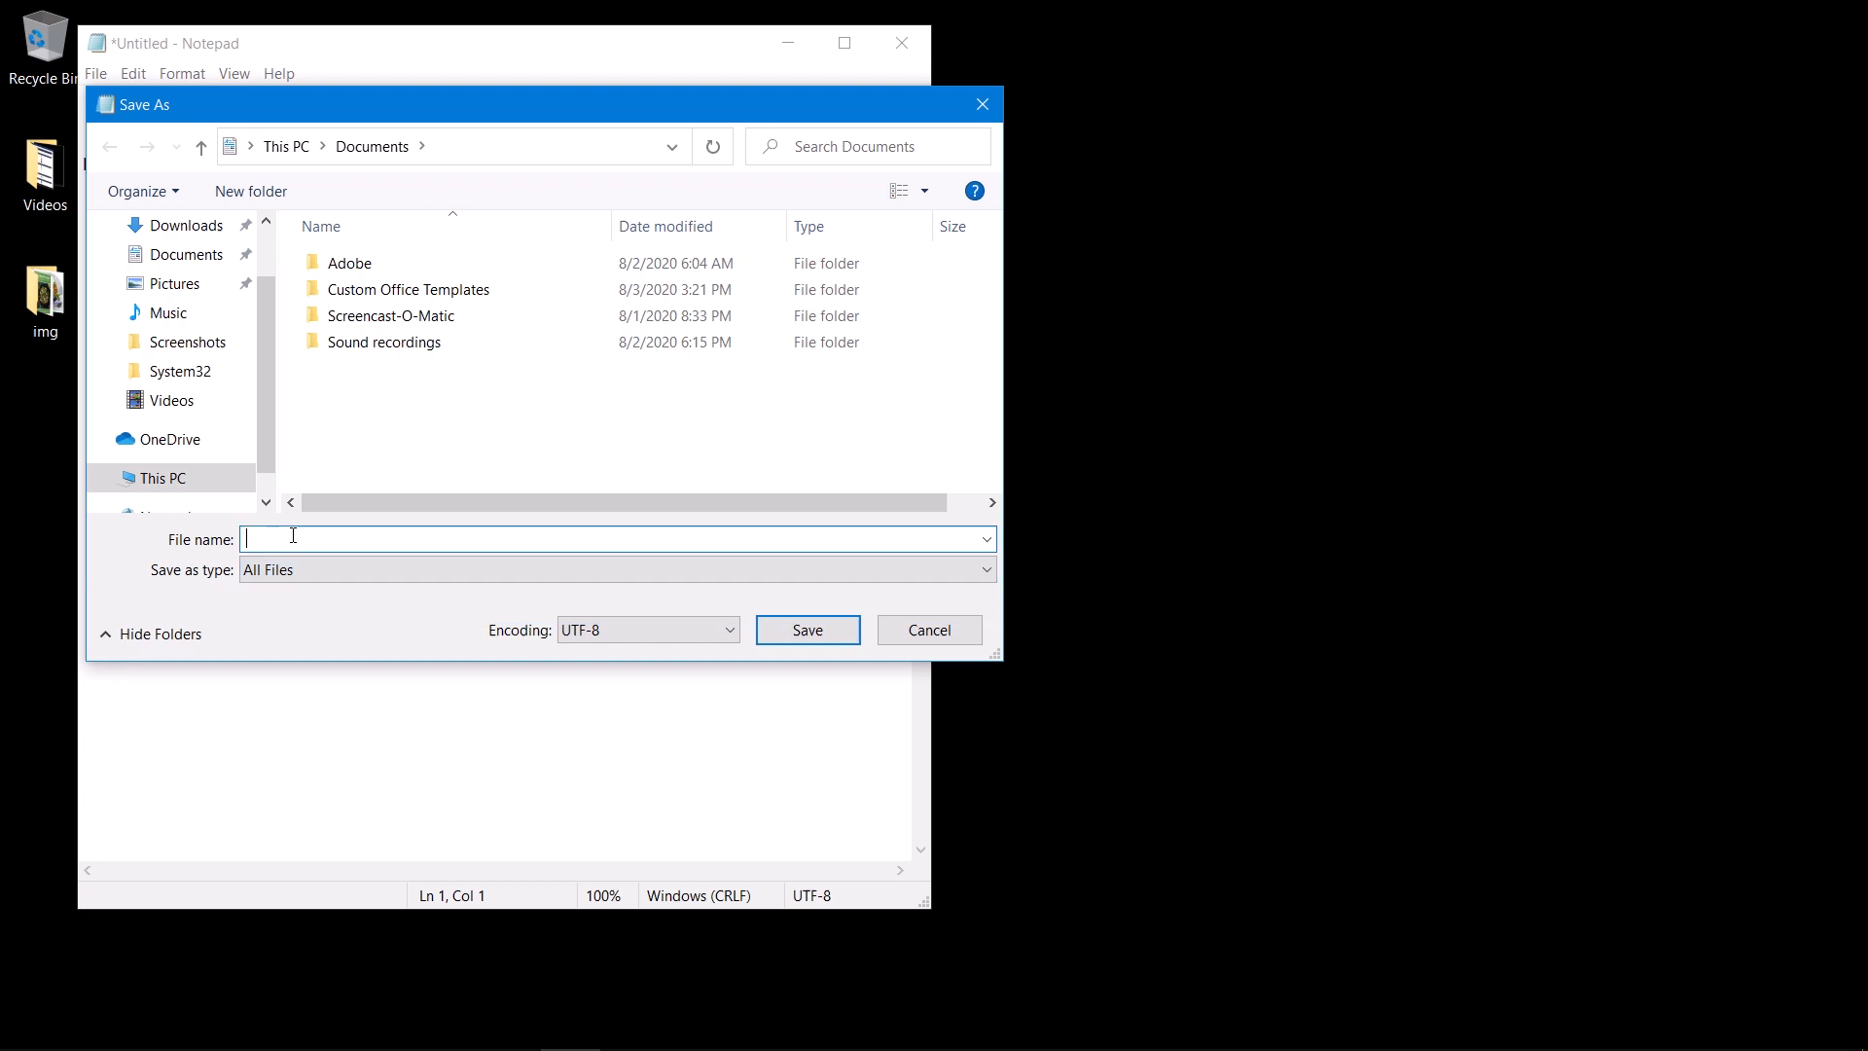
type("he.")
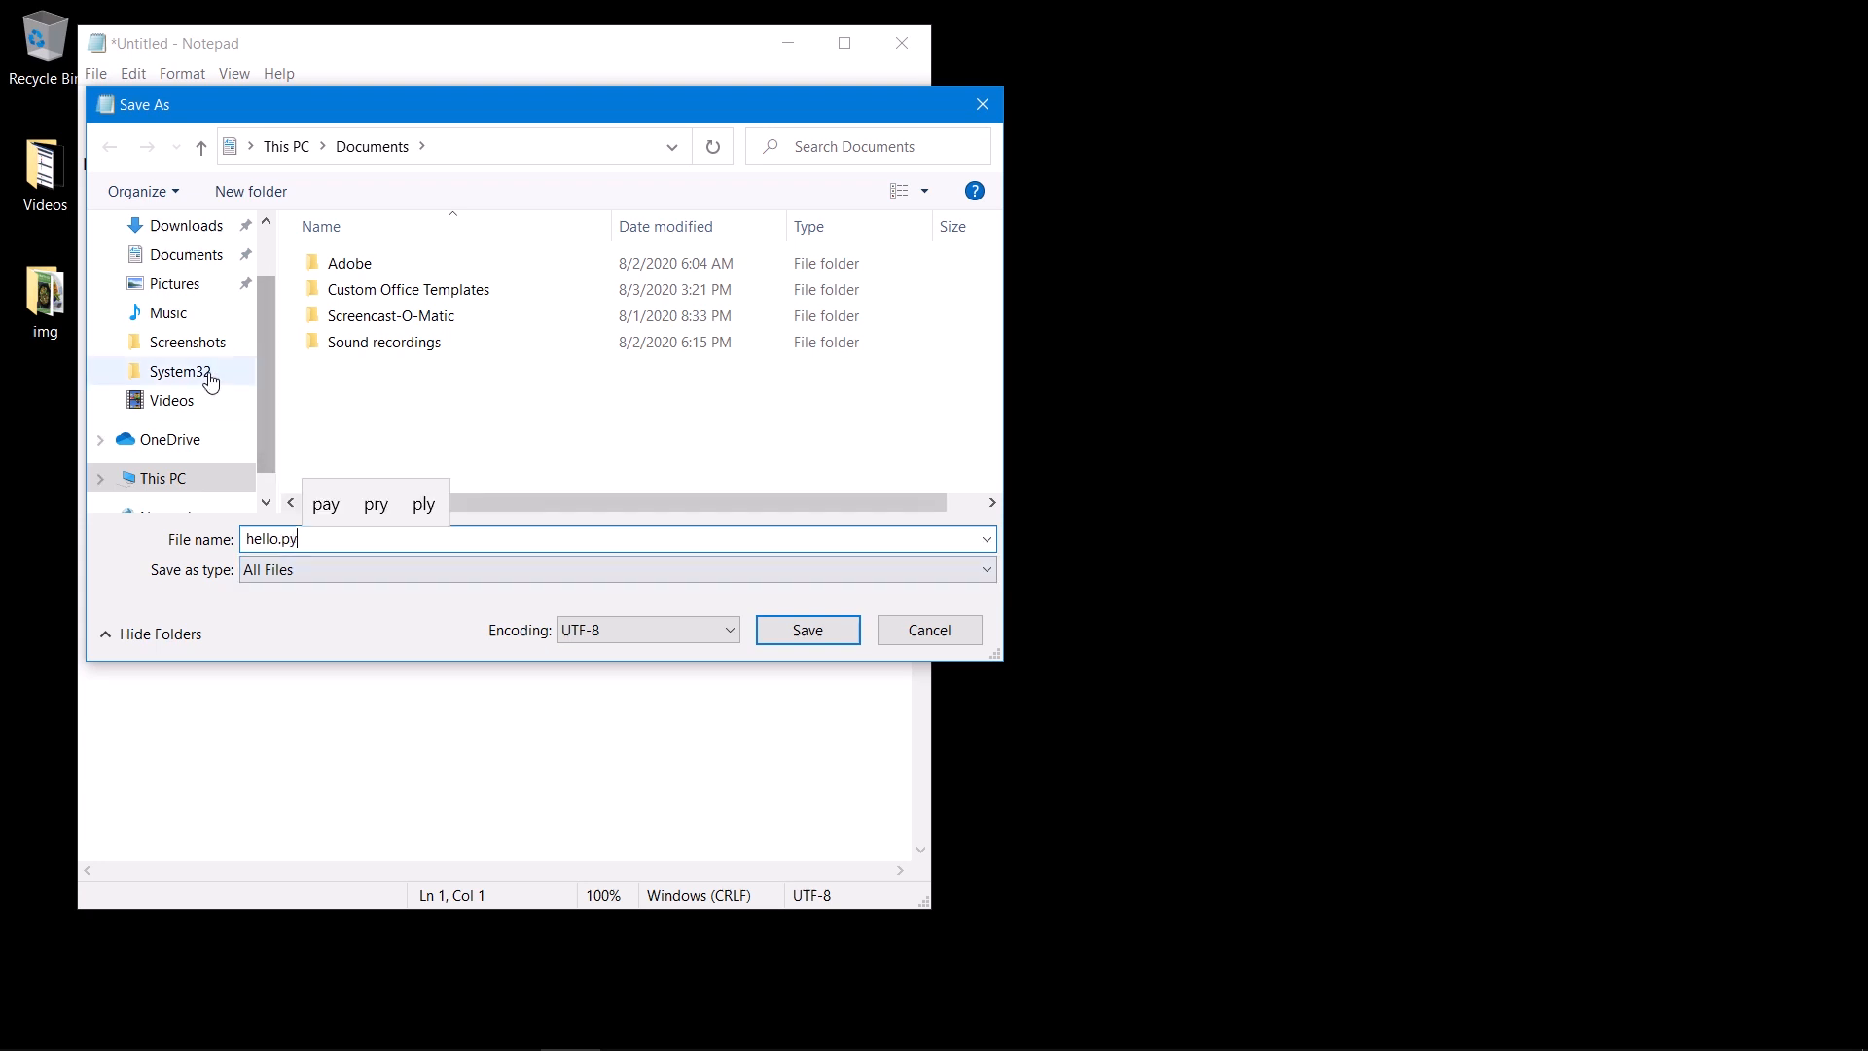
scroll("up", 3)
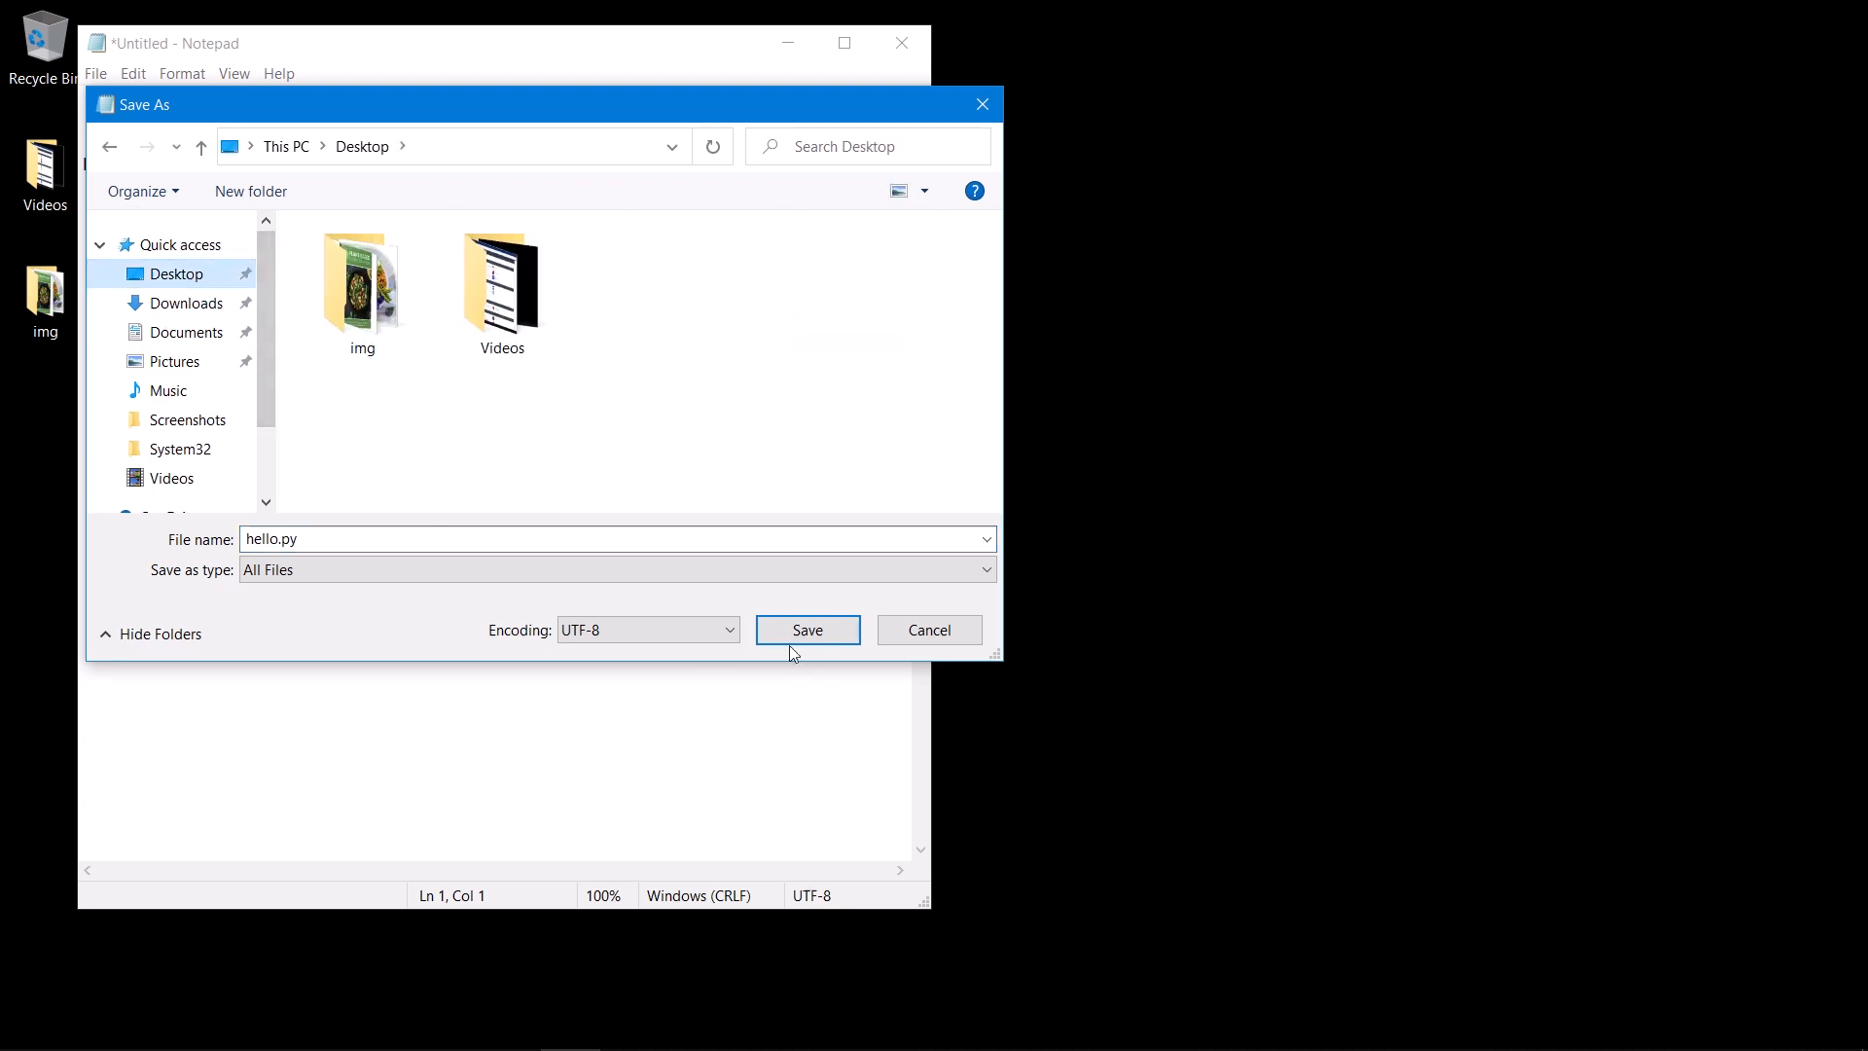
left_click(805, 628)
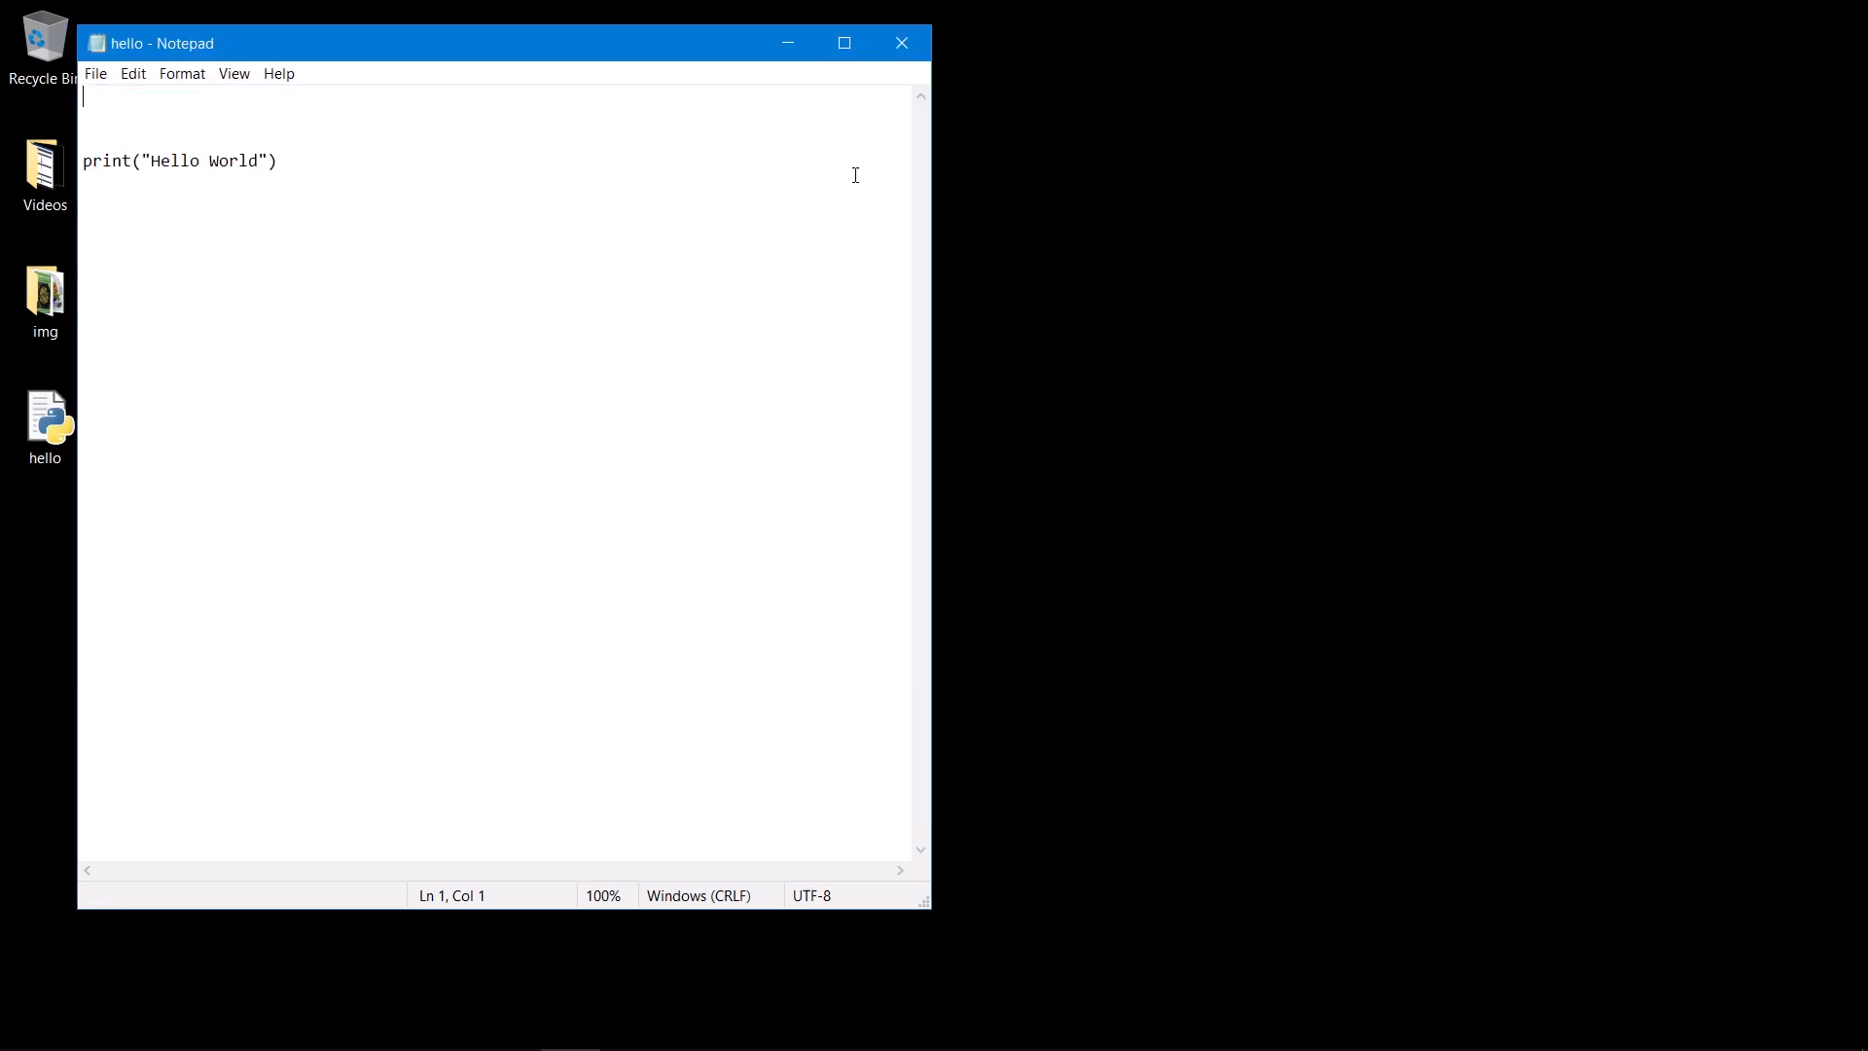
left_click(901, 43)
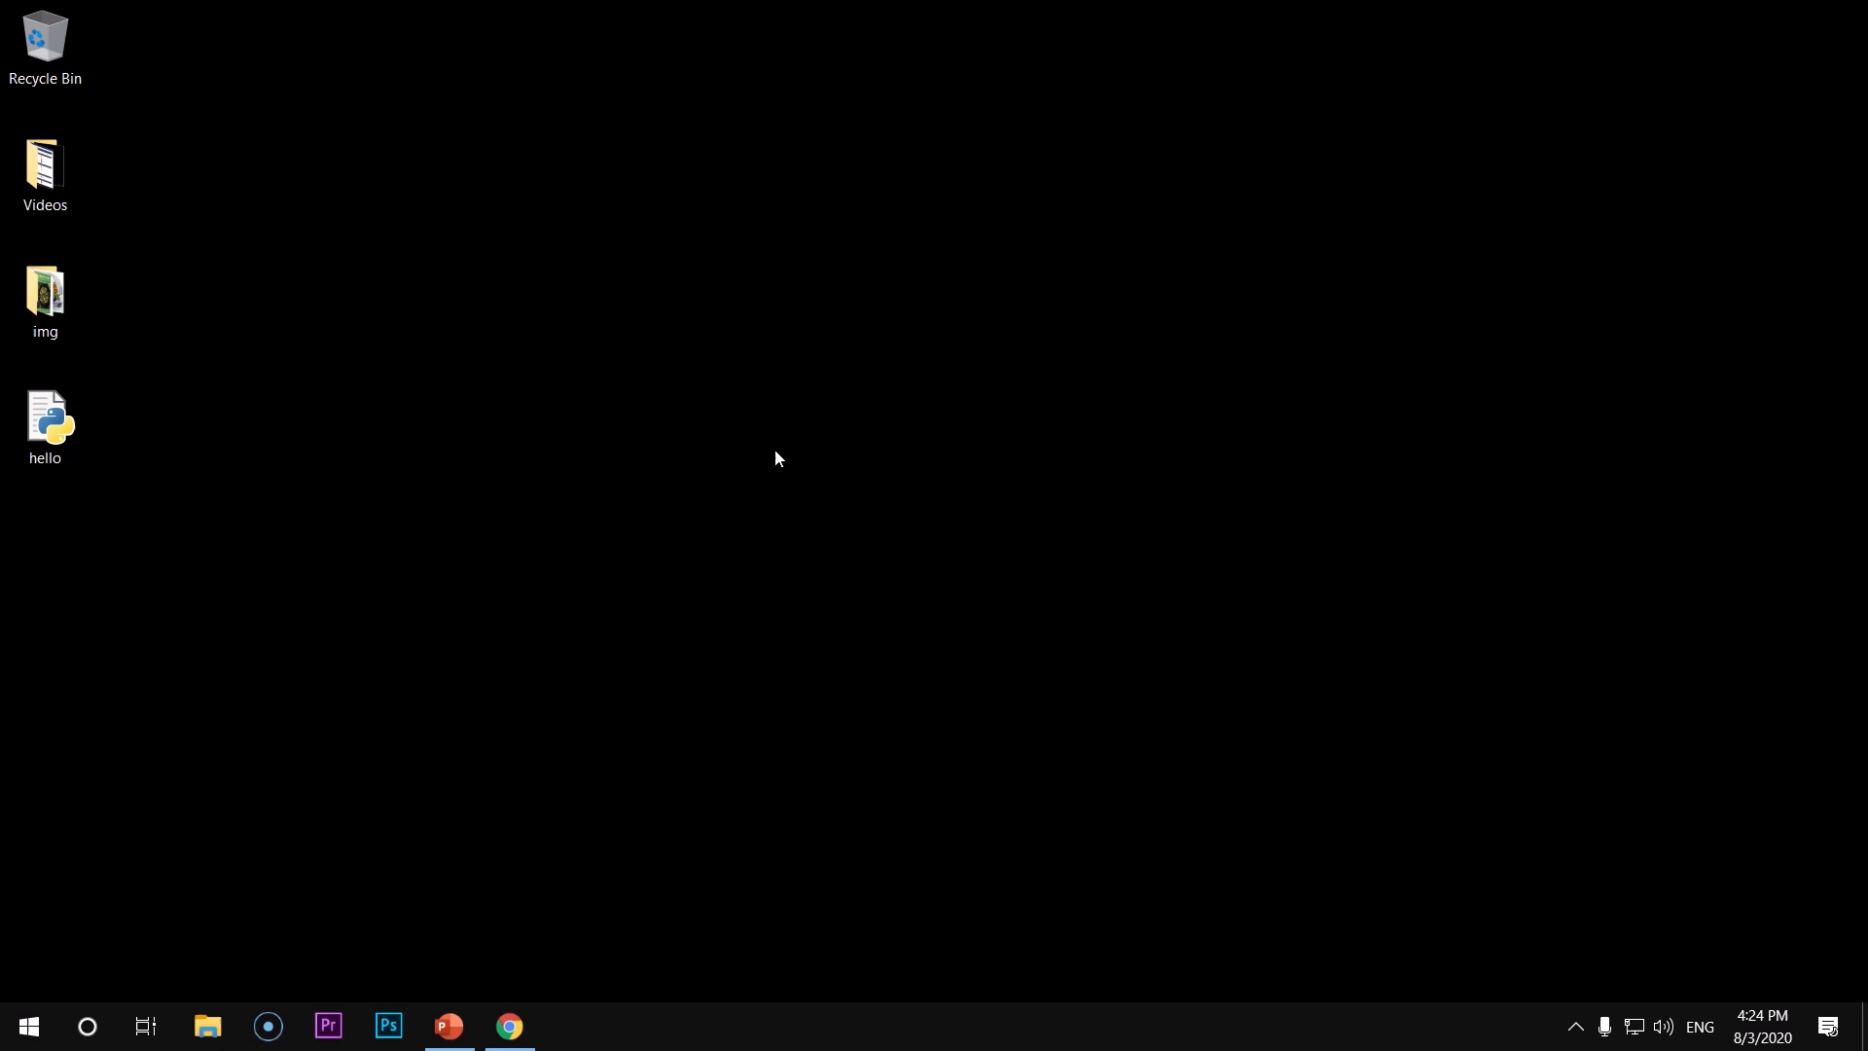
mouse_move(29, 1025)
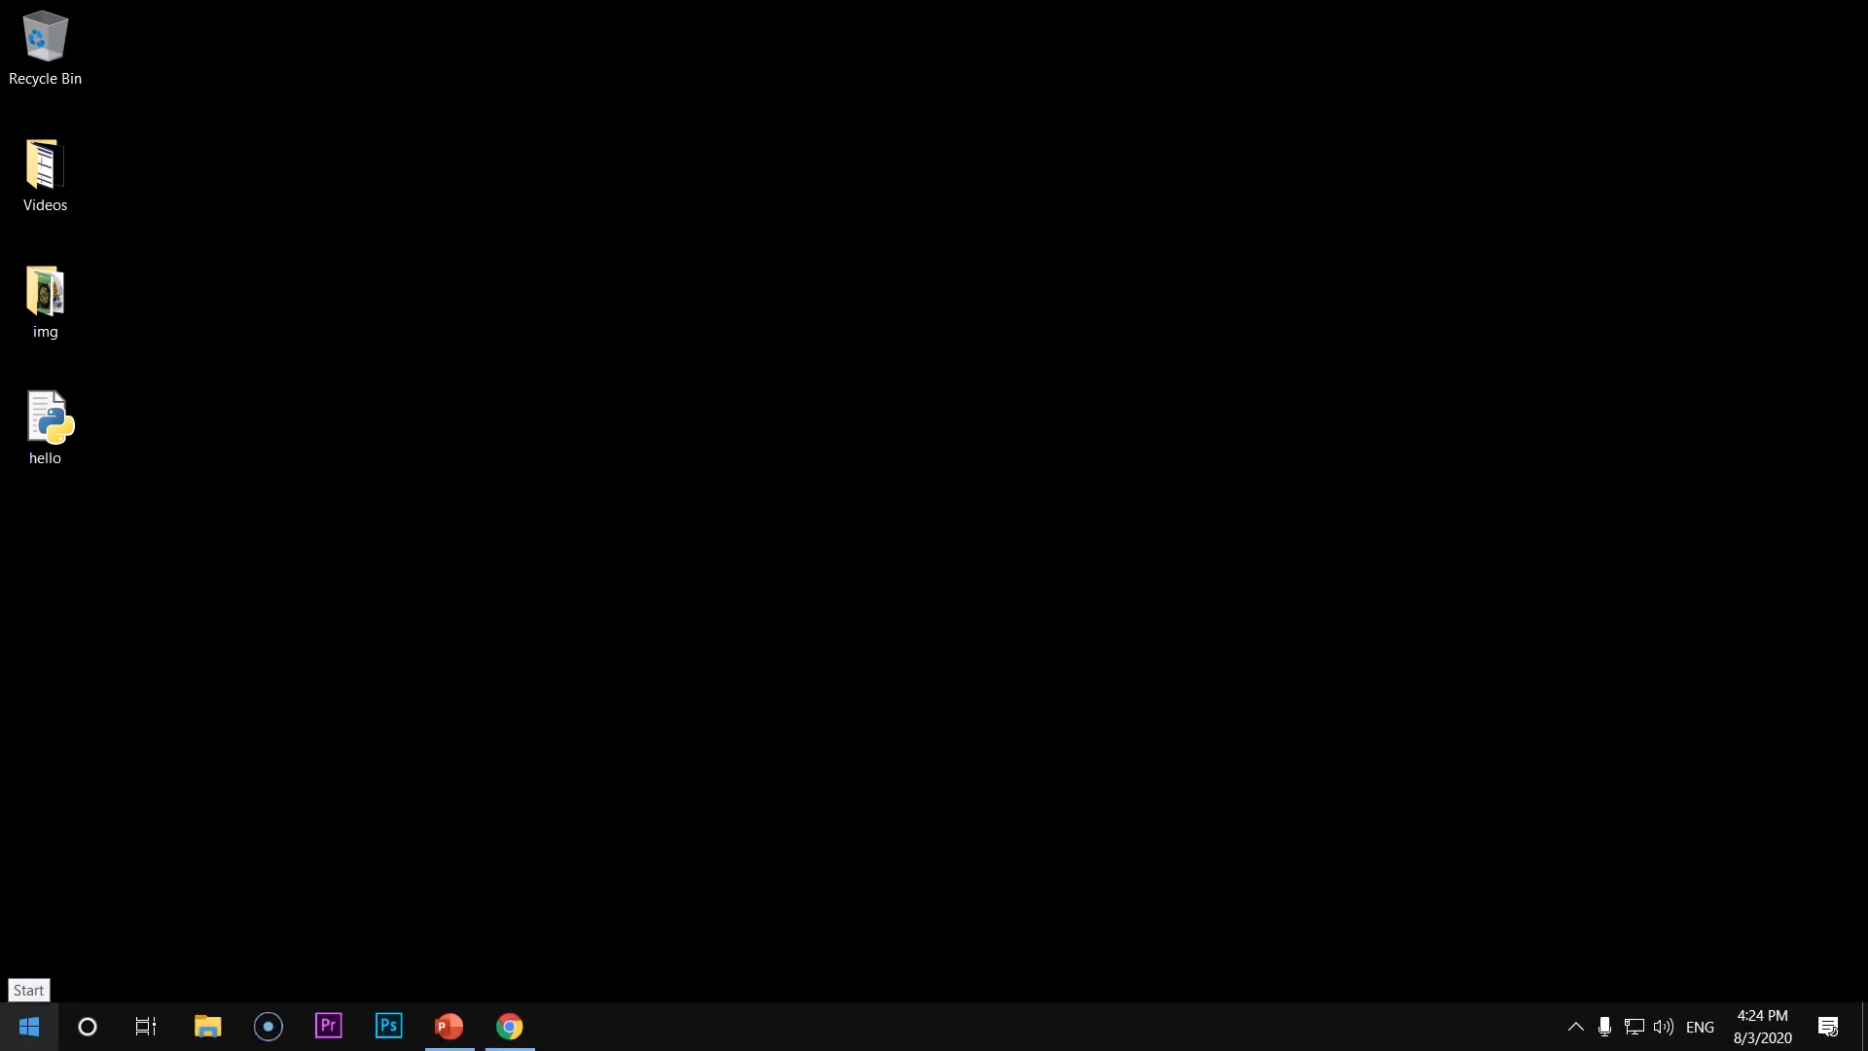
In Command Prompt, cd Desktop, run python hello.py to print Hello World, then exit
type("cd")
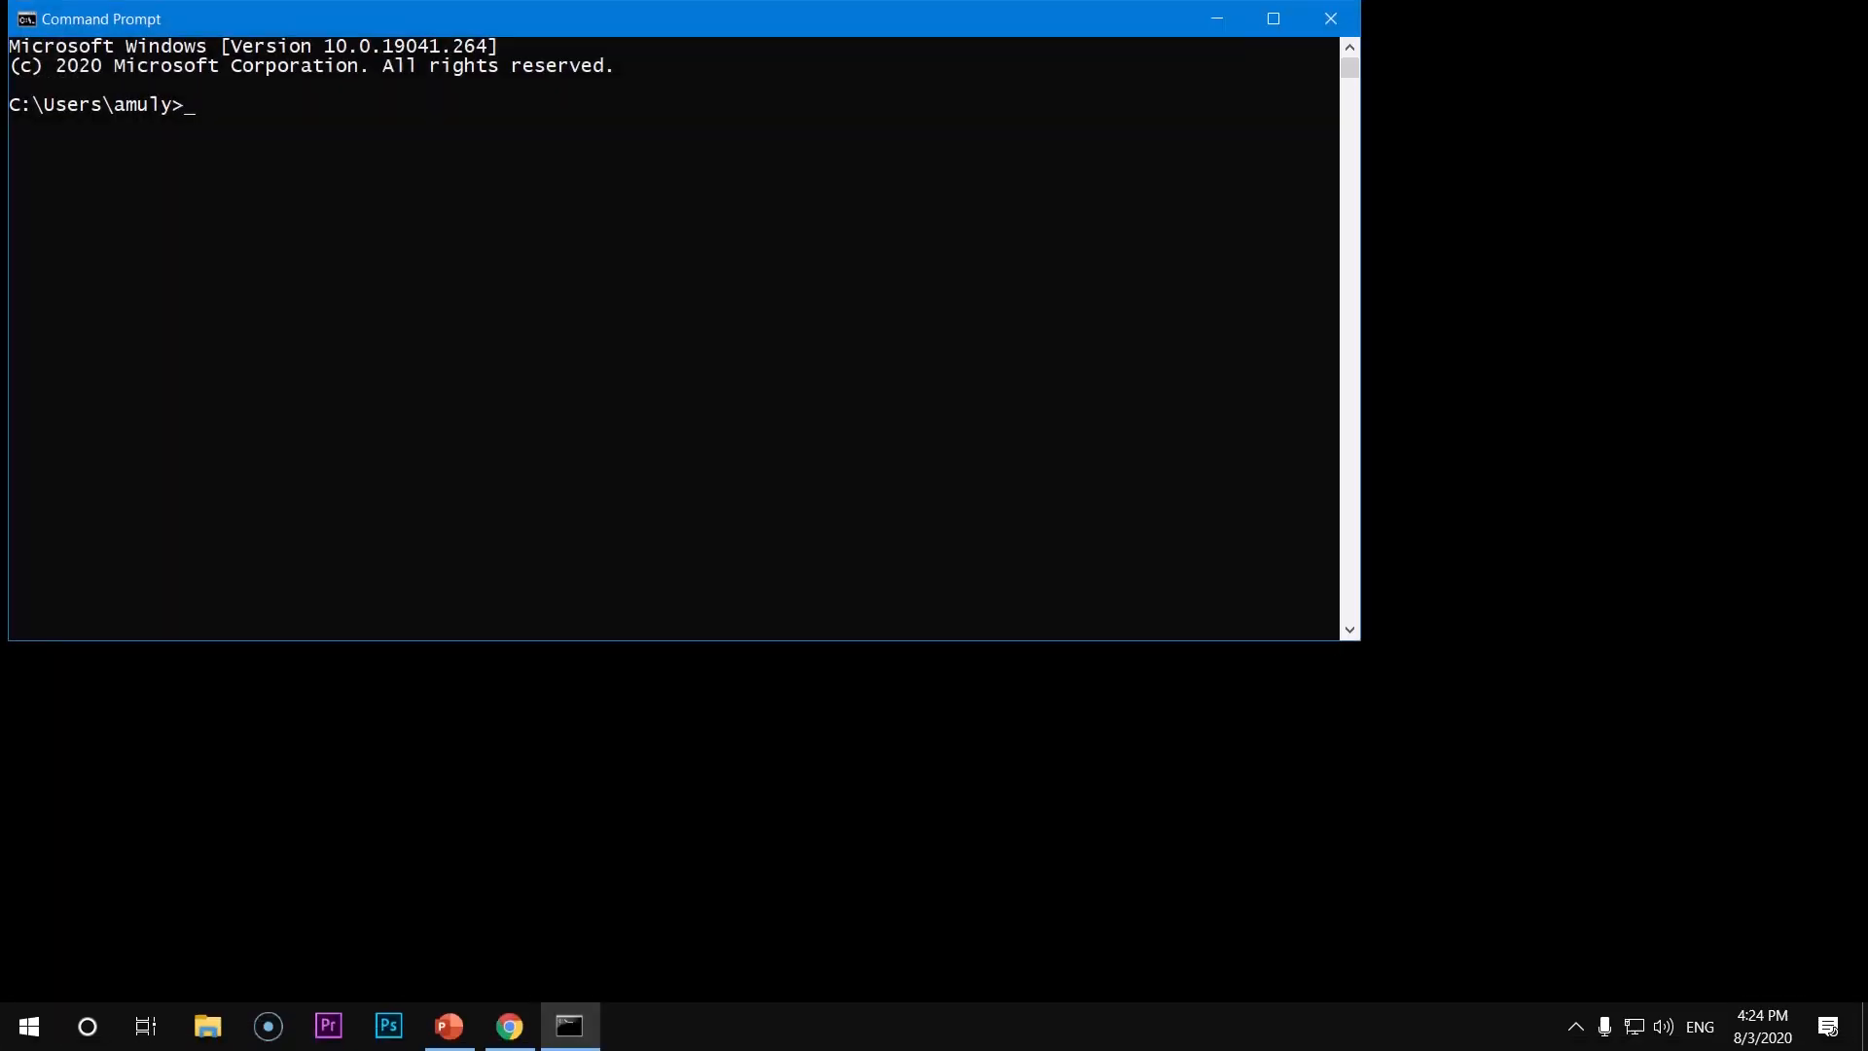
type("cd Desktop")
type("python")
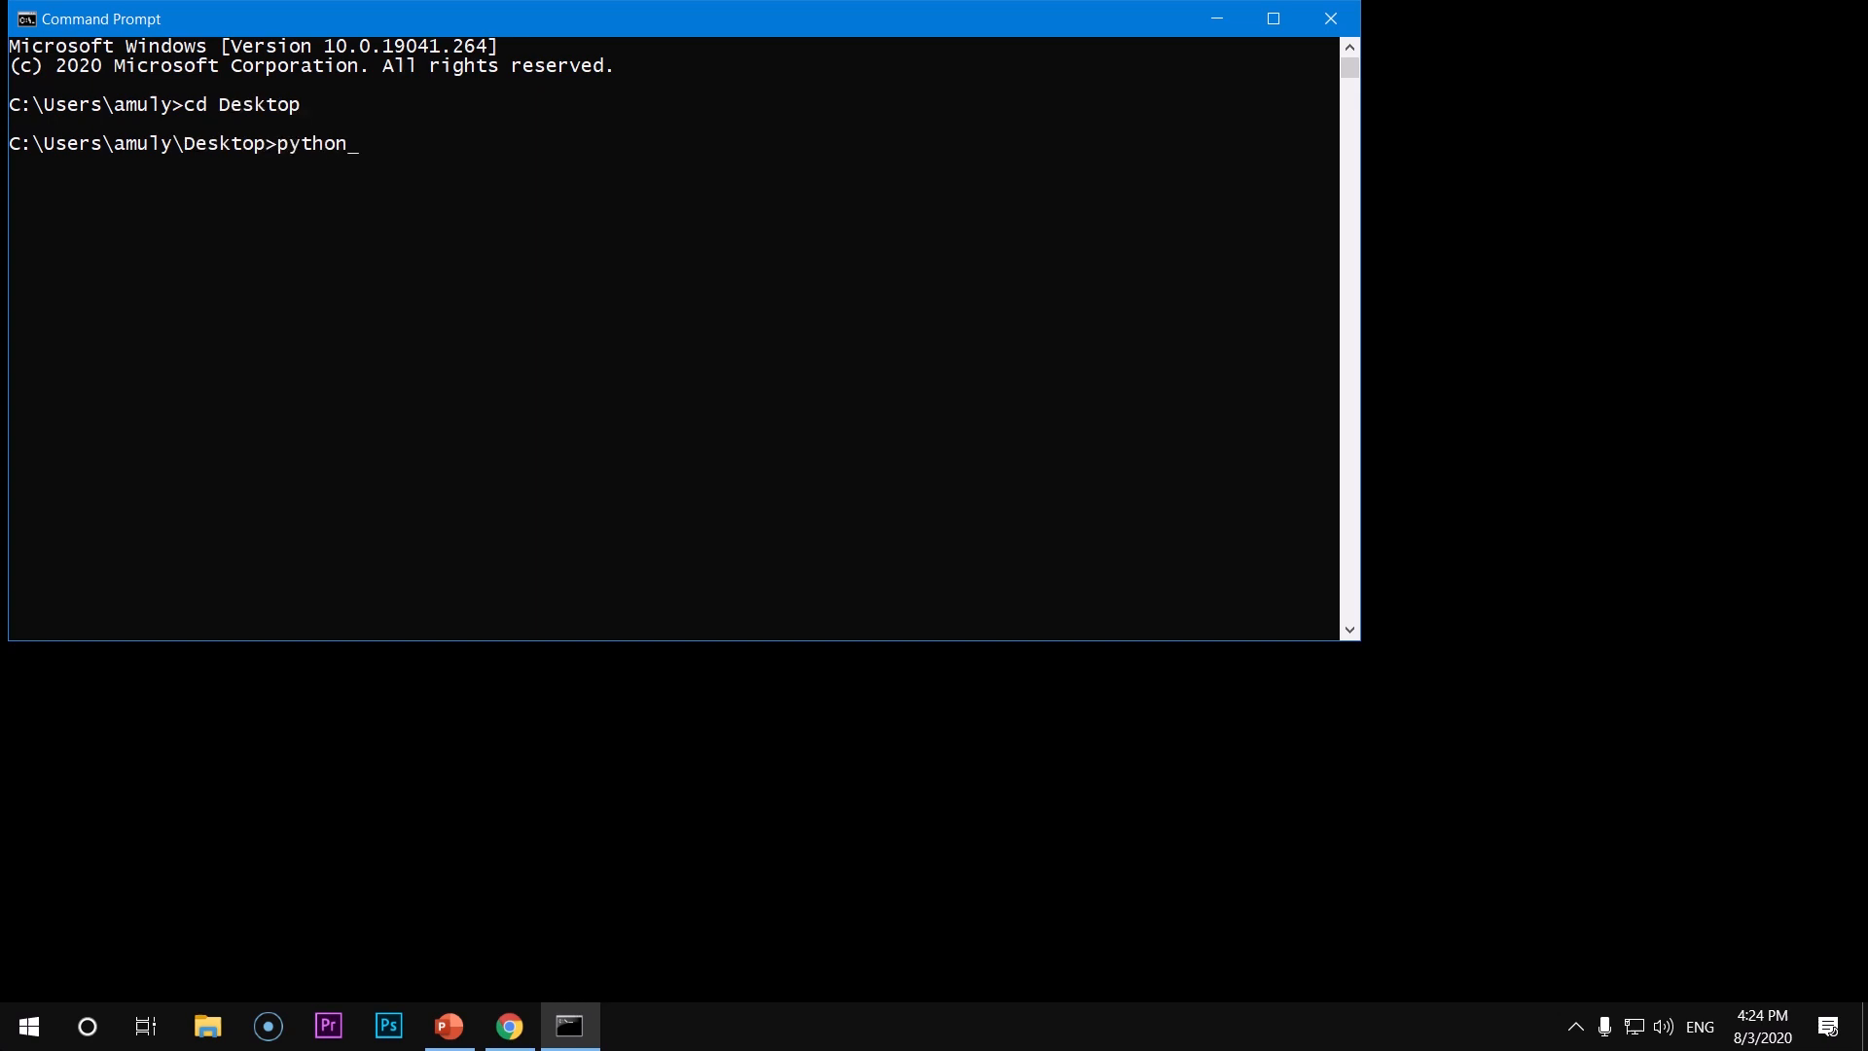
type("hello.py")
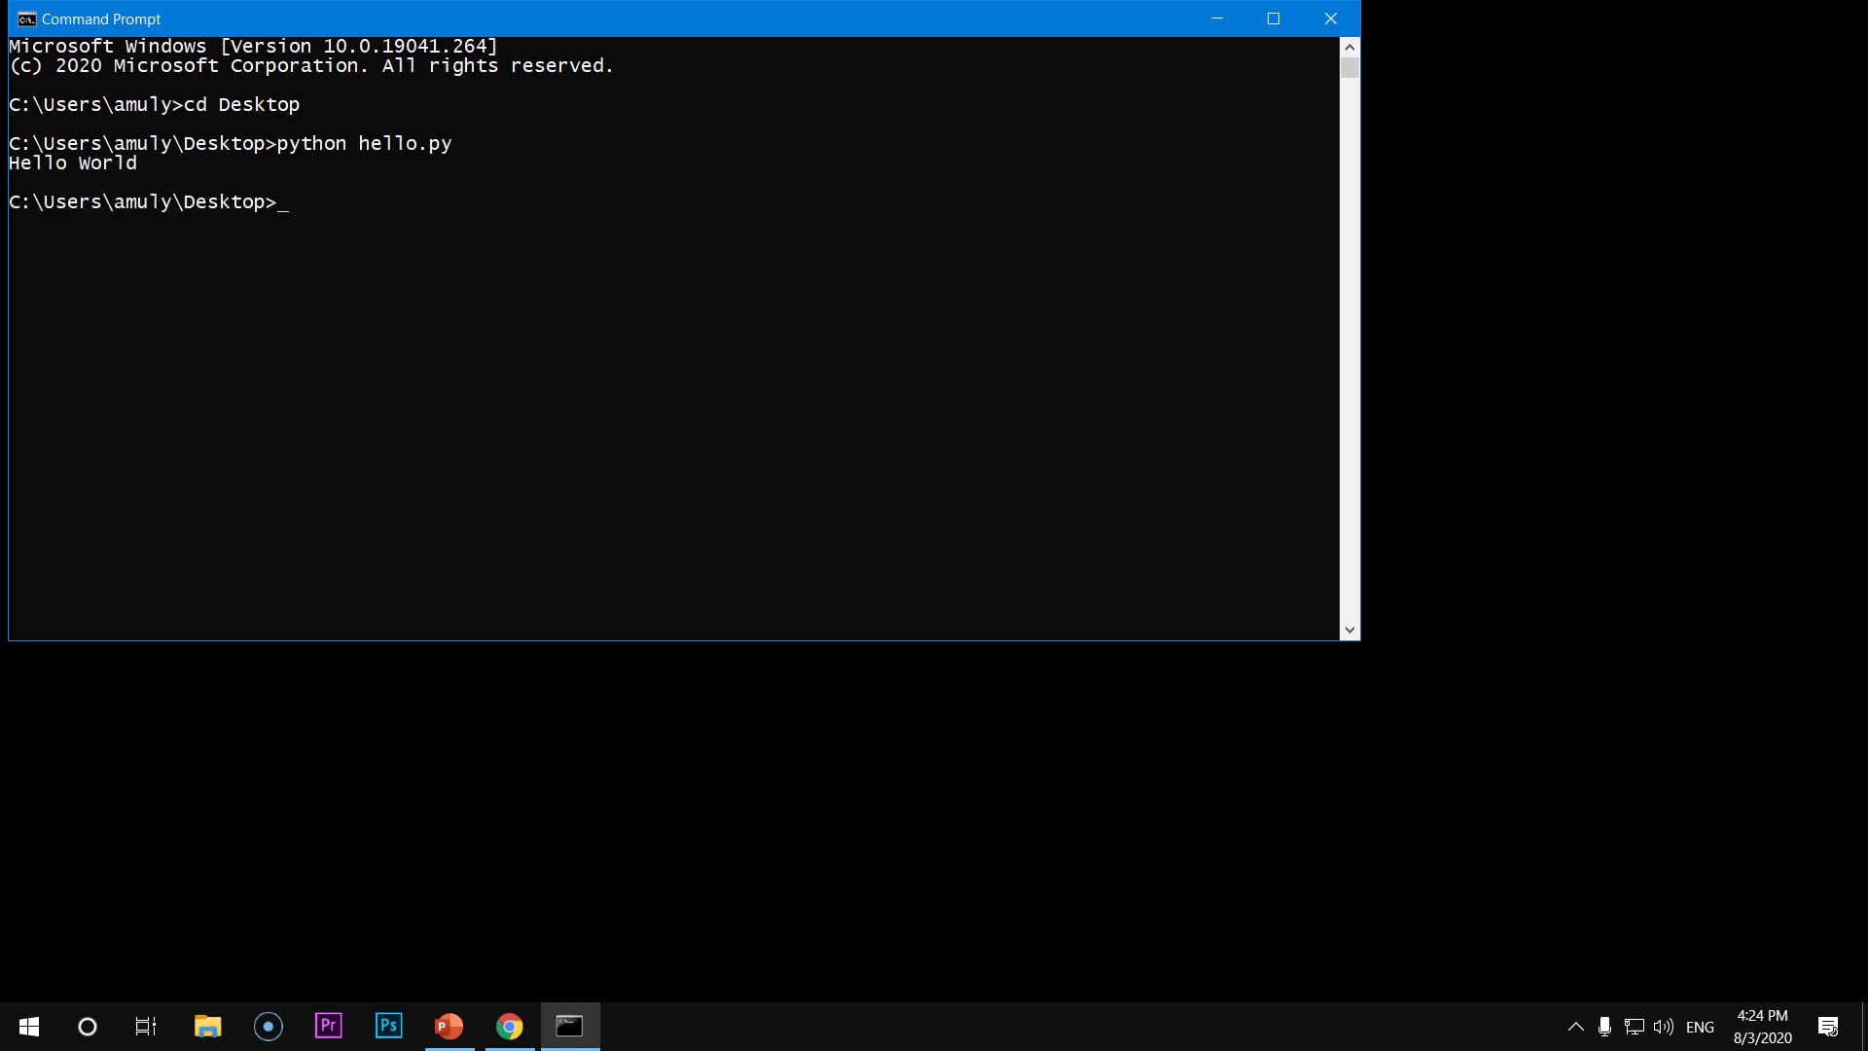
type("exit")
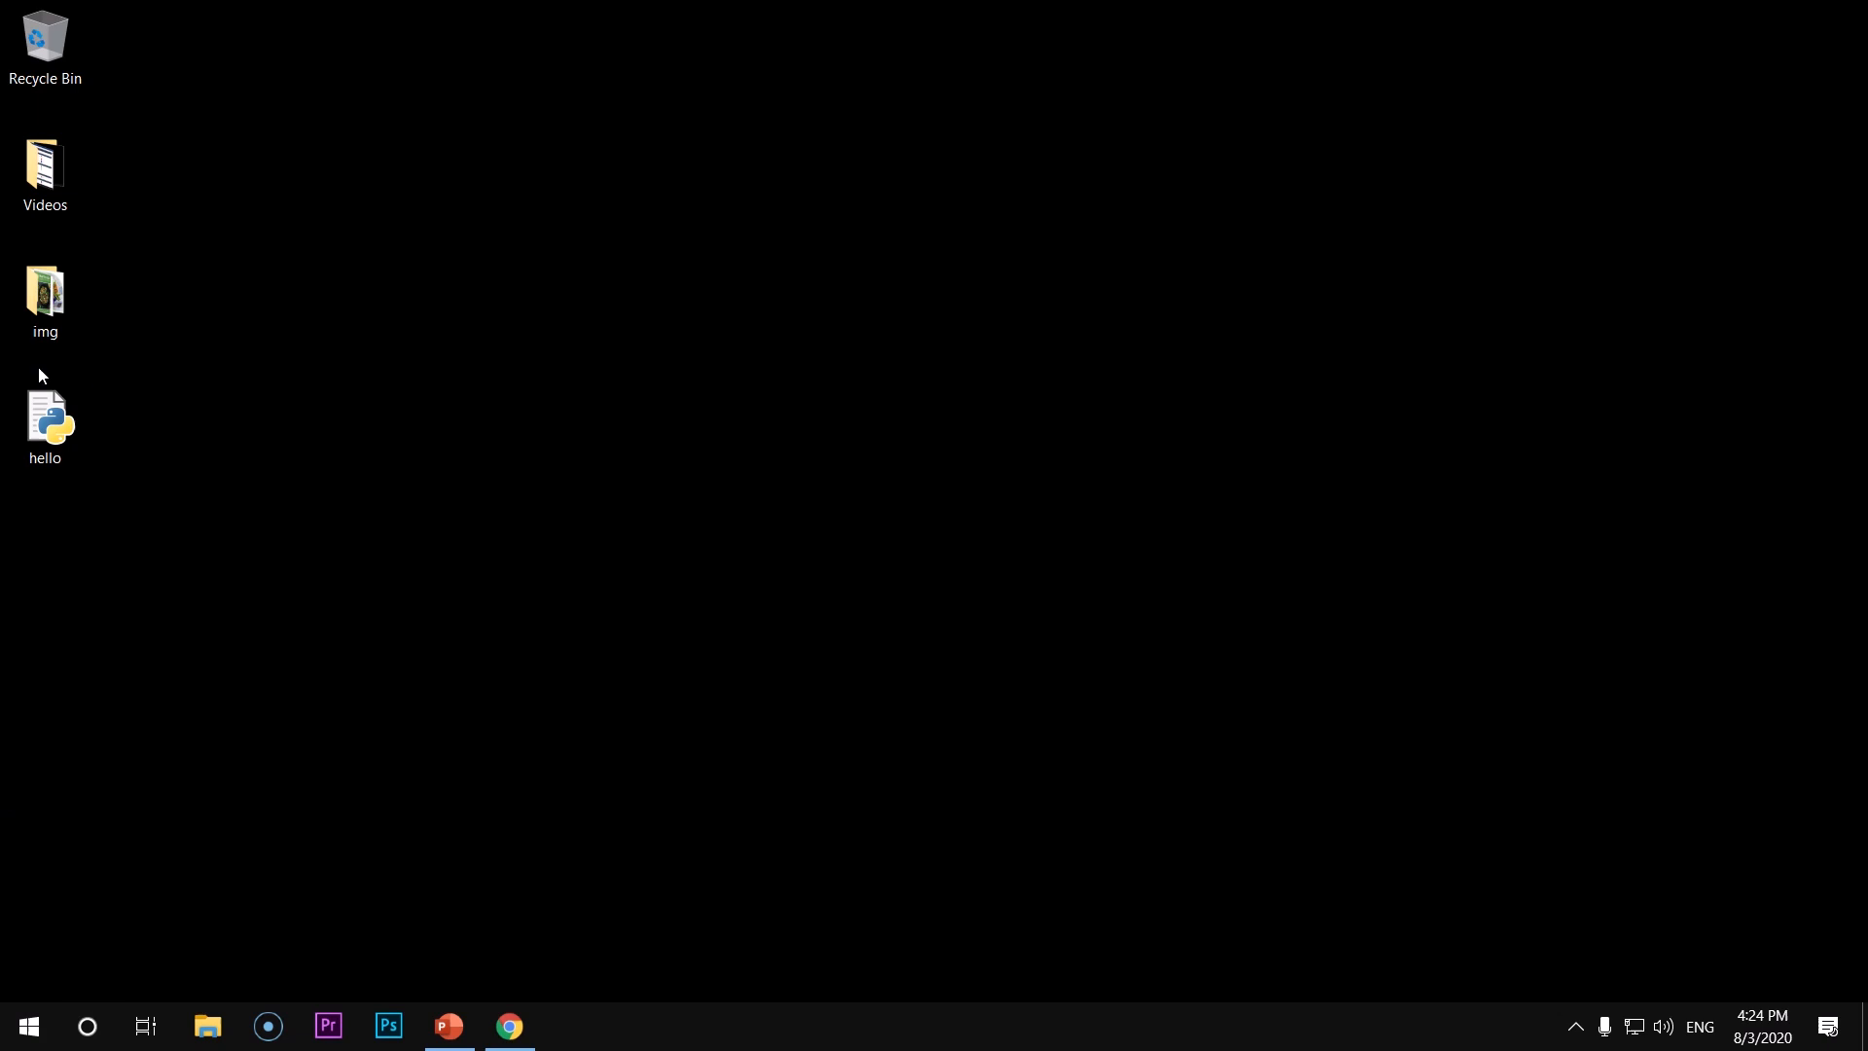
Bring Chrome back up and scroll to the top of the Python 3.8.5 release page
left_click(44, 426)
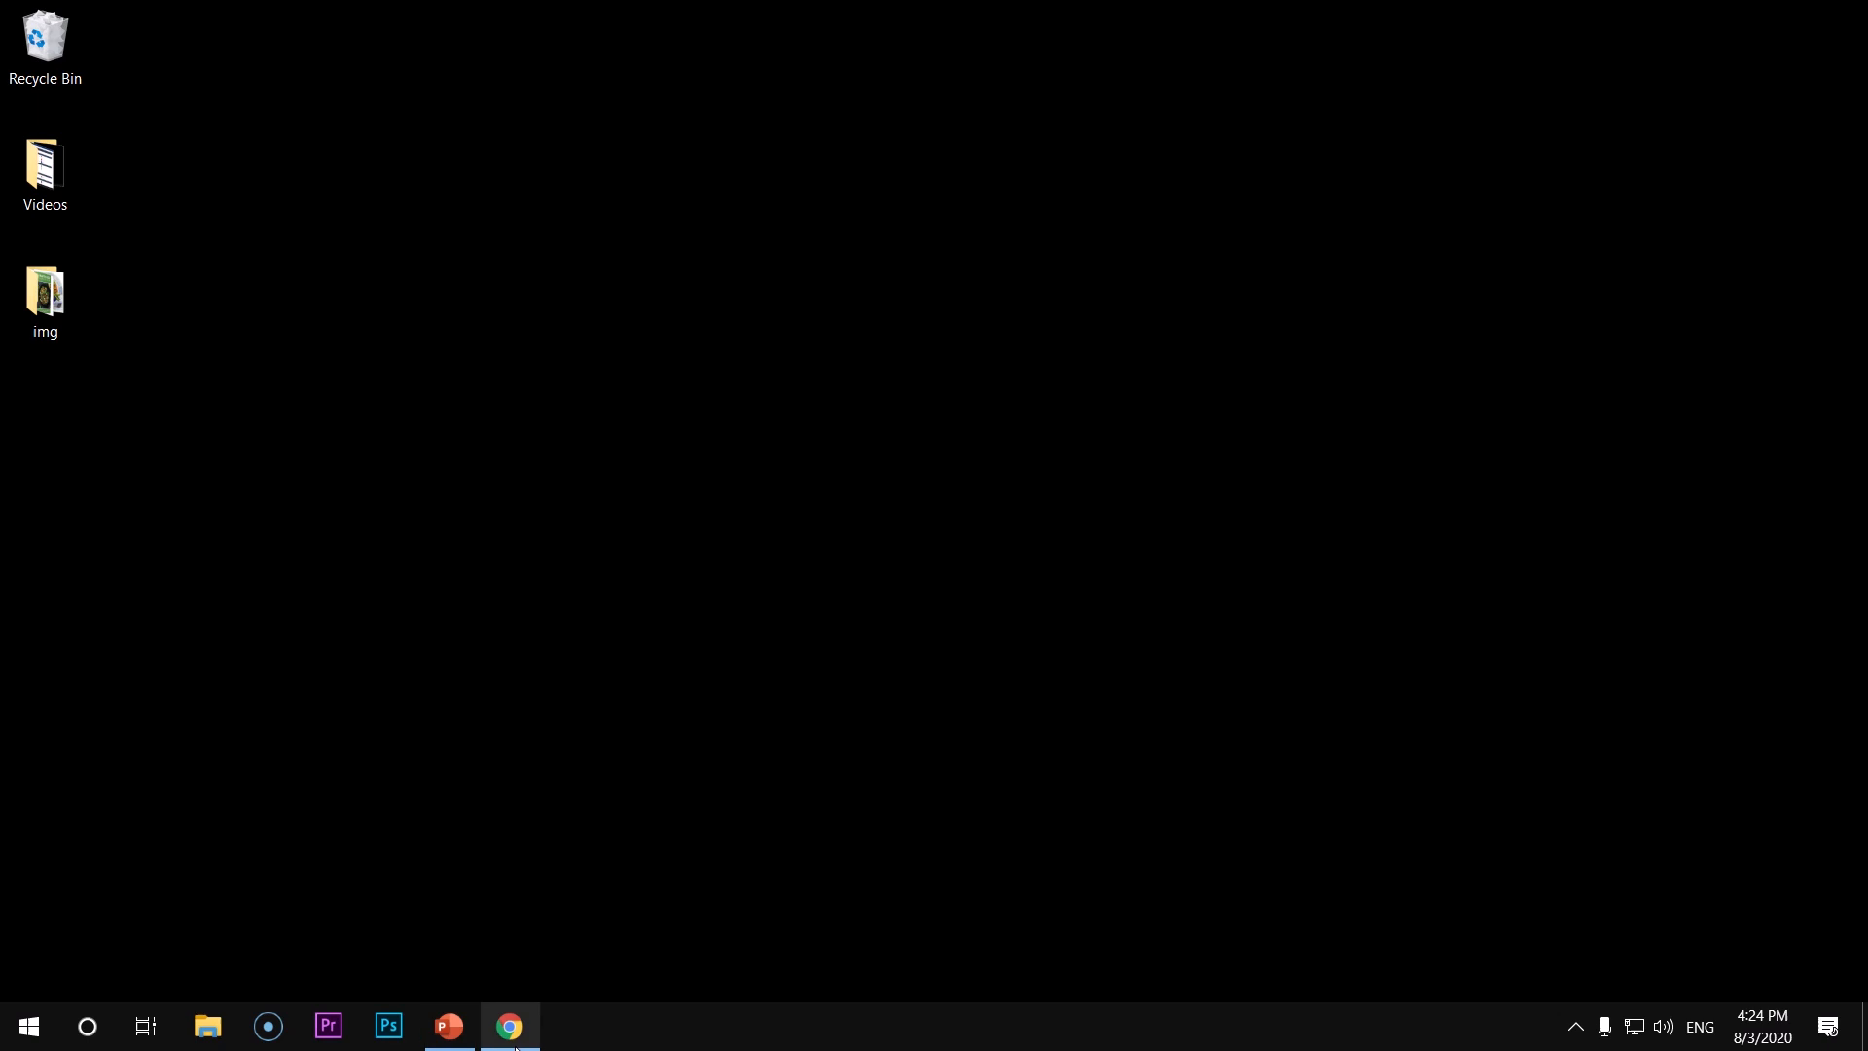
left_click(508, 1025)
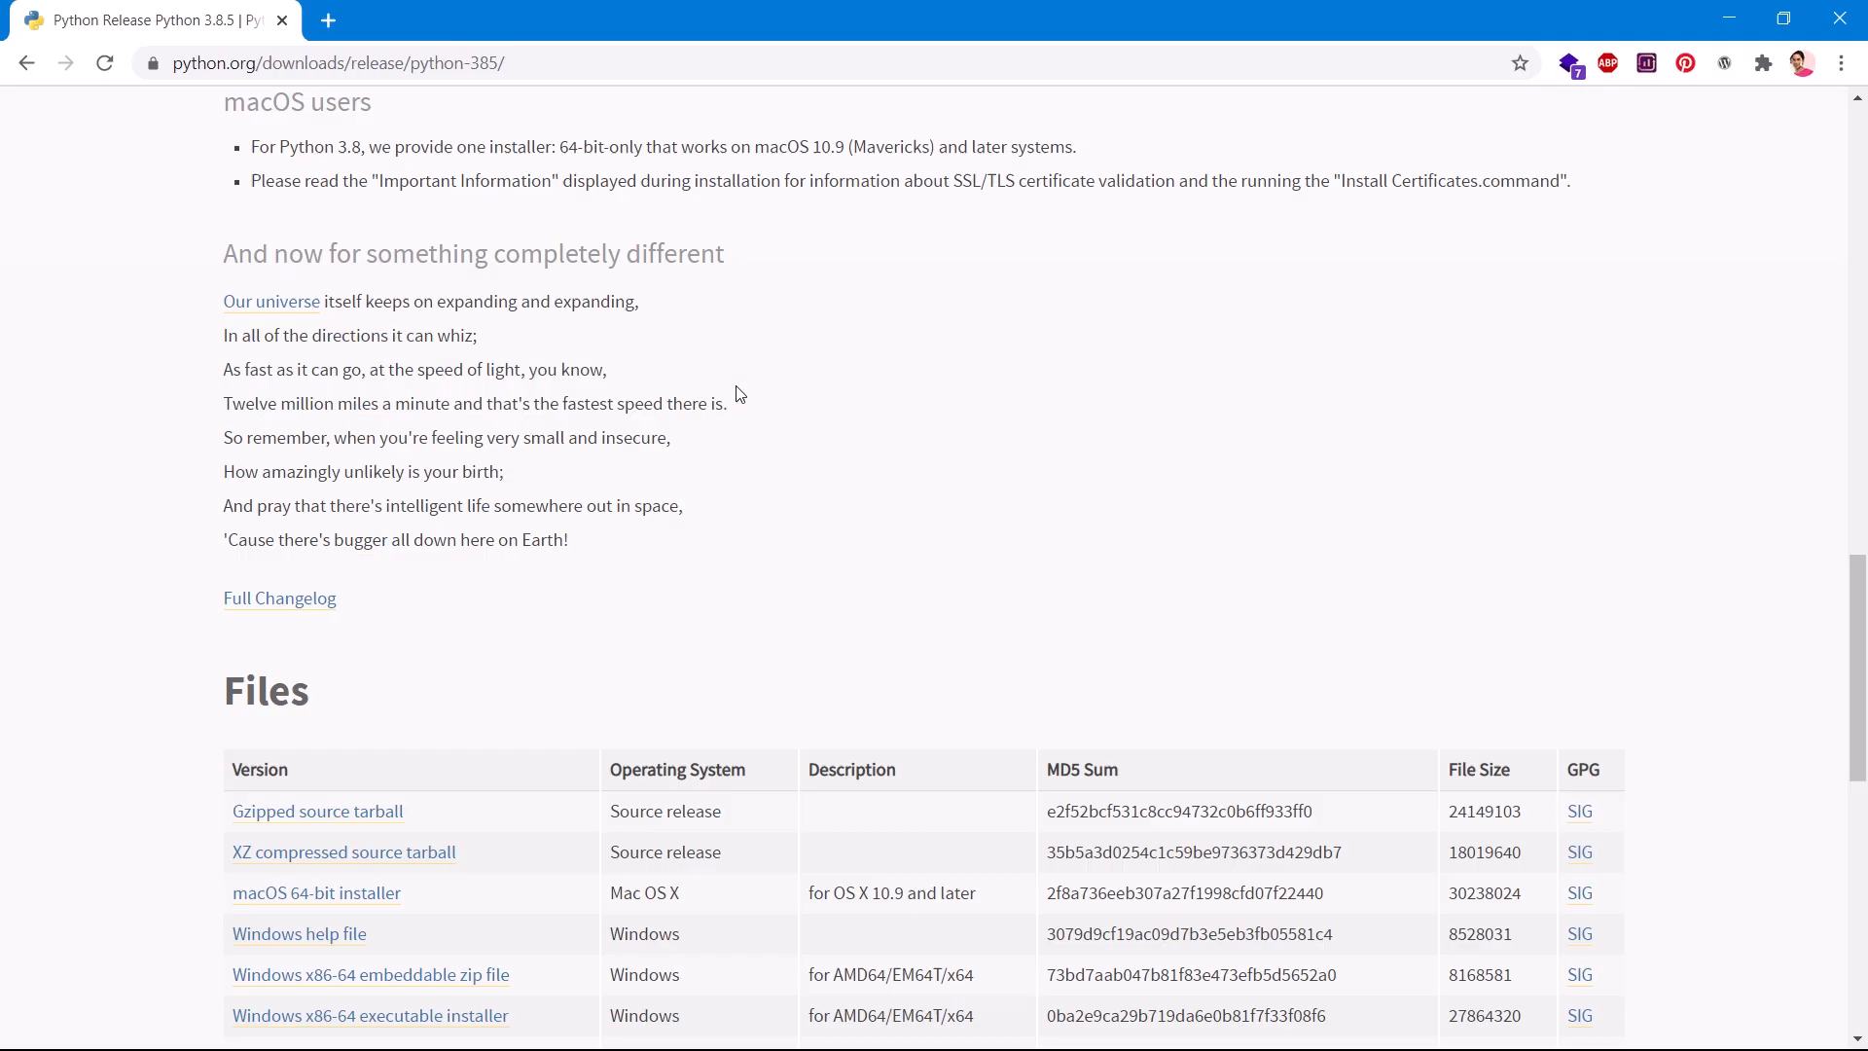
scroll("up", 3)
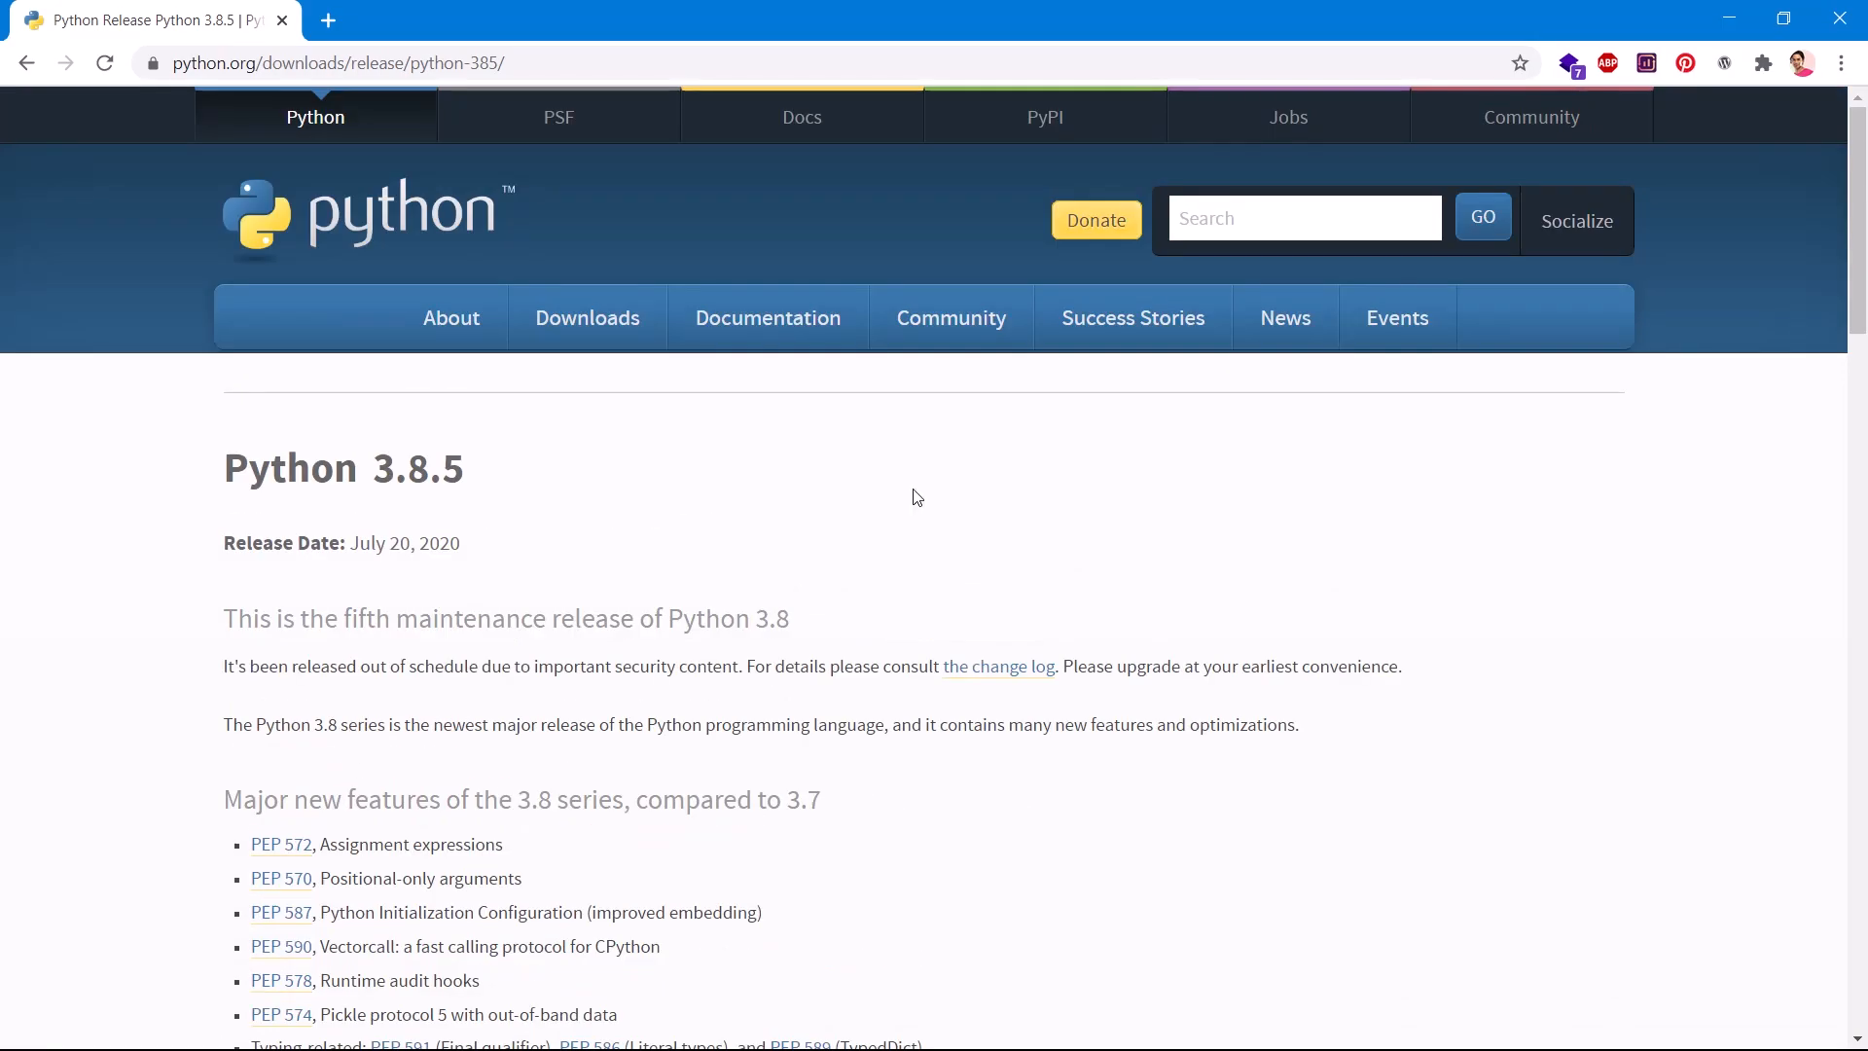
mouse_move(1025, 568)
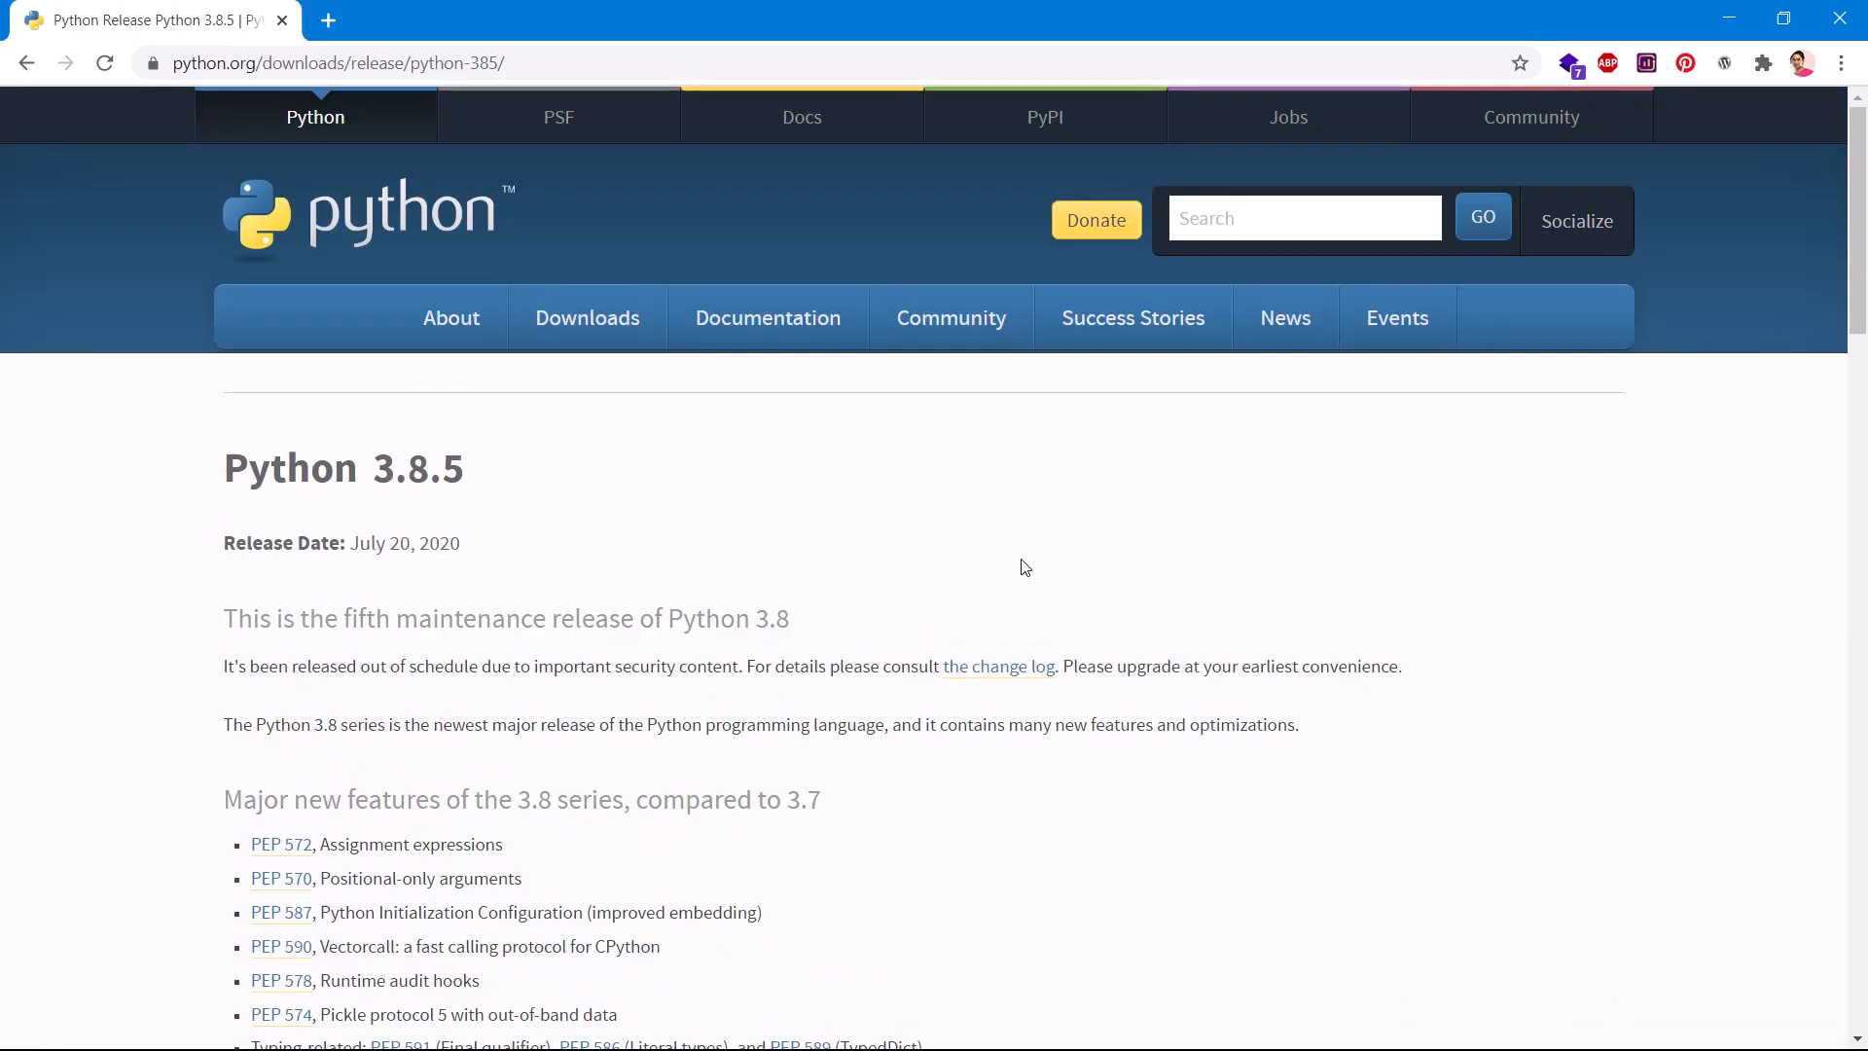